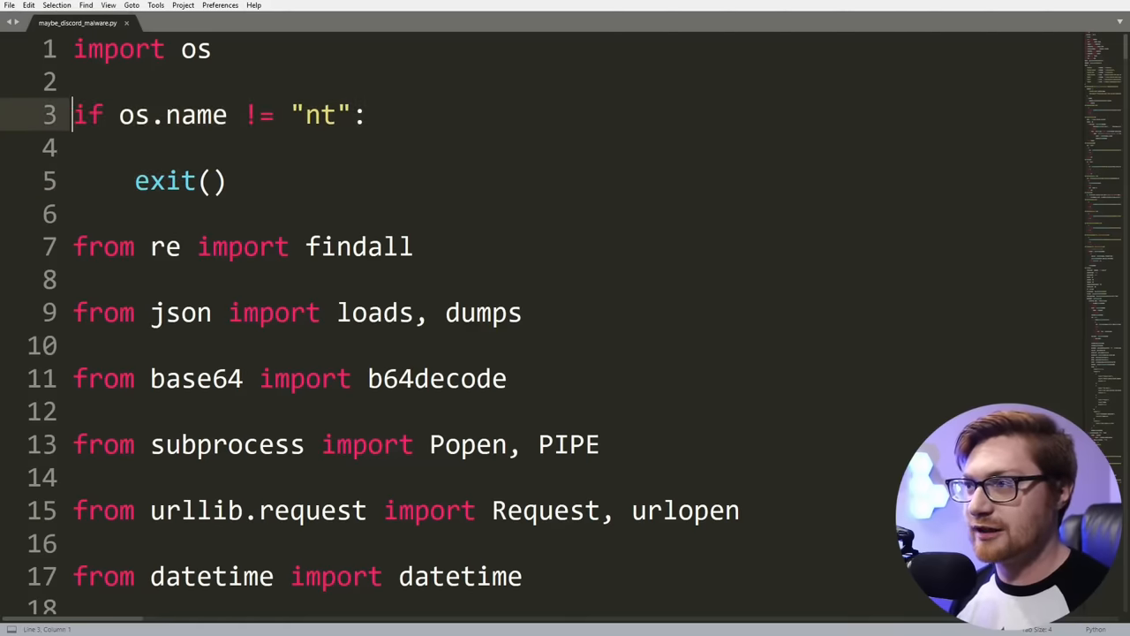
# Step: Open the Python 3.9 REPL, import os and enter os.name
pyautogui.click(228, 115)
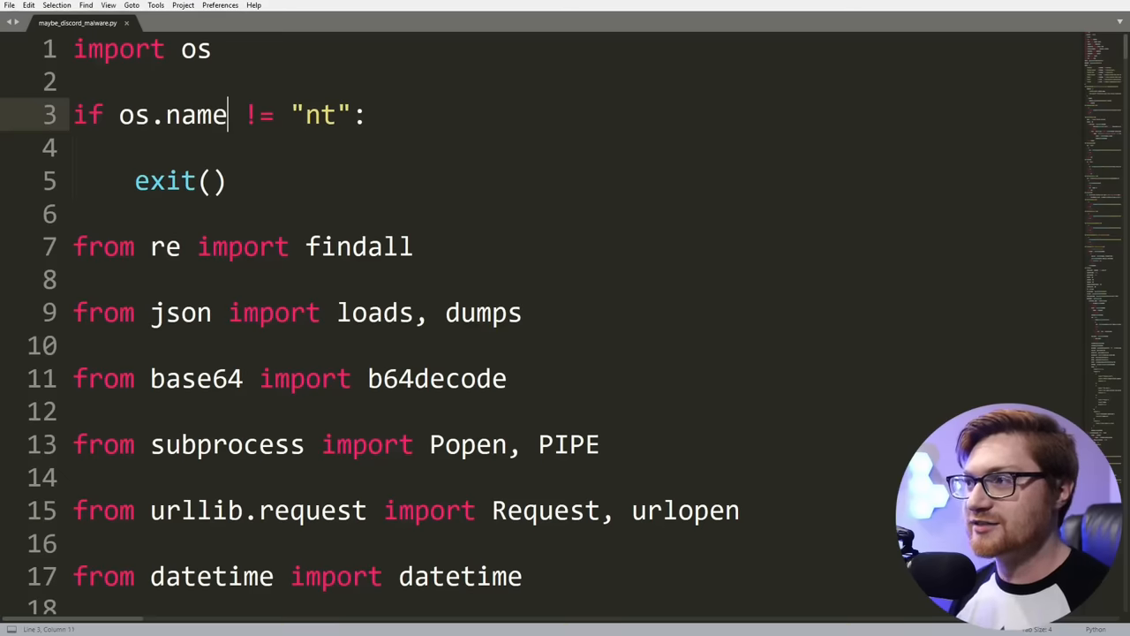
pyautogui.click(77, 148)
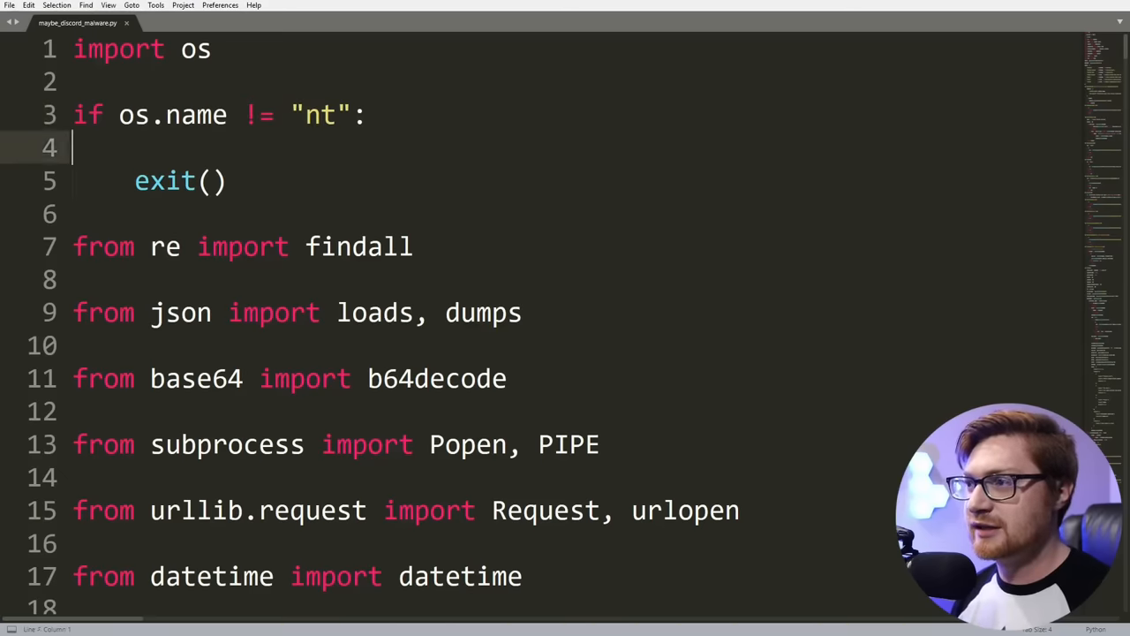
pyautogui.doubleClick(164, 181)
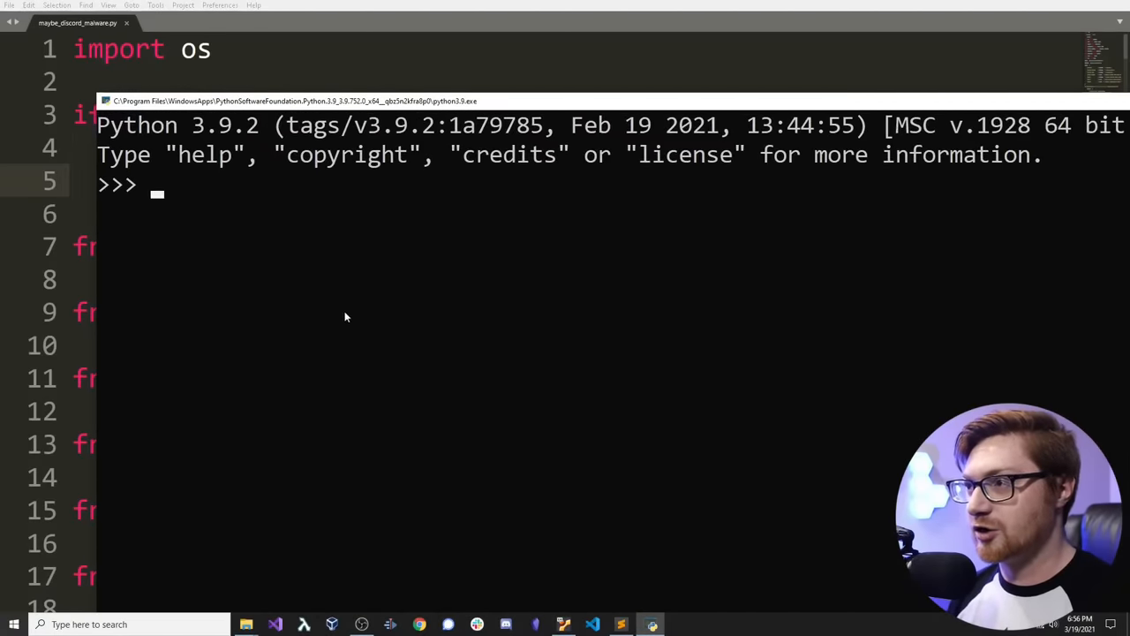
pyautogui.write('import')
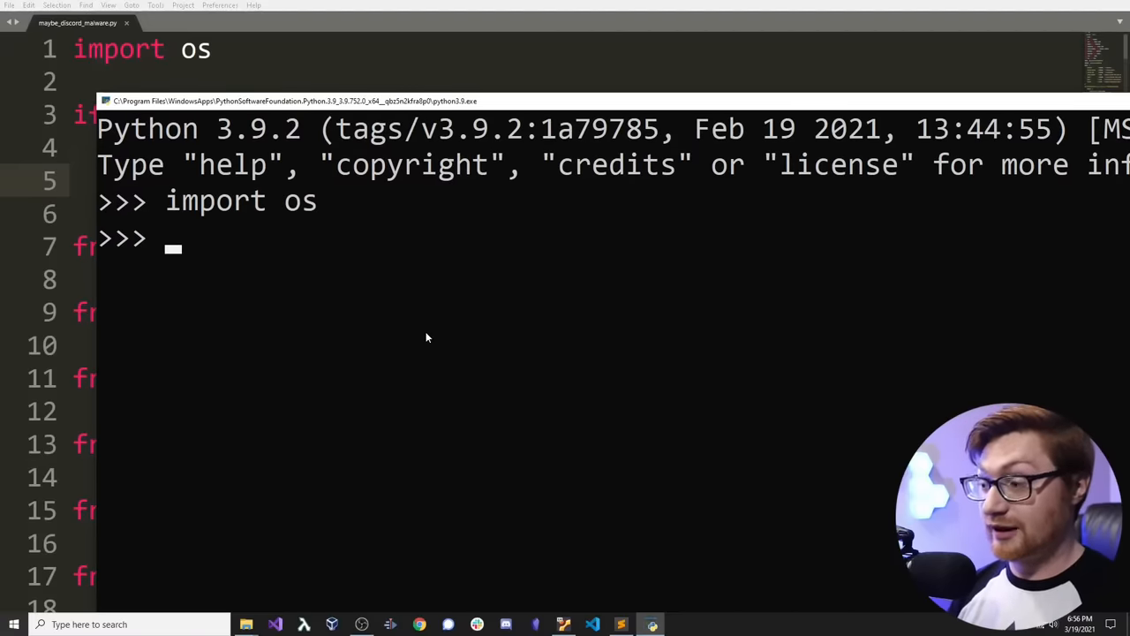
pyautogui.write('os.')
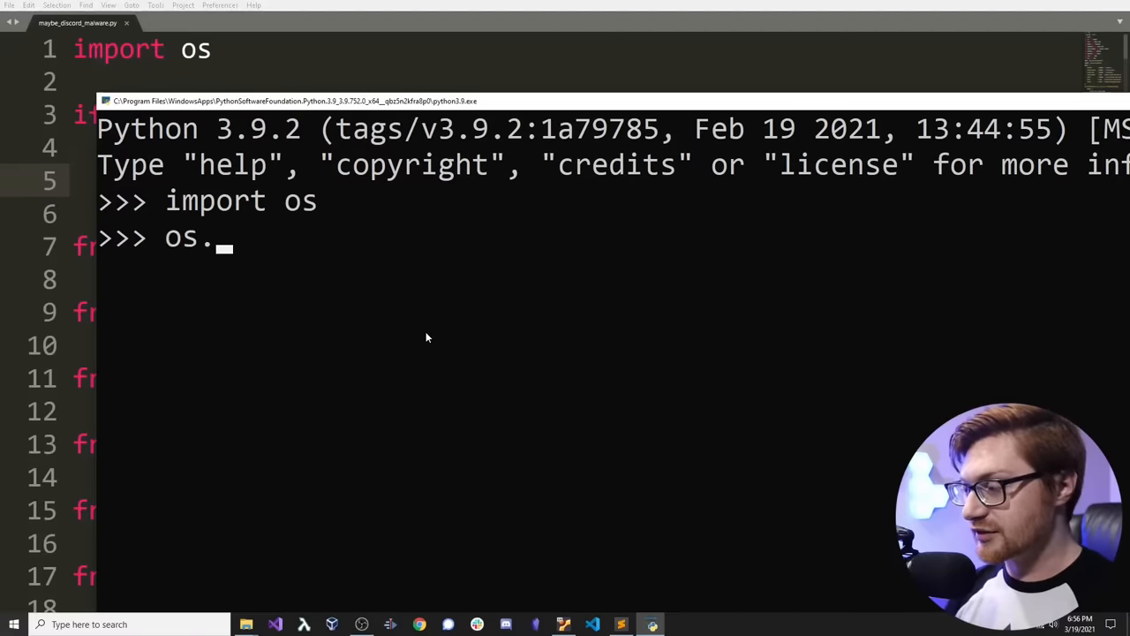
pyautogui.write('name')
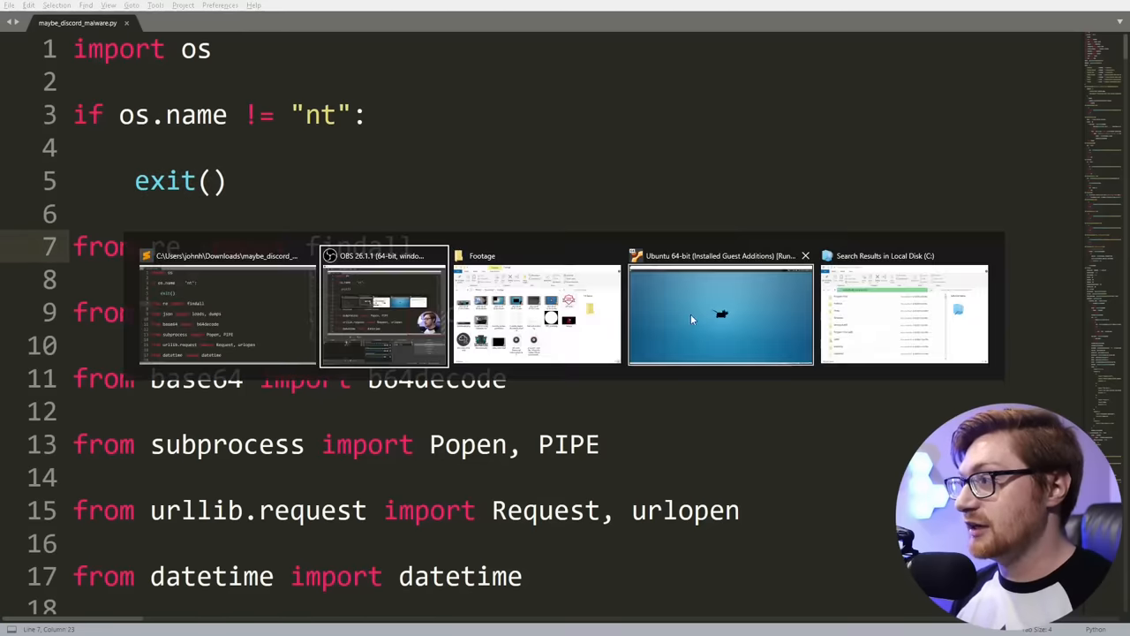
# Step: In the Ubuntu VM, run python3 and highlight os.name's 'posix' result
pyautogui.click(720, 313)
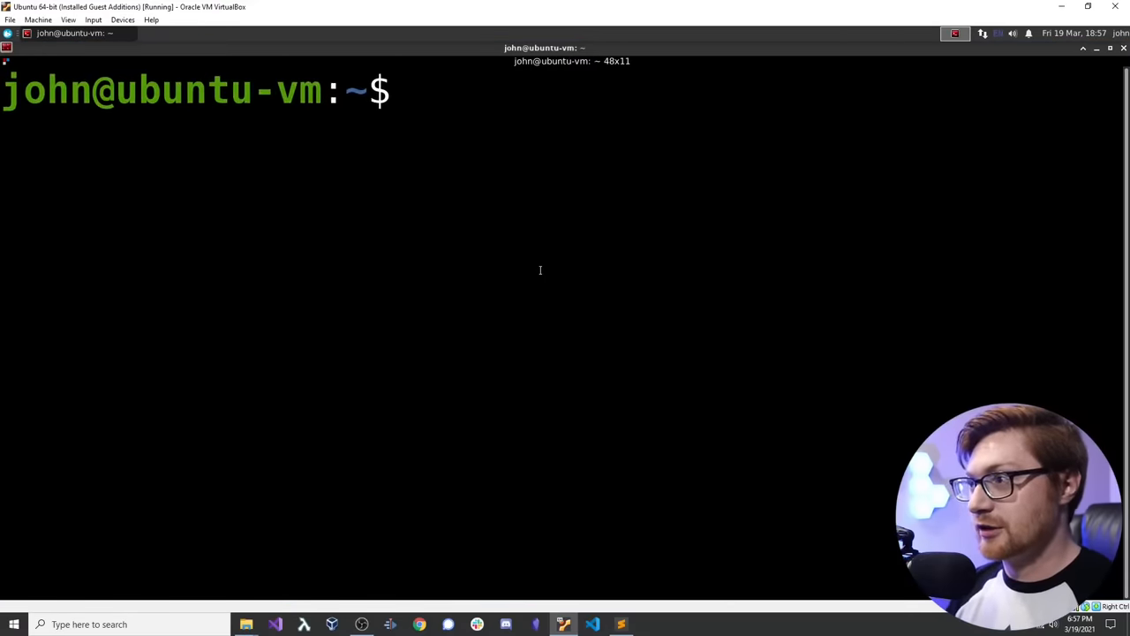
pyautogui.write('python3')
pyautogui.write('os.name')
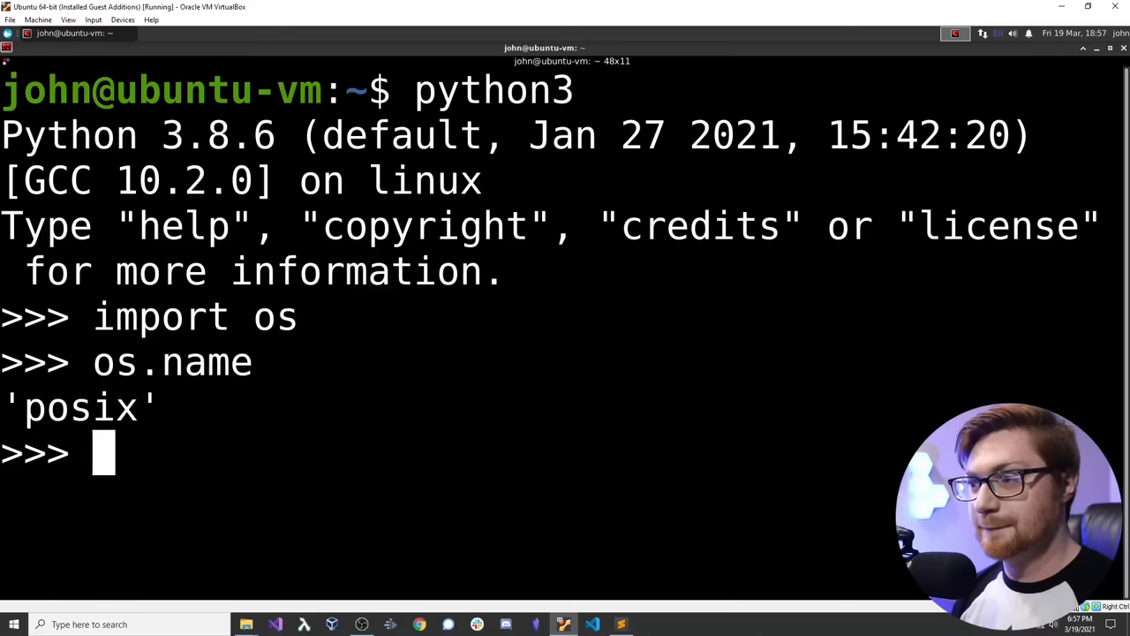
pyautogui.doubleClick(80, 410)
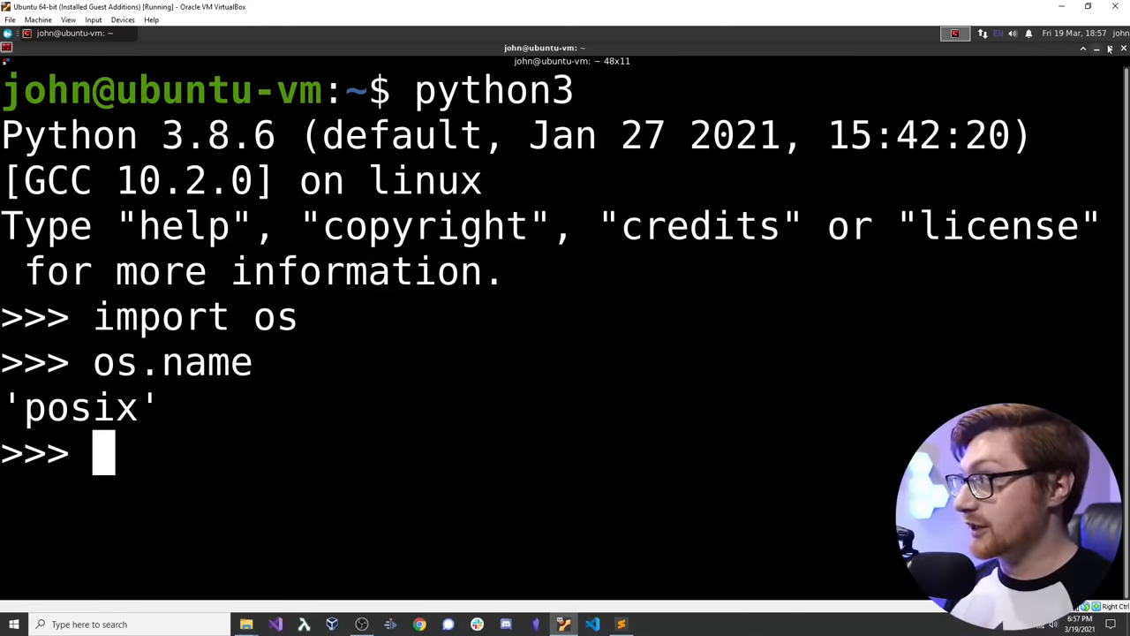
pyautogui.press('alt+tab')
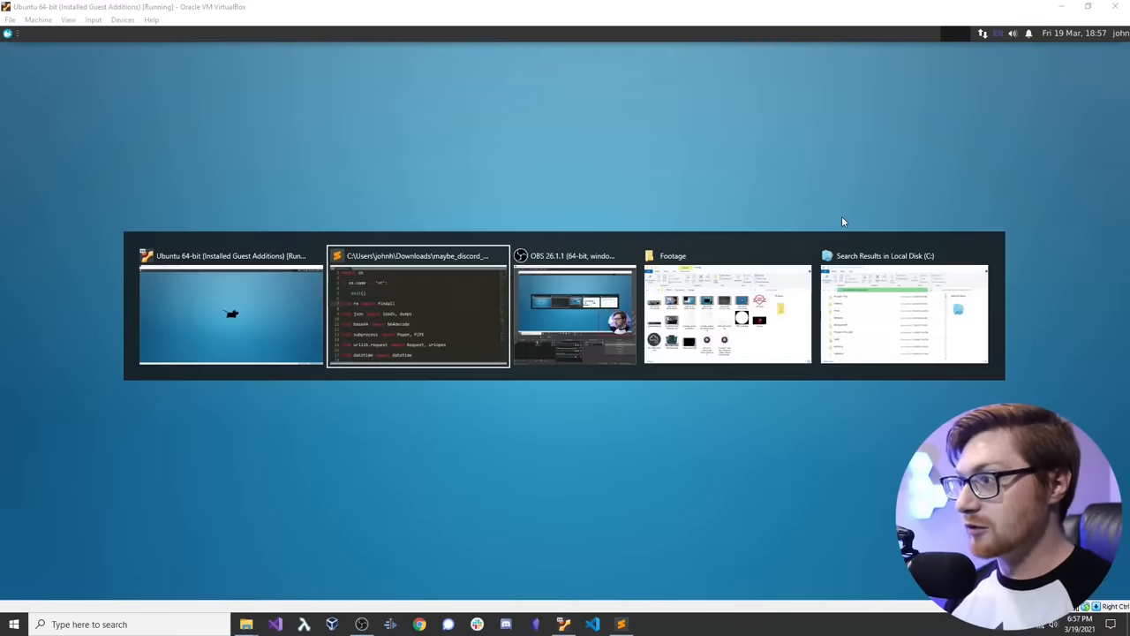
# Step: Highlight the re findall, json dumps, base64 decode and subprocess Popen imports
pyautogui.click(418, 309)
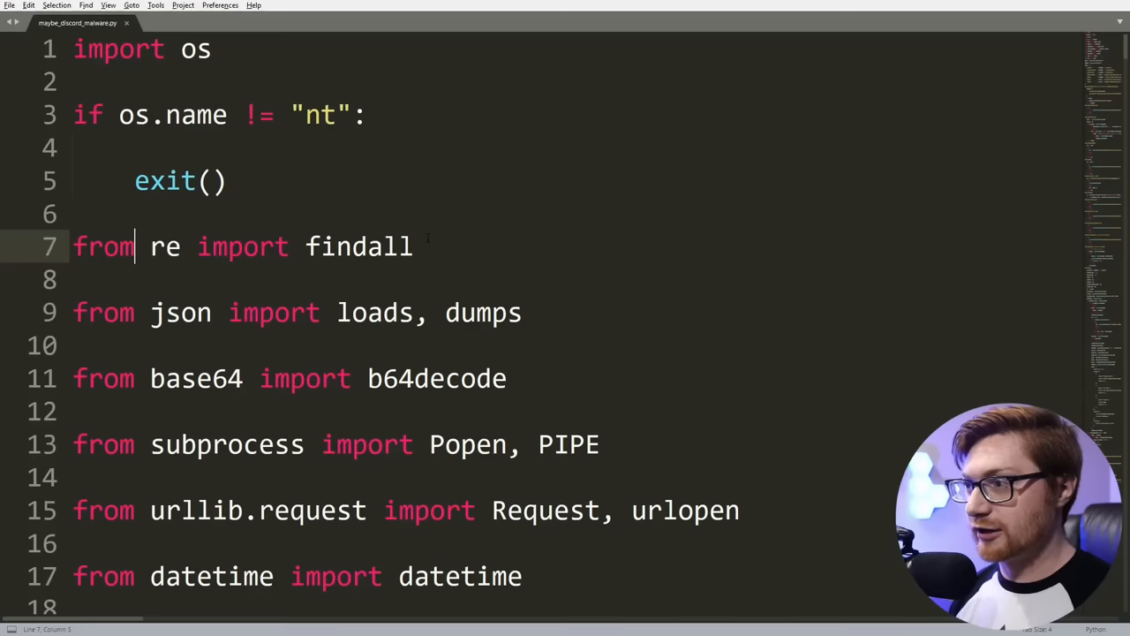
pyautogui.doubleClick(165, 247)
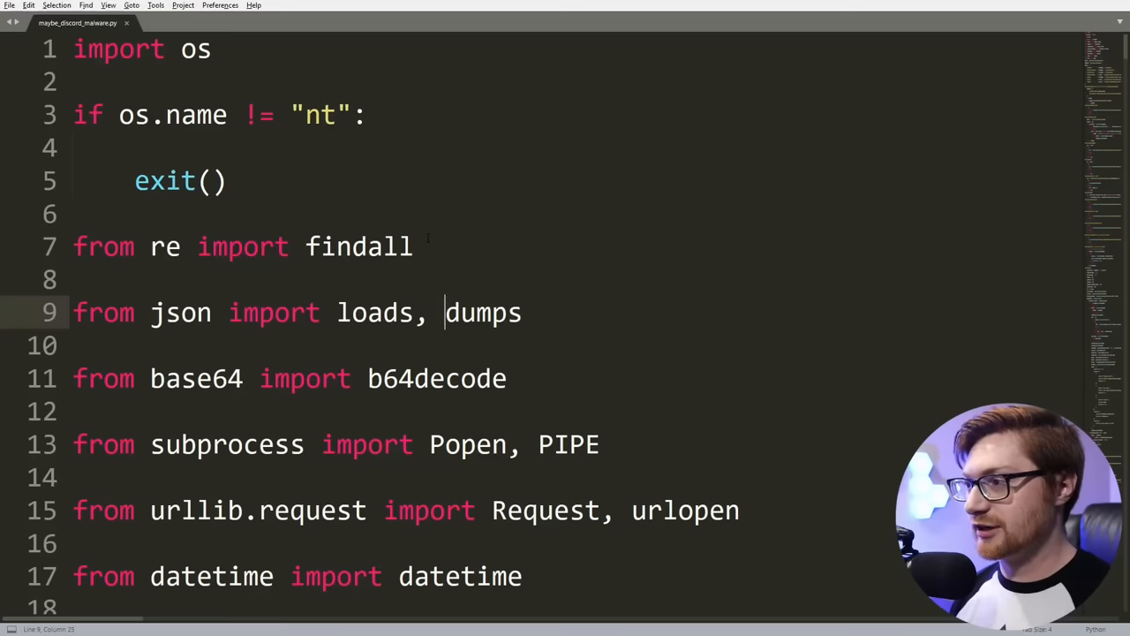
pyautogui.doubleClick(180, 311)
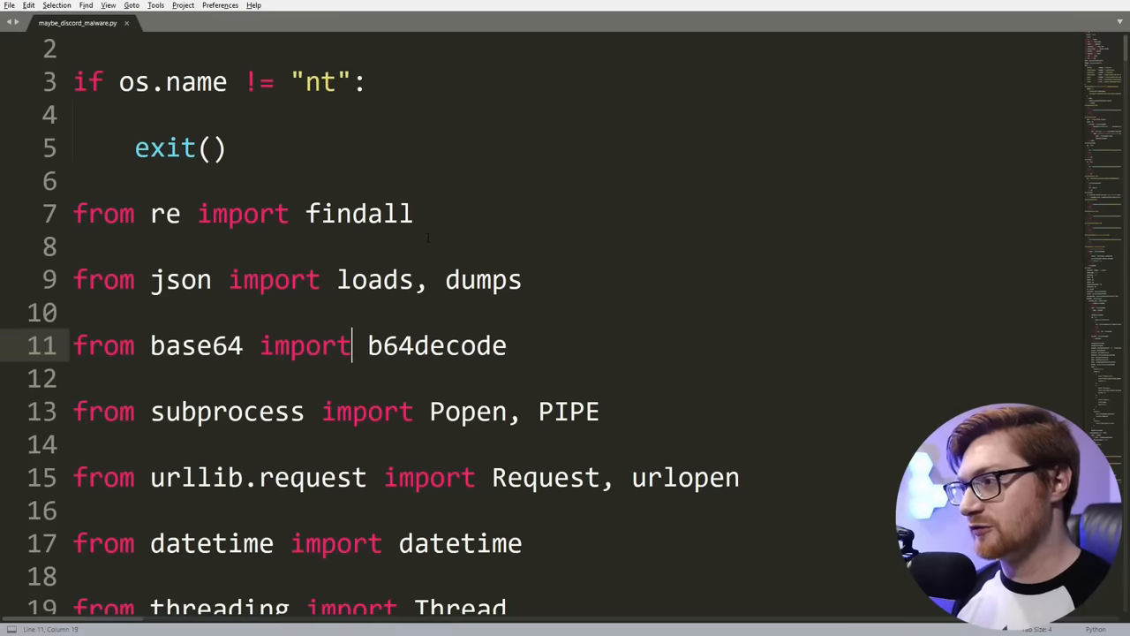
pyautogui.doubleClick(436, 345)
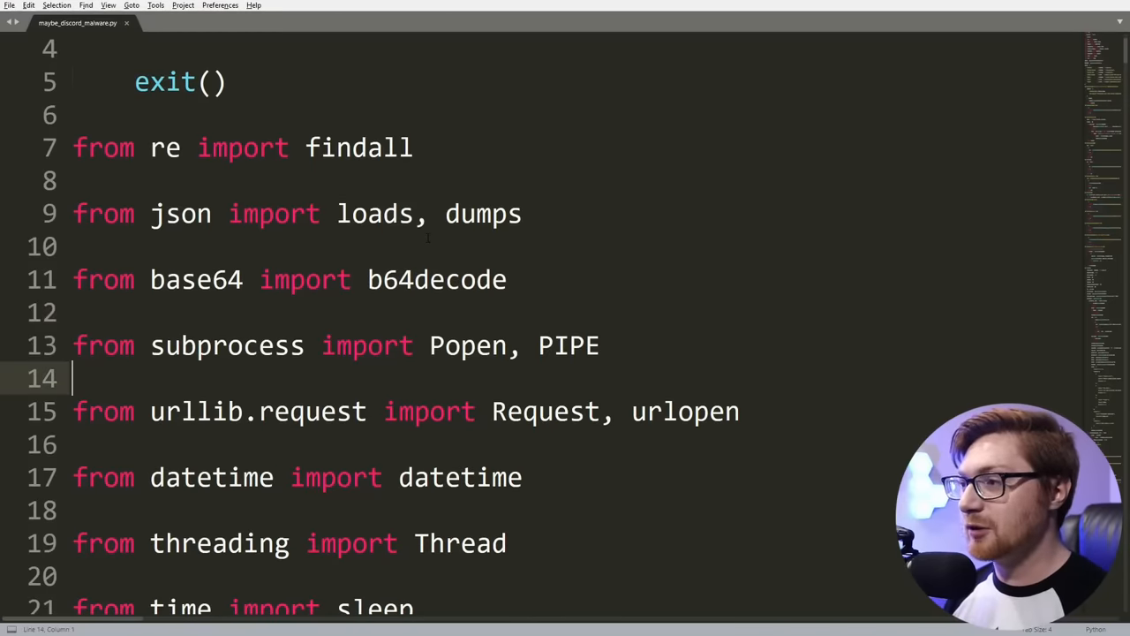
pyautogui.moveTo(430, 345); pyautogui.dragTo(599, 345)
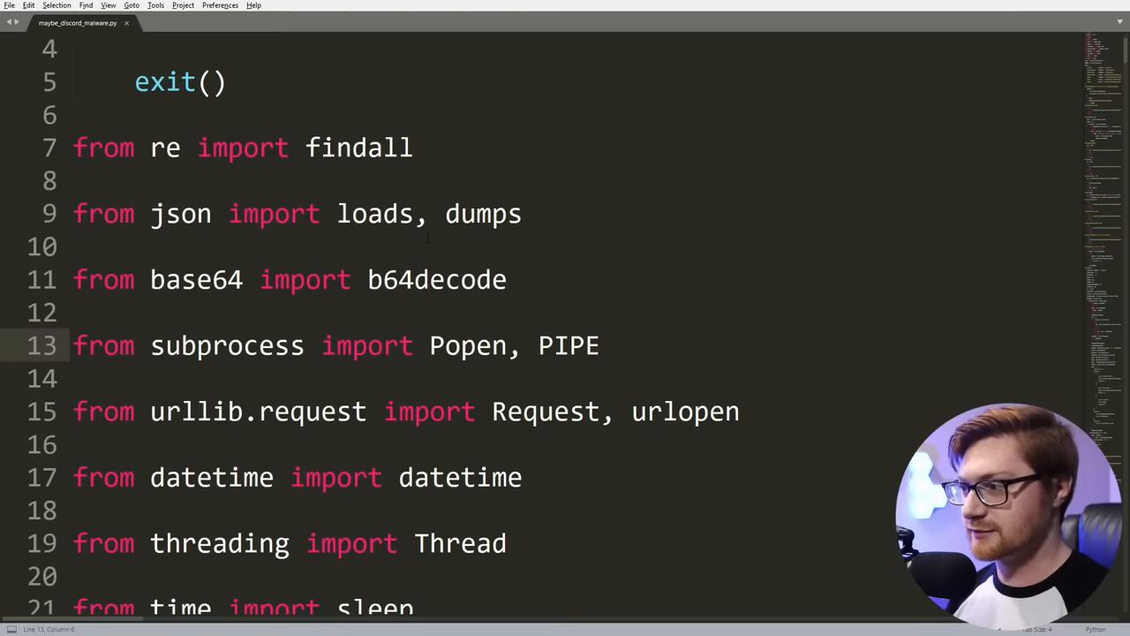
pyautogui.doubleClick(227, 345)
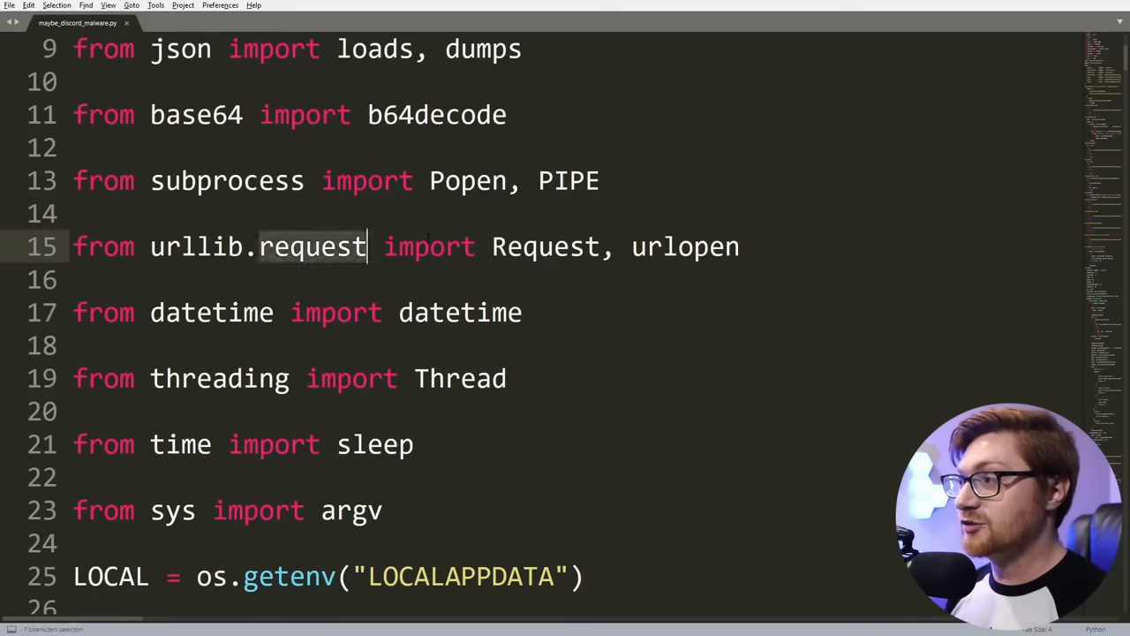
pyautogui.doubleClick(680, 246)
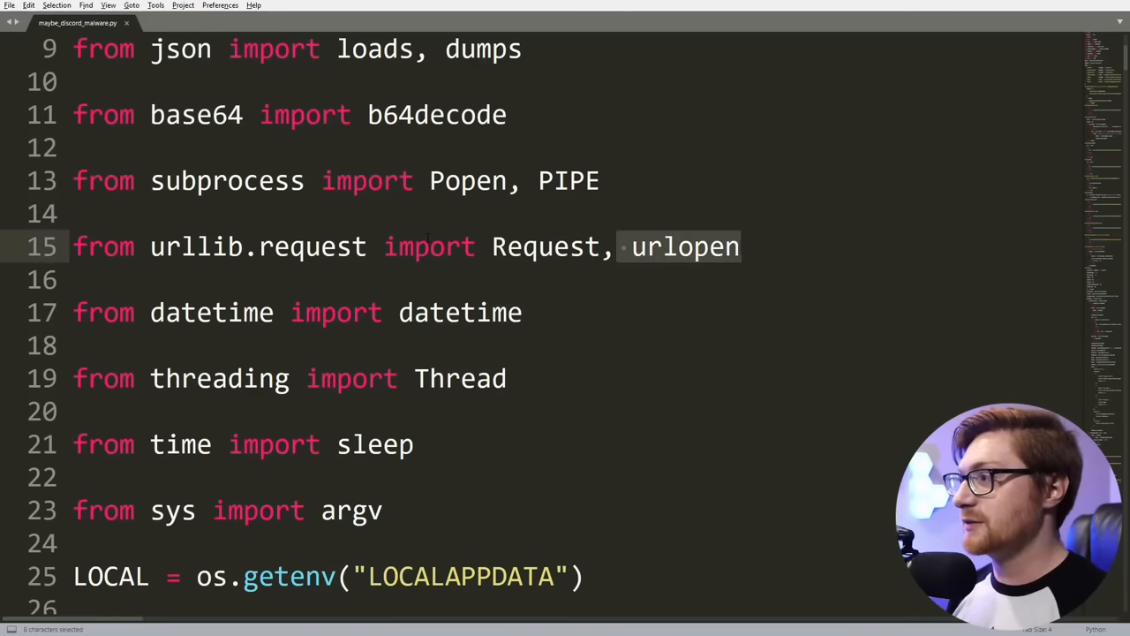
pyautogui.click(79, 279)
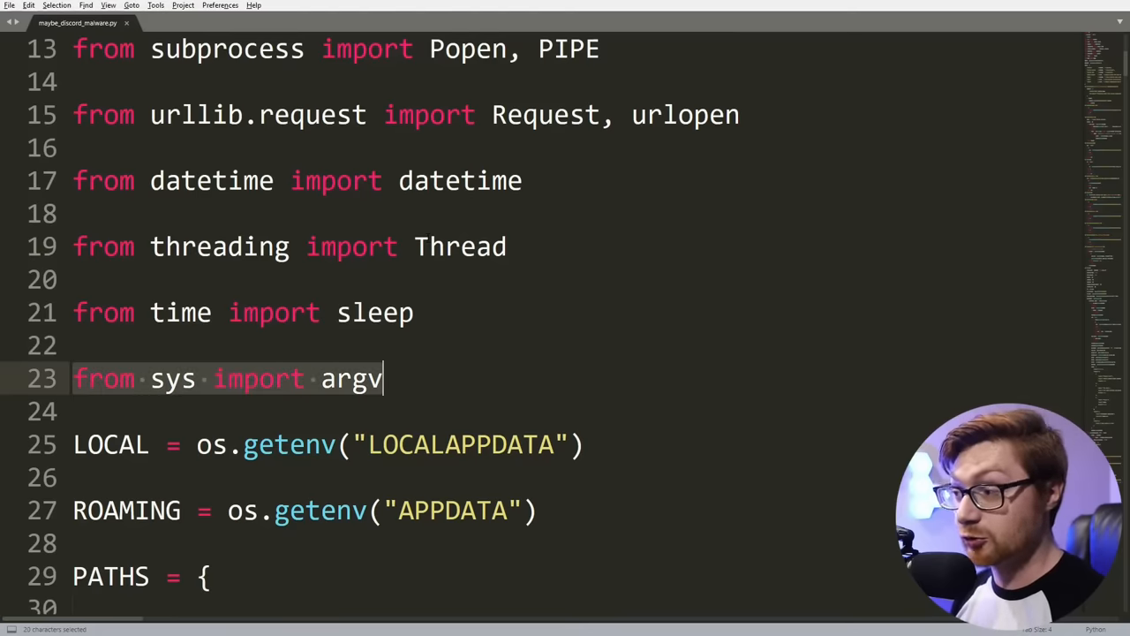
pyautogui.scroll(3)
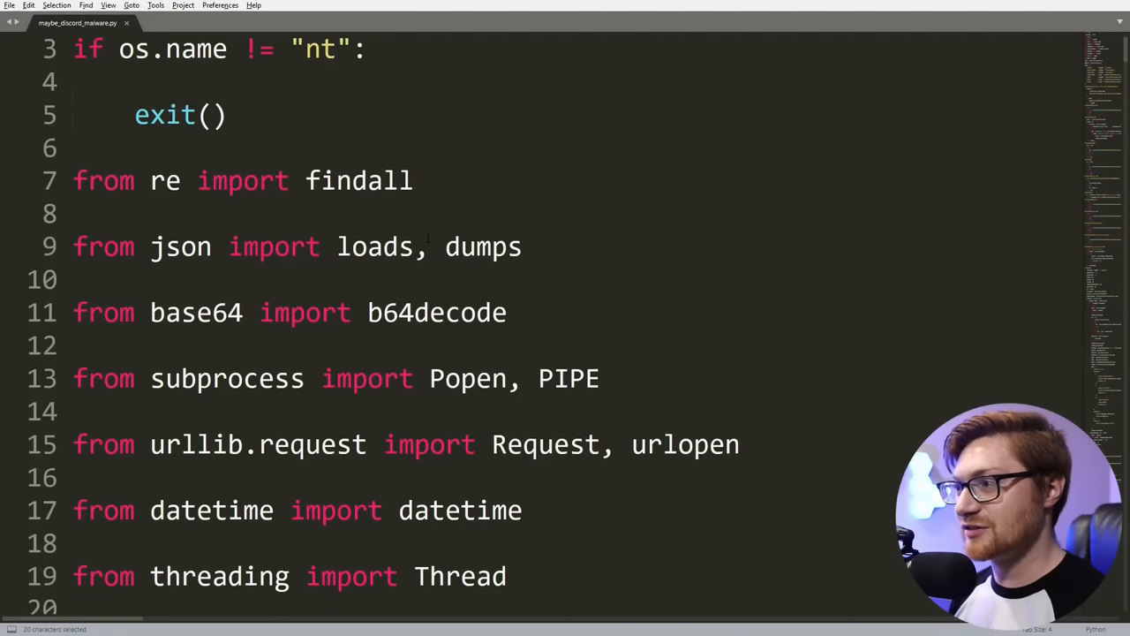
pyautogui.scroll(-3)
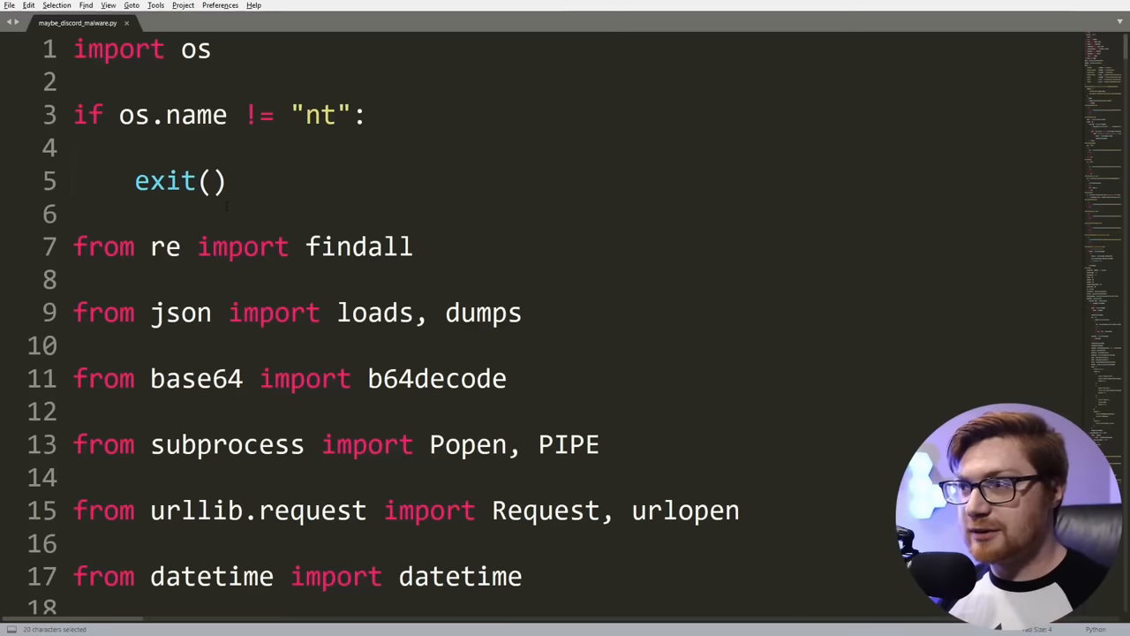
# Step: Scroll down to the os.getenv variables and highlight LOCAL
pyautogui.scroll(-3)
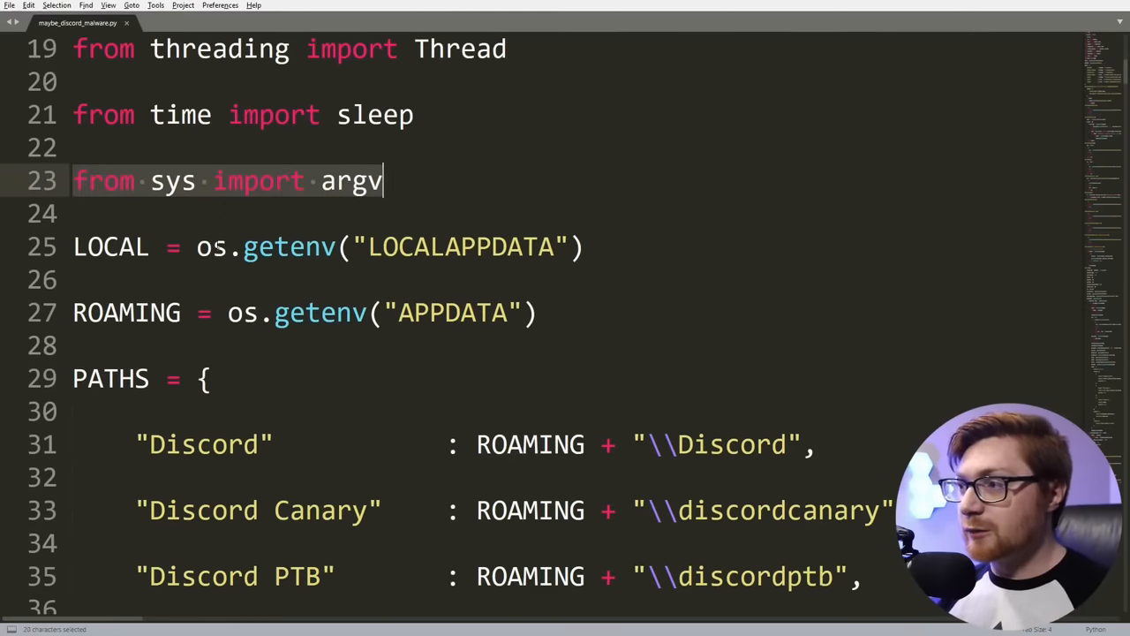
pyautogui.click(272, 246)
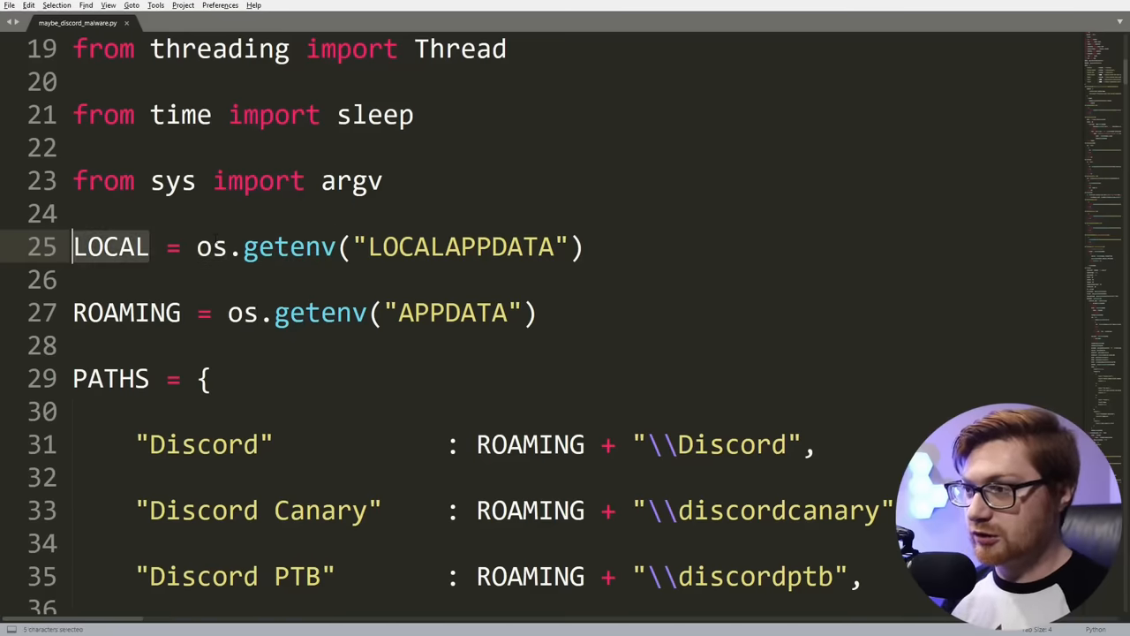
pyautogui.doubleClick(126, 312)
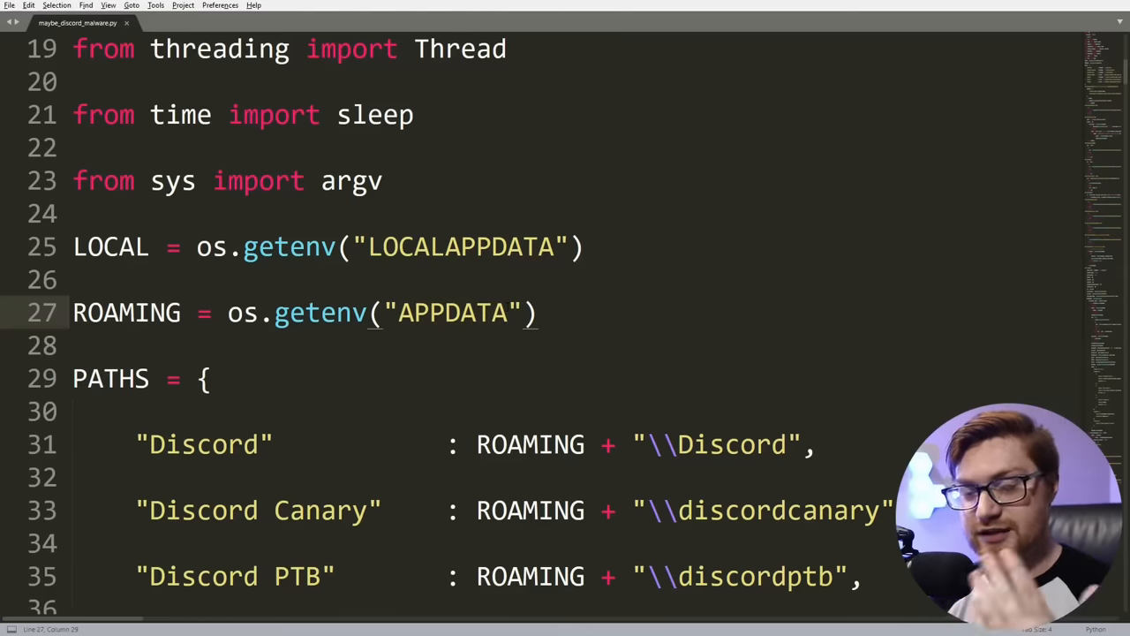
# Step: Open Command Prompt from Start search and move its window higher
pyautogui.write('cm')
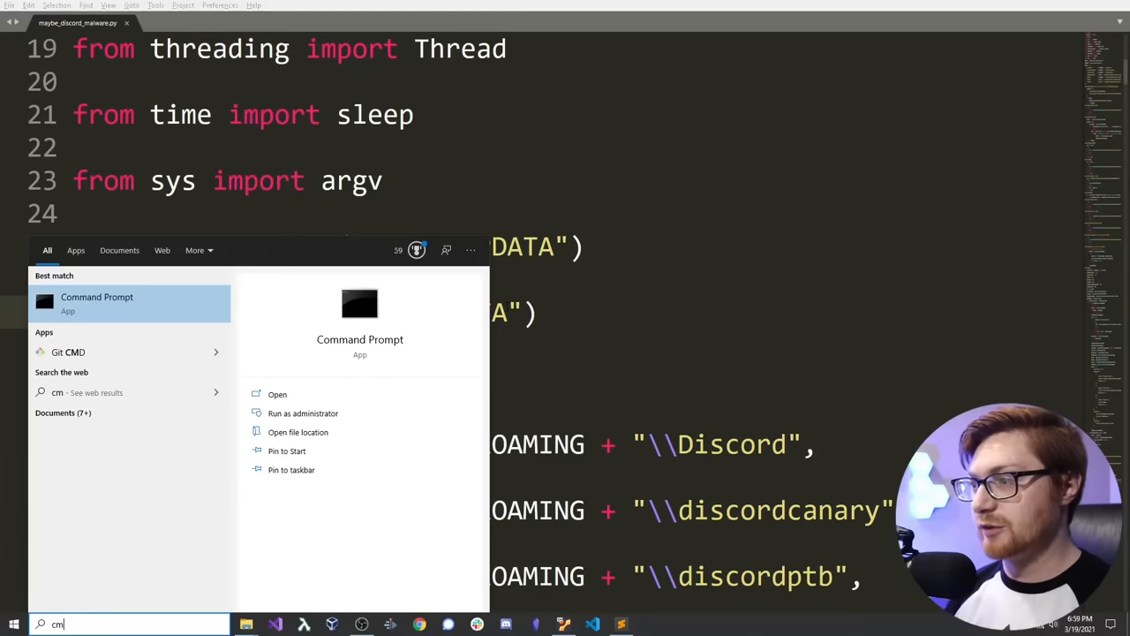
pyautogui.click(96, 302)
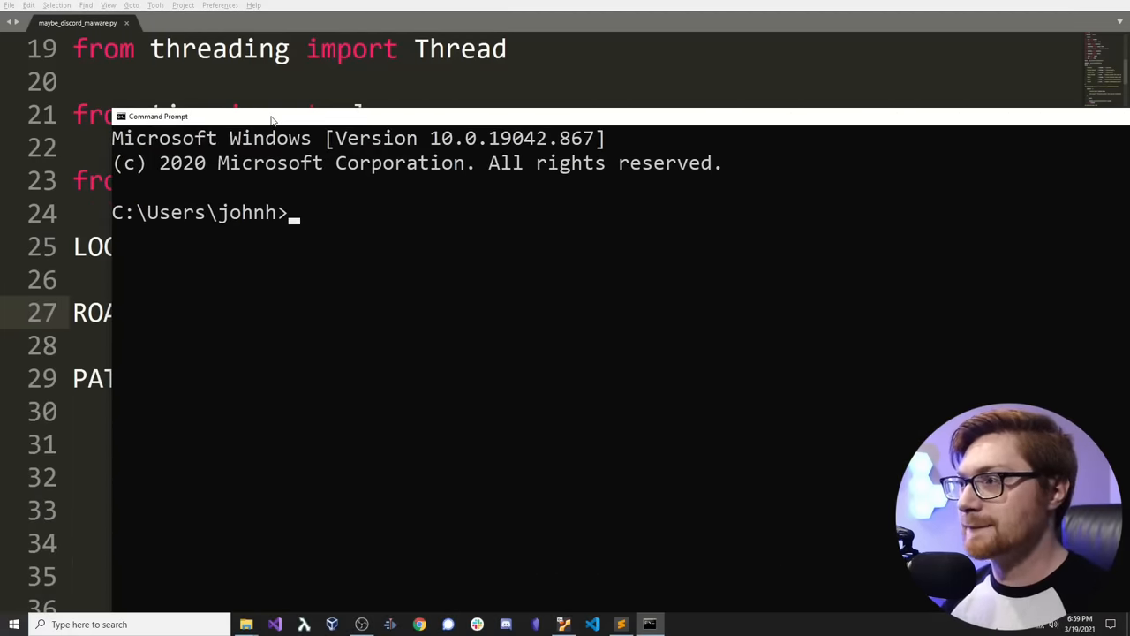
pyautogui.moveTo(157, 116); pyautogui.dragTo(125, 77)
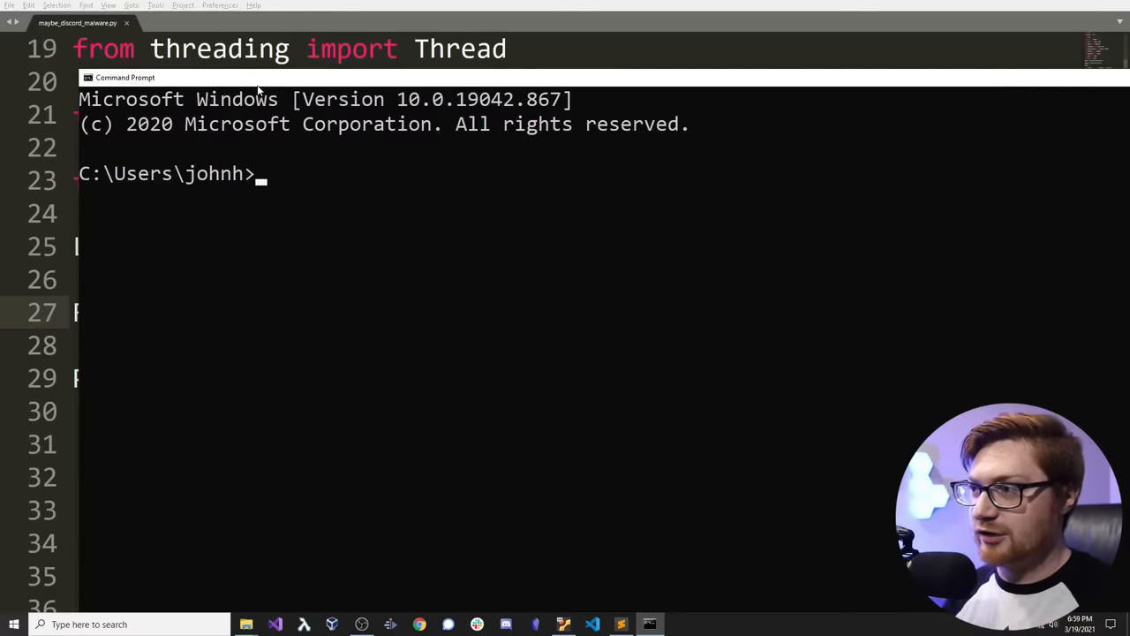
# Step: Expand %APPDATA% and %LOCALAPPDATA%, highlighting the resulting Local folder
pyautogui.write('%AP')
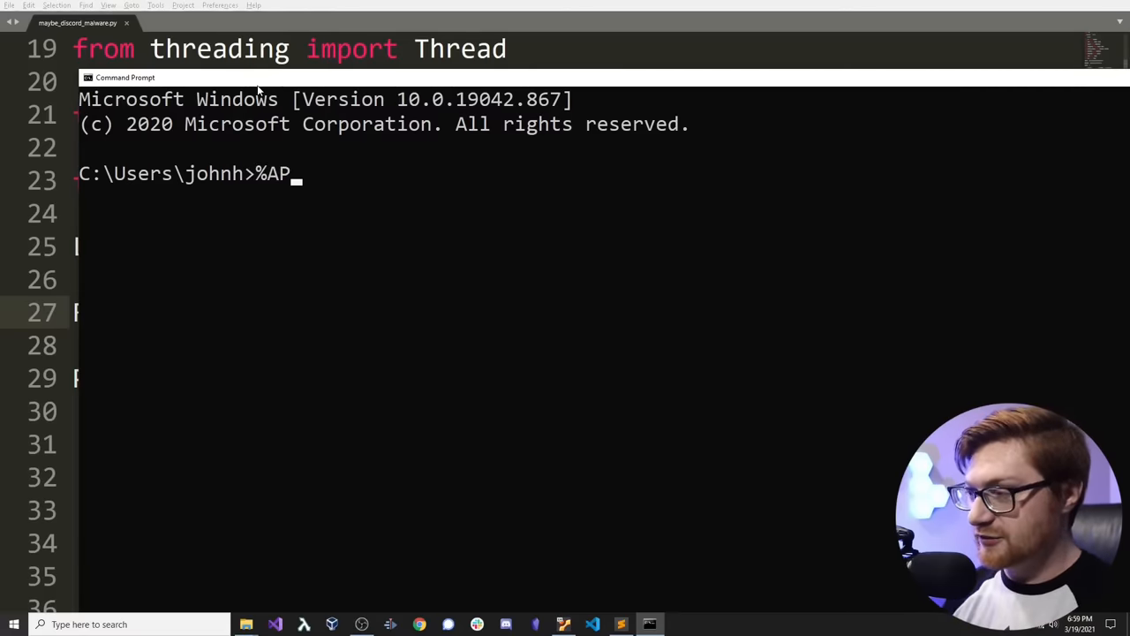
pyautogui.write('P')
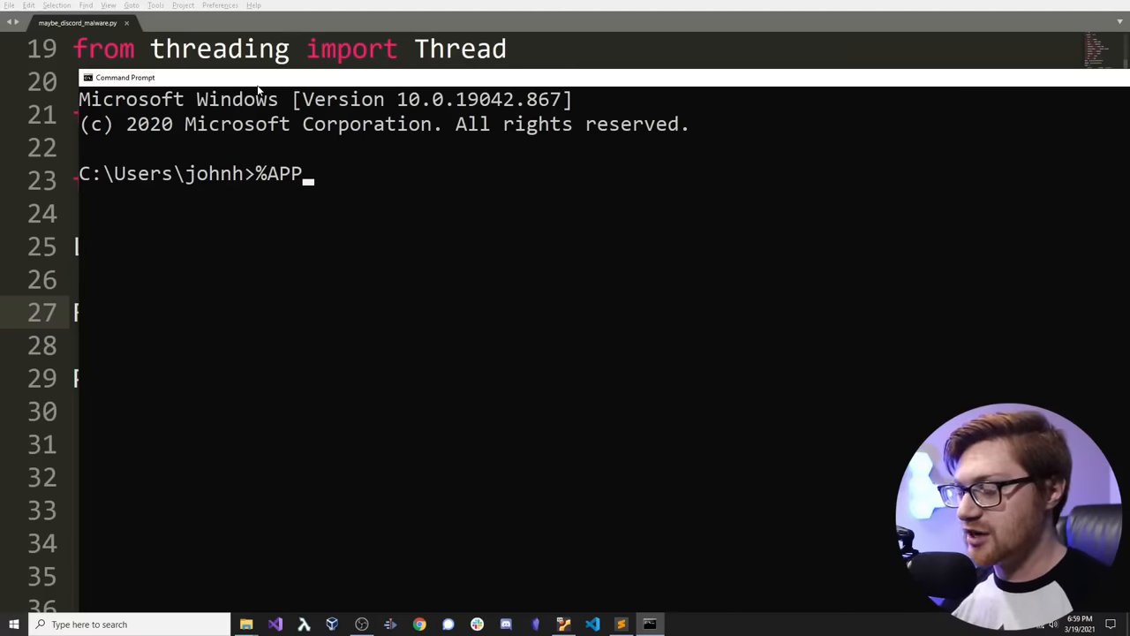
pyautogui.write('DATA%')
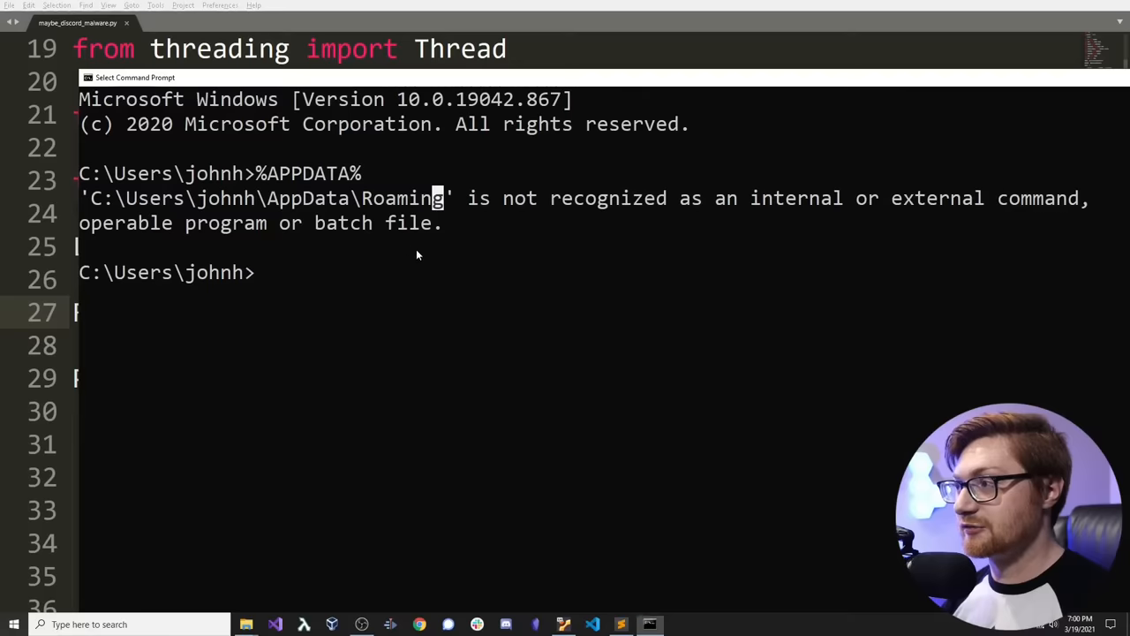
pyautogui.write('%APPDATA%')
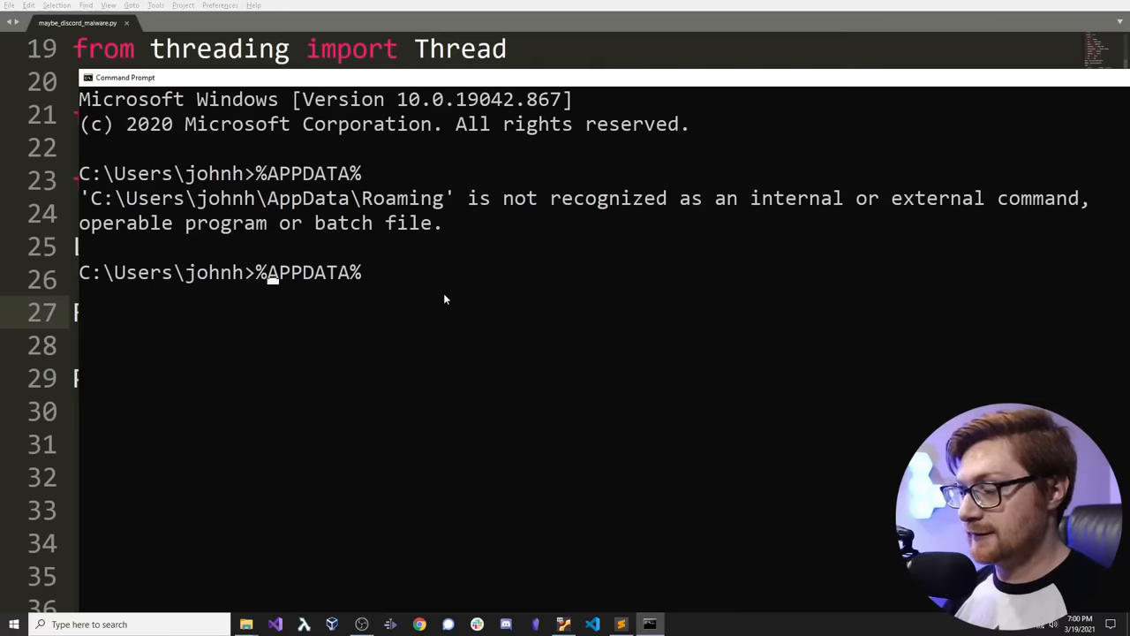
pyautogui.write('%LOCALAPPDATA%')
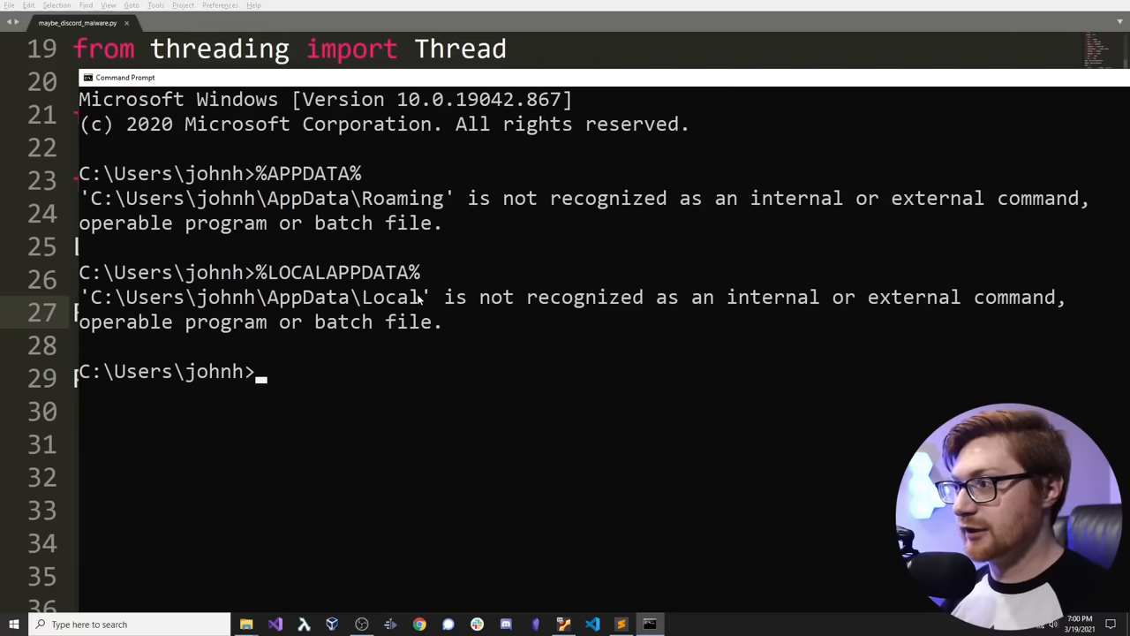
pyautogui.doubleClick(404, 198)
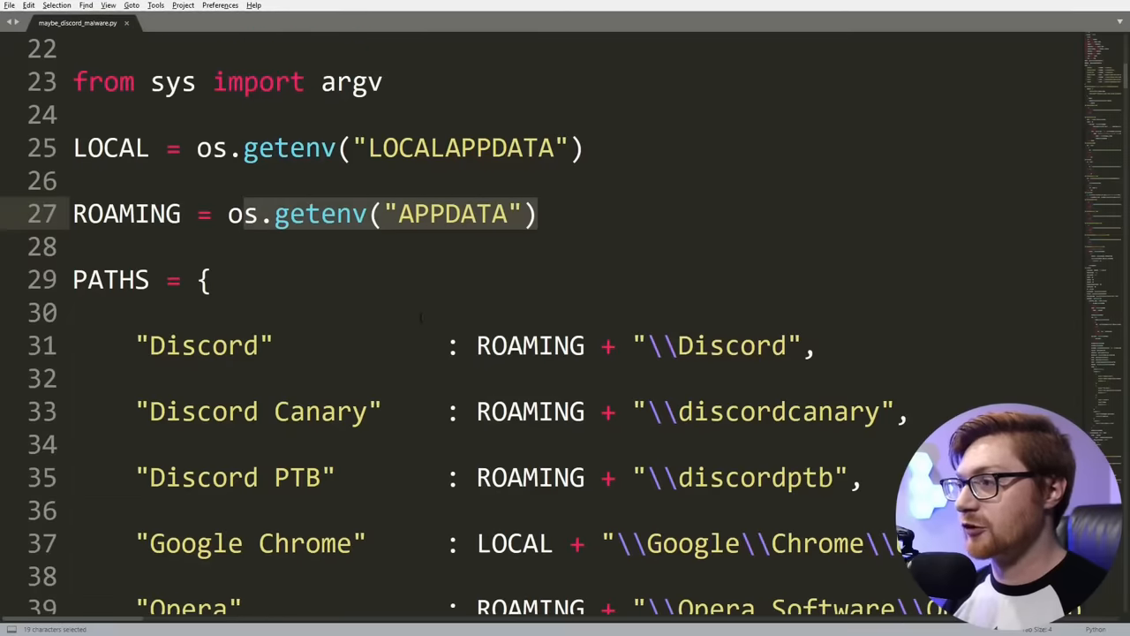
pyautogui.scroll(-3)
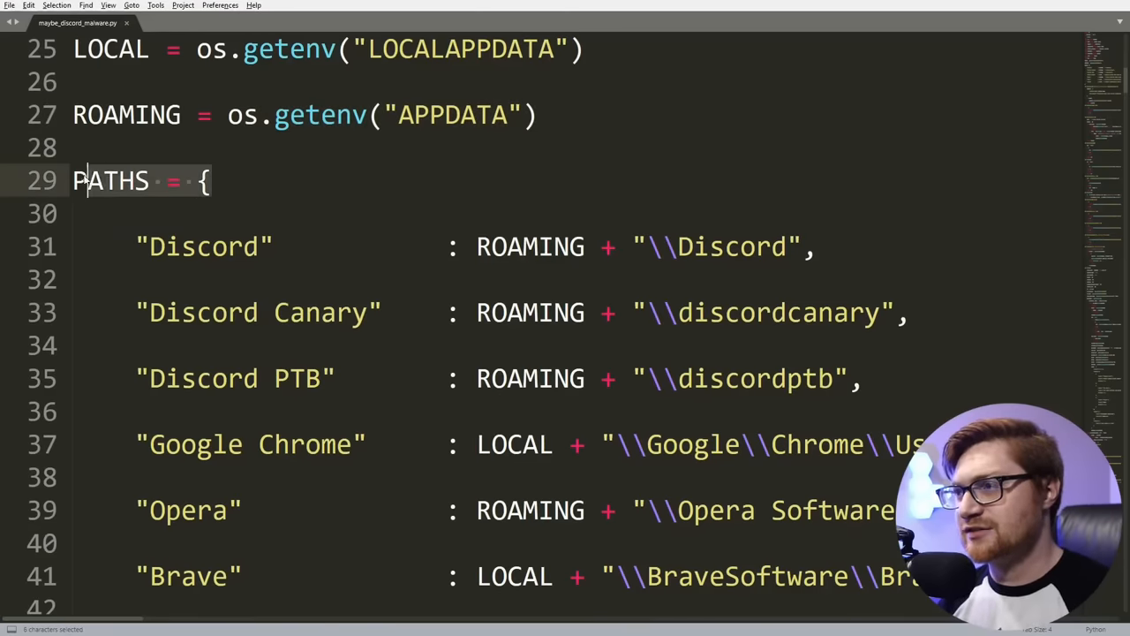
pyautogui.scroll(-3)
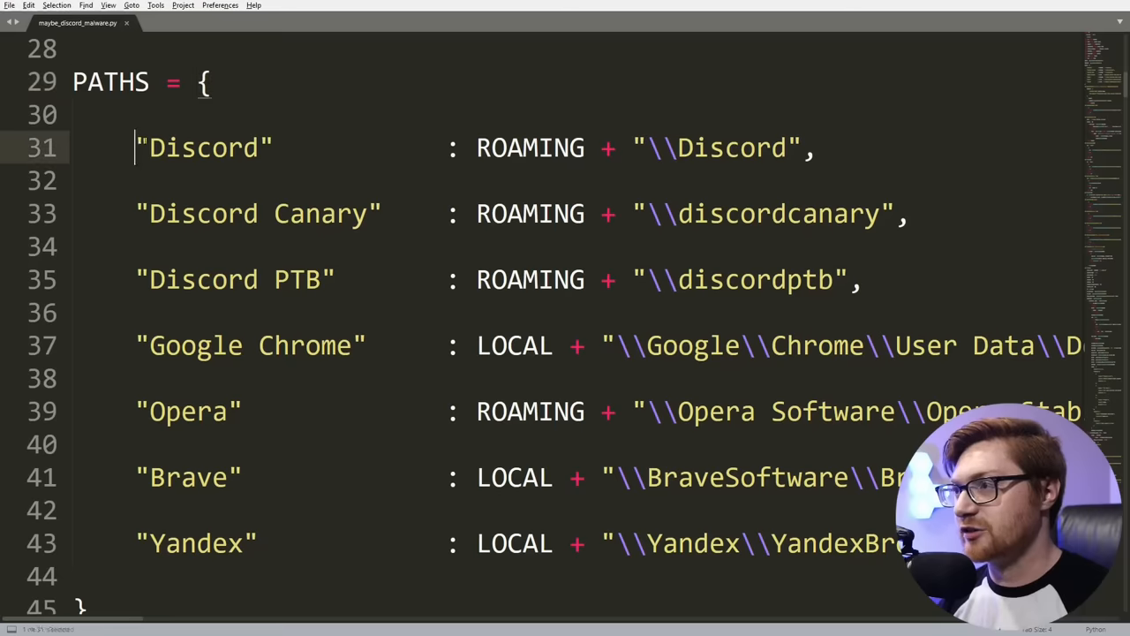
pyautogui.doubleClick(528, 148)
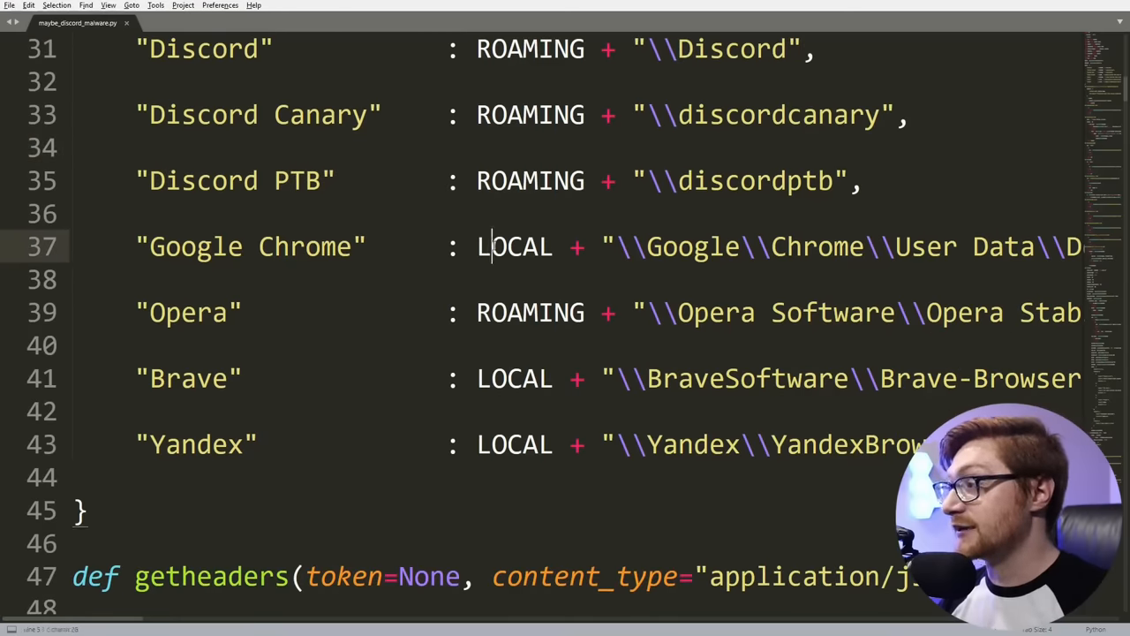
pyautogui.doubleClick(515, 246)
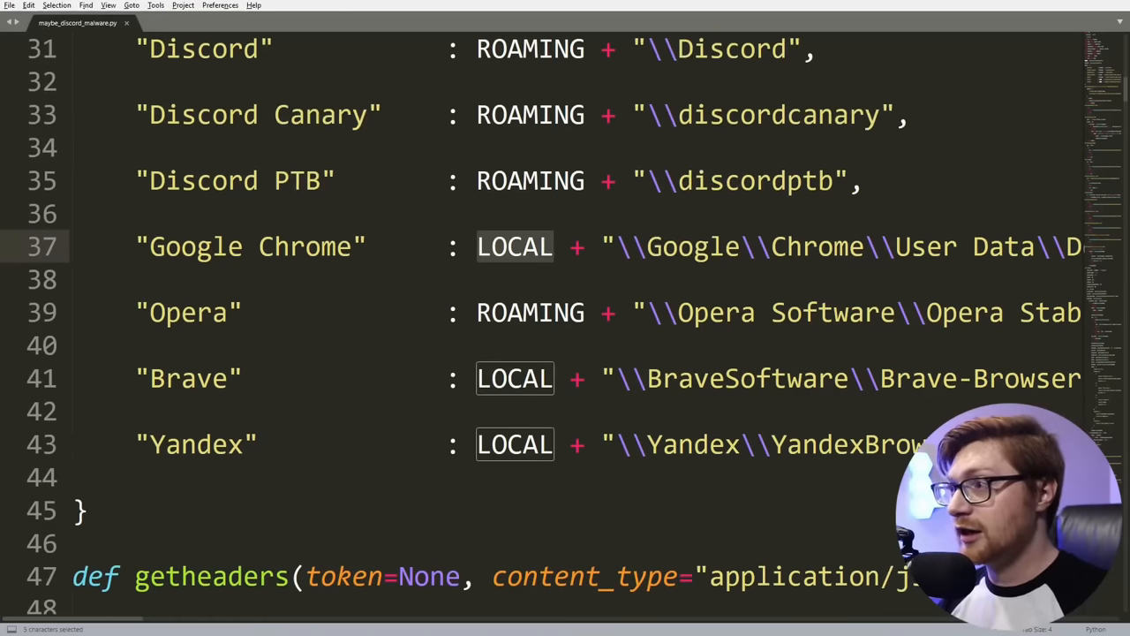
pyautogui.scroll(3)
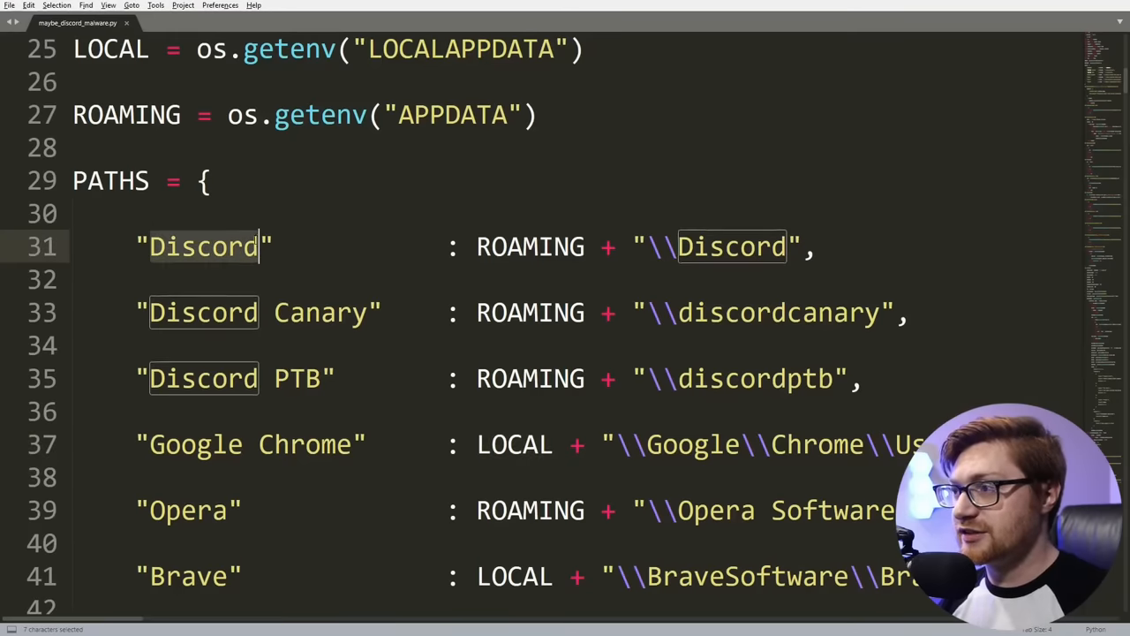
pyautogui.scroll(-3)
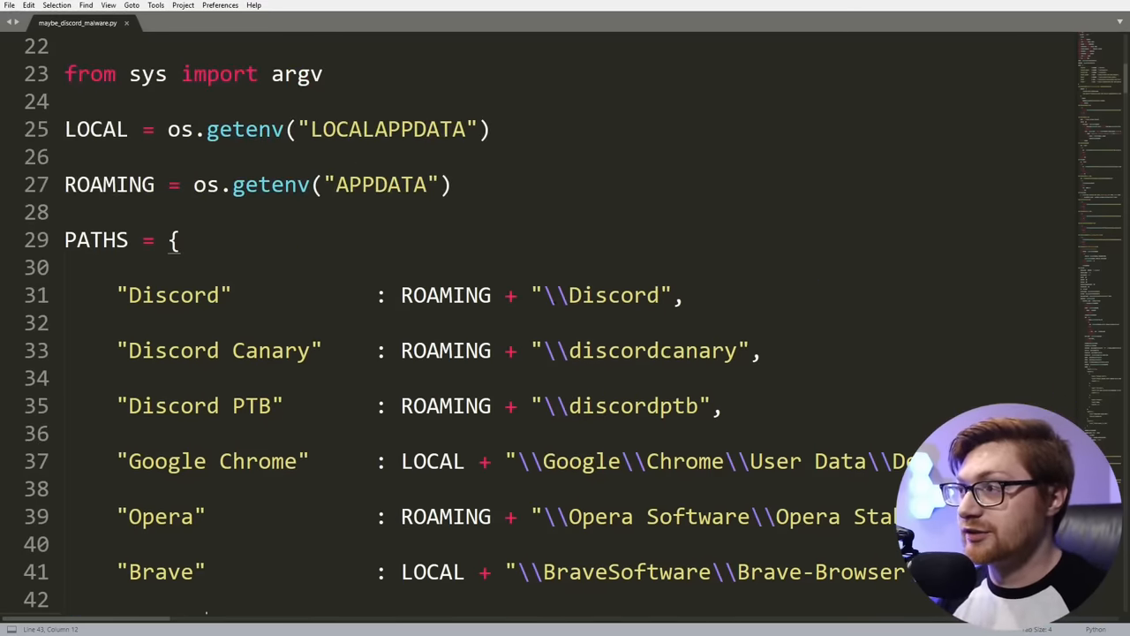
pyautogui.doubleClick(613, 294)
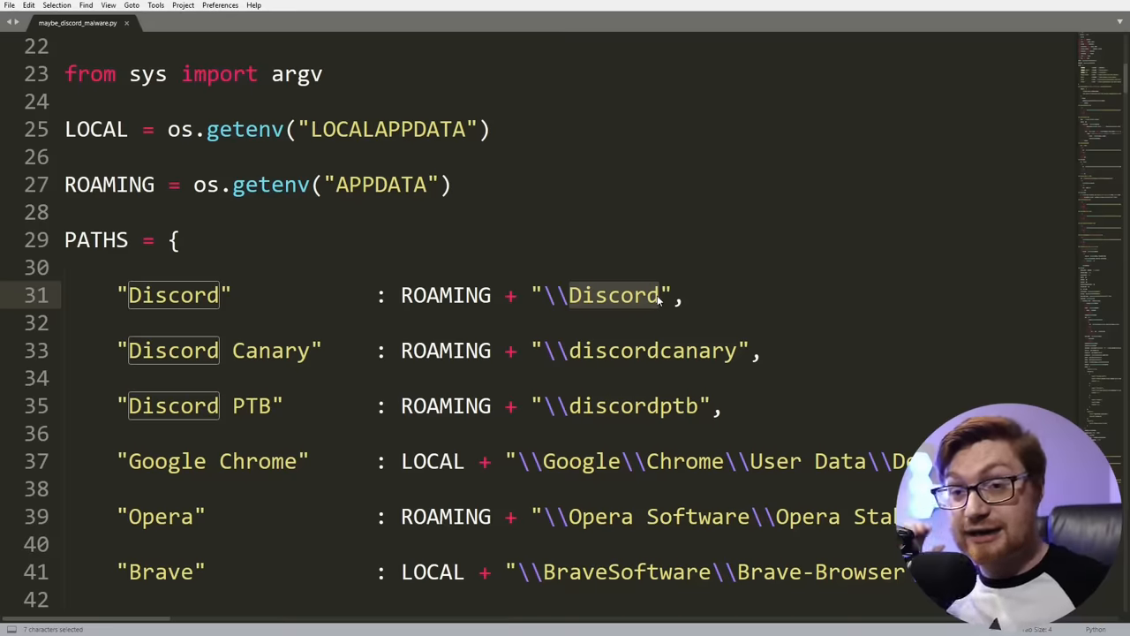
pyautogui.scroll(-3)
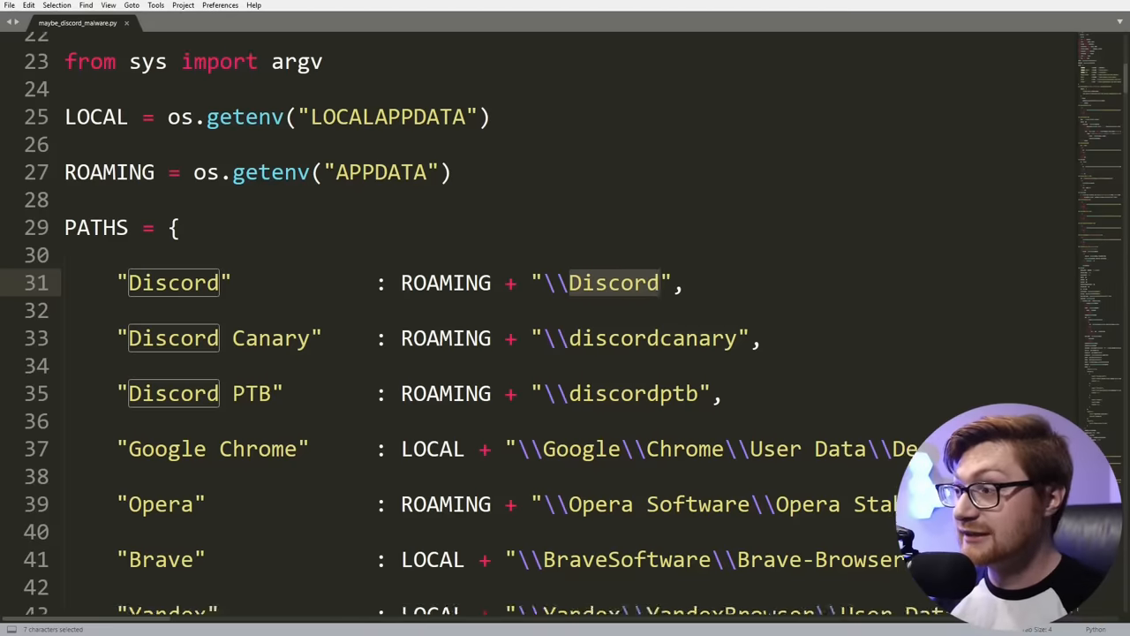
pyautogui.scroll(-3)
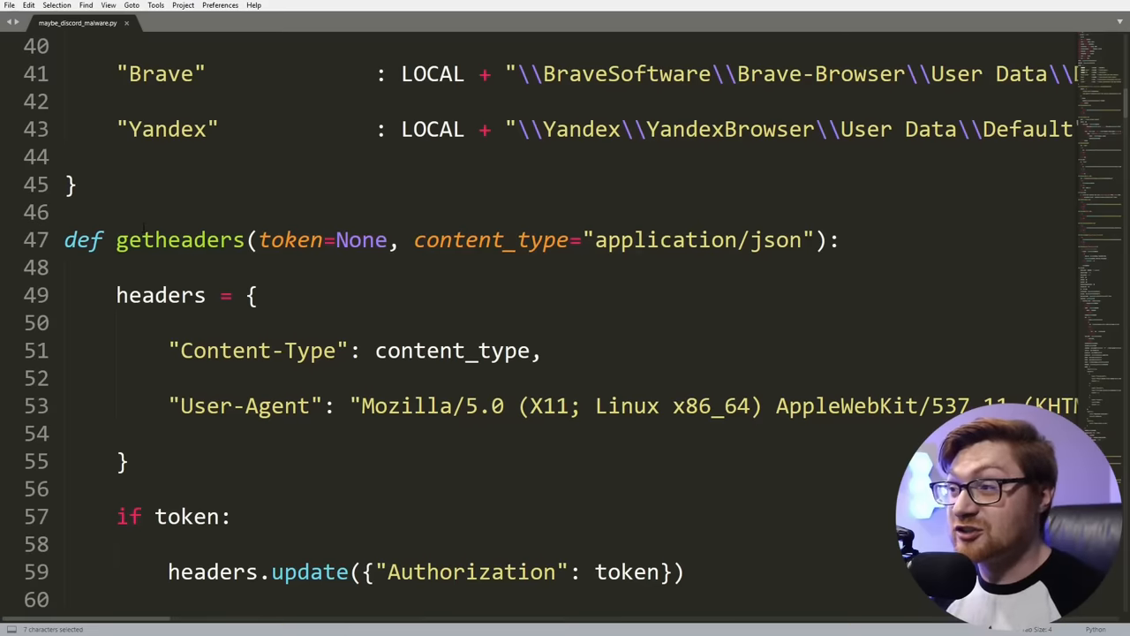
pyautogui.doubleClick(180, 239)
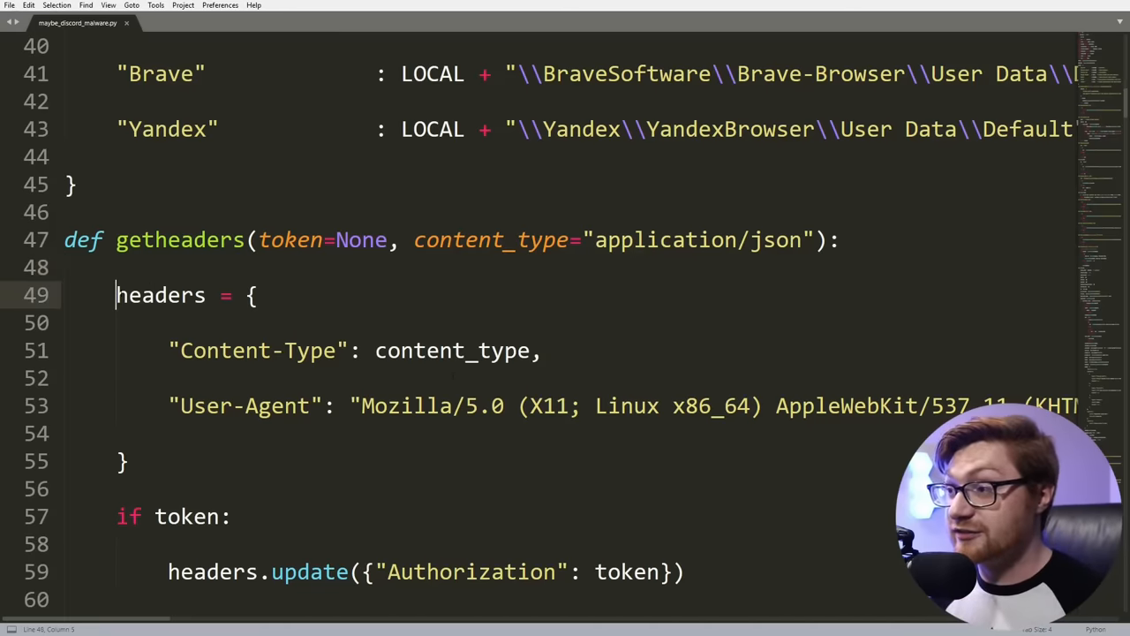
pyautogui.scroll(-3)
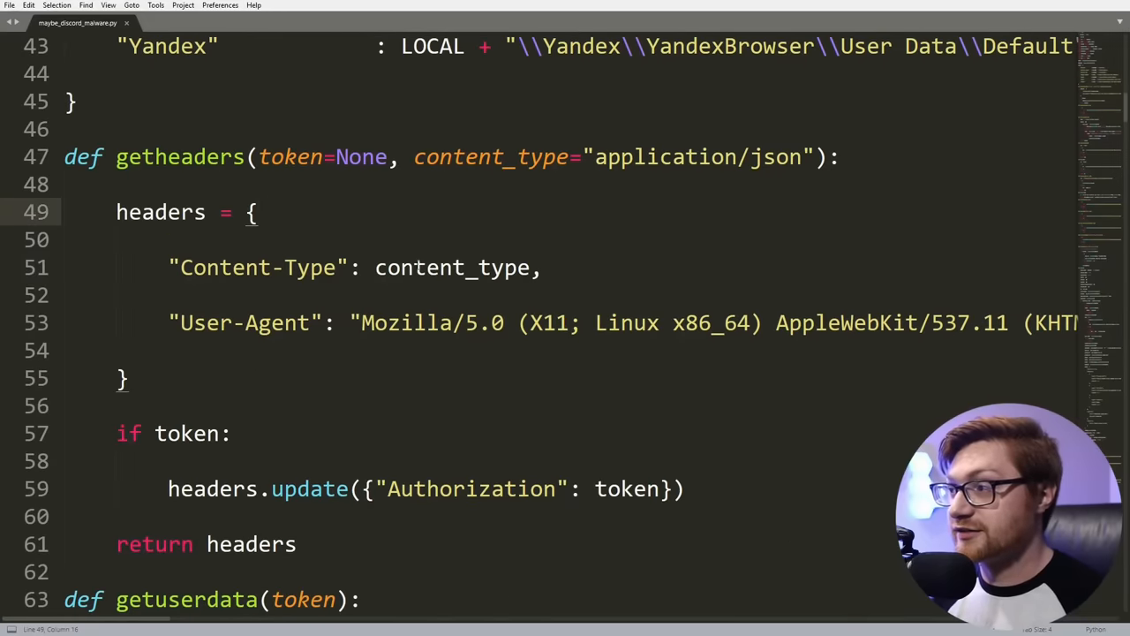
pyautogui.doubleClick(452, 267)
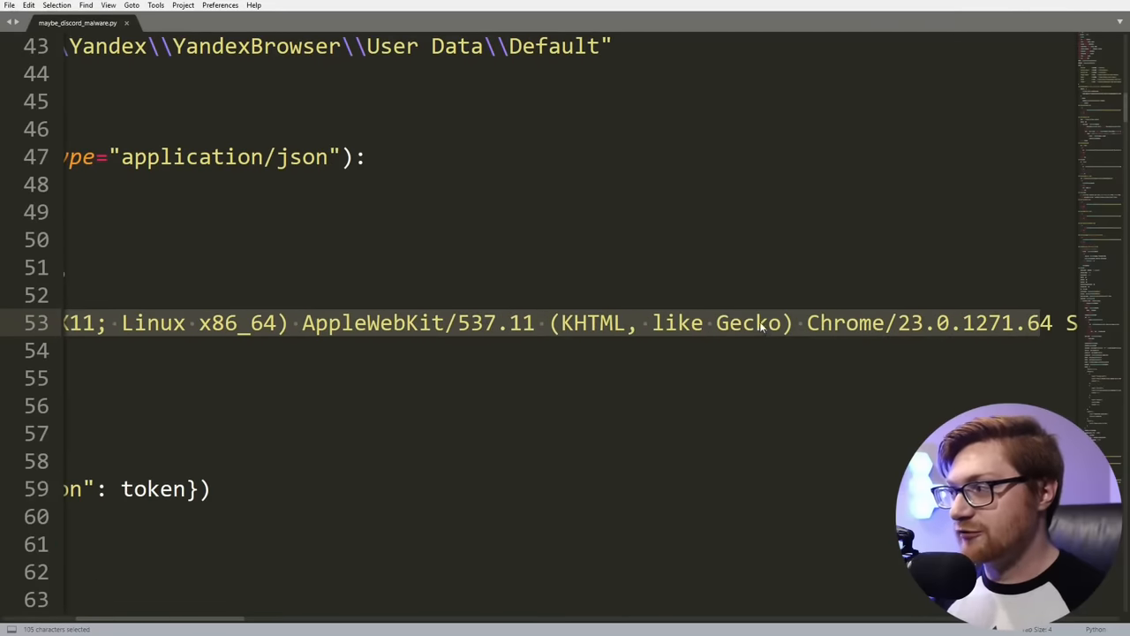
pyautogui.doubleClick(846, 323)
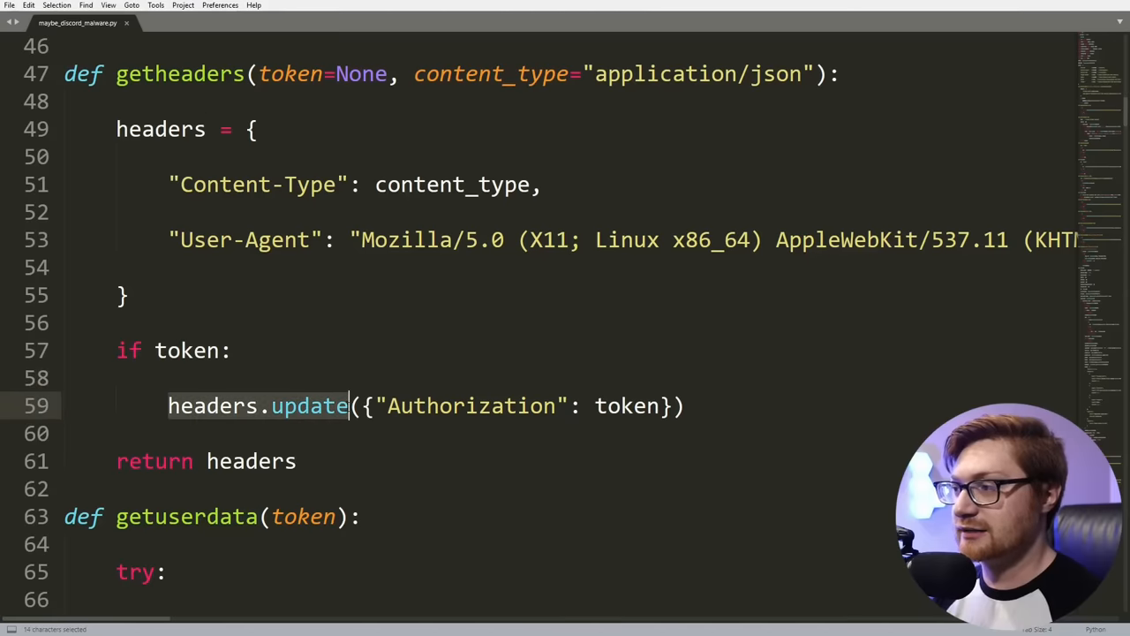
pyautogui.click(309, 405)
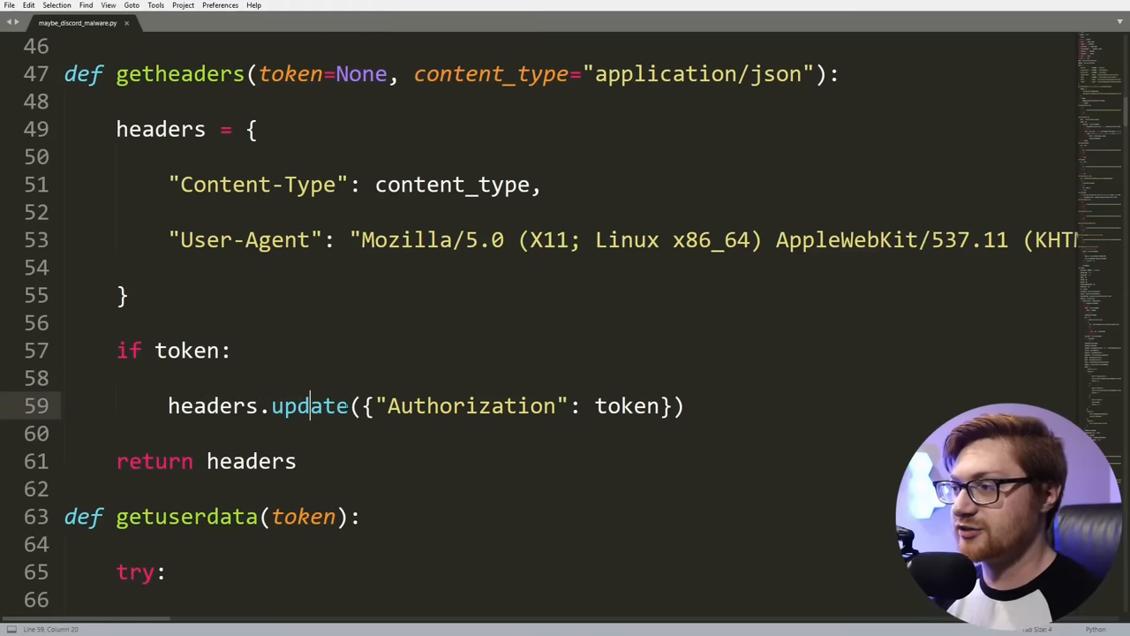
pyautogui.doubleClick(470, 406)
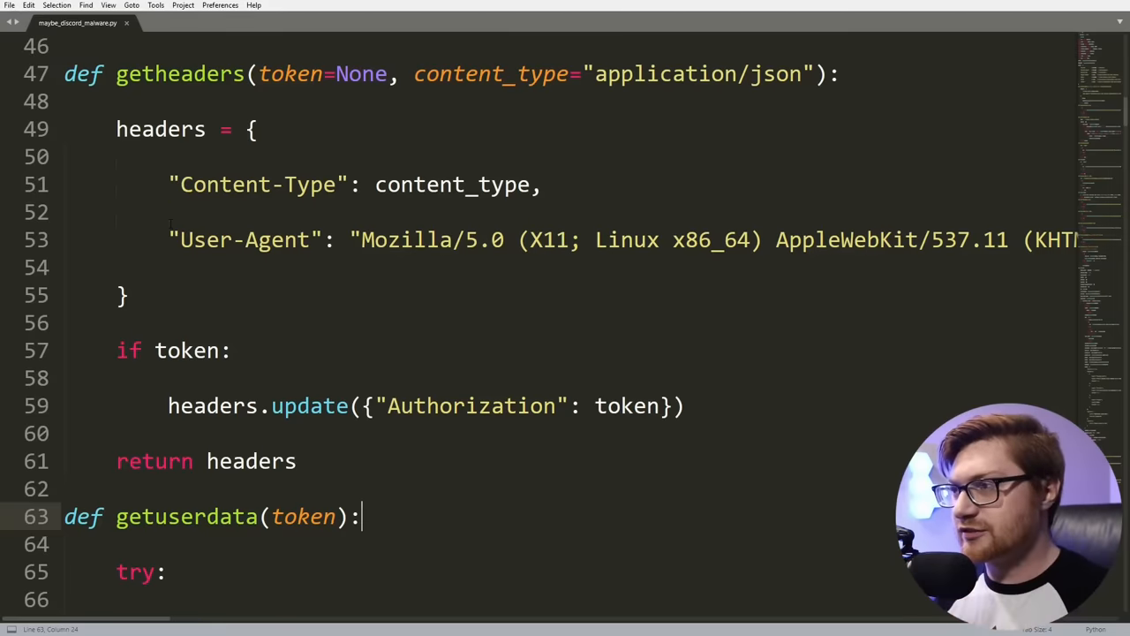
pyautogui.click(55, 75)
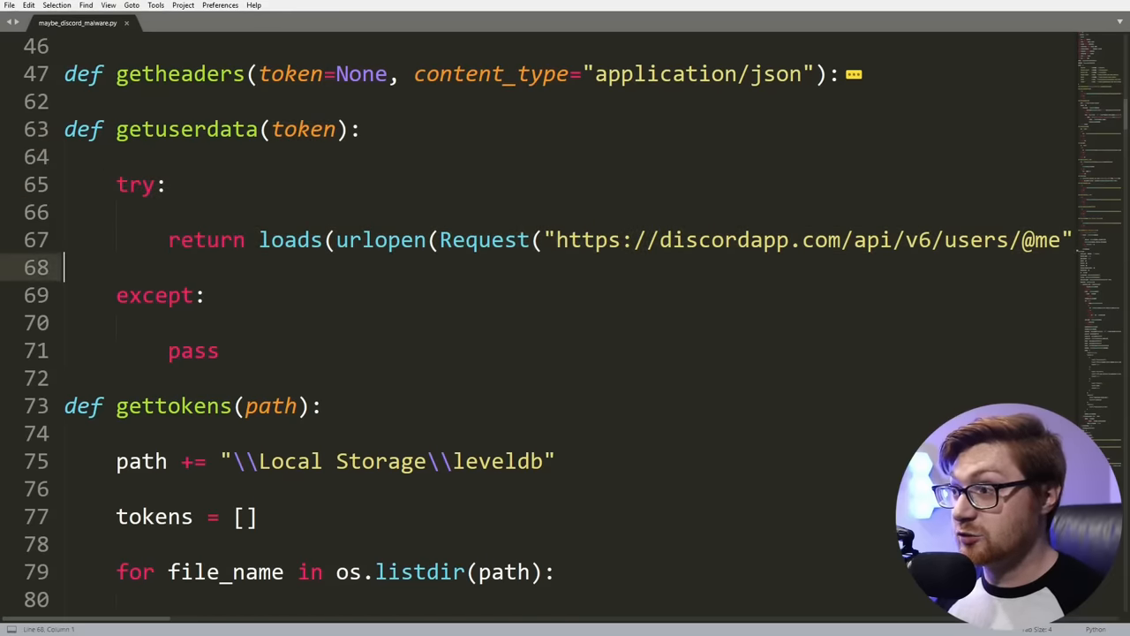
pyautogui.doubleClick(289, 239)
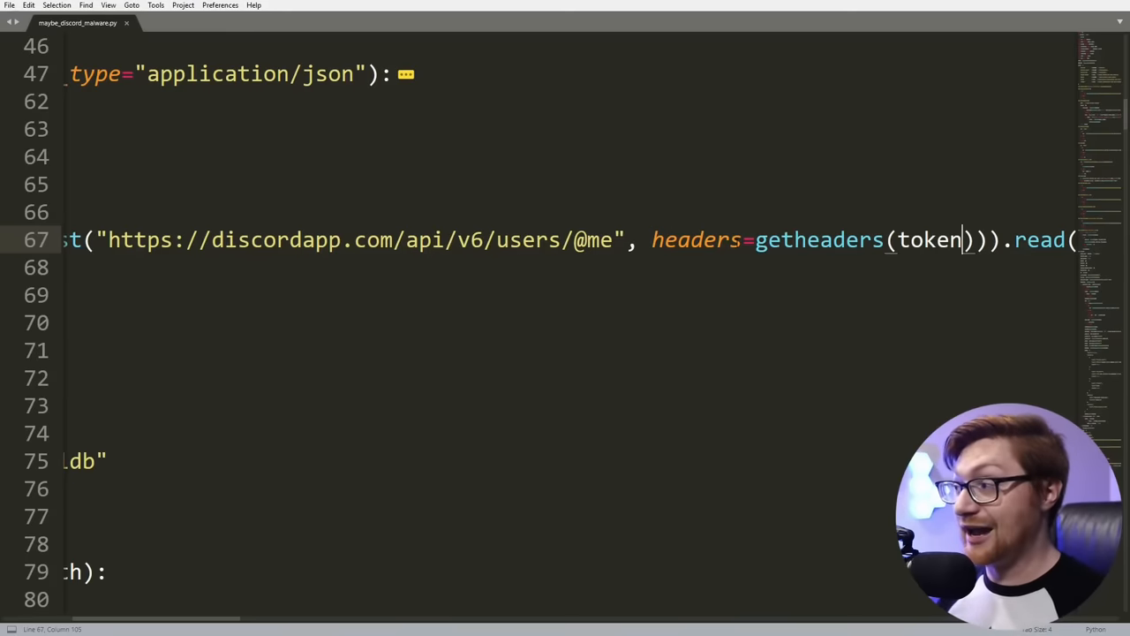
pyautogui.write('().decode())')
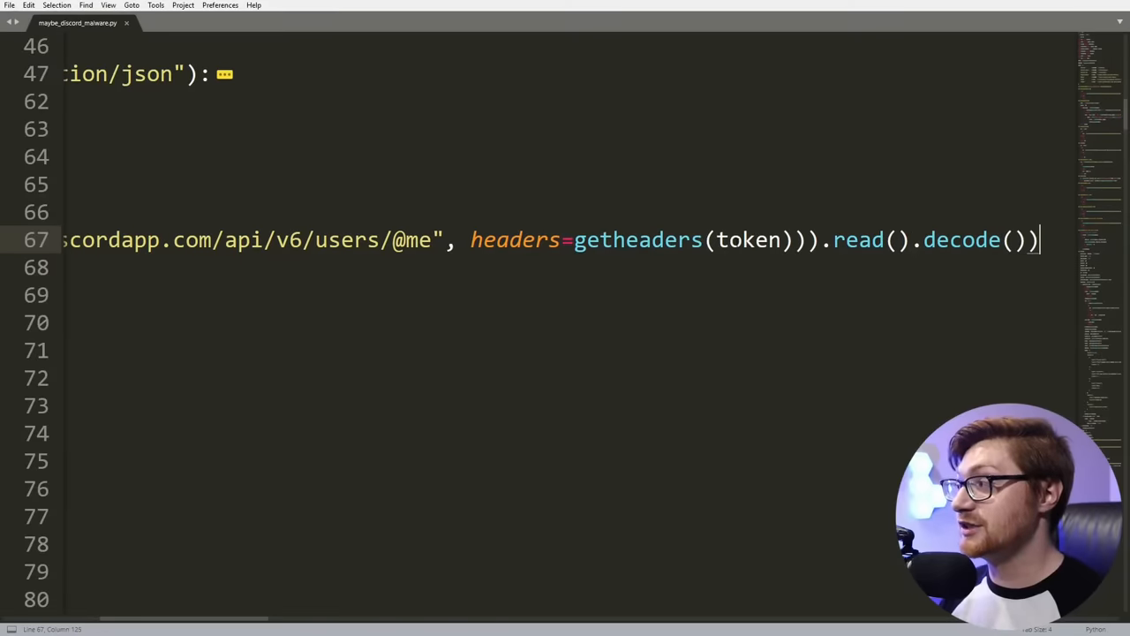
pyautogui.scroll(-3)
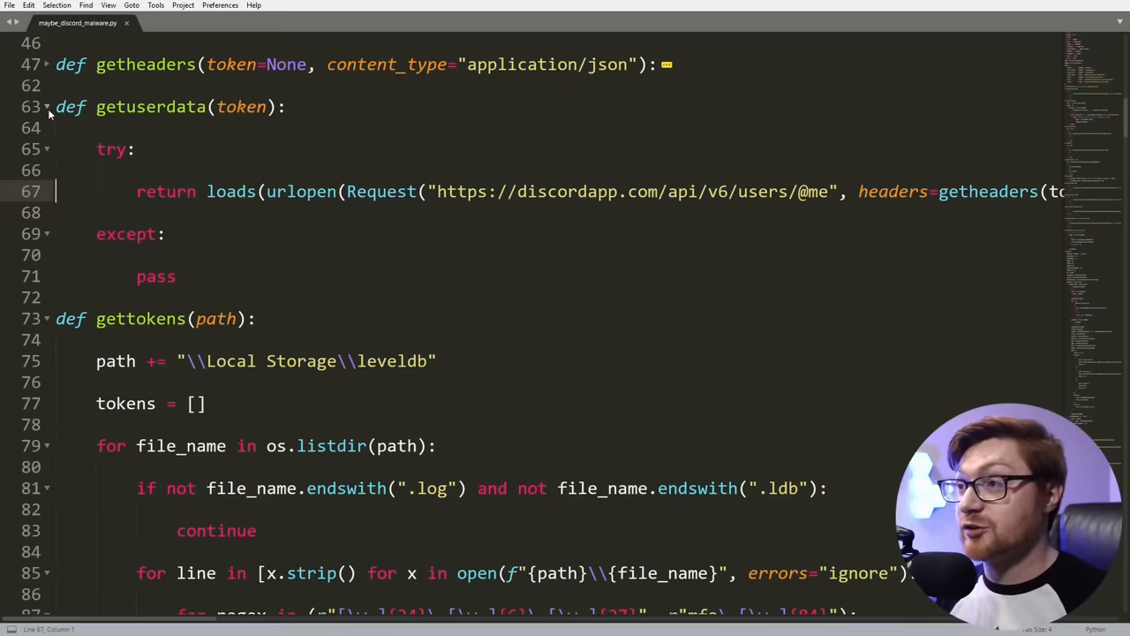
pyautogui.click(134, 148)
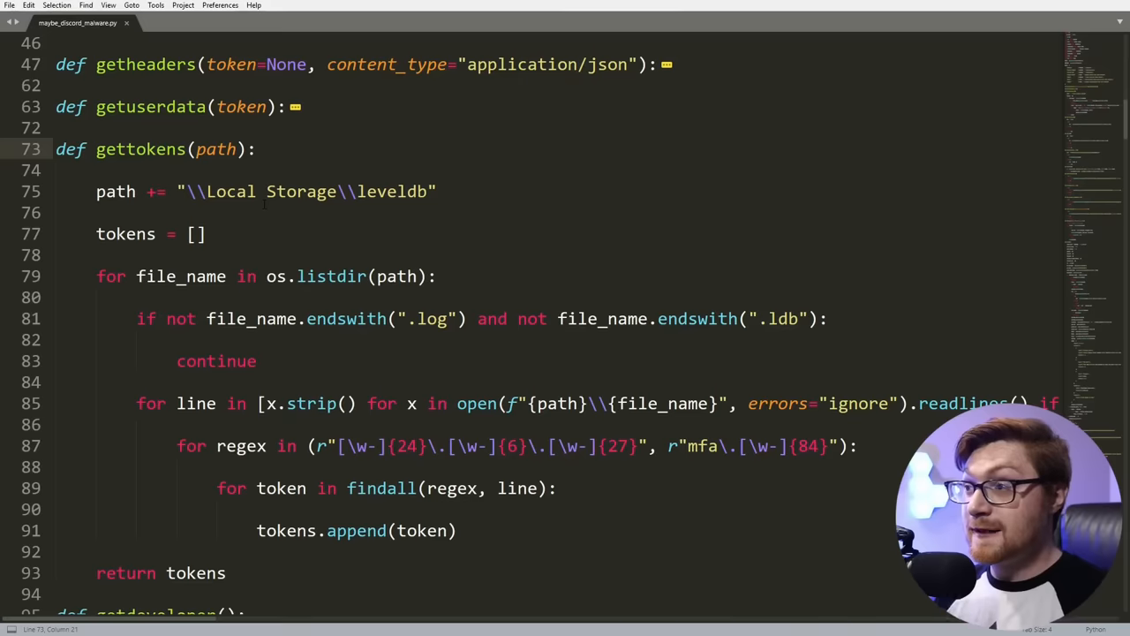
pyautogui.doubleClick(216, 148)
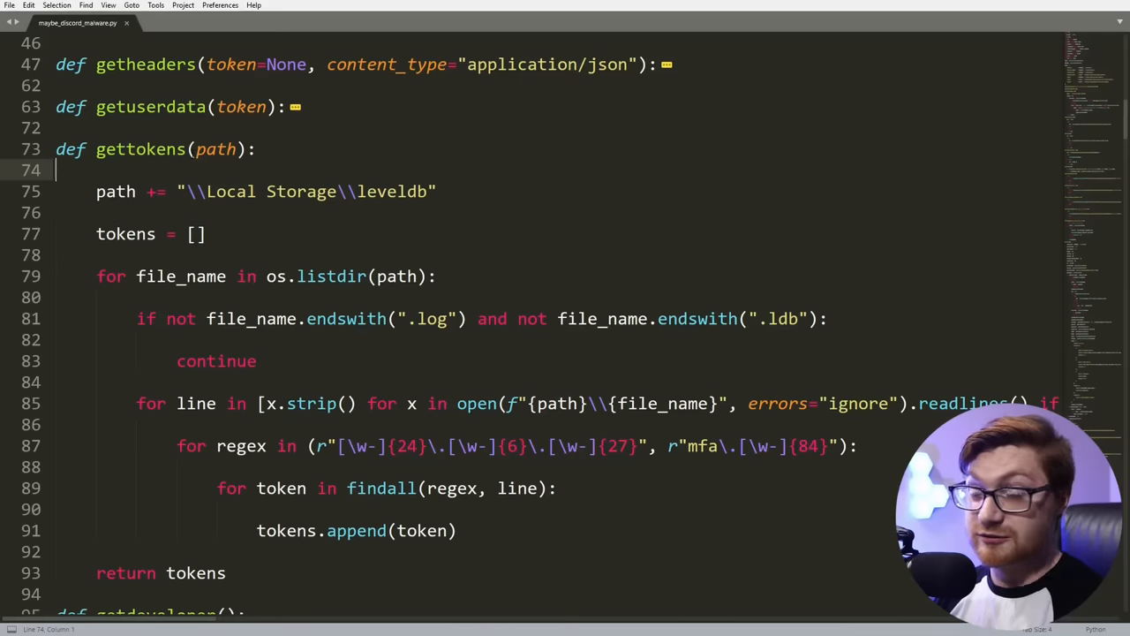
pyautogui.doubleClick(115, 192)
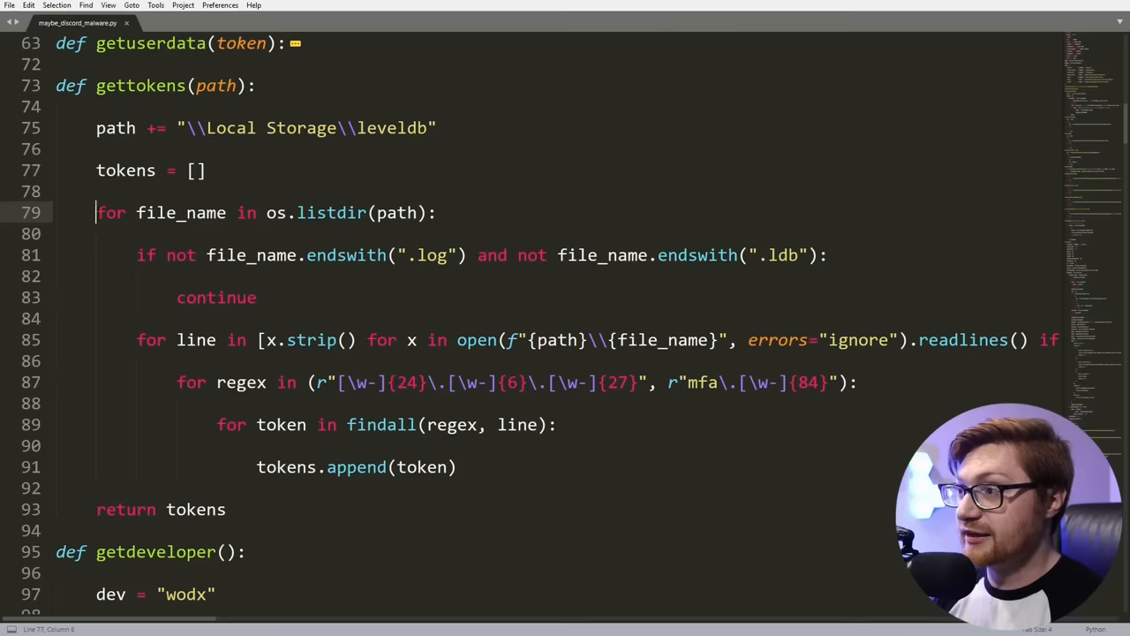
pyautogui.click(375, 212)
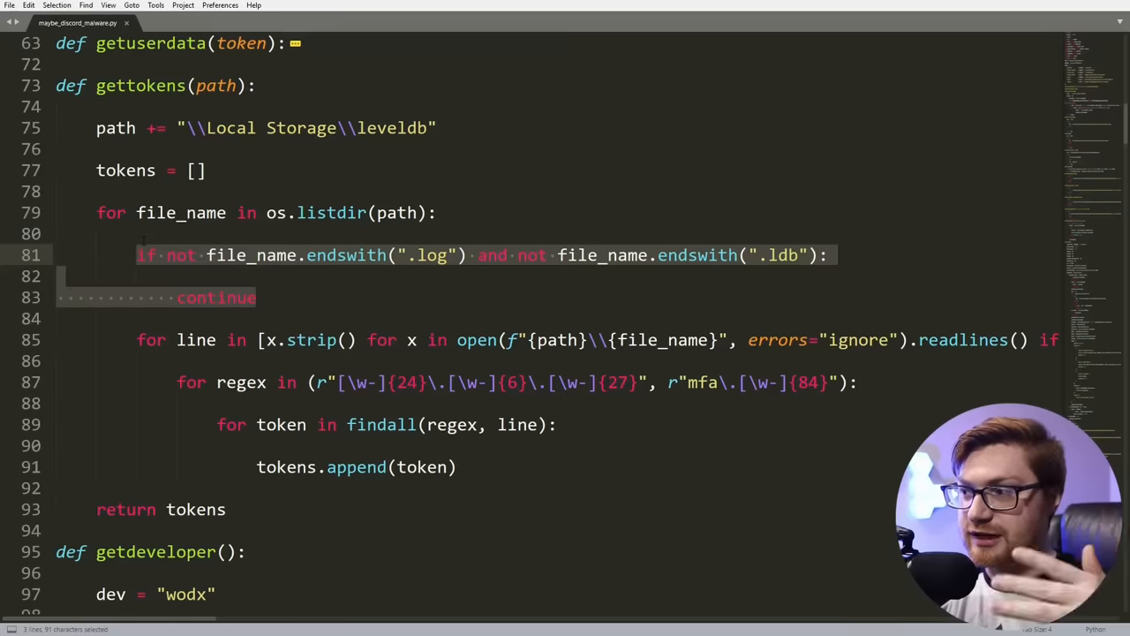
pyautogui.click(252, 255)
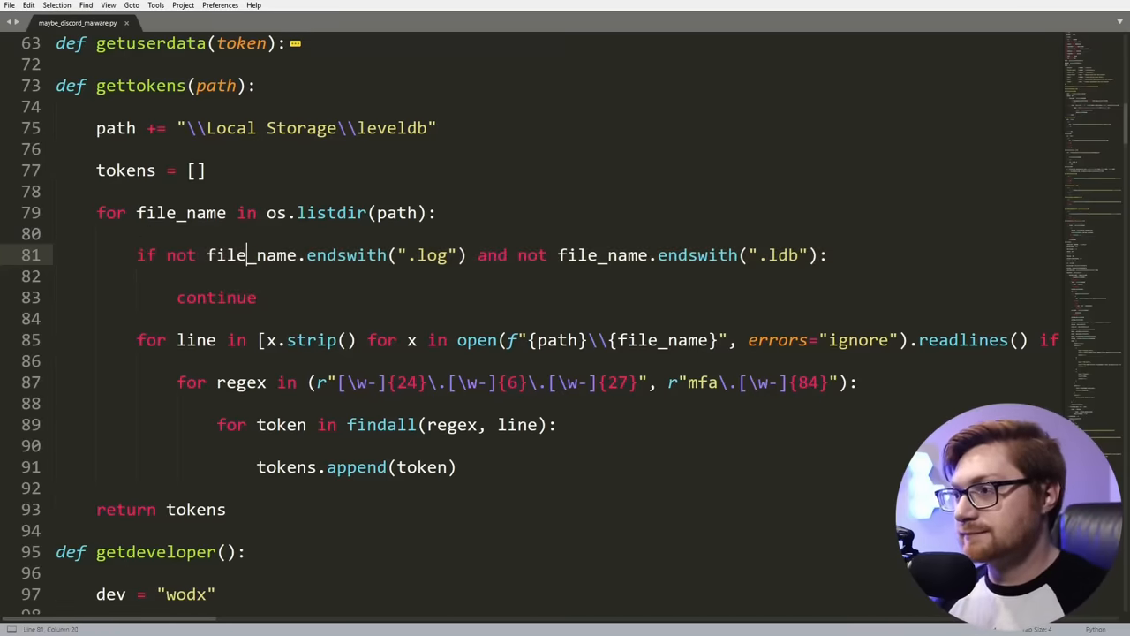
pyautogui.doubleClick(428, 255)
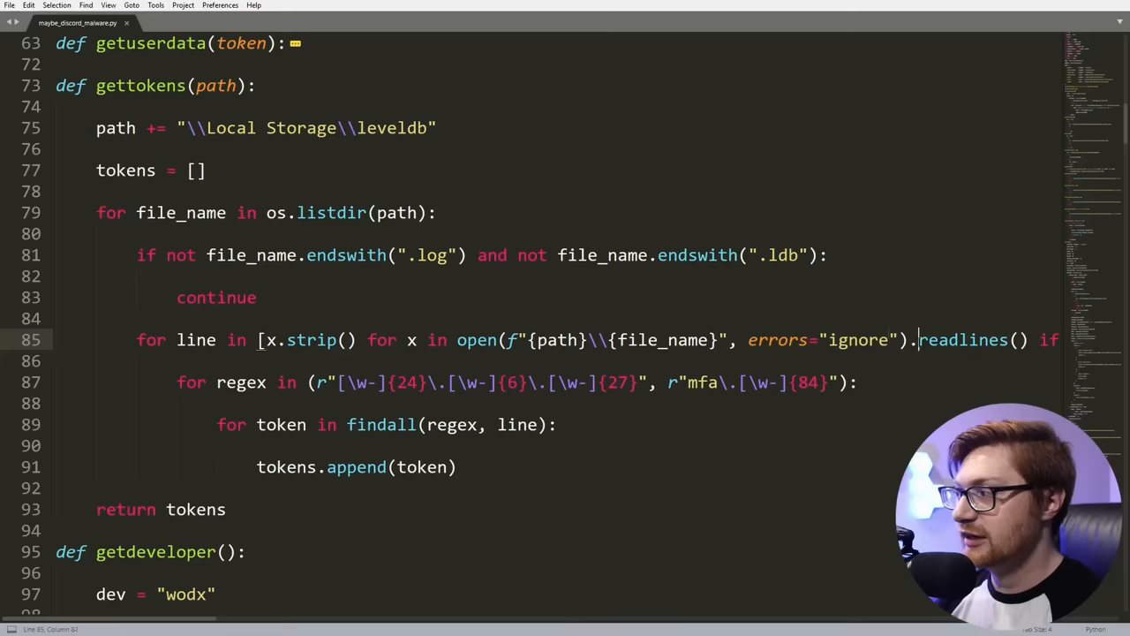
pyautogui.doubleClick(964, 339)
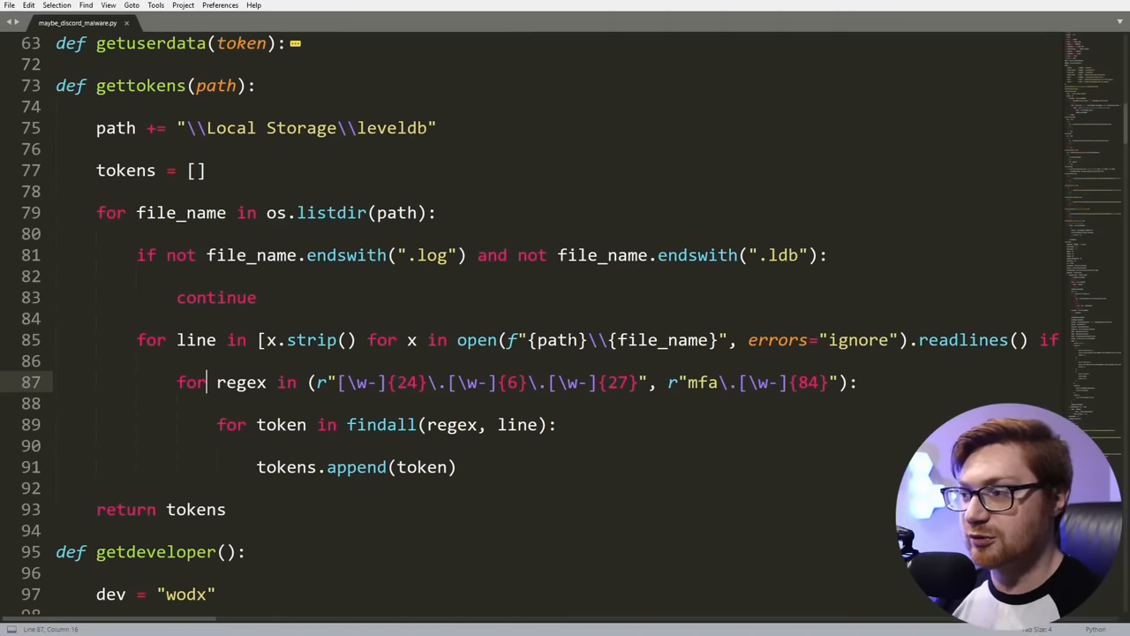
pyautogui.doubleClick(240, 381)
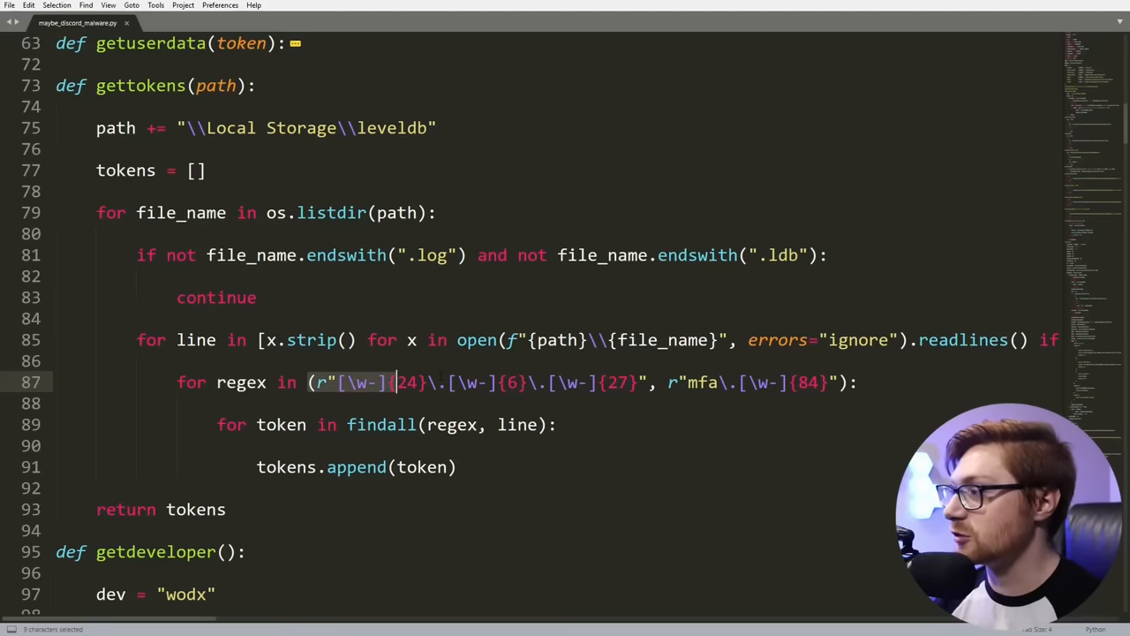
pyautogui.scroll(-3)
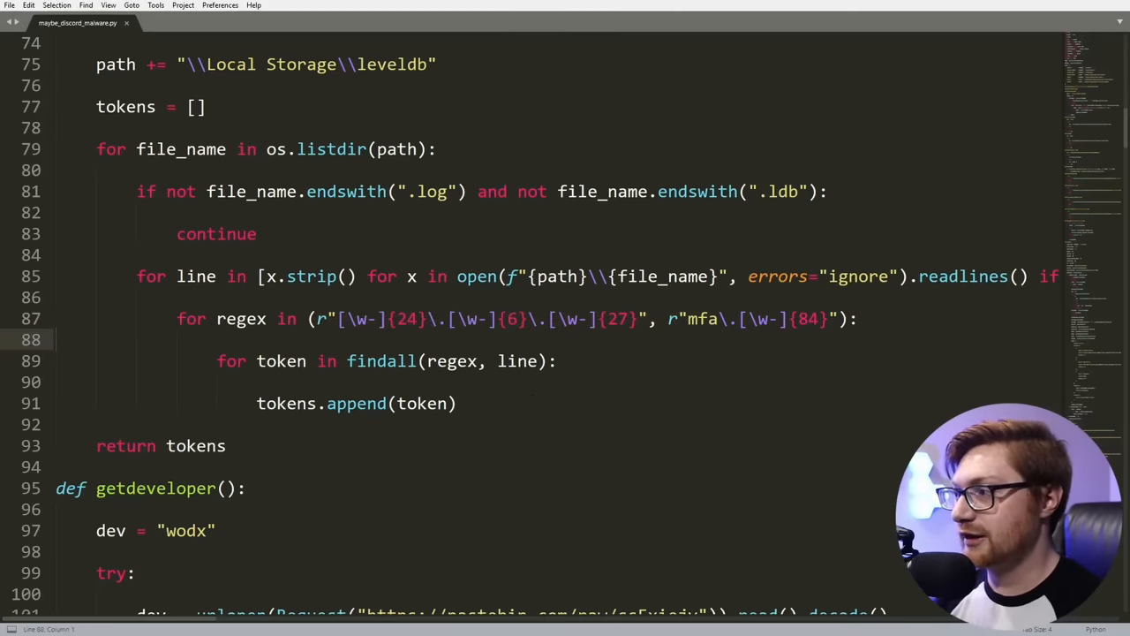
pyautogui.moveTo(342, 319); pyautogui.dragTo(373, 318)
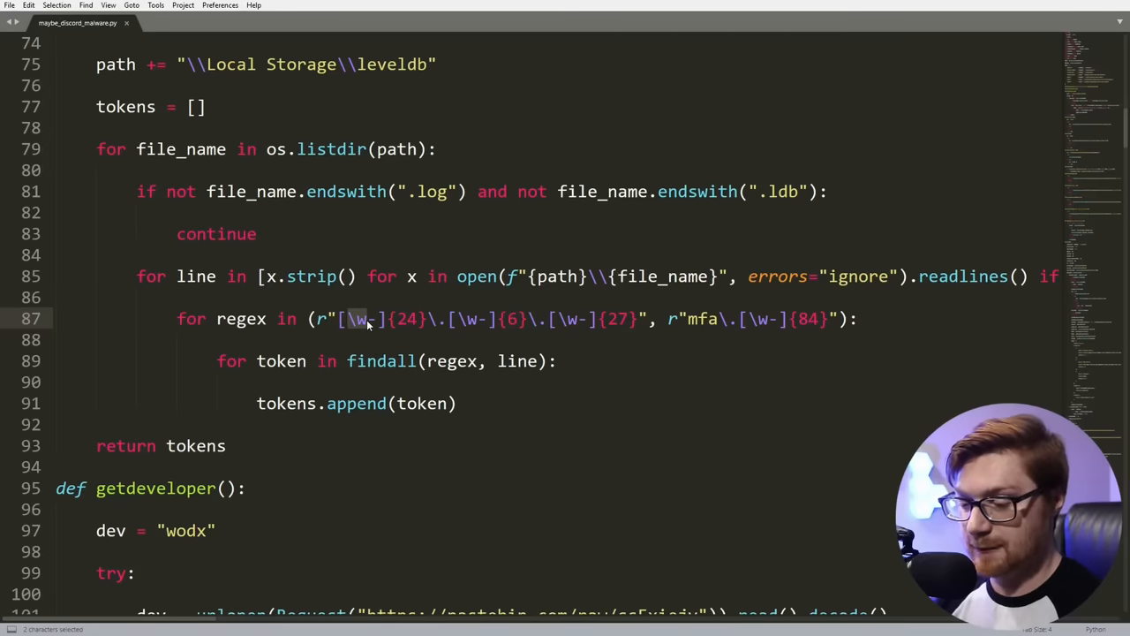
pyautogui.click(409, 319)
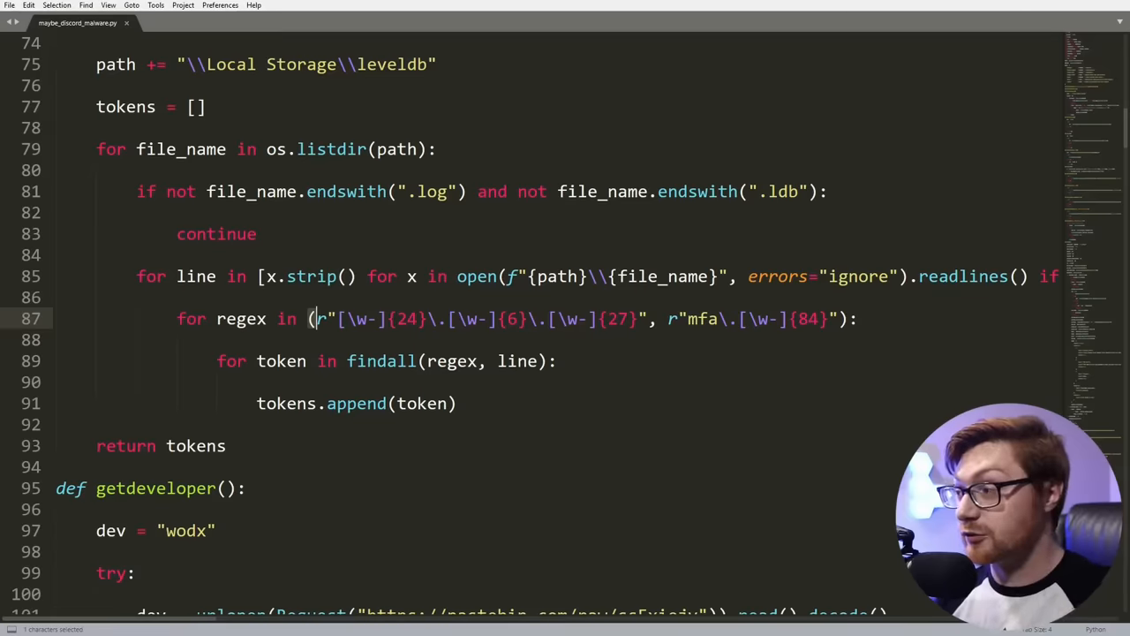
pyautogui.doubleClick(699, 320)
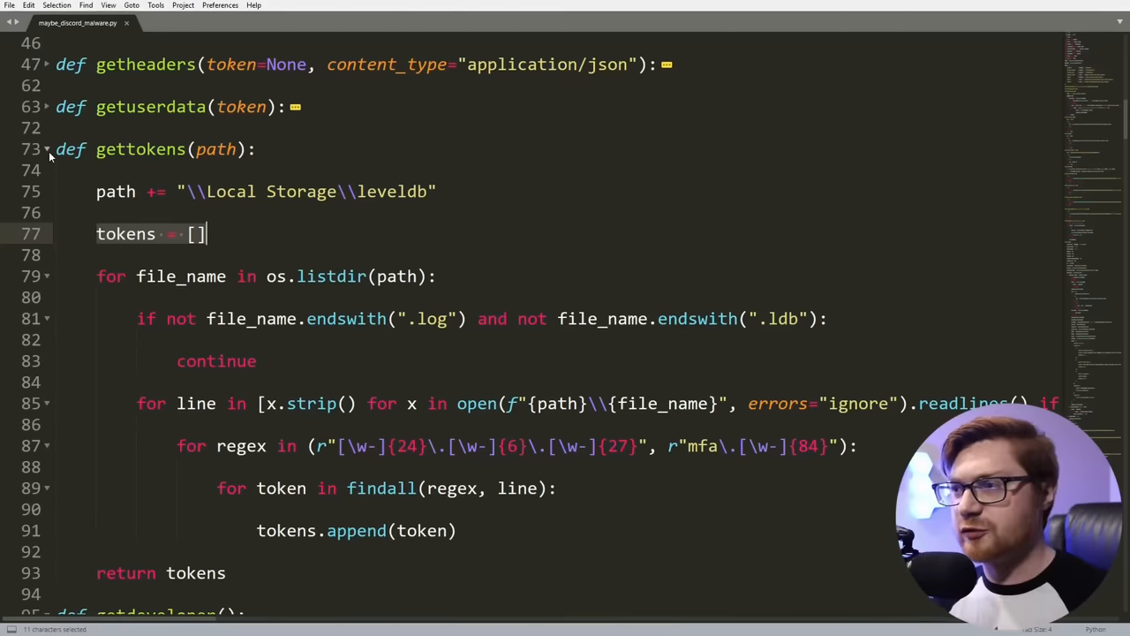
# Step: Collapse gettokens and select getdeveloper's Pastebin raw address
pyautogui.click(49, 148)
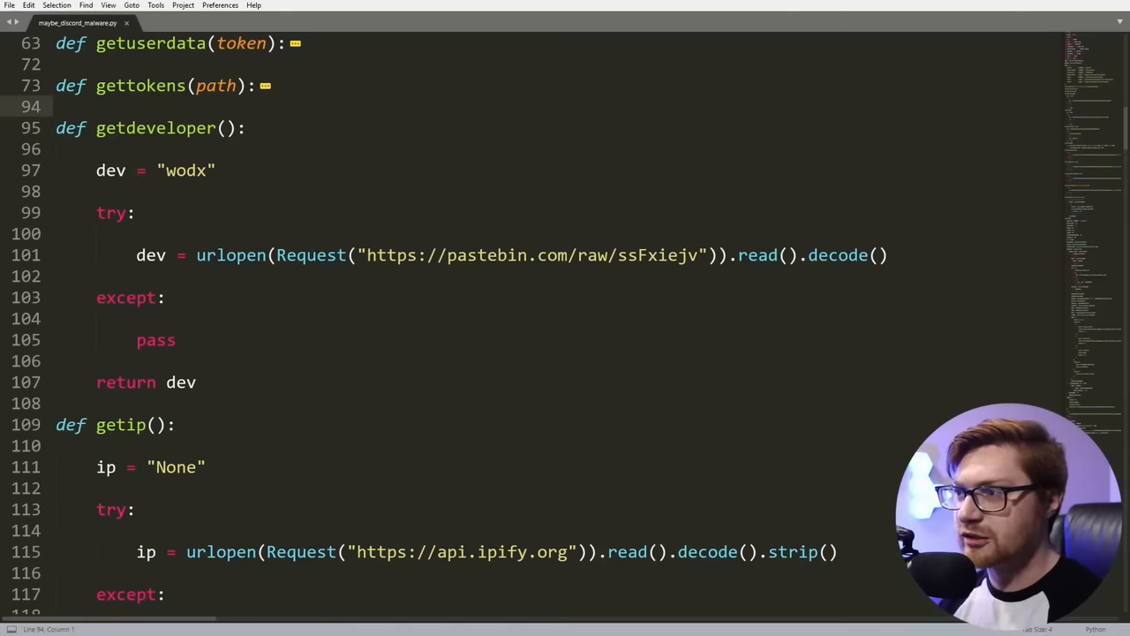
pyautogui.click(168, 171)
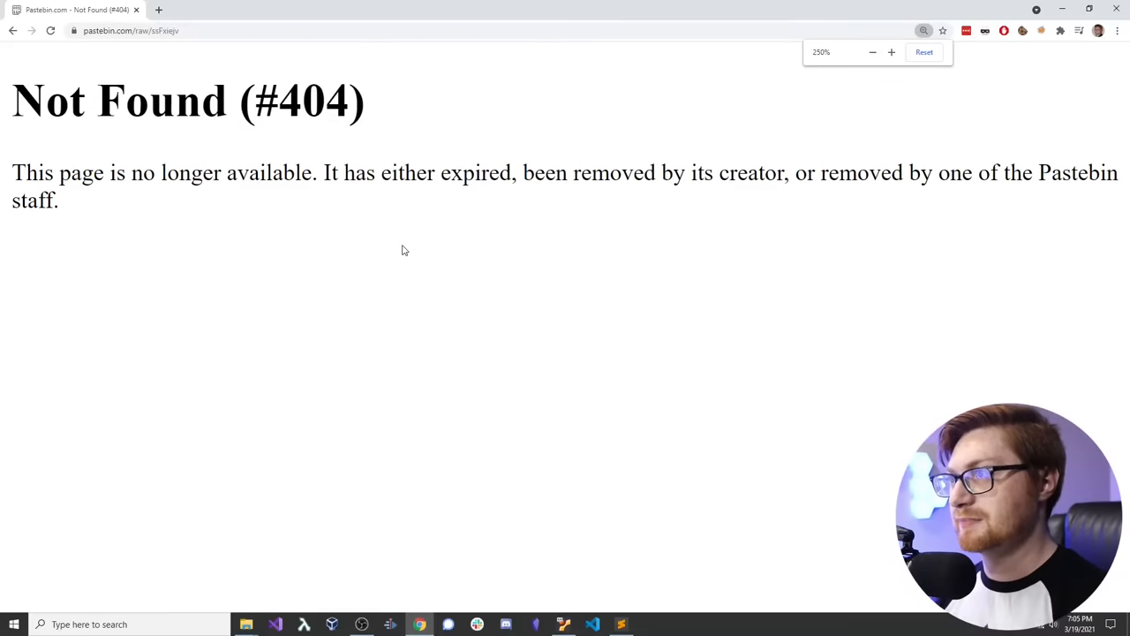
# Step: Load the paste's regular page, also Not Found, and accept the cookie notice
pyautogui.click(154, 32)
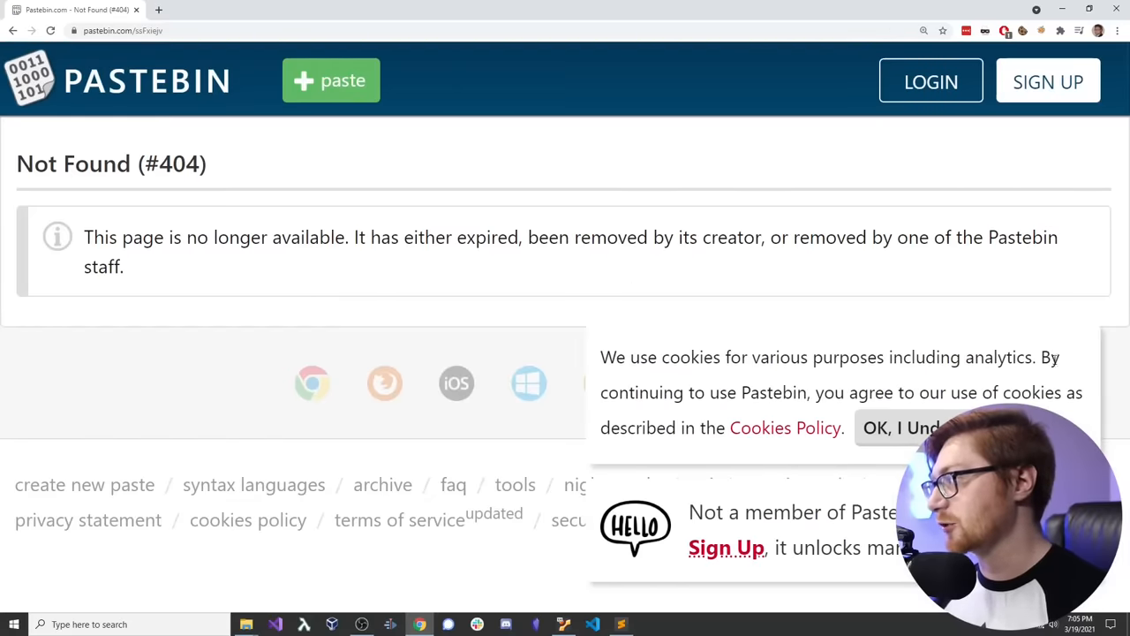
pyautogui.scroll(-3)
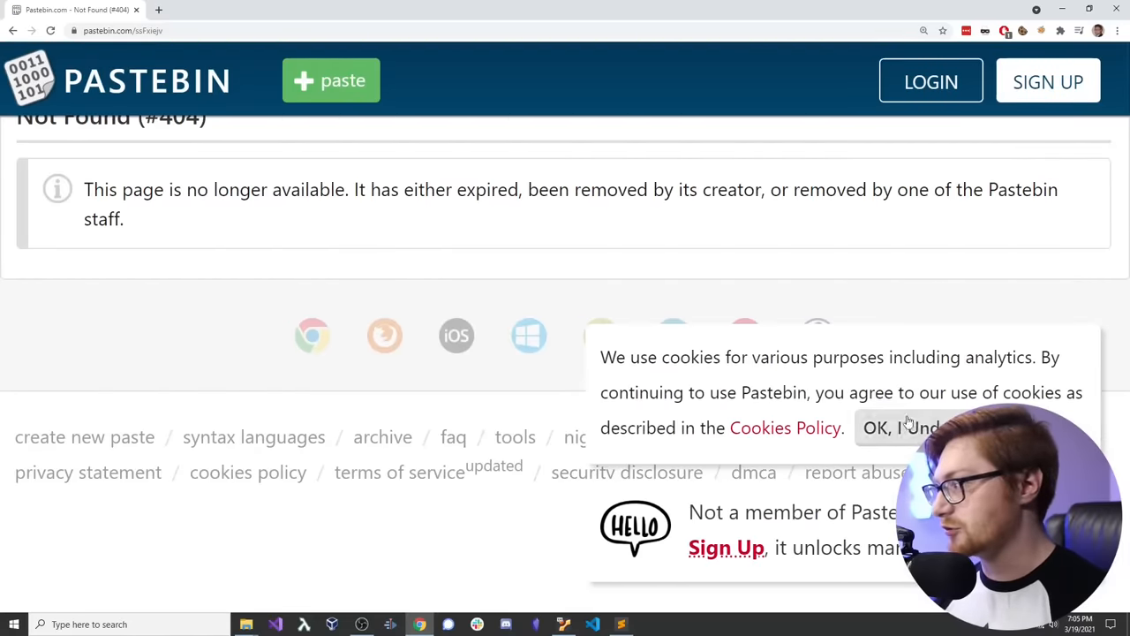
pyautogui.click(874, 427)
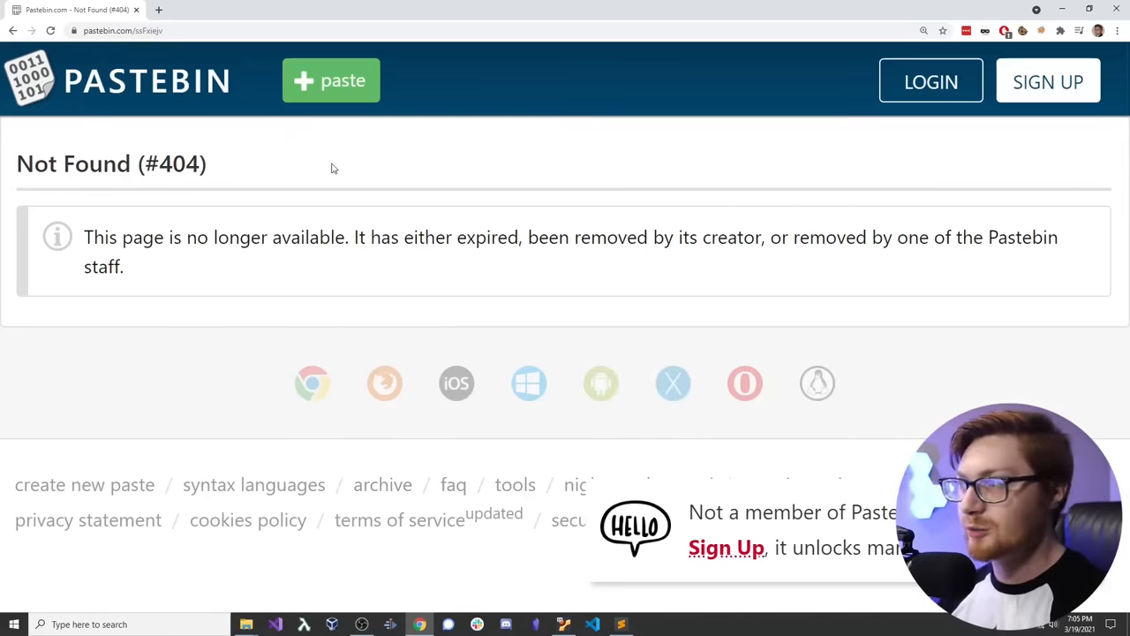
pyautogui.moveTo(586, 193)
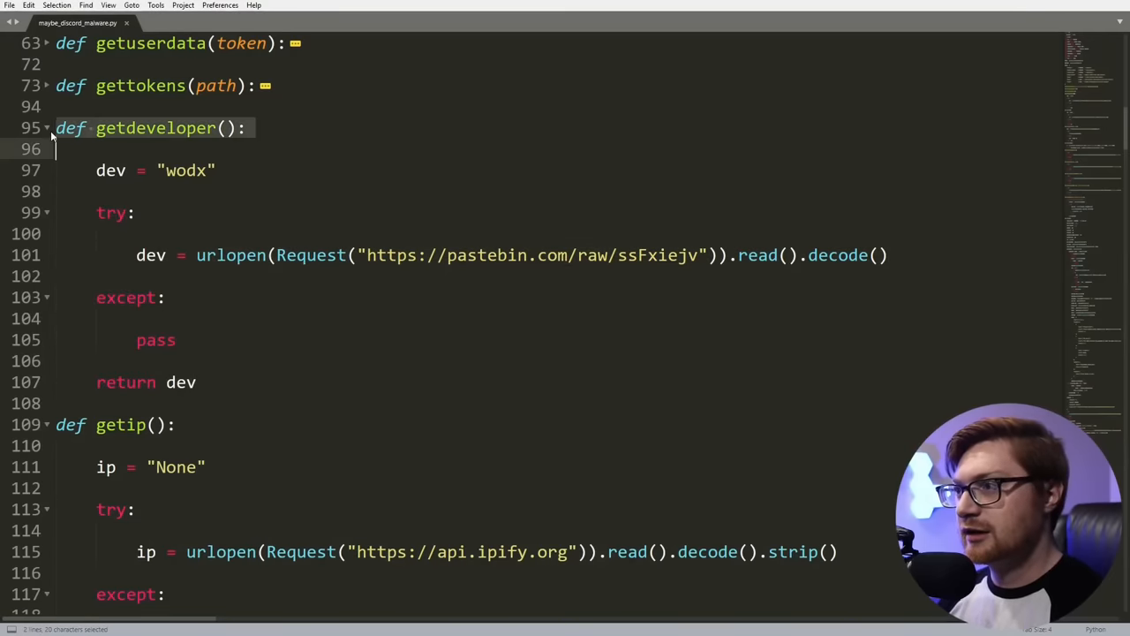
# Step: Collapse getdeveloper and getip, highlighting api.ipify.org and the avatar URL's aid part
pyautogui.click(47, 127)
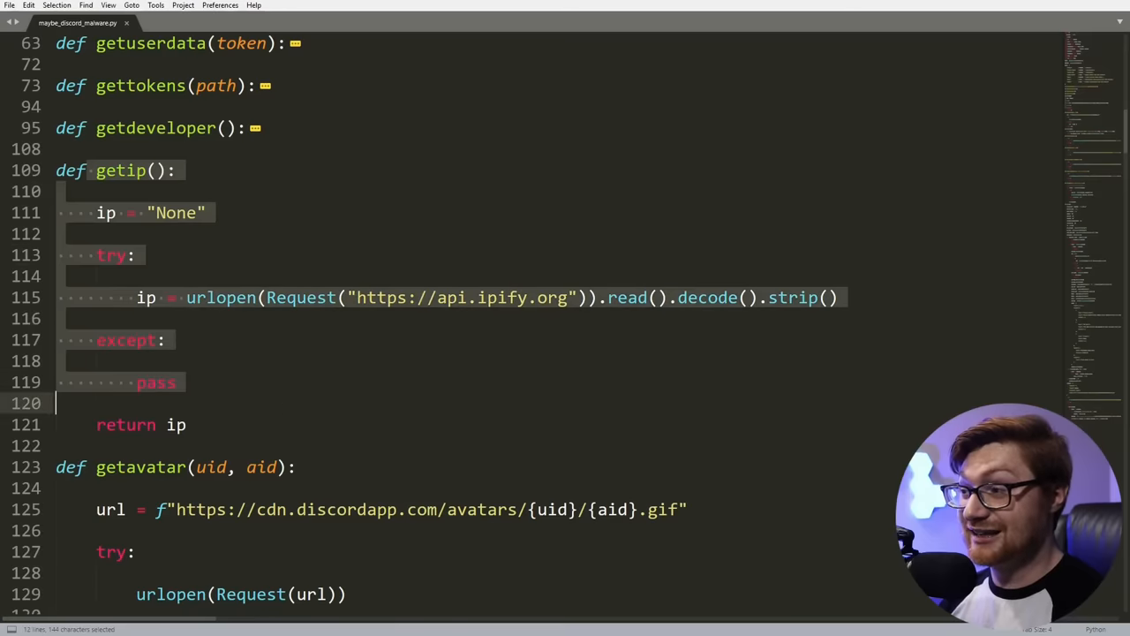
pyautogui.click(55, 403)
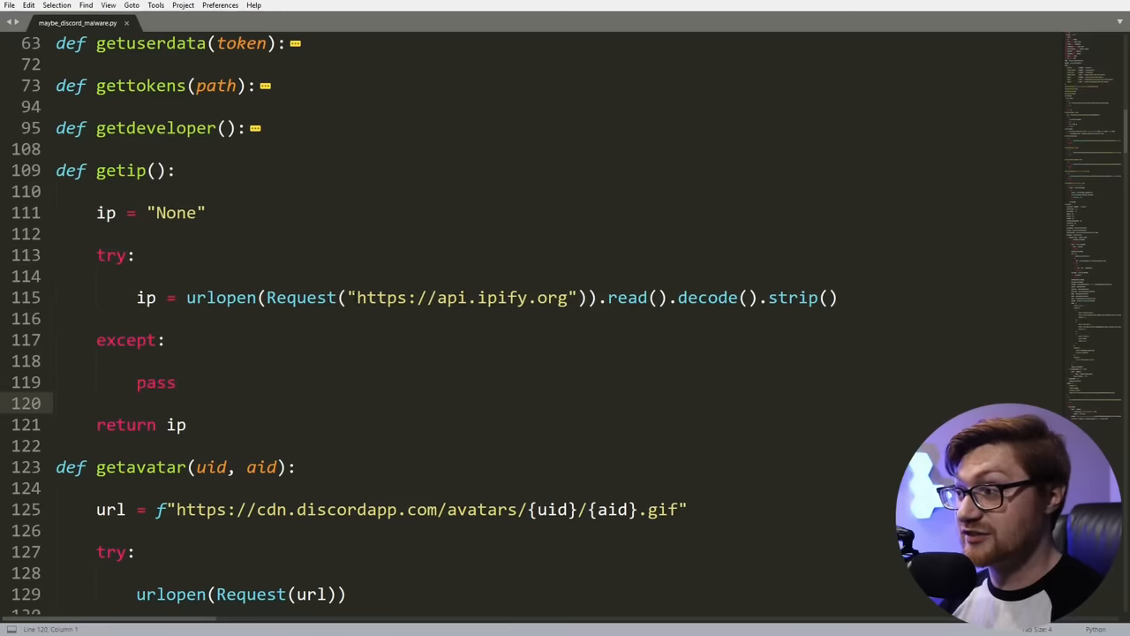
pyautogui.moveTo(357, 296); pyautogui.dragTo(534, 297)
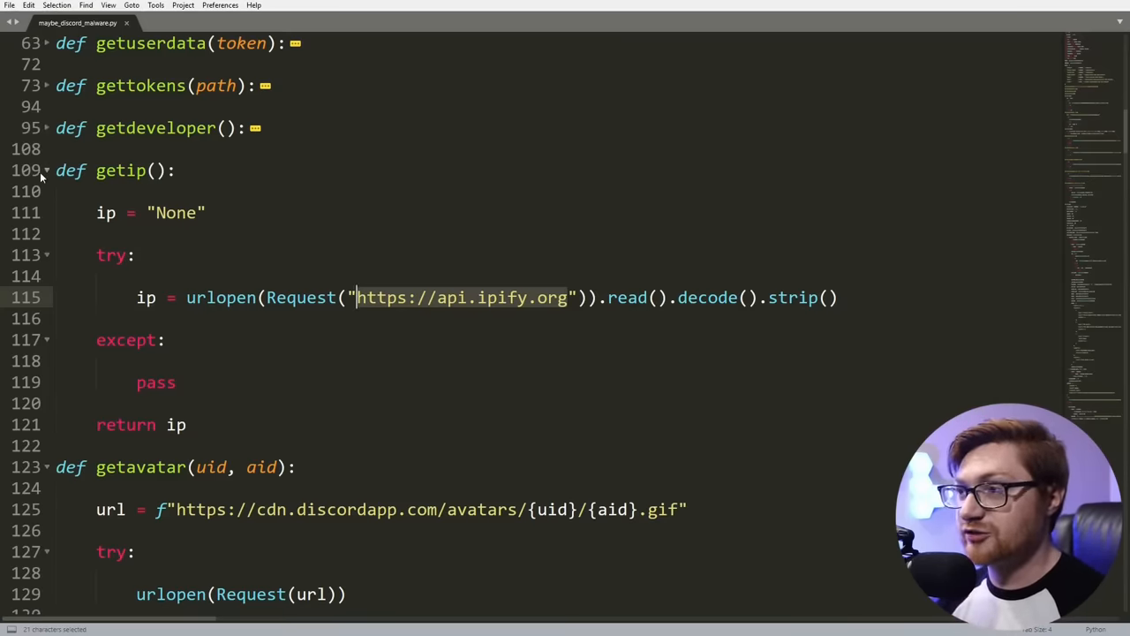
pyautogui.click(45, 169)
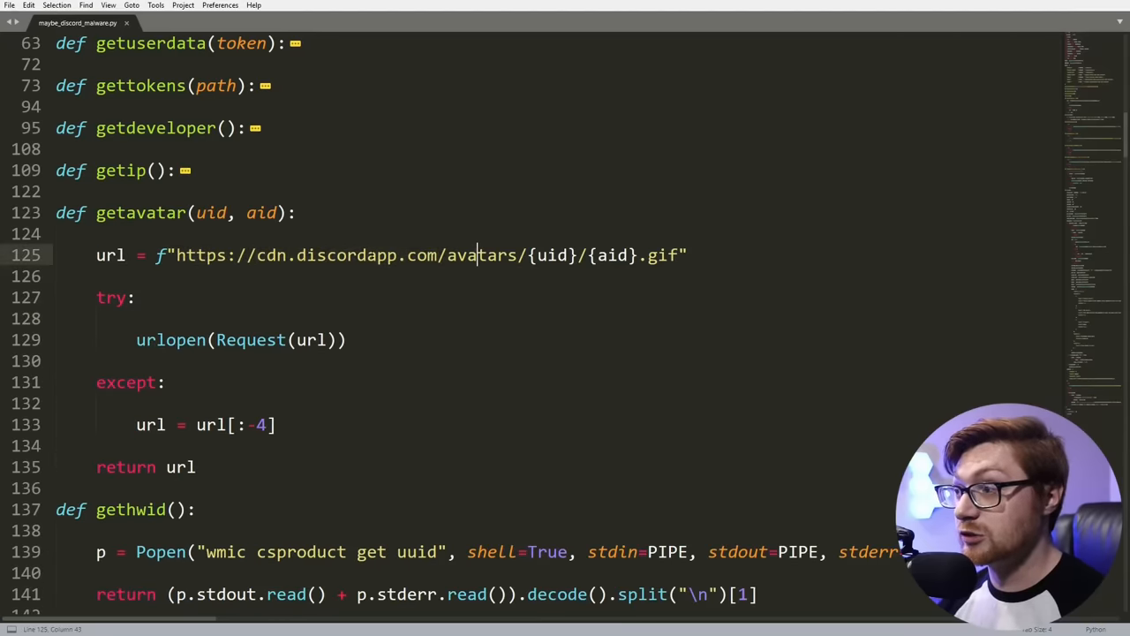
pyautogui.doubleClick(546, 255)
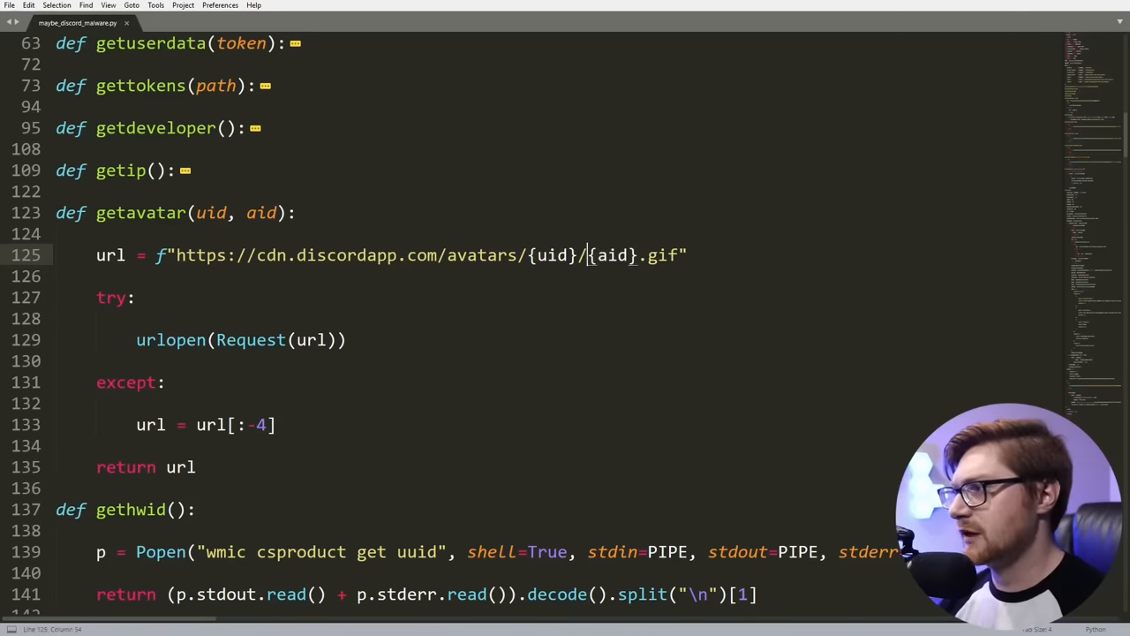
pyautogui.doubleClick(260, 211)
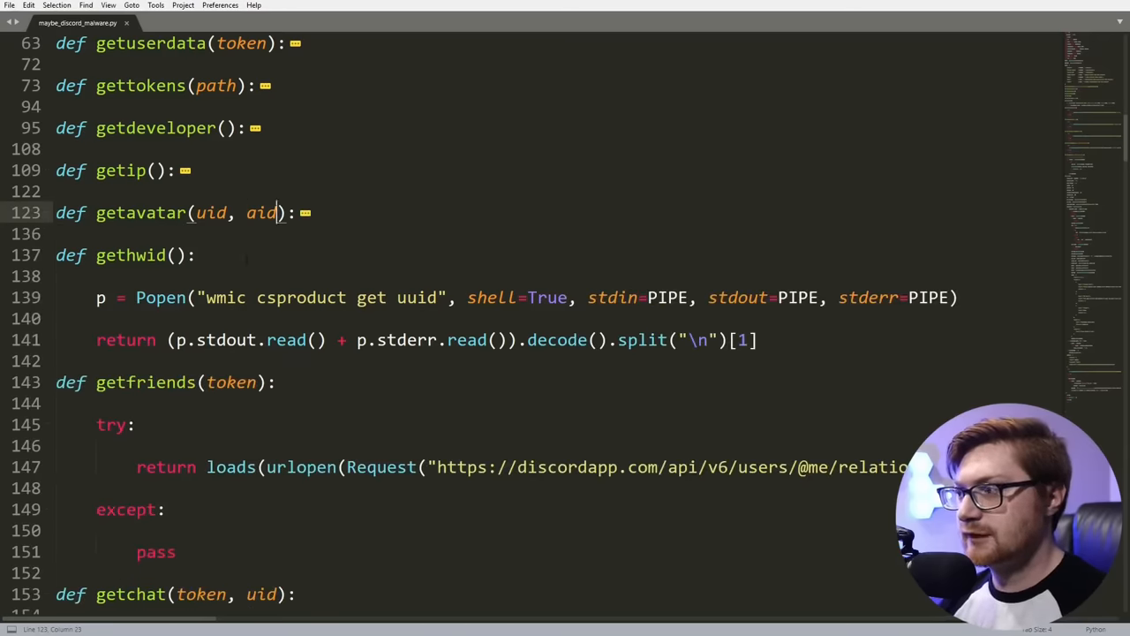
# Step: Highlight the wmic command in gethwid's hardware-ID lookup
pyautogui.doubleClick(131, 255)
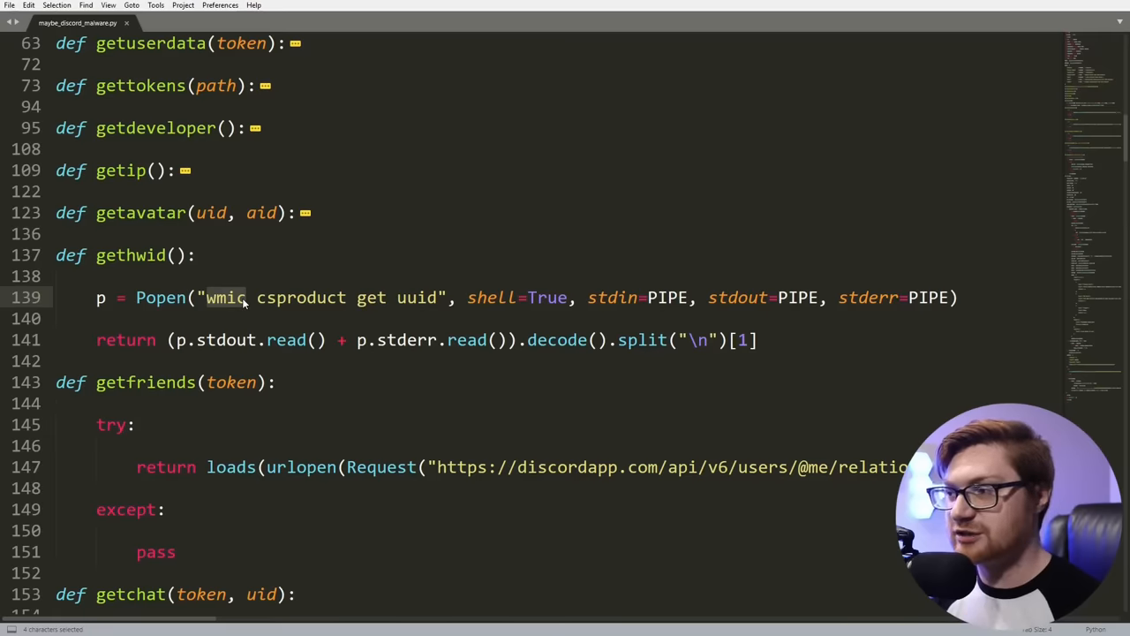
pyautogui.click(238, 298)
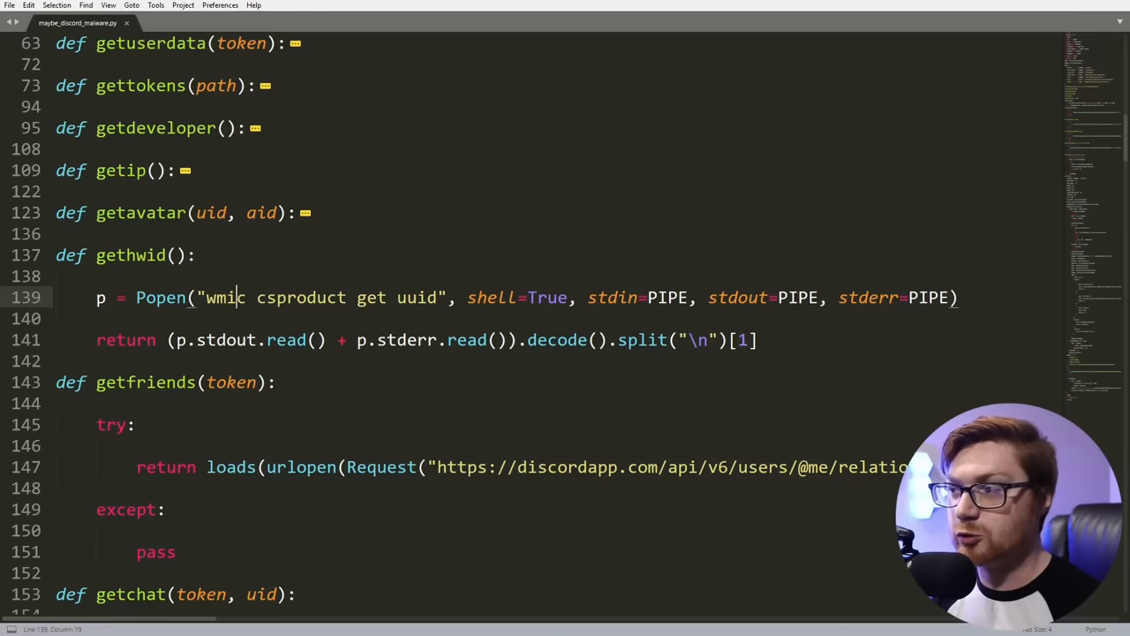
pyautogui.doubleClick(225, 297)
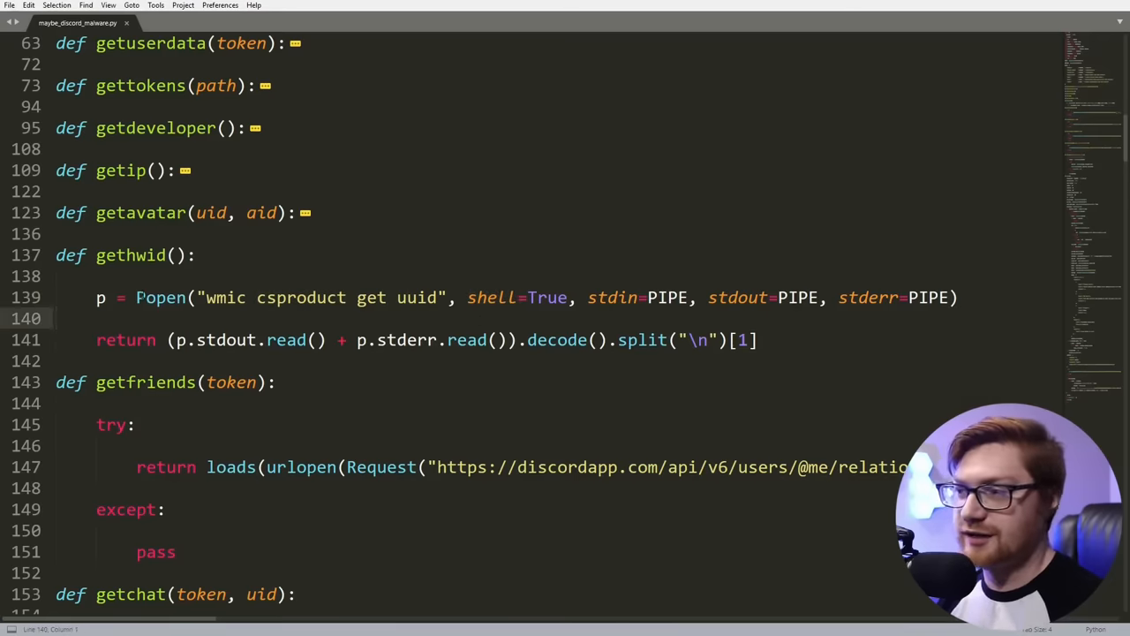
pyautogui.doubleClick(161, 297)
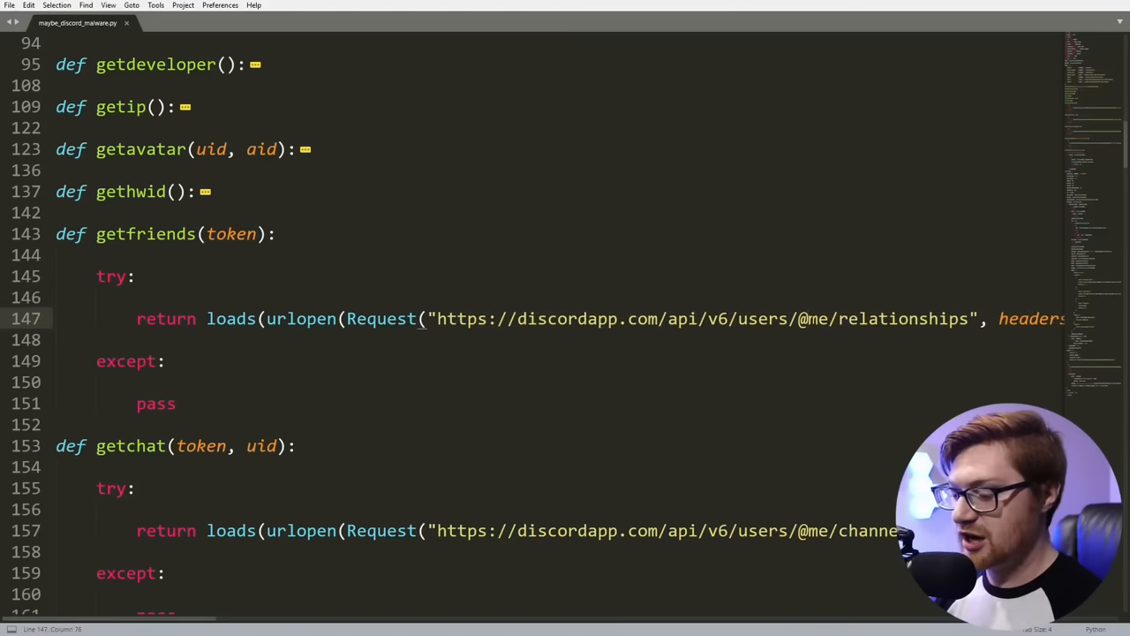
# Step: Fold getfriends and getchat to bring has_payment_methods' billing request and send_message into view
pyautogui.hscroll(3)
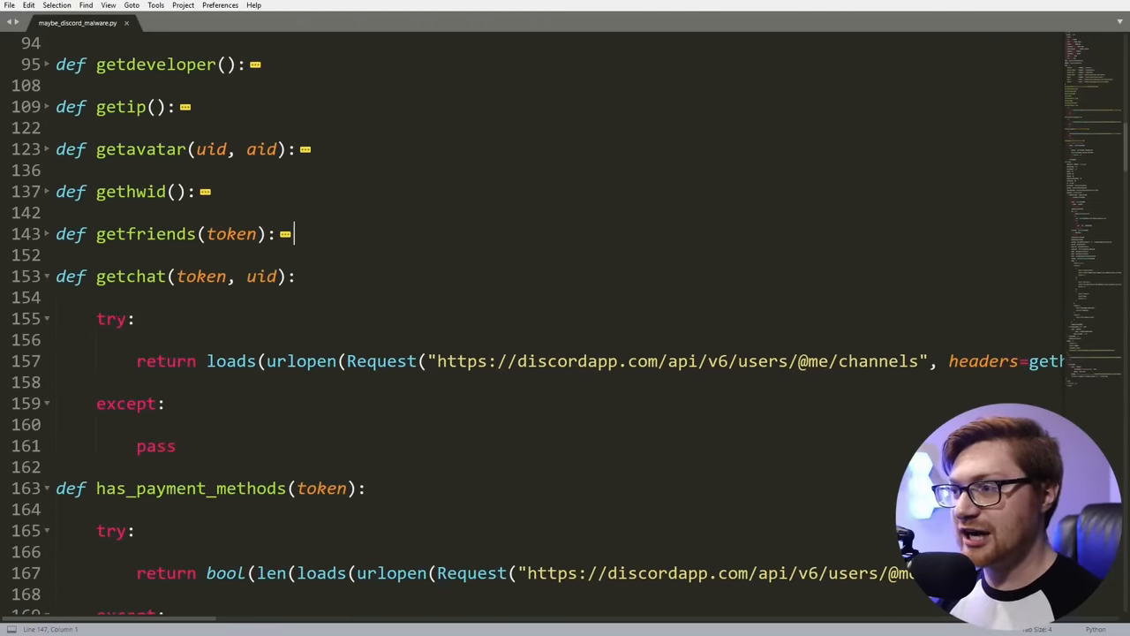
pyautogui.doubleClick(260, 276)
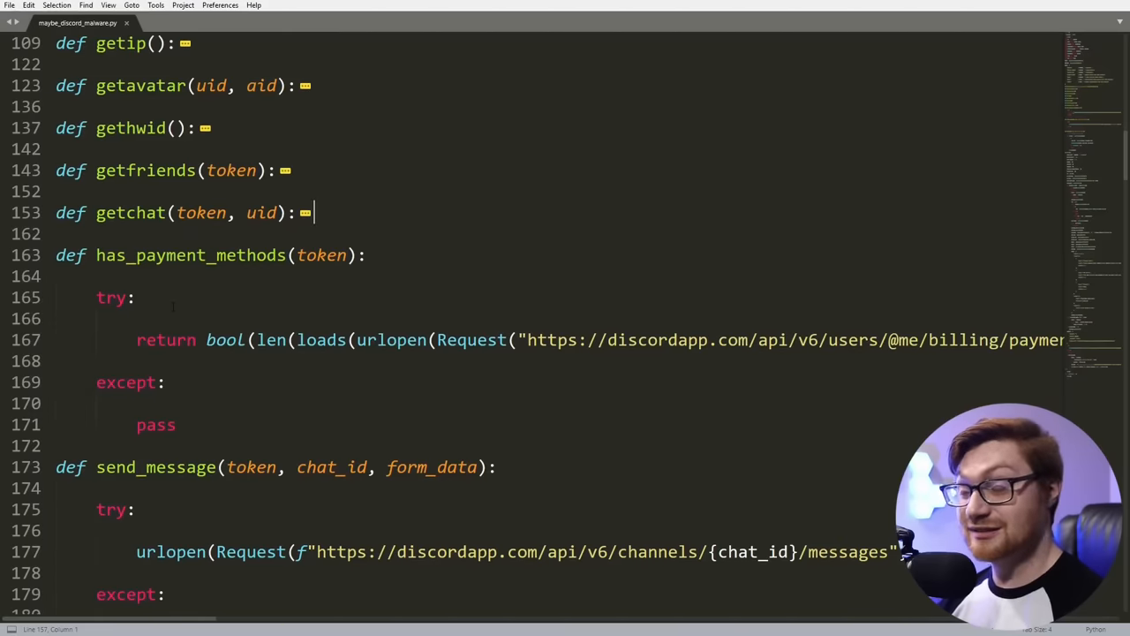
pyautogui.doubleClick(185, 255)
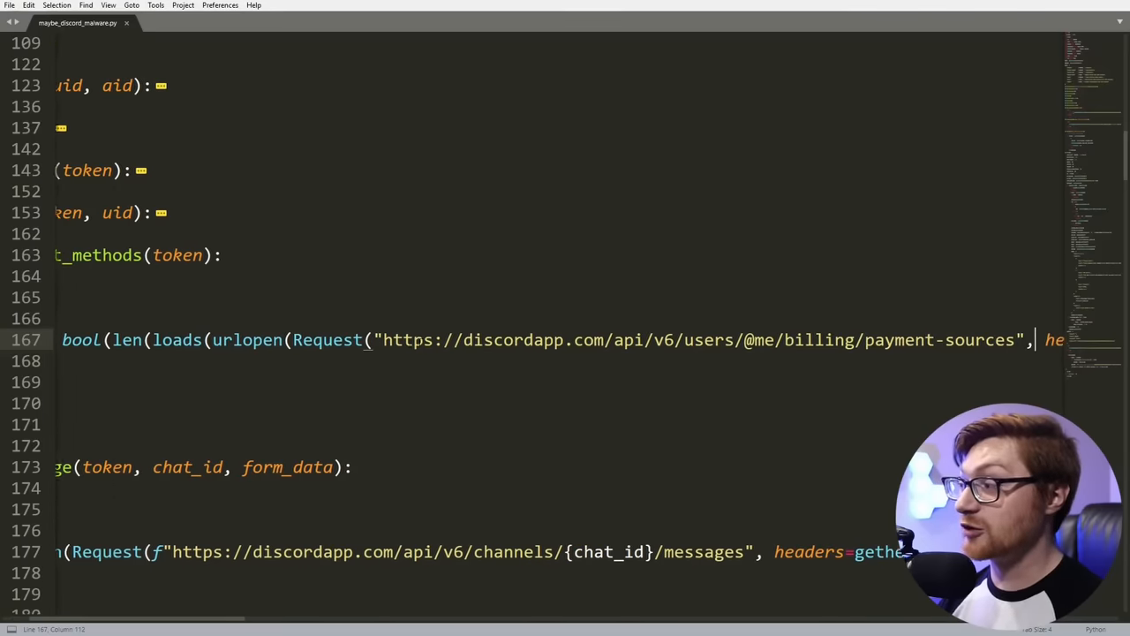
pyautogui.hscroll(3)
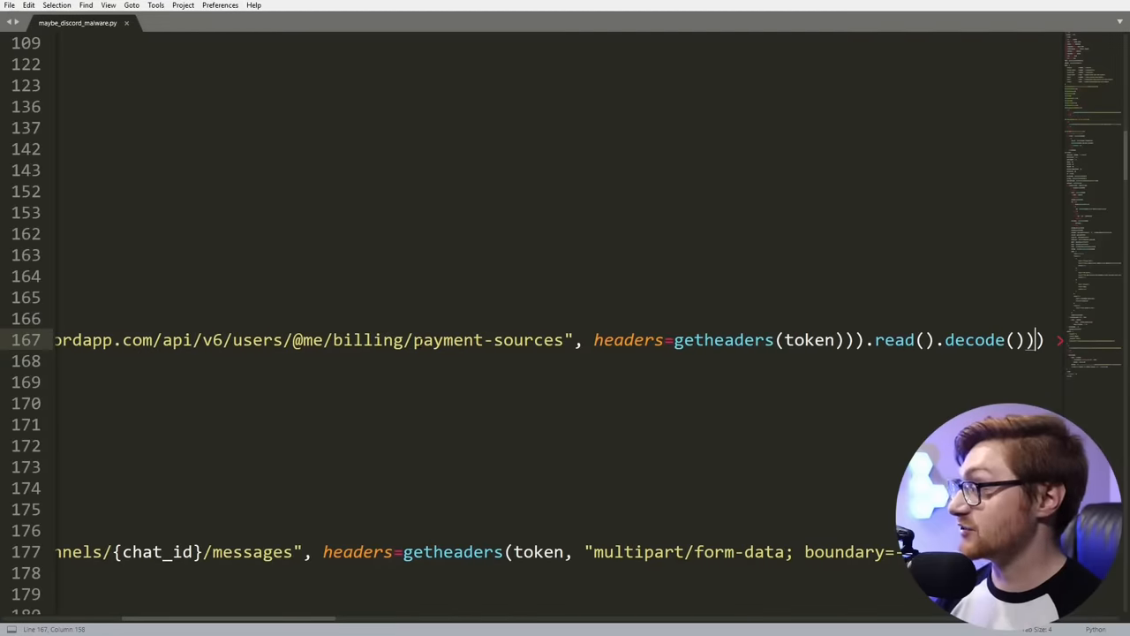
pyautogui.hscroll(-3)
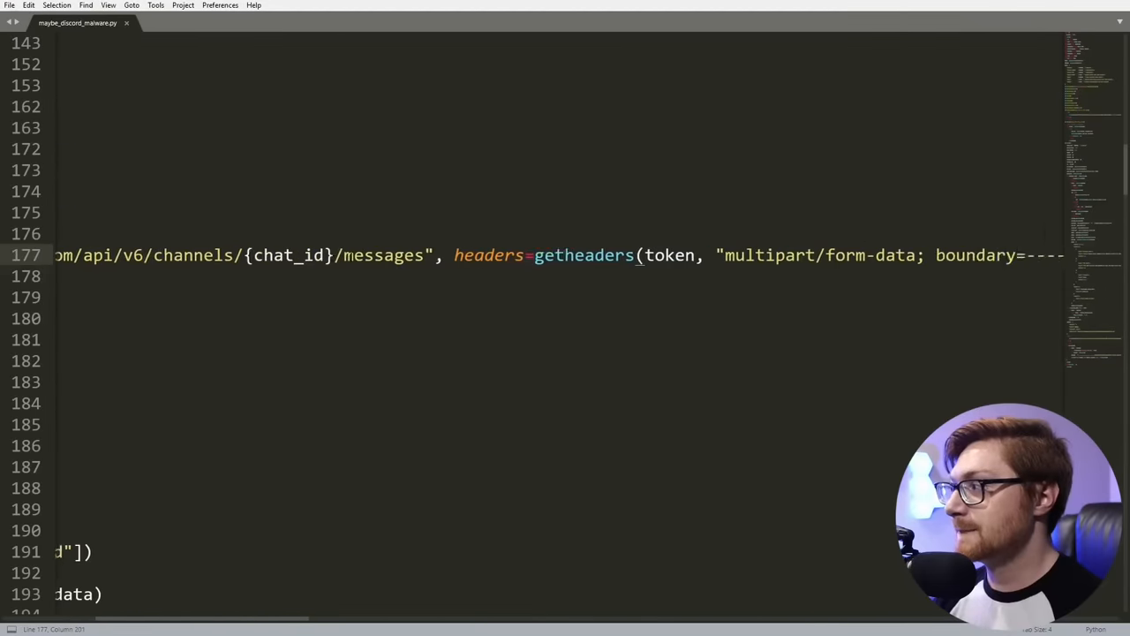
# Step: Fold has_payment_methods and send_message, exposing the spread function's friend-messaging loop and main
pyautogui.hscroll(3)
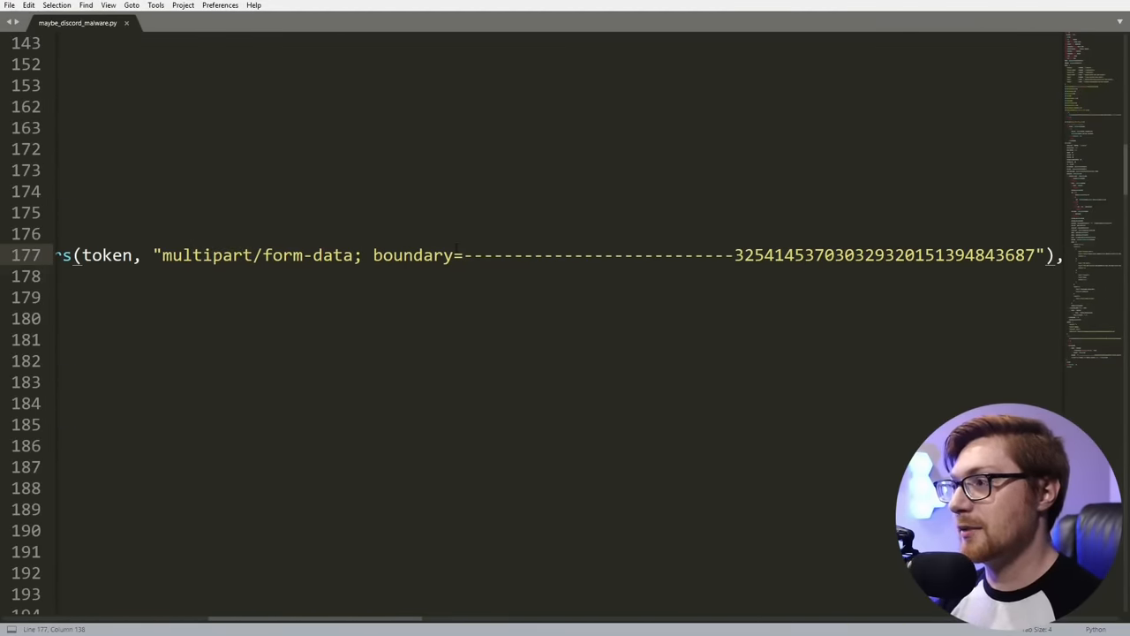
pyautogui.write('data=')
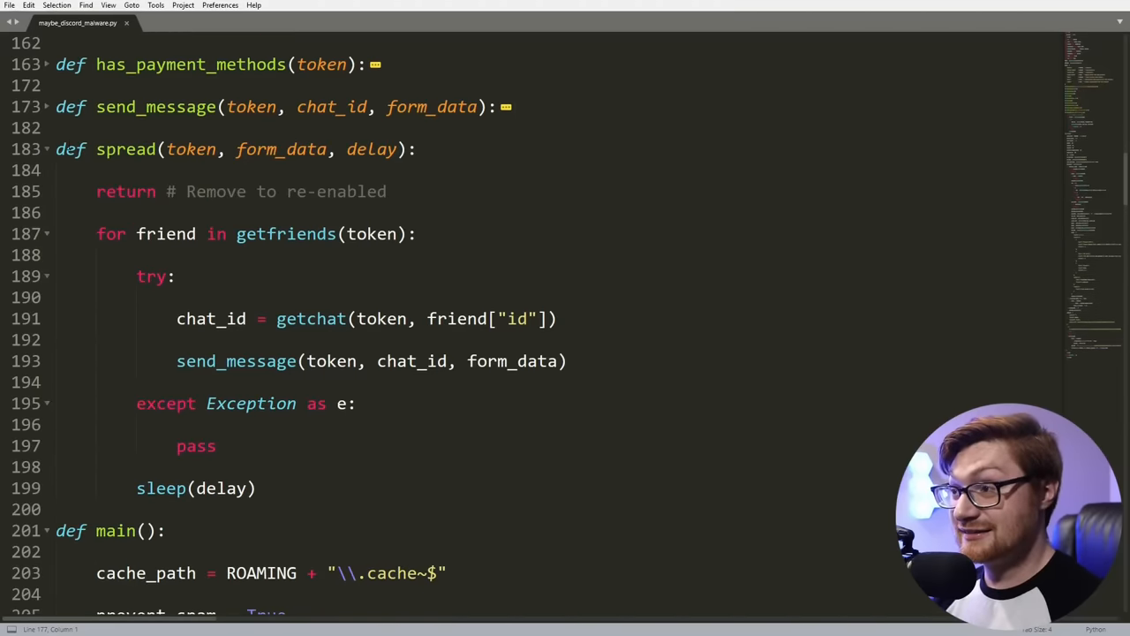
pyautogui.moveTo(56, 148); pyautogui.dragTo(257, 487)
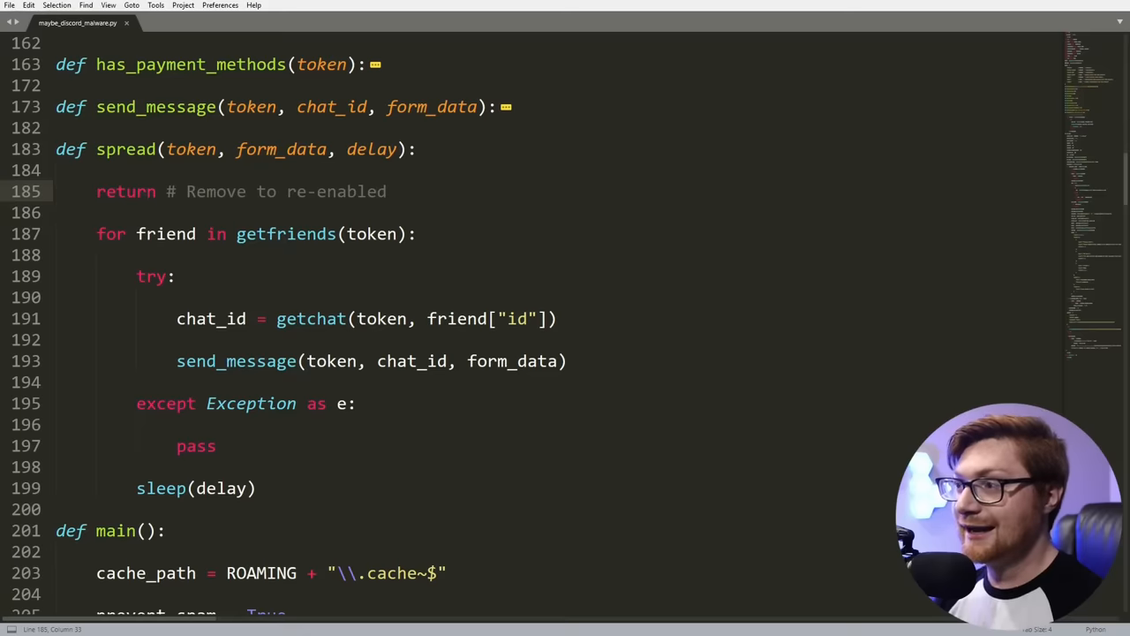
pyautogui.doubleClick(126, 192)
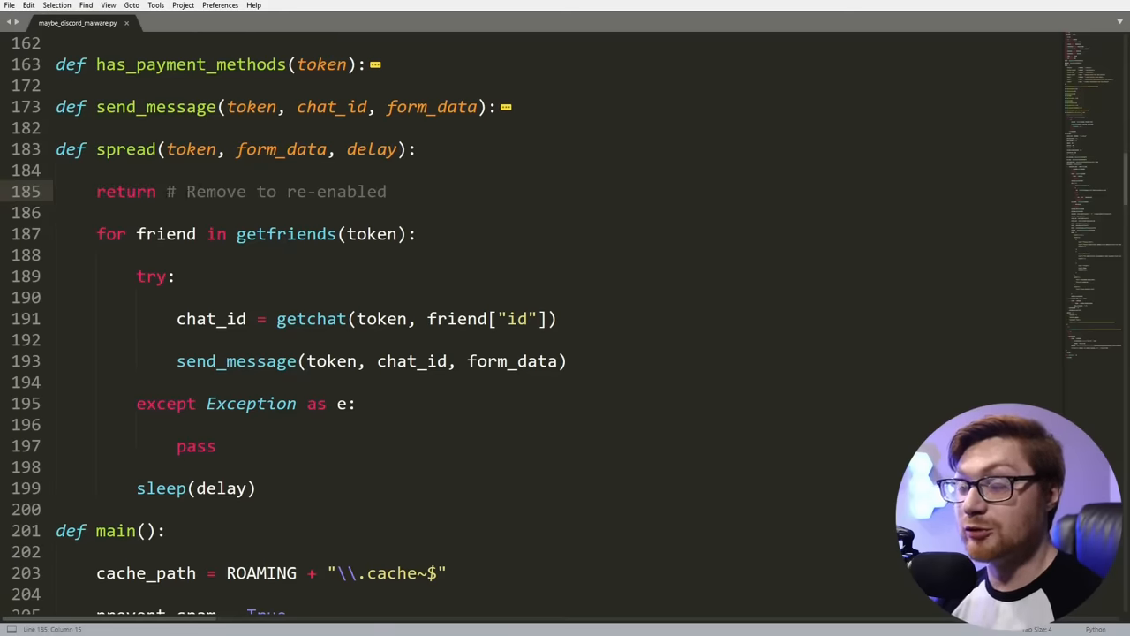
pyautogui.doubleClick(126, 191)
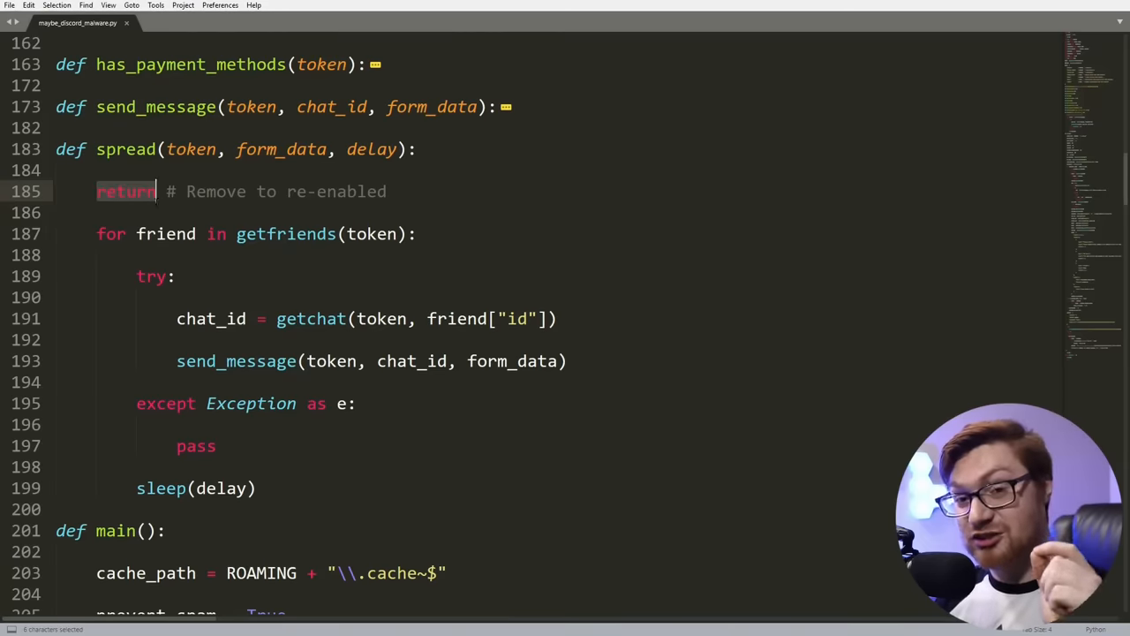
pyautogui.click(97, 192)
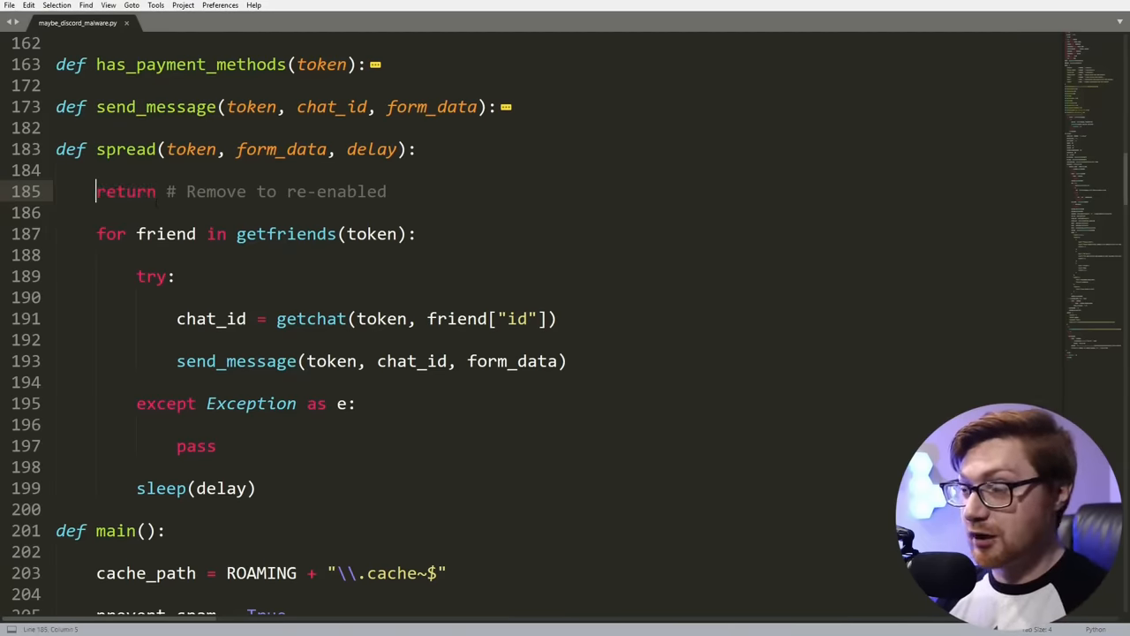
pyautogui.write('#')
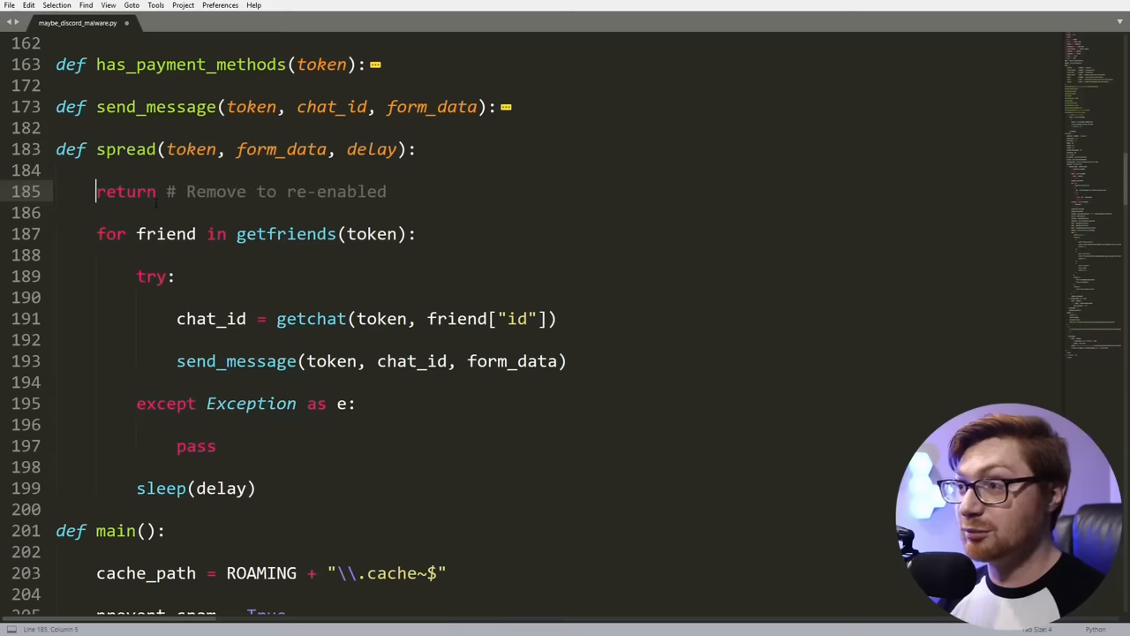
pyautogui.write('#')
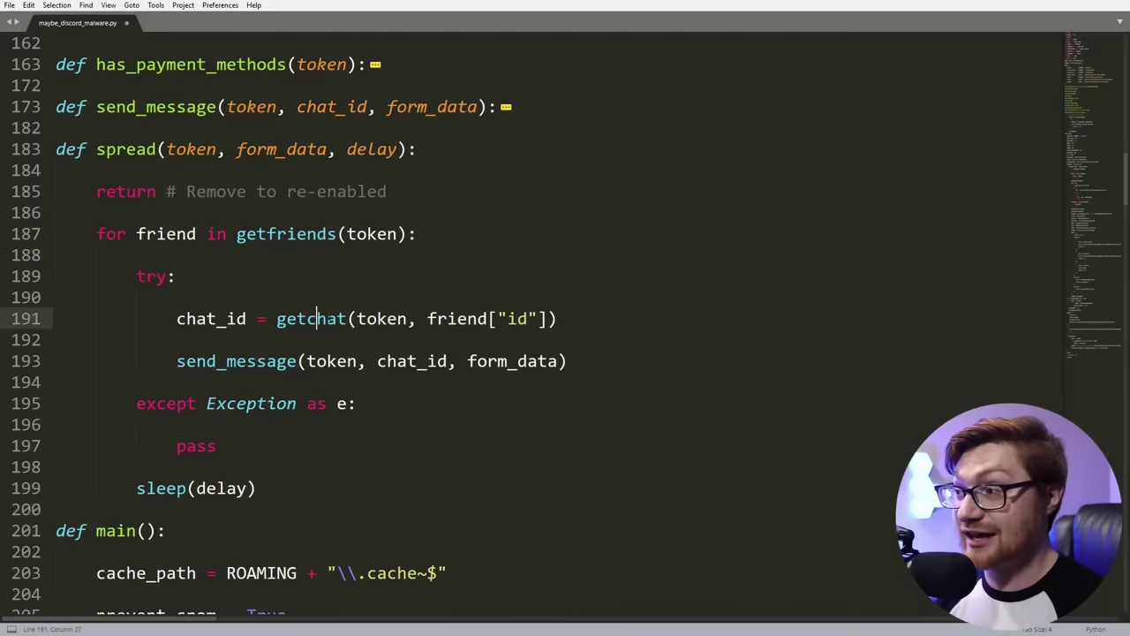
pyautogui.click(559, 318)
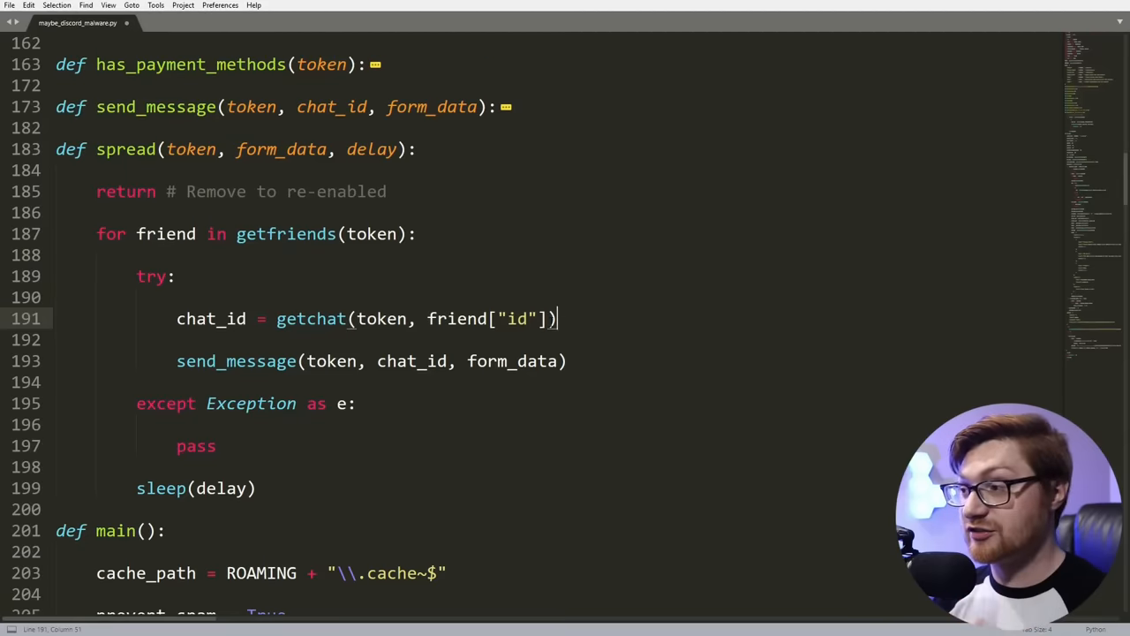
pyautogui.click(346, 361)
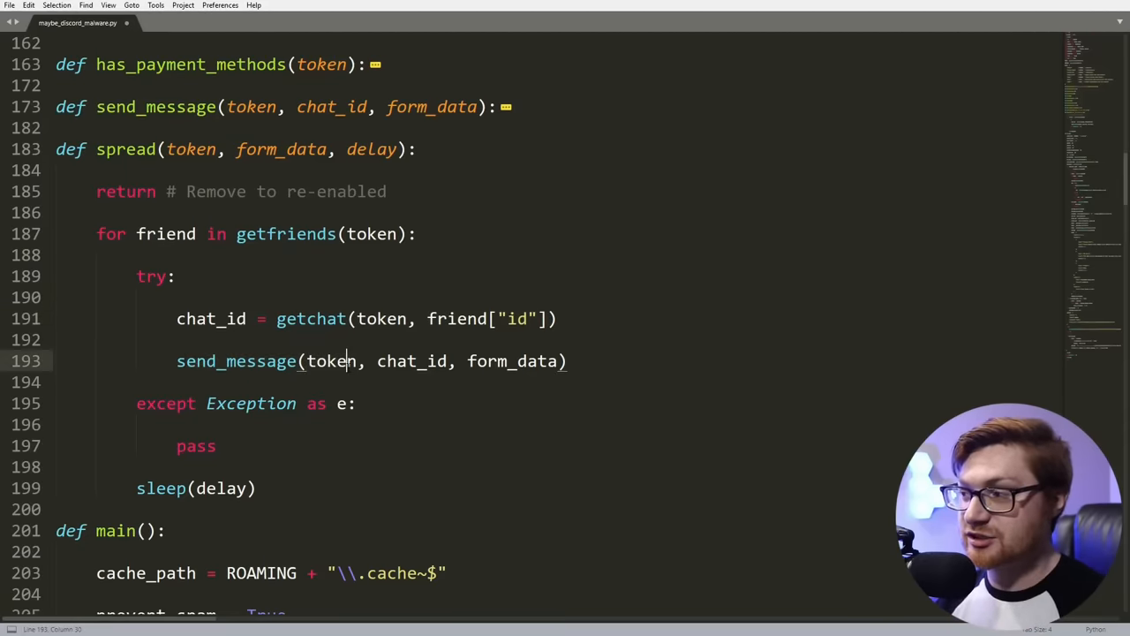
pyautogui.doubleClick(512, 361)
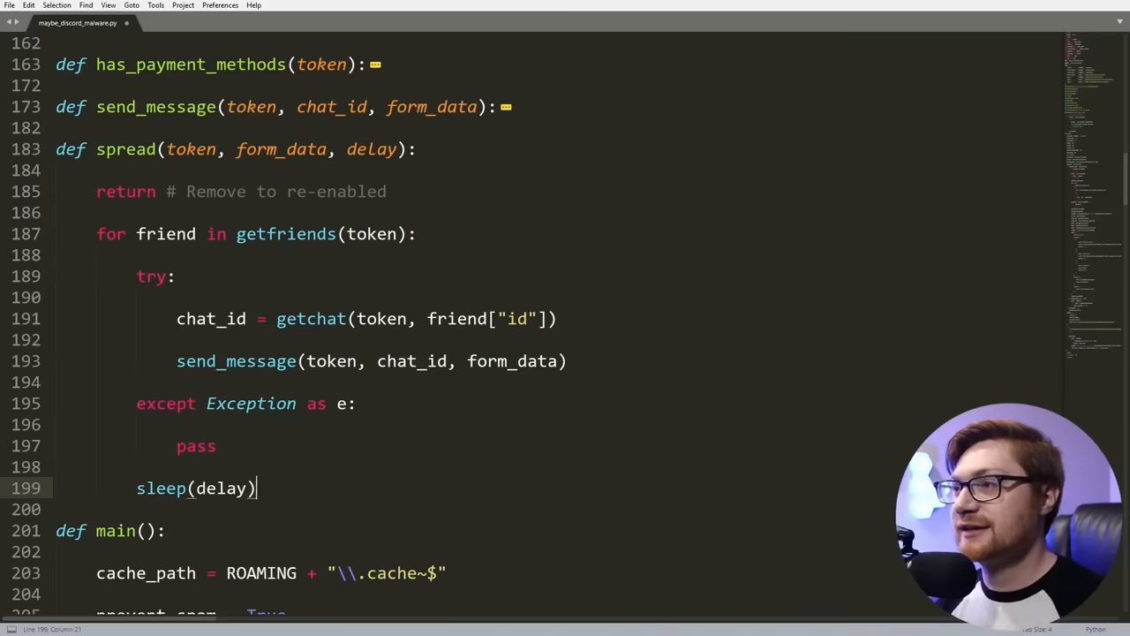
pyautogui.click(43, 149)
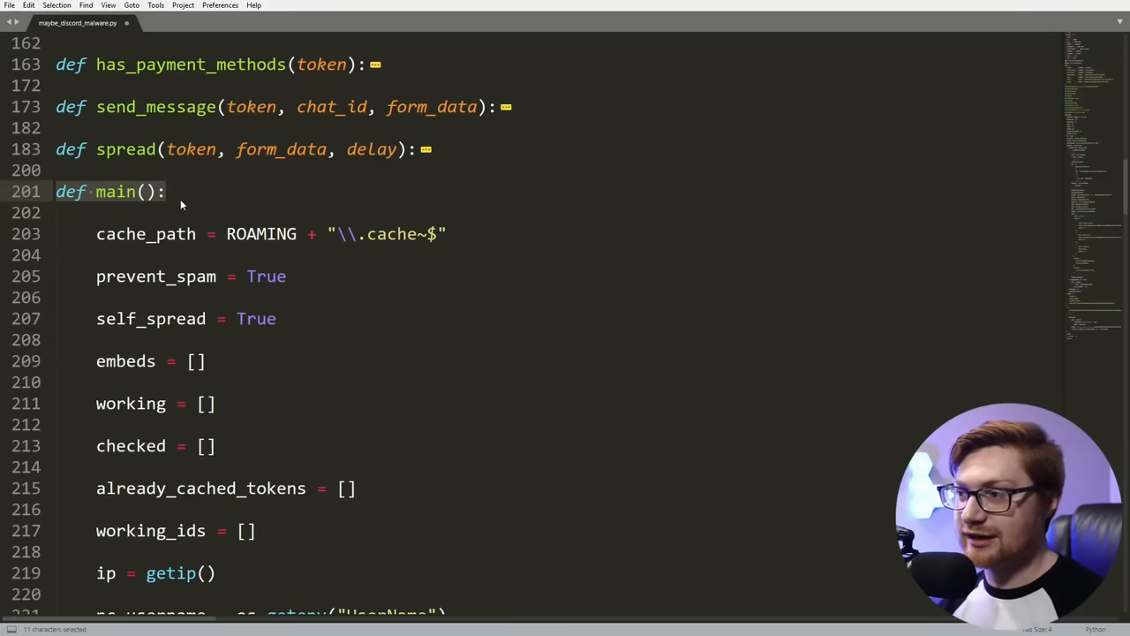
pyautogui.moveTo(150, 201)
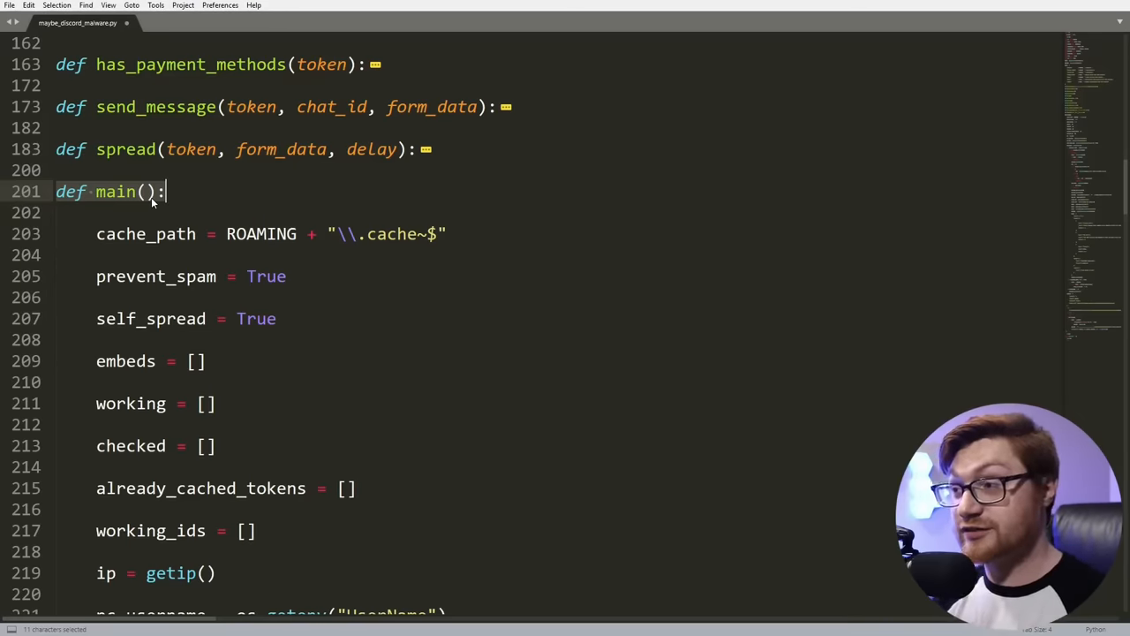
# Step: Scroll through main(), selecting cache_path, prevent_spam and self_spread on the way to the os.getenv lines
pyautogui.scroll(3)
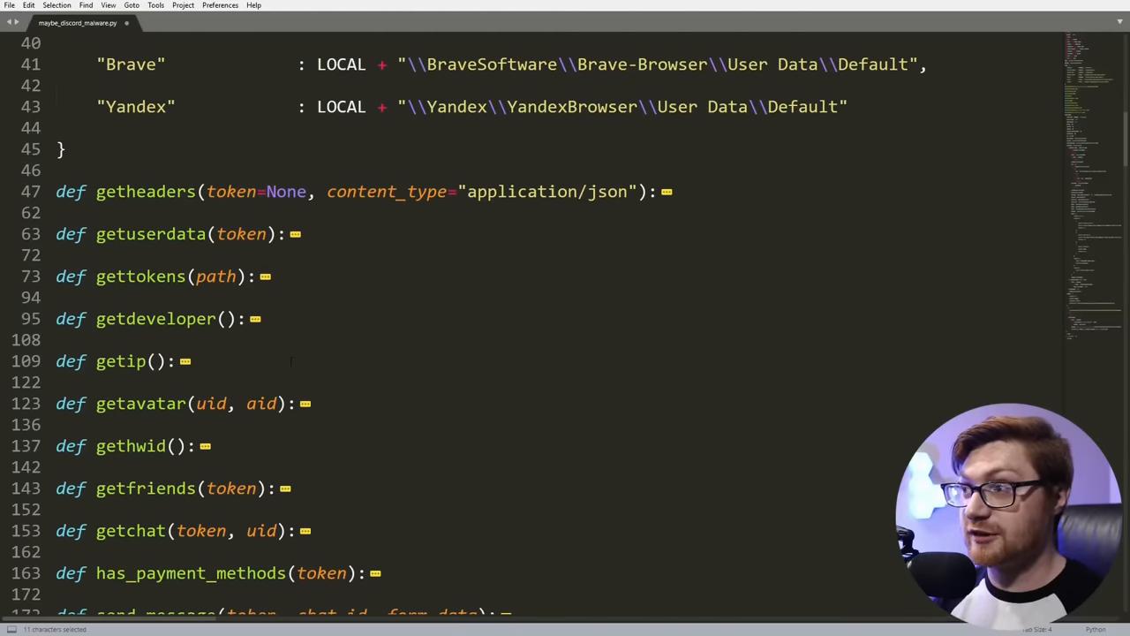
pyautogui.scroll(-3)
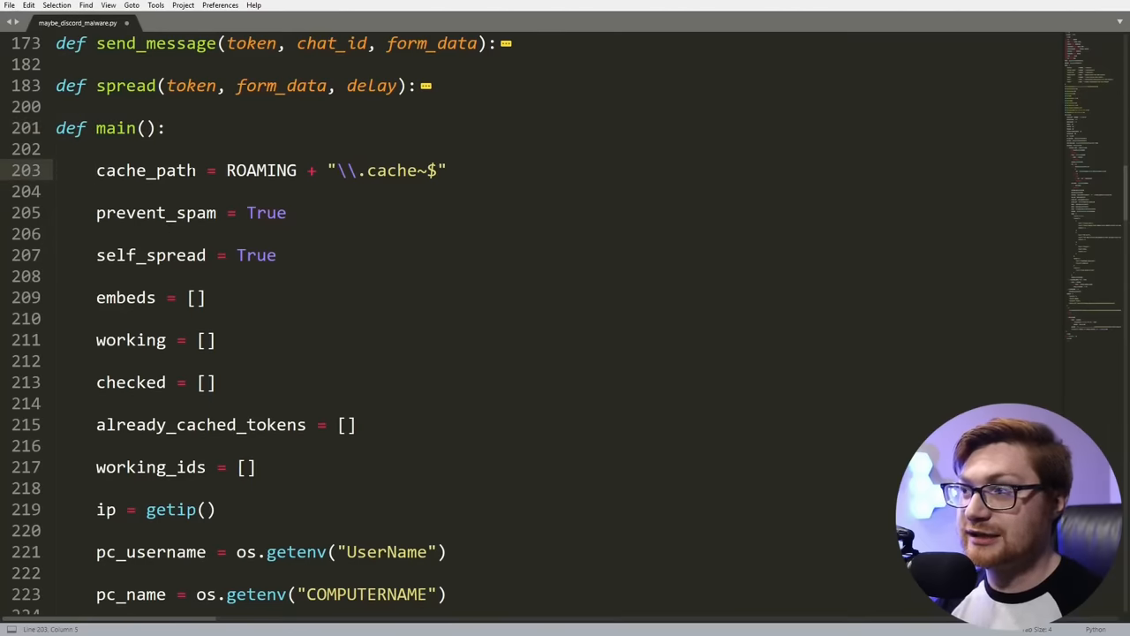
pyautogui.doubleClick(146, 171)
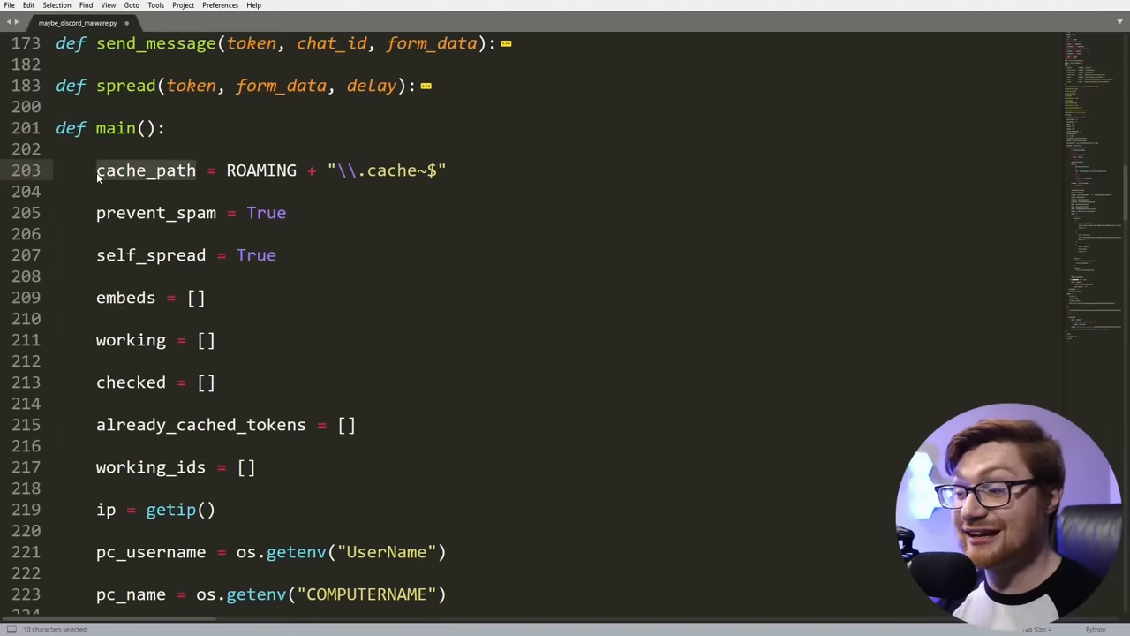
pyautogui.doubleClick(262, 171)
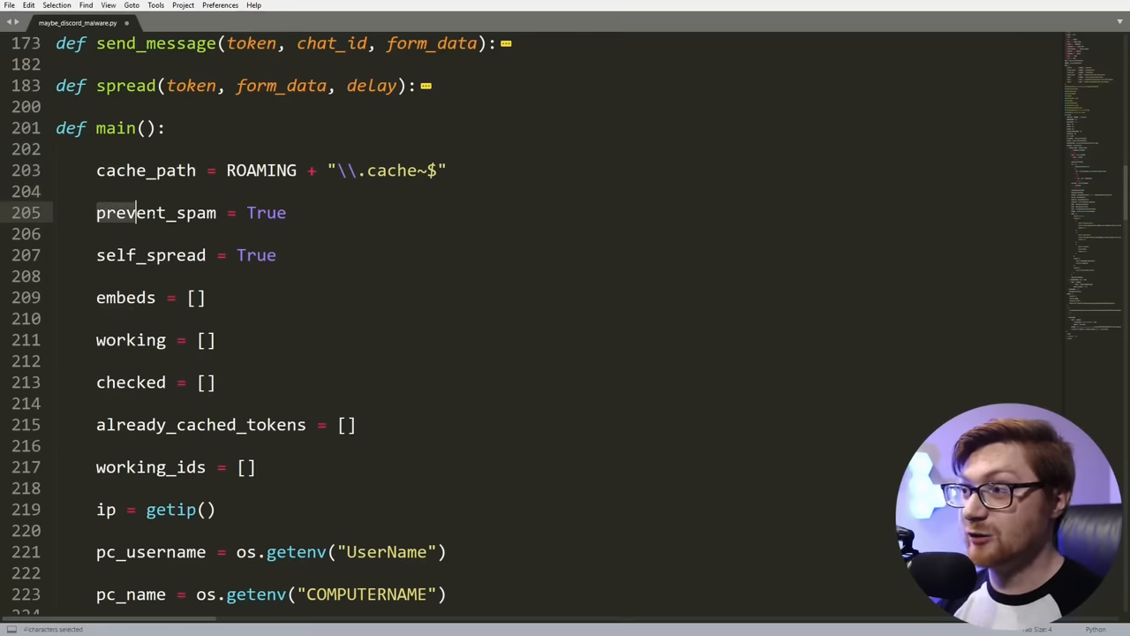
pyautogui.moveTo(136, 212); pyautogui.dragTo(285, 212)
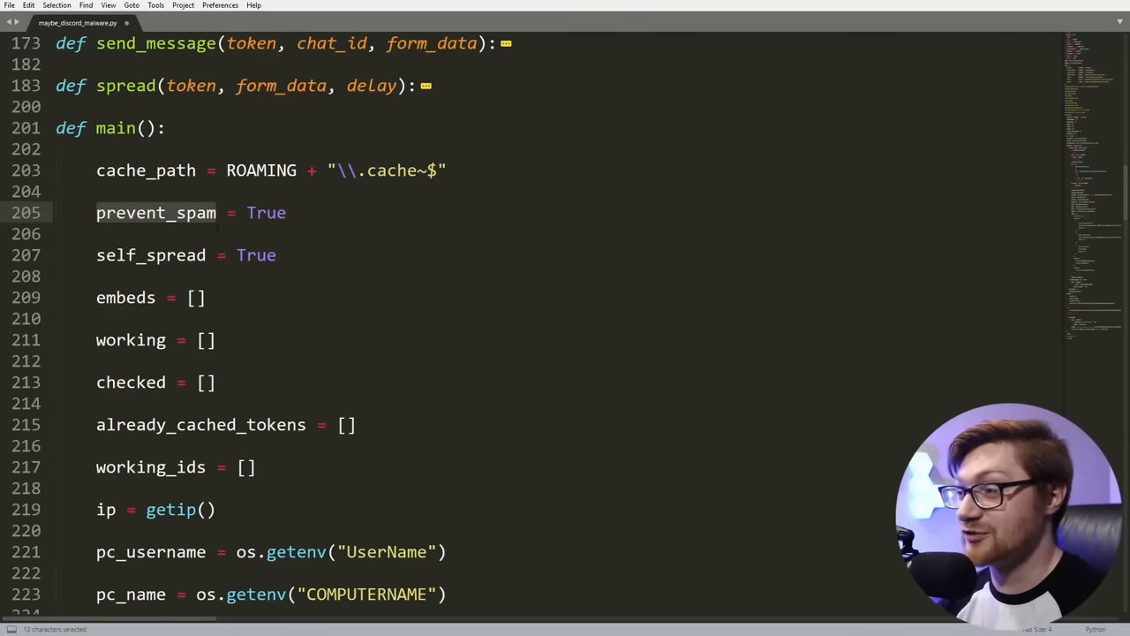
pyautogui.press('ctrl+f')
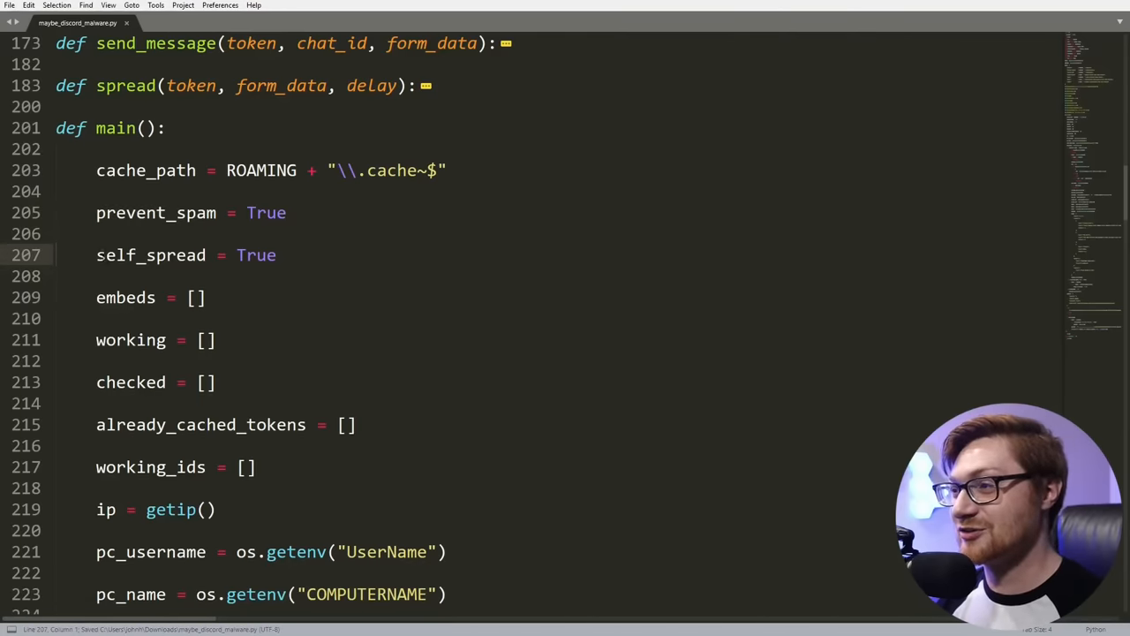
pyautogui.doubleClick(150, 255)
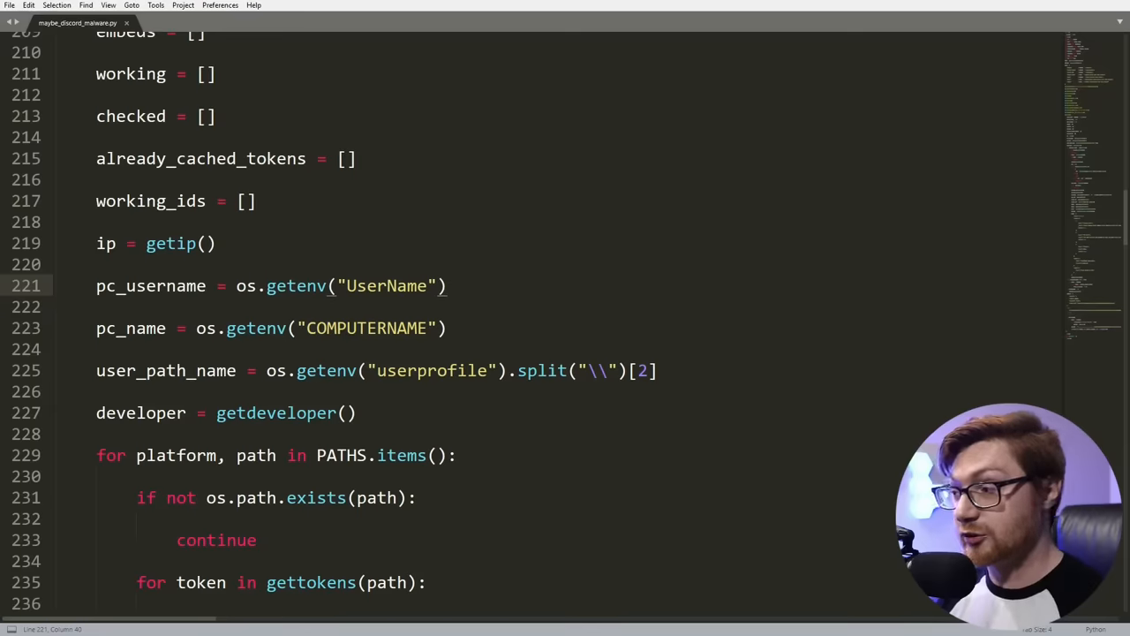
# Step: Expand %USERNAME% and %COMPUTERNAME% in Command Prompt to see the account and machine names
pyautogui.write('cmd')
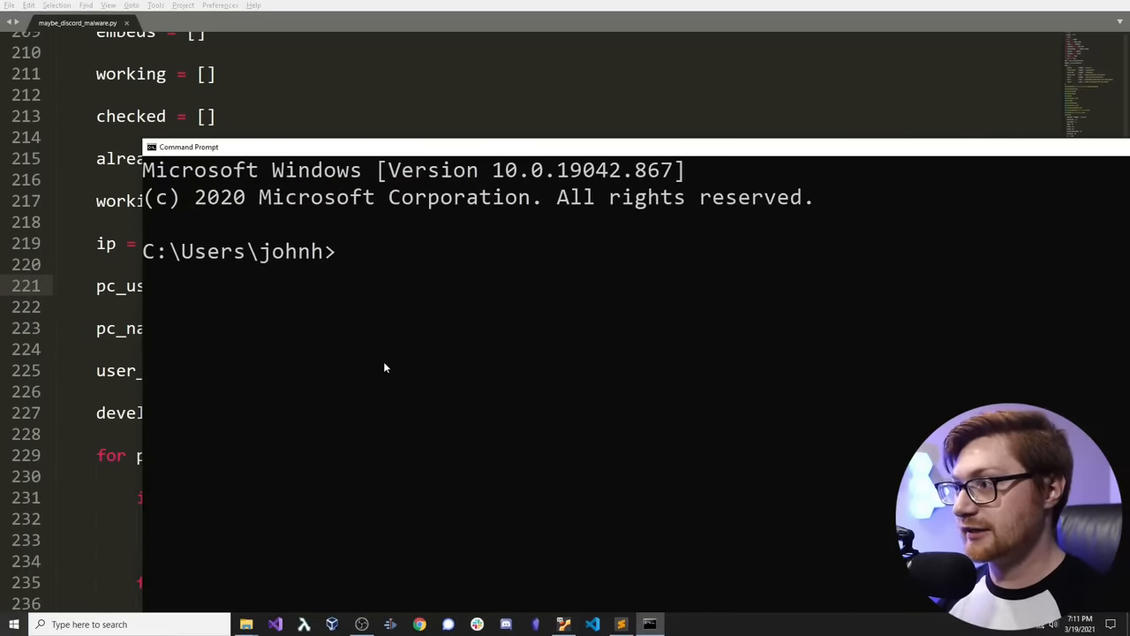
pyautogui.write('%USERNAME')
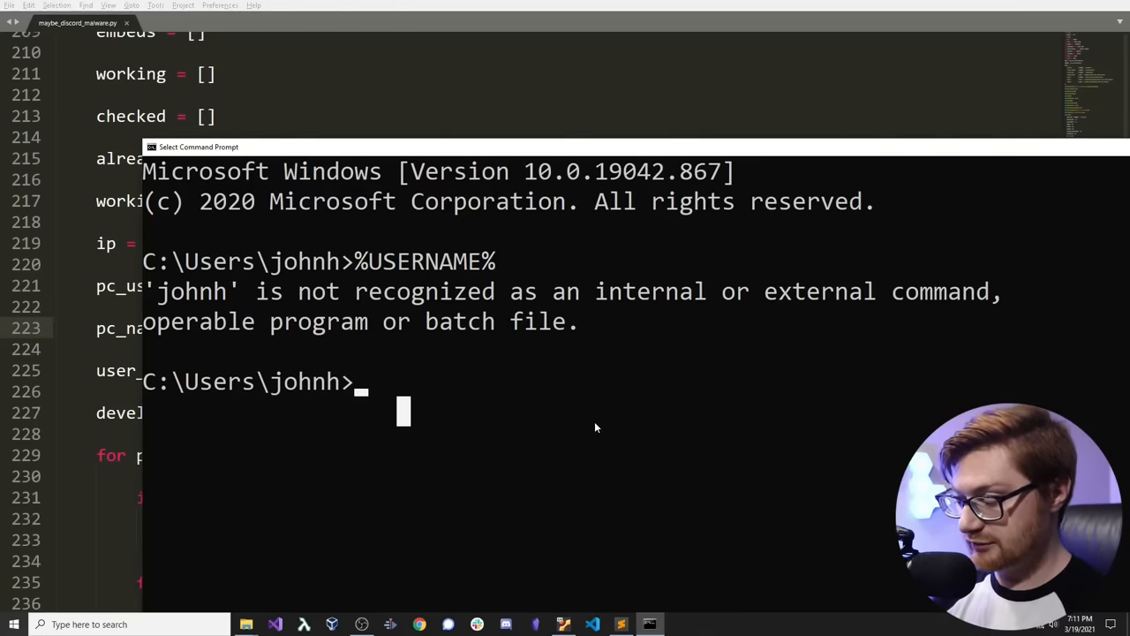
pyautogui.write('%COMPU')
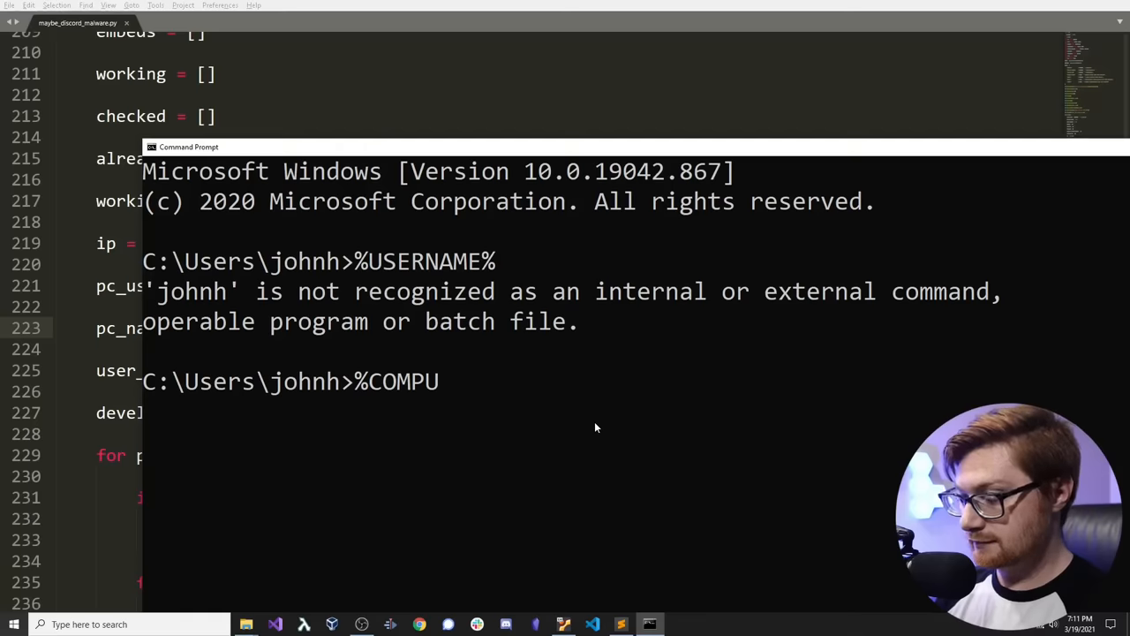
pyautogui.write('TERNAME')
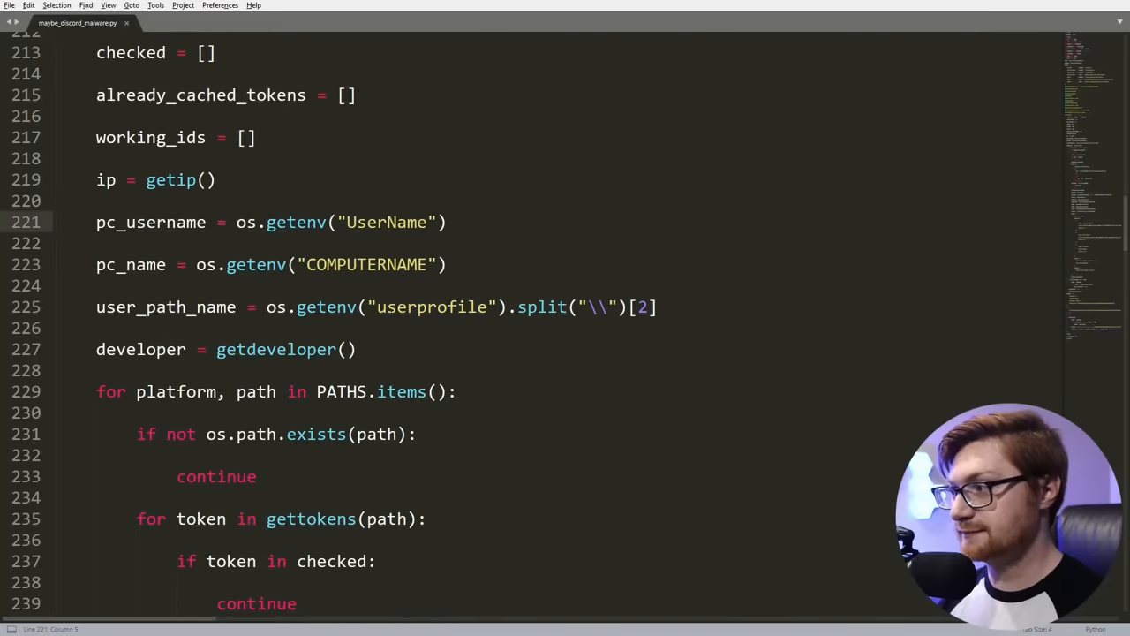
# Step: Copy the USERPROFILE variable name from the script into Command Prompt, then scroll further through main
pyautogui.doubleClick(431, 306)
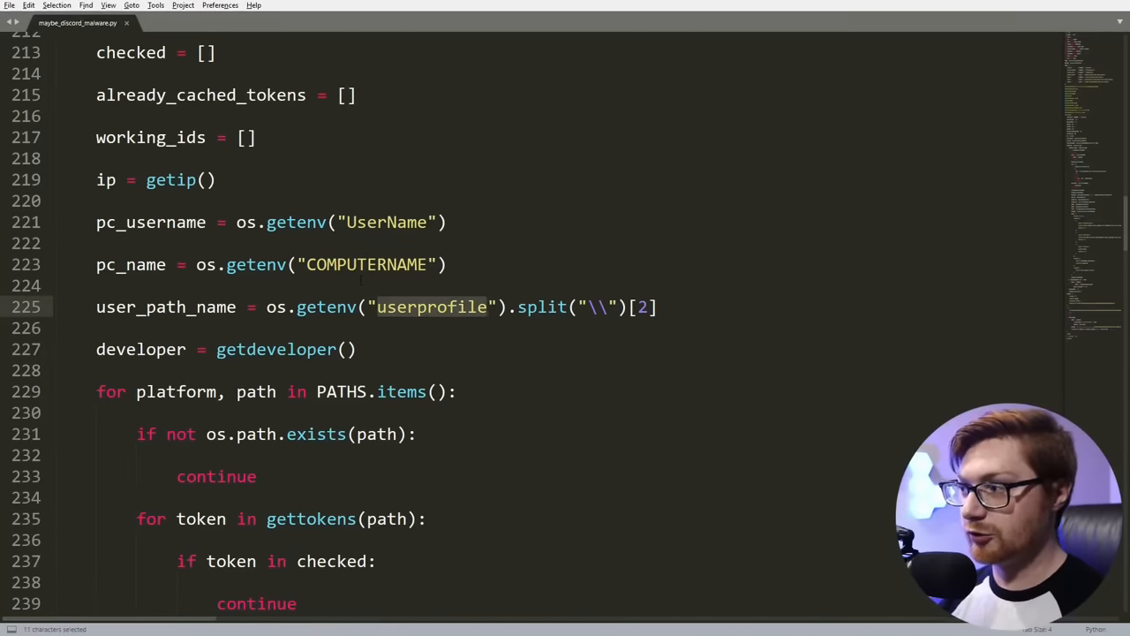
pyautogui.click(648, 624)
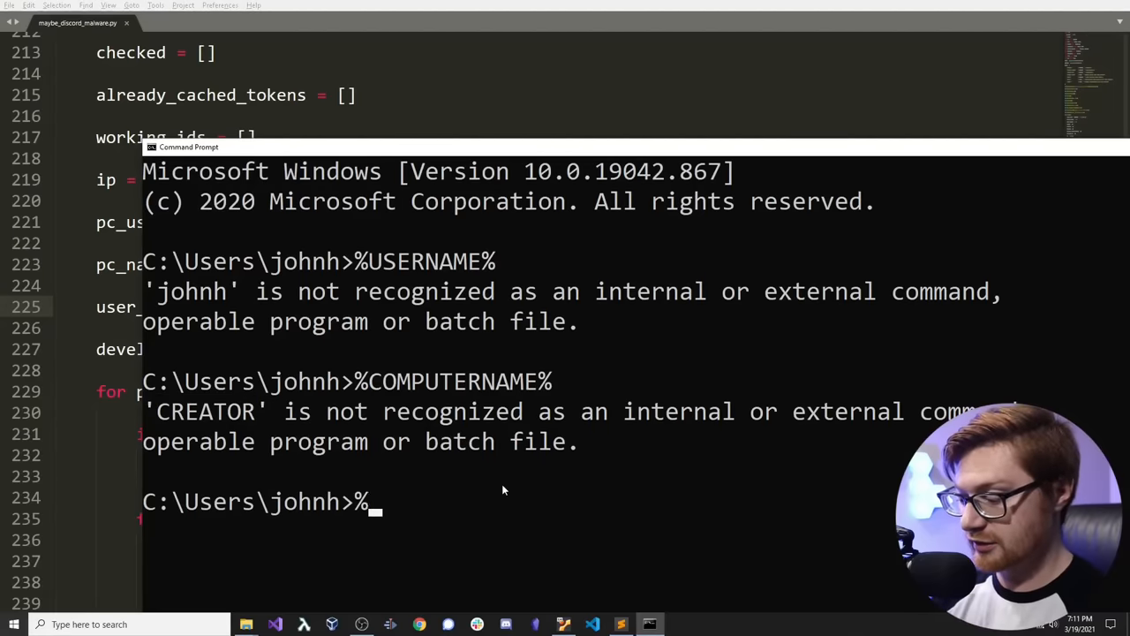
pyautogui.write('USERPROFILE')
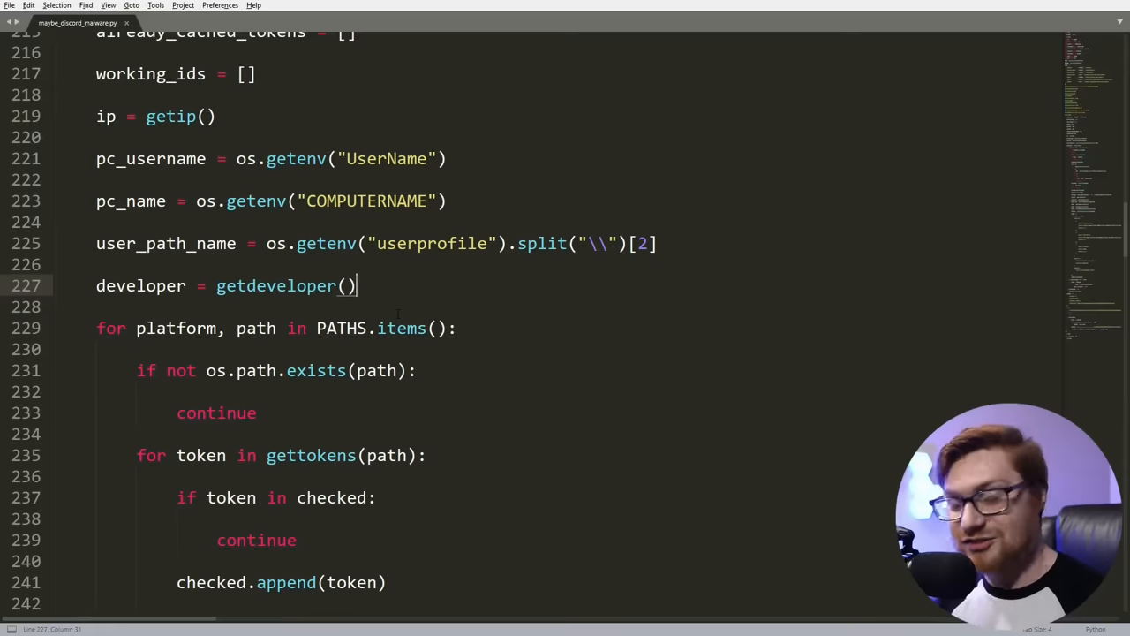
pyautogui.scroll(-3)
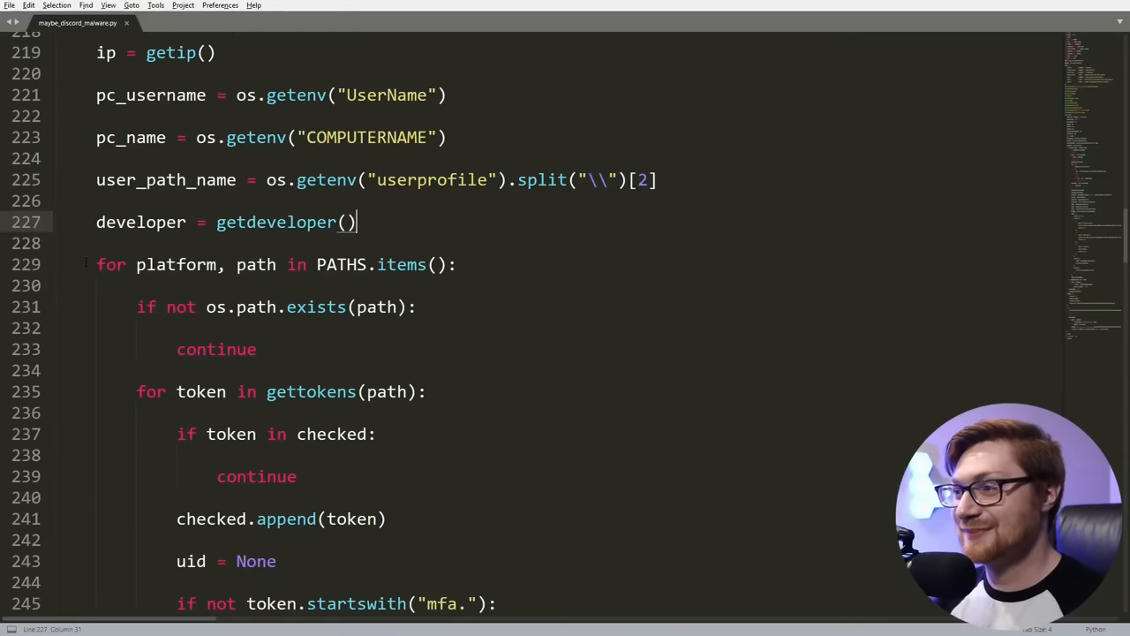
pyautogui.doubleClick(343, 264)
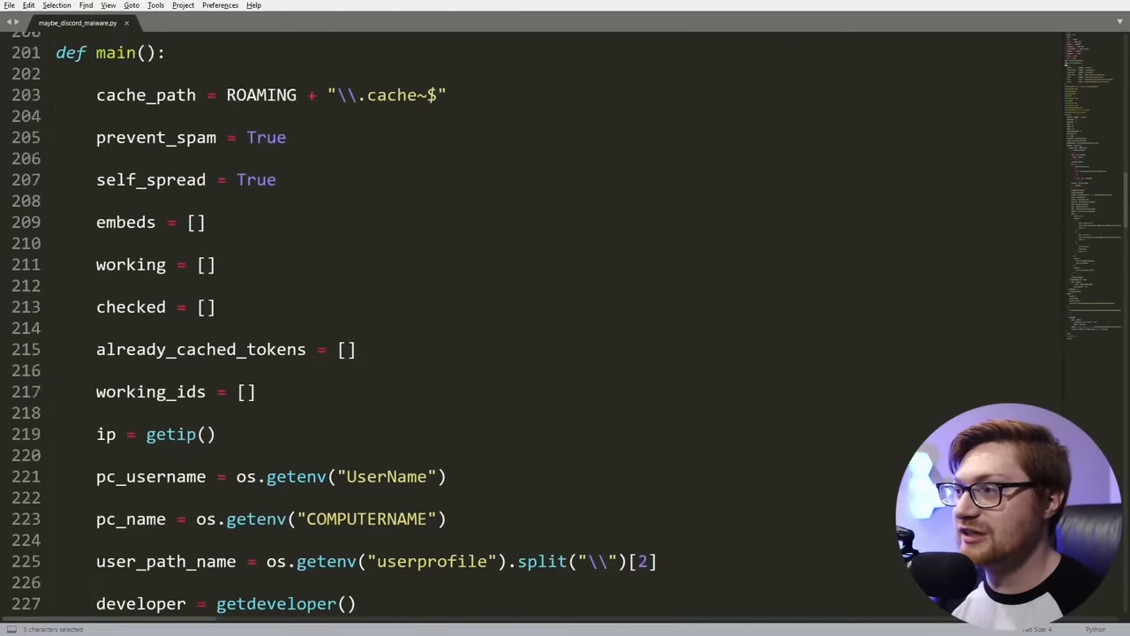
pyautogui.scroll(3)
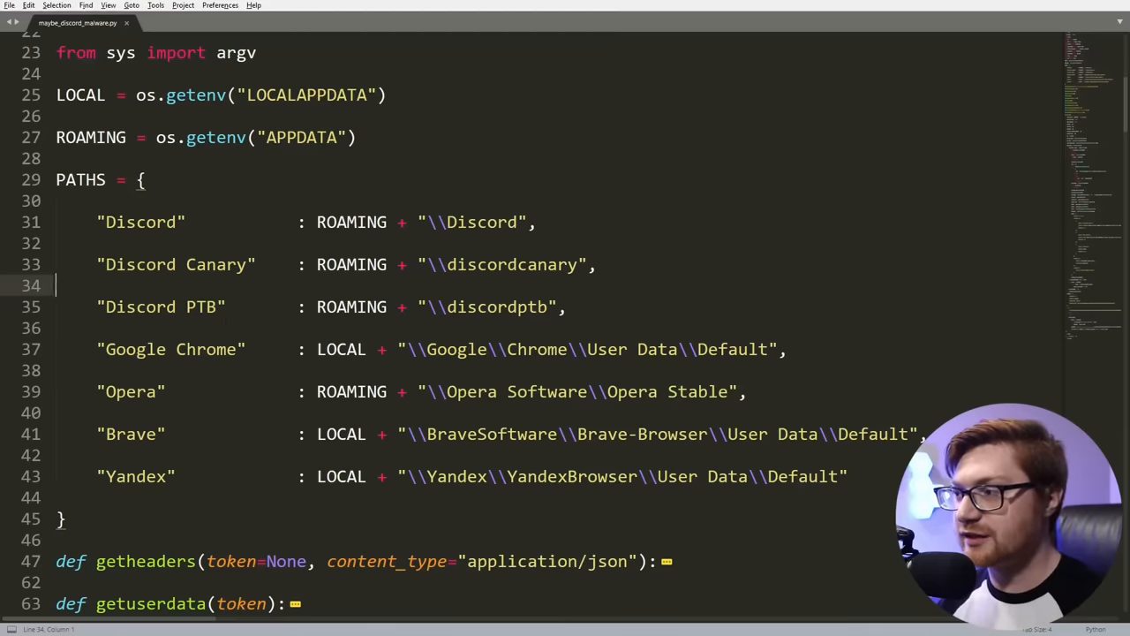
pyautogui.scroll(-3)
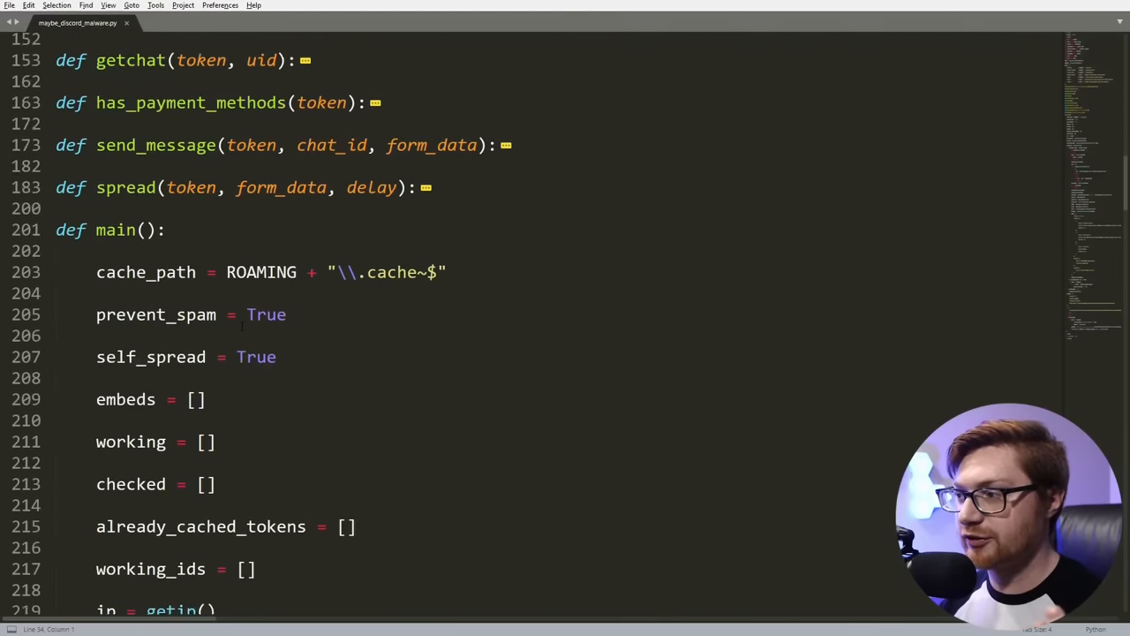
pyautogui.scroll(-3)
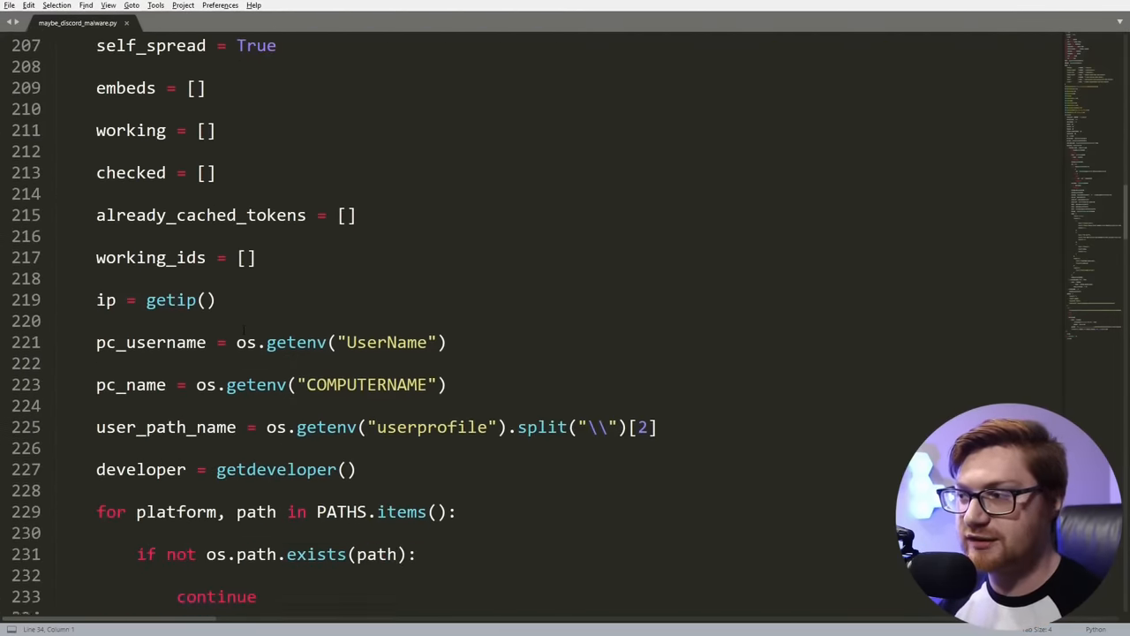
pyautogui.scroll(-3)
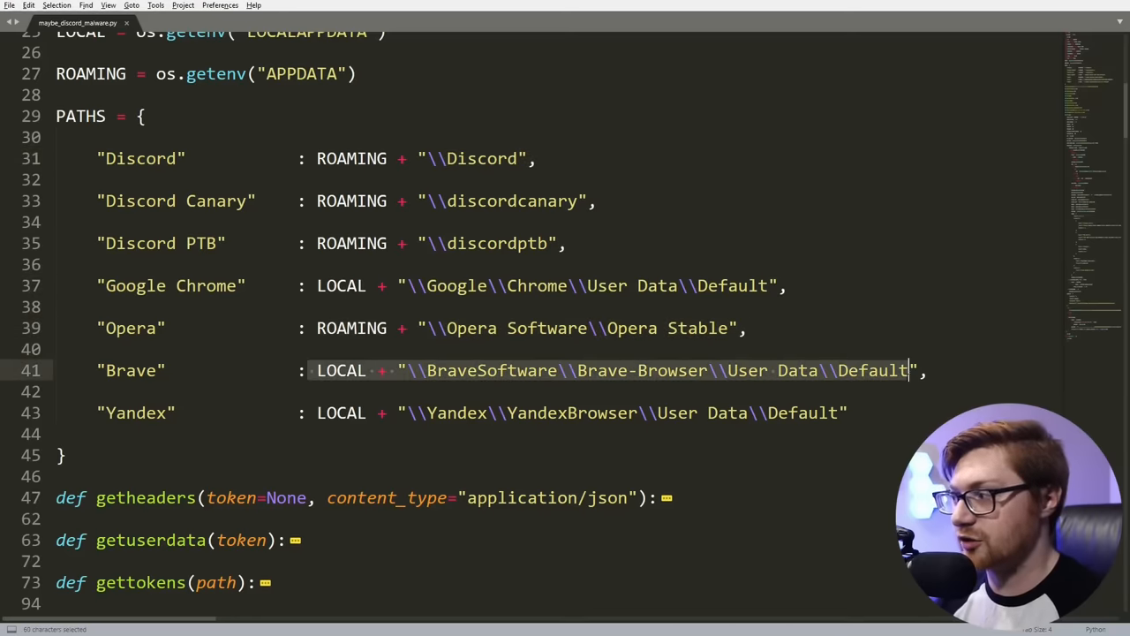
pyautogui.scroll(-3)
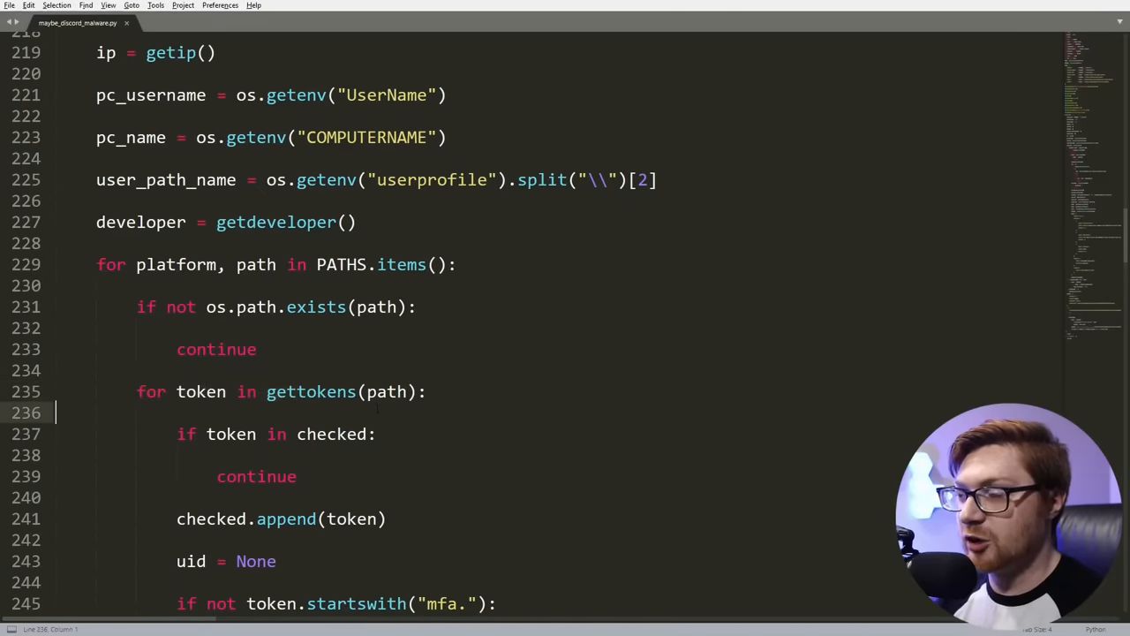
pyautogui.click(397, 391)
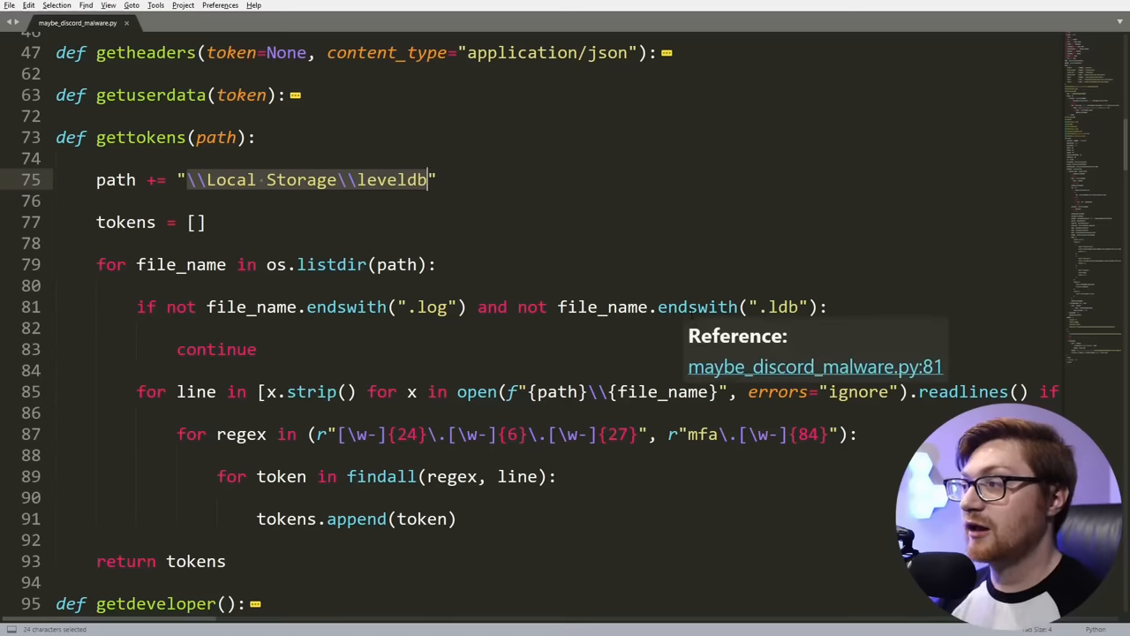
pyautogui.moveTo(531, 362)
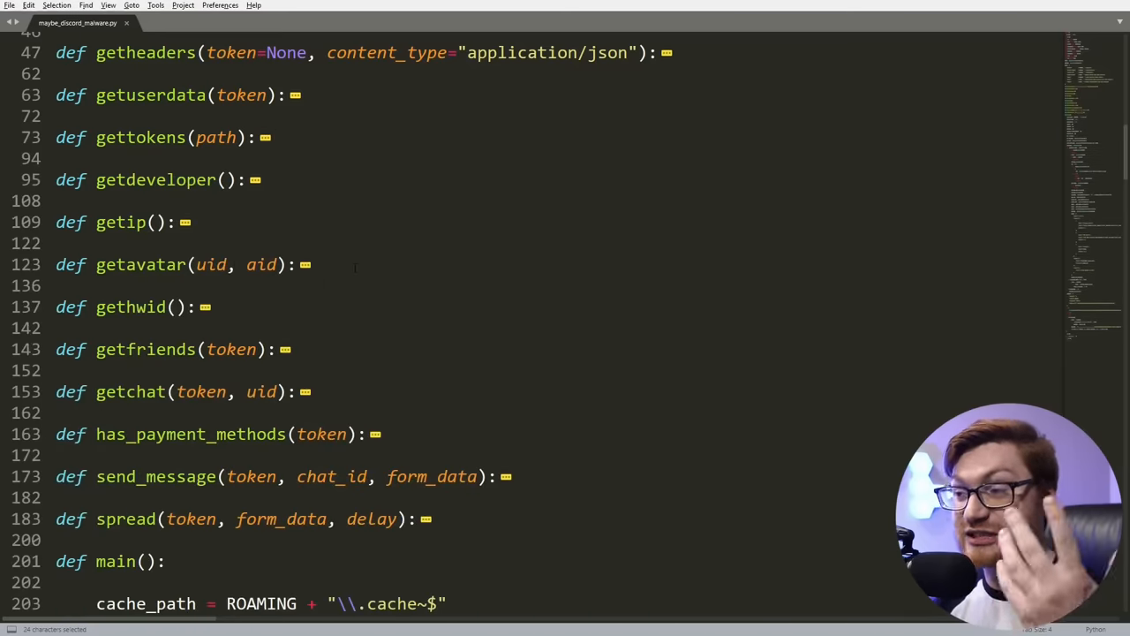
pyautogui.scroll(-3)
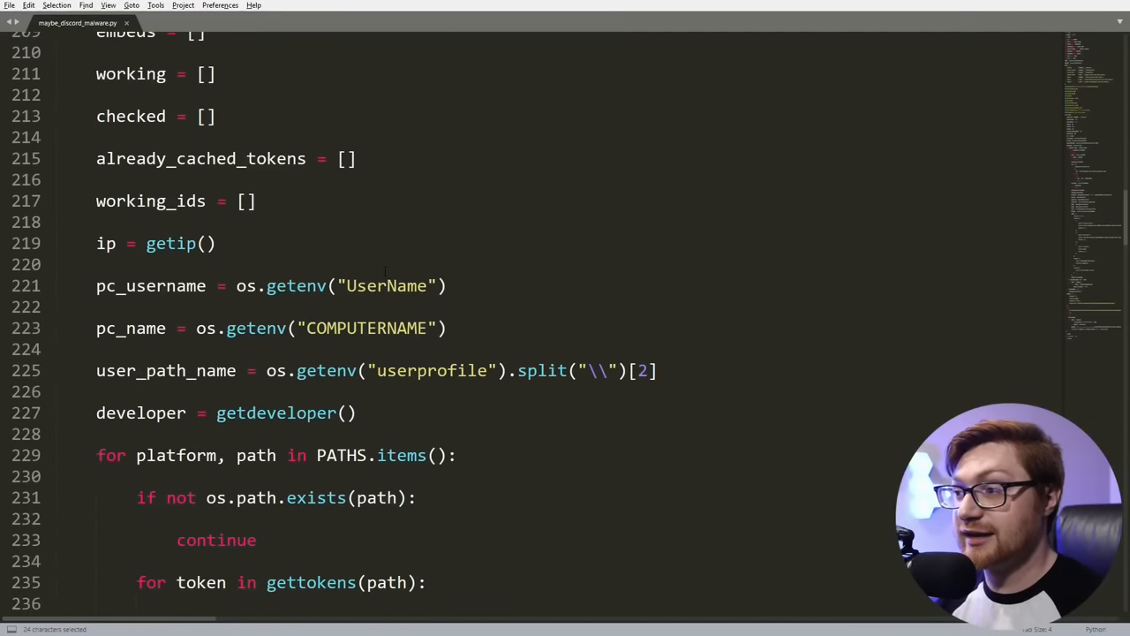
pyautogui.scroll(-3)
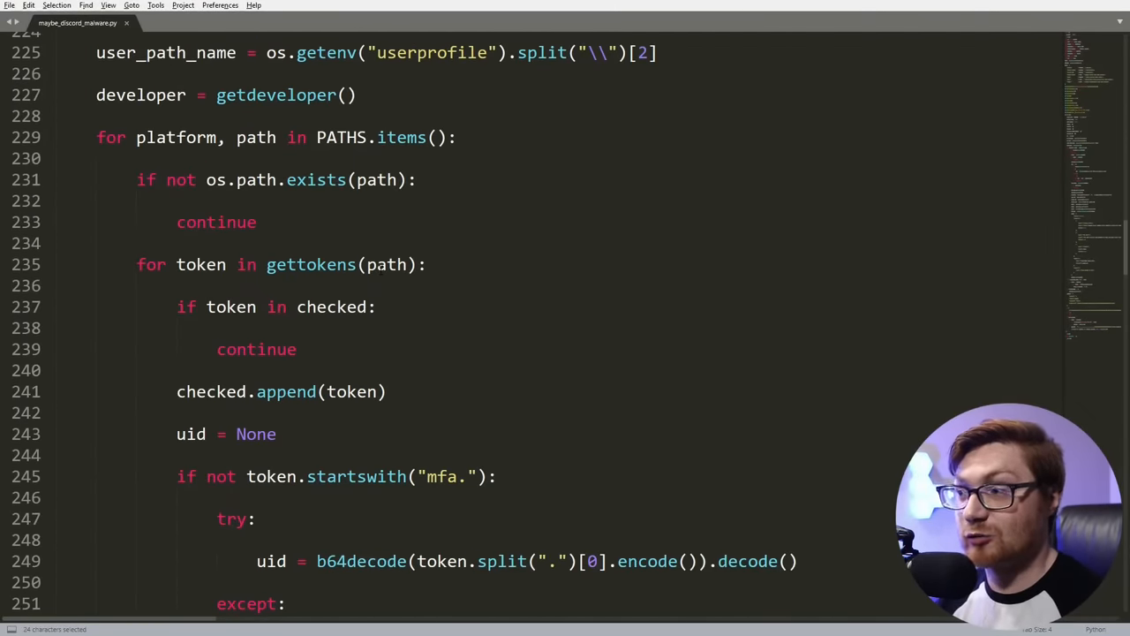
pyautogui.scroll(-3)
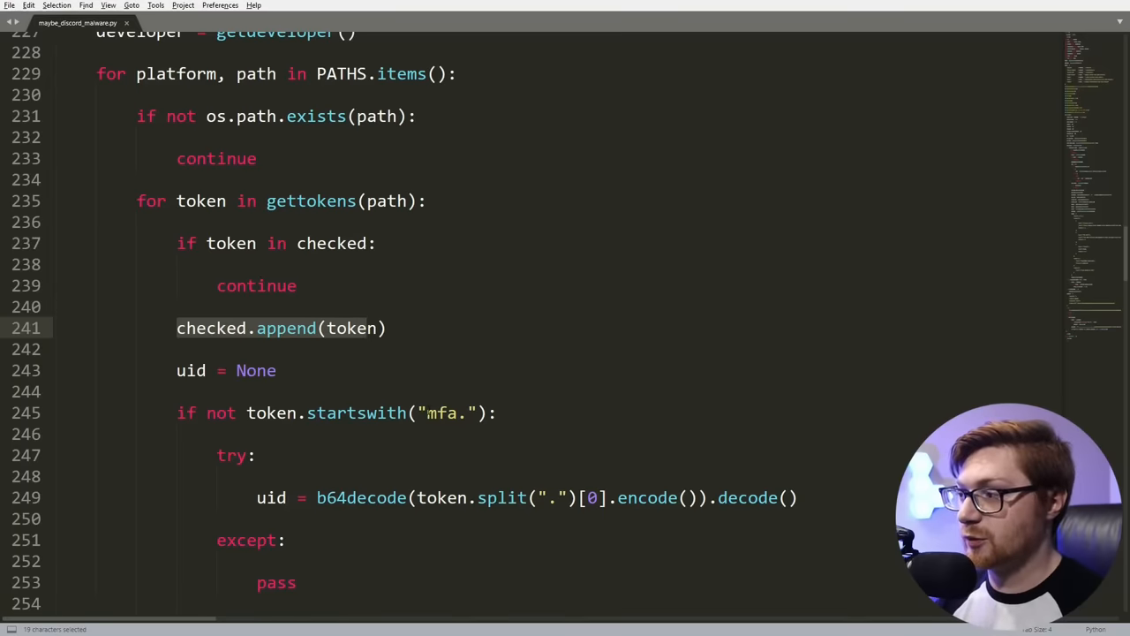
pyautogui.click(456, 413)
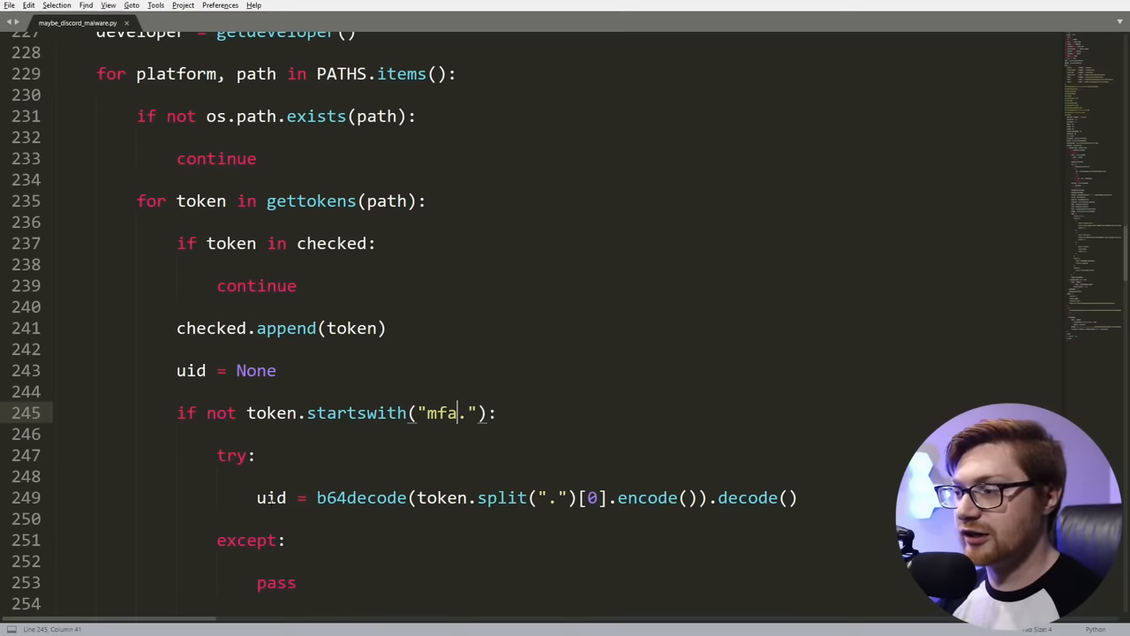
pyautogui.scroll(-3)
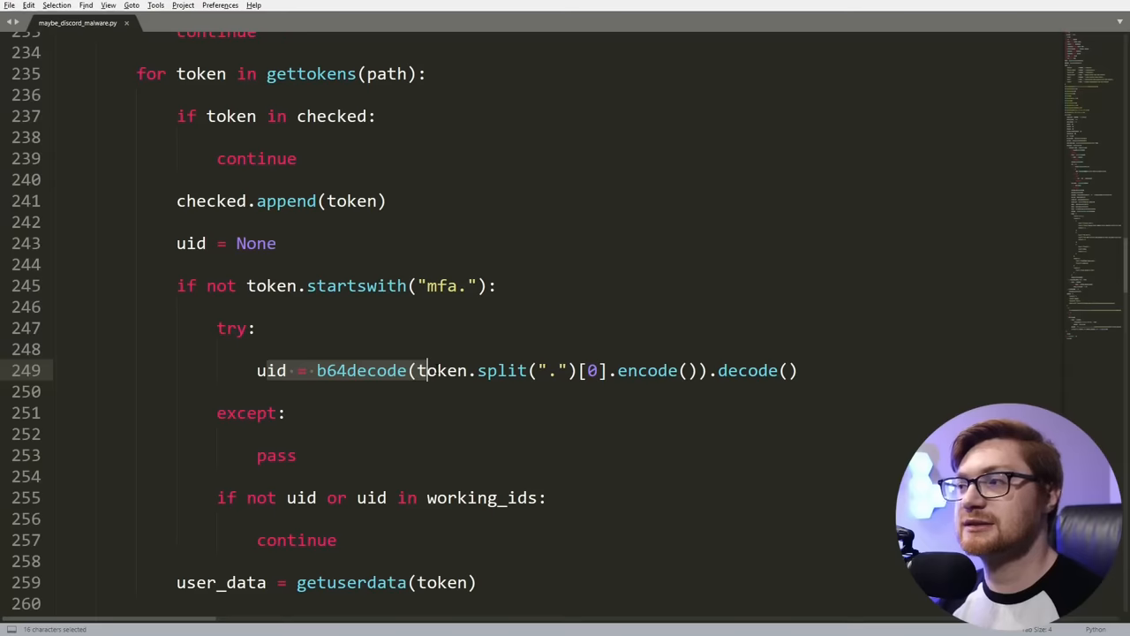
pyautogui.scroll(-3)
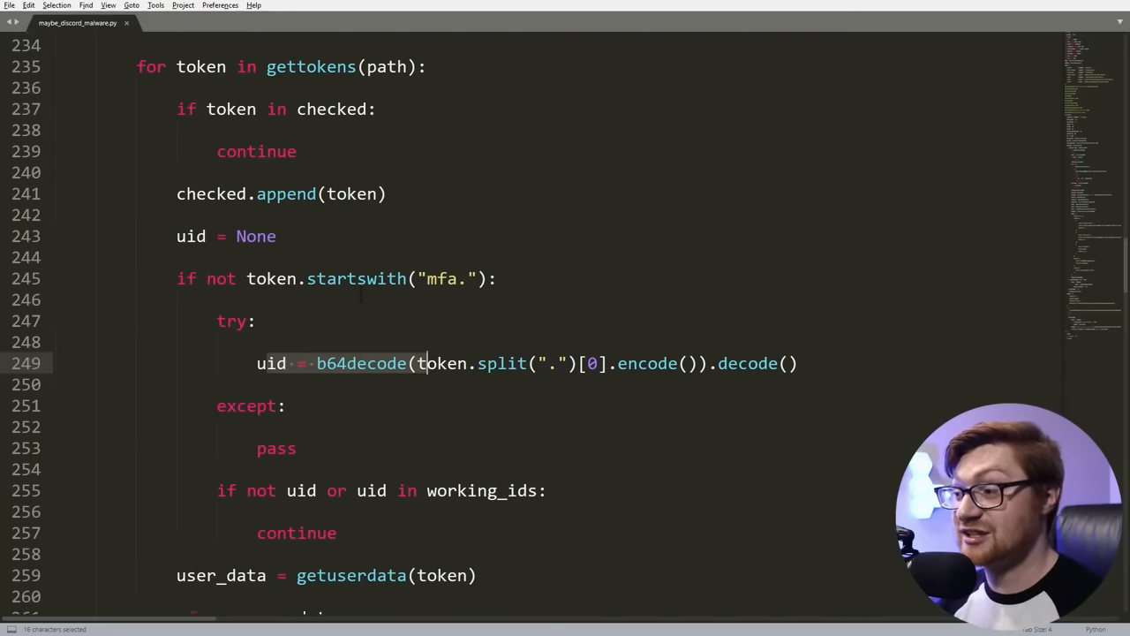
pyautogui.scroll(-3)
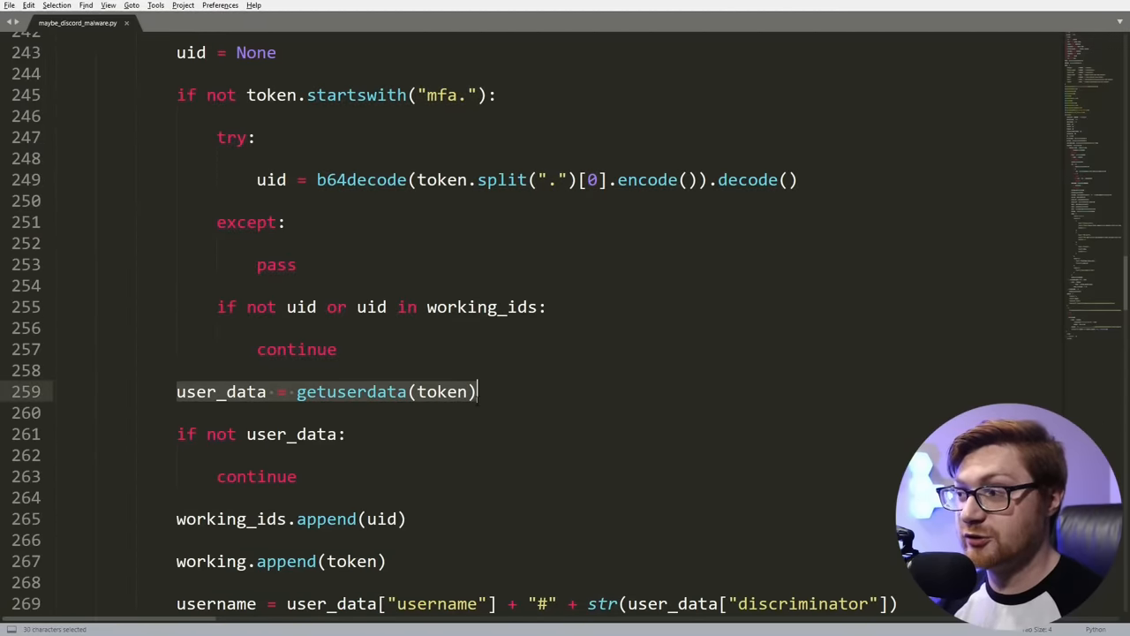
pyautogui.scroll(-3)
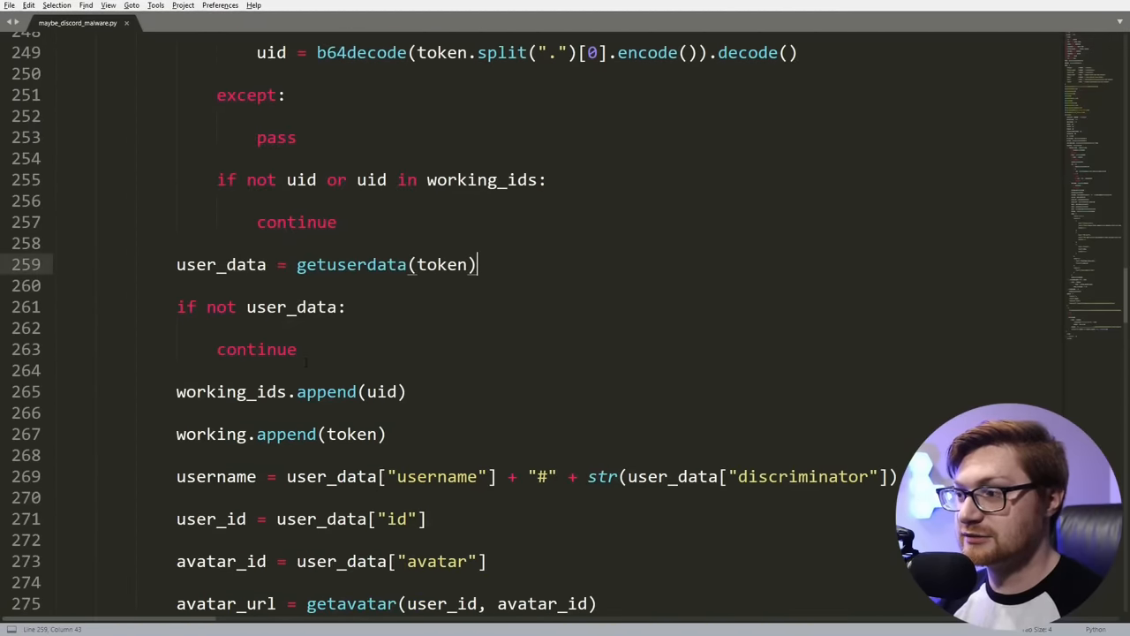
pyautogui.scroll(-3)
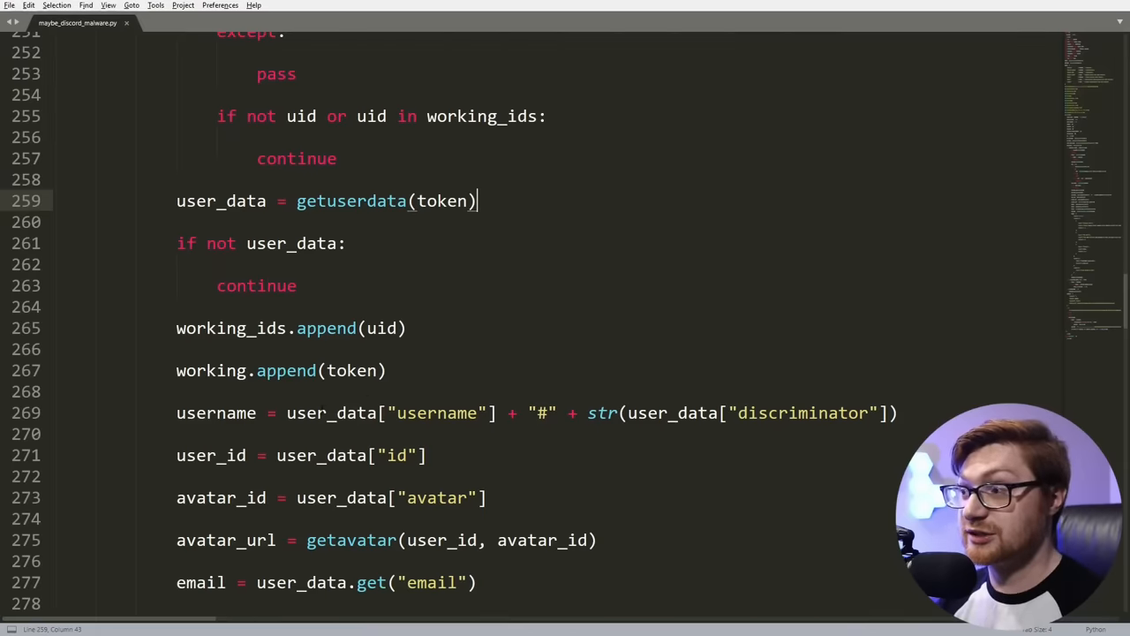
pyautogui.scroll(-3)
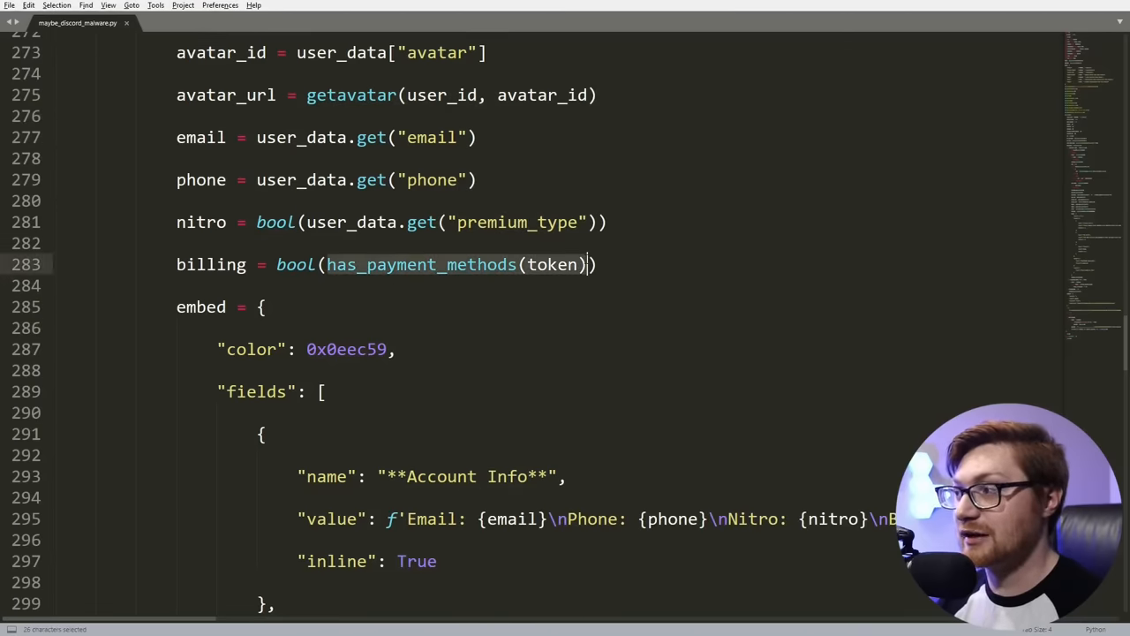
pyautogui.click(622, 264)
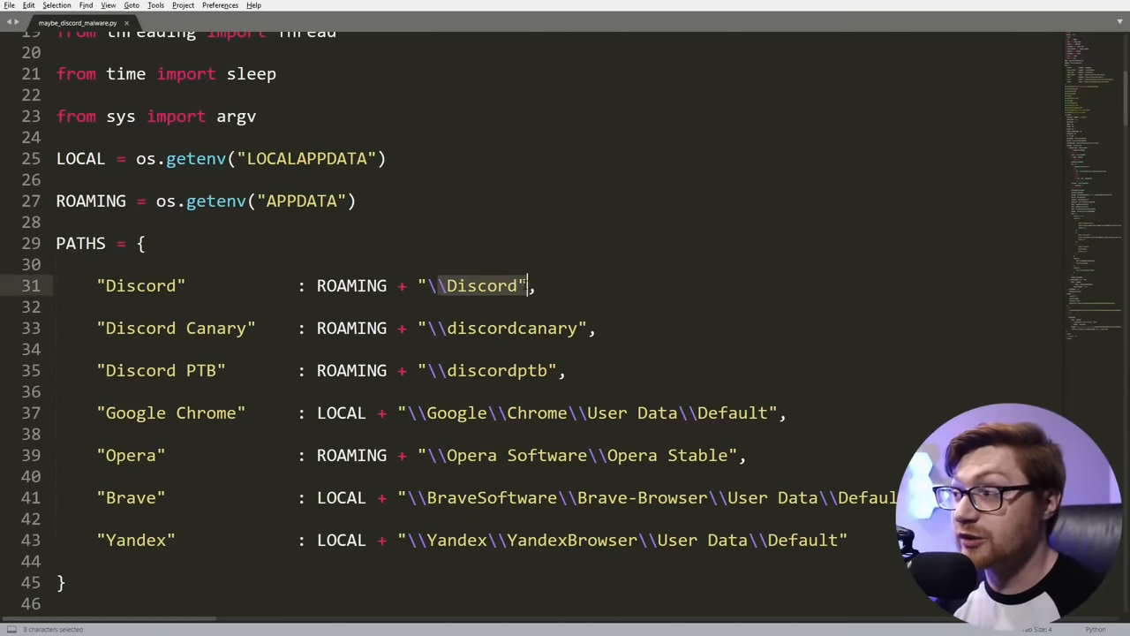
pyautogui.click(577, 285)
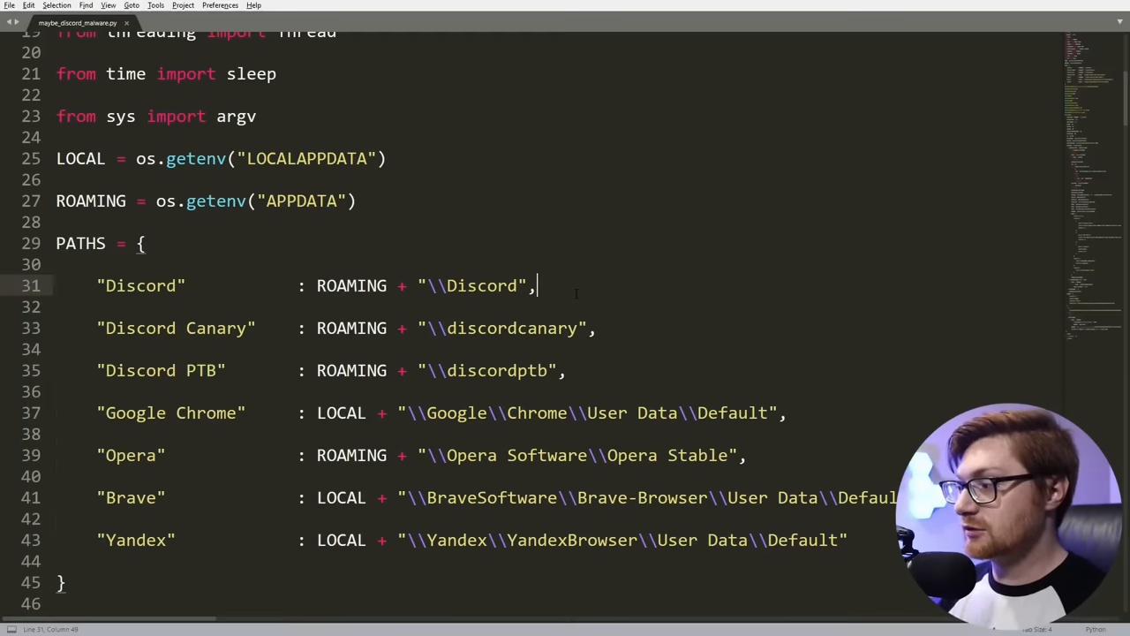
# Step: Open a new Command Prompt and expand %APPDATA% to see its path
pyautogui.write('cm')
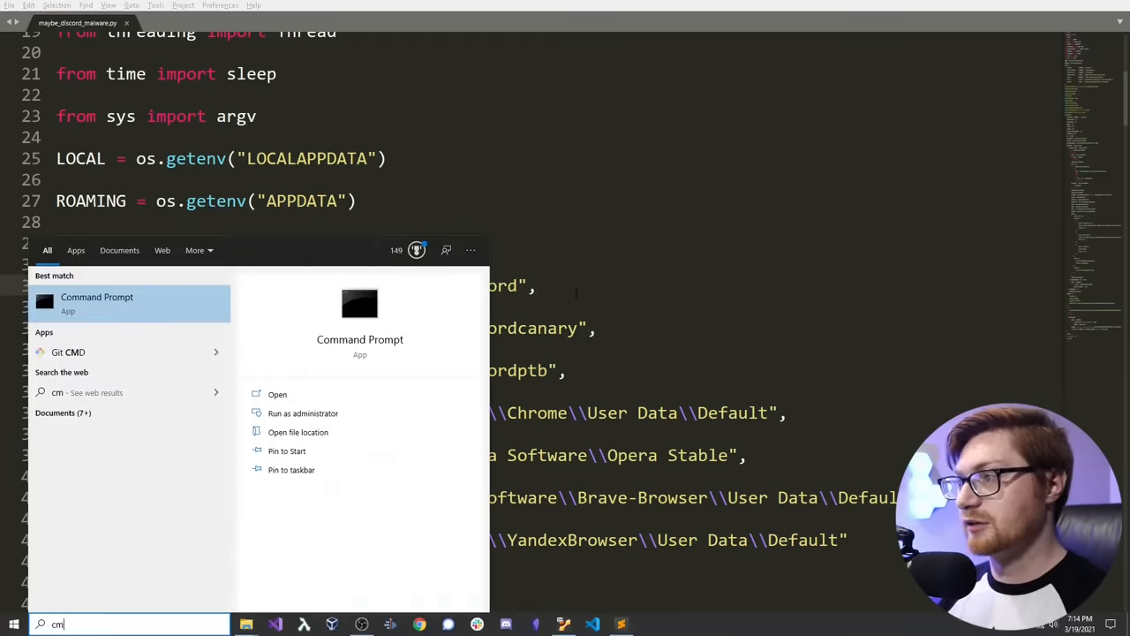
pyautogui.click(96, 303)
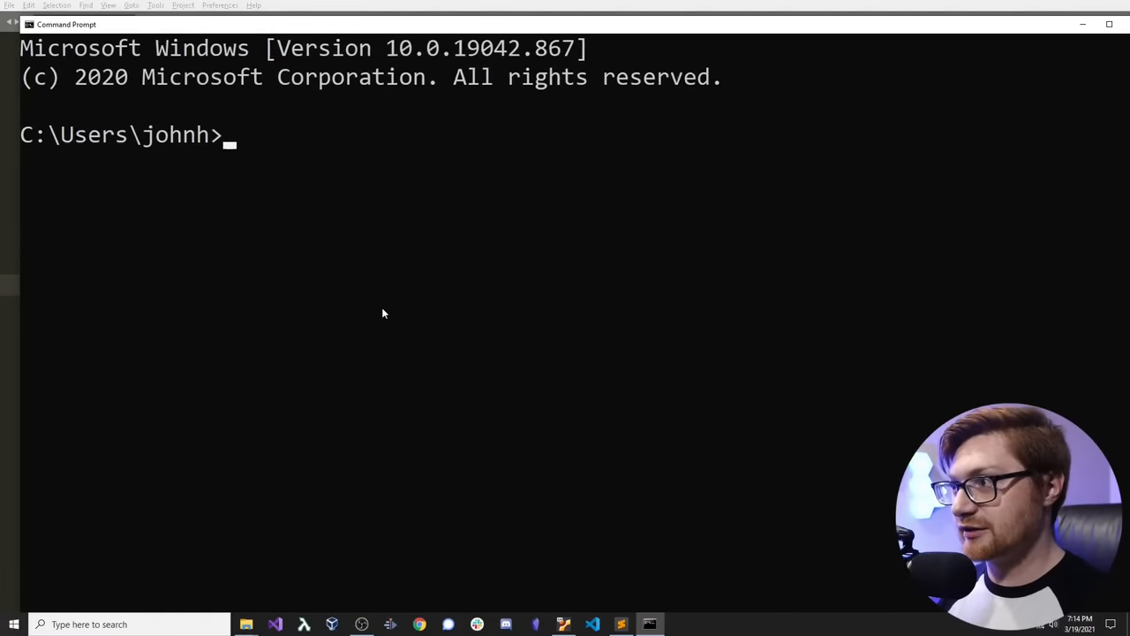
pyautogui.write('%APPDATA')
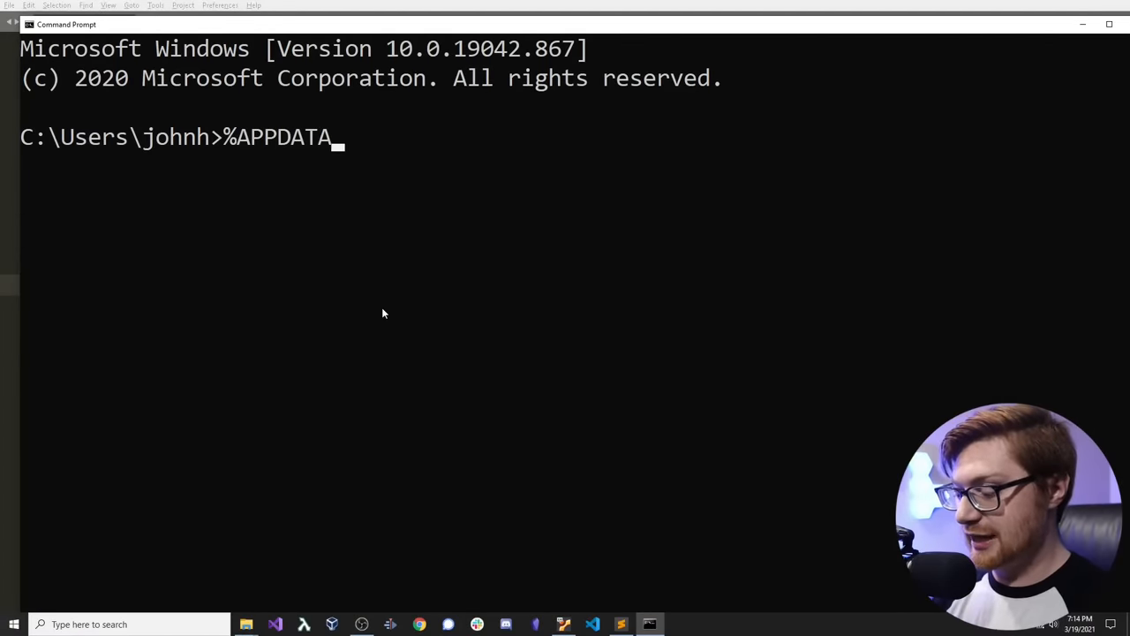
pyautogui.press('Enter')
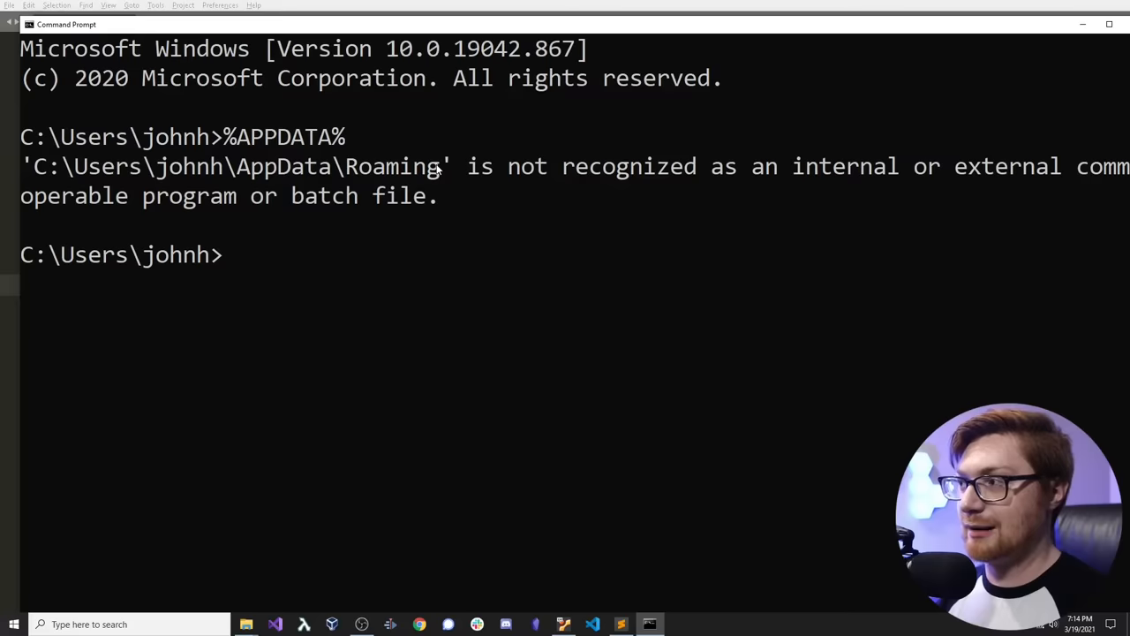
# Step: Change directory to C:\Users\johnh\AppData\Roaming, then into its discord folder
pyautogui.write('cd')
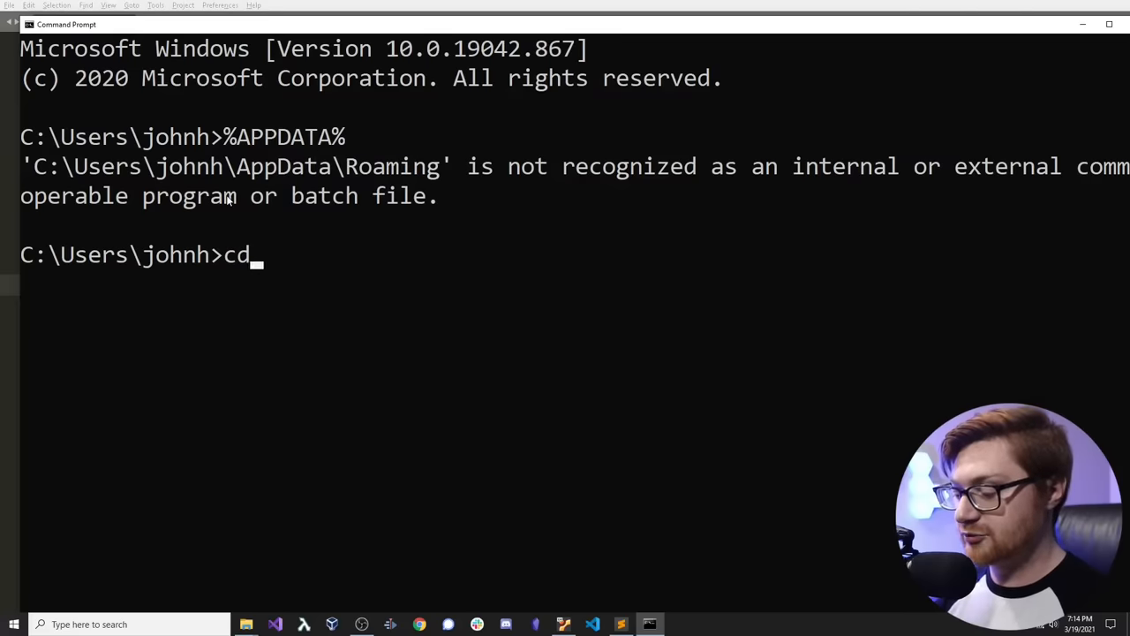
pyautogui.write('C:\\Users\\johnh\\AppData\\Roaming')
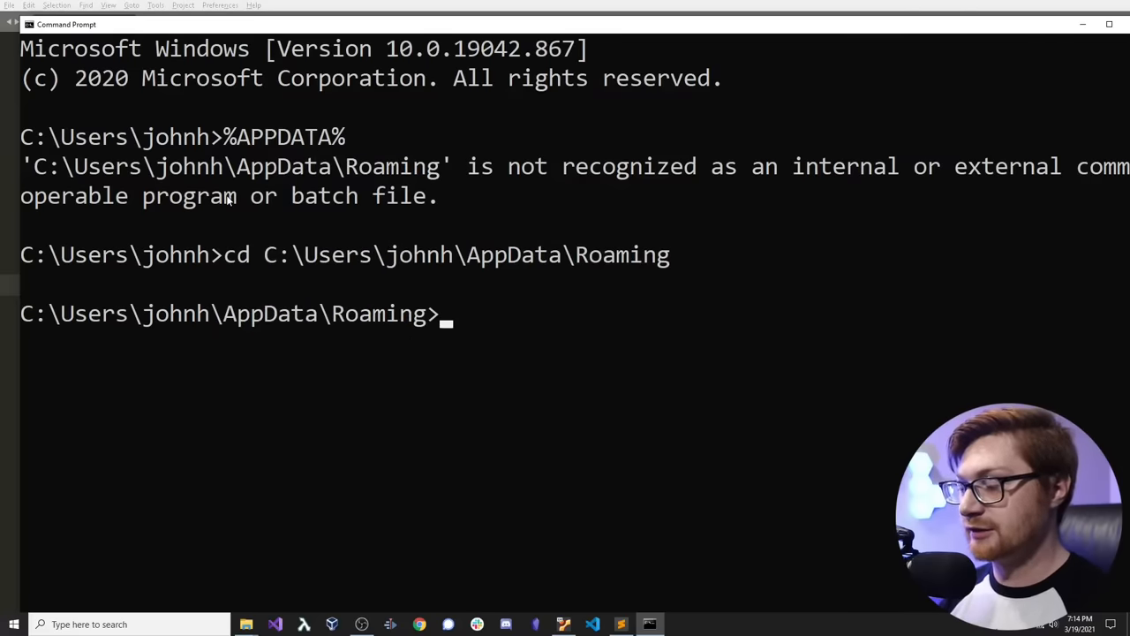
pyautogui.write('cd')
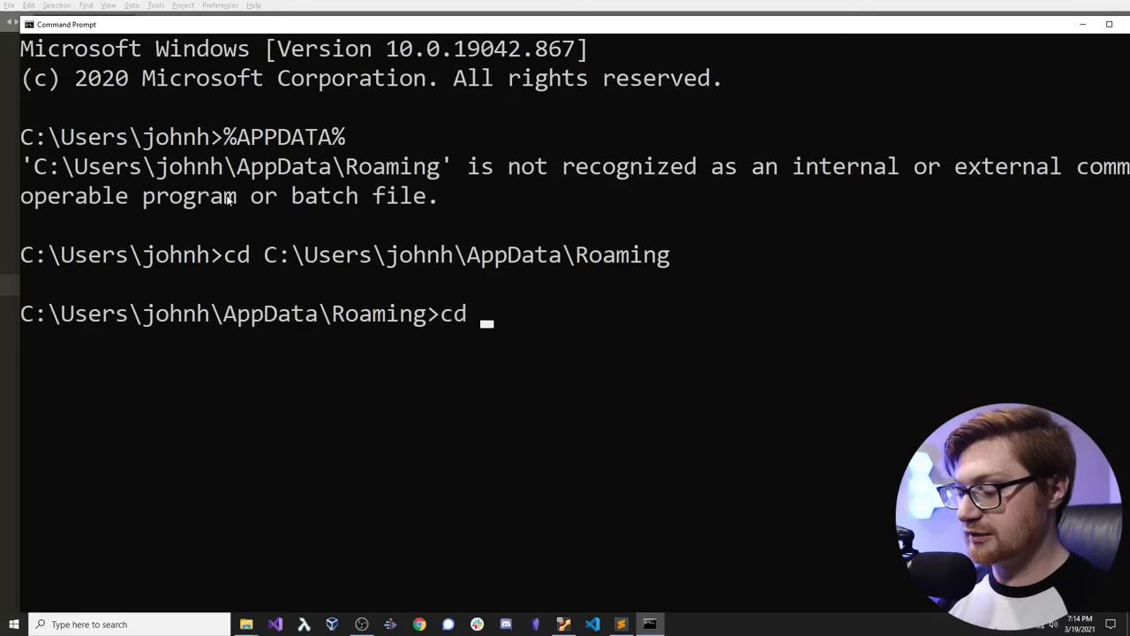
pyautogui.write('discord')
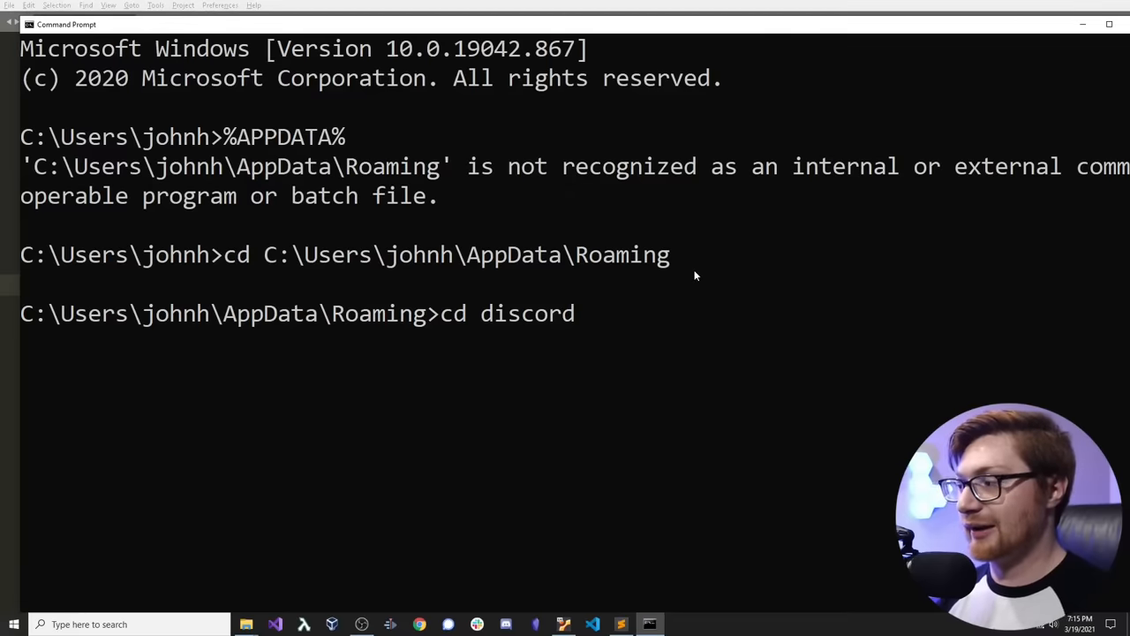
pyautogui.moveTo(648, 428)
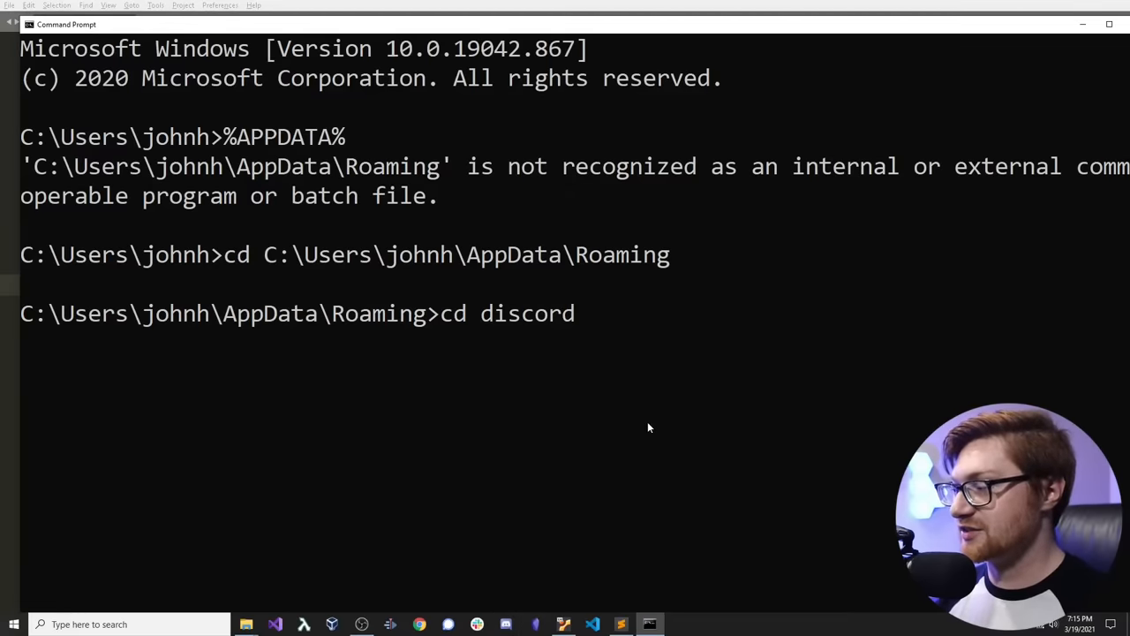
pyautogui.press('Enter')
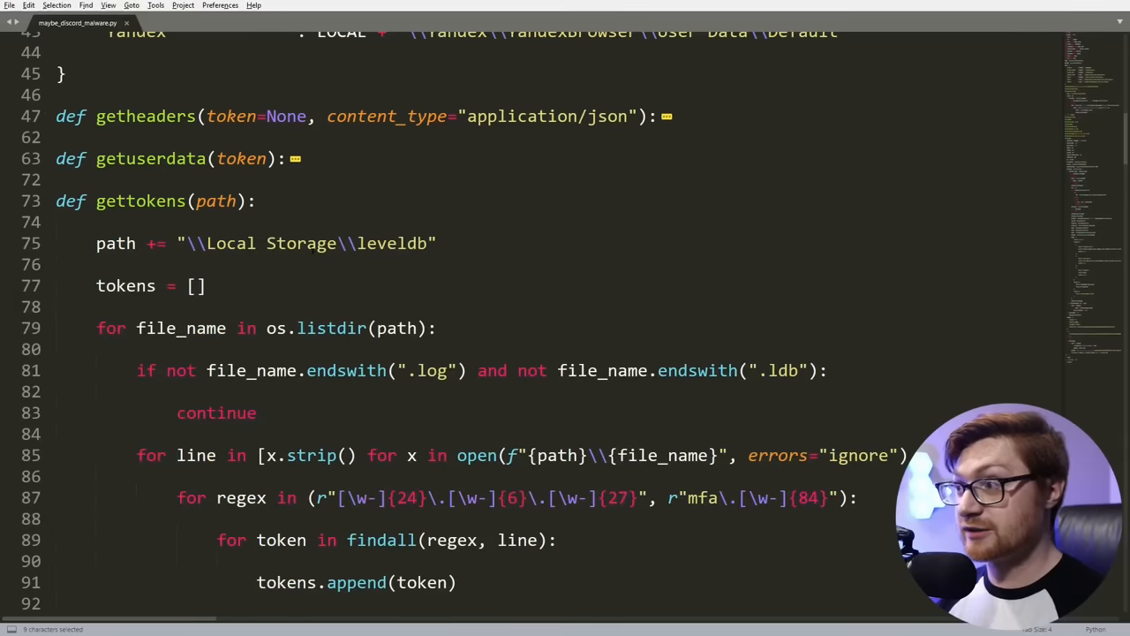
# Step: Select part of the "\\Local Storage\\leveldb" path line in gettokens
pyautogui.moveTo(196, 243); pyautogui.dragTo(337, 243)
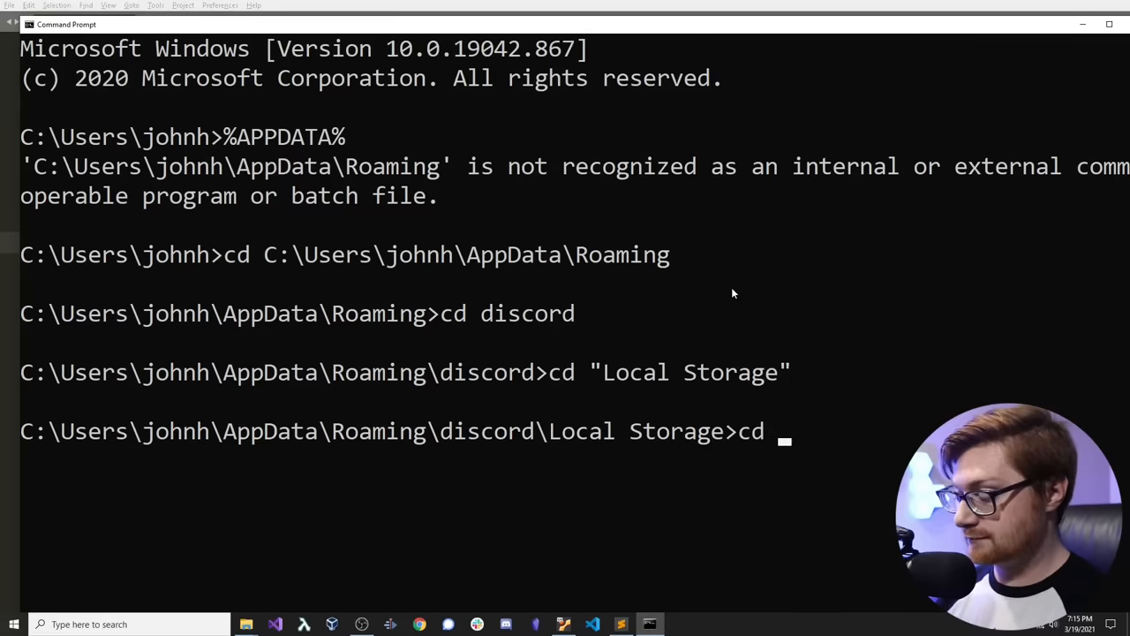
# Step: Move into the leveldb folder, clear the screen, and list its files with dir
pyautogui.write('leveldb')
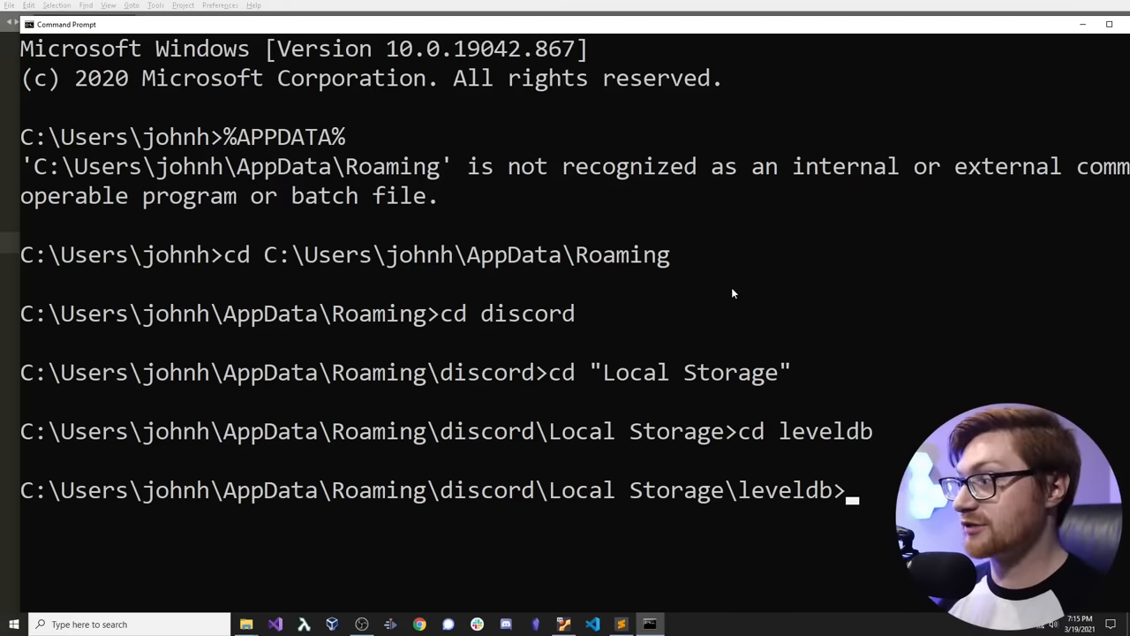
pyautogui.write('clea')
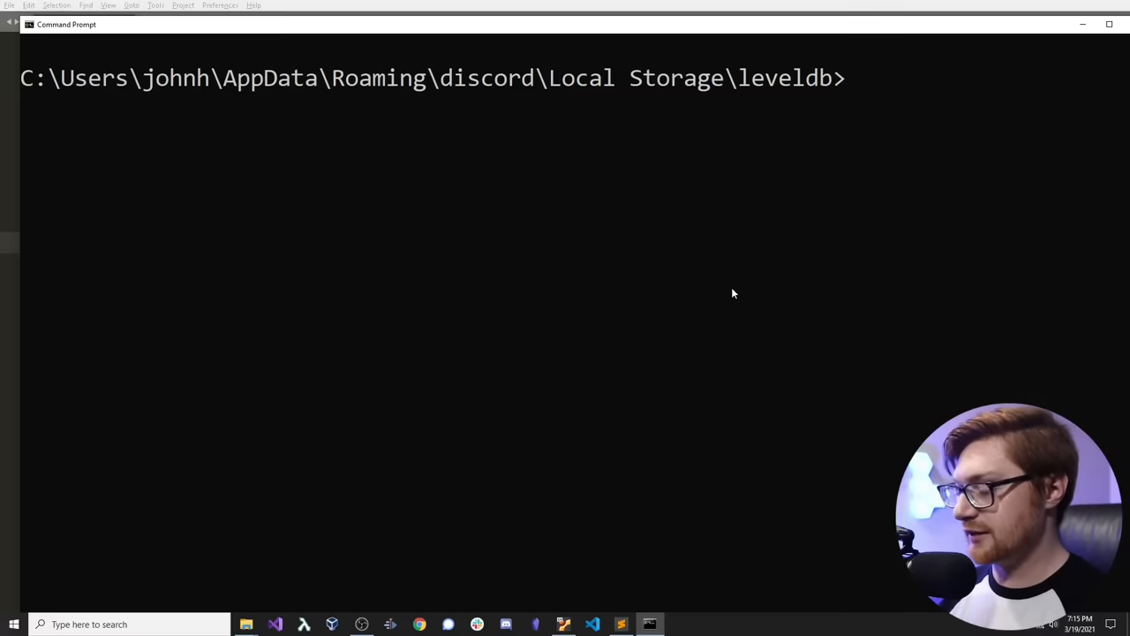
pyautogui.write('dir')
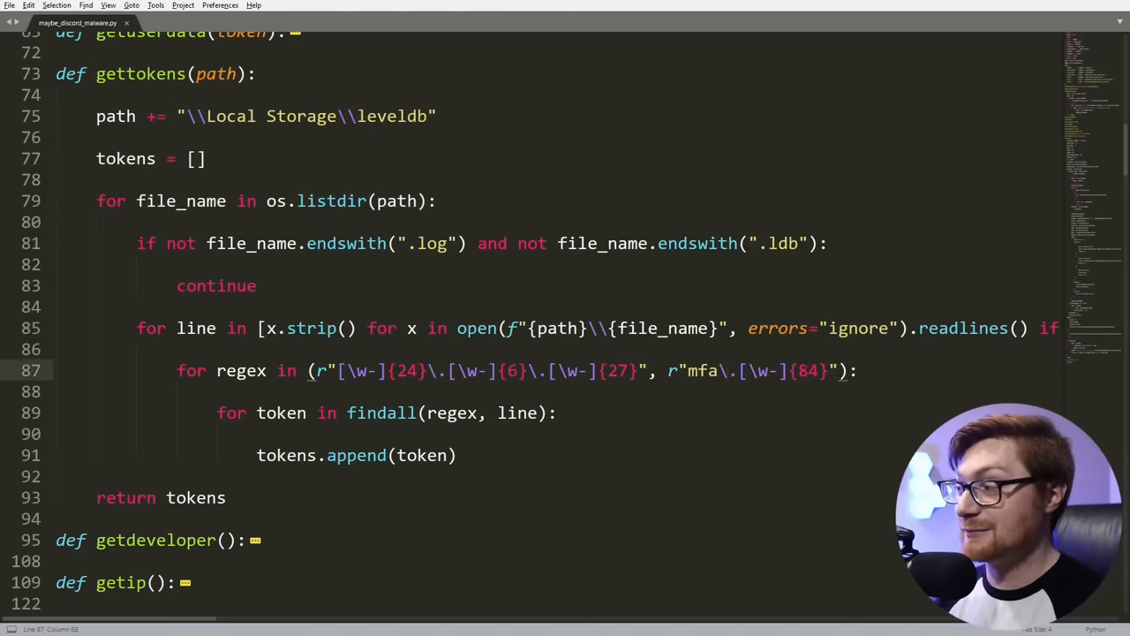
# Step: Select a piece of the token regex tuple on line 87 of gettokens
pyautogui.doubleClick(808, 371)
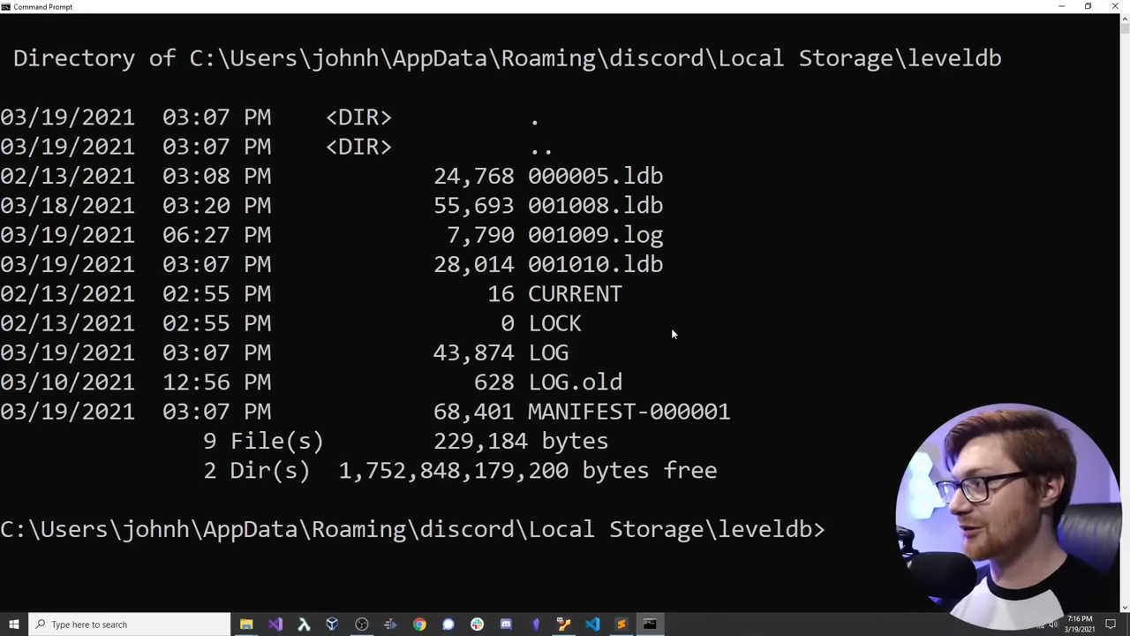
# Step: Try clear, ls and strings *, then clear with cls and begin 'strings * |'
pyautogui.write('clear')
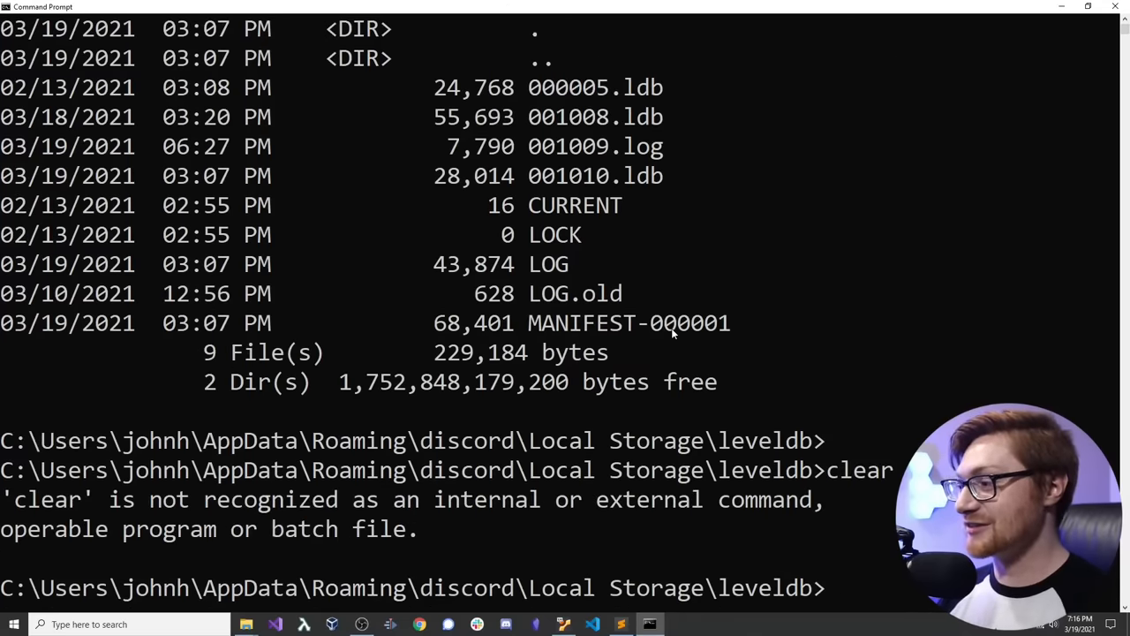
pyautogui.write('ls')
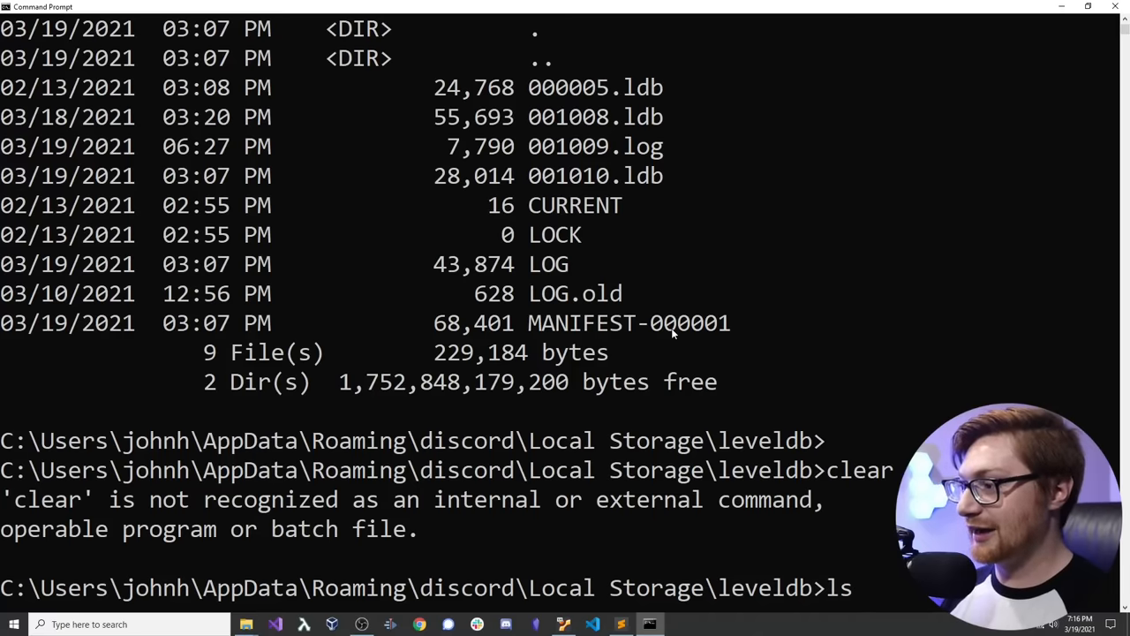
pyautogui.write('stri')
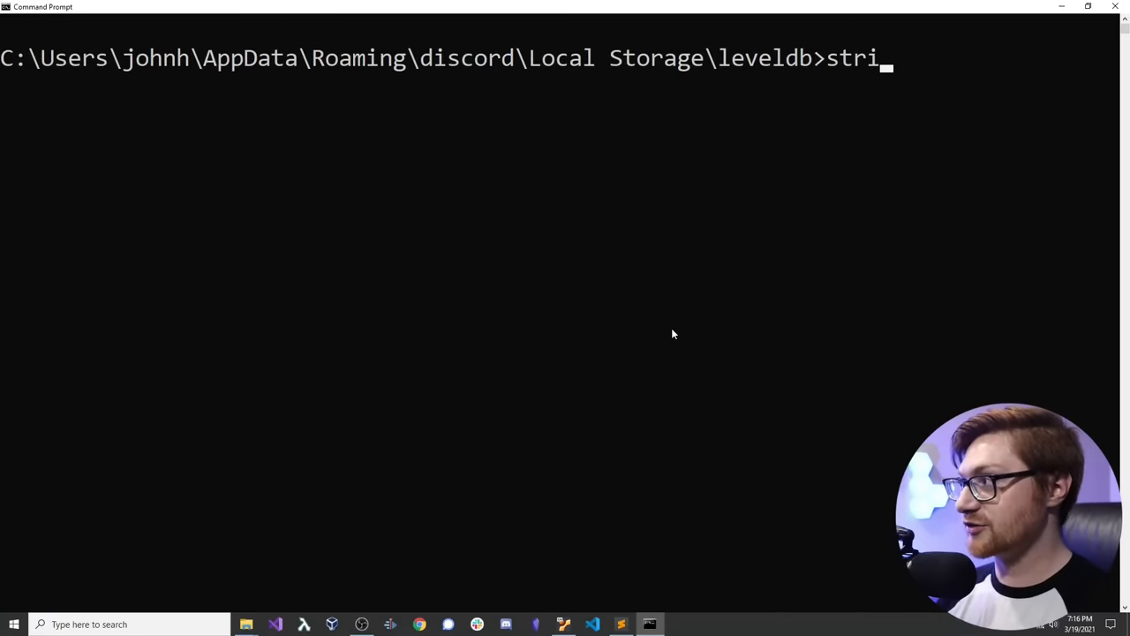
pyautogui.write('ngs')
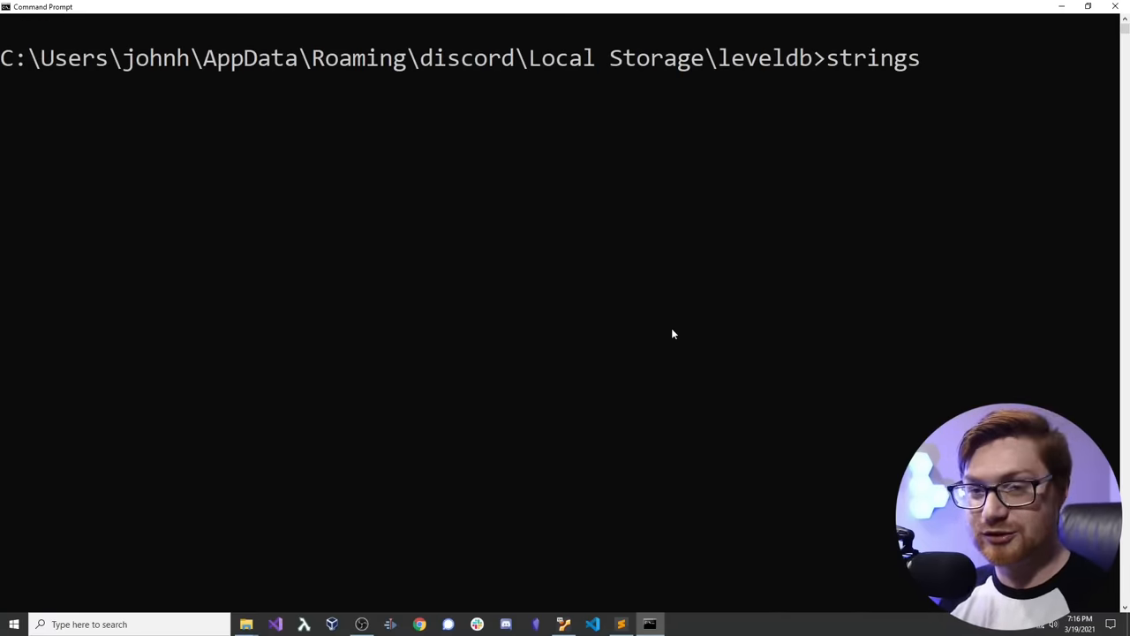
pyautogui.write('*')
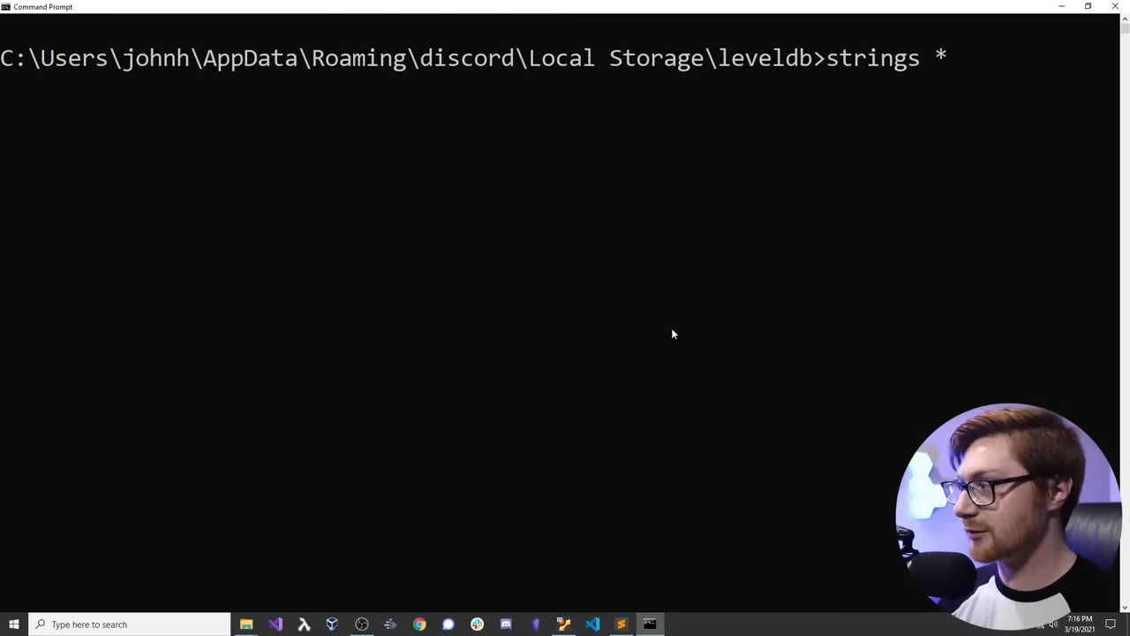
pyautogui.write('cls')
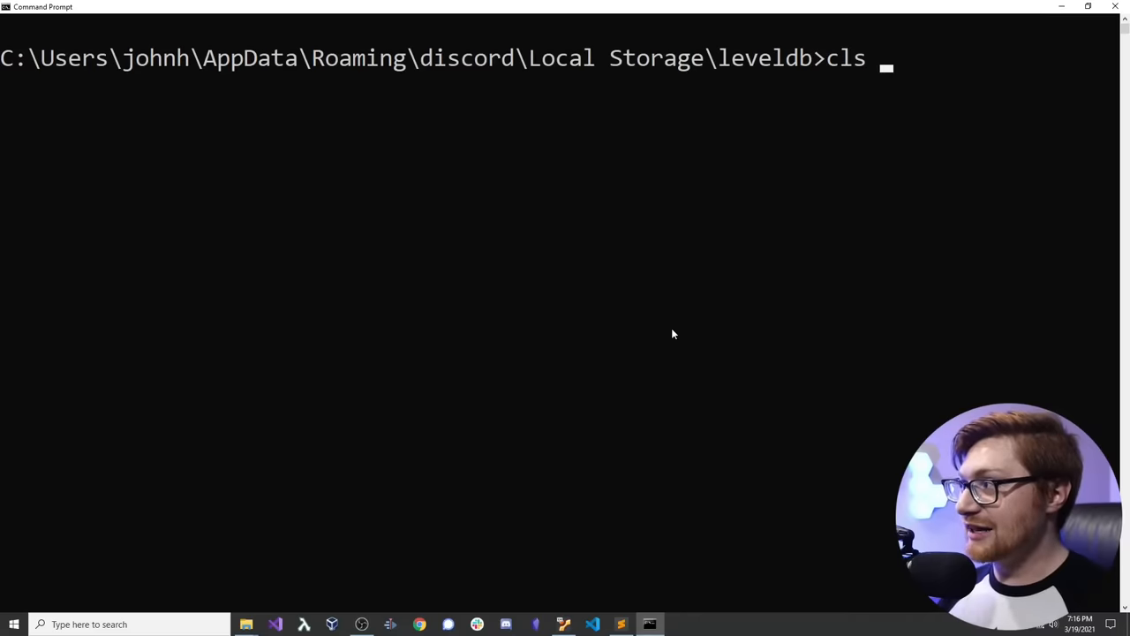
pyautogui.write('strings *')
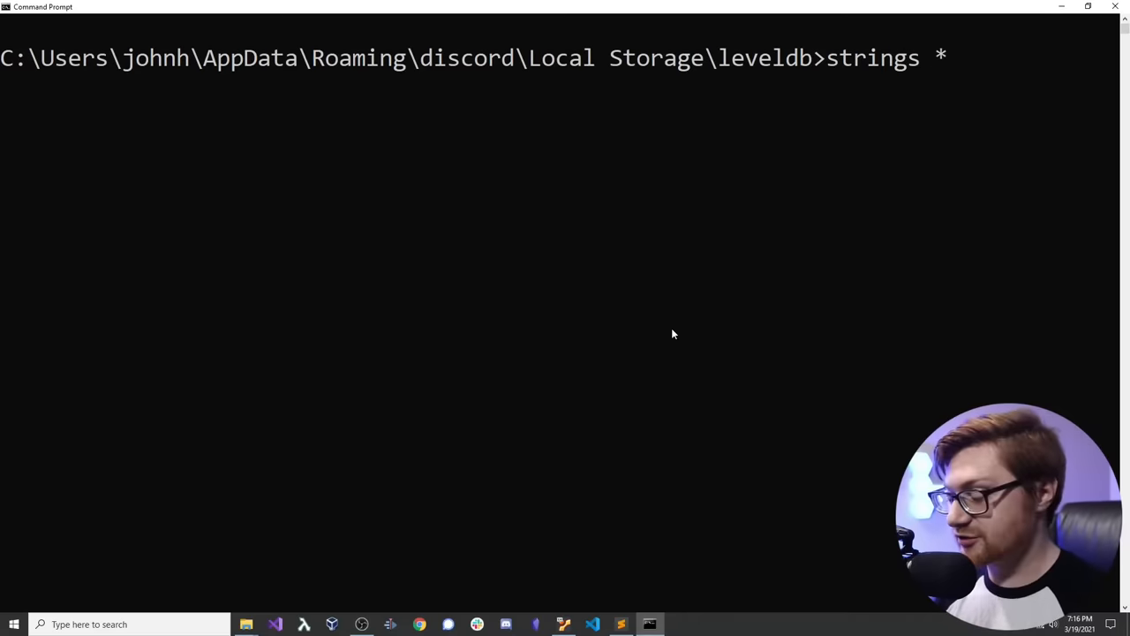
pyautogui.write('| grep')
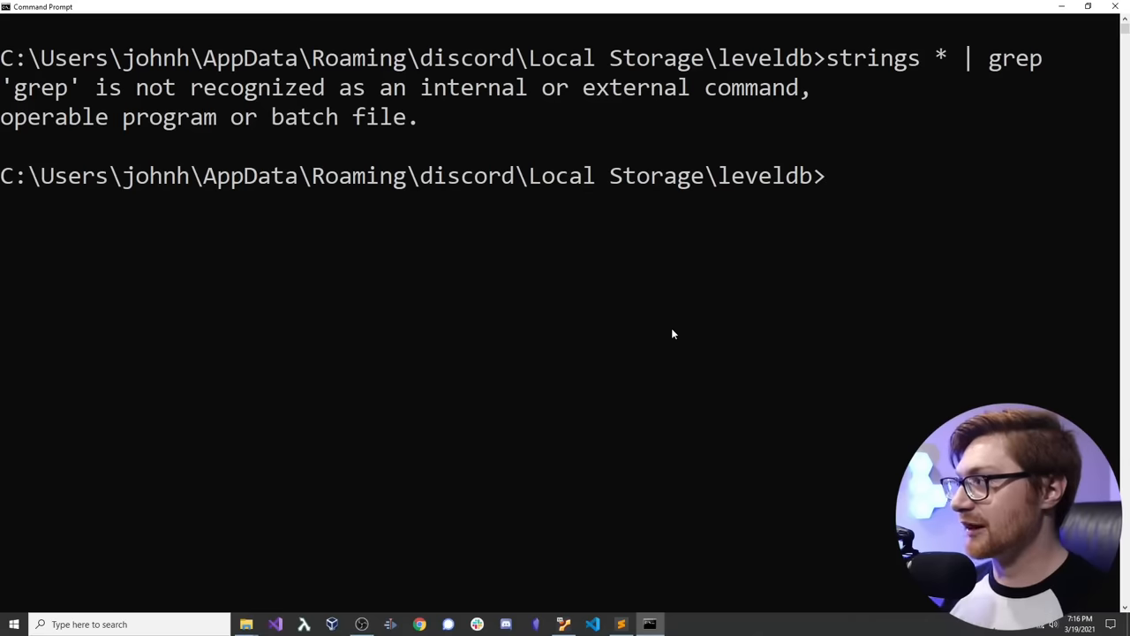
# Step: Run 'strings * | findstr mfa' to reveal the stored mfa token lines
pyautogui.write('strings * | f')
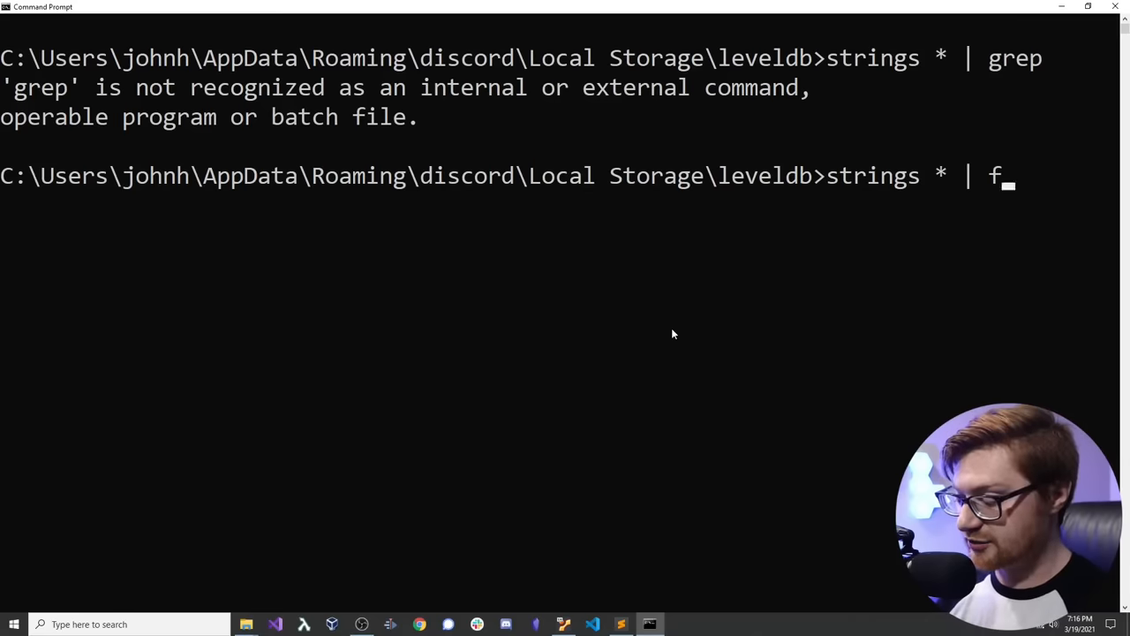
pyautogui.write('indstr')
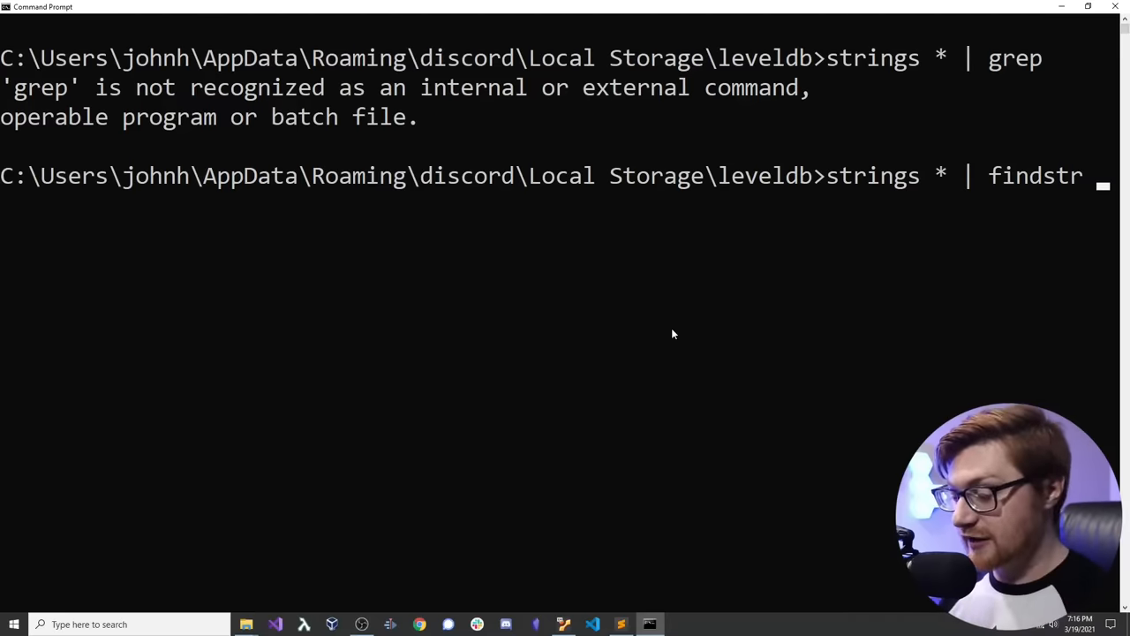
pyautogui.write('mfa')
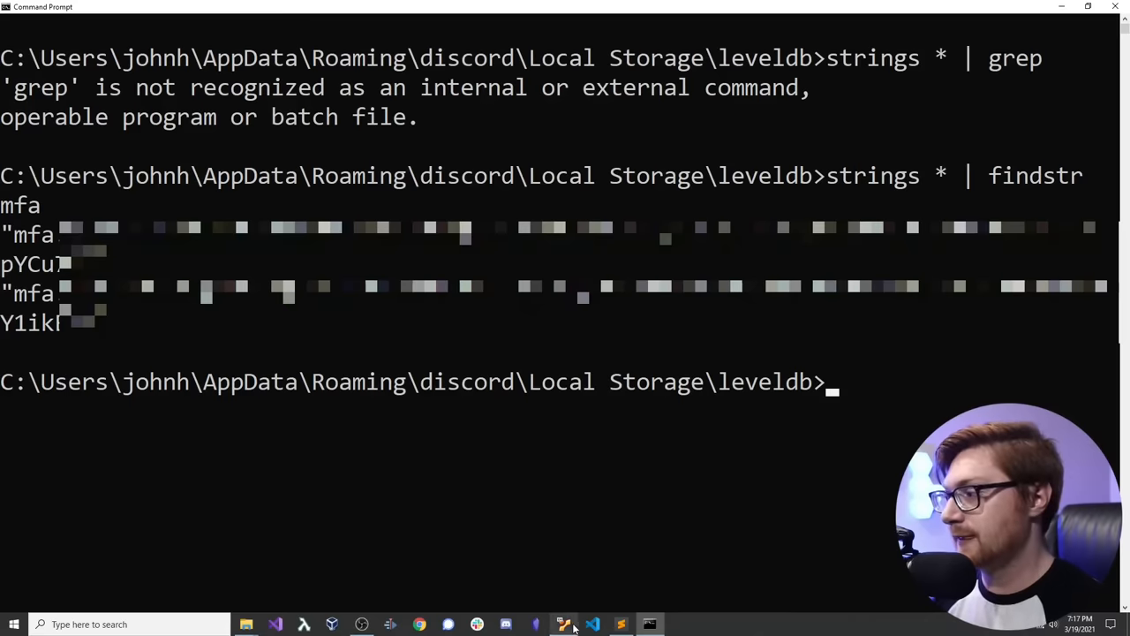
# Step: In the Ubuntu VM terminal, change into the new discordmal folder with cd discordmal/
pyautogui.click(565, 624)
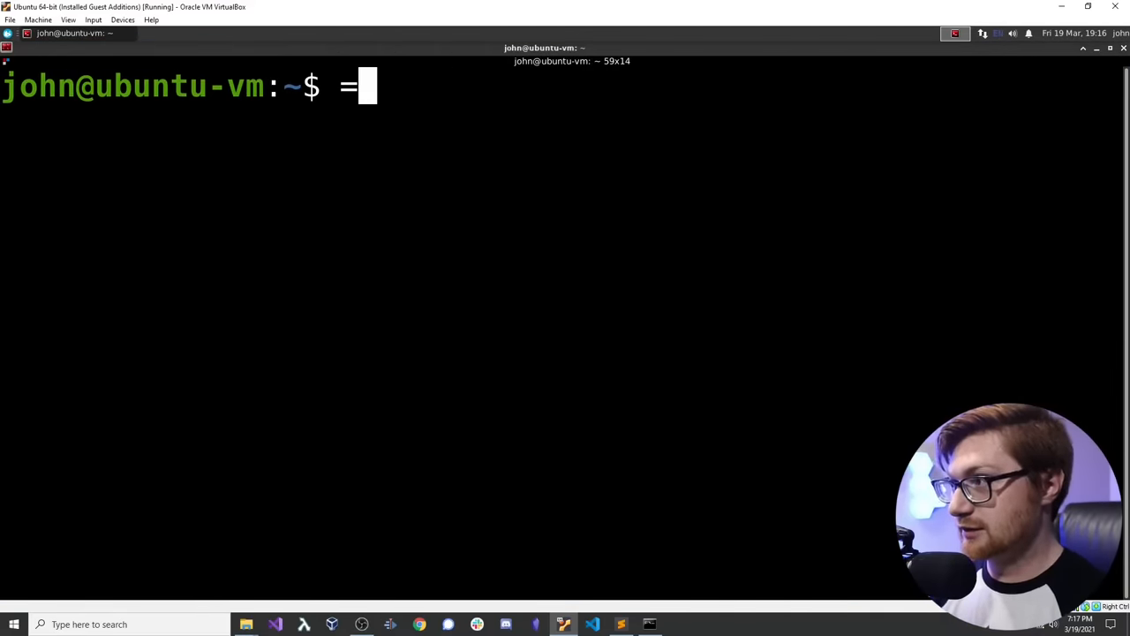
pyautogui.write('cd discordmal')
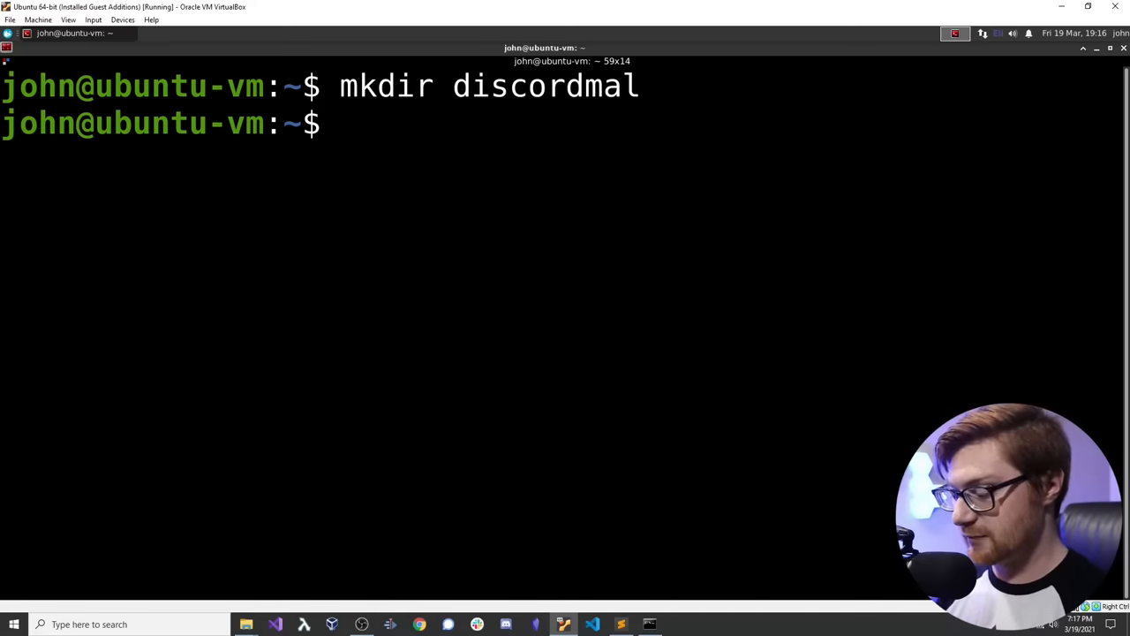
pyautogui.write('cd discordmal/')
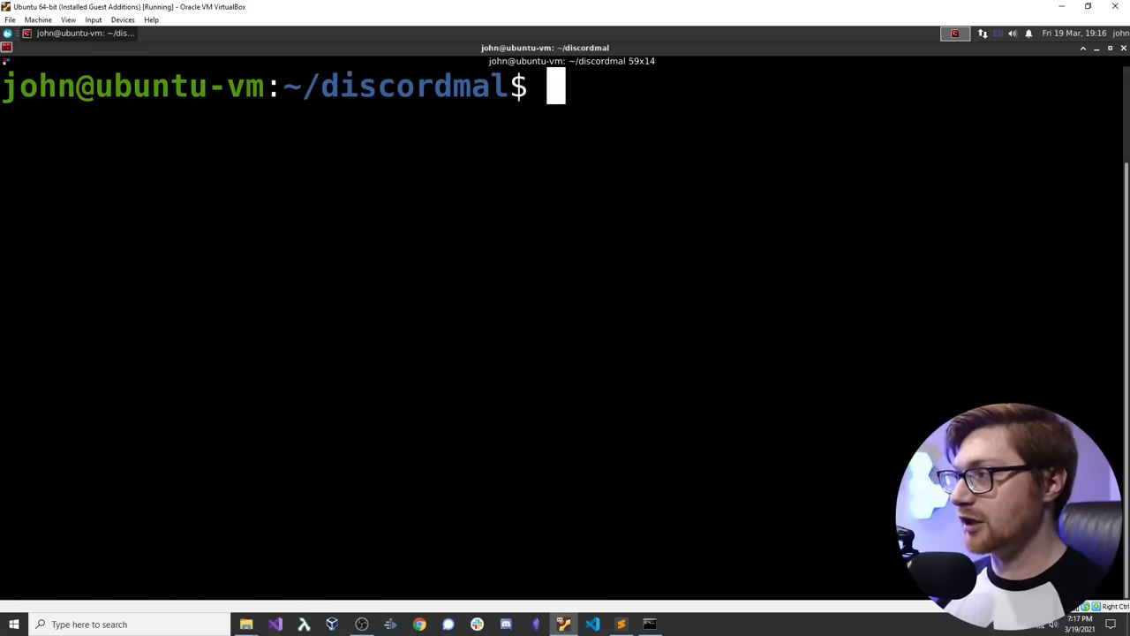
pyautogui.press('alt+tab')
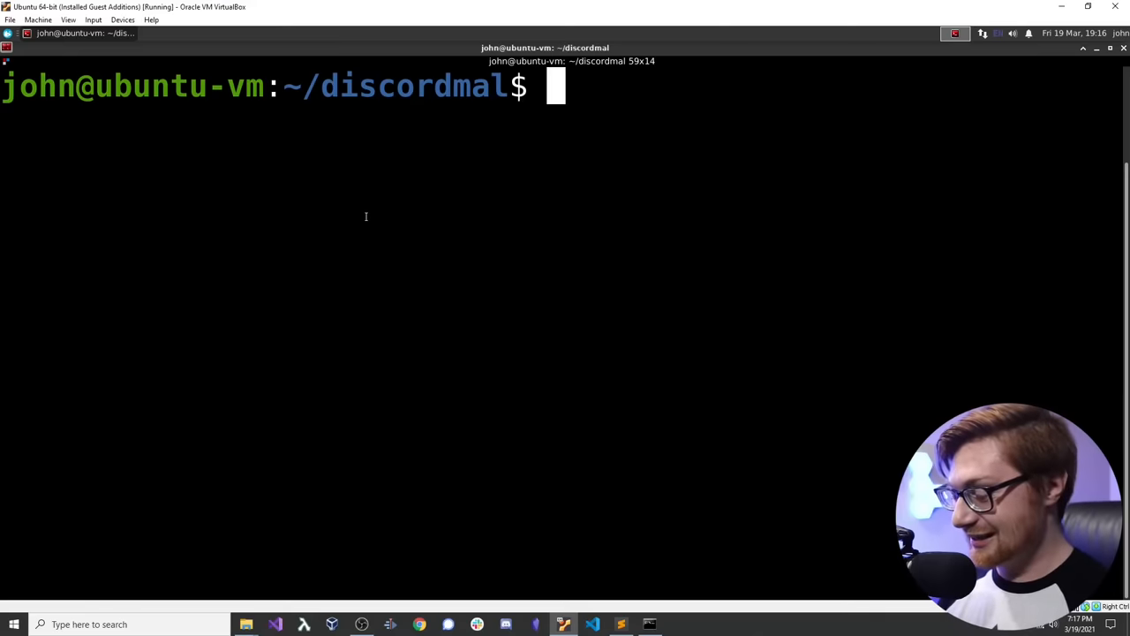
pyautogui.write('curl')
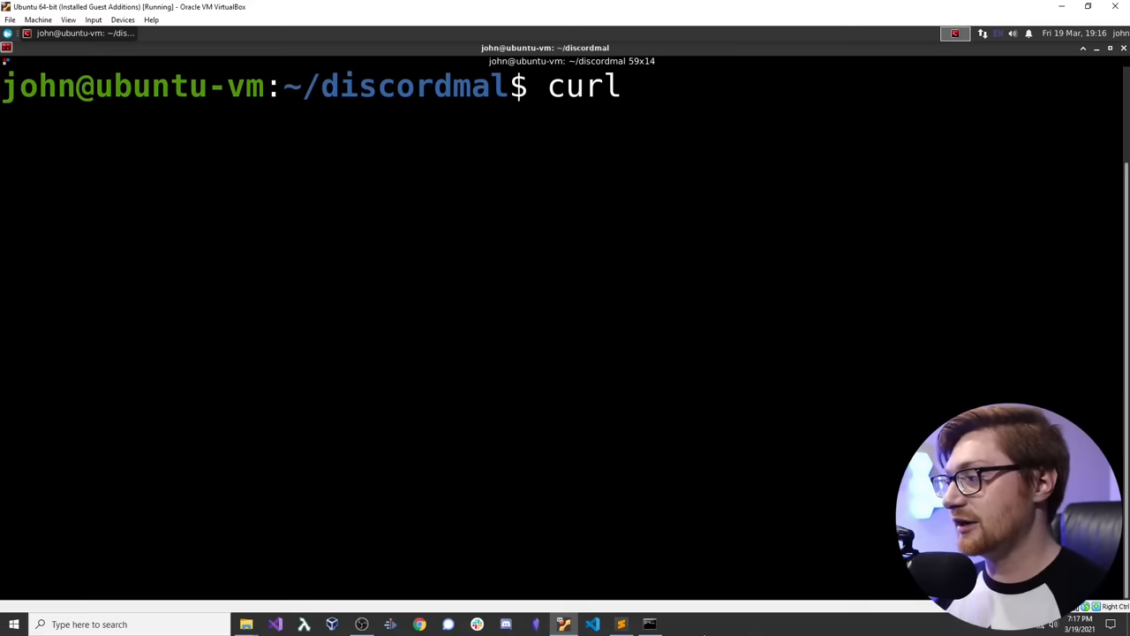
pyautogui.write('" "')
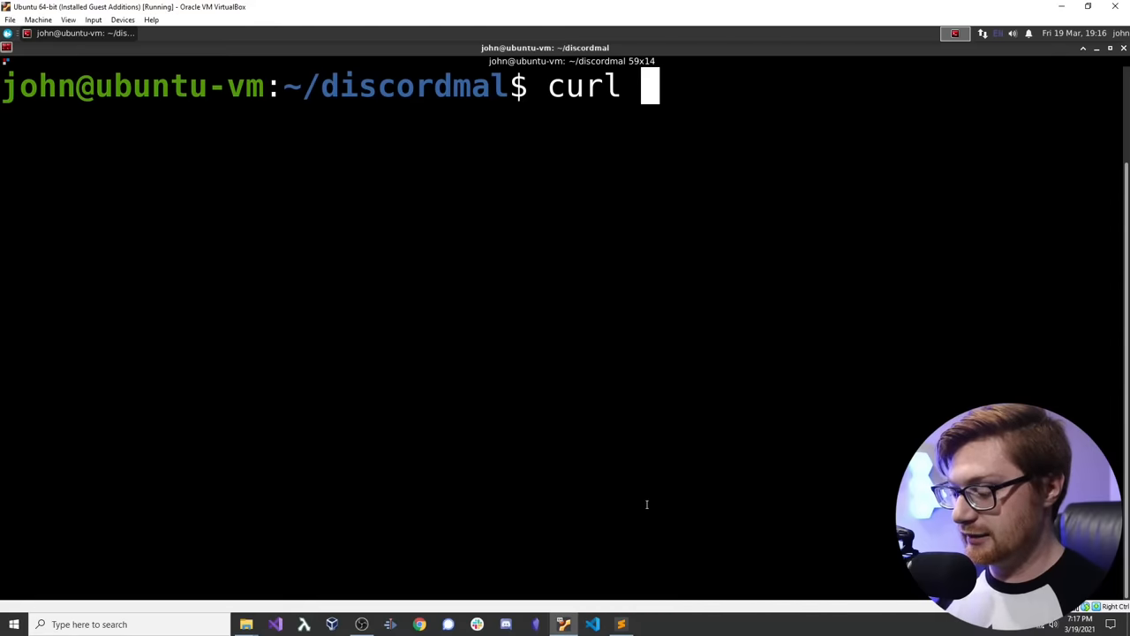
pyautogui.moveTo(655, 327)
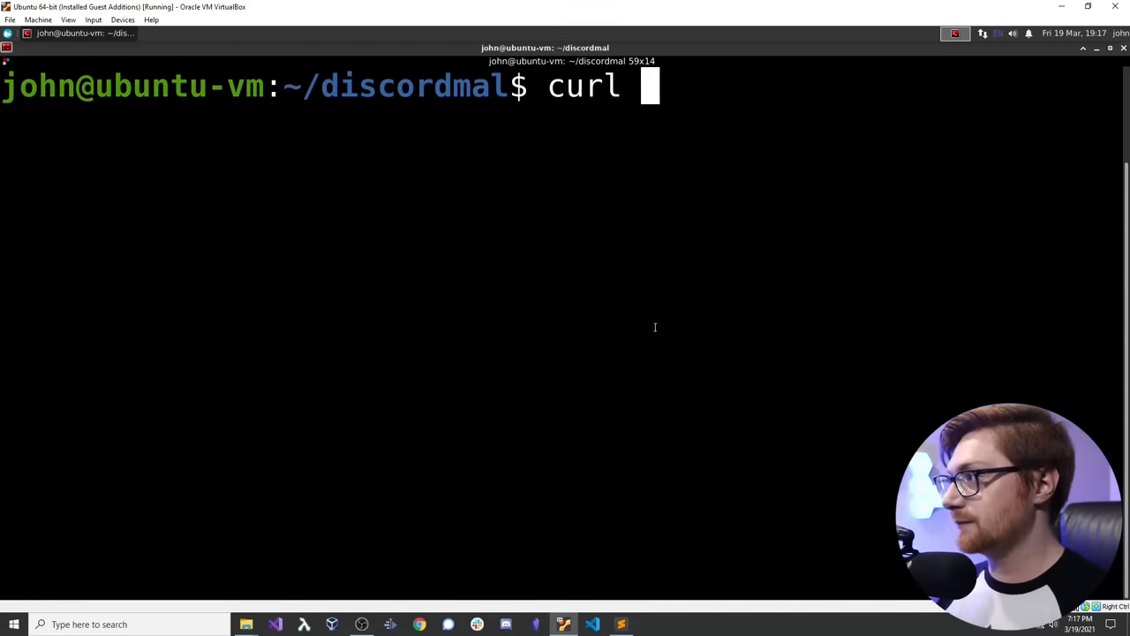
pyautogui.write('-H')
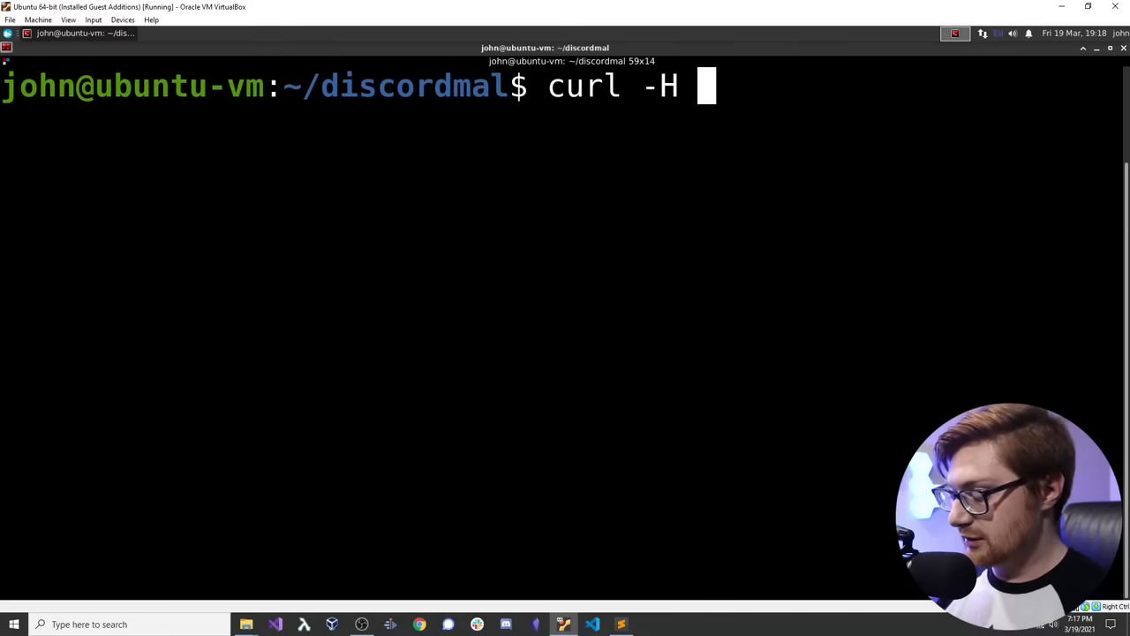
pyautogui.write('"Authoriza')
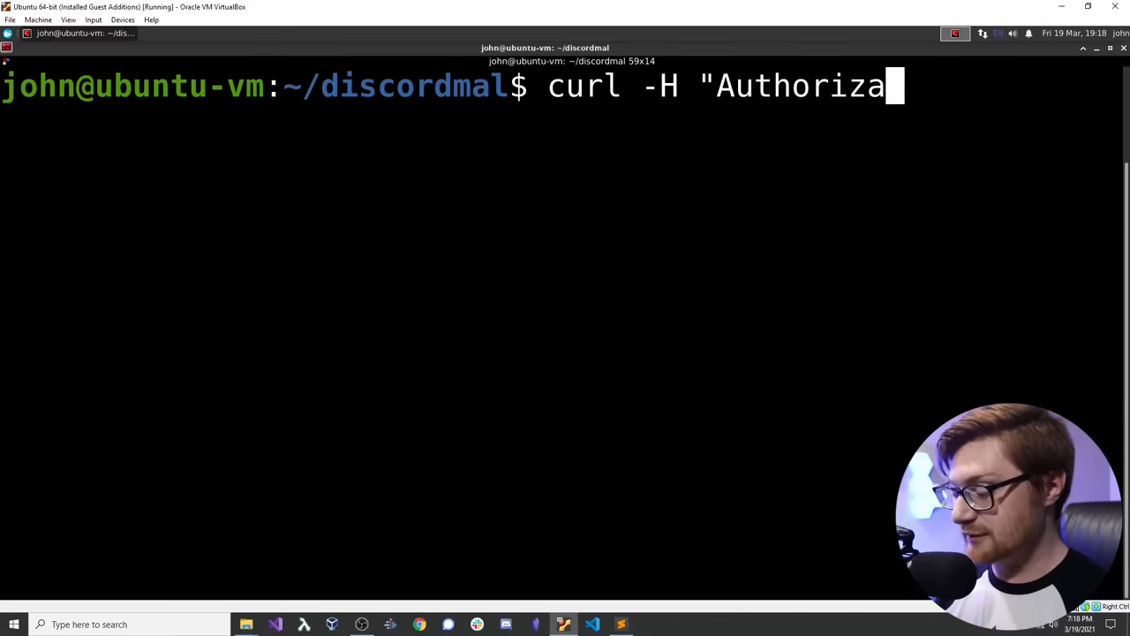
pyautogui.write('tion:')
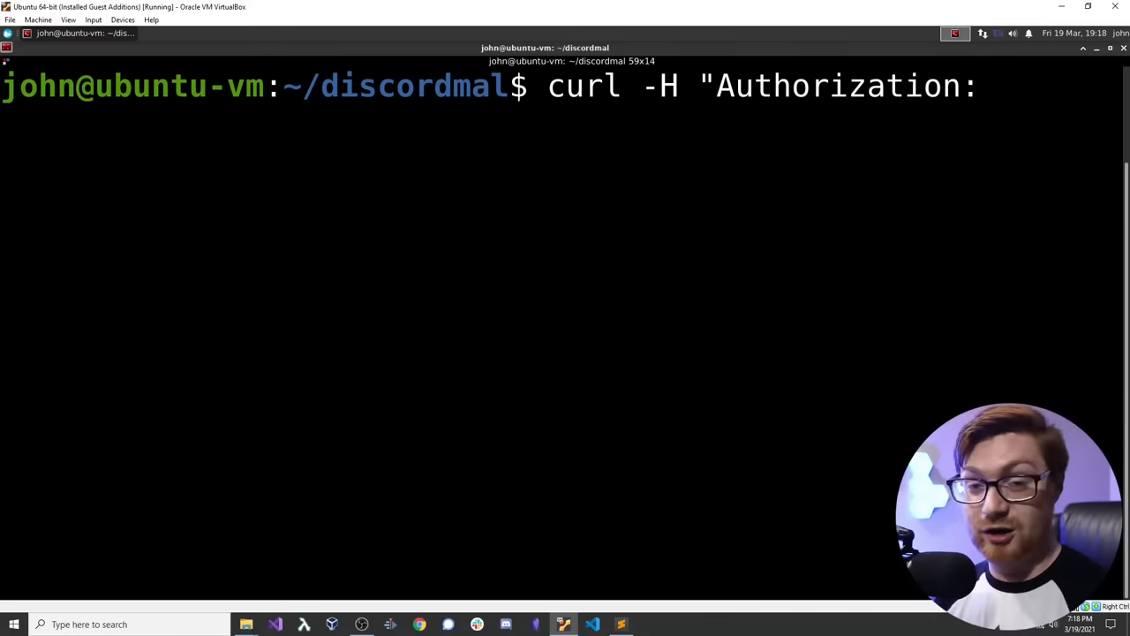
pyautogui.write('mfa.qC')
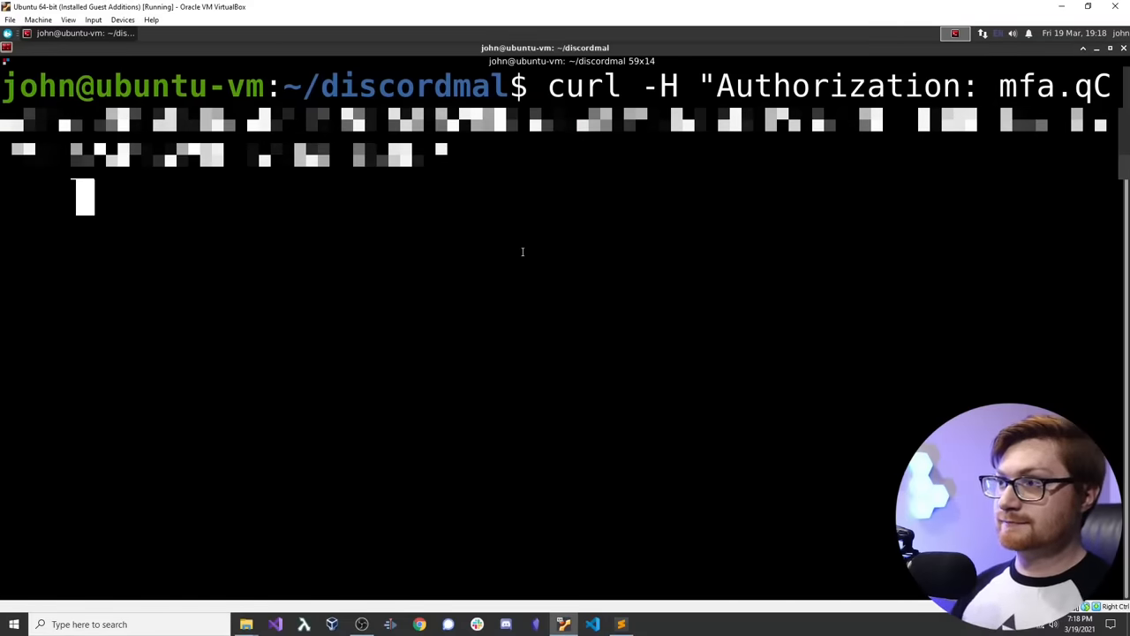
pyautogui.write('https://discordapp.com/api/v6/users/@me')
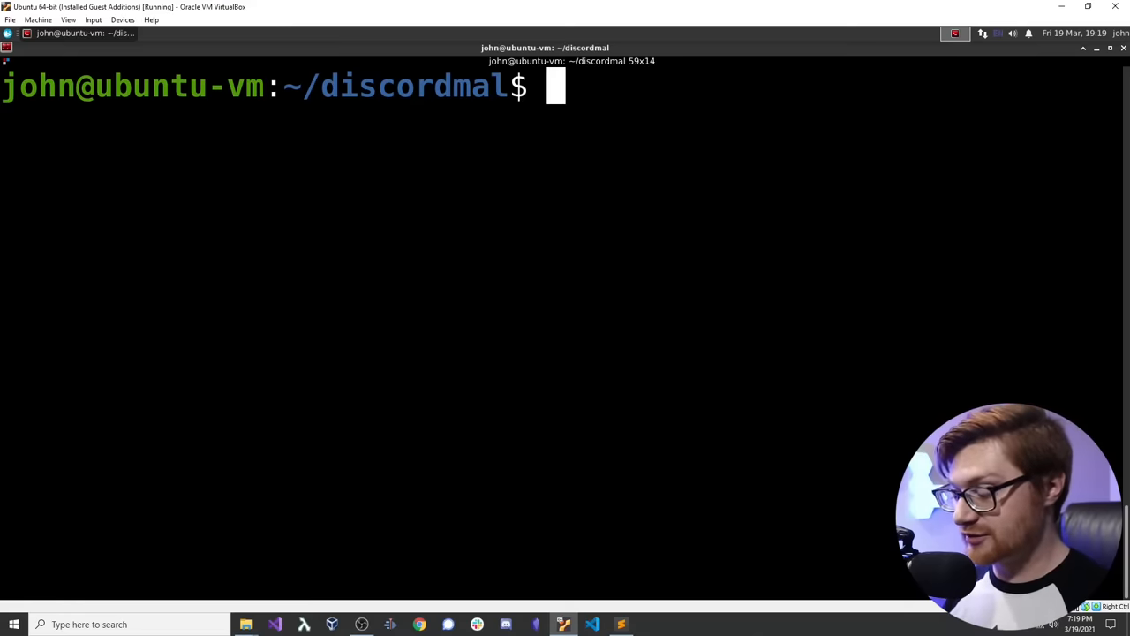
pyautogui.write('curl -H "Authorization: mfa.hz... https://discordapp.com/api/v6/users/@me')
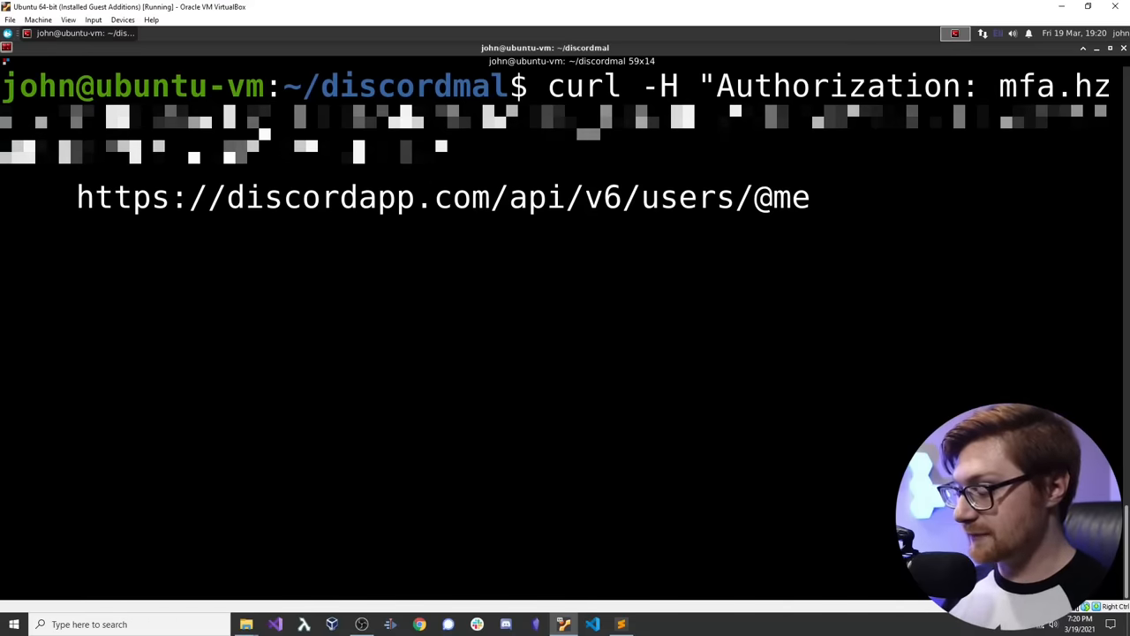
pyautogui.write('| jq')
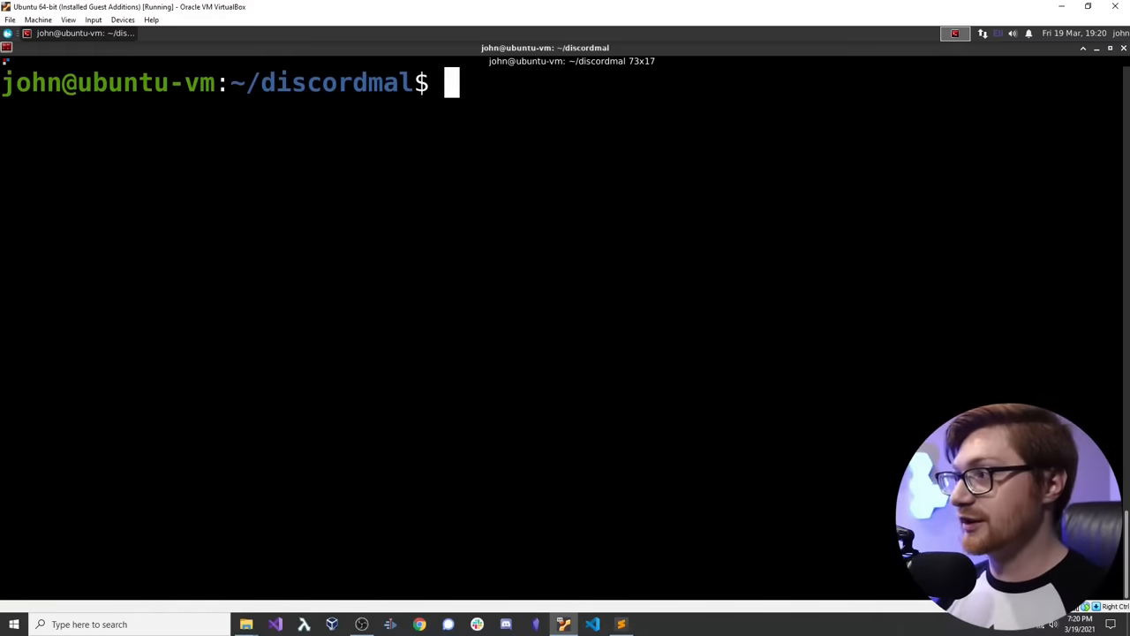
pyautogui.click(563, 622)
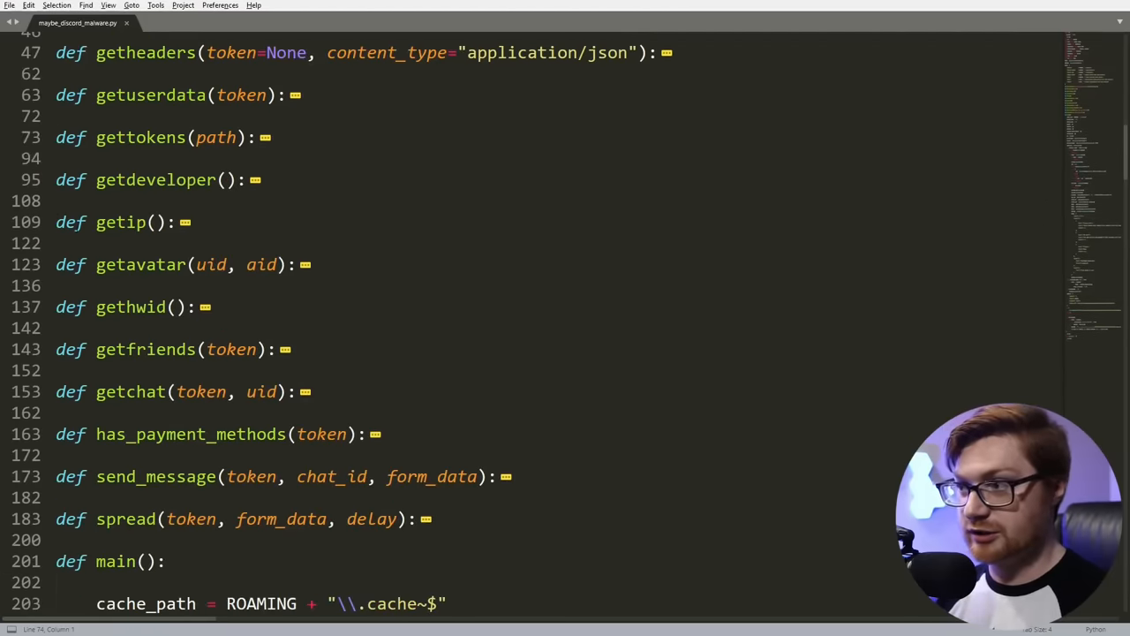
# Step: Scroll maybe_discord_malware.py past has_payment_methods down to the Account Info embed's email, phone, Nitro and billing fields
pyautogui.scroll(-3)
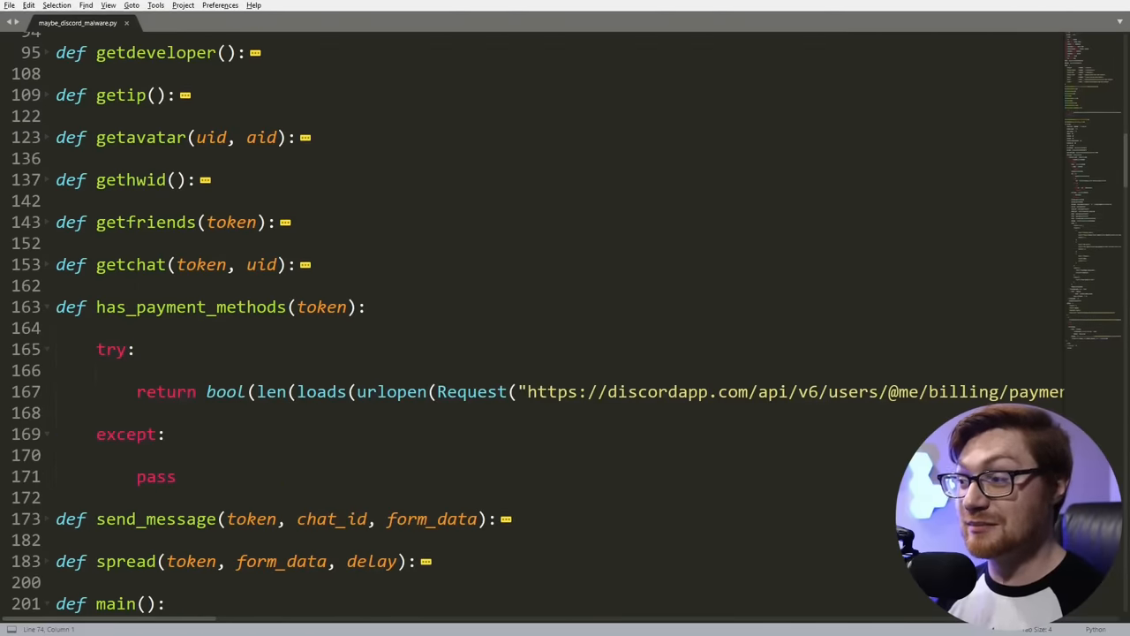
pyautogui.scroll(-3)
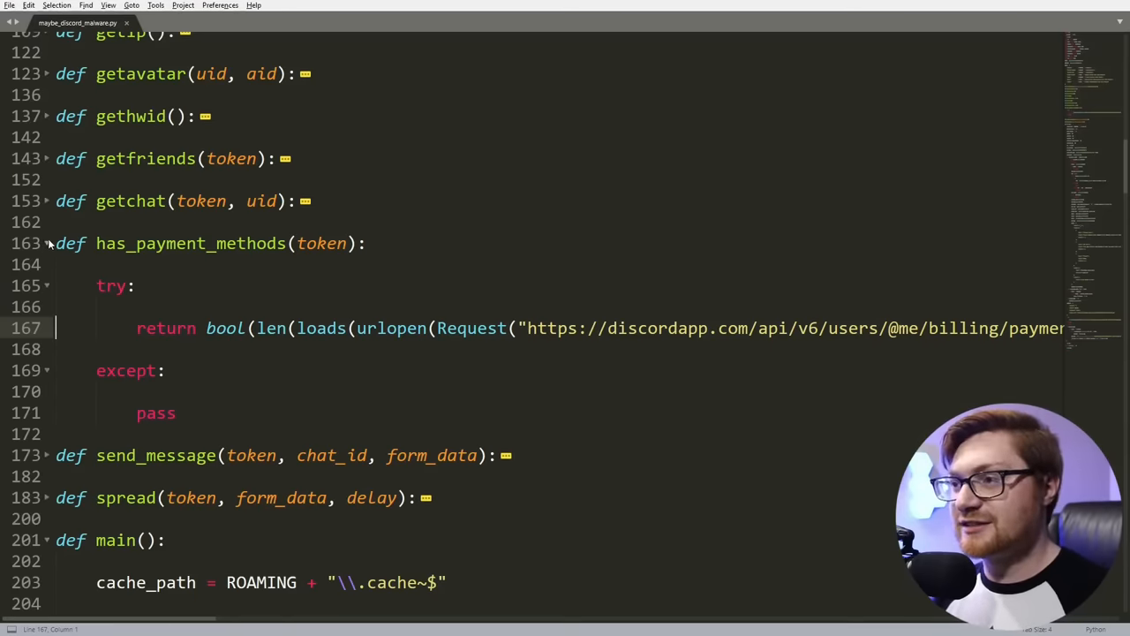
pyautogui.scroll(-3)
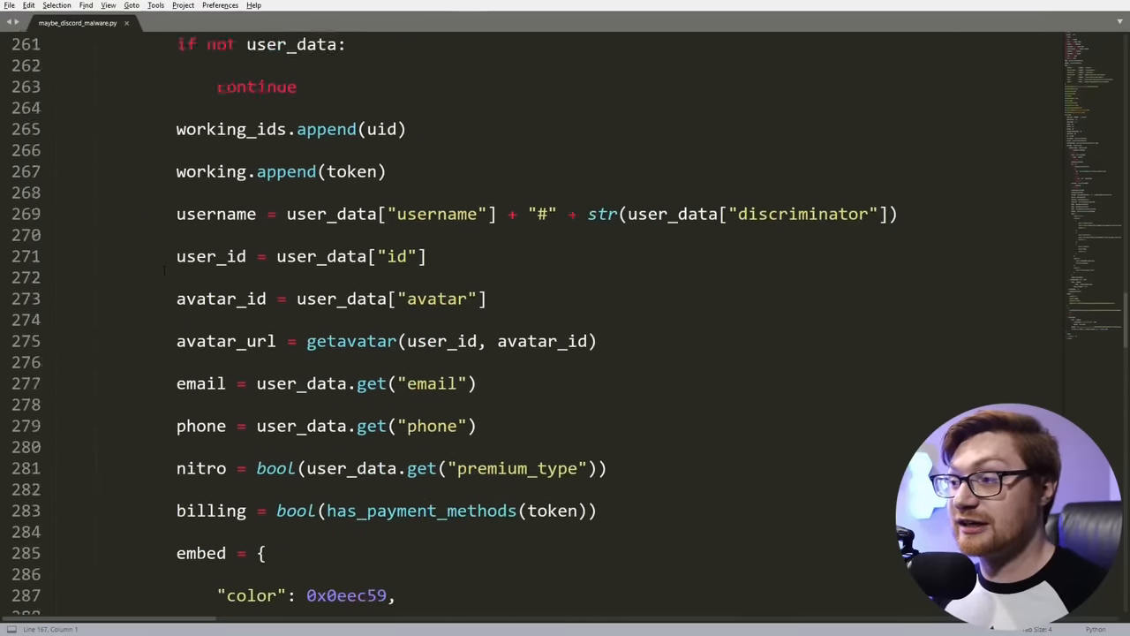
pyautogui.scroll(-3)
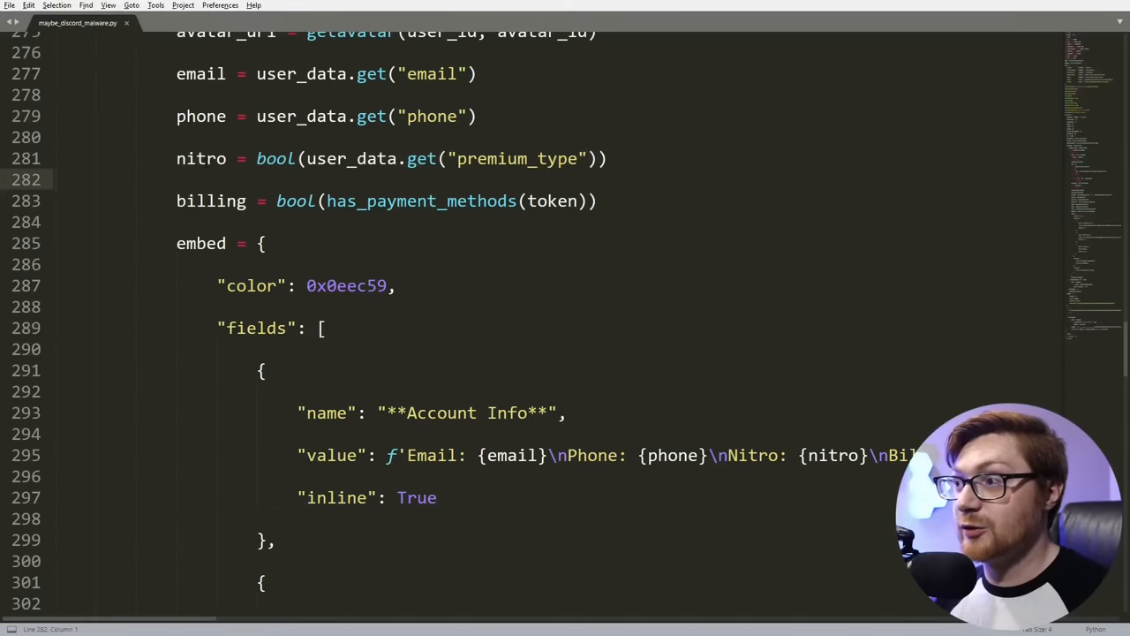
pyautogui.scroll(-3)
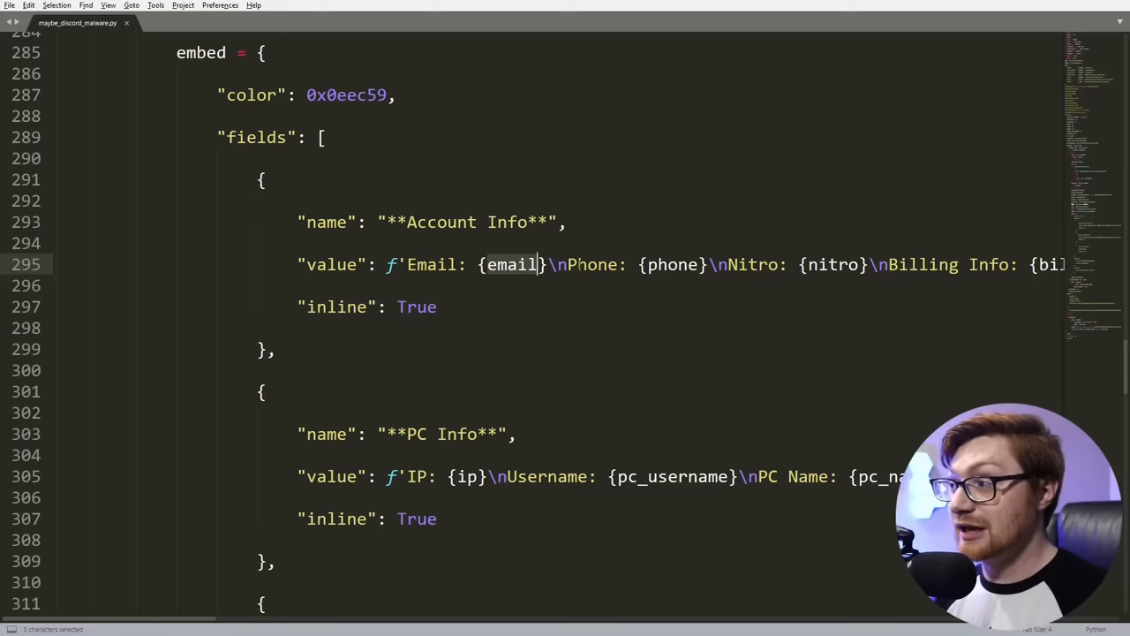
pyautogui.moveTo(546, 264); pyautogui.dragTo(706, 265)
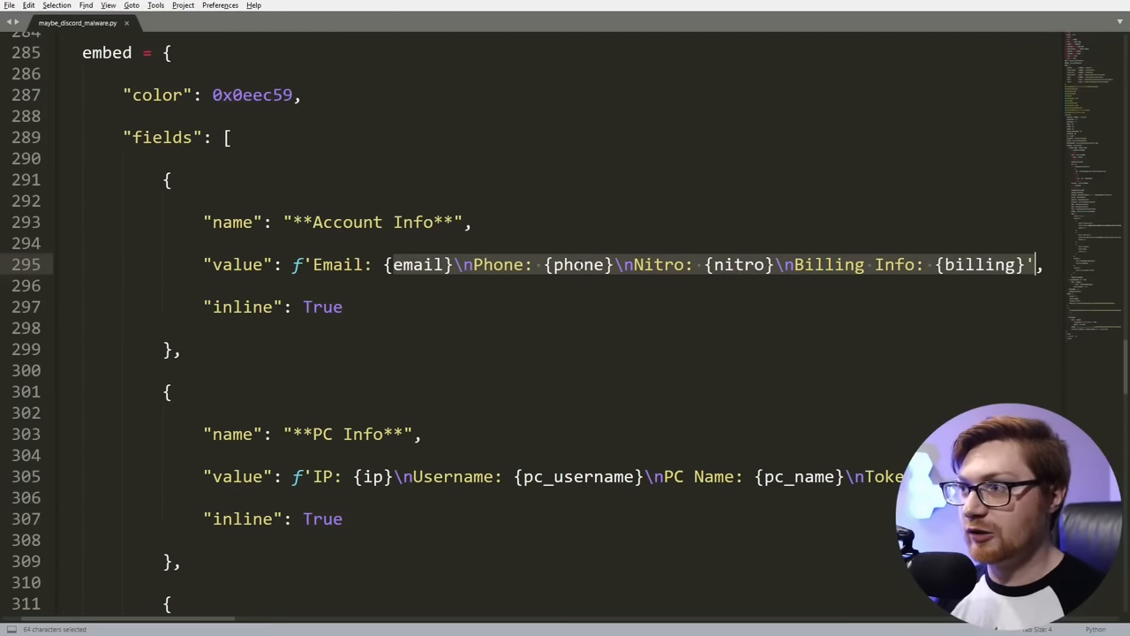
pyautogui.moveTo(403, 275)
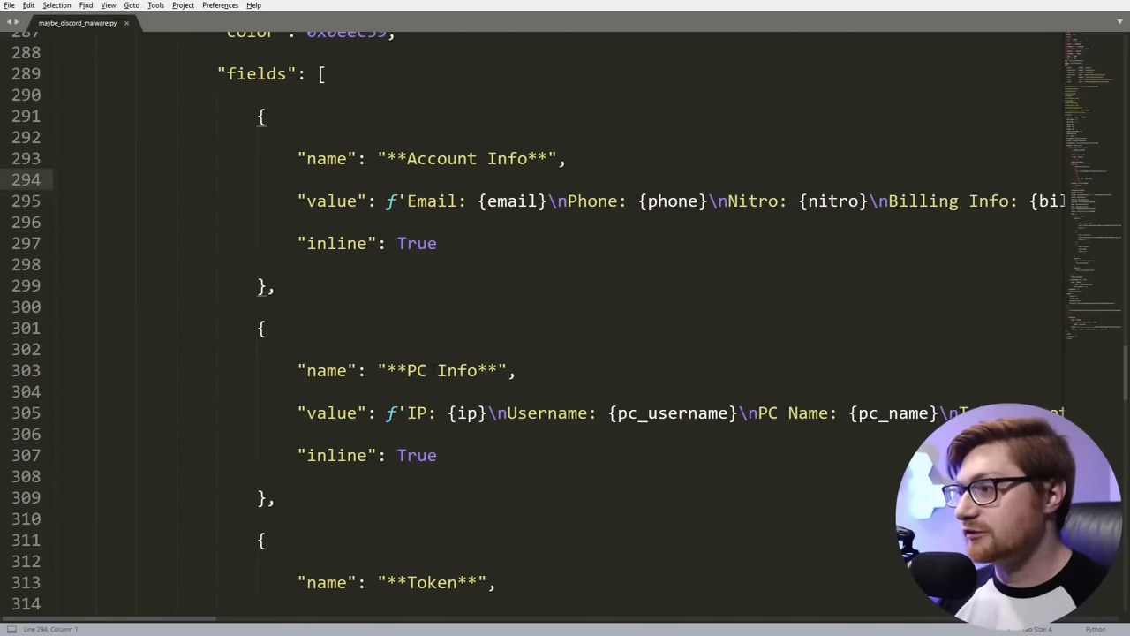
pyautogui.moveTo(697, 393)
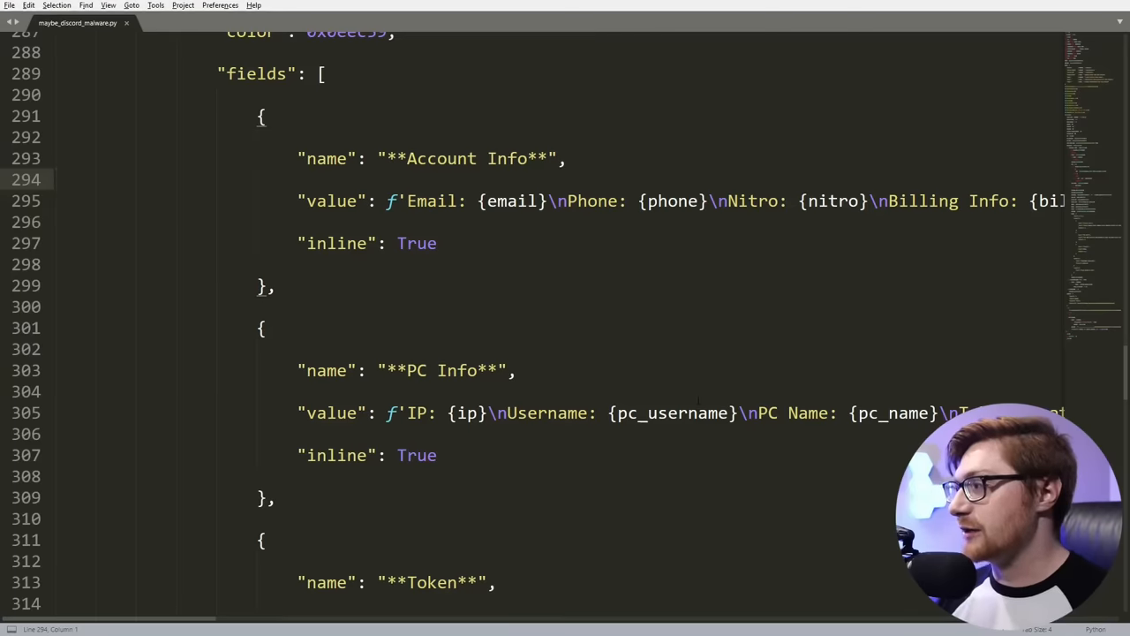
pyautogui.scroll(-3)
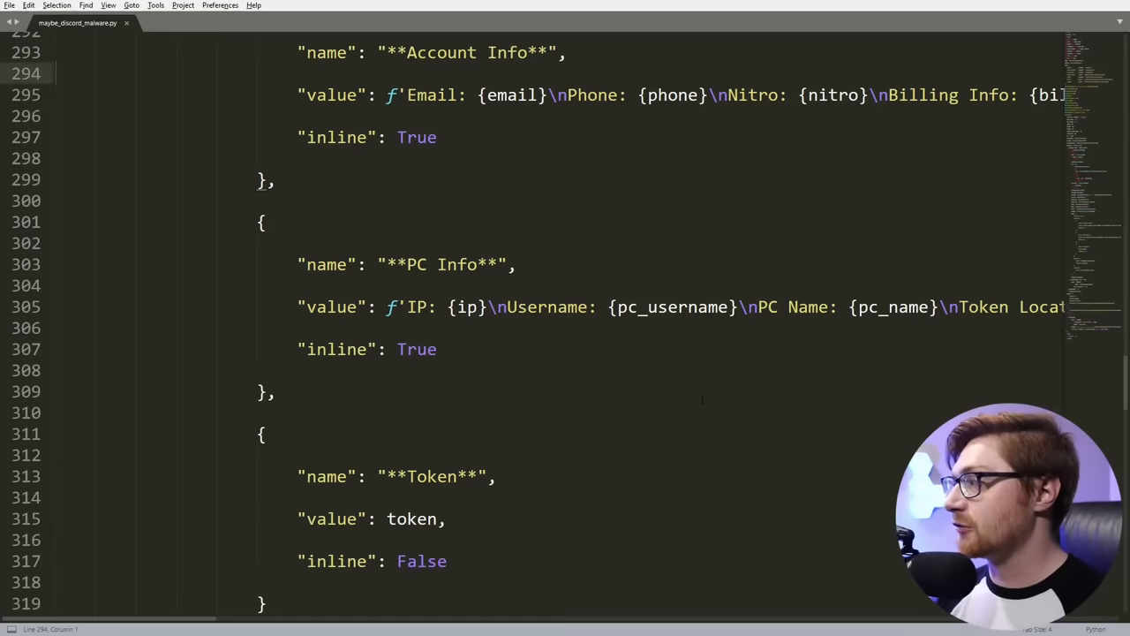
pyautogui.scroll(-3)
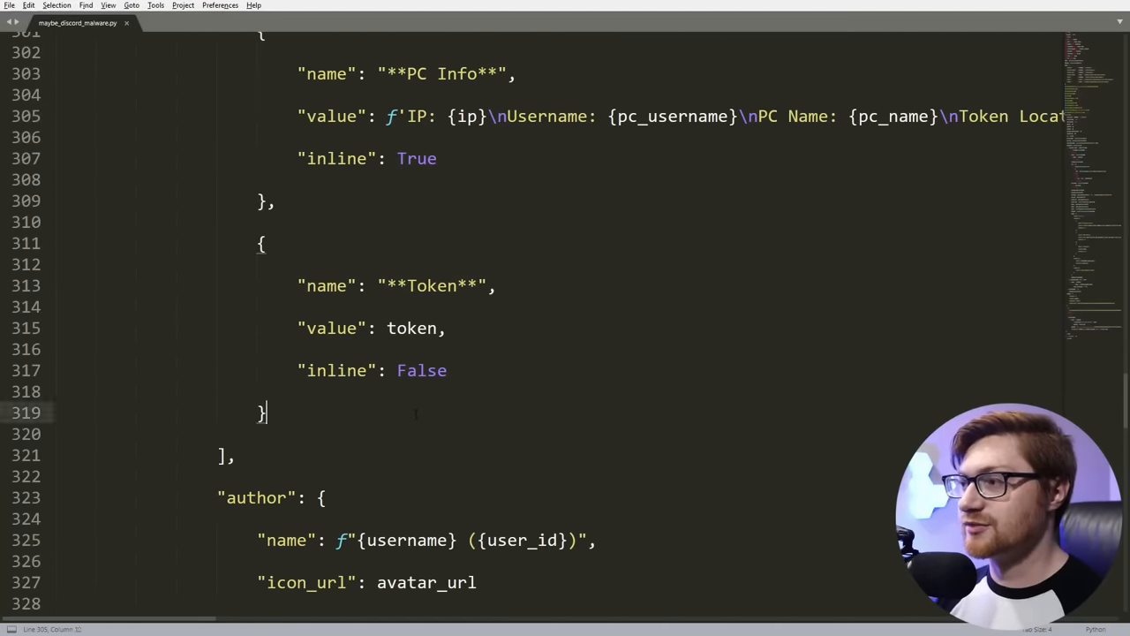
pyautogui.click(281, 243)
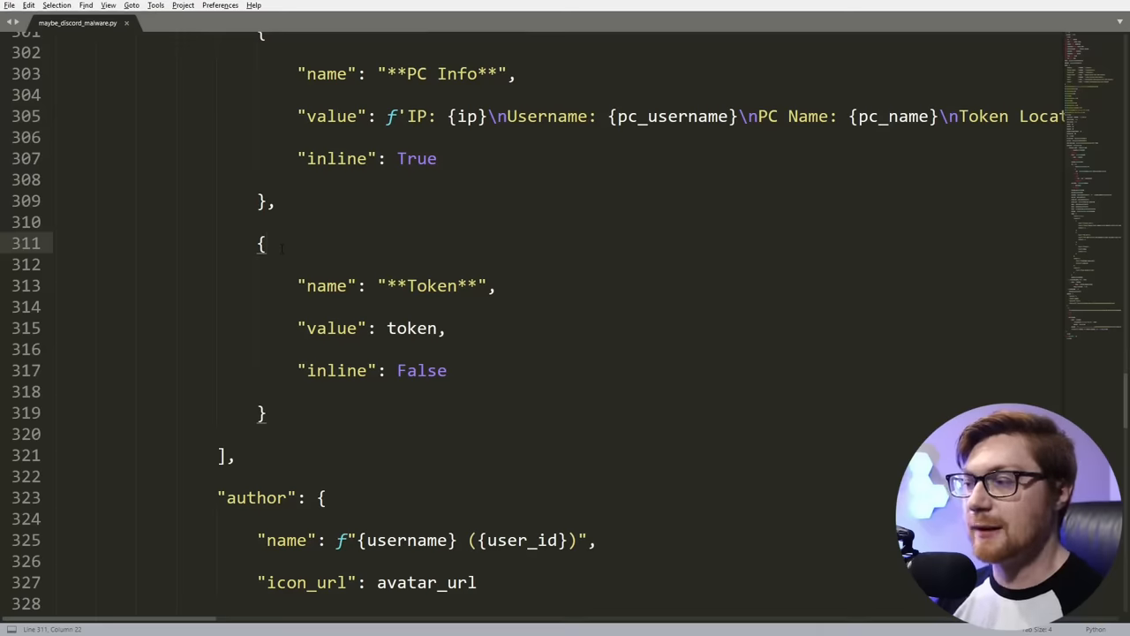
pyautogui.scroll(-3)
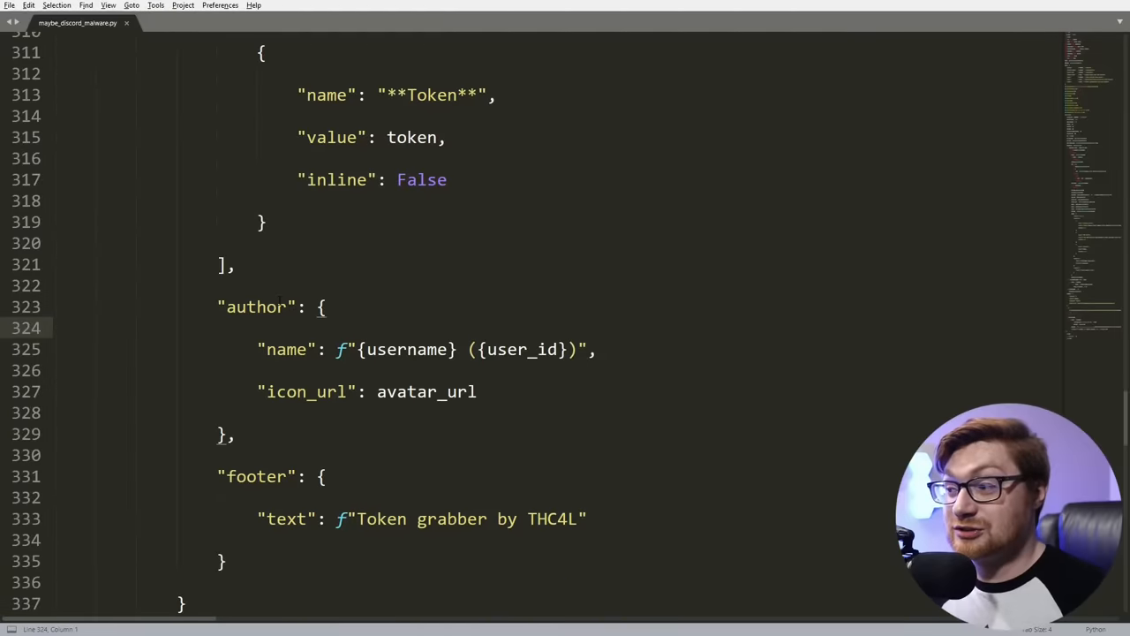
pyautogui.click(365, 349)
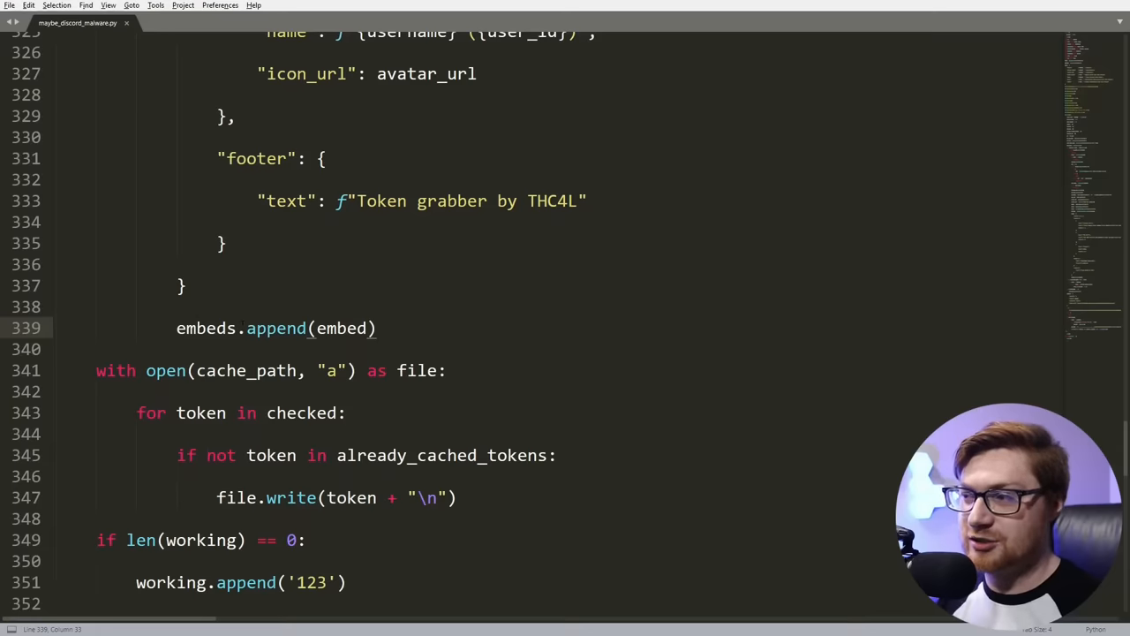
pyautogui.scroll(-3)
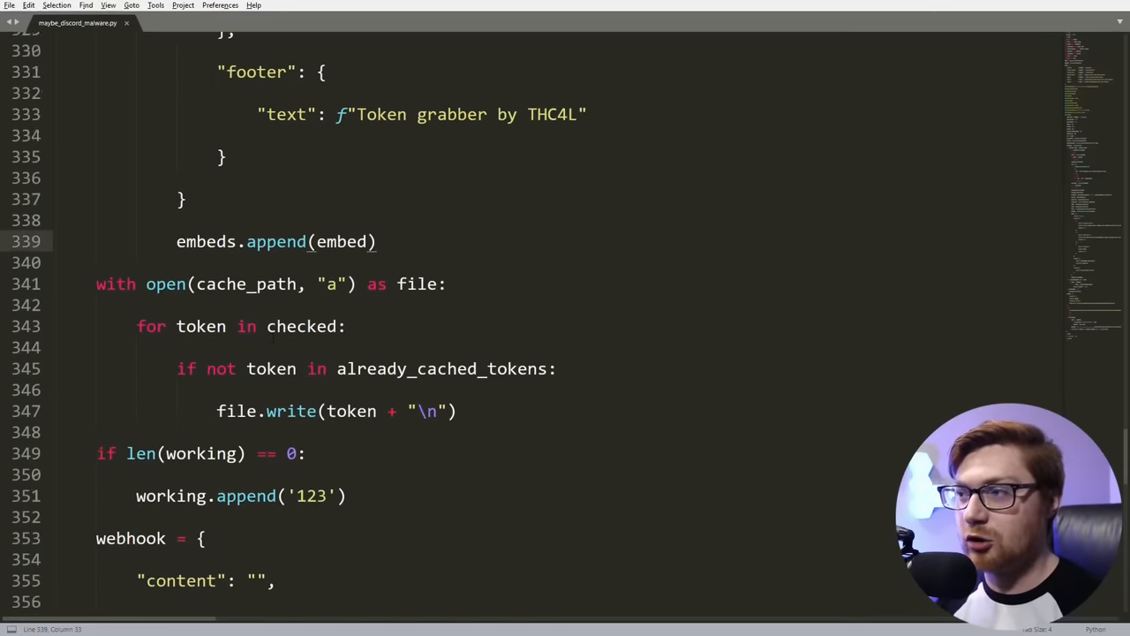
pyautogui.scroll(-3)
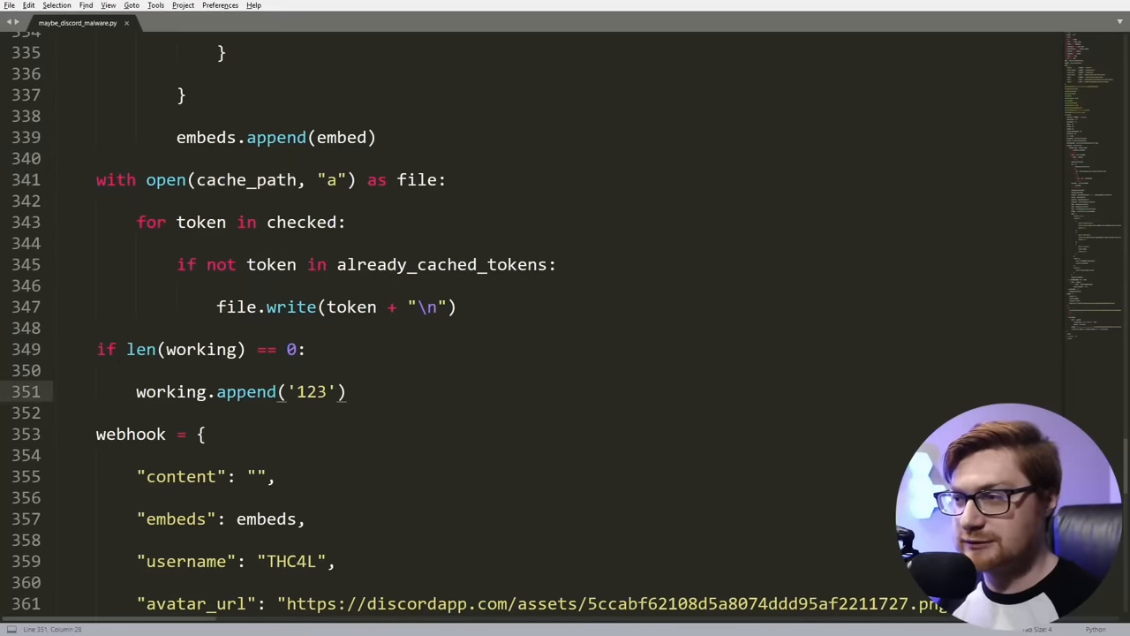
pyautogui.moveTo(127, 349); pyautogui.dragTo(347, 391)
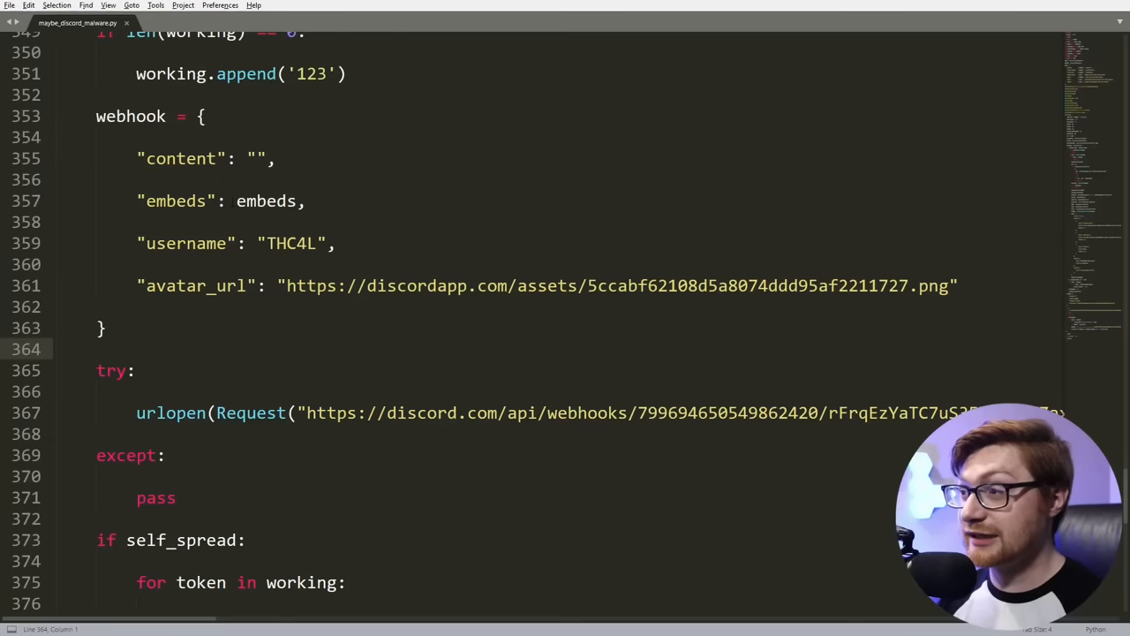
pyautogui.doubleClick(263, 201)
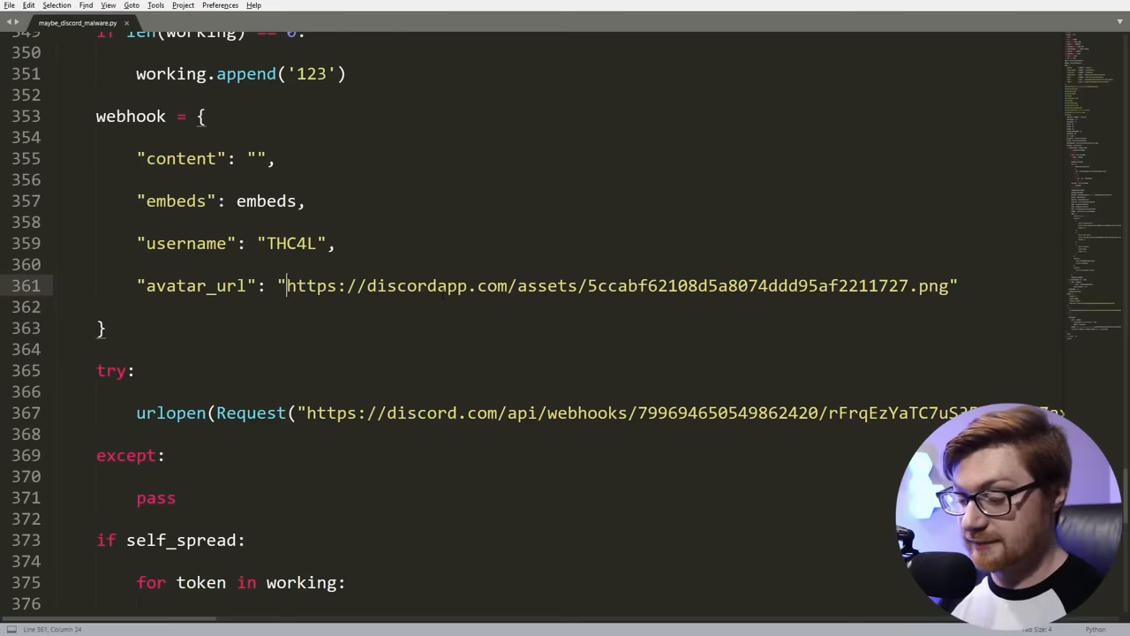
pyautogui.moveTo(286, 285); pyautogui.dragTo(949, 285)
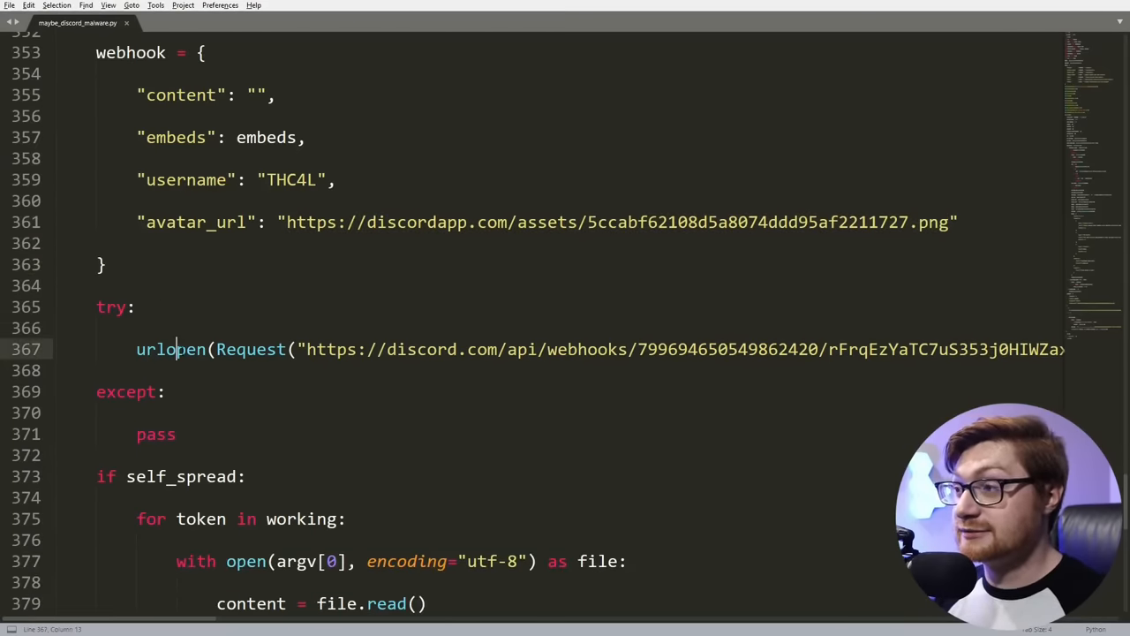
pyautogui.click(827, 349)
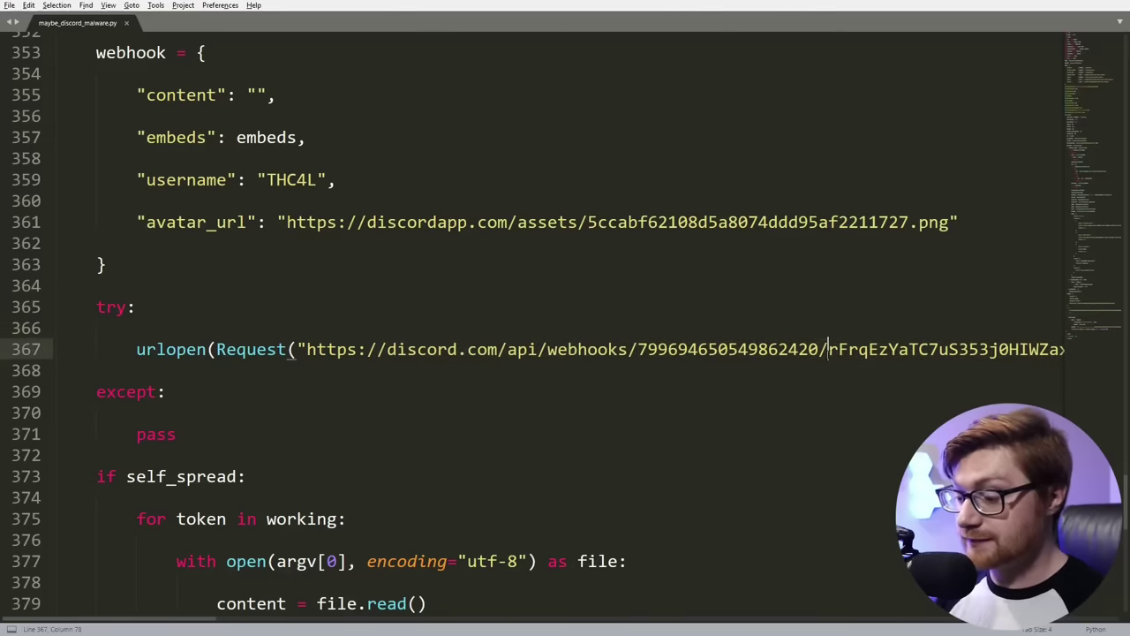
pyautogui.hscroll(3)
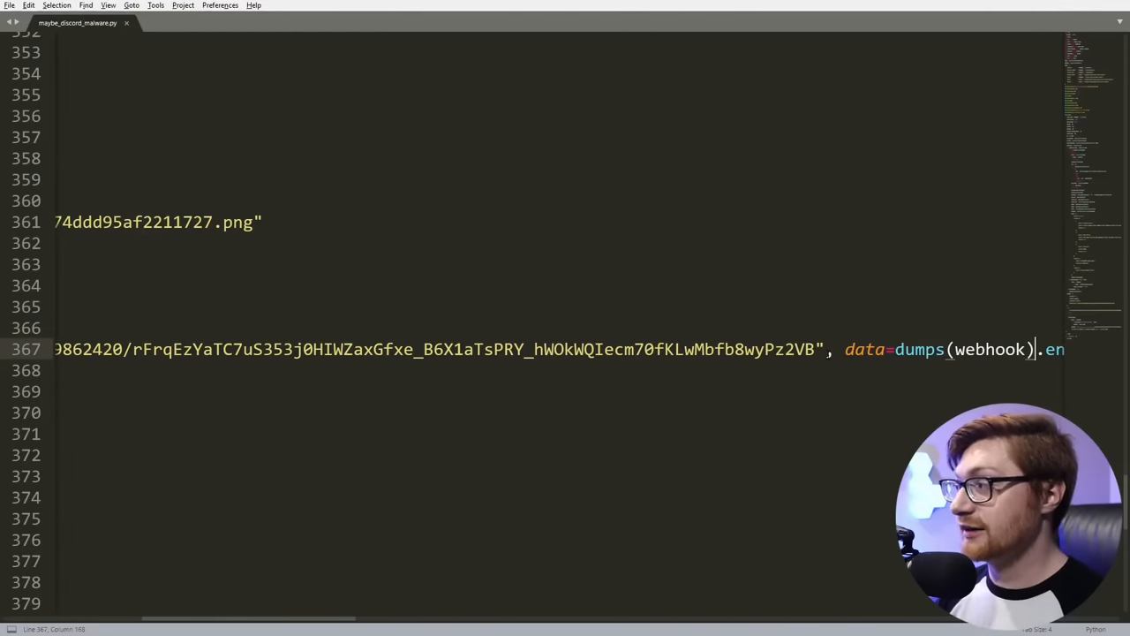
pyautogui.hscroll(-3)
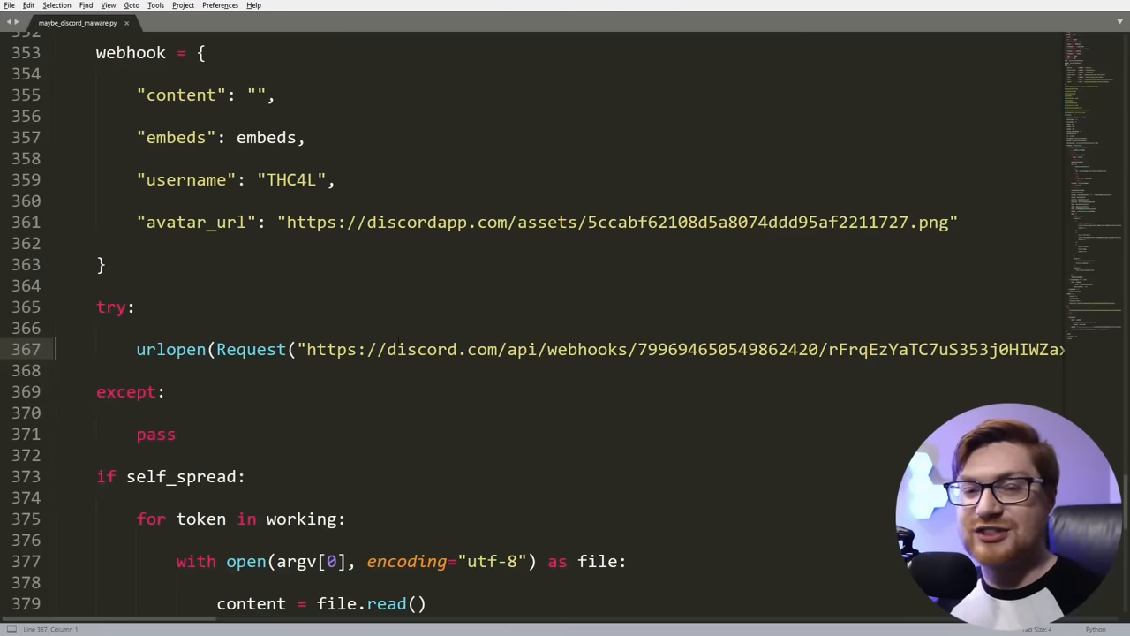
pyautogui.scroll(-3)
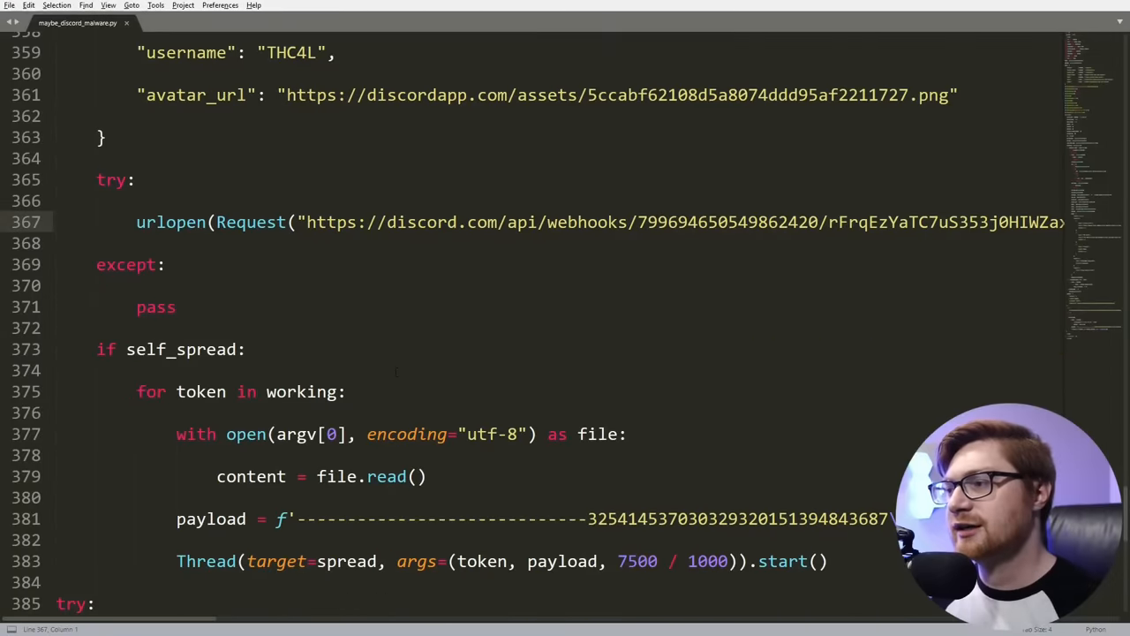
pyautogui.scroll(-3)
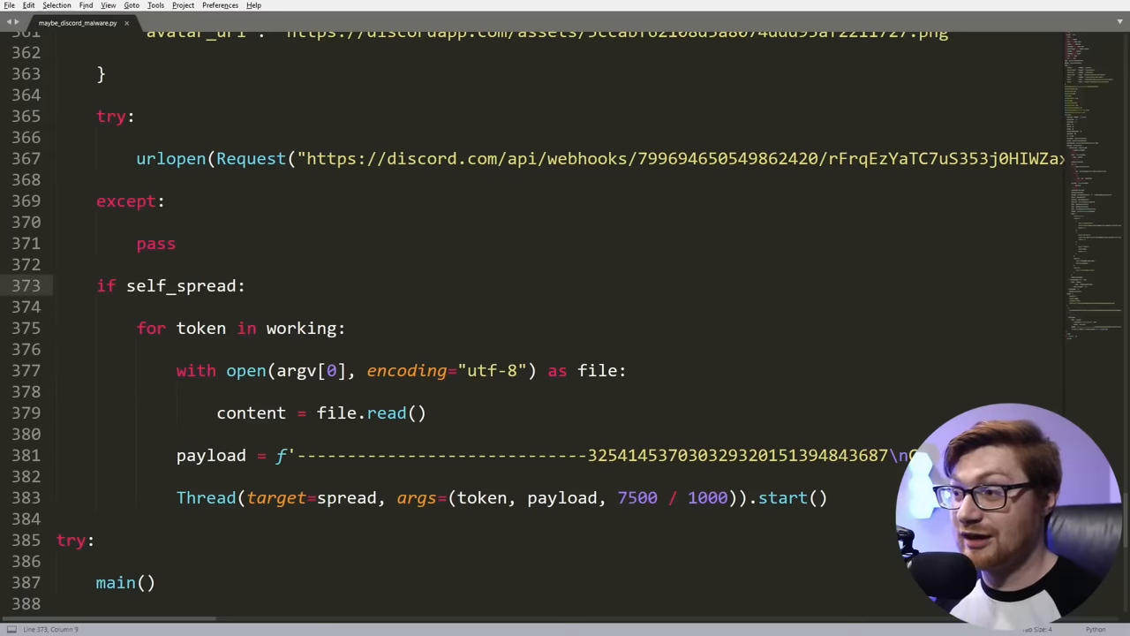
pyautogui.doubleClick(184, 285)
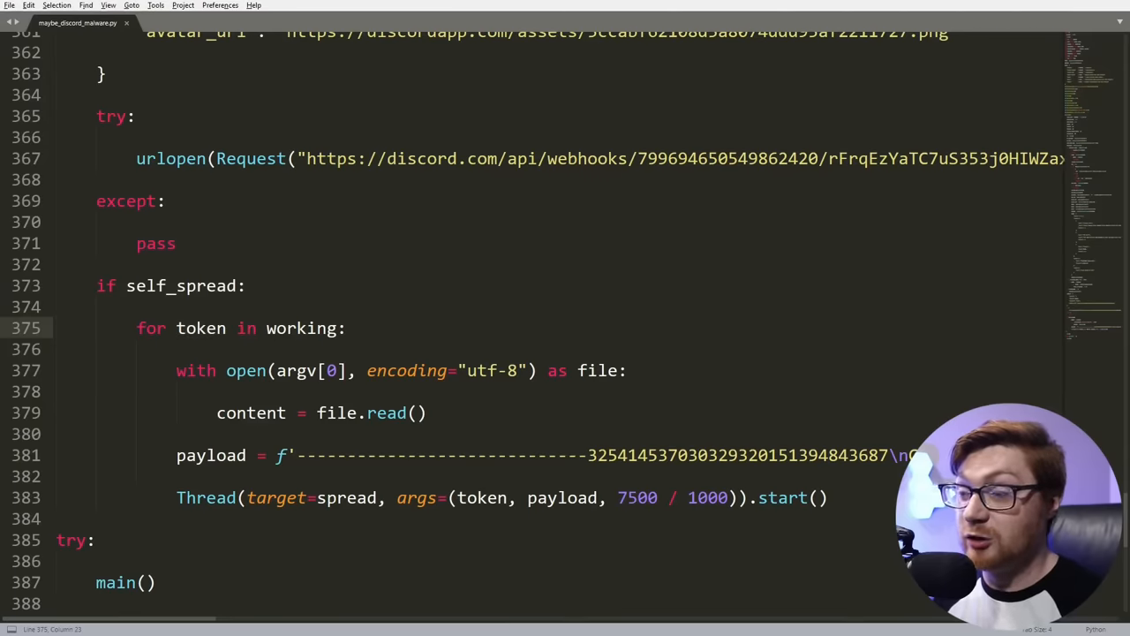
pyautogui.click(239, 370)
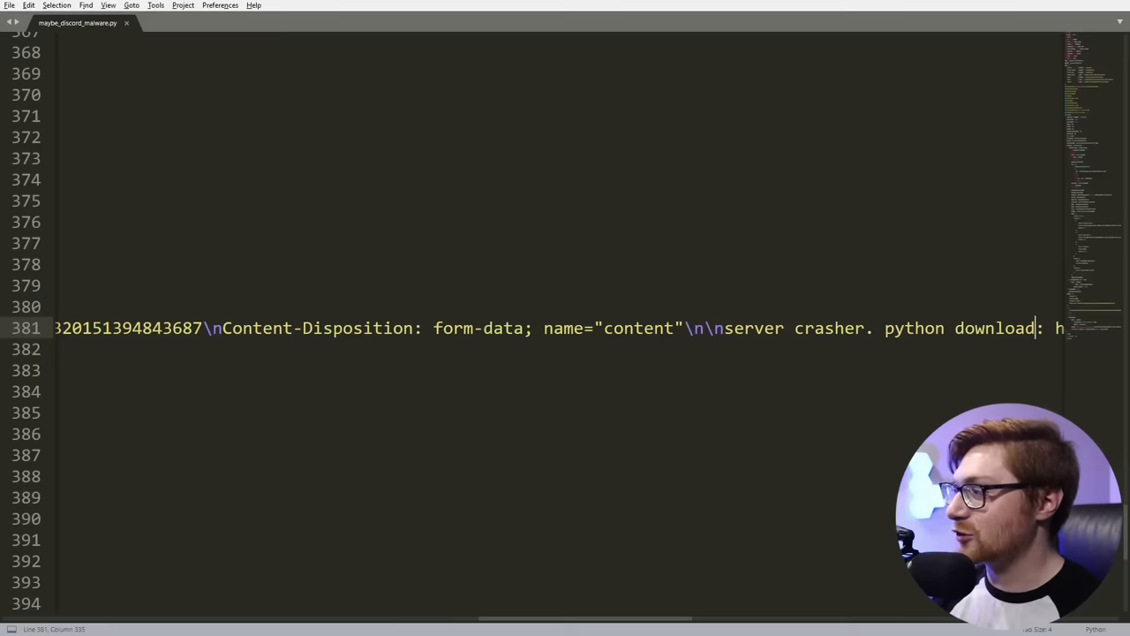
pyautogui.write('https://www.python.or')
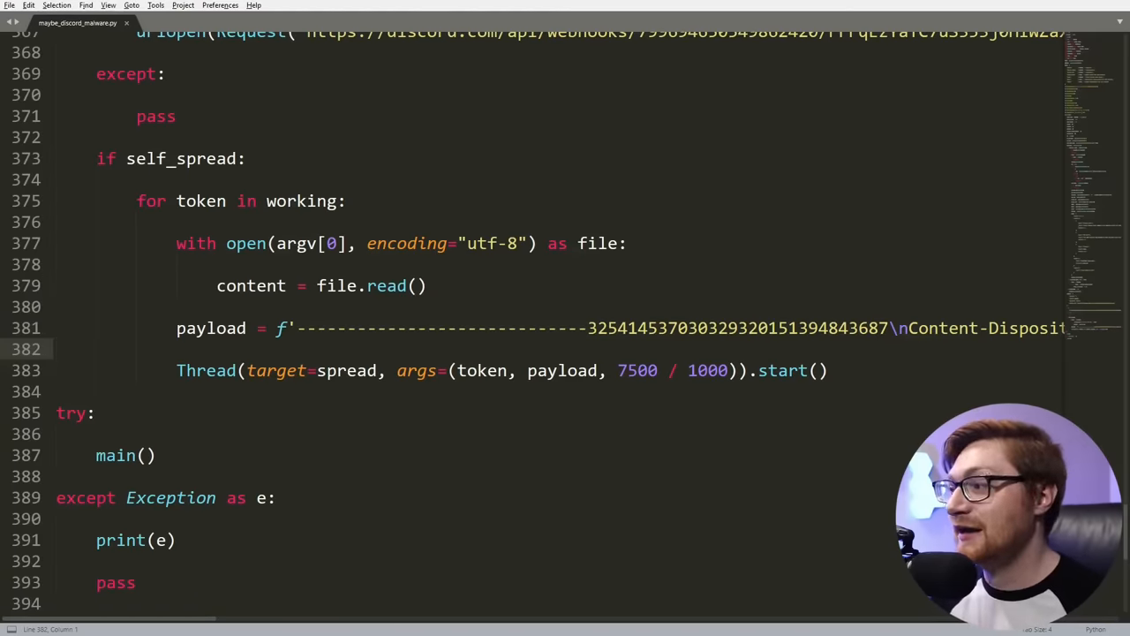
pyautogui.doubleClick(205, 369)
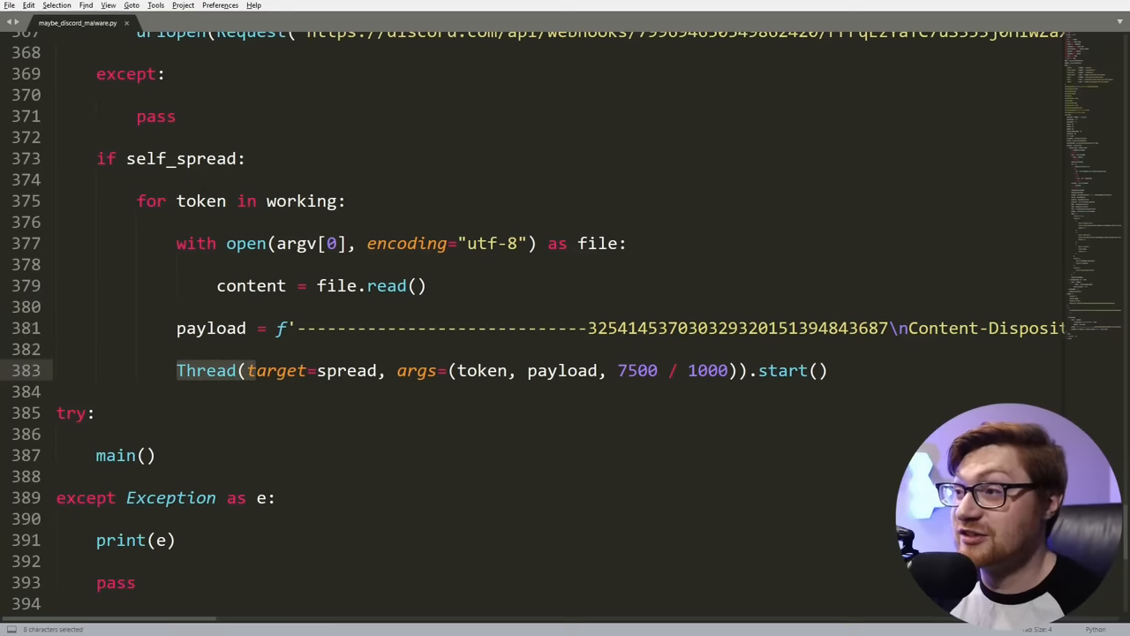
pyautogui.click(306, 370)
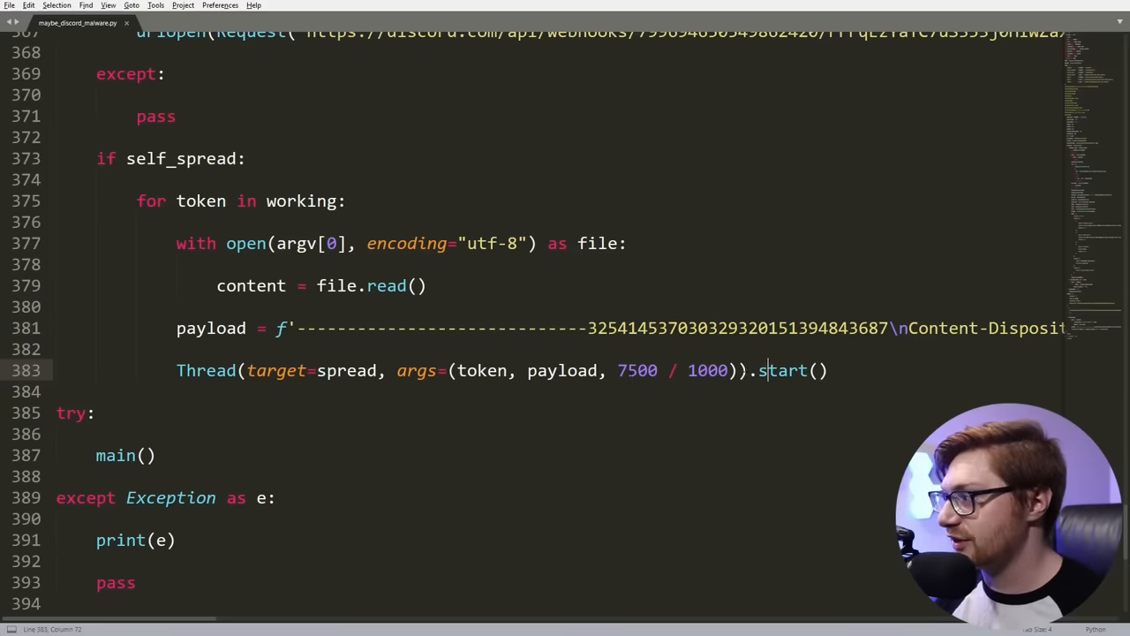
pyautogui.scroll(-3)
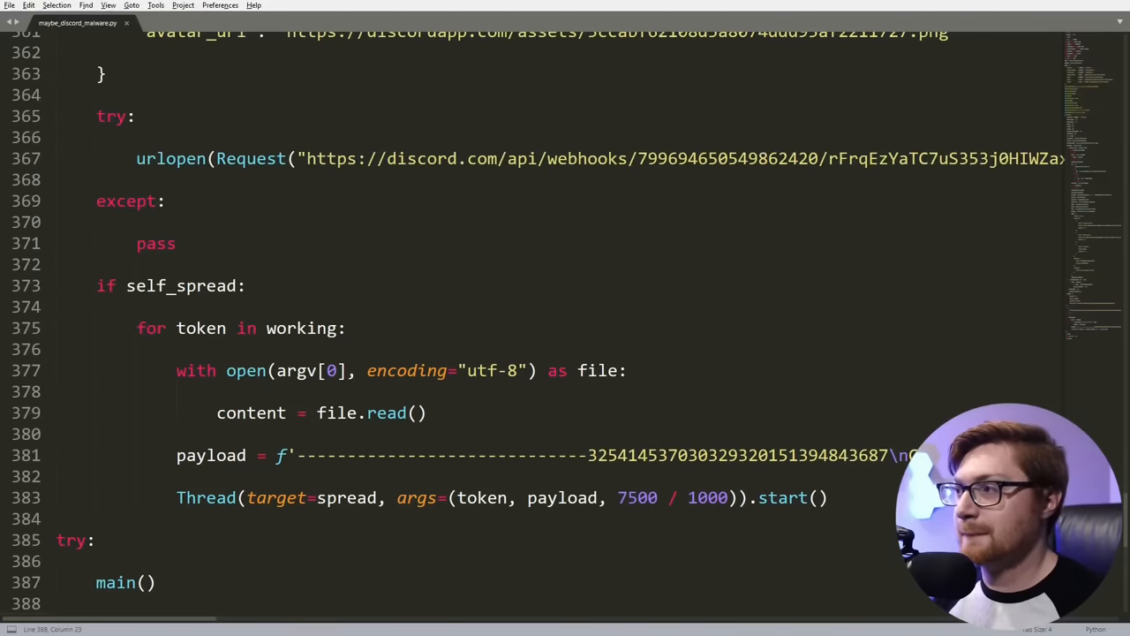
# Step: Copy the 'Token grabber by THC4L' footer text from around line 333
pyautogui.scroll(3)
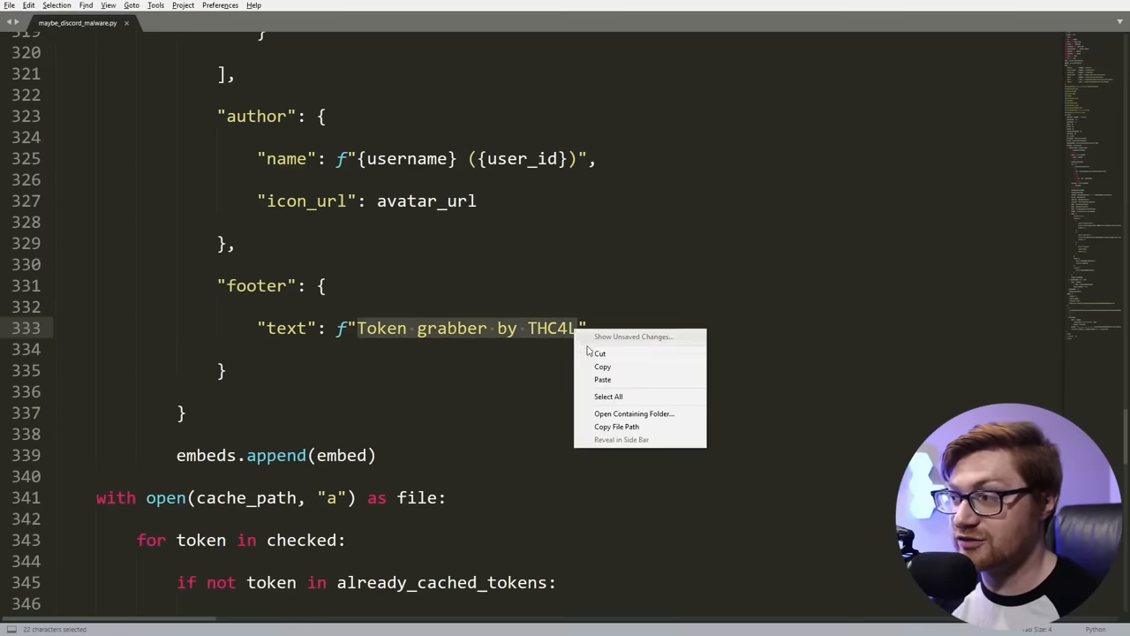
pyautogui.click(602, 366)
pyautogui.write('google')
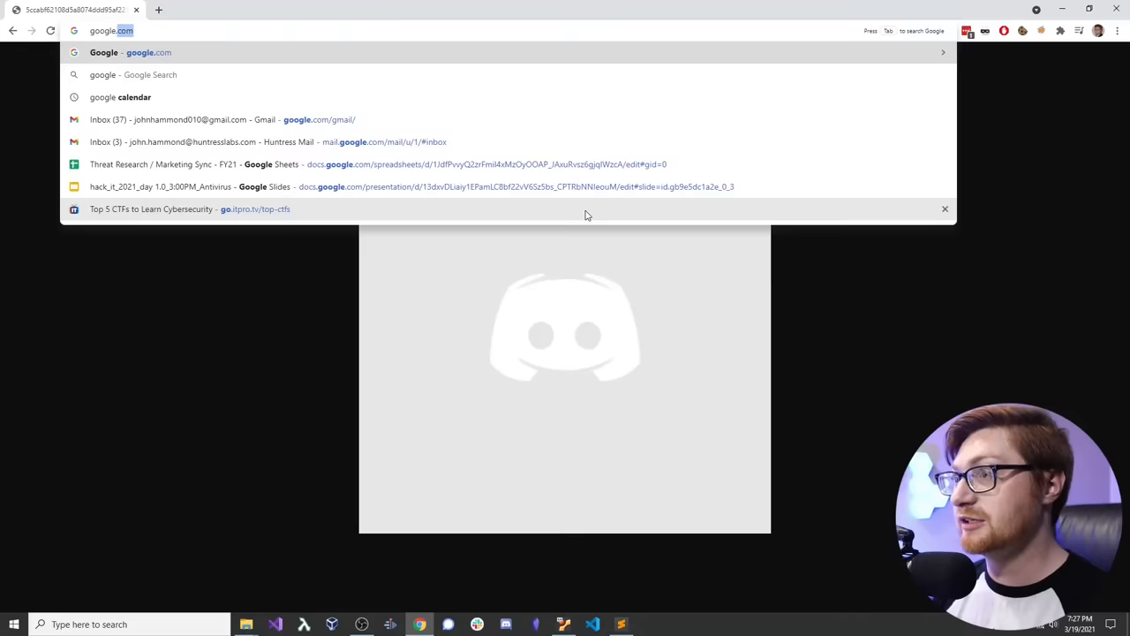
# Step: Google 'Token grabber by THC4L' and open the 'Best Discord Token Stealer Grabber 2021' video
pyautogui.write('Token grabber by THC4L discord')
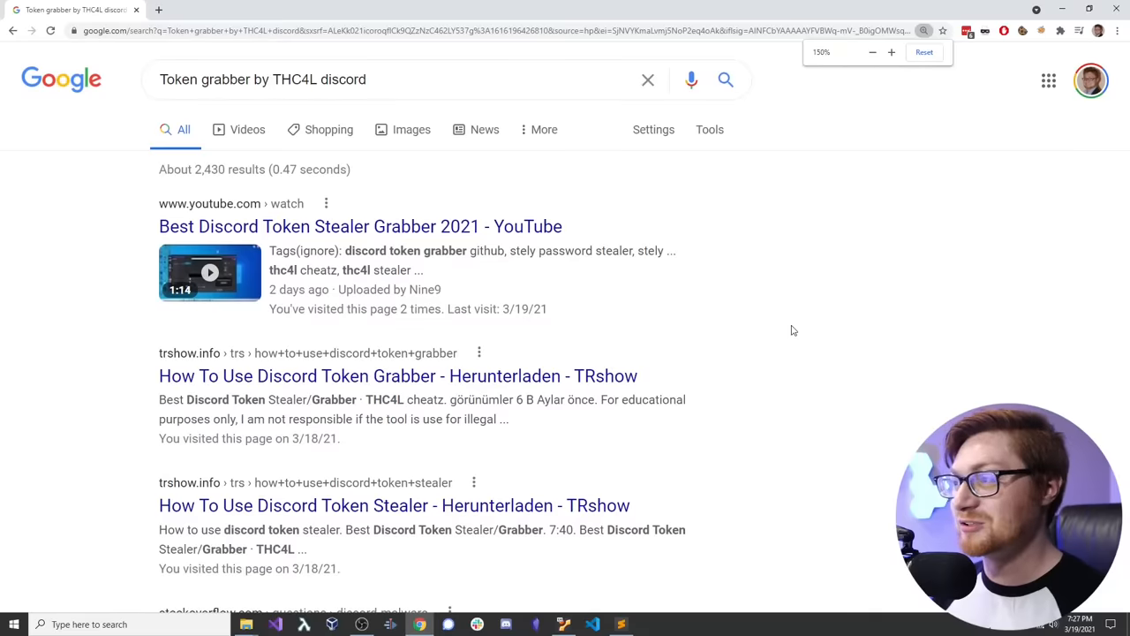
pyautogui.moveTo(399, 240)
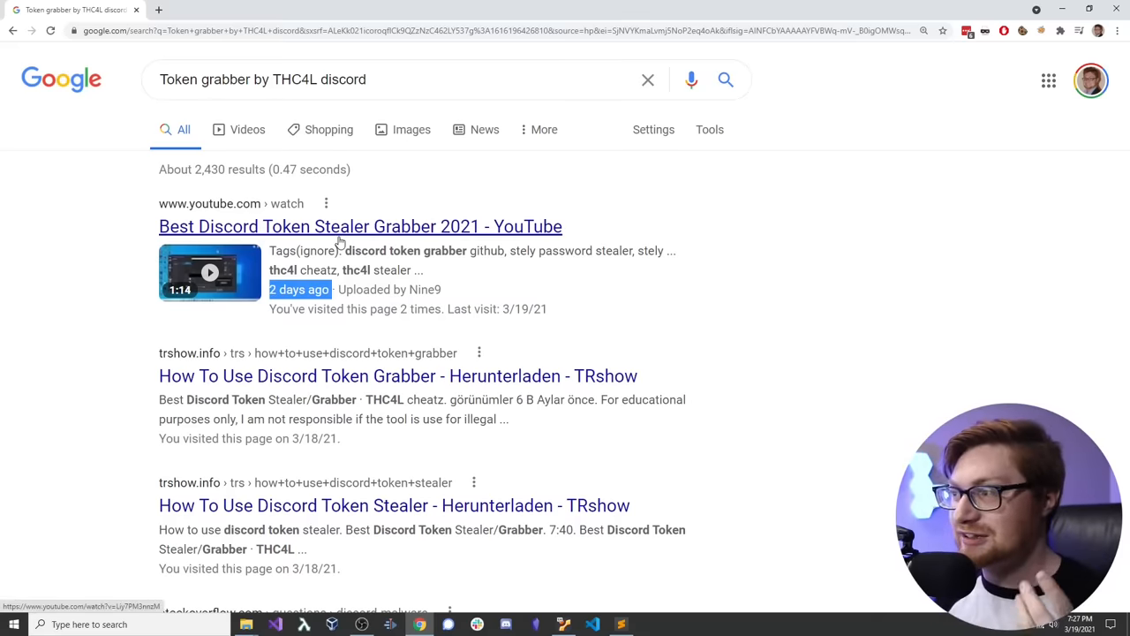
pyautogui.click(360, 226)
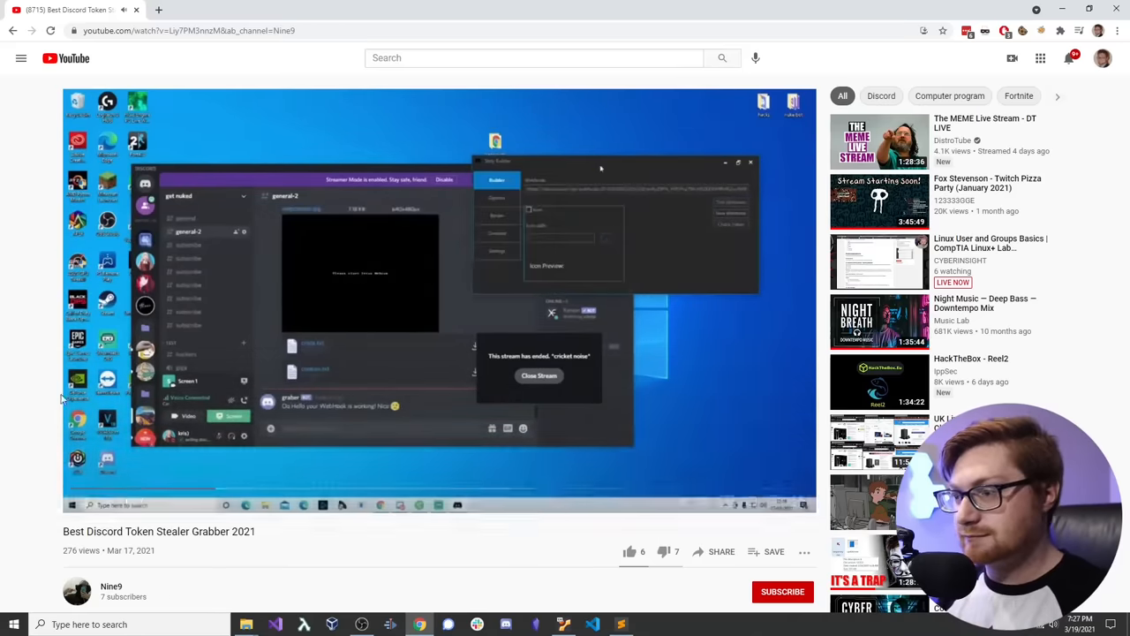
# Step: Expand the video's full description and scroll through its tag list
pyautogui.scroll(-3)
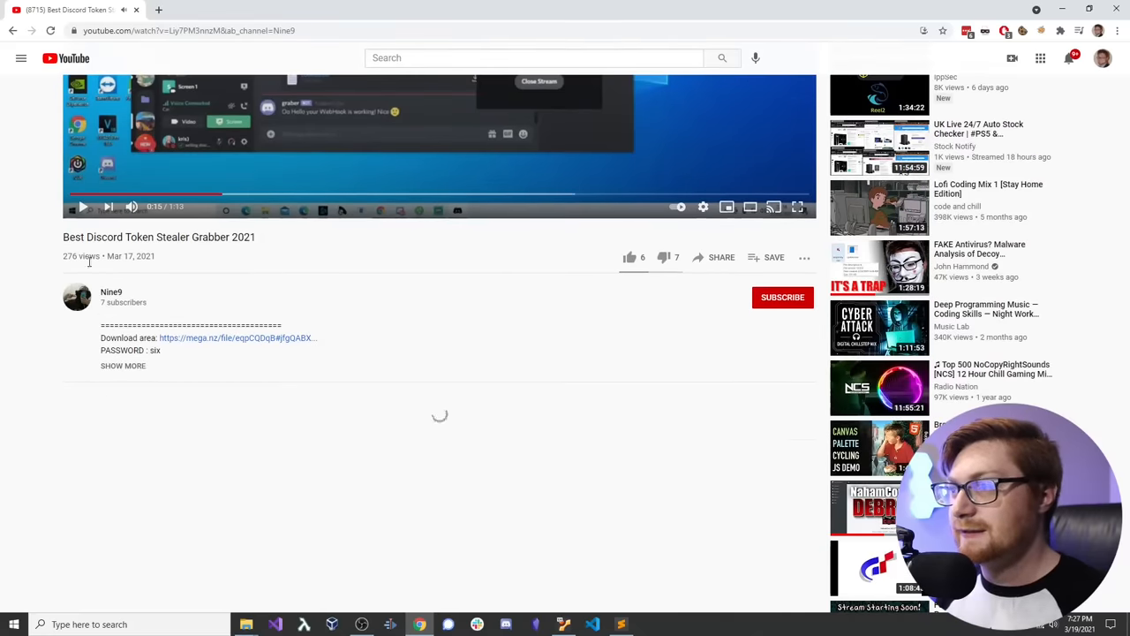
pyautogui.click(122, 365)
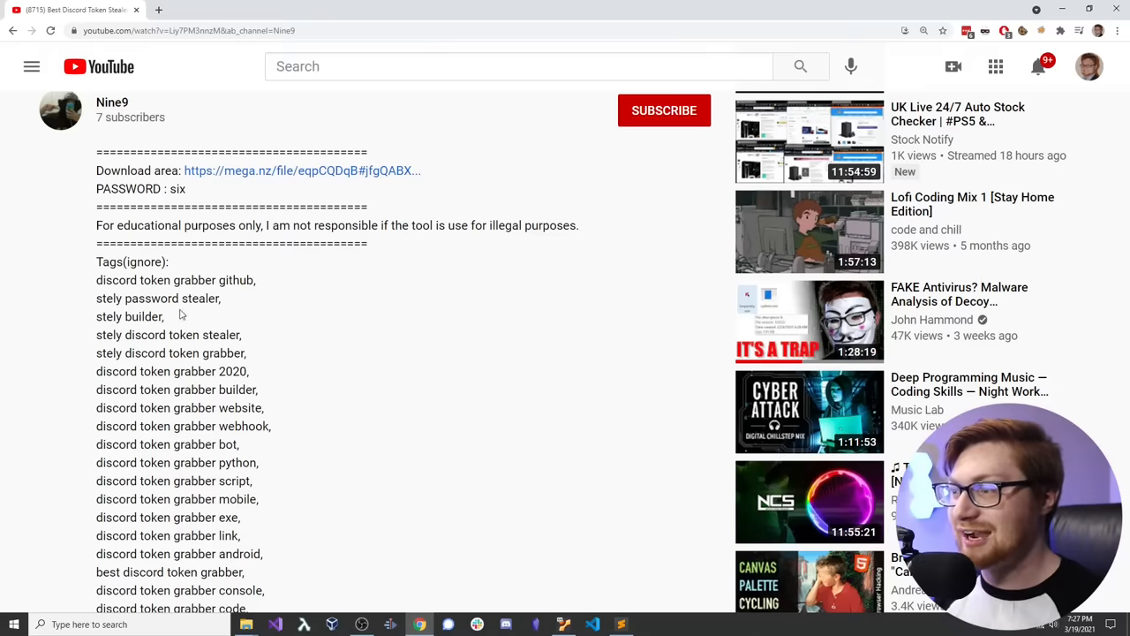
pyautogui.moveTo(178, 295)
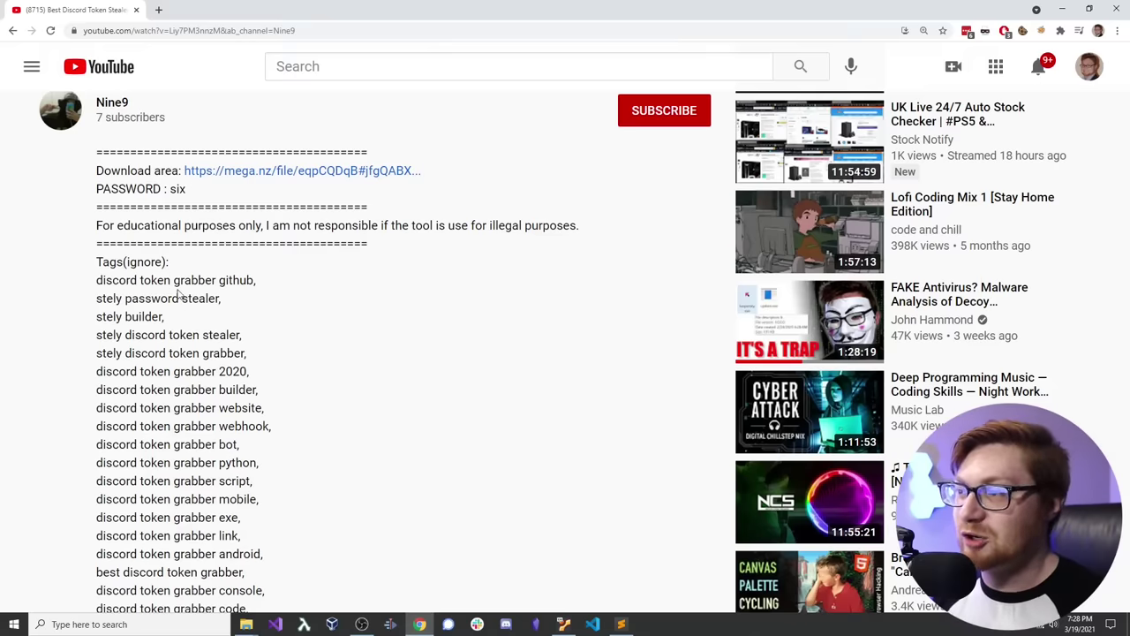
pyautogui.moveTo(131, 405)
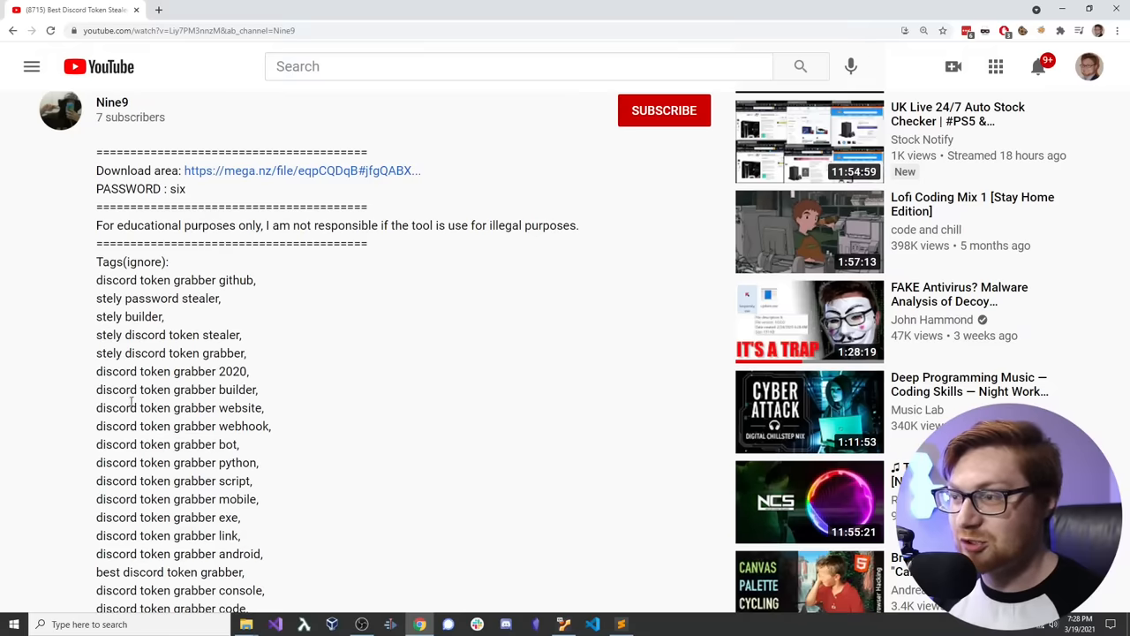
pyautogui.scroll(-3)
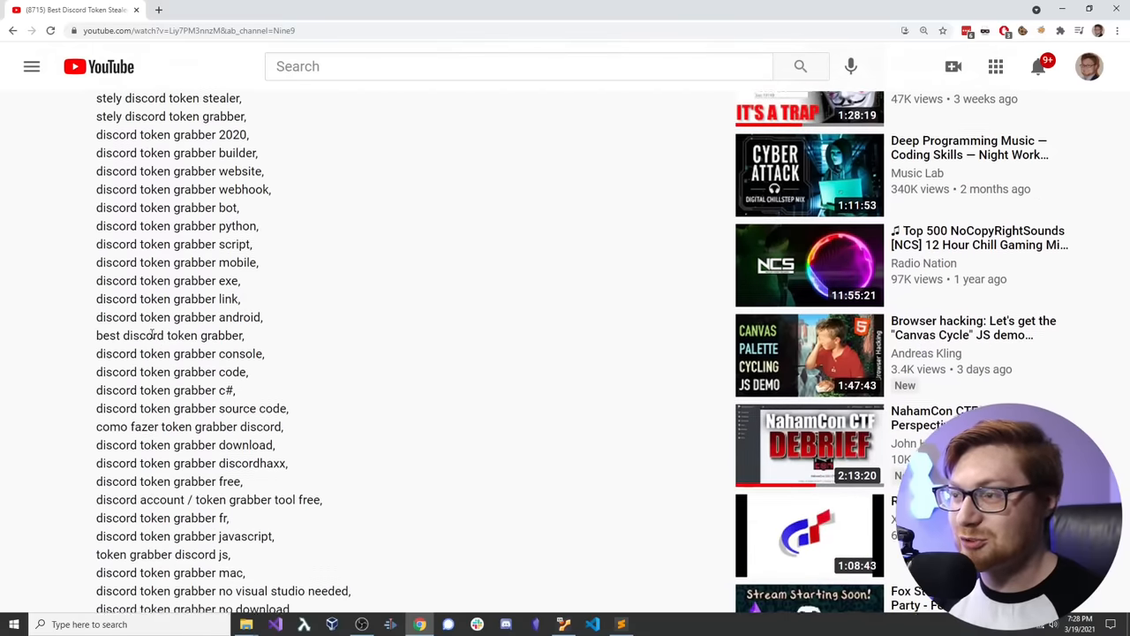
pyautogui.scroll(-3)
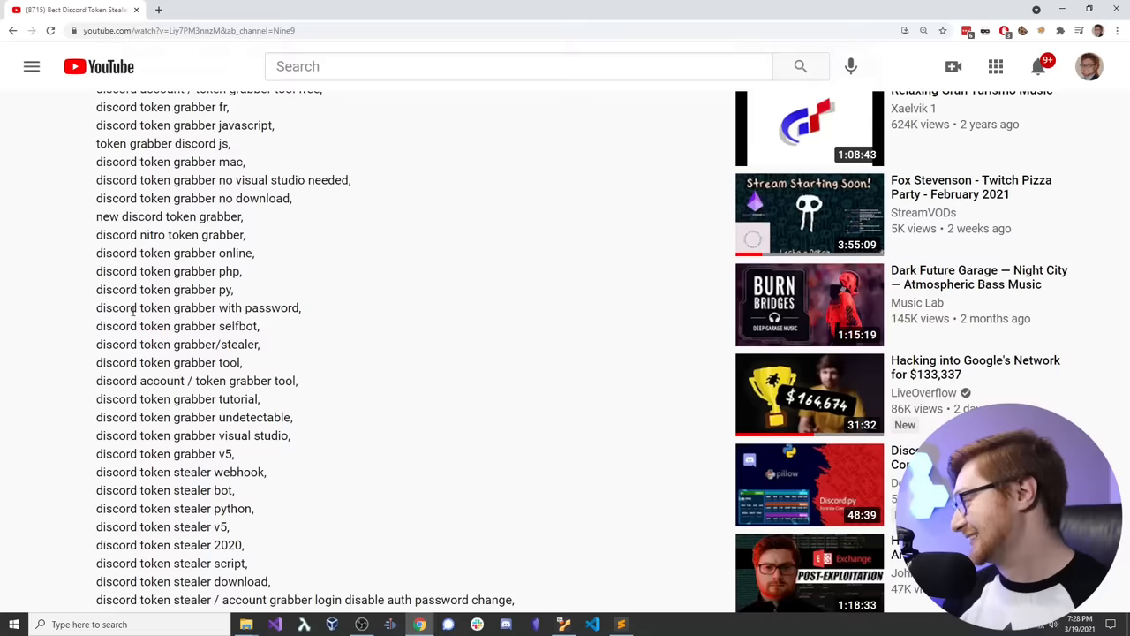
pyautogui.scroll(-3)
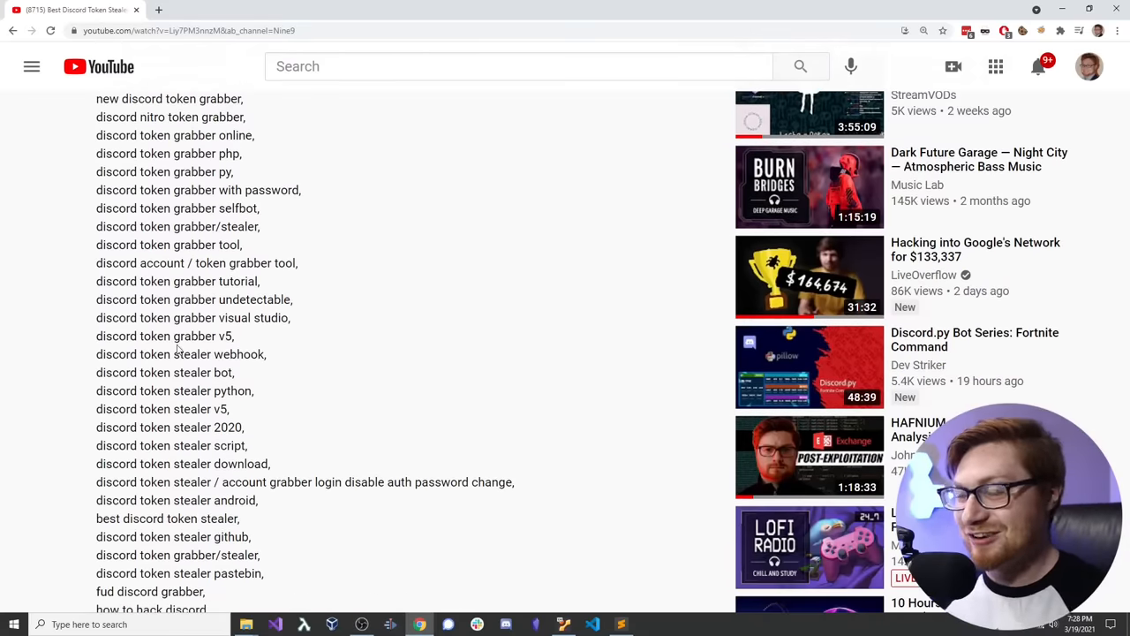
pyautogui.scroll(-3)
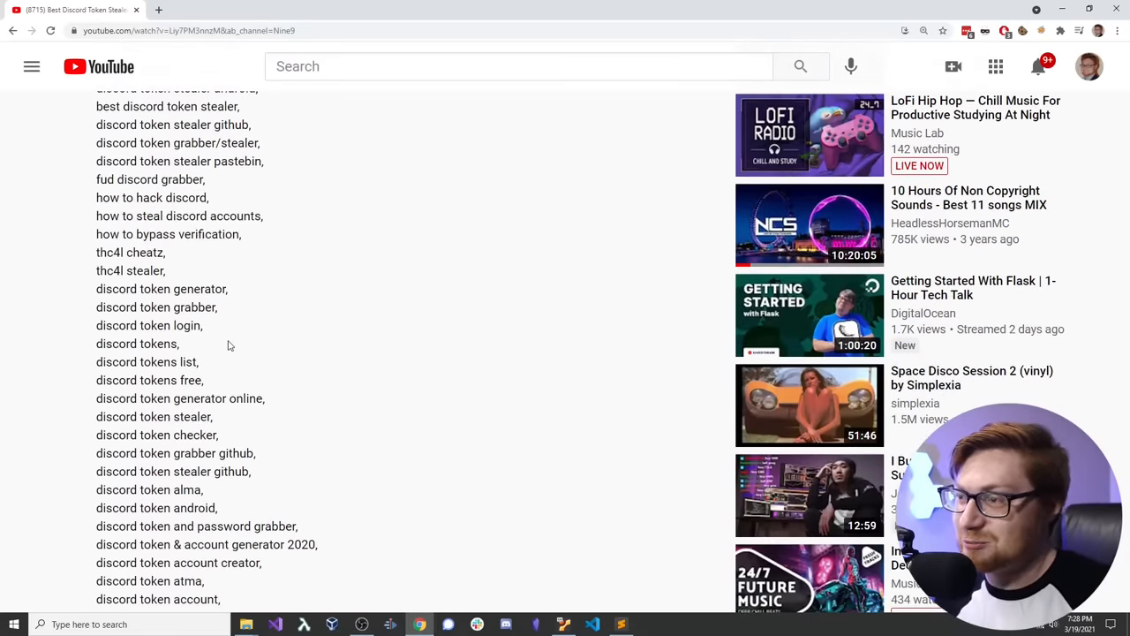
pyautogui.moveTo(102, 263)
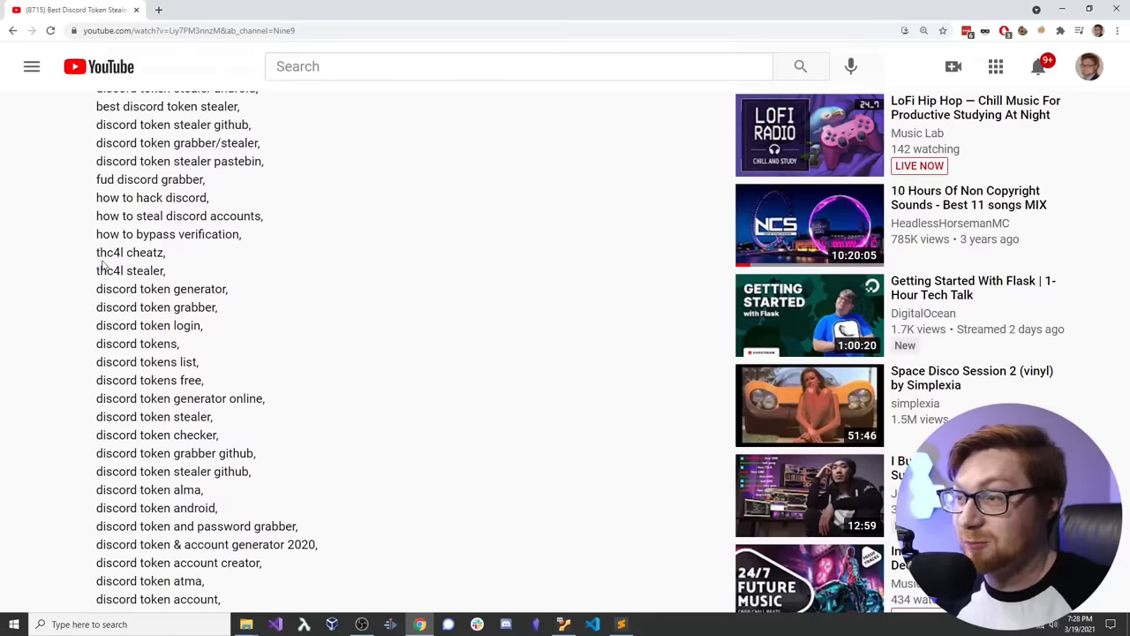
pyautogui.scroll(-3)
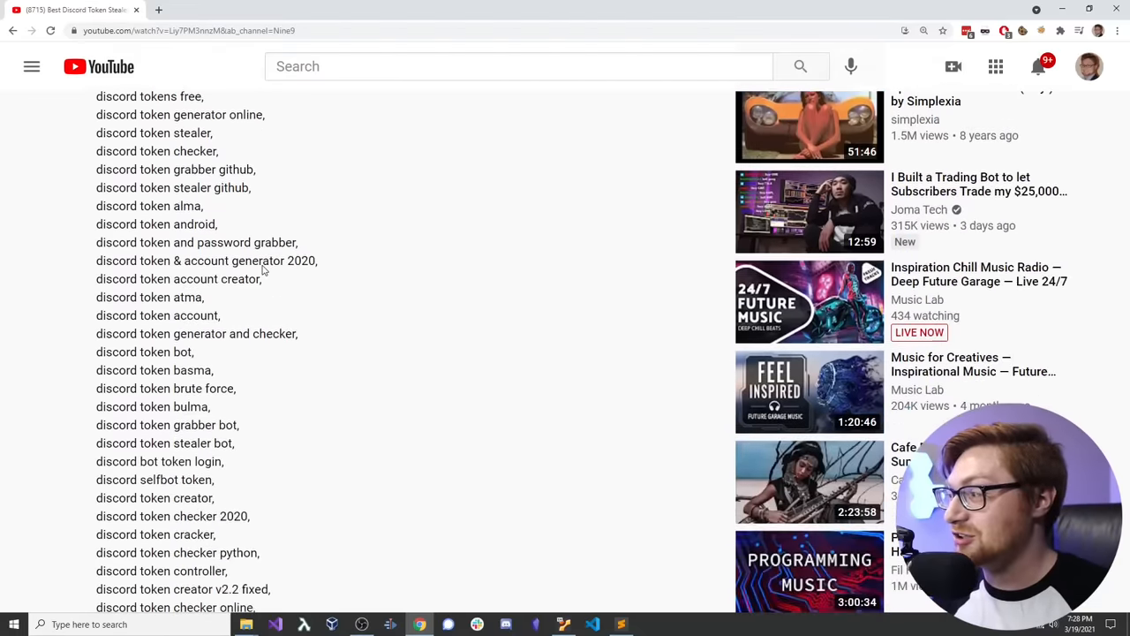
pyautogui.scroll(-3)
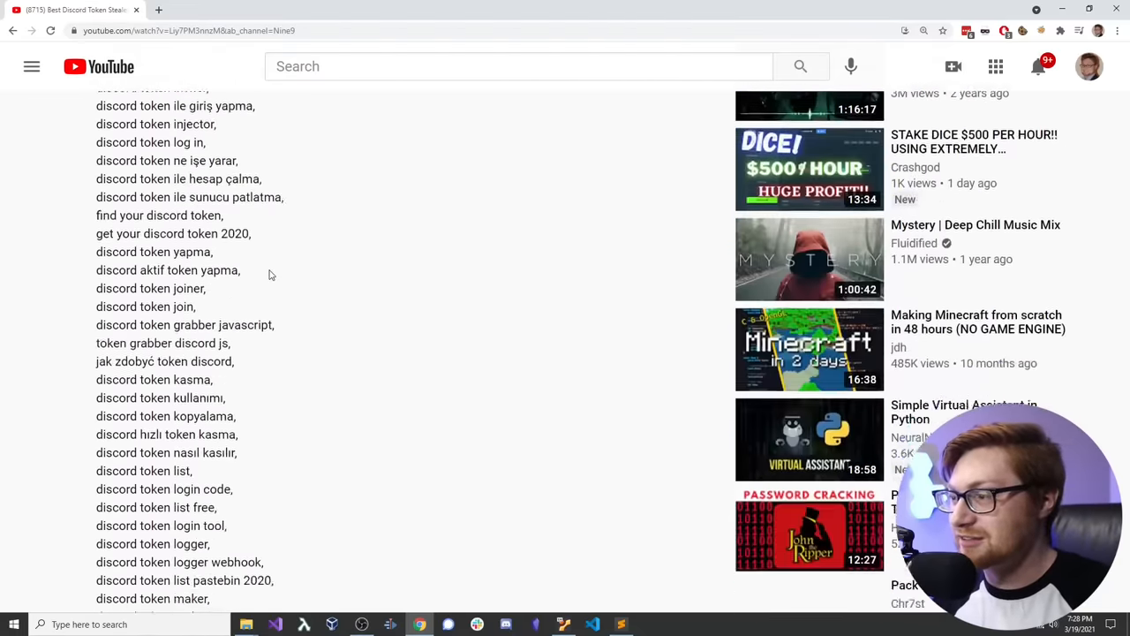
pyautogui.scroll(-3)
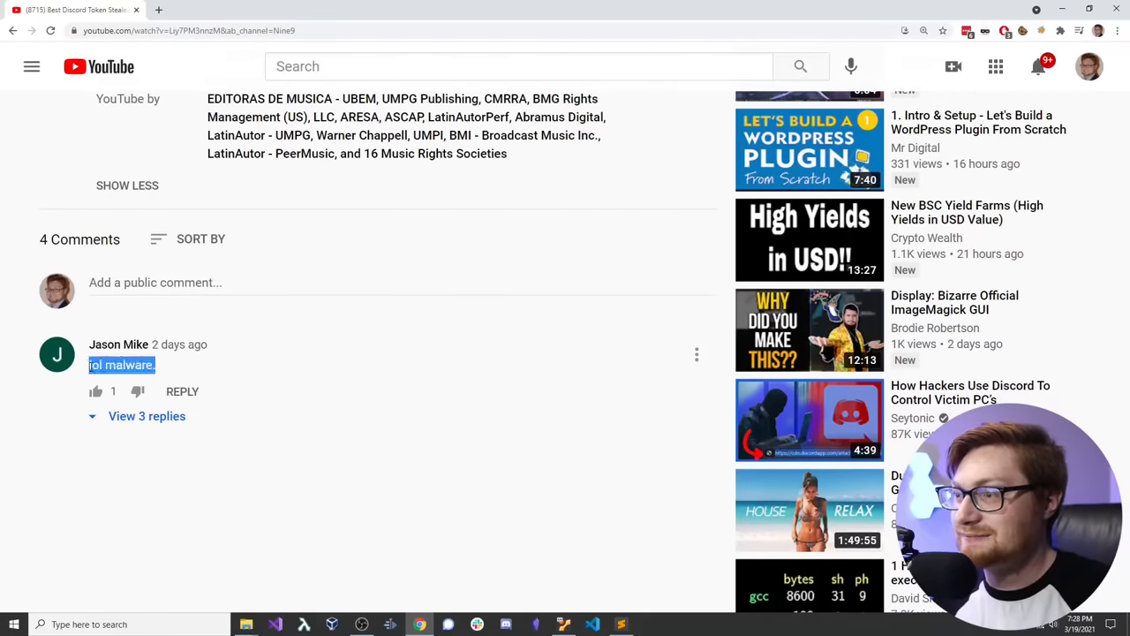
# Step: Show and read the 3 replies under the 'lol malware' comment
pyautogui.click(147, 416)
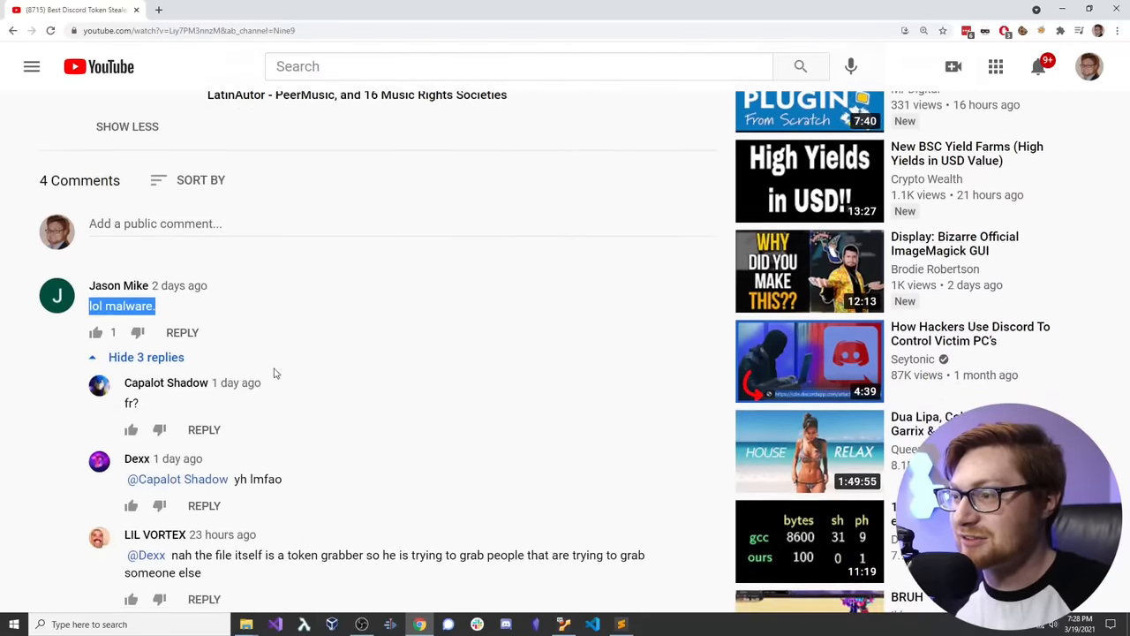
pyautogui.scroll(-3)
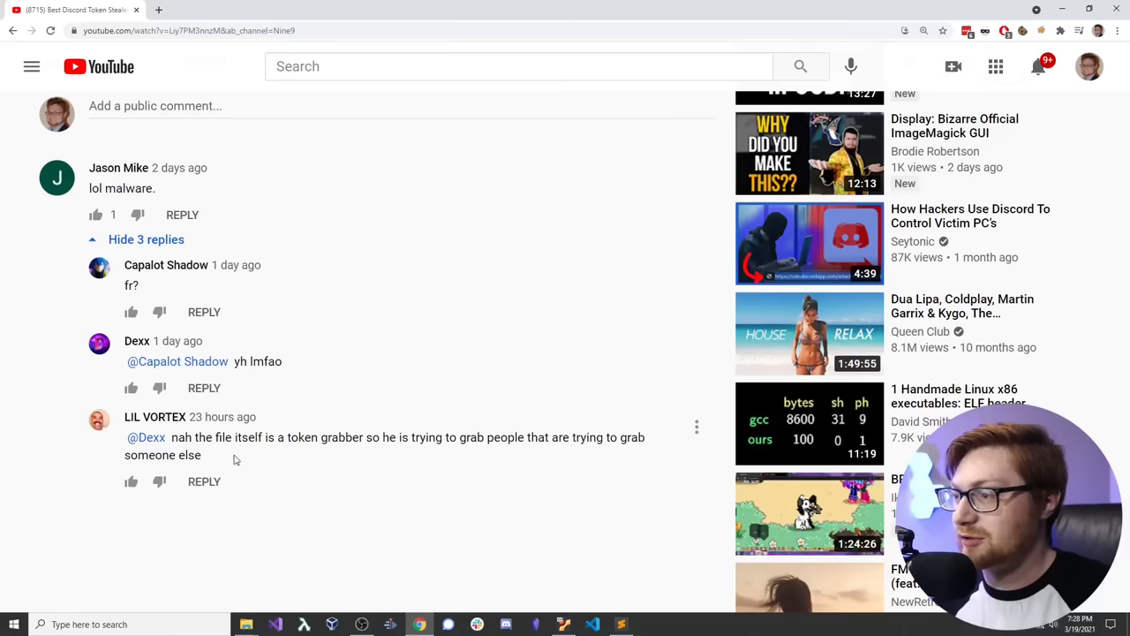
pyautogui.doubleClick(191, 455)
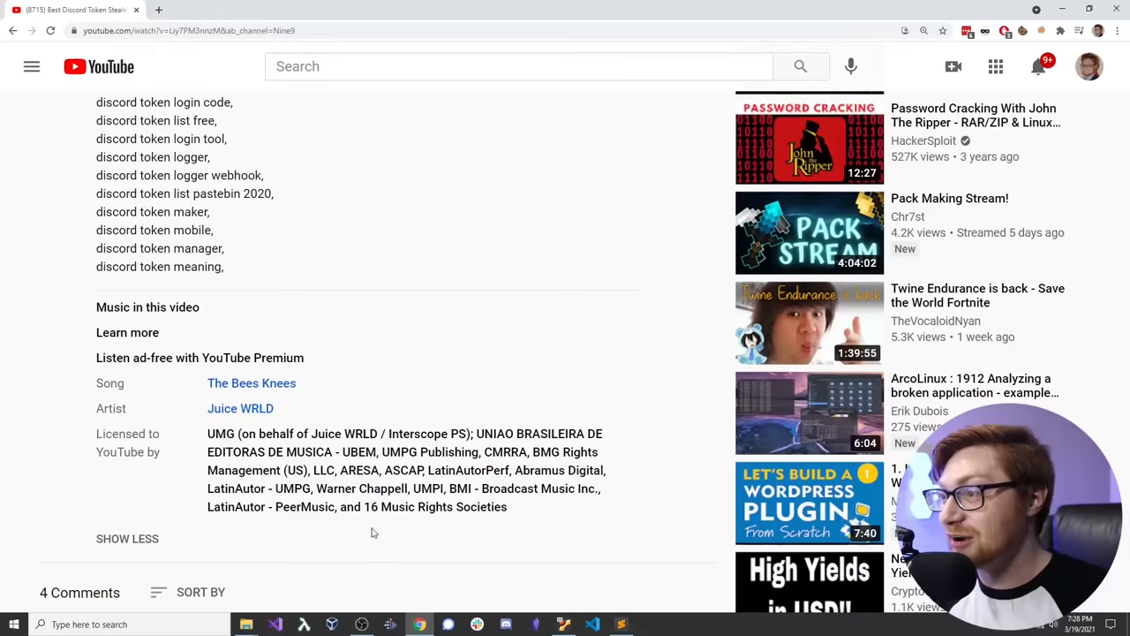
pyautogui.scroll(3)
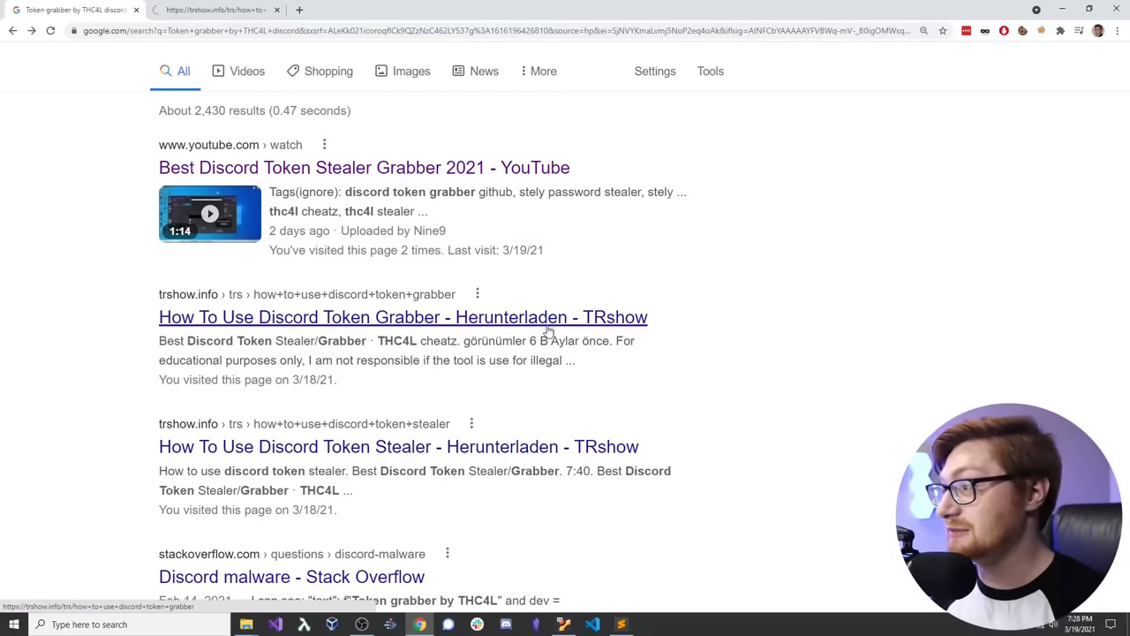
# Step: Open the TRshow result and scroll through its 'How to use discord token grabber' videos
pyautogui.click(403, 317)
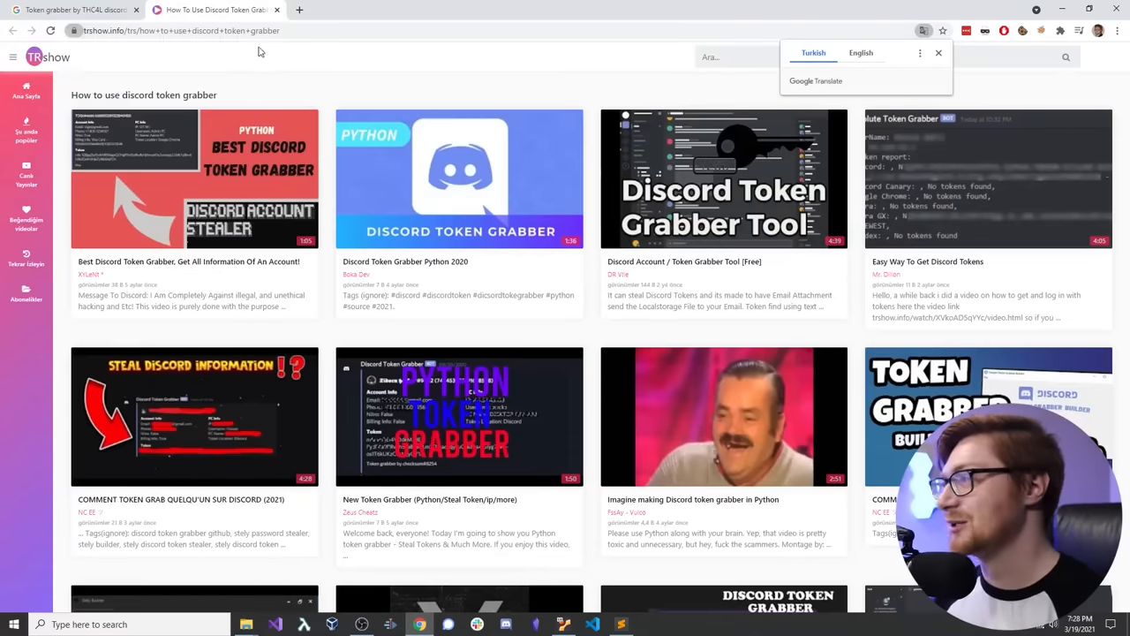
pyautogui.moveTo(939, 64)
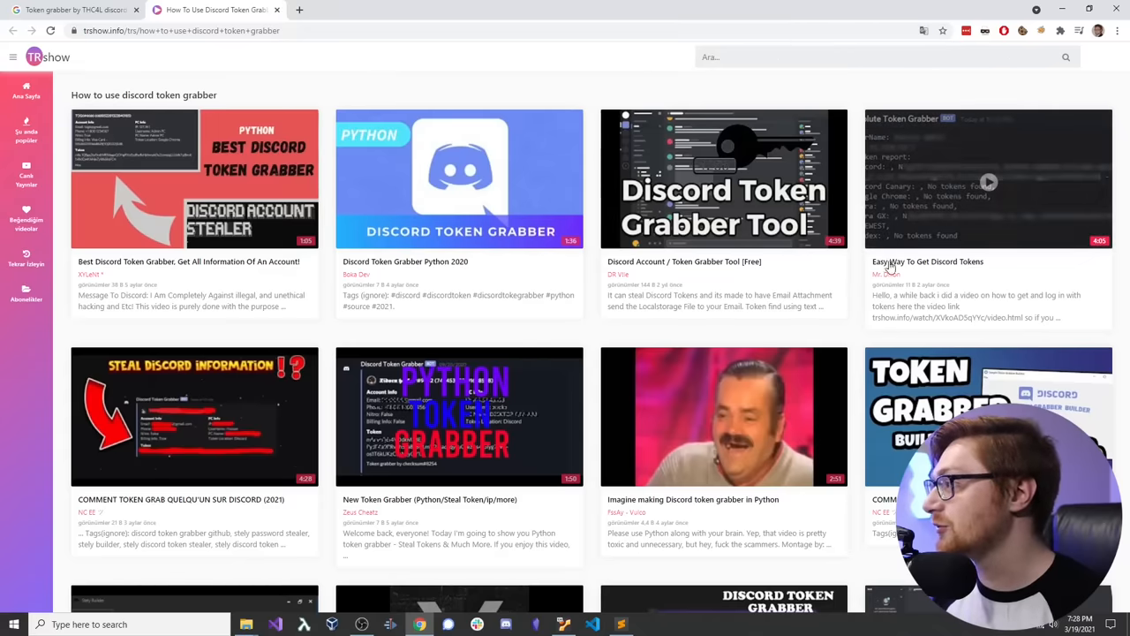
pyautogui.scroll(-3)
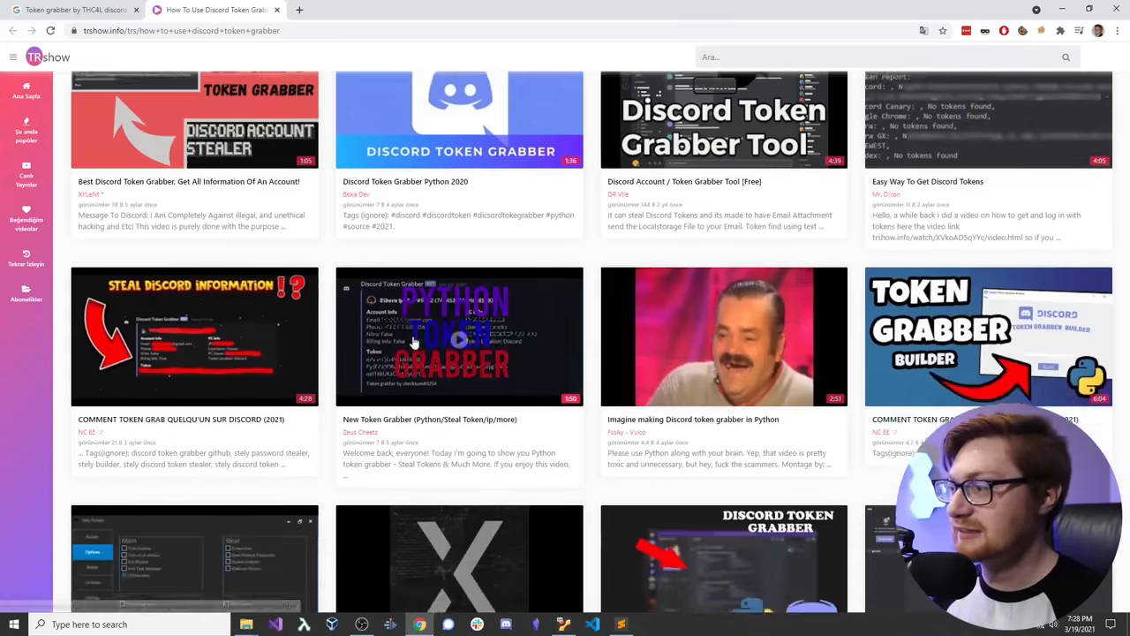
pyautogui.scroll(-3)
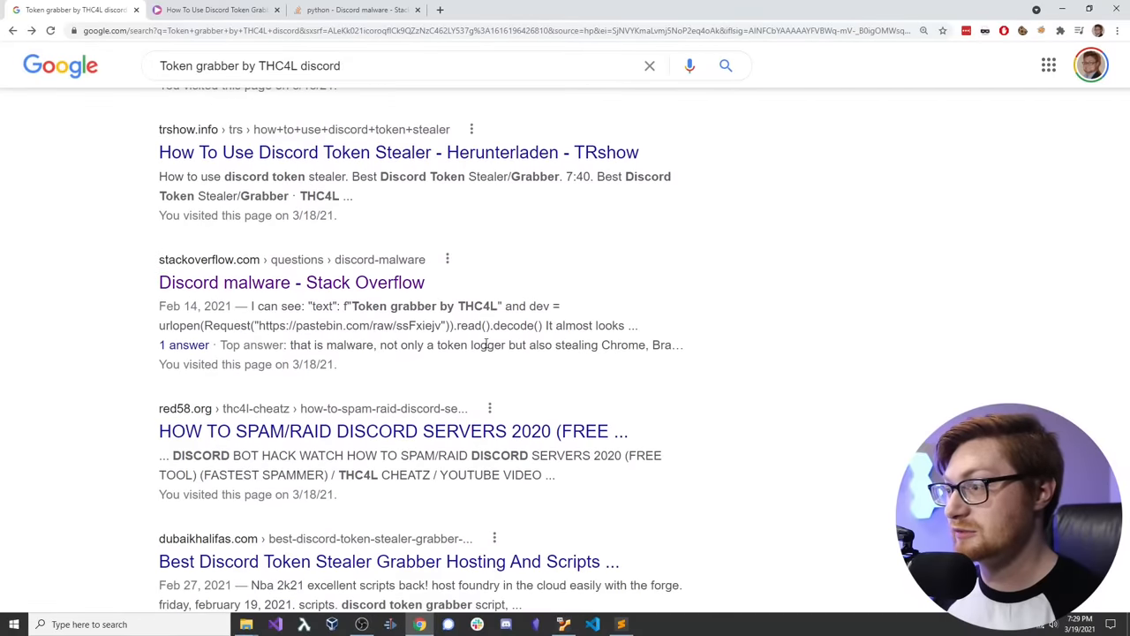
# Step: Open red58.org's 'HOW TO SPAM/RAID DISCORD SERVERS' result in its own tab
pyautogui.scroll(-3)
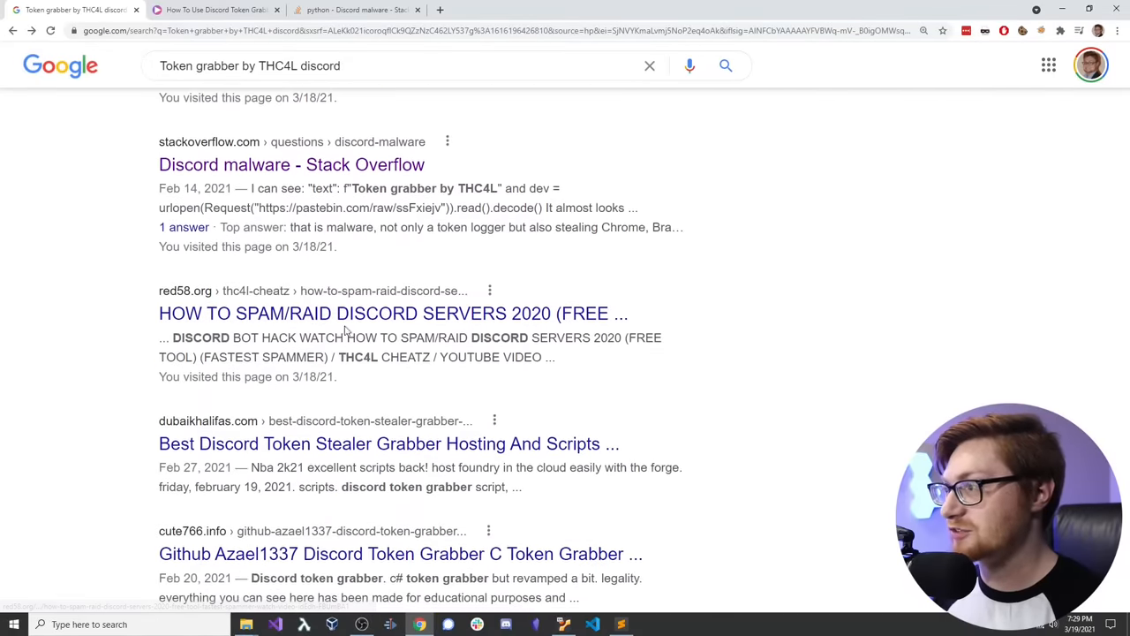
pyautogui.click(392, 313)
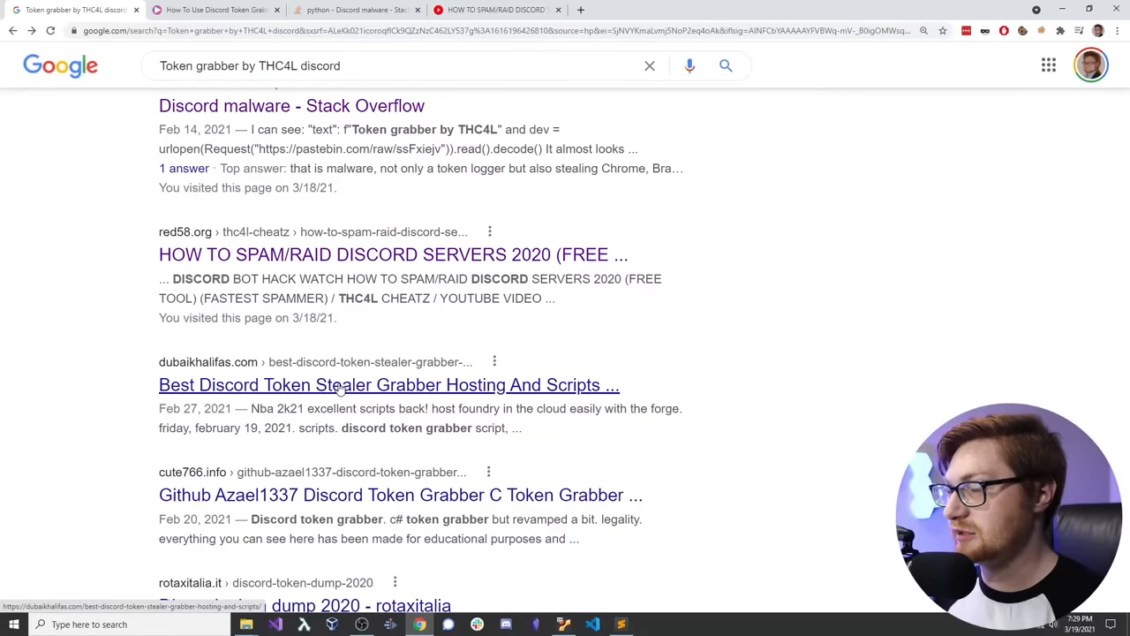
pyautogui.scroll(-3)
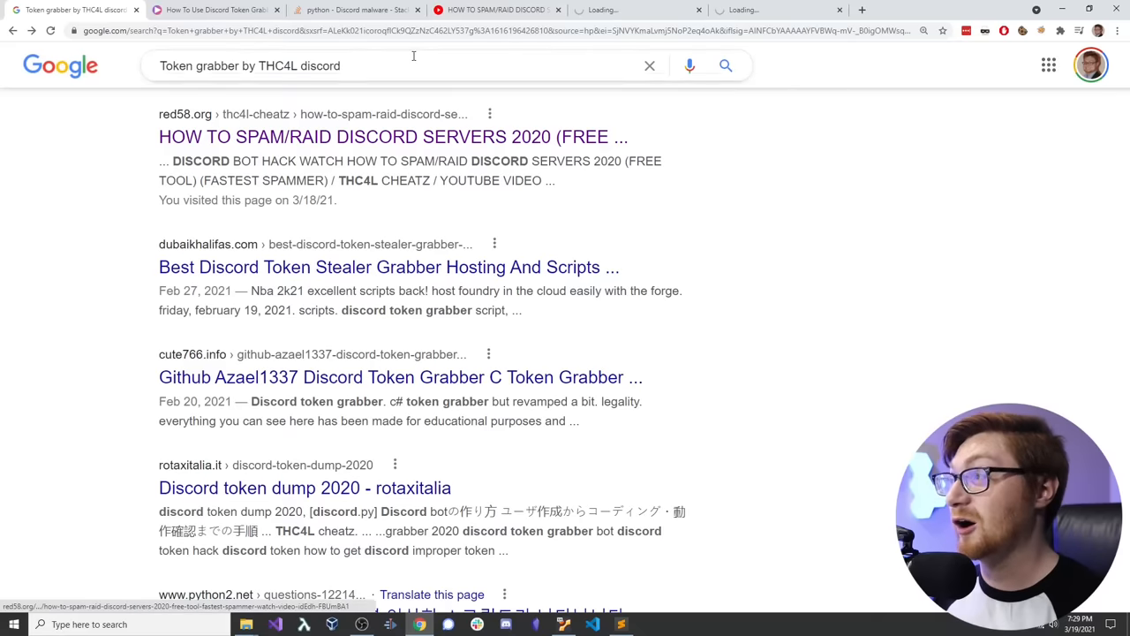
# Step: Switch to the 'python - Discord malware' question, zoom in, and highlight its opening sentence
pyautogui.click(353, 10)
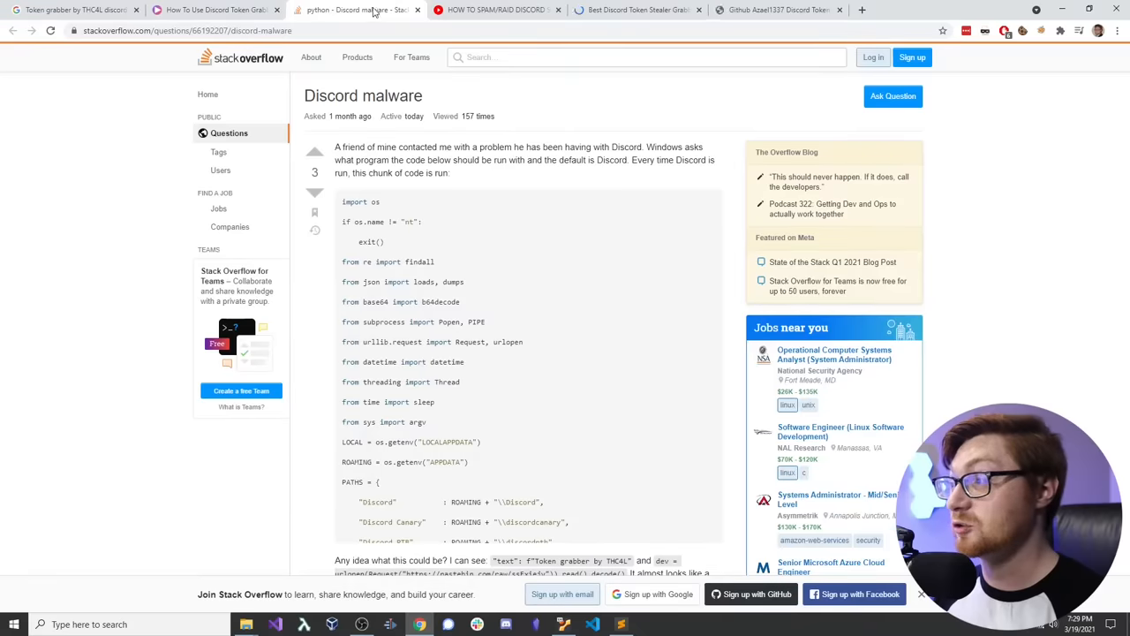
pyautogui.press('ctrl+plus')
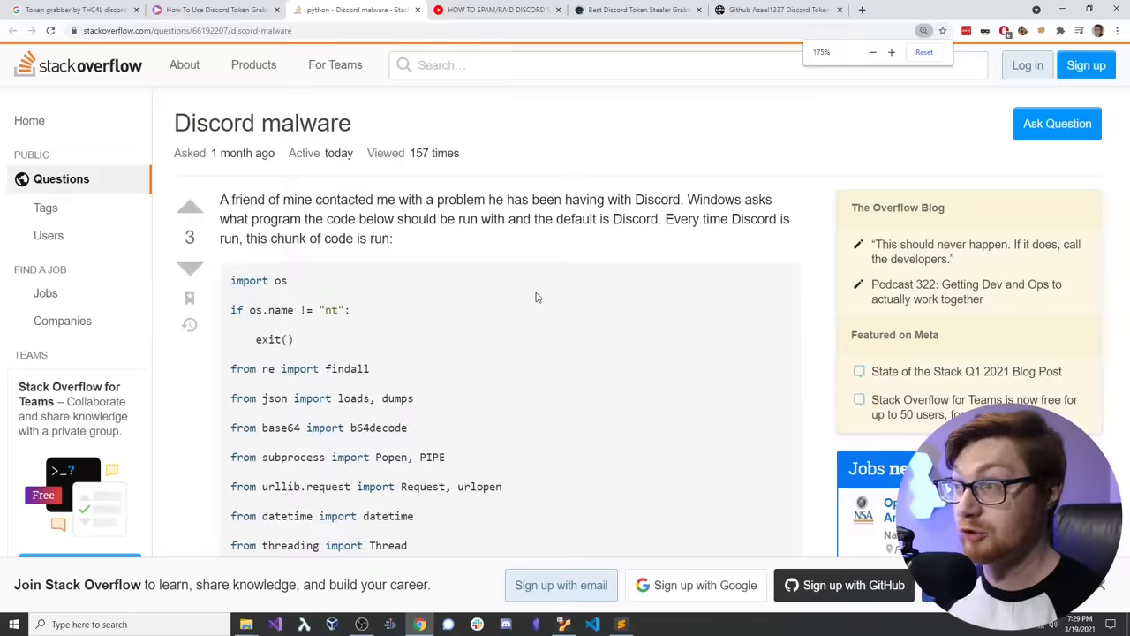
pyautogui.click(926, 52)
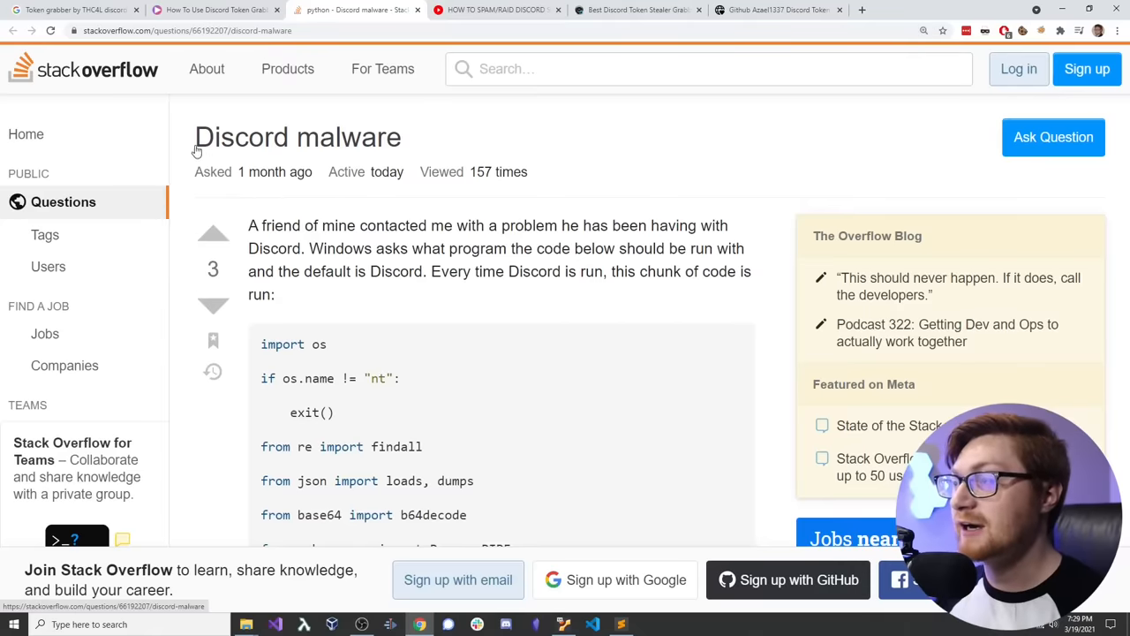
pyautogui.doubleClick(297, 137)
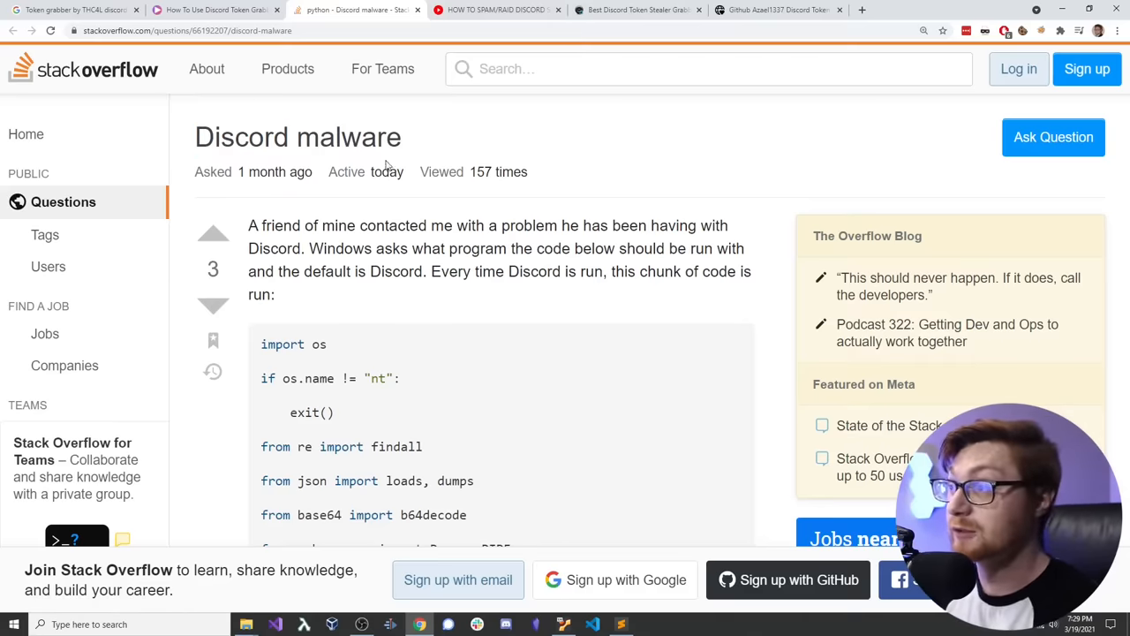
pyautogui.moveTo(248, 225); pyautogui.dragTo(697, 225)
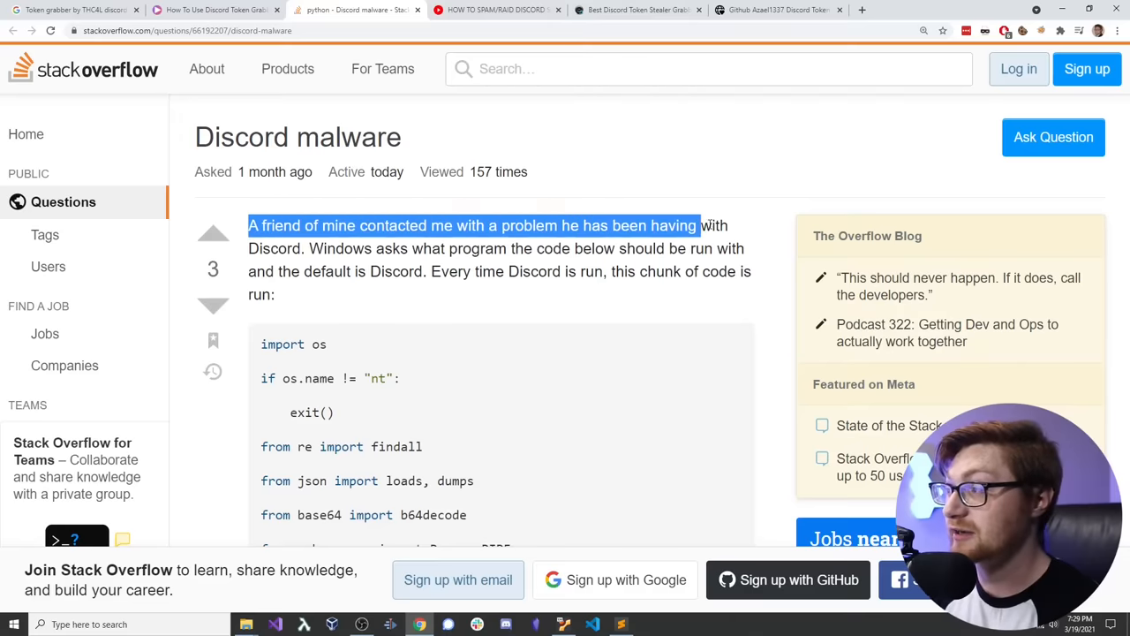
# Step: Read down the question, highlighting the Windows-program and 'Every time Discord is run' lines, to the creator's YouTube note
pyautogui.scroll(-3)
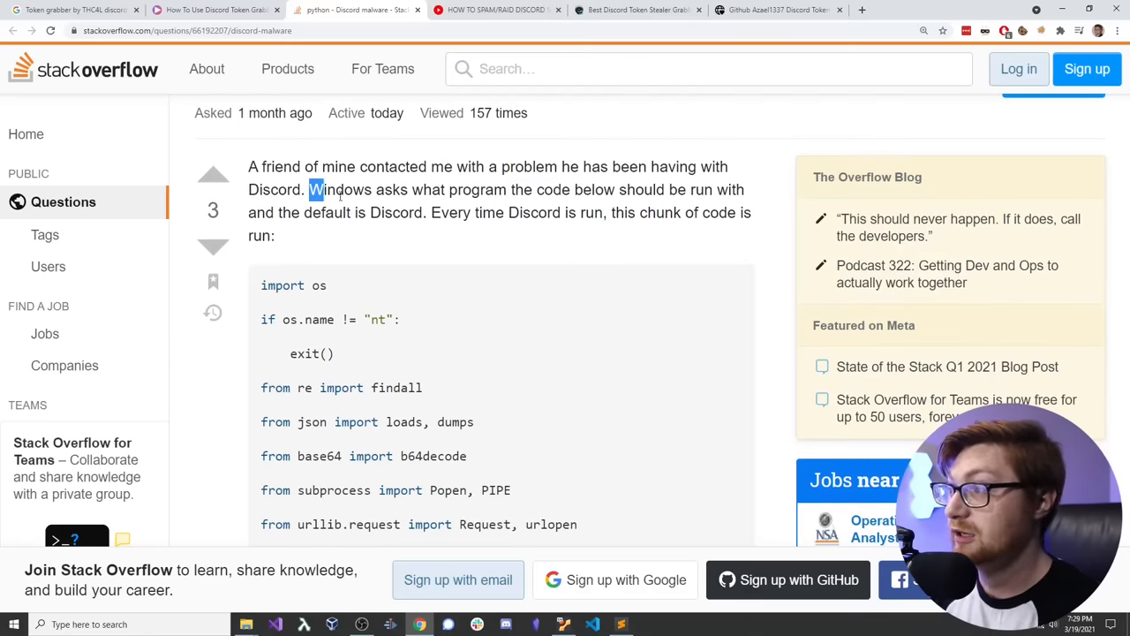
pyautogui.moveTo(308, 188); pyautogui.dragTo(653, 189)
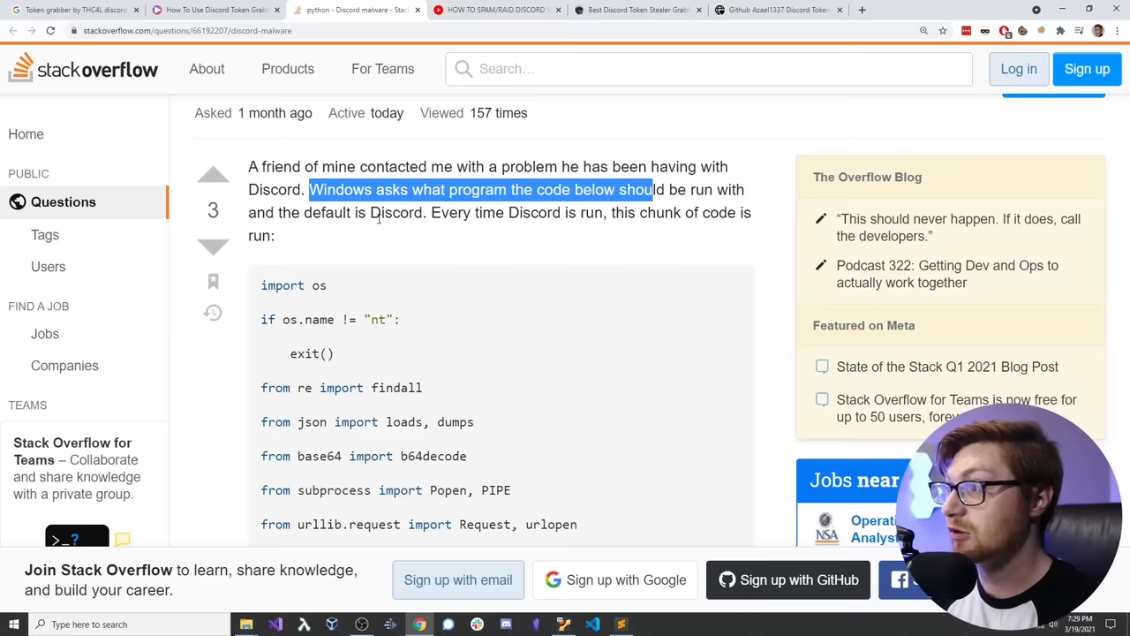
pyautogui.moveTo(440, 212); pyautogui.dragTo(596, 212)
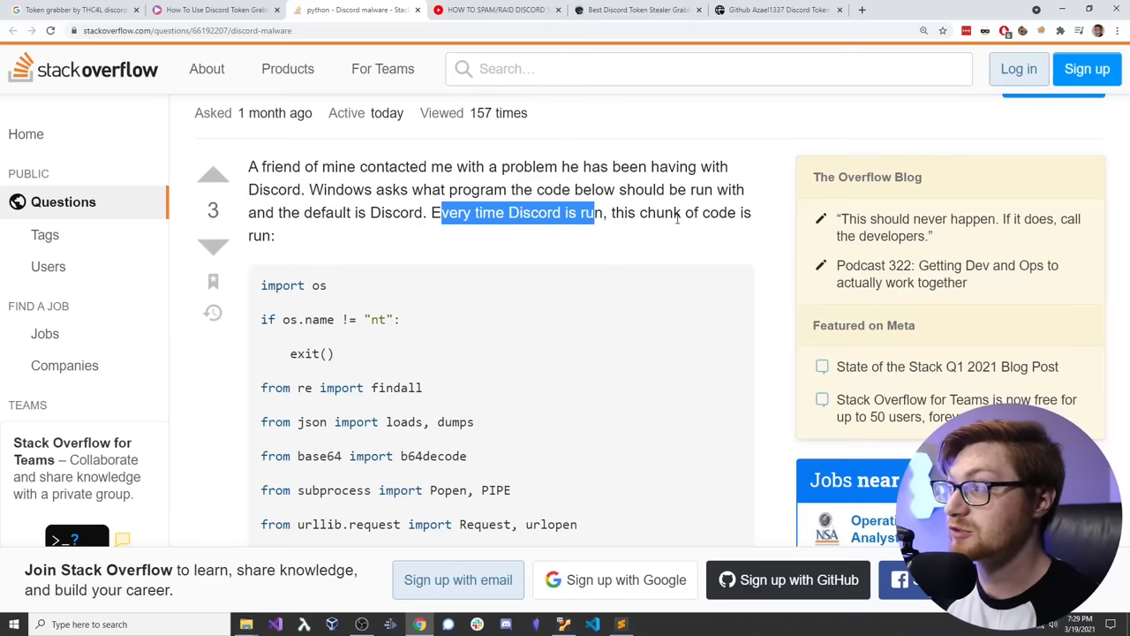
pyautogui.click(303, 230)
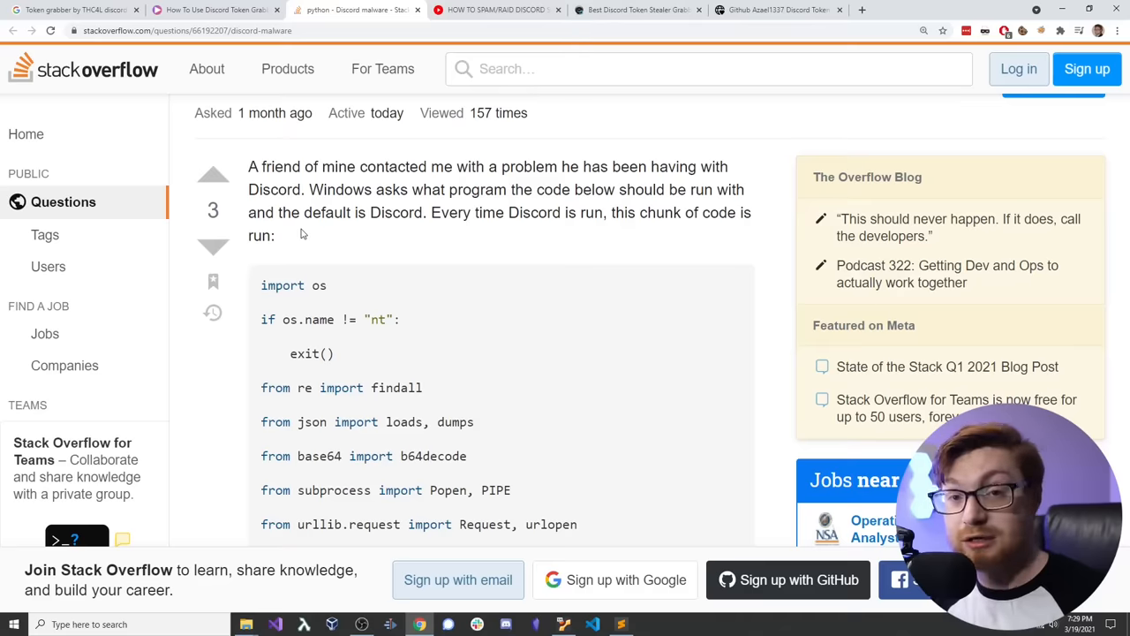
pyautogui.scroll(-3)
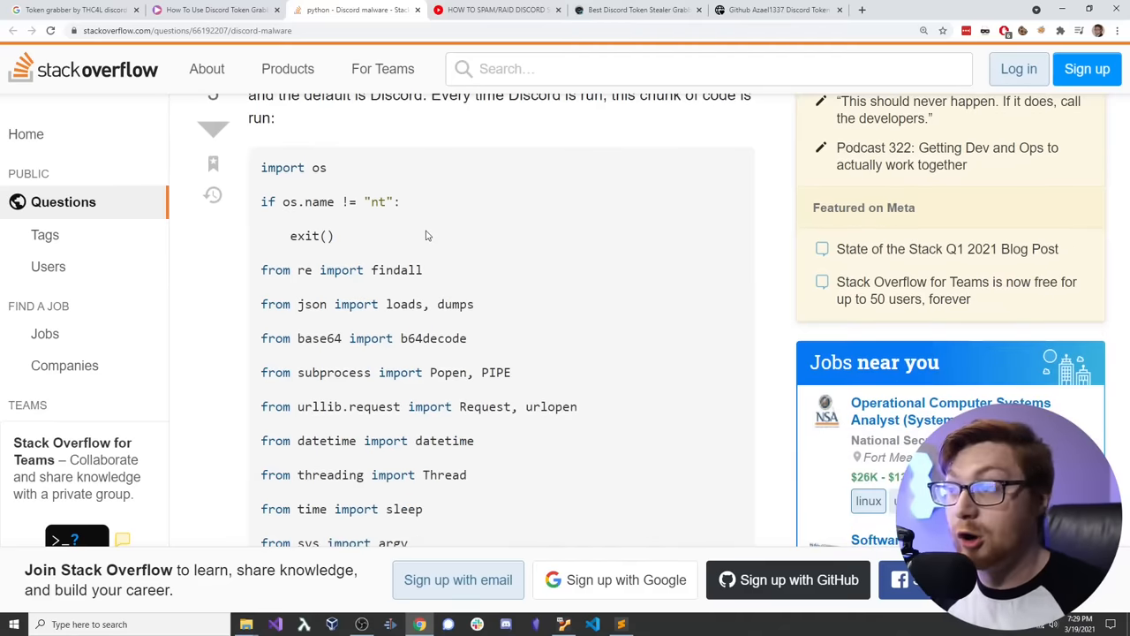
pyautogui.scroll(-3)
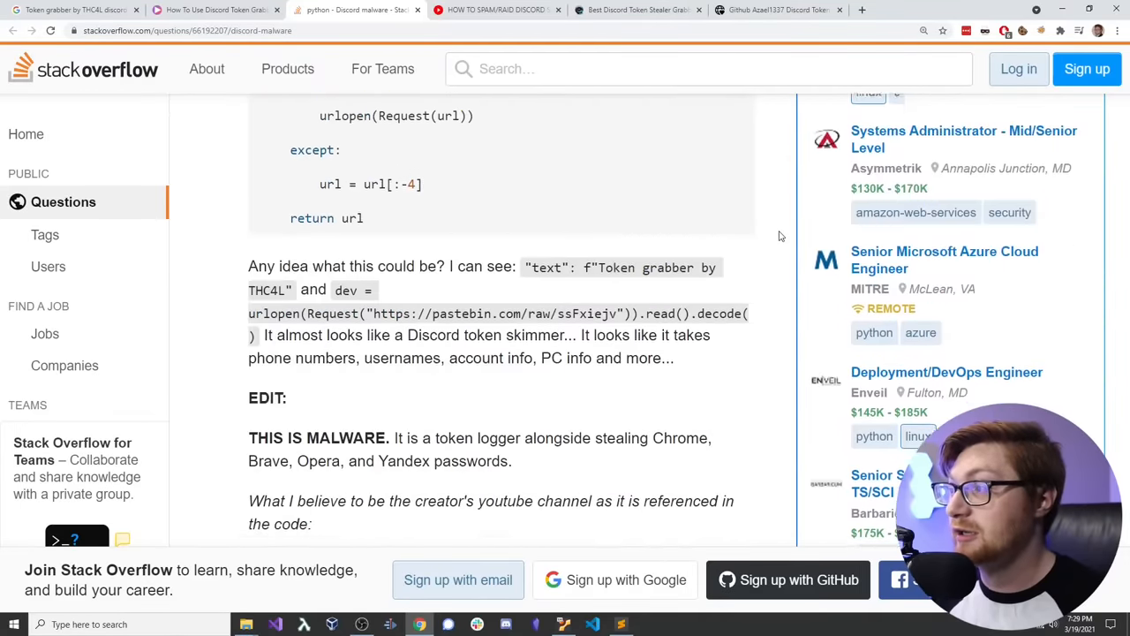
pyautogui.scroll(-3)
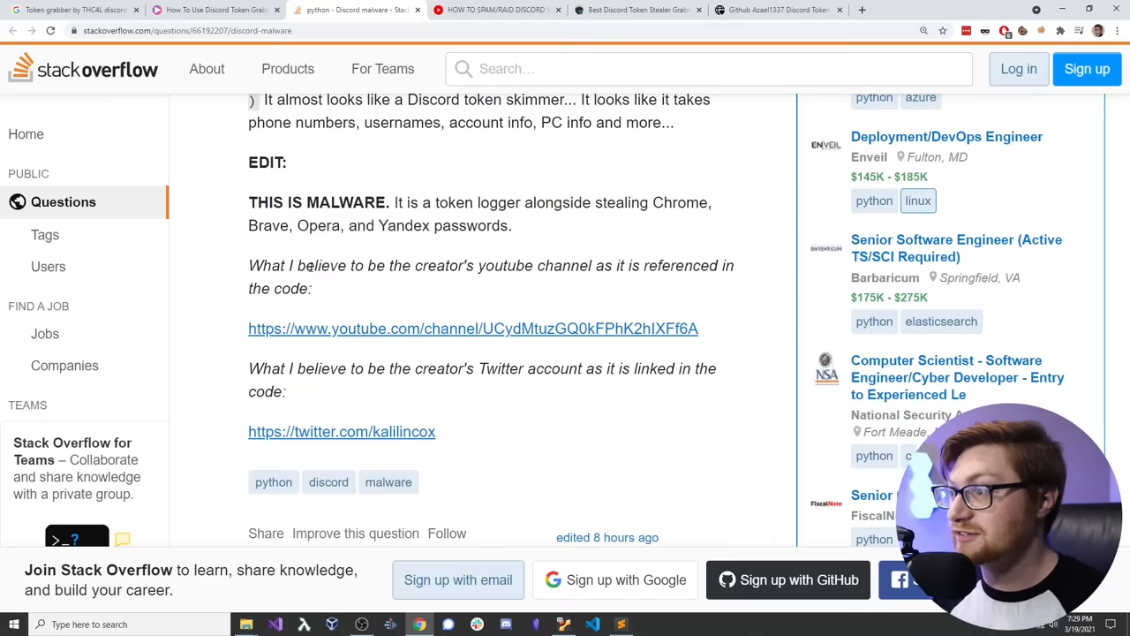
pyautogui.moveTo(271, 265); pyautogui.dragTo(553, 264)
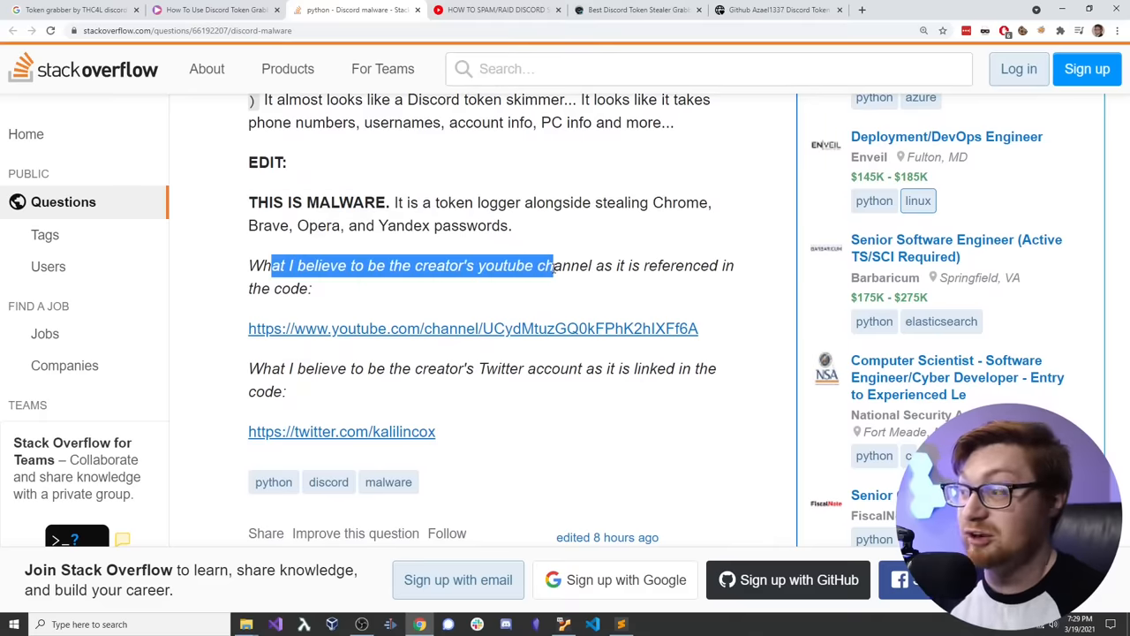
pyautogui.moveTo(338, 329)
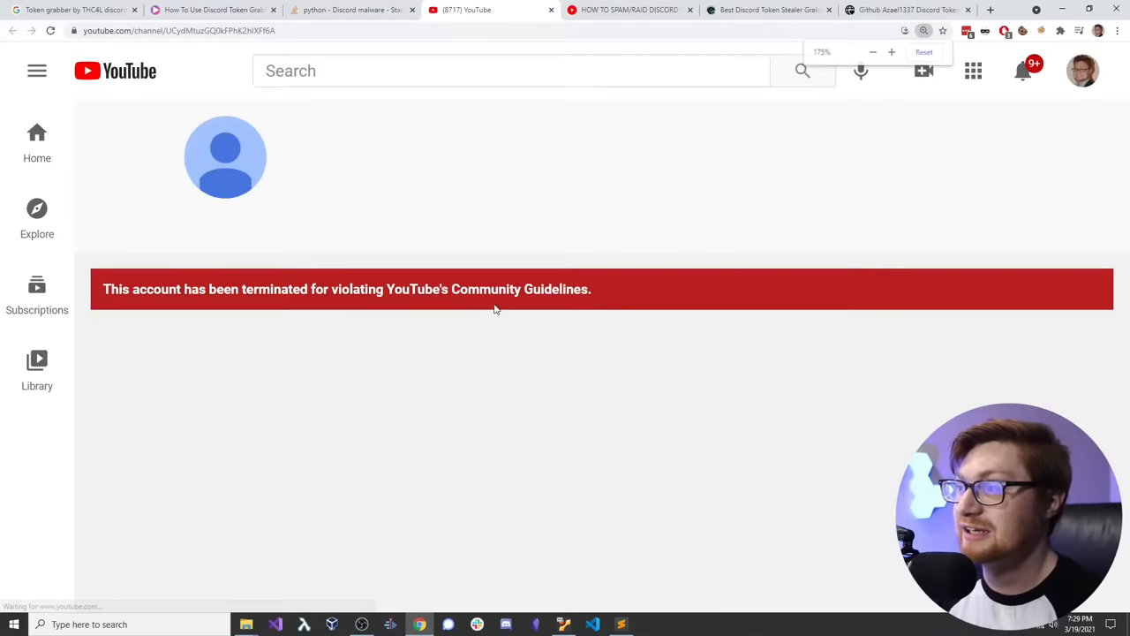
# Step: View the terminated YouTube channel, the Twitter profile and its ares.tools Discord invite, then close them
pyautogui.click(892, 52)
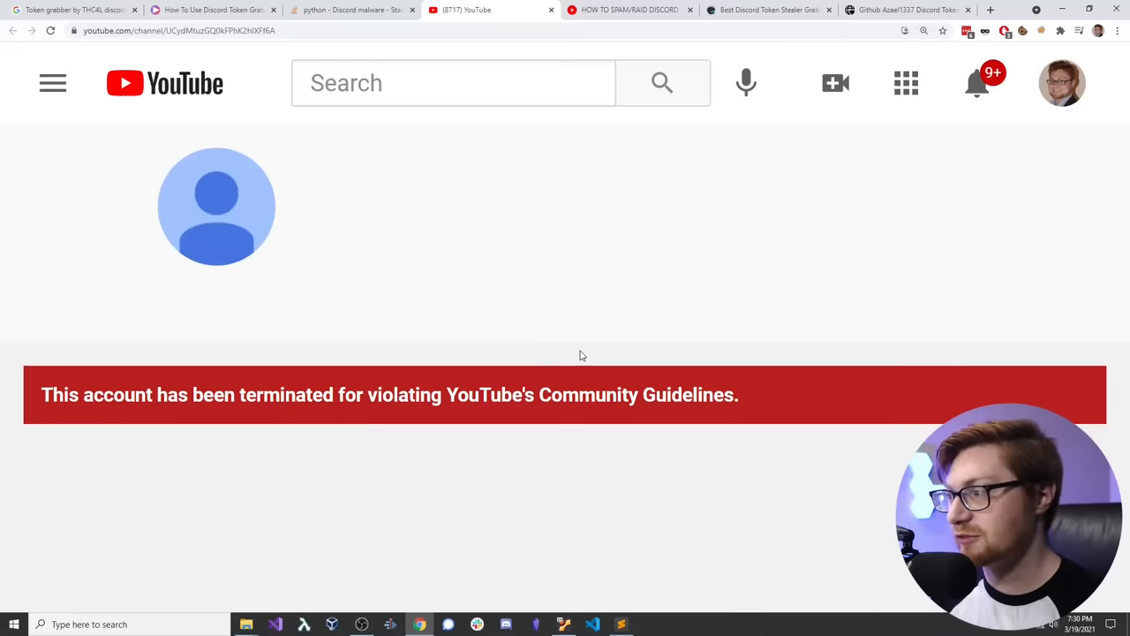
pyautogui.click(352, 10)
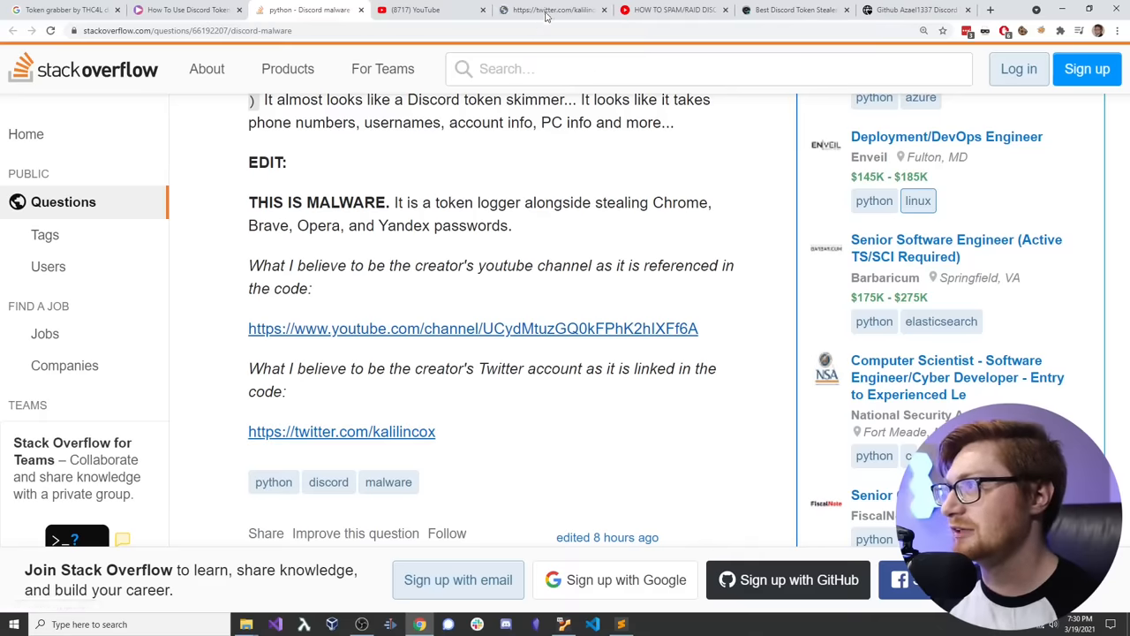
pyautogui.click(554, 12)
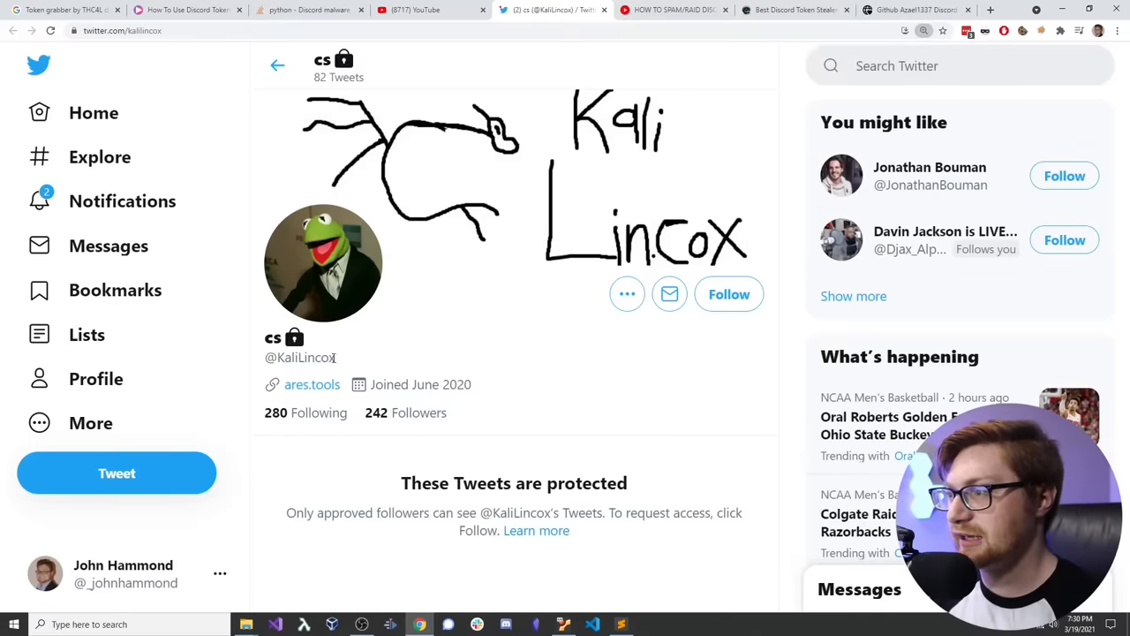
pyautogui.scroll(-3)
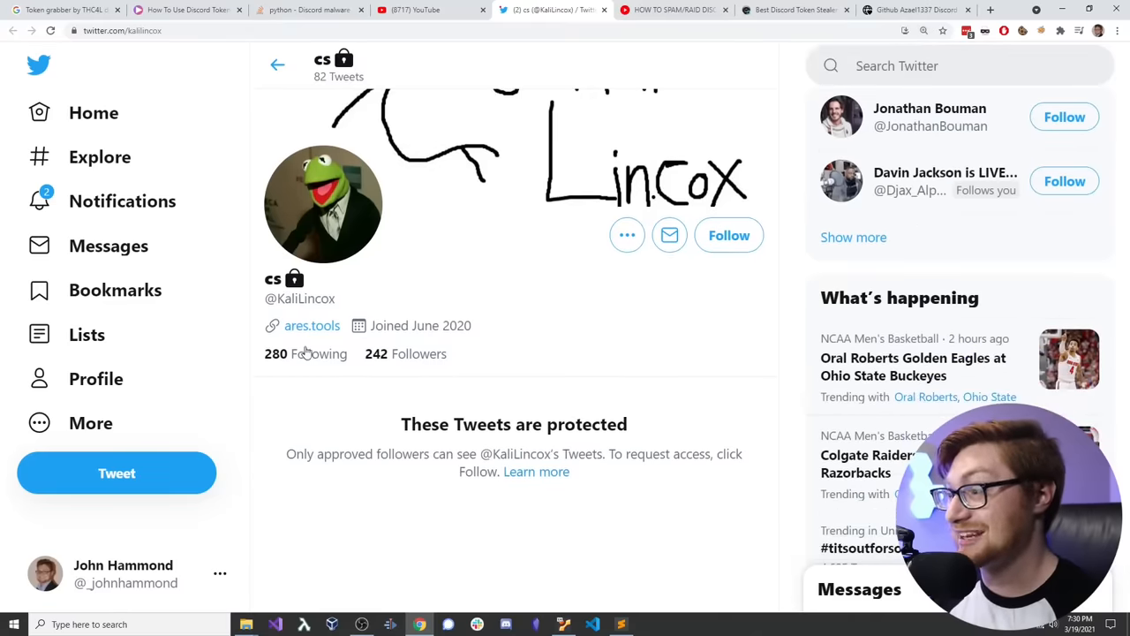
pyautogui.click(312, 325)
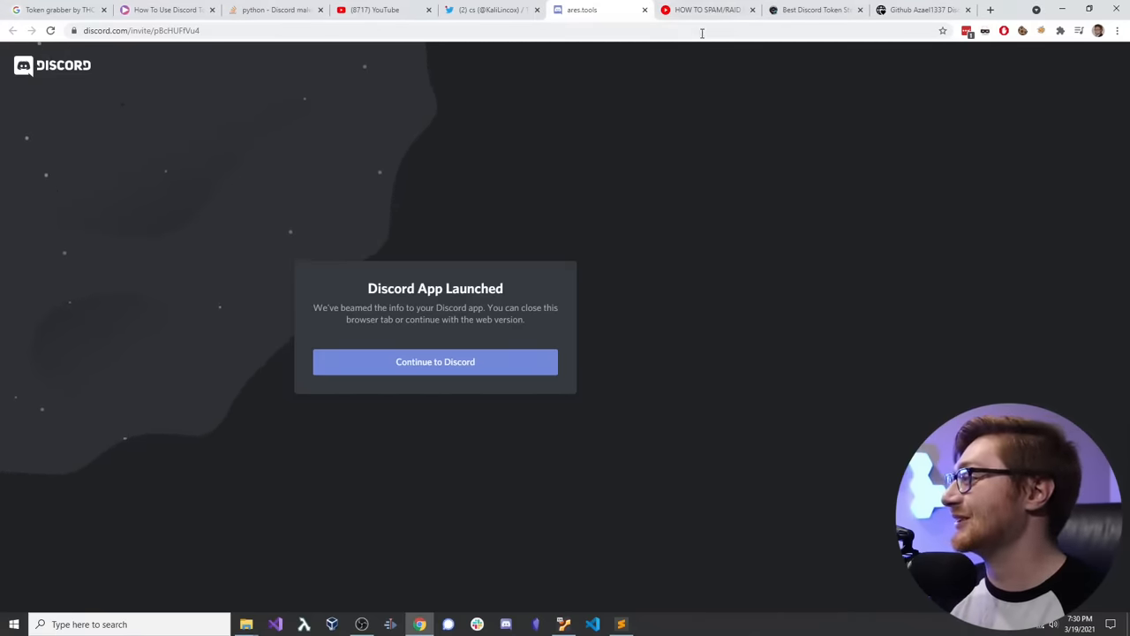
pyautogui.click(488, 10)
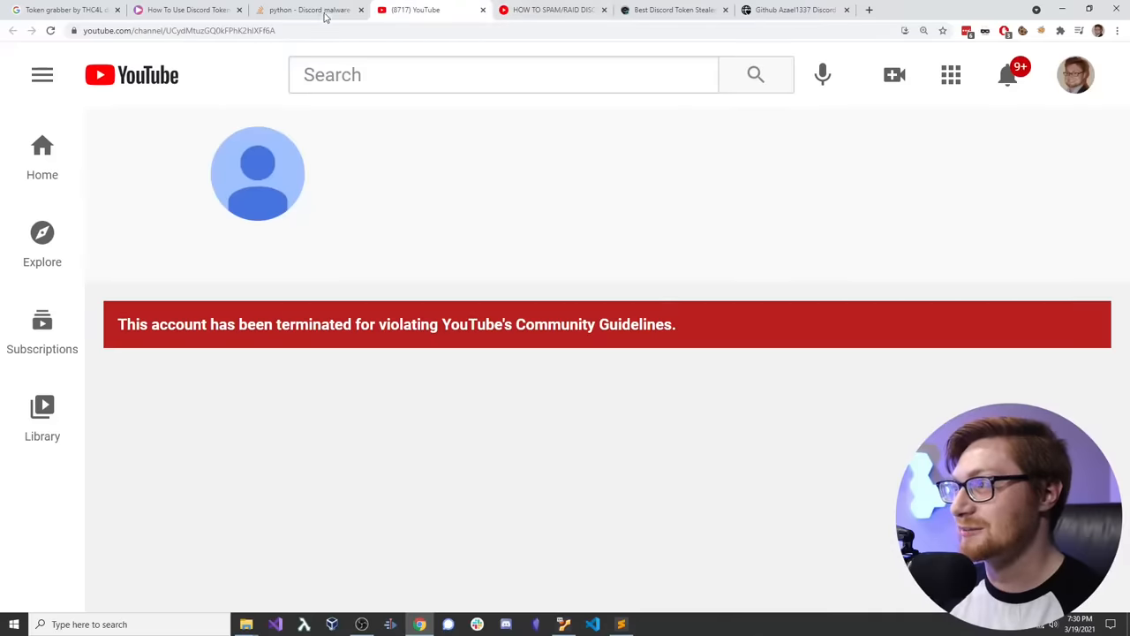
# Step: Read the accepted answer on stolen browser passwords and IPs, highlighting 'stealing Chrome'
pyautogui.click(305, 9)
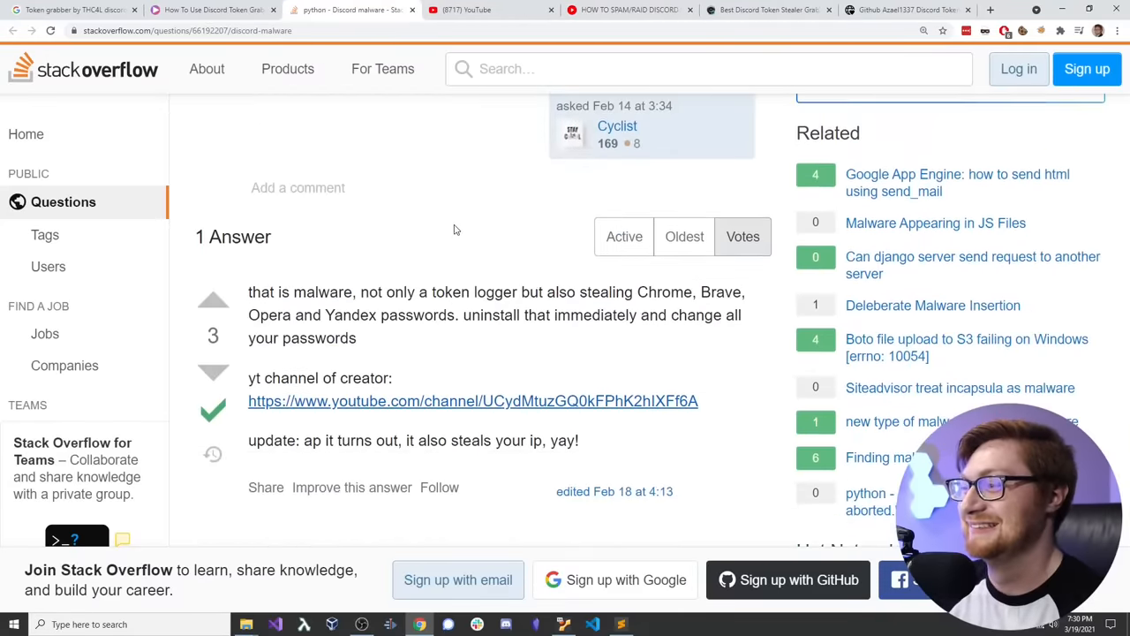
pyautogui.scroll(-3)
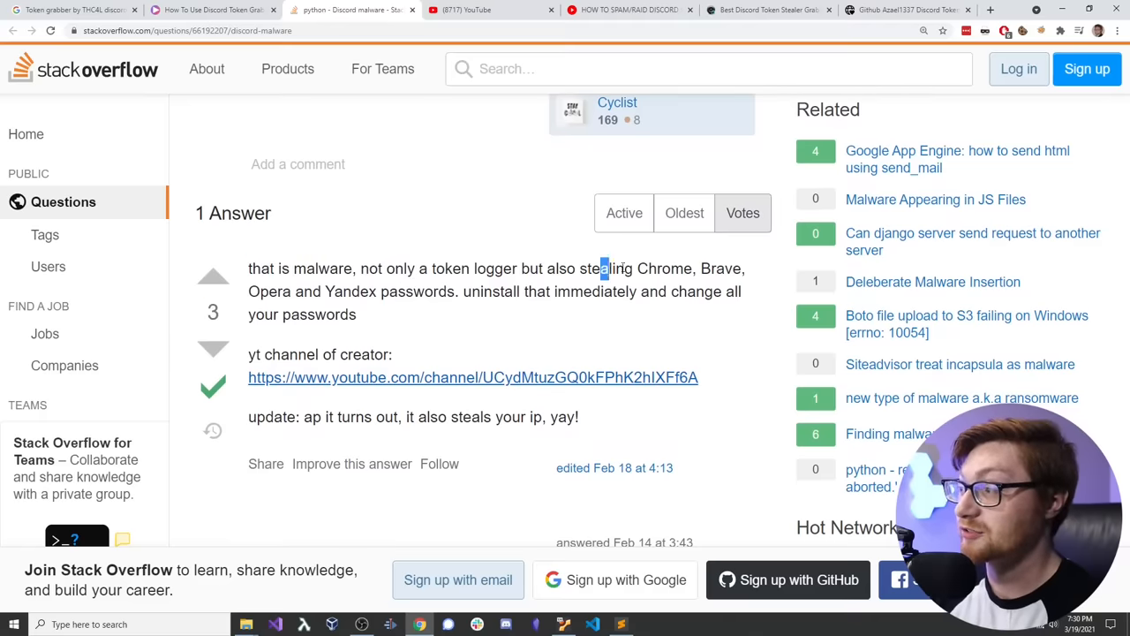
pyautogui.moveTo(600, 268); pyautogui.dragTo(696, 268)
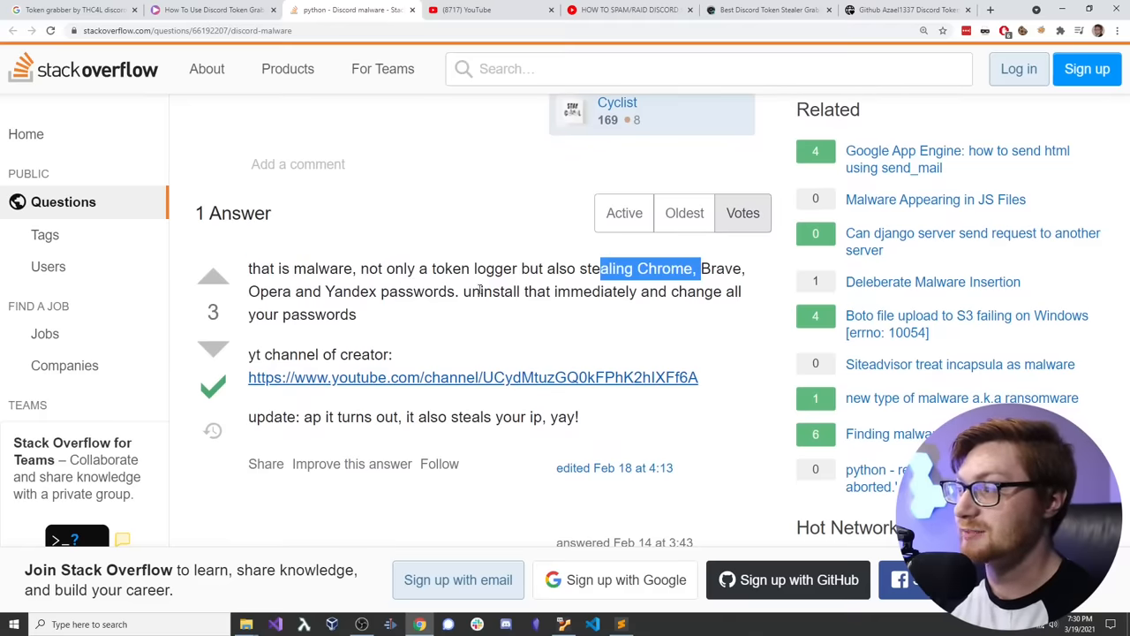
pyautogui.scroll(-3)
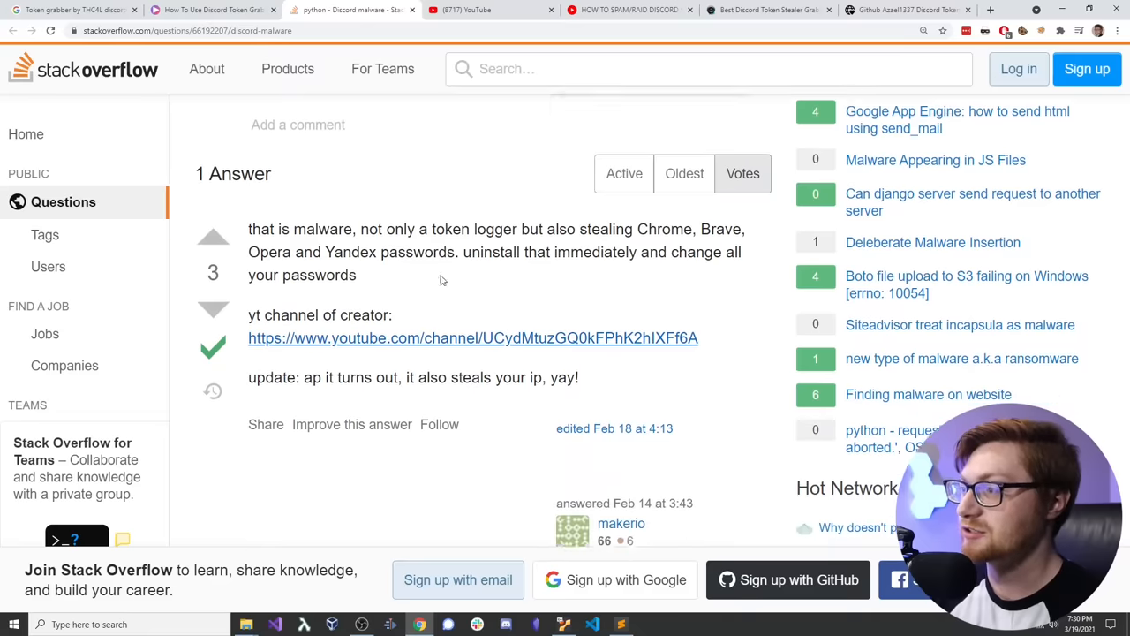
pyautogui.scroll(-3)
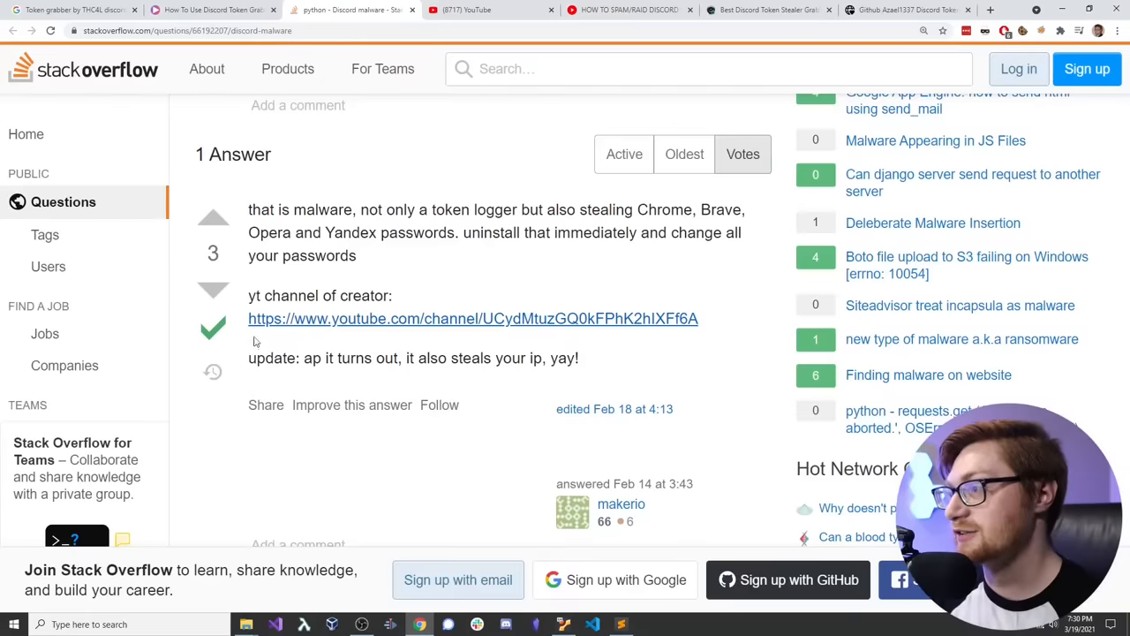
pyautogui.scroll(-3)
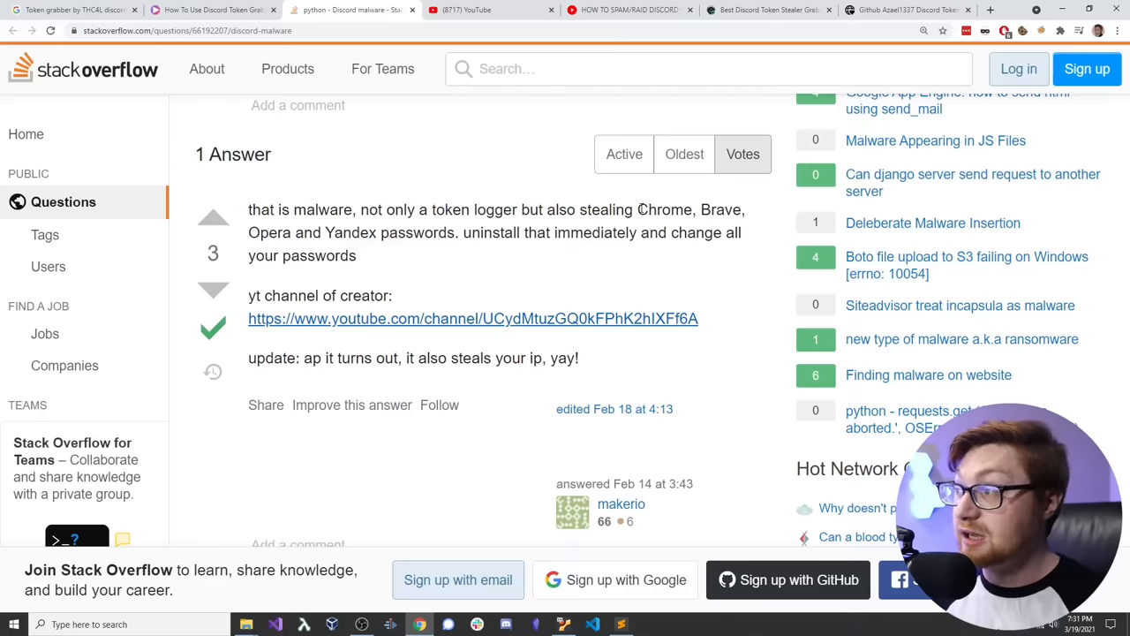
pyautogui.doubleClick(719, 209)
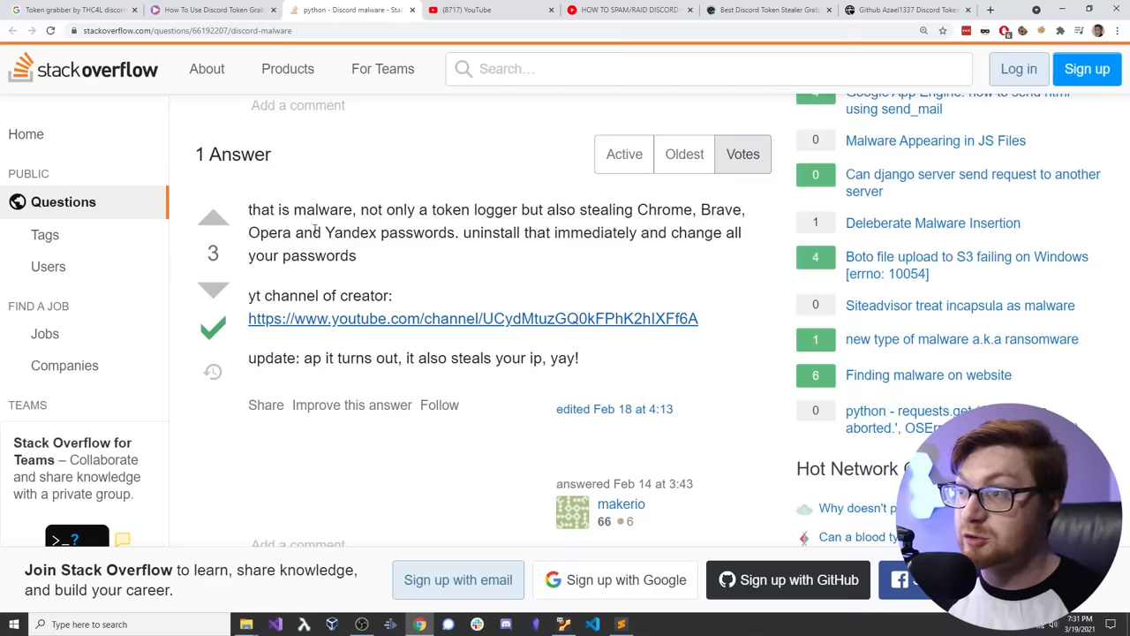
pyautogui.moveTo(577, 209); pyautogui.dragTo(374, 232)
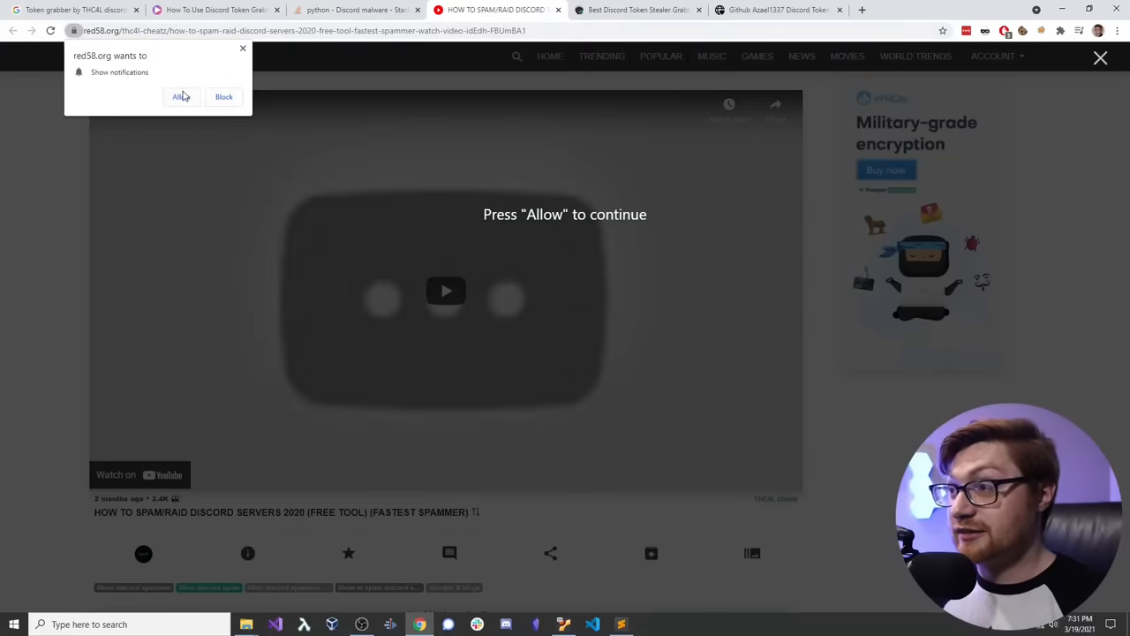
pyautogui.moveTo(168, 83)
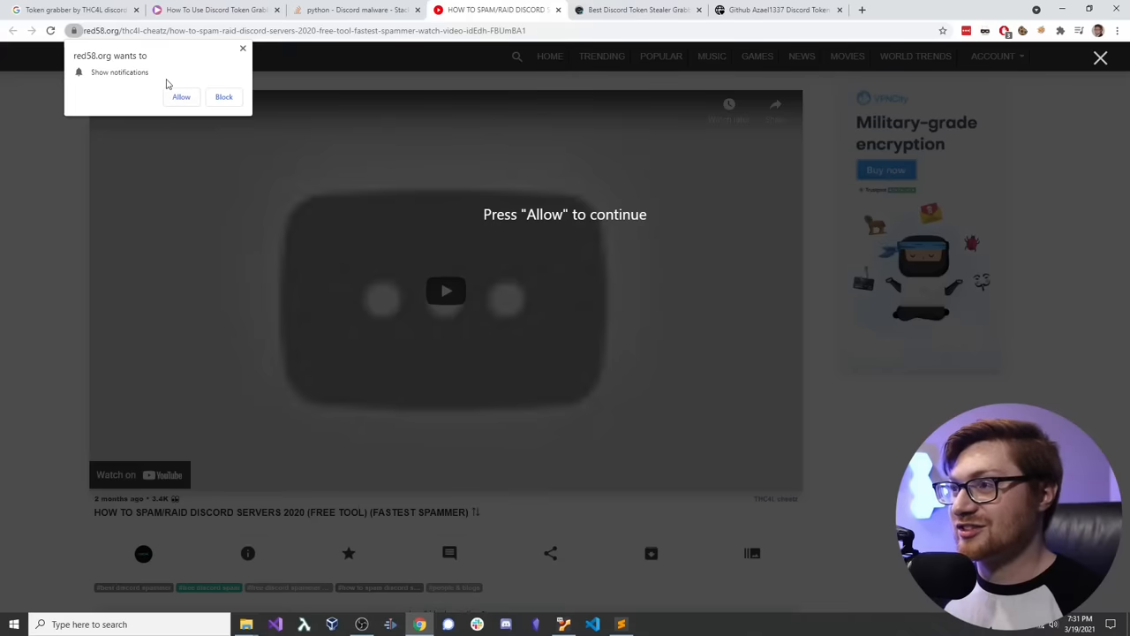
# Step: Dismiss the red58 'Show notifications' popup and scroll through the Next Videos list
pyautogui.click(223, 96)
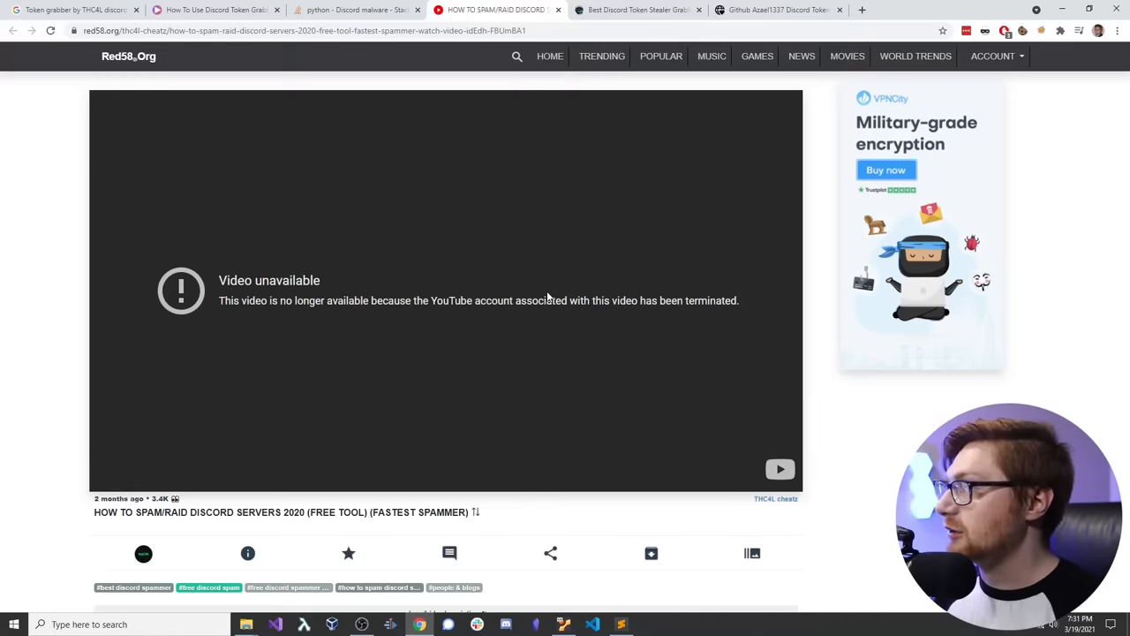
pyautogui.scroll(-3)
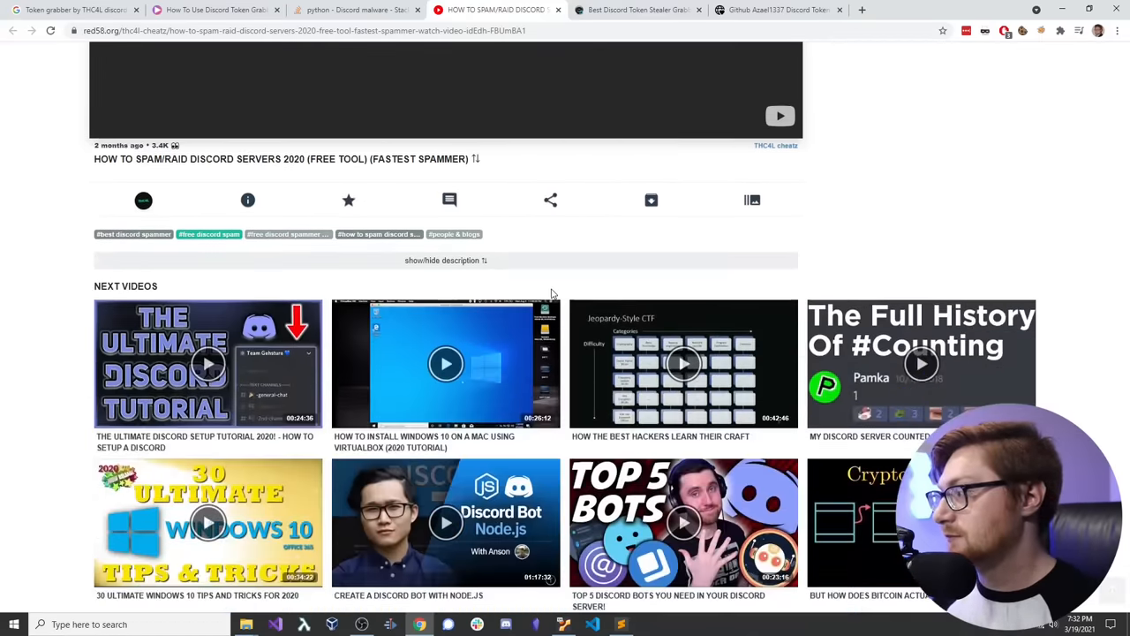
pyautogui.scroll(-3)
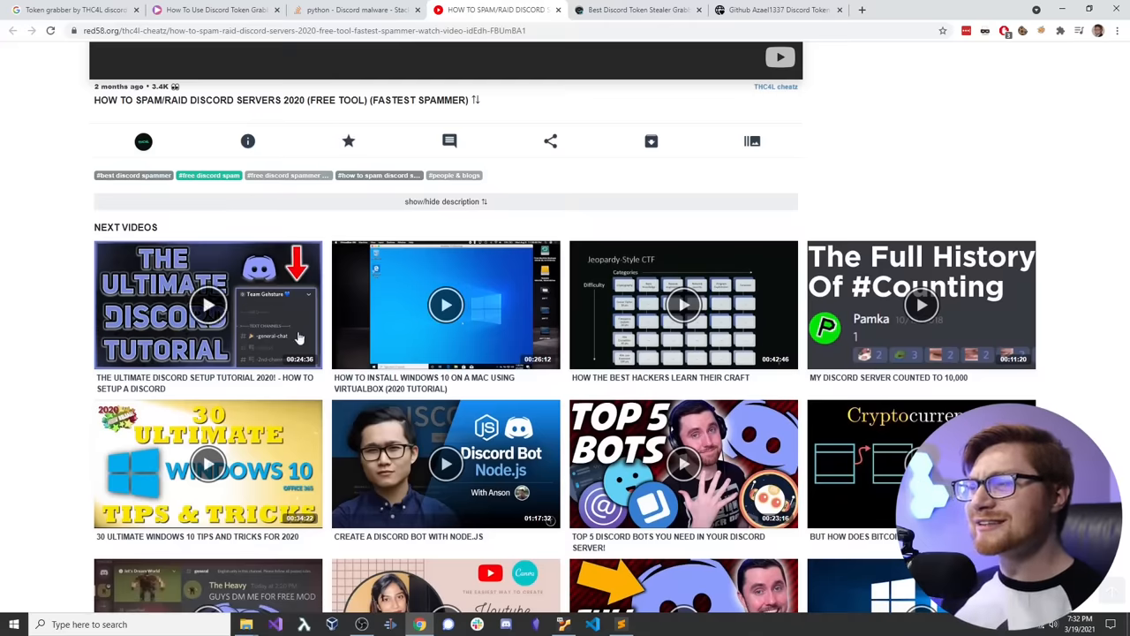
pyautogui.scroll(-3)
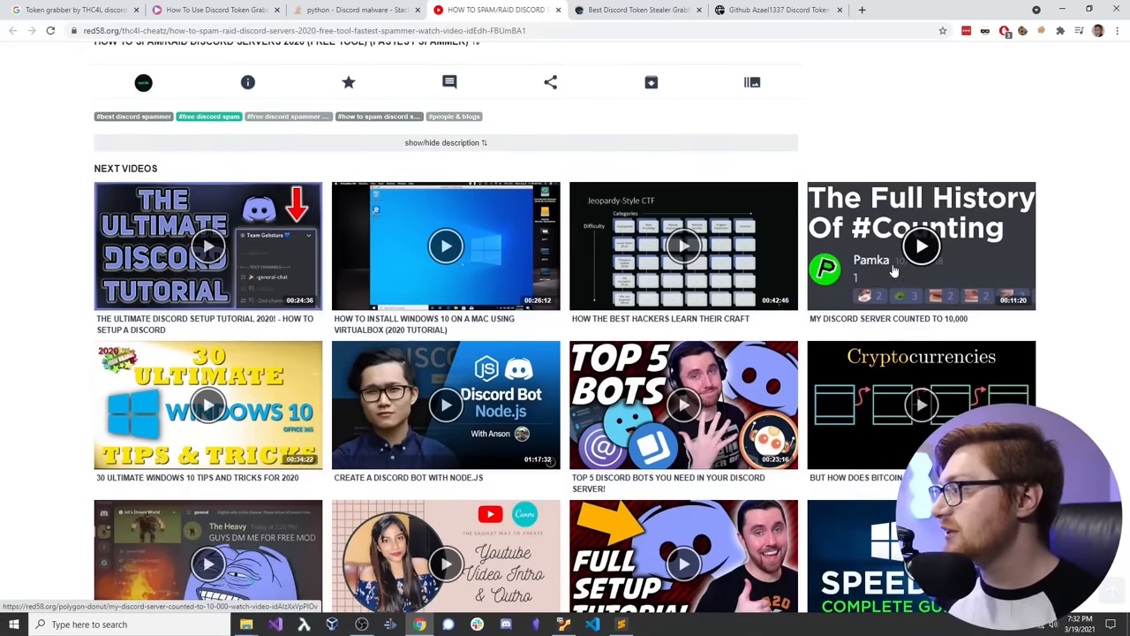
pyautogui.scroll(-3)
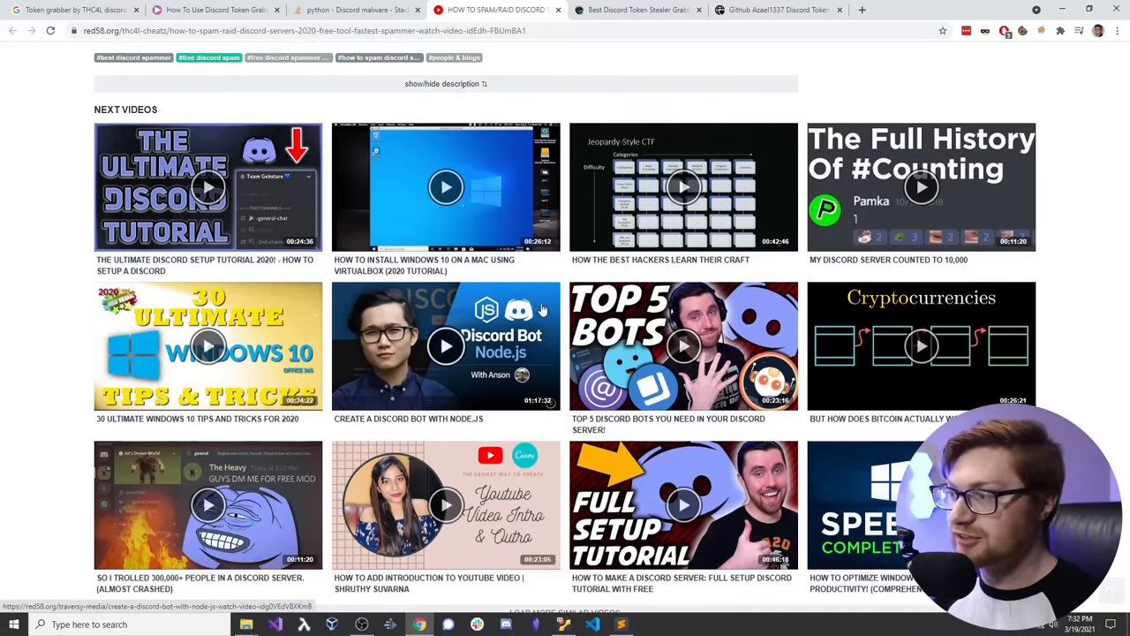
pyautogui.scroll(-3)
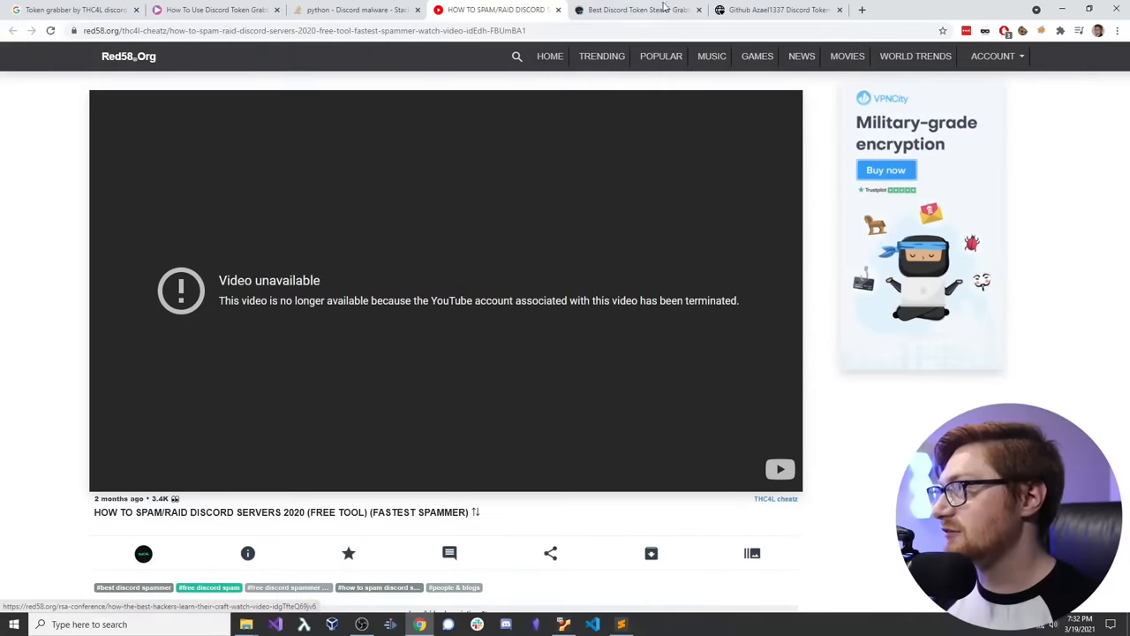
# Step: Switch to the Best Discord Token Stealer article and briefly highlight its headline
pyautogui.click(636, 9)
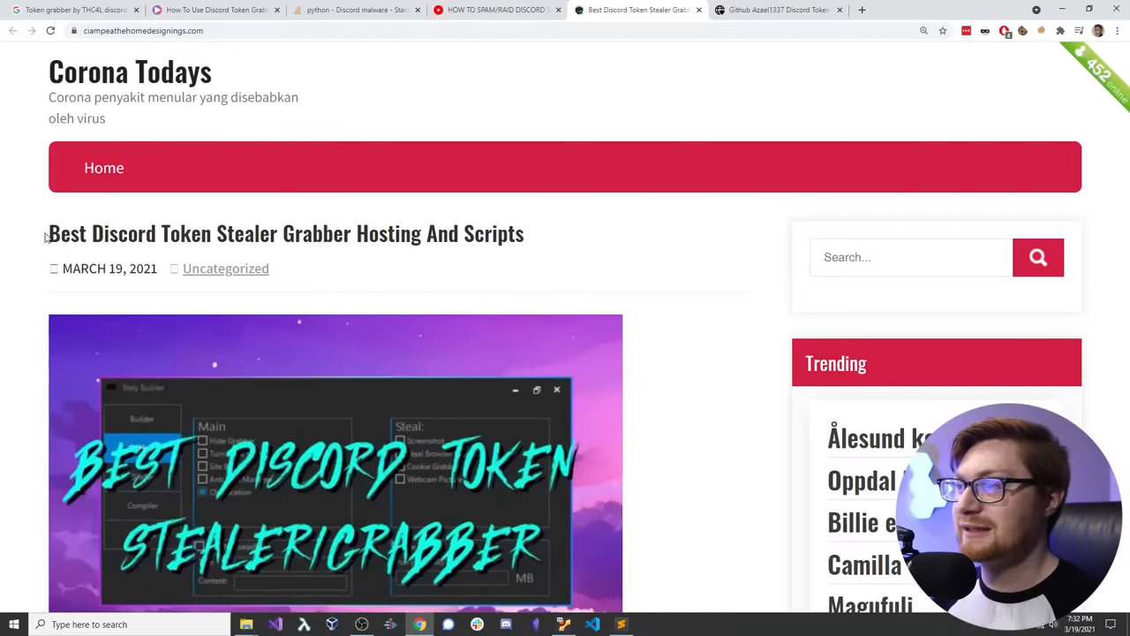
pyautogui.moveTo(49, 233); pyautogui.dragTo(519, 233)
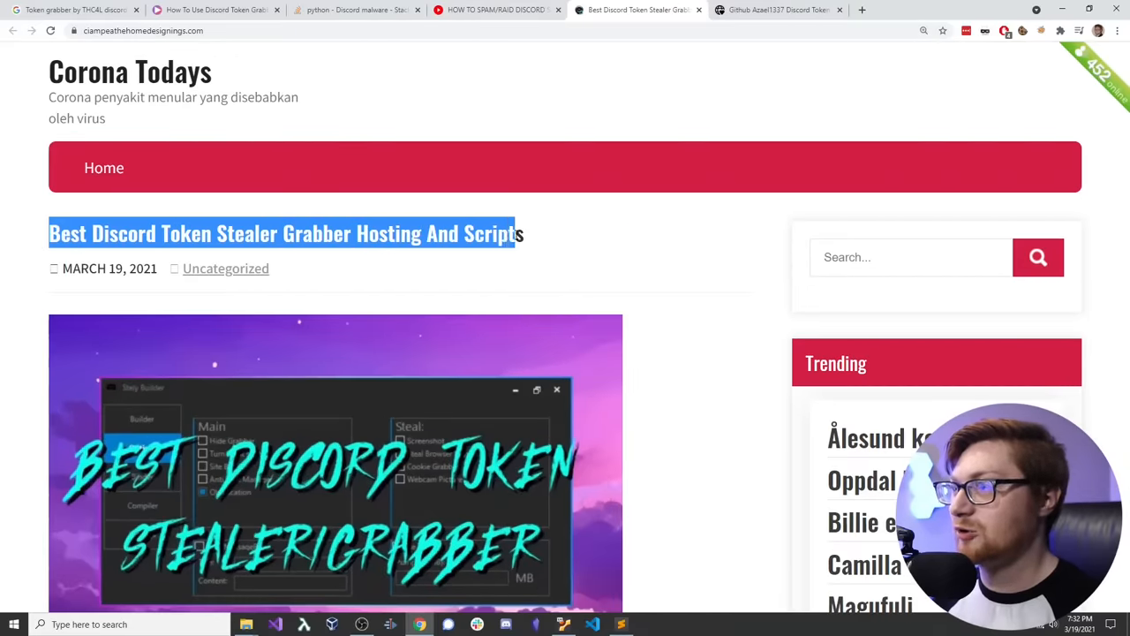
pyautogui.click(145, 284)
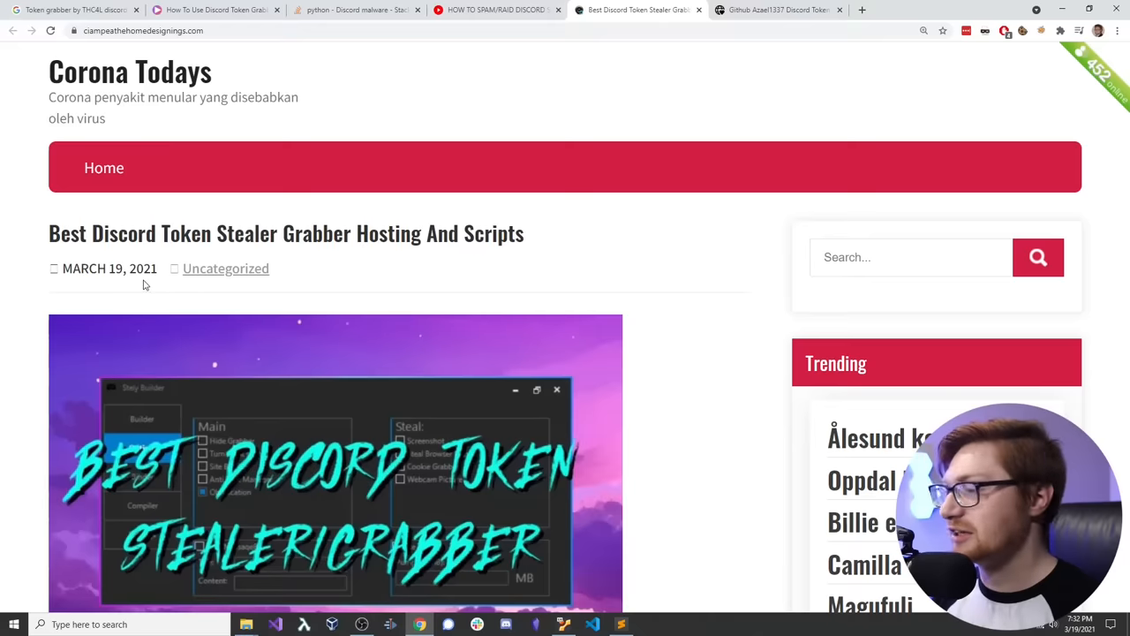
pyautogui.moveTo(298, 283)
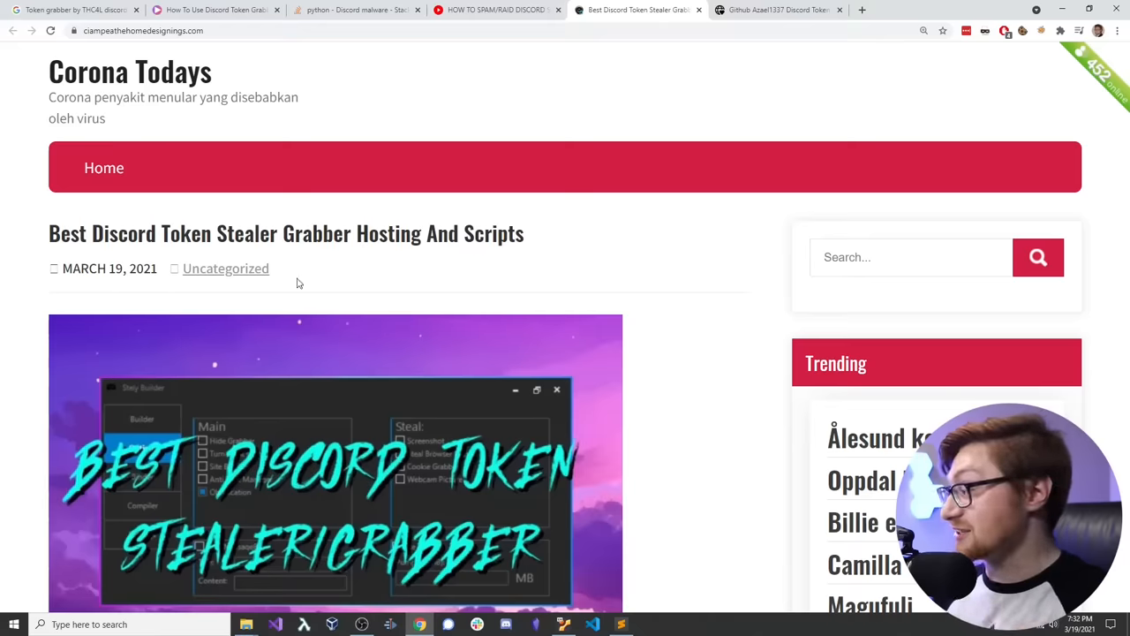
pyautogui.moveTo(913, 416)
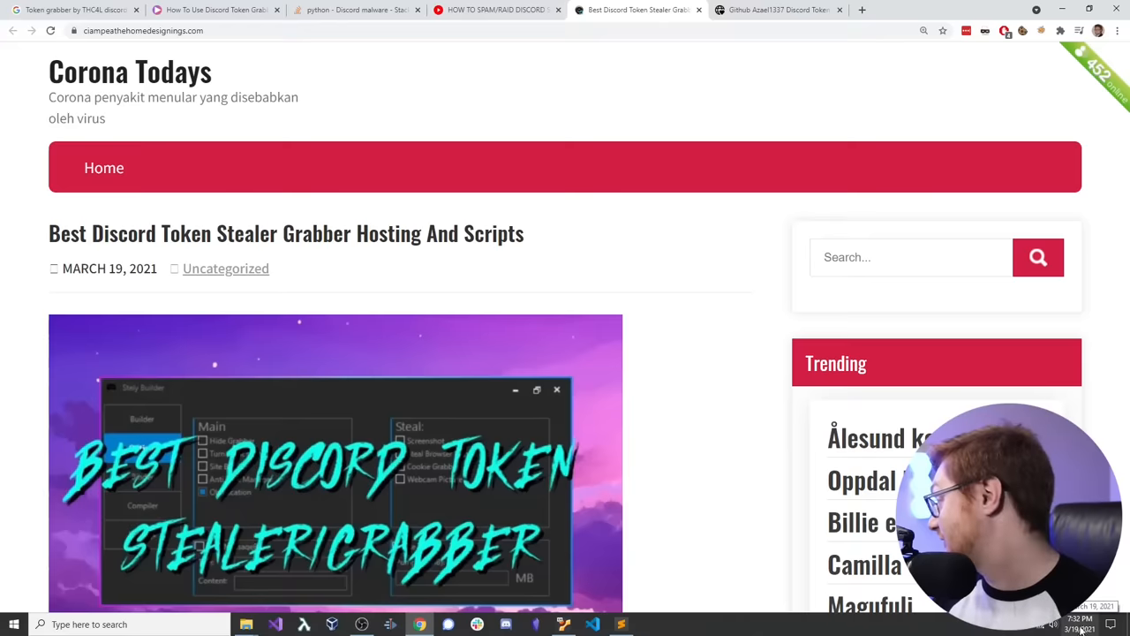
# Step: Scroll through the keyword-stuffed article, highlighting 'stealer. if' in a paragraph
pyautogui.scroll(-3)
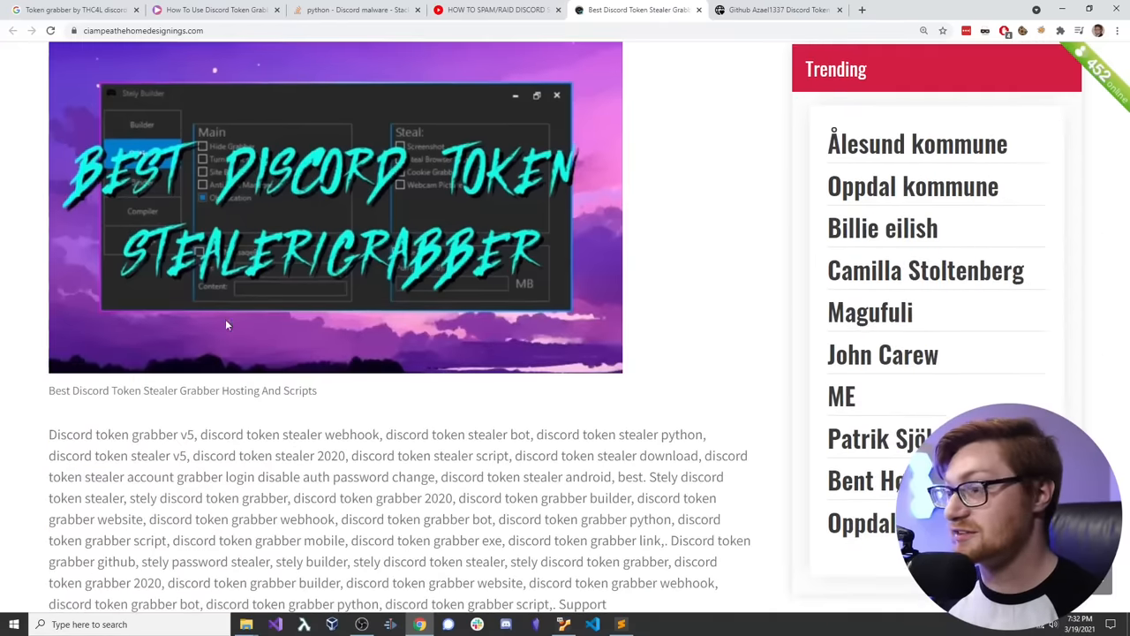
pyautogui.scroll(-3)
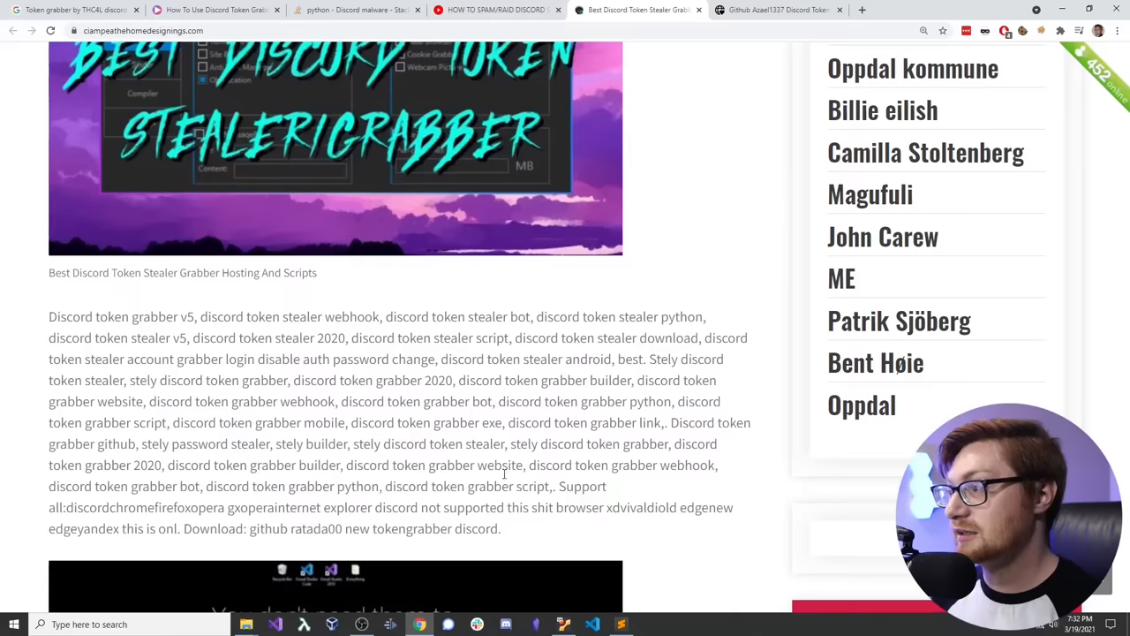
pyautogui.scroll(-3)
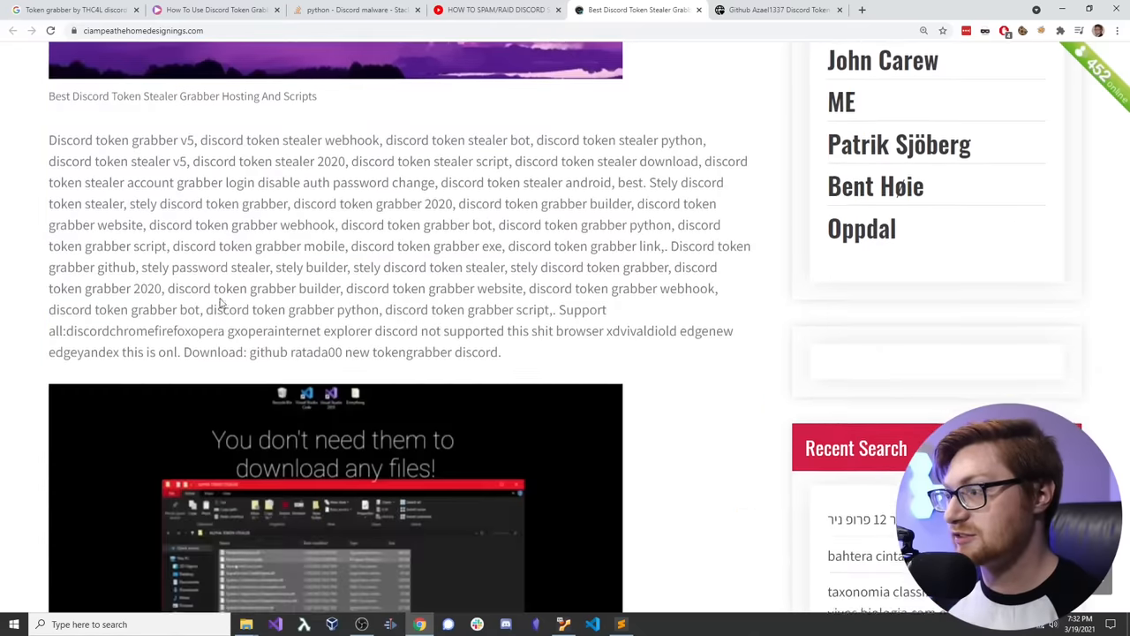
pyautogui.scroll(-3)
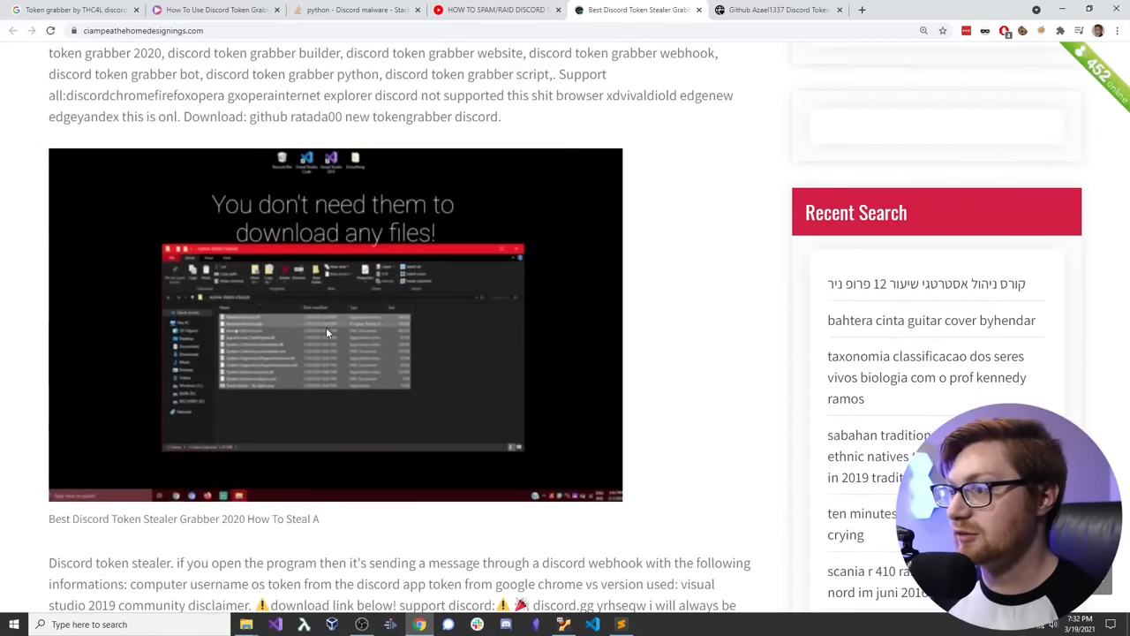
pyautogui.scroll(-3)
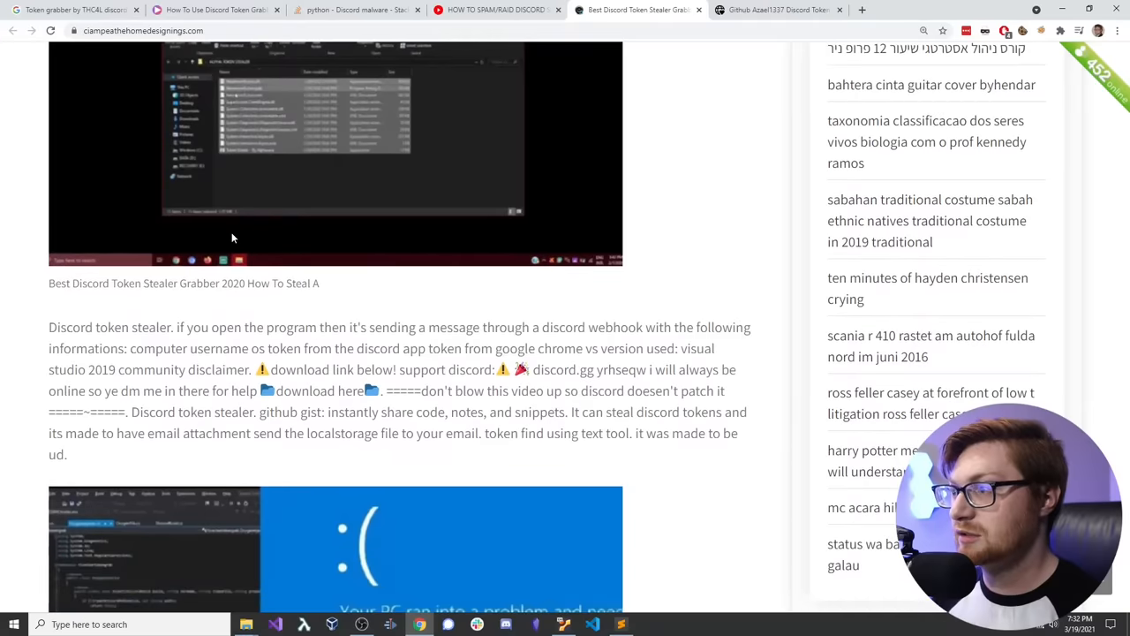
pyautogui.doubleClick(150, 328)
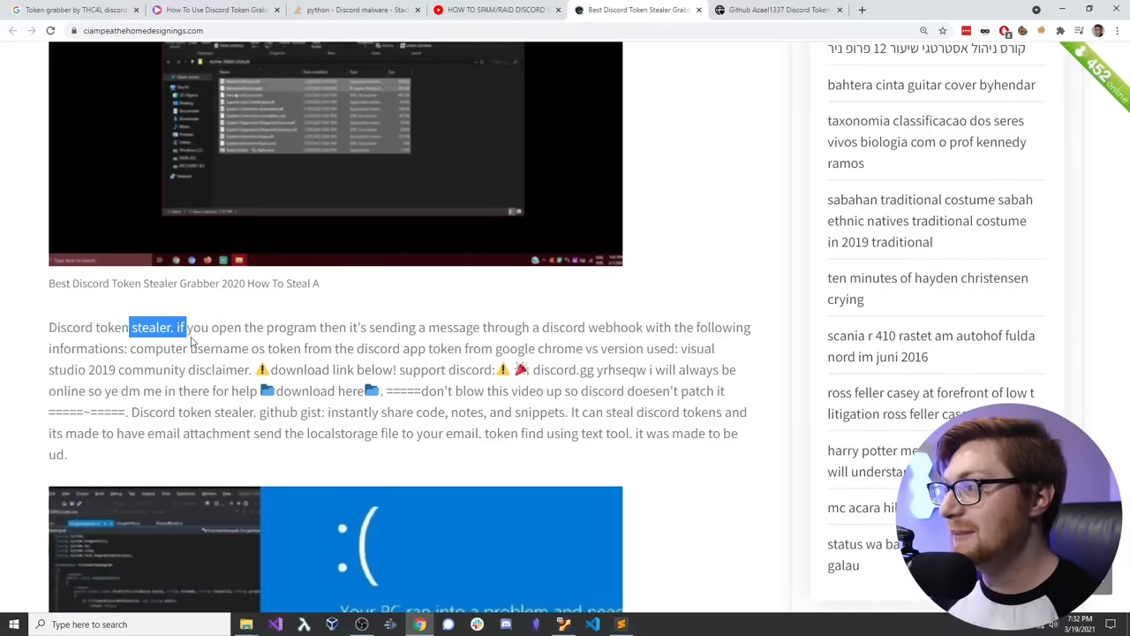
pyautogui.scroll(-3)
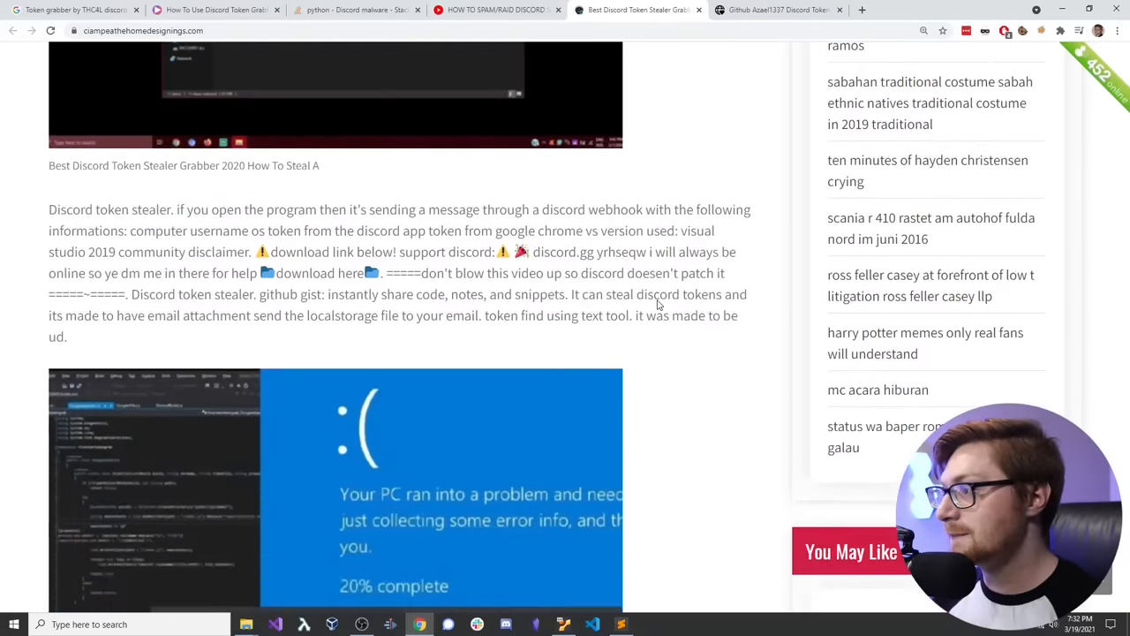
pyautogui.scroll(-3)
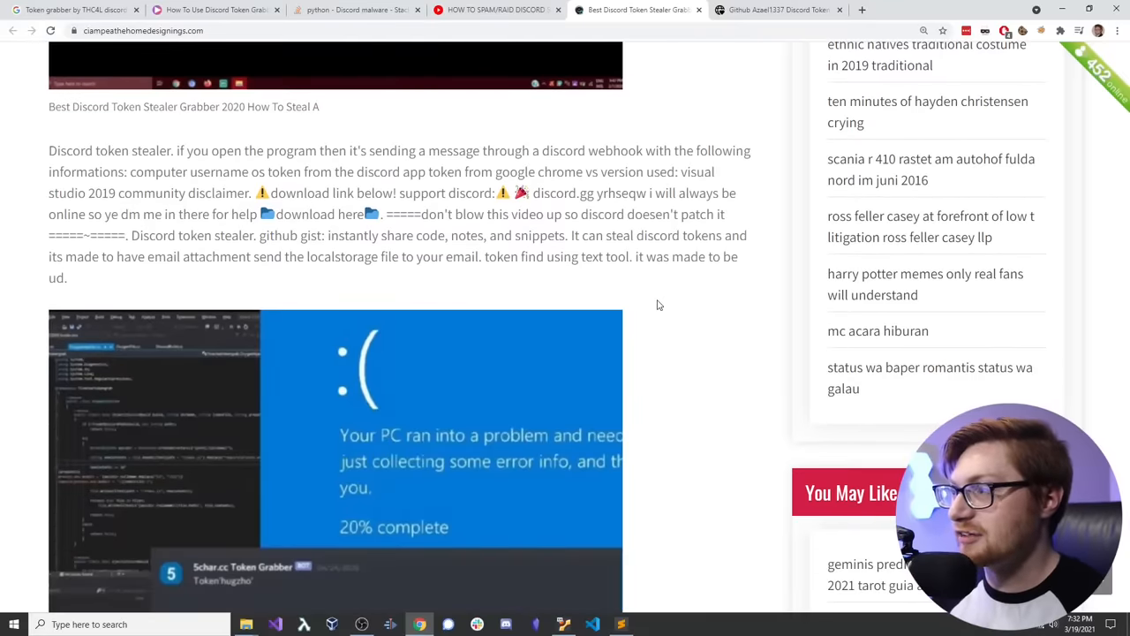
pyautogui.scroll(-3)
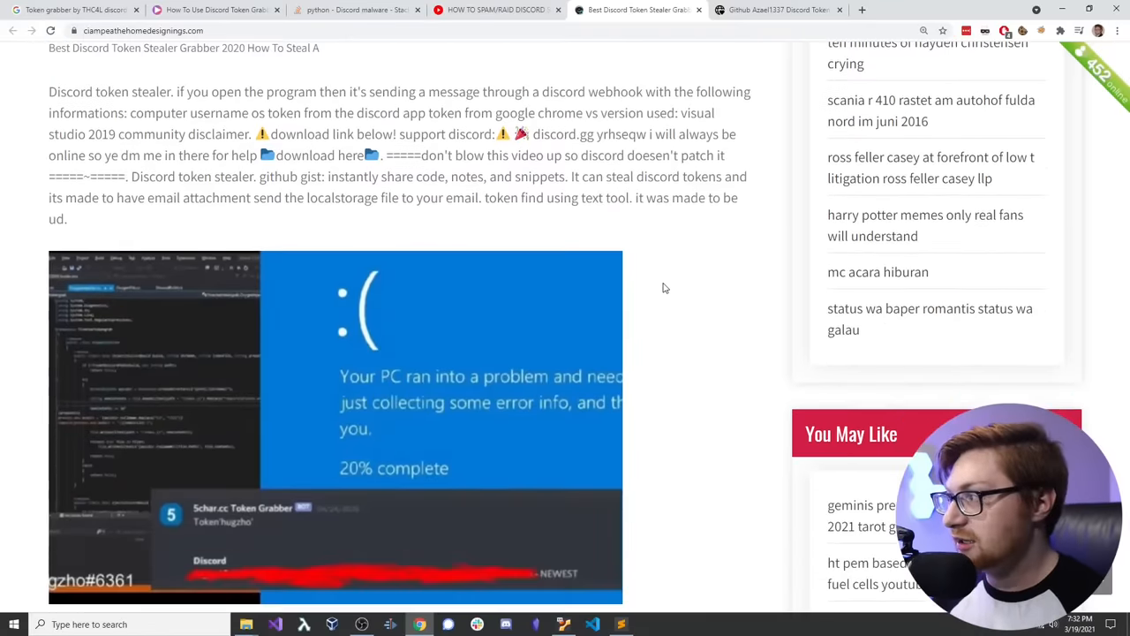
pyautogui.scroll(-3)
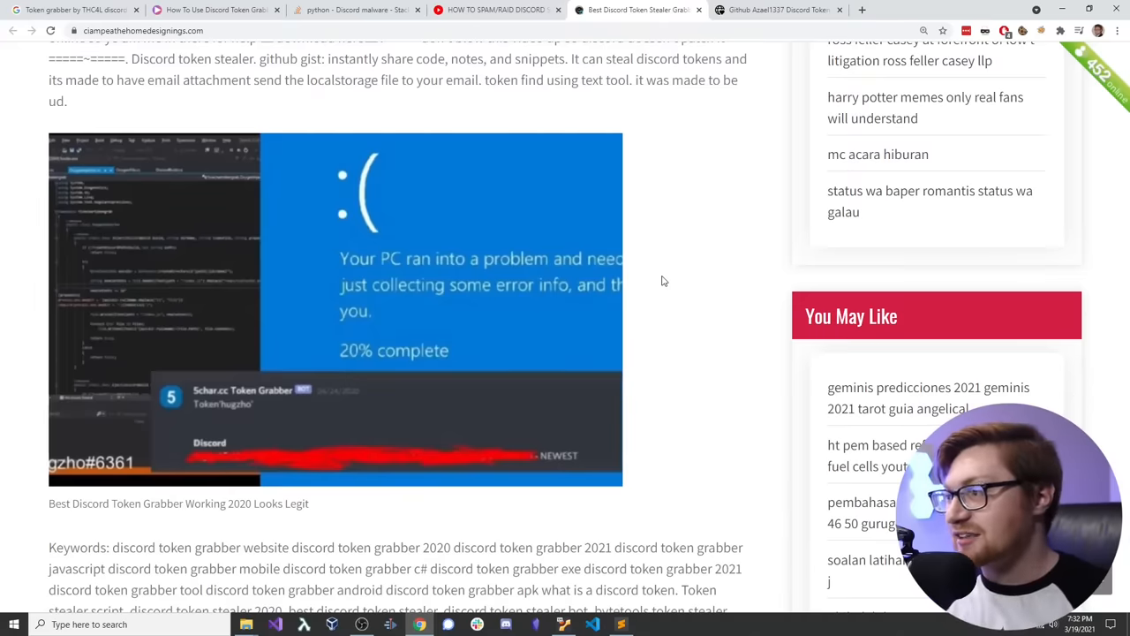
pyautogui.moveTo(638, 275)
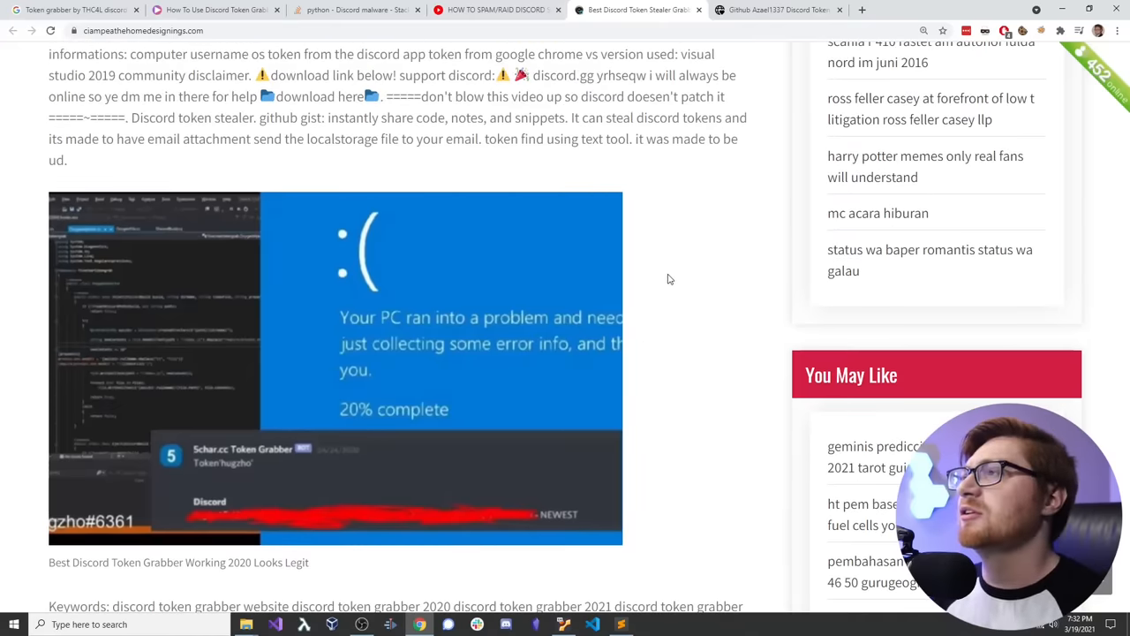
# Step: Scroll further down until the embedded YouTube grabber video is fully visible
pyautogui.scroll(-3)
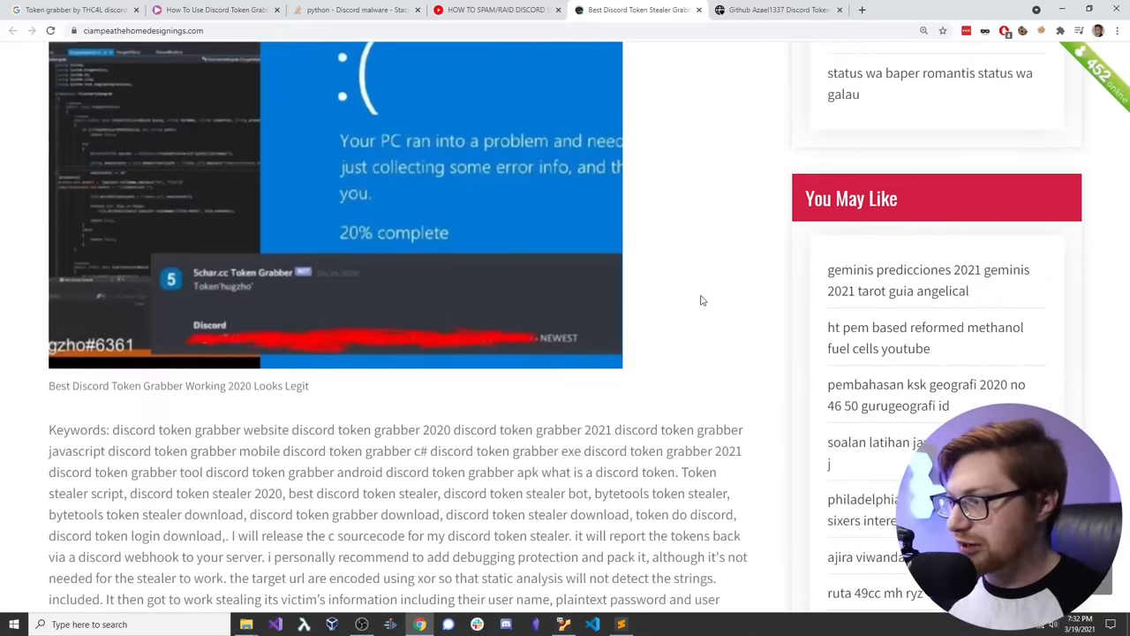
pyautogui.scroll(-3)
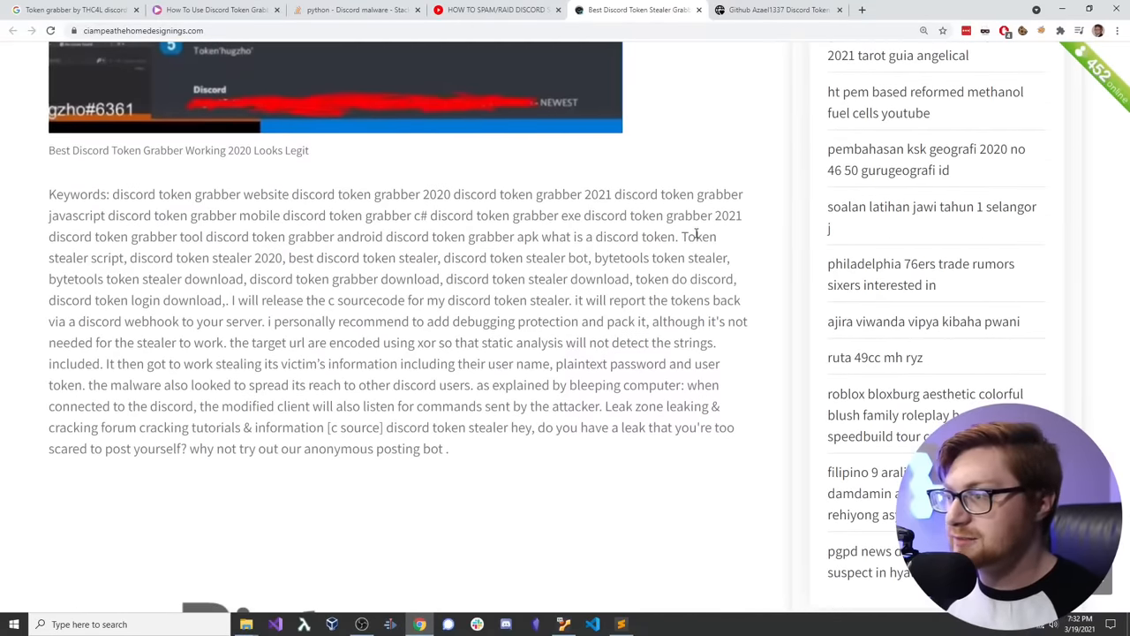
pyautogui.scroll(-3)
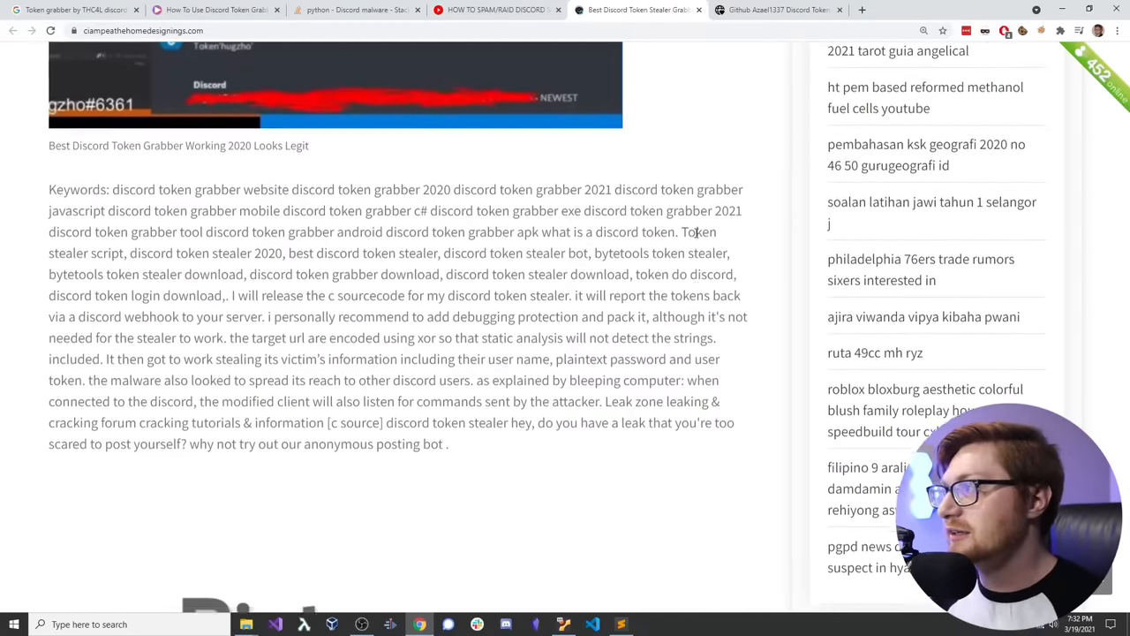
pyautogui.scroll(-3)
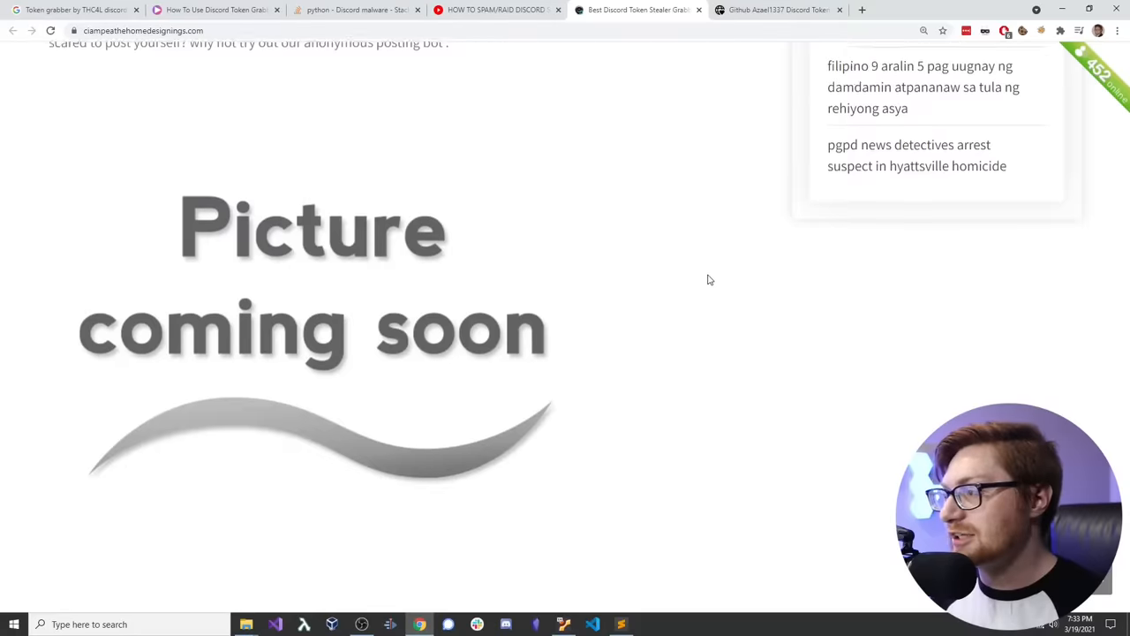
pyautogui.scroll(-3)
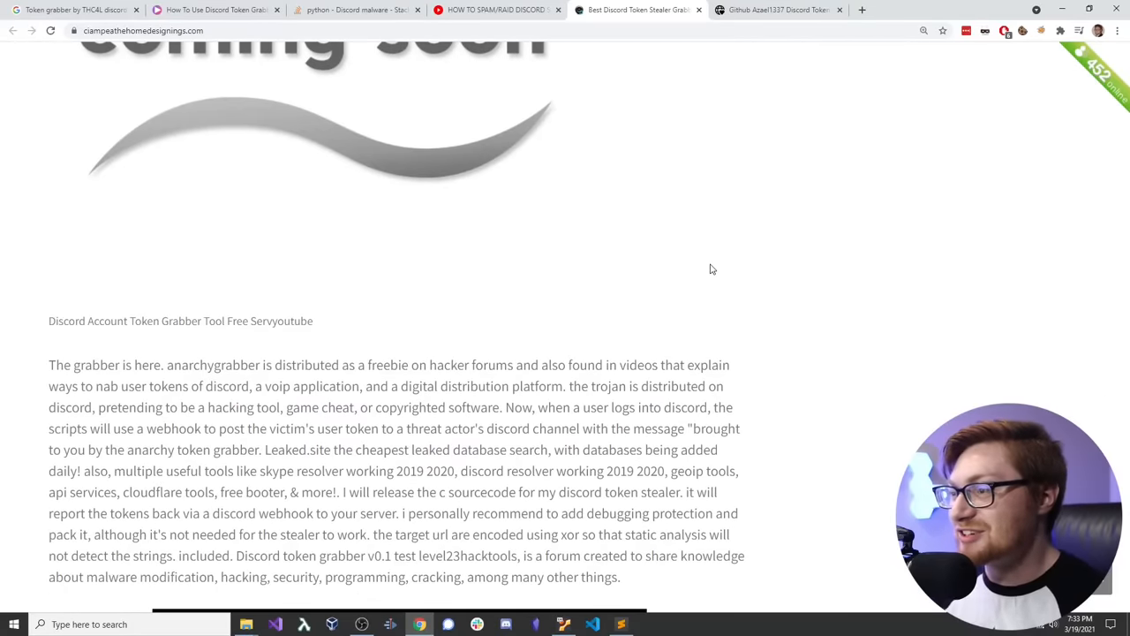
pyautogui.scroll(-3)
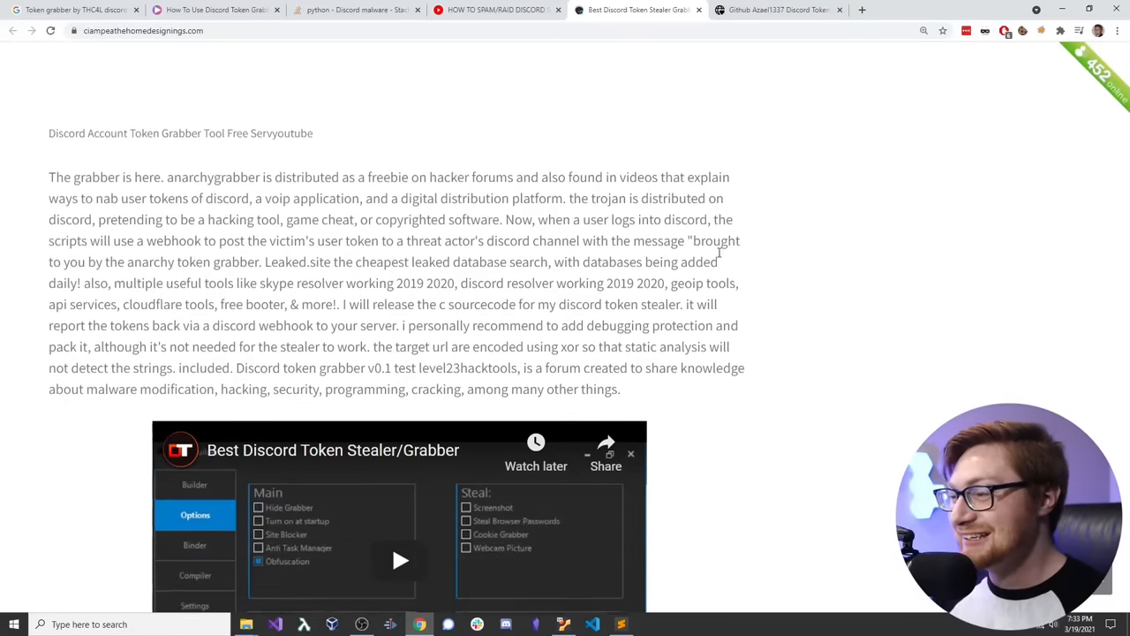
pyautogui.scroll(-3)
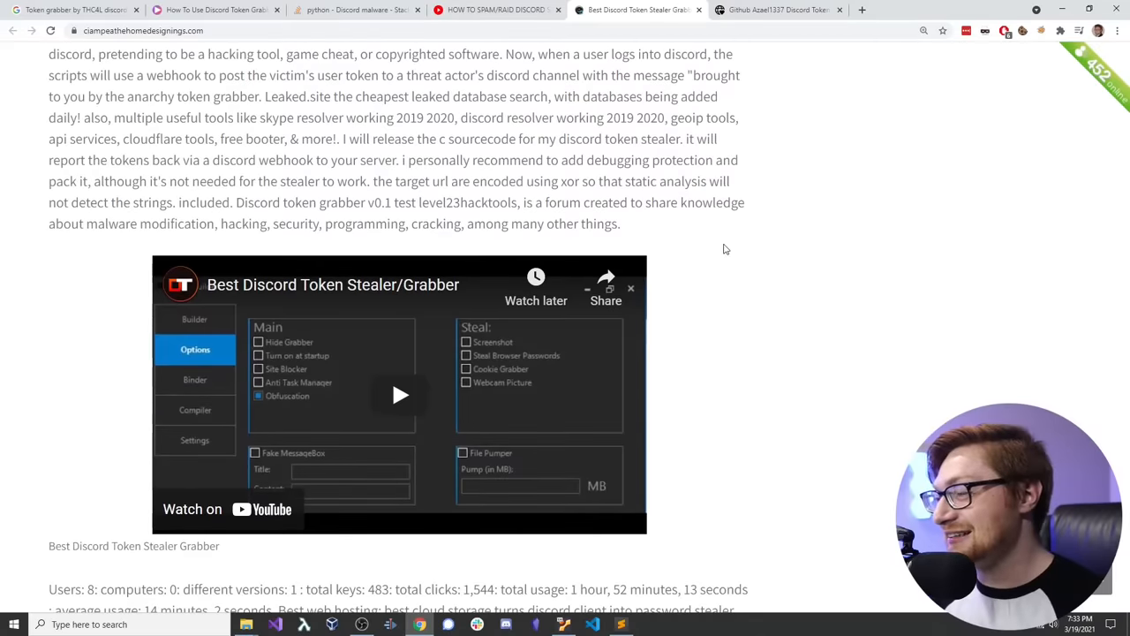
pyautogui.scroll(-3)
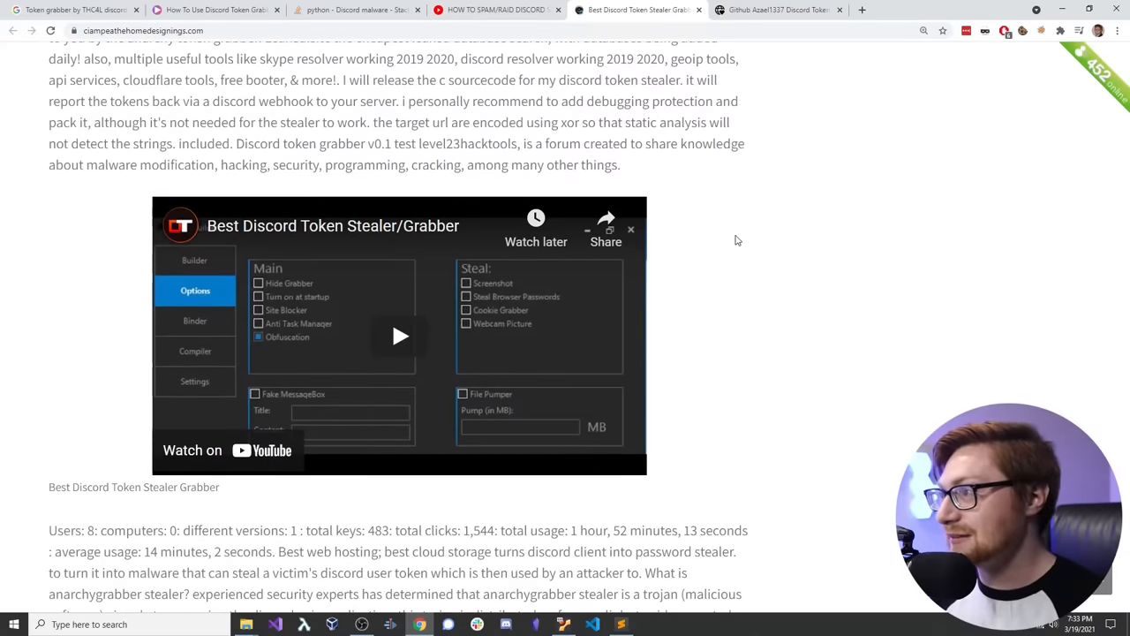
pyautogui.scroll(-3)
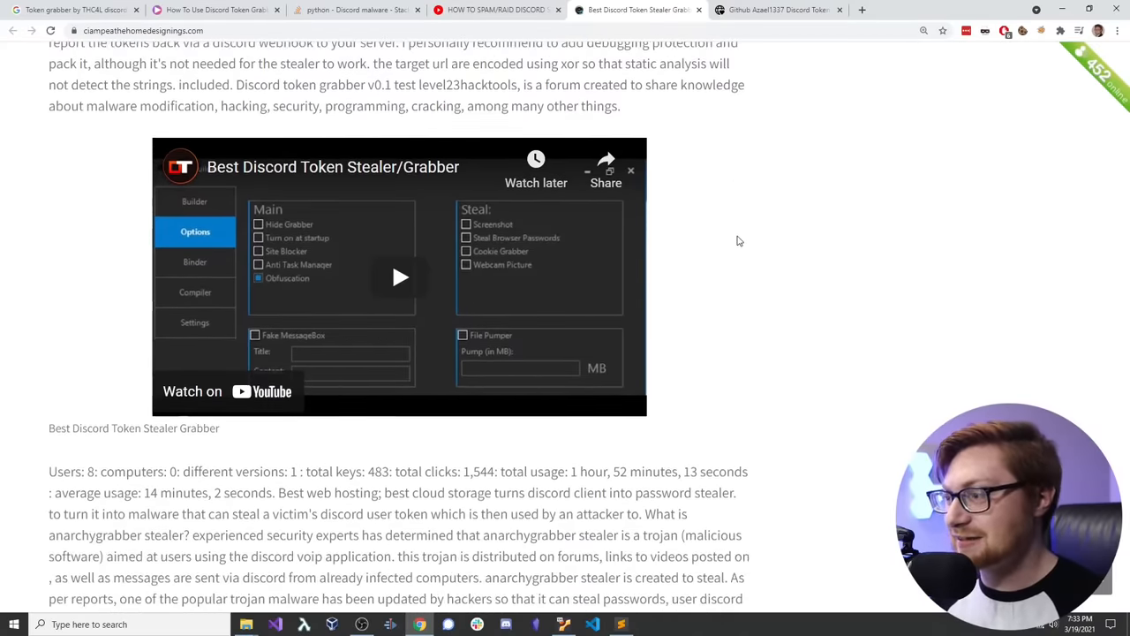
# Step: Play the embedded grabber video and open it on youtube.com
pyautogui.click(399, 277)
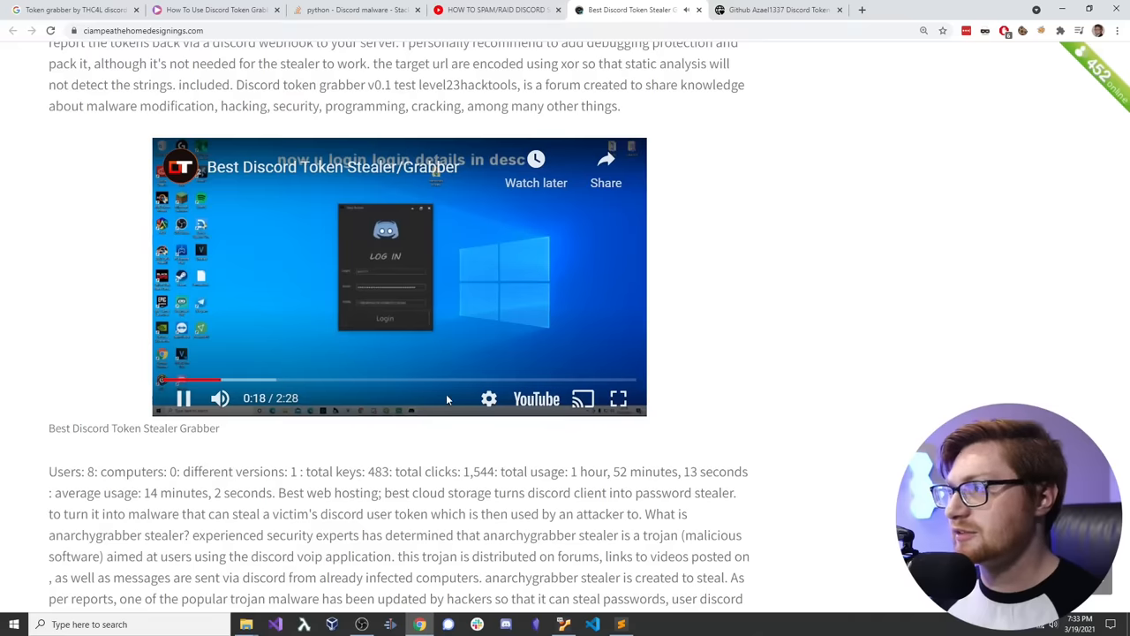
pyautogui.moveTo(538, 404)
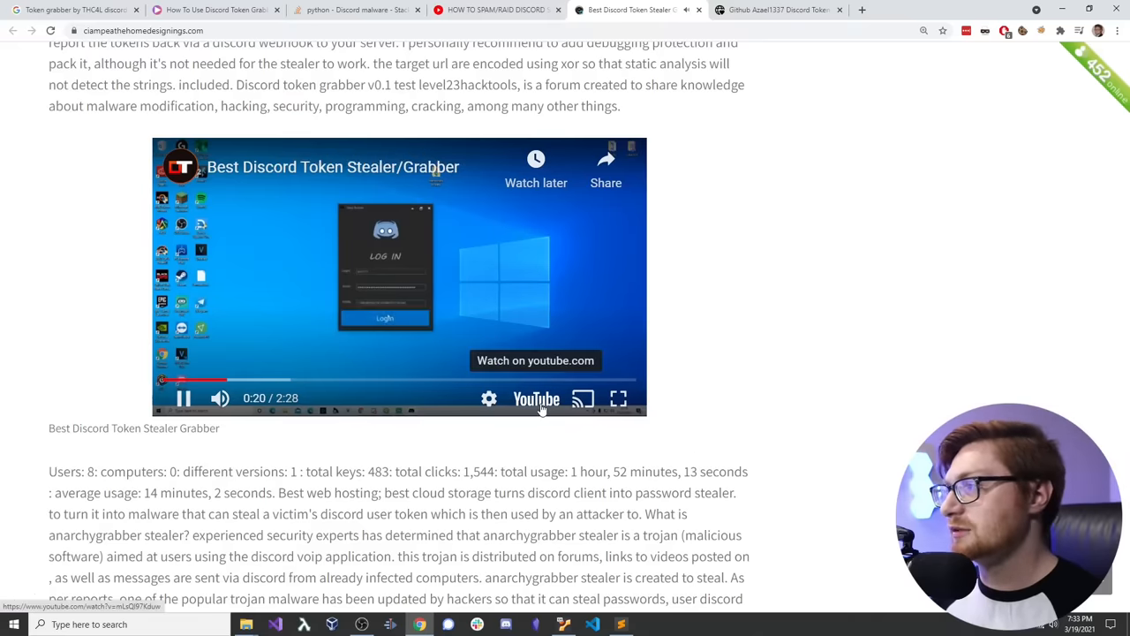
pyautogui.click(536, 361)
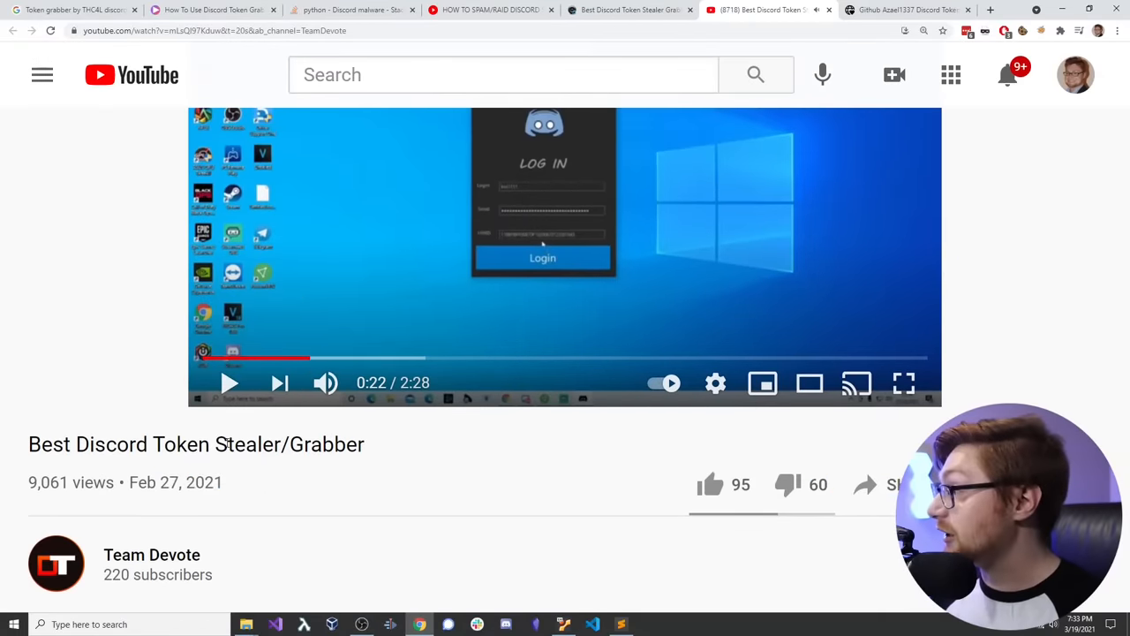
# Step: Scroll through the 51 comments and expand the 8 replies under the serial-number question
pyautogui.scroll(-3)
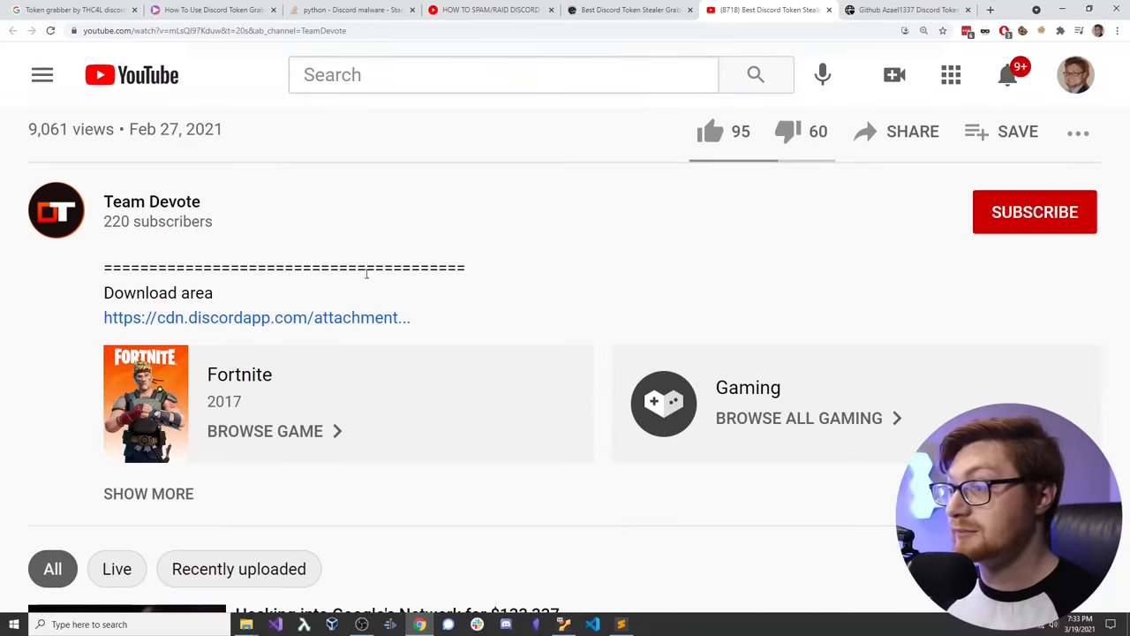
pyautogui.moveTo(377, 326)
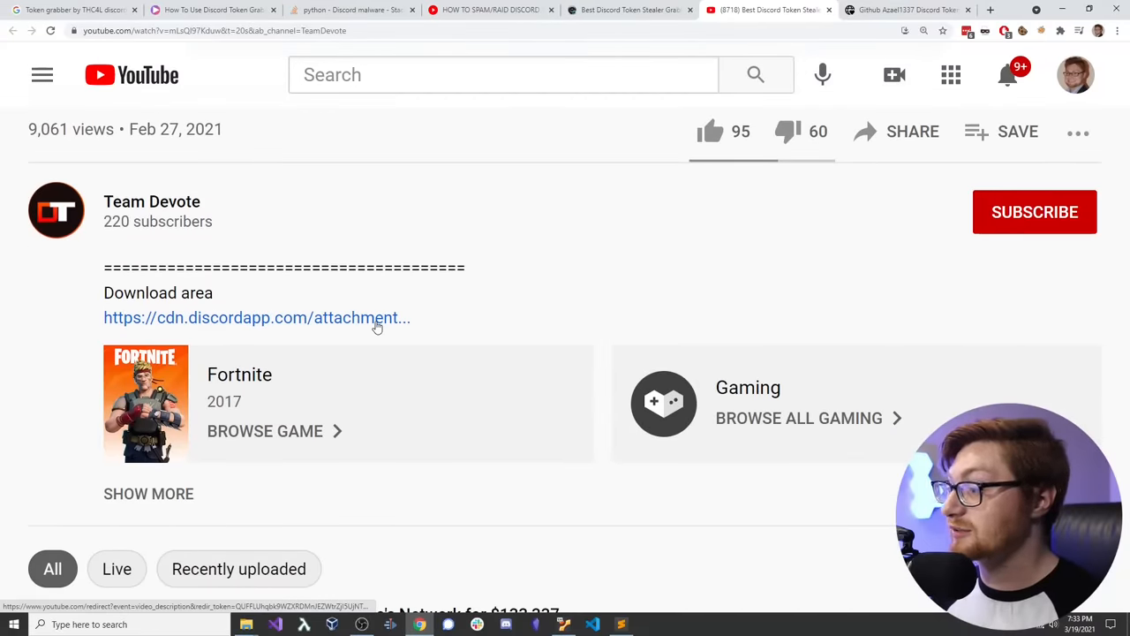
pyautogui.scroll(-3)
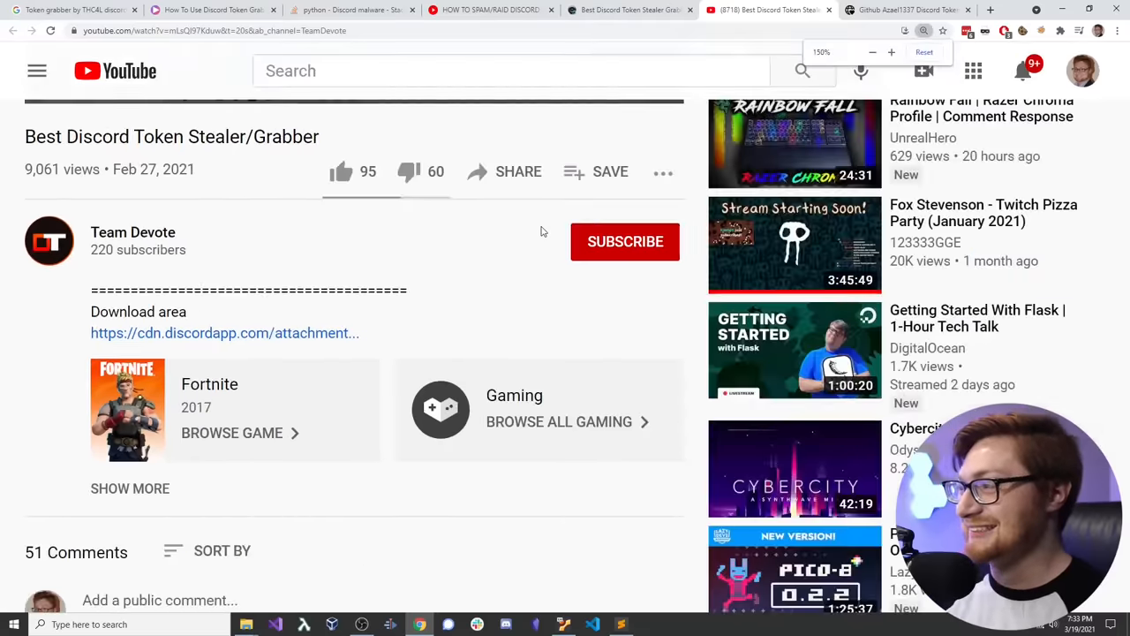
pyautogui.scroll(-3)
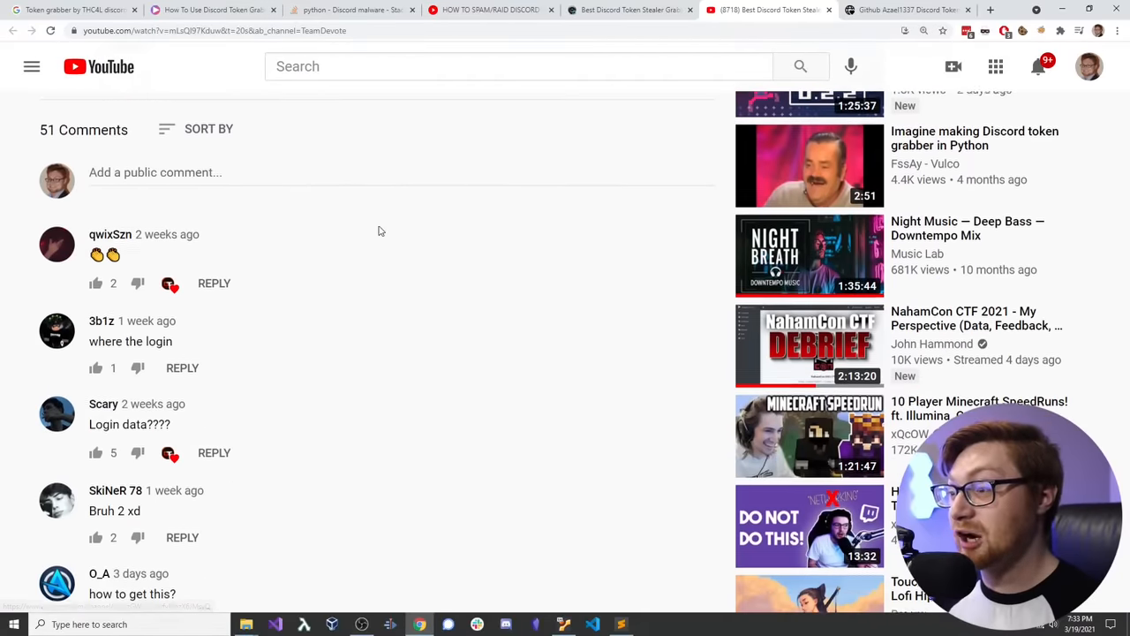
pyautogui.scroll(-3)
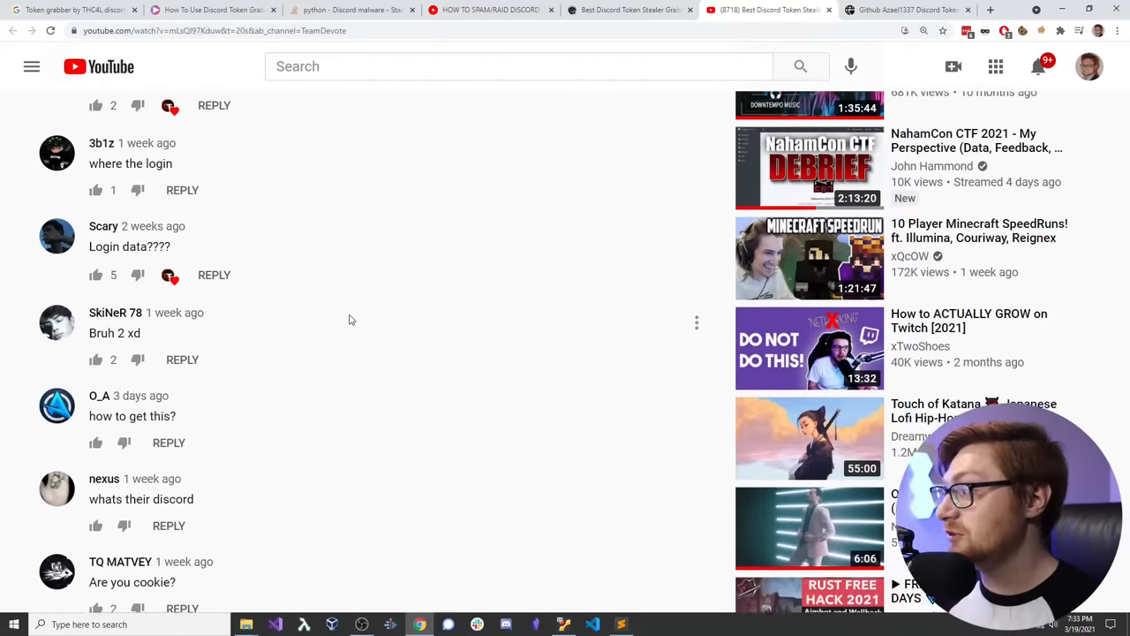
pyautogui.scroll(-3)
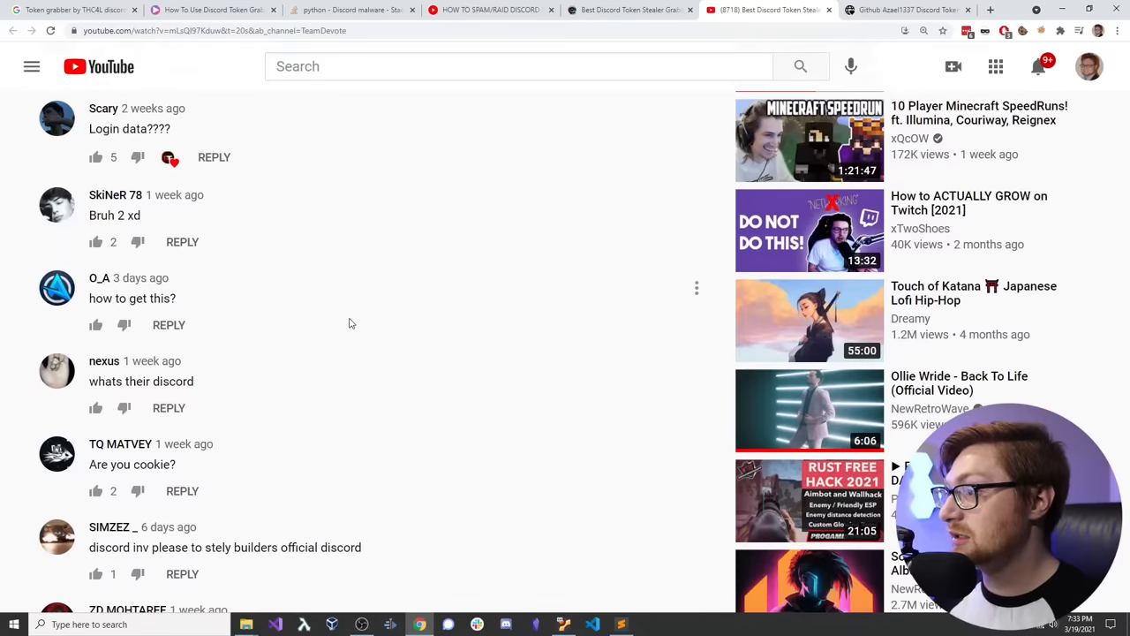
pyautogui.scroll(-3)
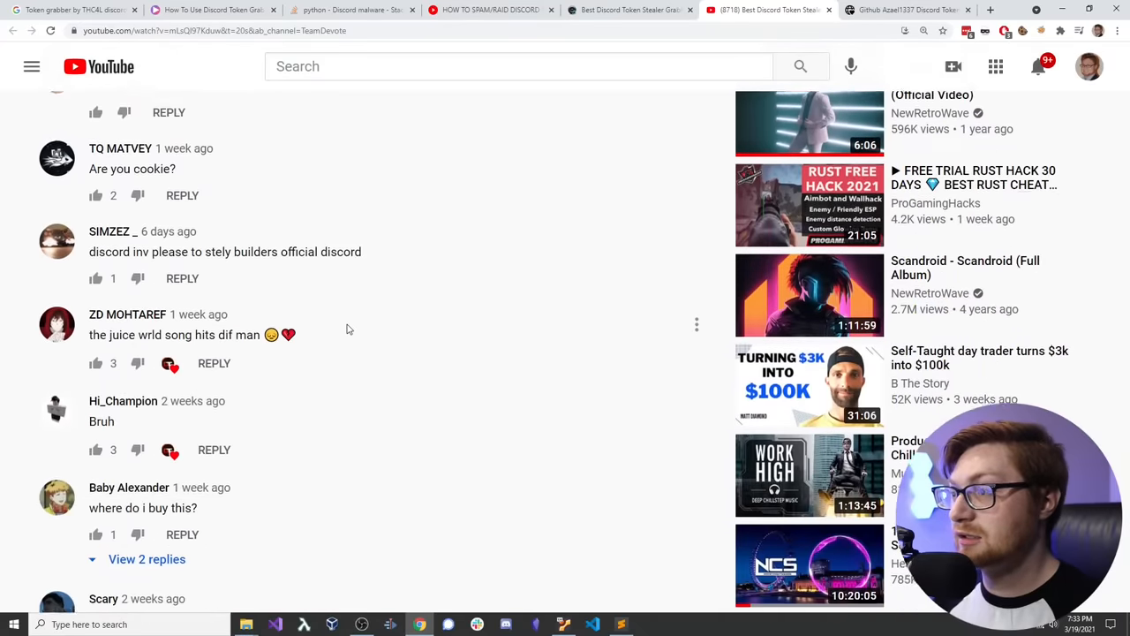
pyautogui.scroll(-3)
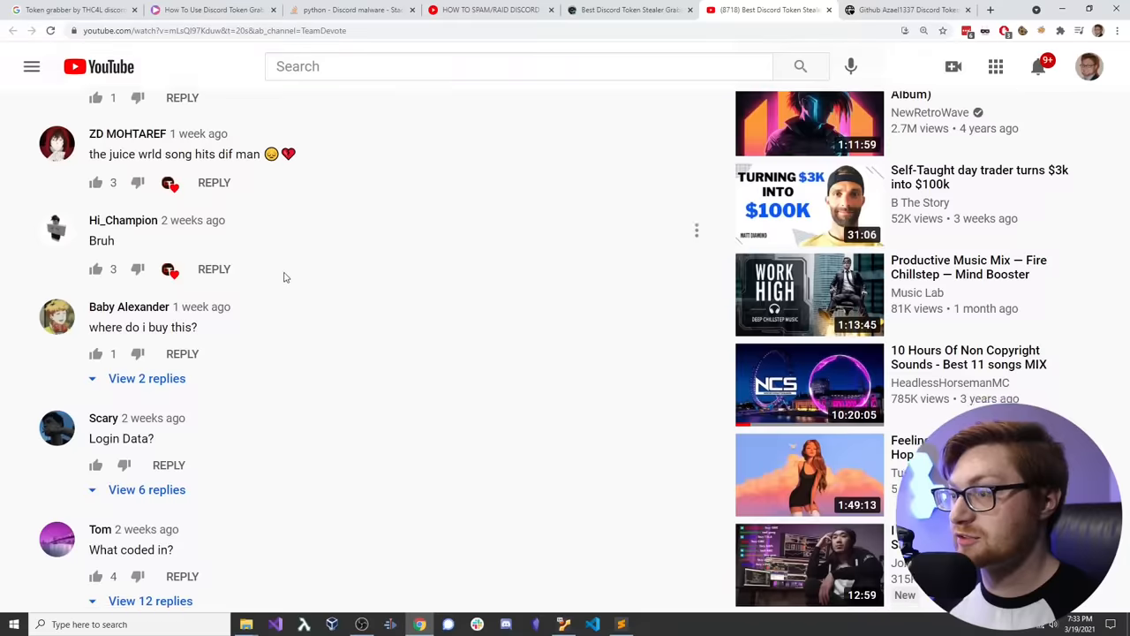
pyautogui.scroll(-3)
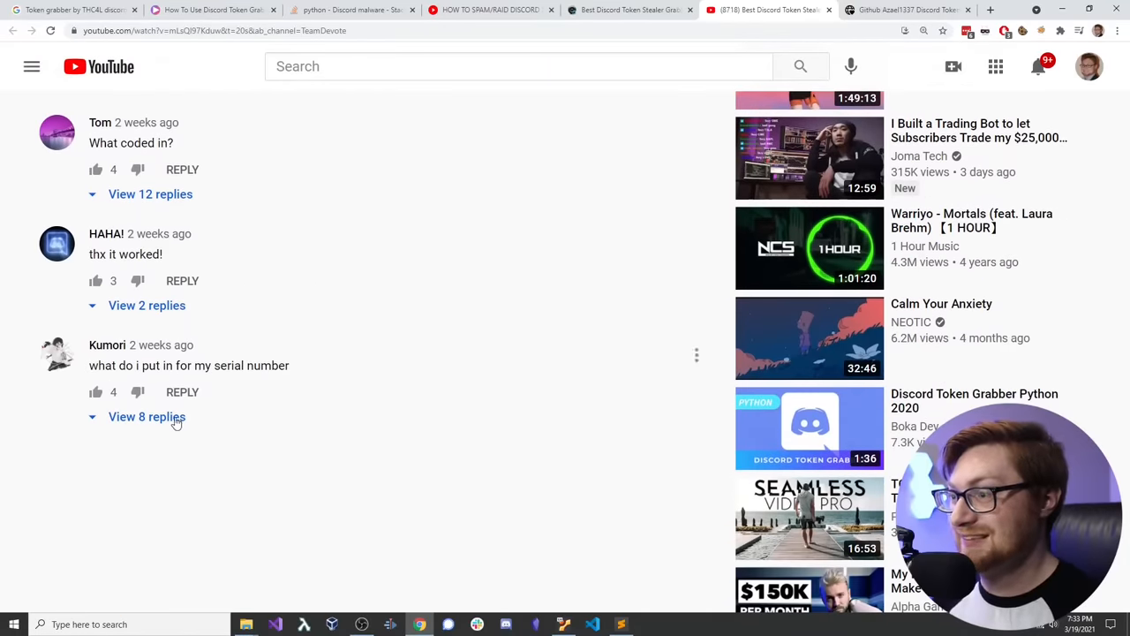
pyautogui.click(146, 416)
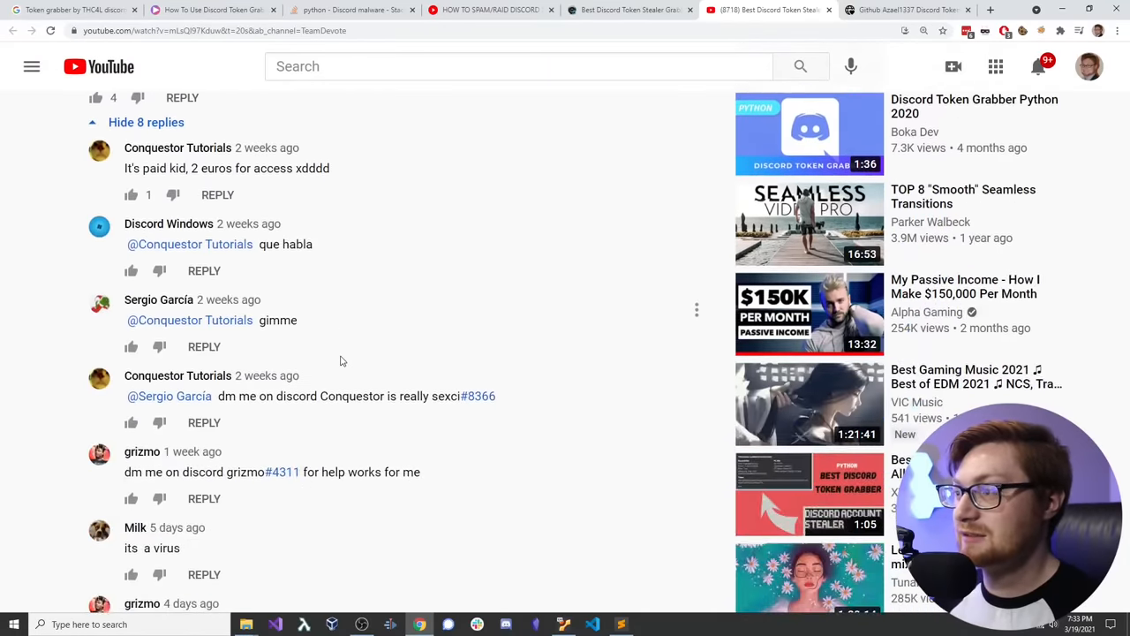
pyautogui.scroll(3)
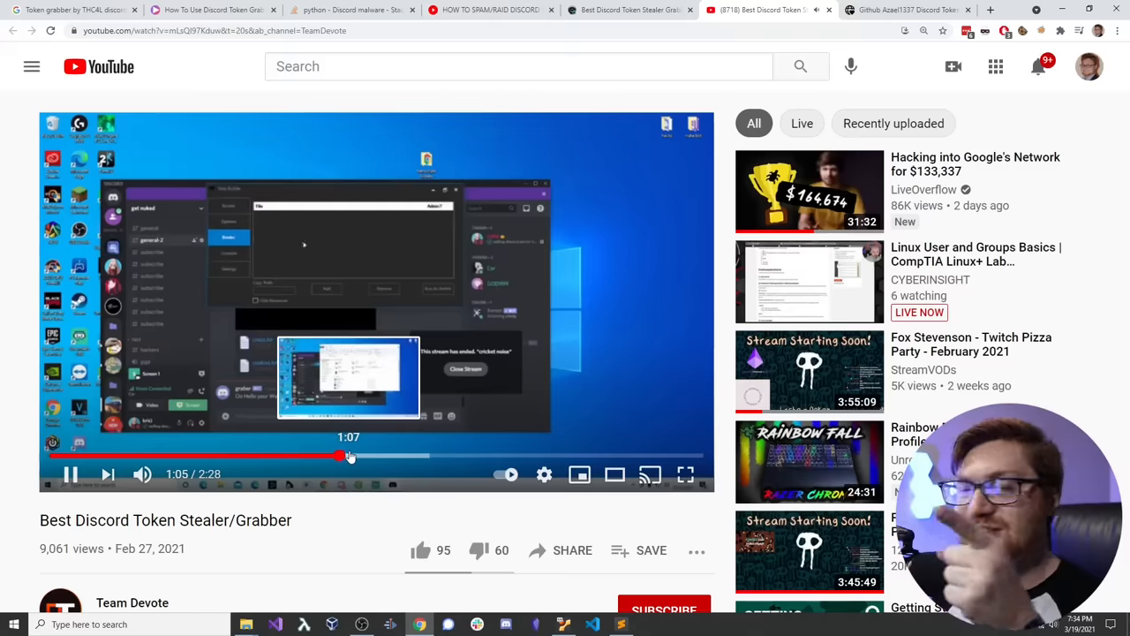
# Step: Jump the grabber video ahead to about 1:05 and exit full screen
pyautogui.moveTo(349, 456); pyautogui.dragTo(401, 456)
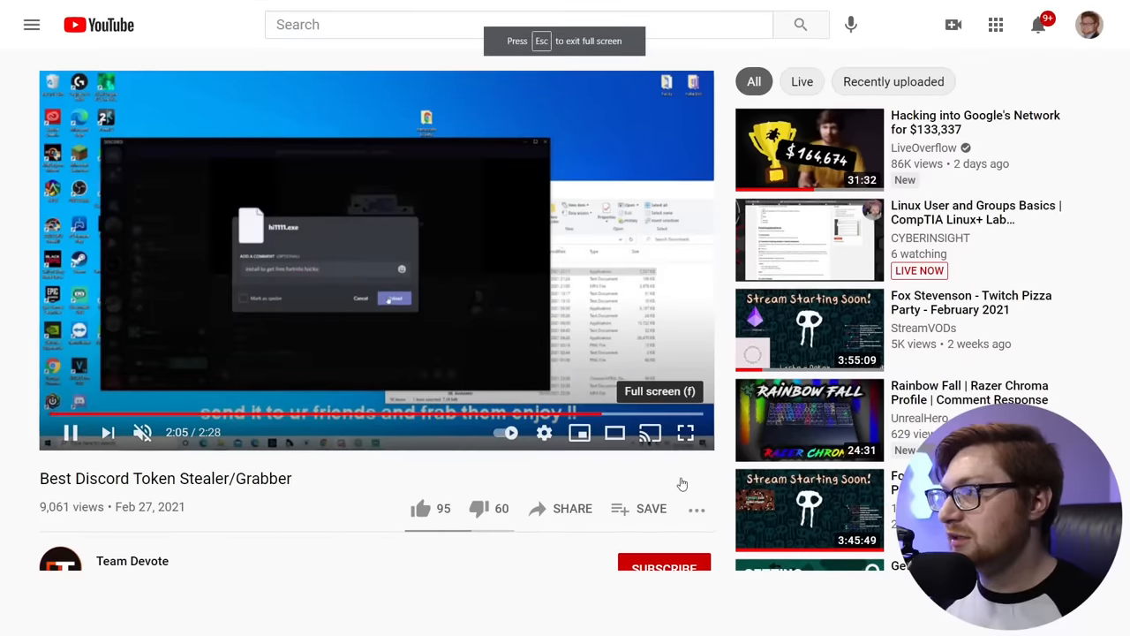
pyautogui.click(685, 432)
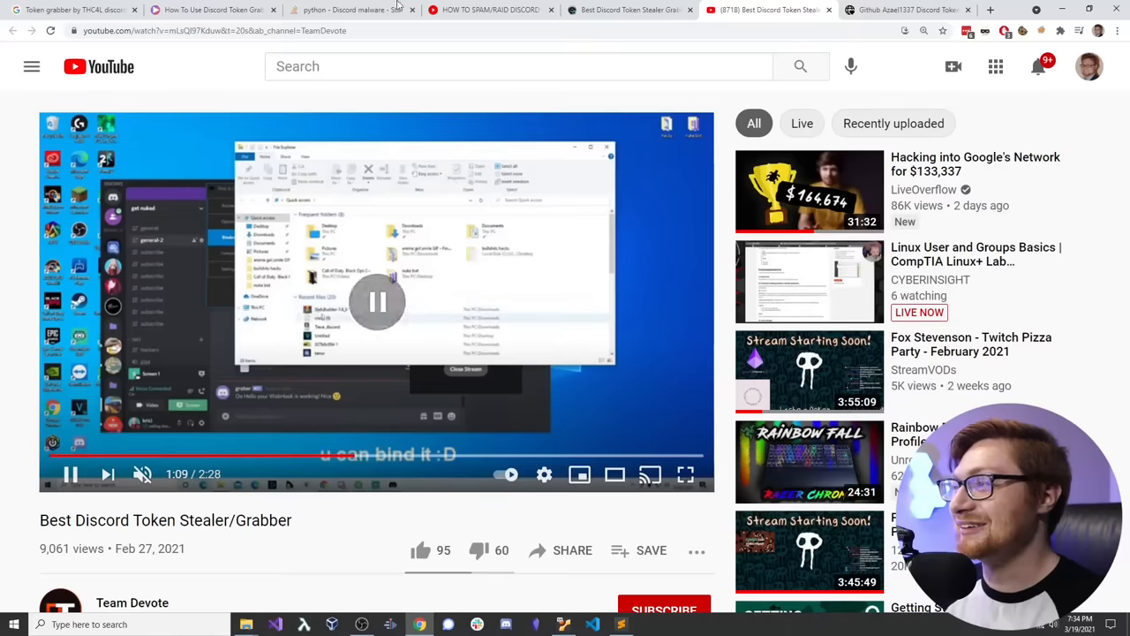
# Step: Cycle through the cute766, YouTube, red58 and trshow tabs in turn
pyautogui.click(900, 10)
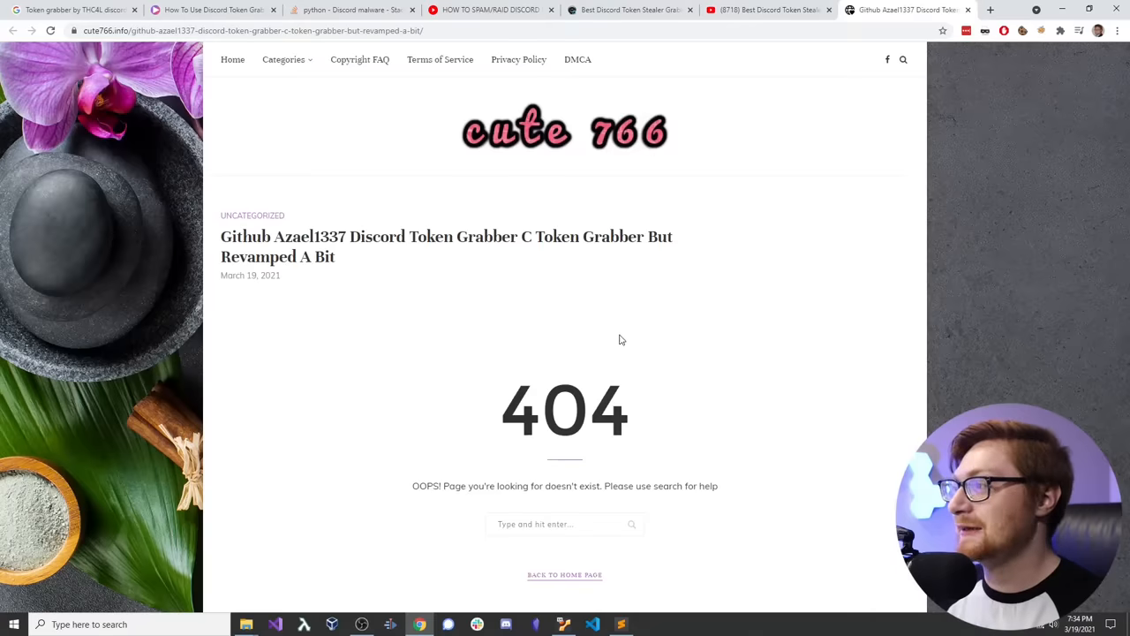
pyautogui.click(628, 10)
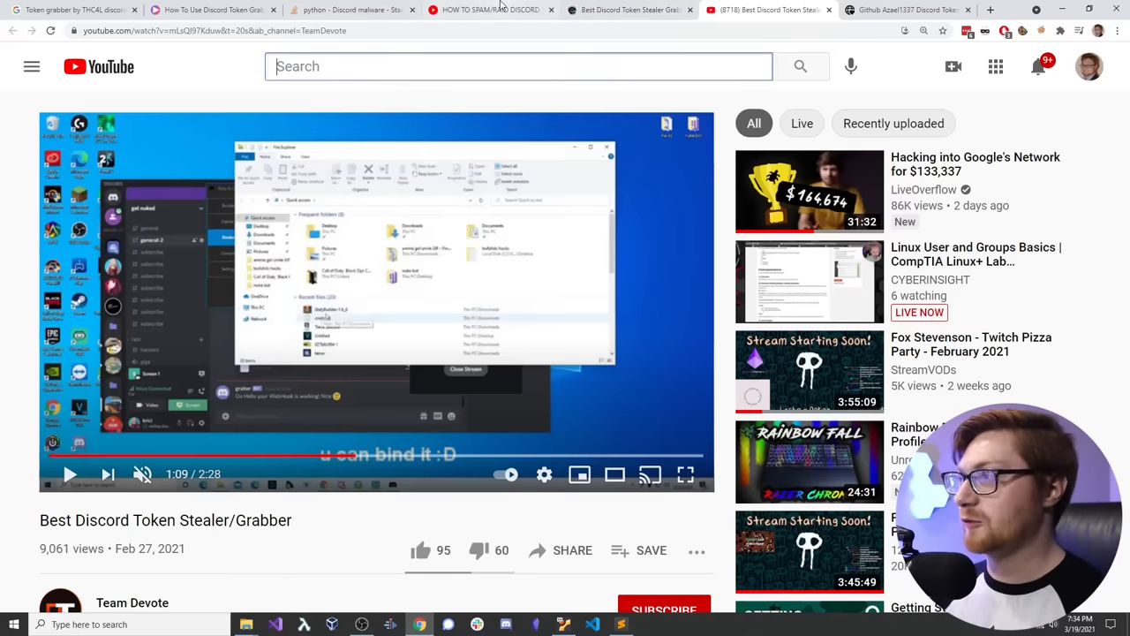
pyautogui.click(485, 10)
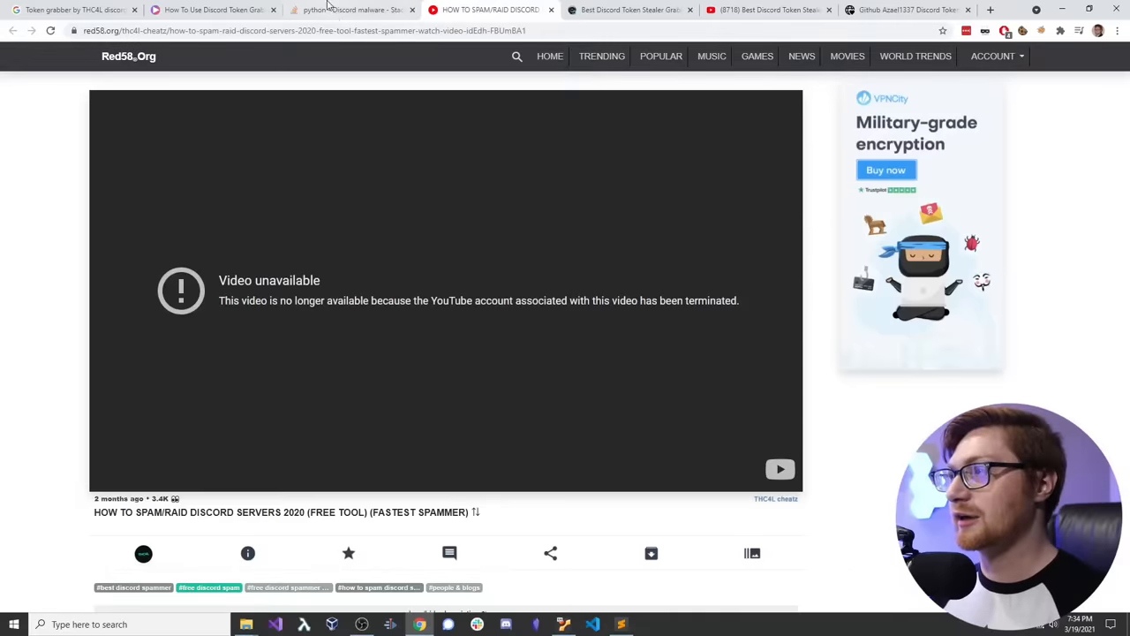
pyautogui.click(79, 15)
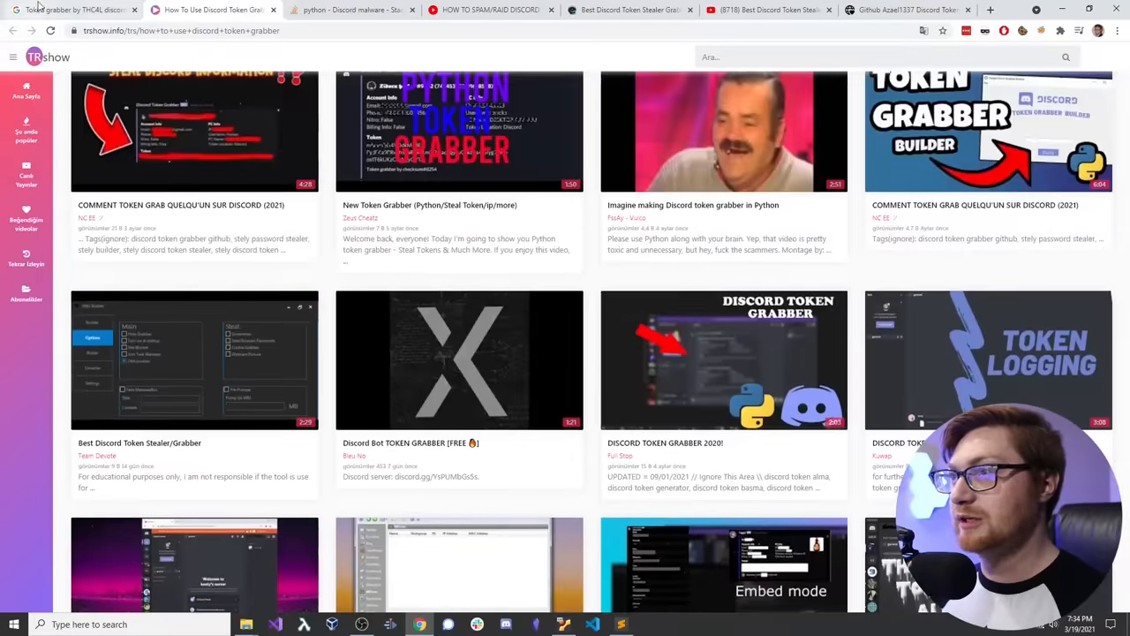
# Step: Search Google for 'THC4L discord' and highlight 'My youtube: THC4L cheatz' in the greydank post
pyautogui.click(66, 16)
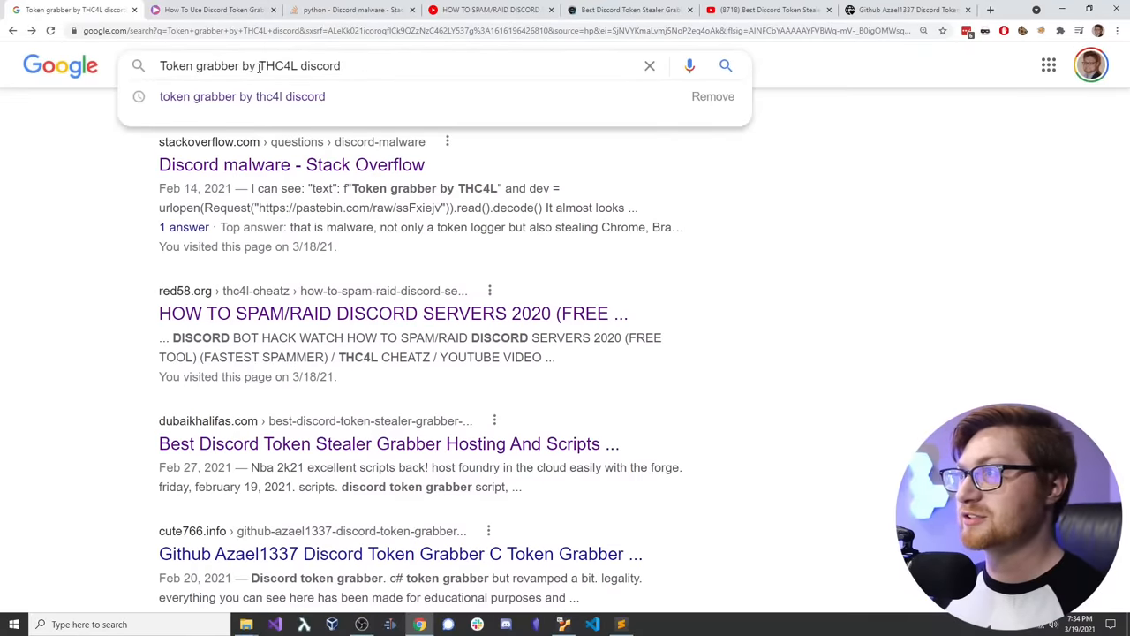
pyautogui.write('THC4L discord')
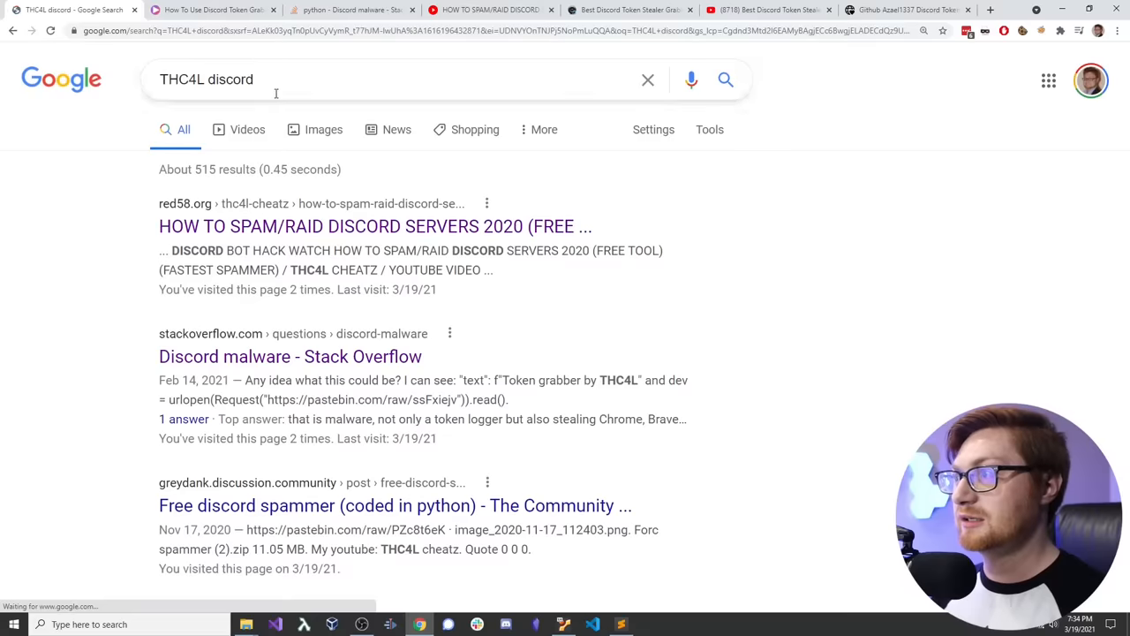
pyautogui.scroll(-3)
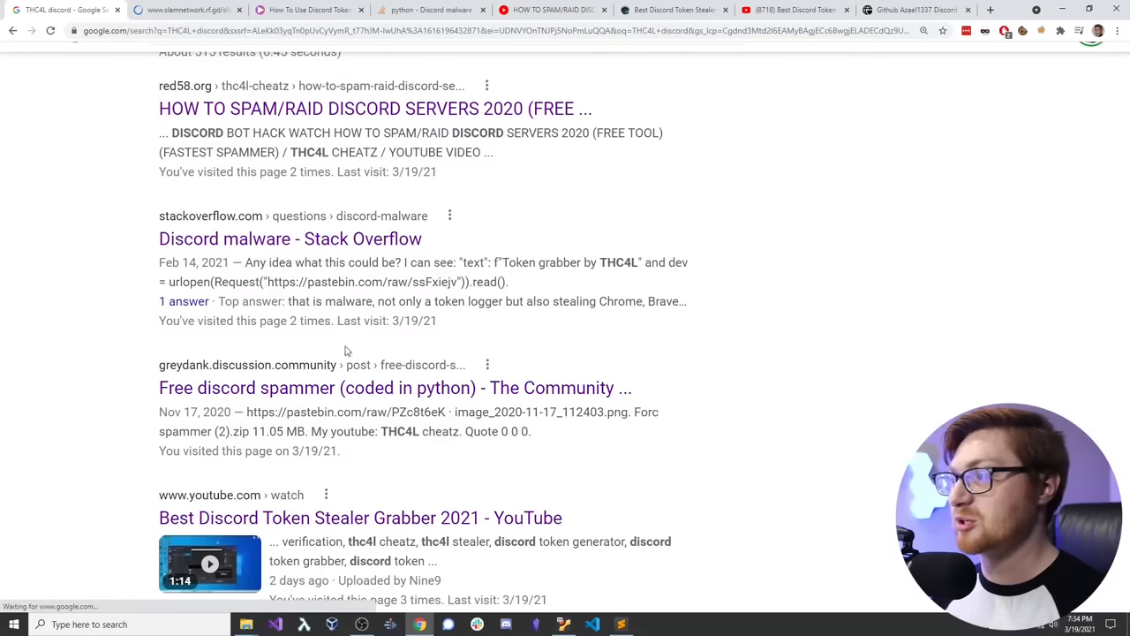
pyautogui.click(394, 388)
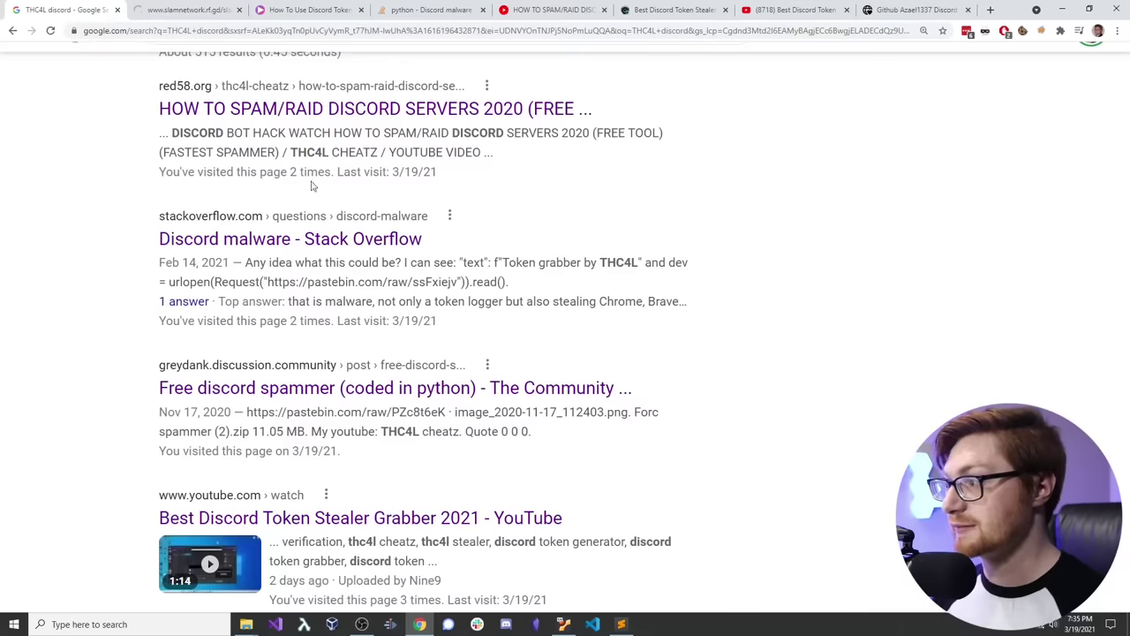
pyautogui.moveTo(311, 431); pyautogui.dragTo(420, 431)
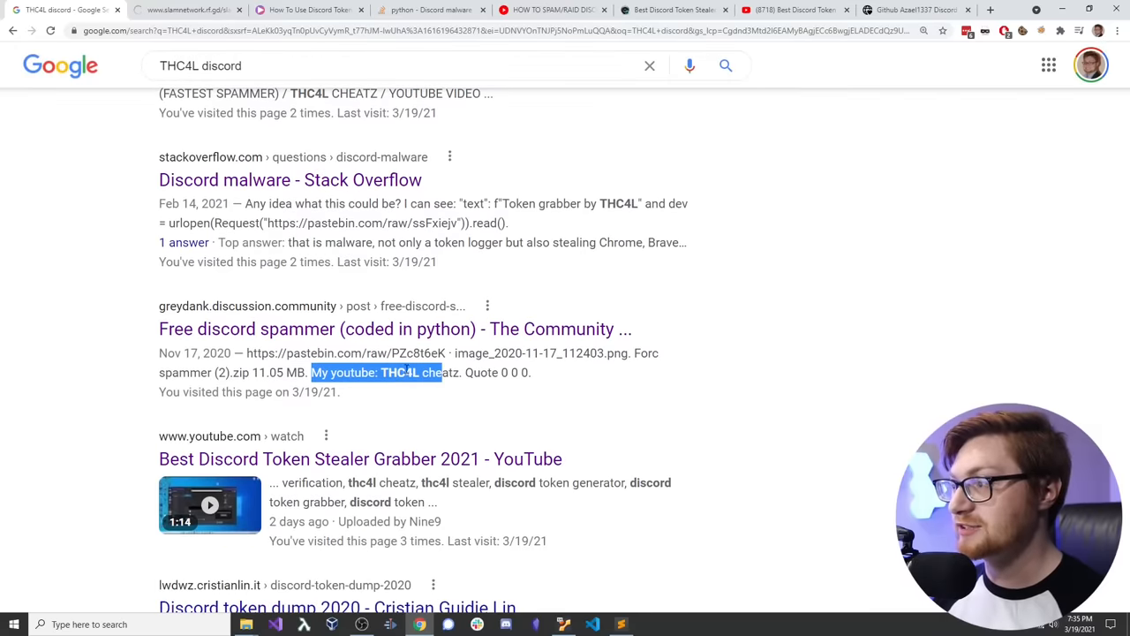
pyautogui.scroll(-3)
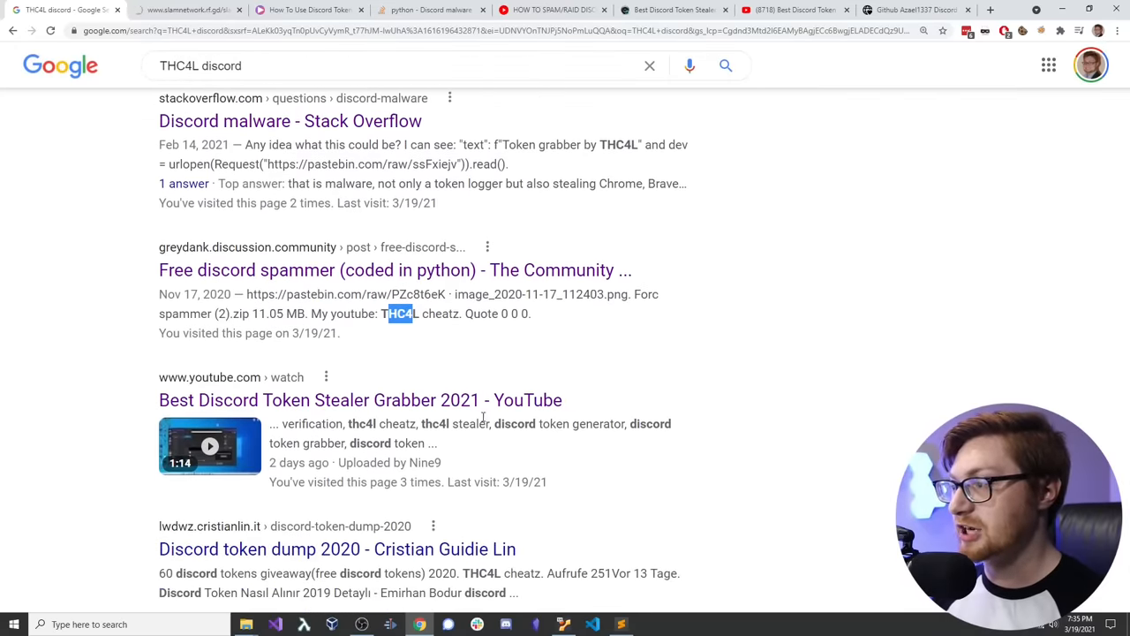
pyautogui.scroll(-3)
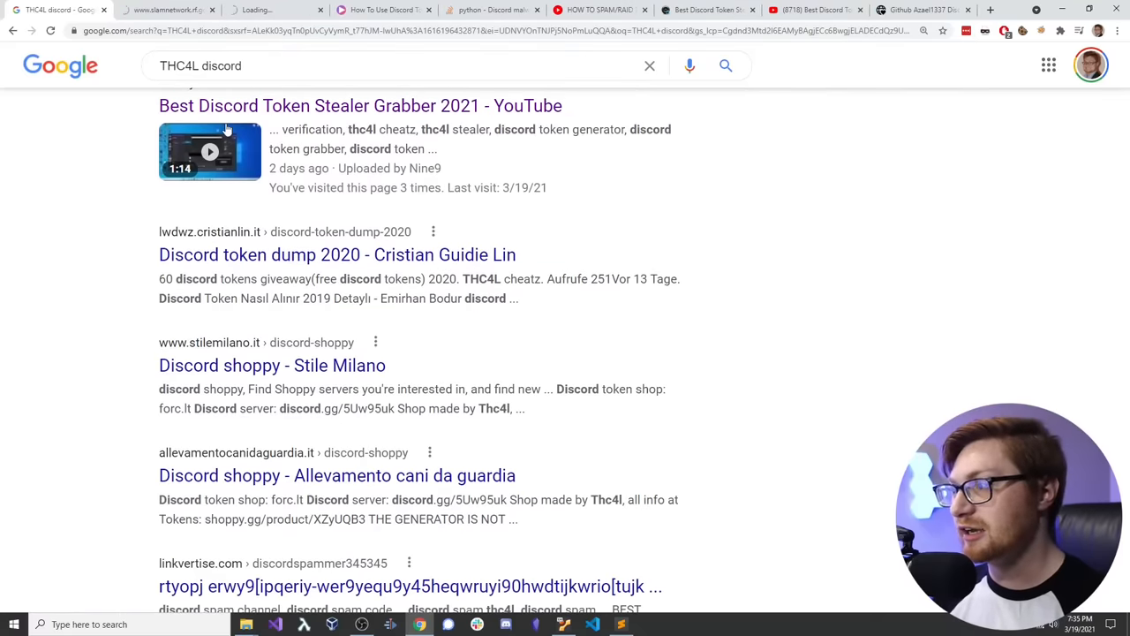
# Step: Close the slamnetwork forum page and scroll through the THC4L search results
pyautogui.click(334, 254)
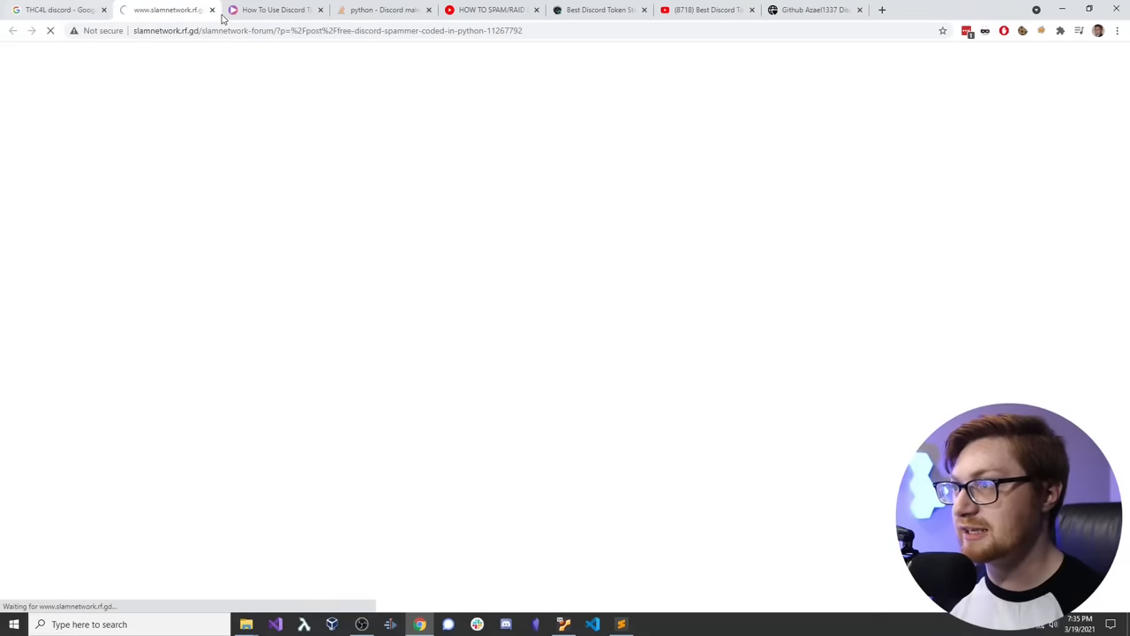
pyautogui.click(53, 10)
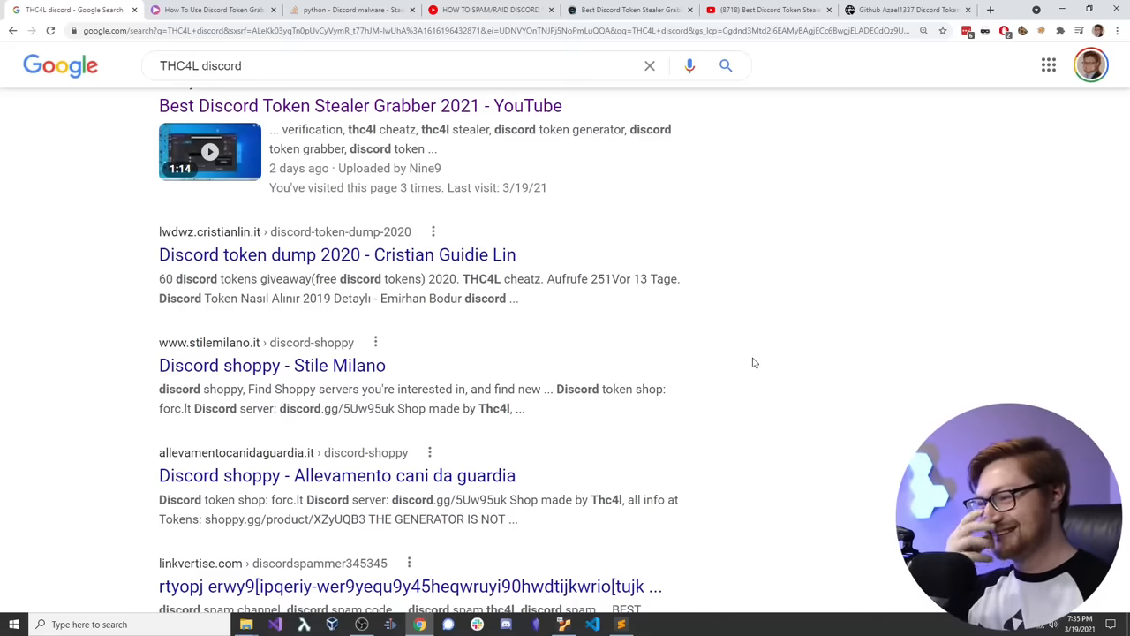
pyautogui.scroll(-3)
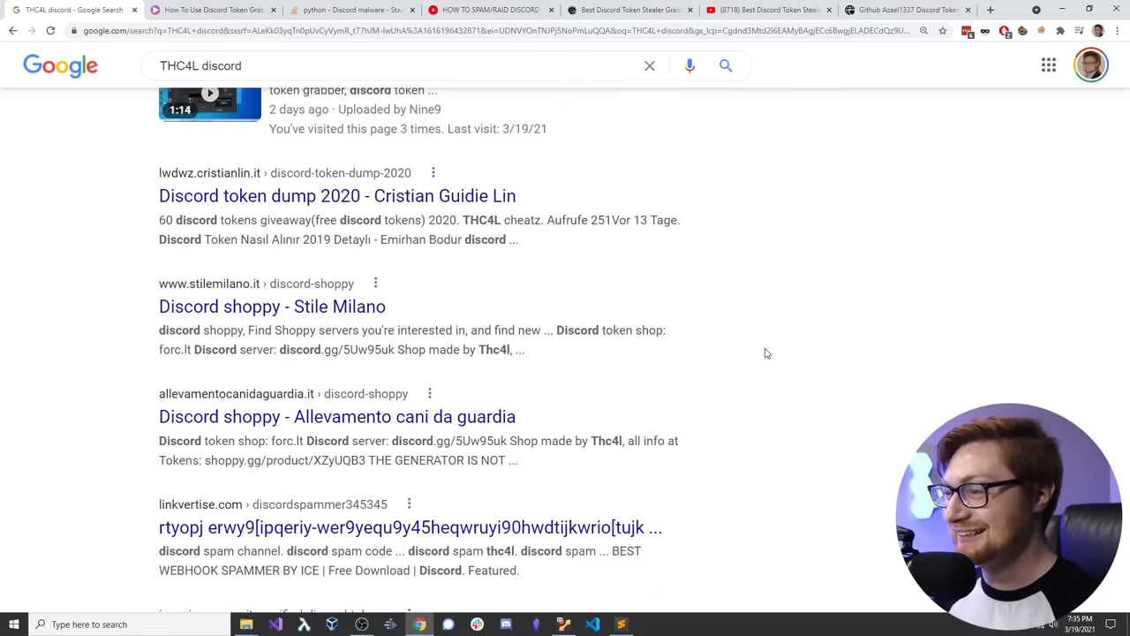
pyautogui.scroll(-3)
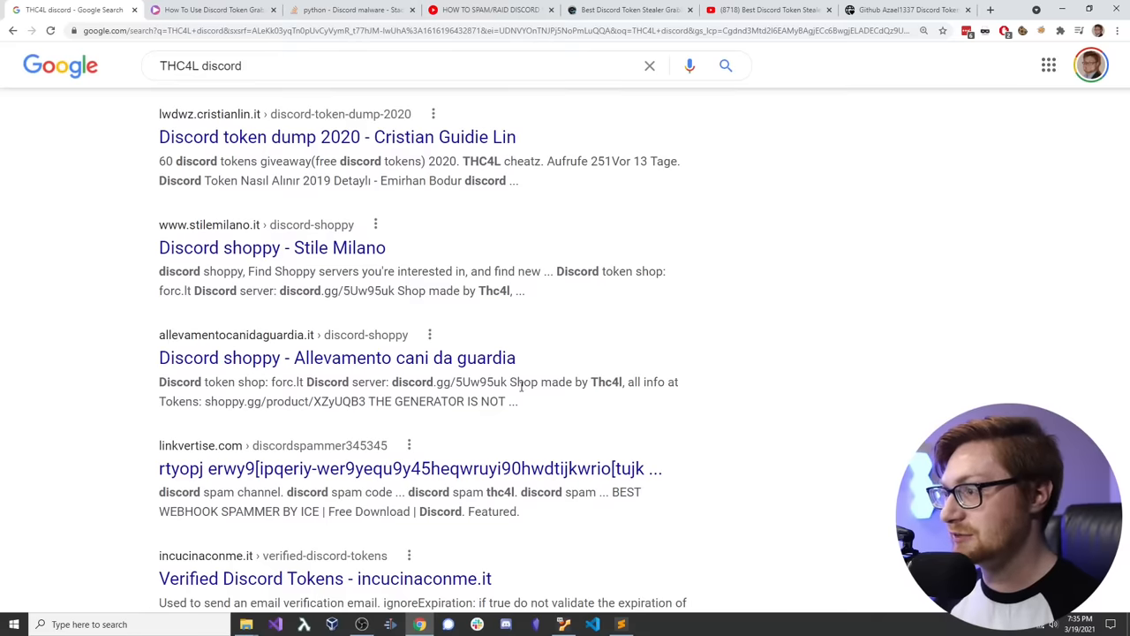
pyautogui.click(336, 357)
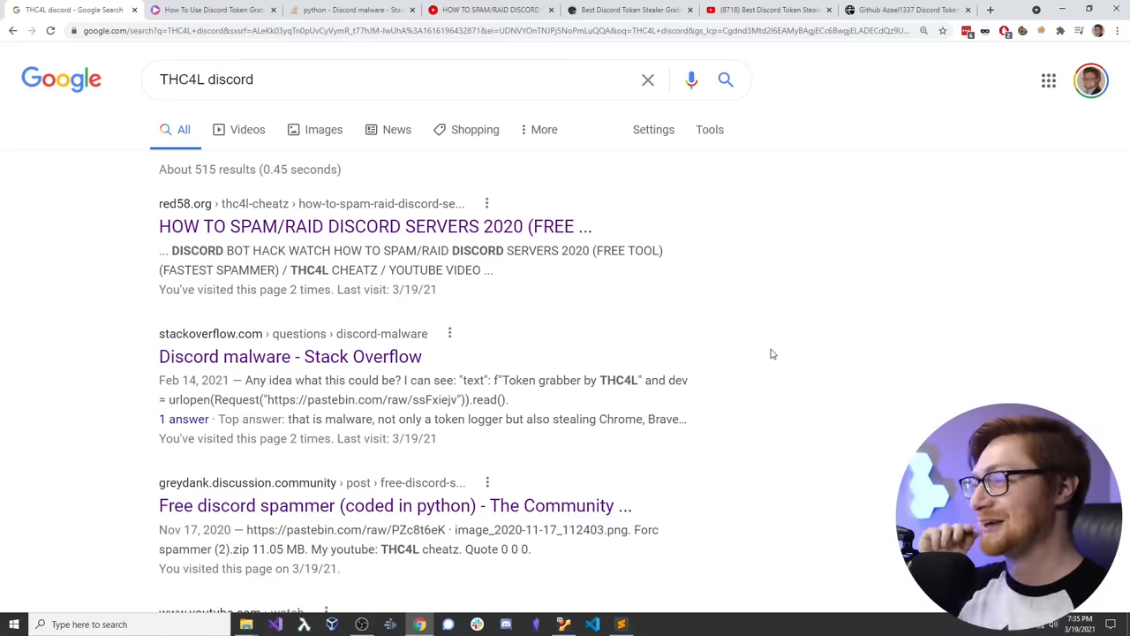
pyautogui.moveTo(346, 181)
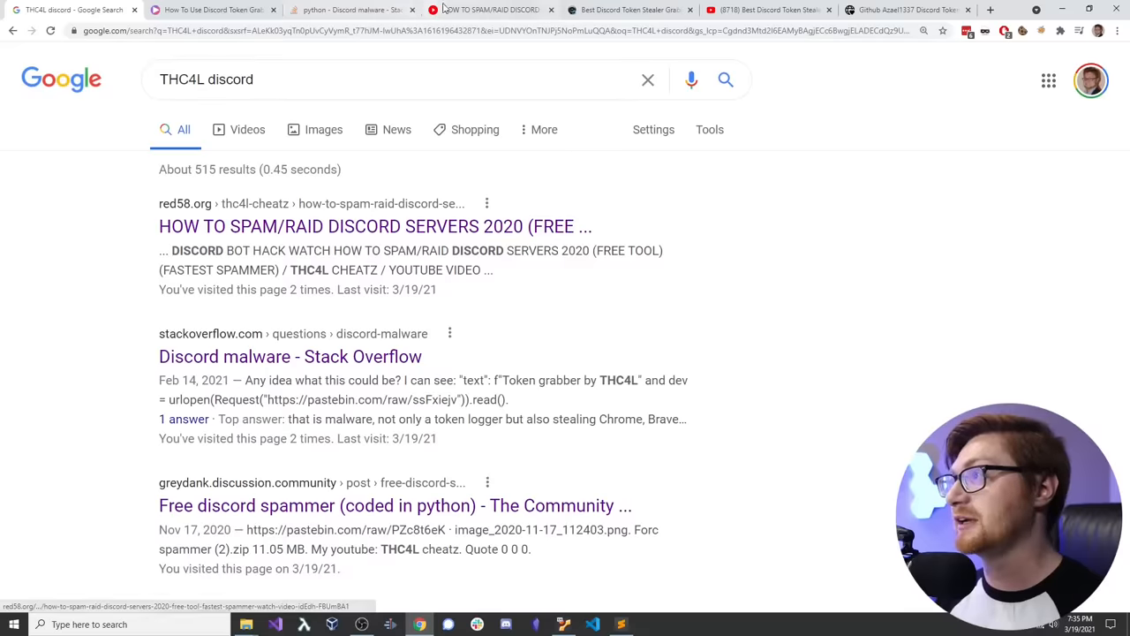
# Step: Check the red58 tab, then open 'Best Discord Token Stealer Grabber 2021 - YouTube' from the results
pyautogui.click(374, 226)
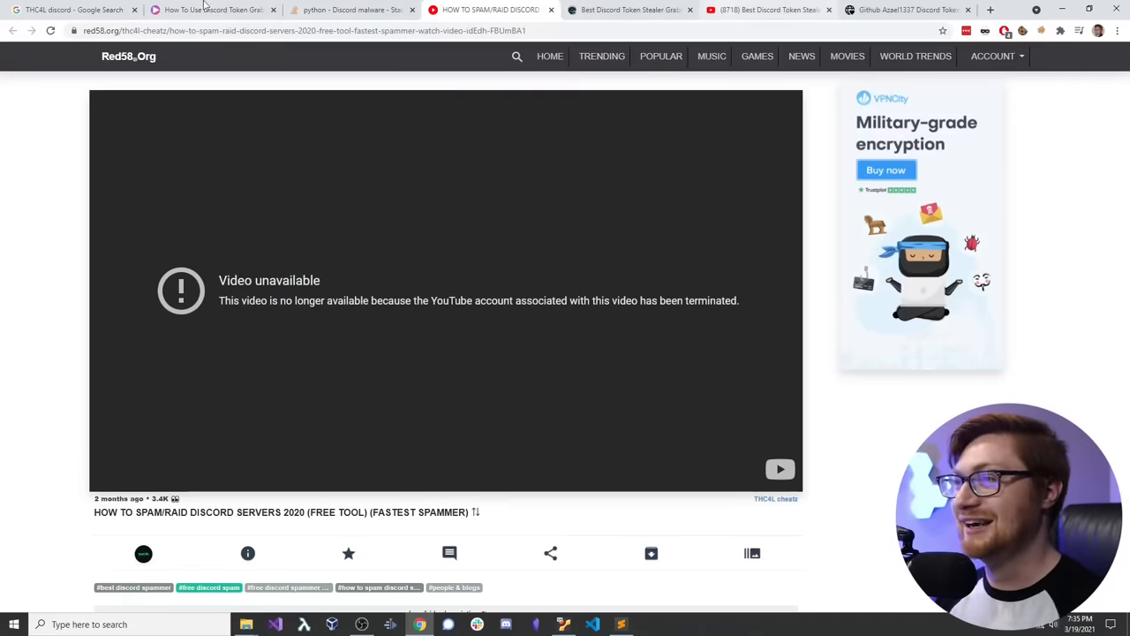
pyautogui.click(62, 12)
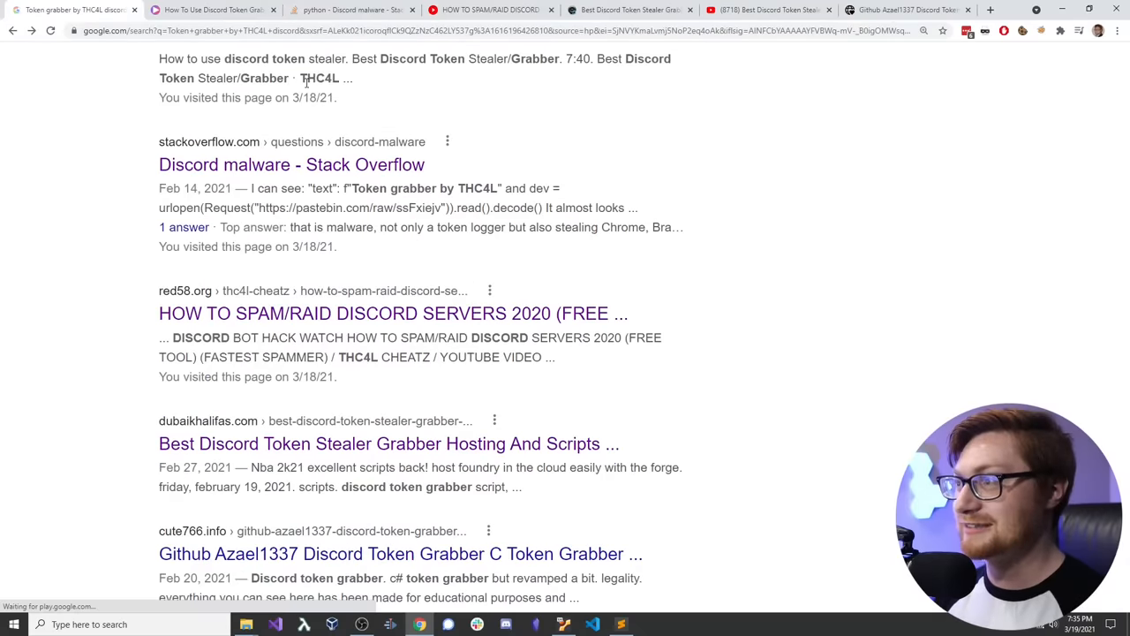
pyautogui.scroll(3)
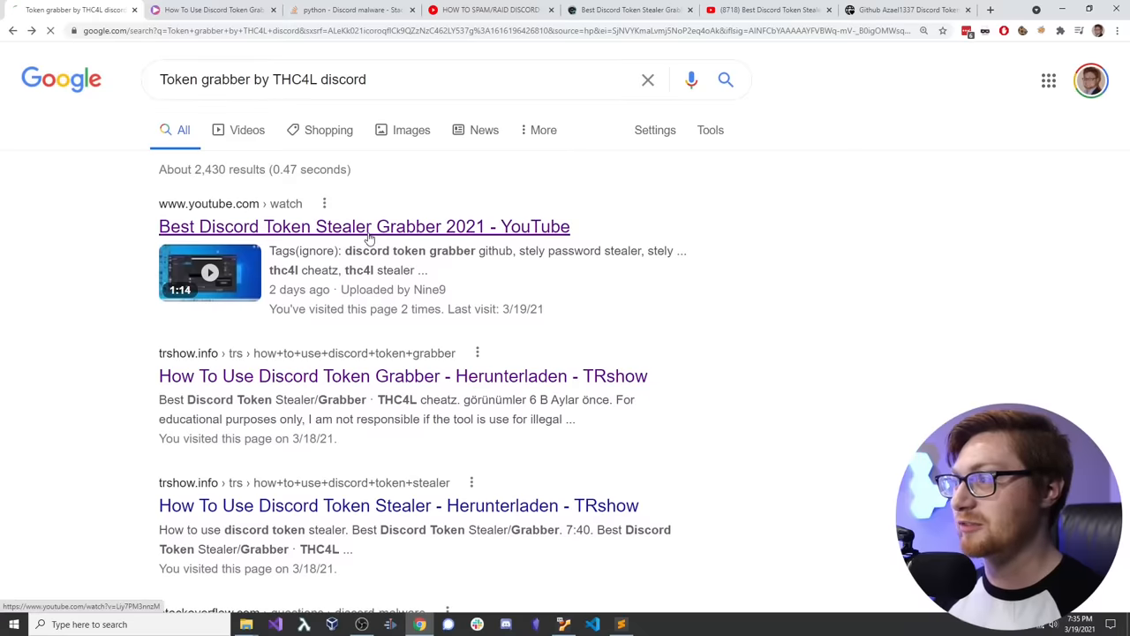
pyautogui.click(363, 226)
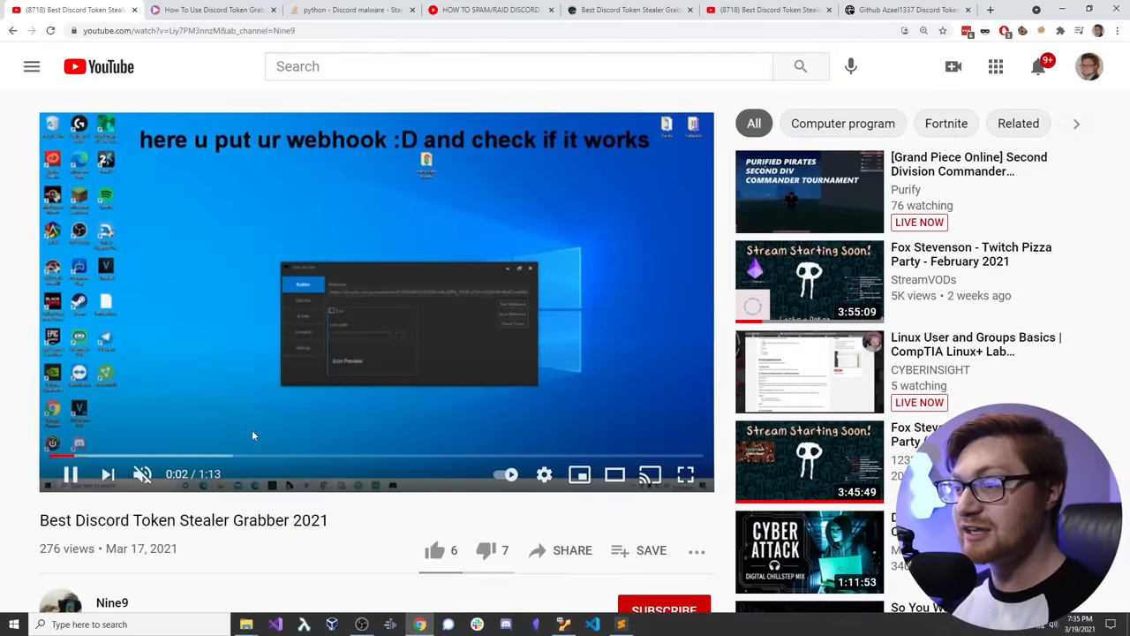
# Step: Open the description's mega.nz StealyBuilder.rar link, enlarge the page, and select its URL
pyautogui.scroll(-3)
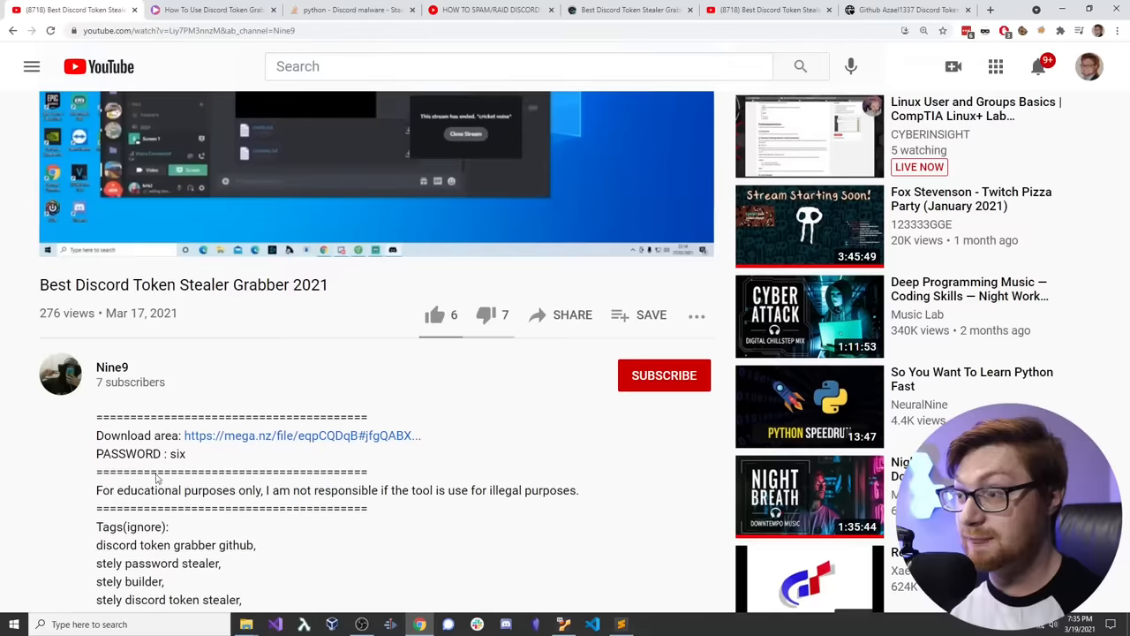
pyautogui.click(303, 435)
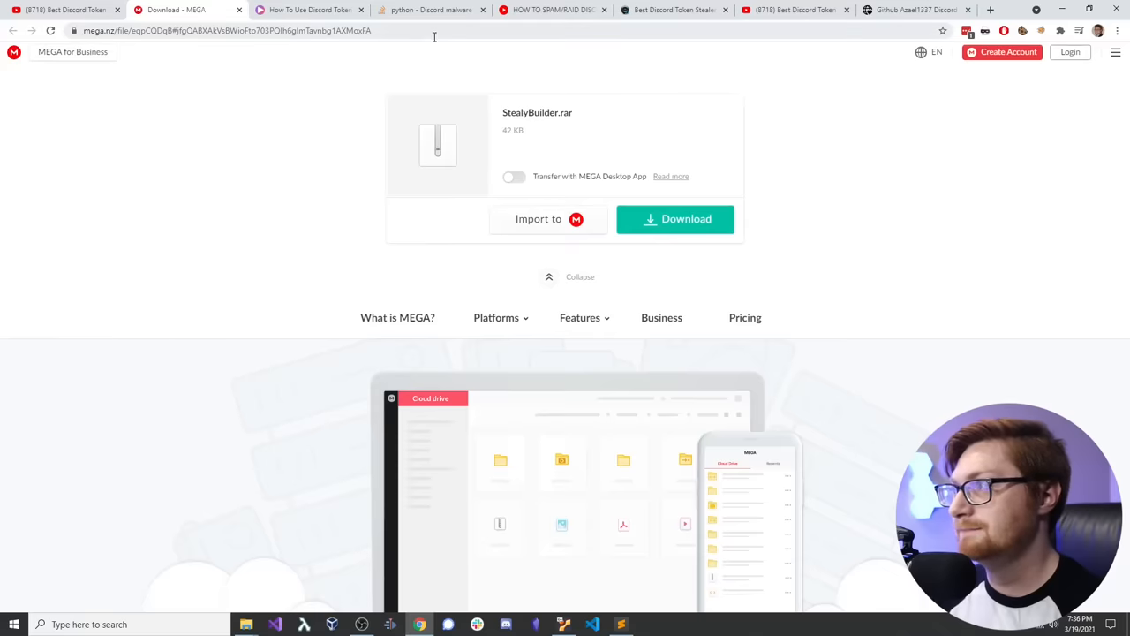
pyautogui.moveTo(536, 85)
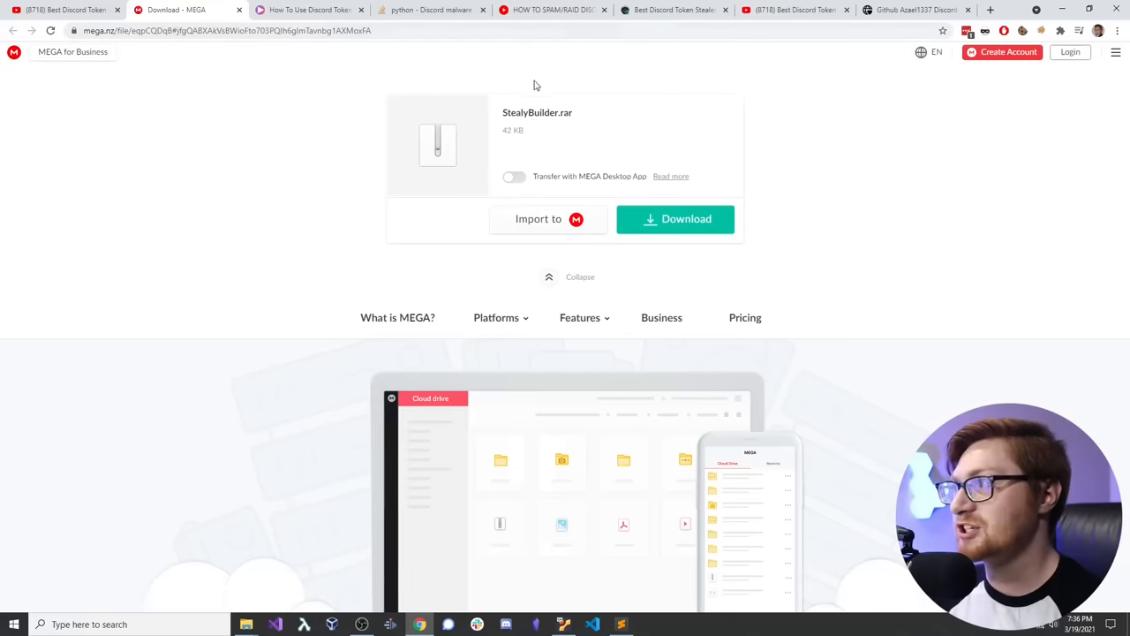
pyautogui.press('ctrl+plus')
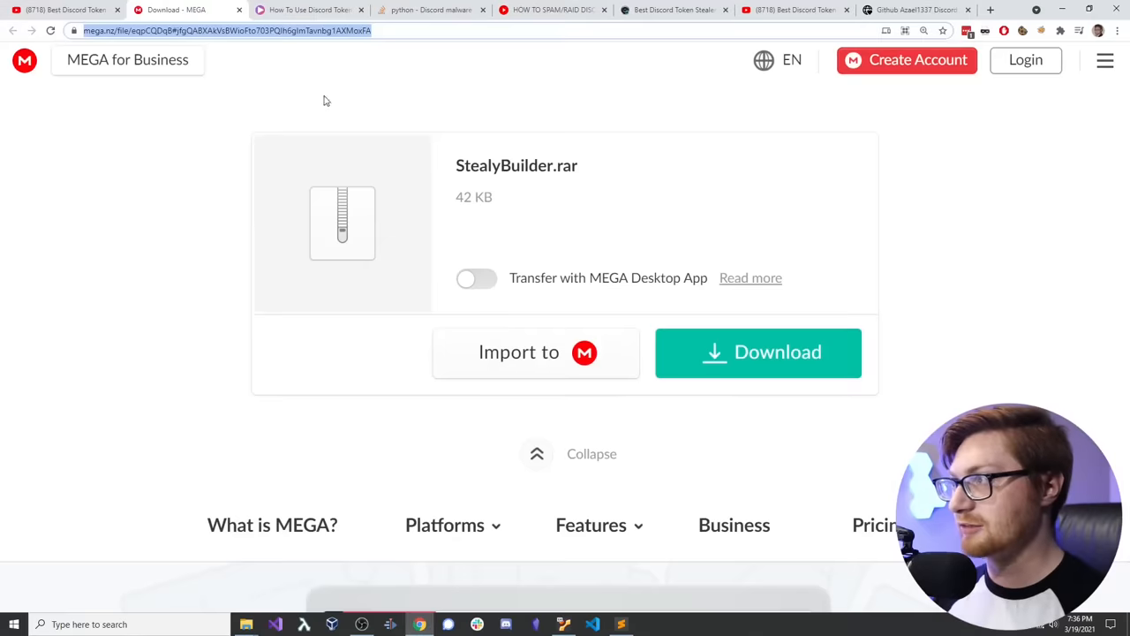
pyautogui.click(758, 352)
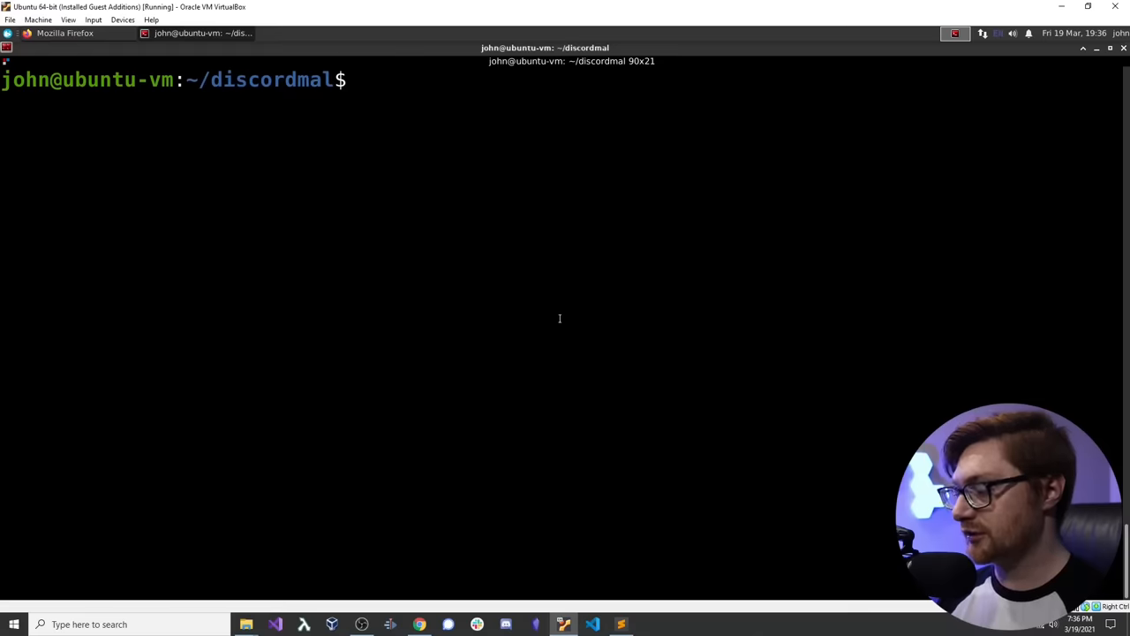
# Step: Download StealyBuilder.rar in the VM's Firefox from the pasted mega.nz URL
pyautogui.write('/opt/Il')
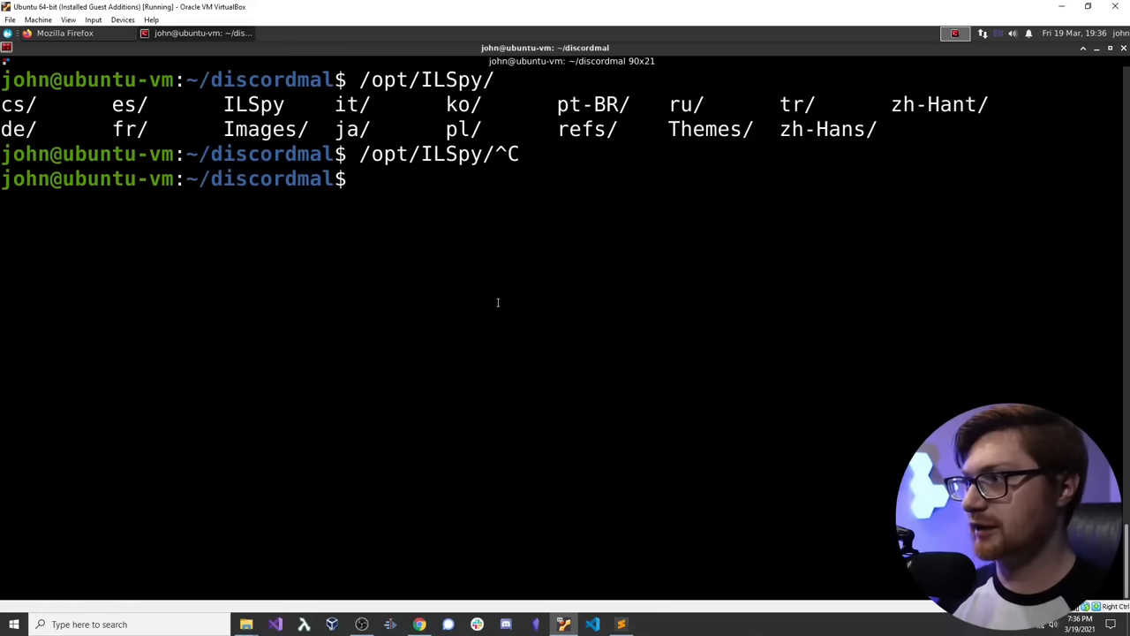
pyautogui.click(71, 39)
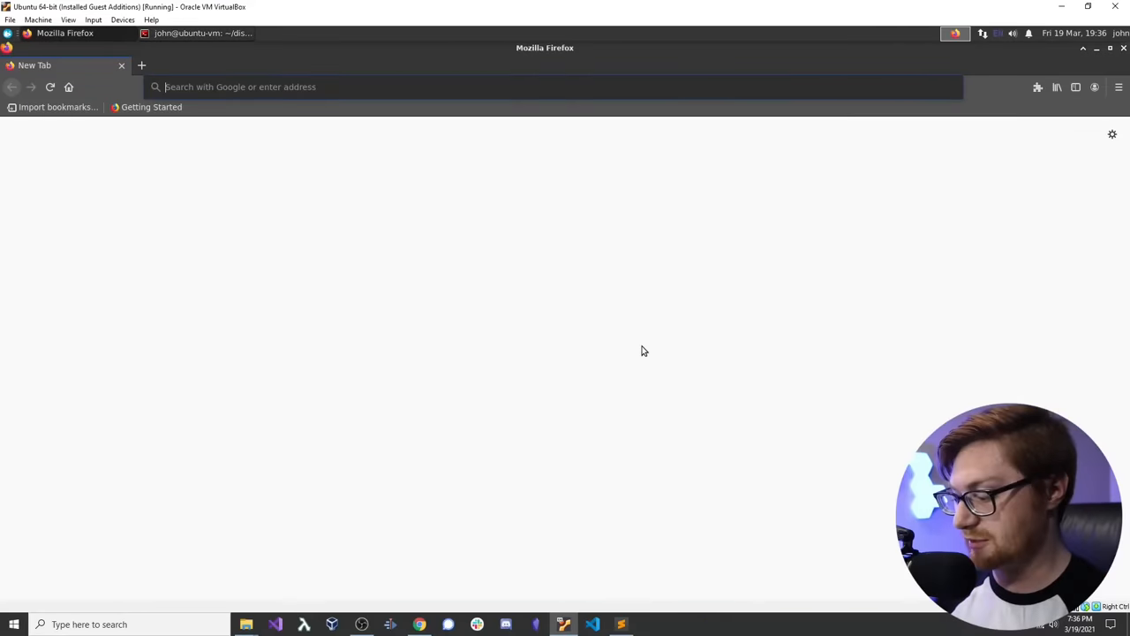
pyautogui.write('https://mega.nz/file/eqpCQDqB#jfgQABXAkVsBWioFto703PQlh6gImTavnbg1AXMoxFA')
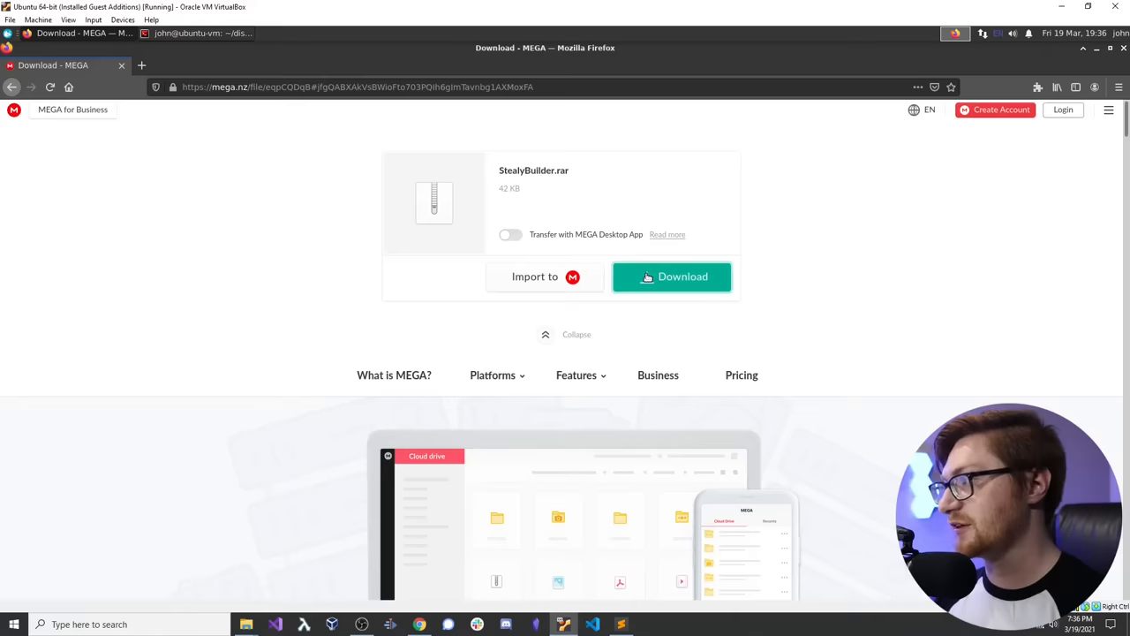
pyautogui.click(671, 277)
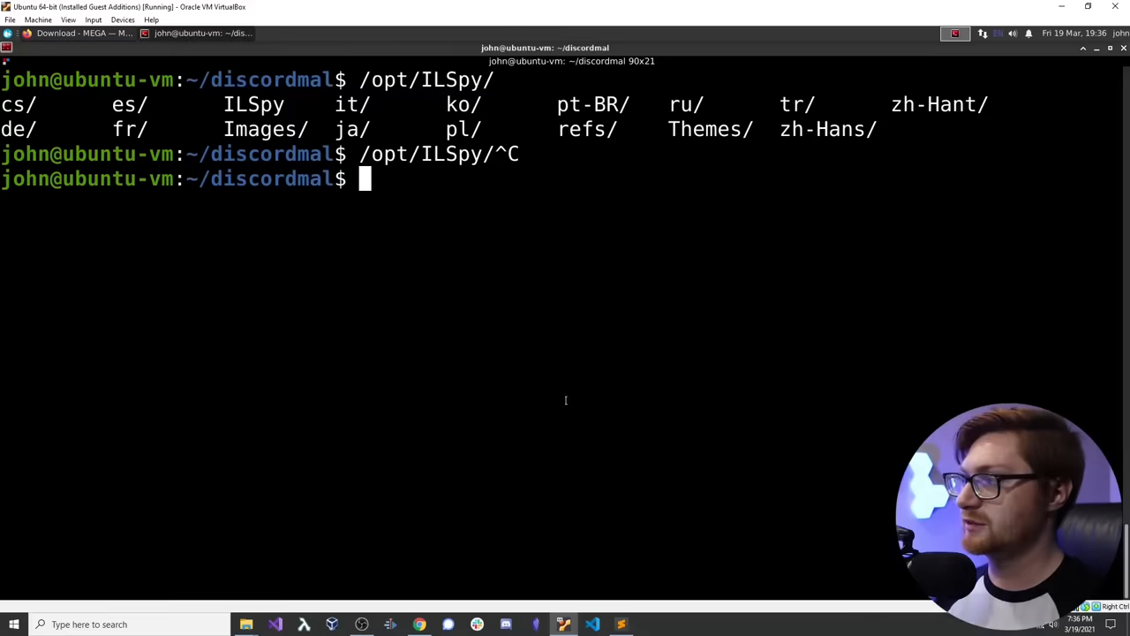
# Step: Move StealyBuilder.rar from ~/Downloads into the discordmal folder and list it
pyautogui.write('m')
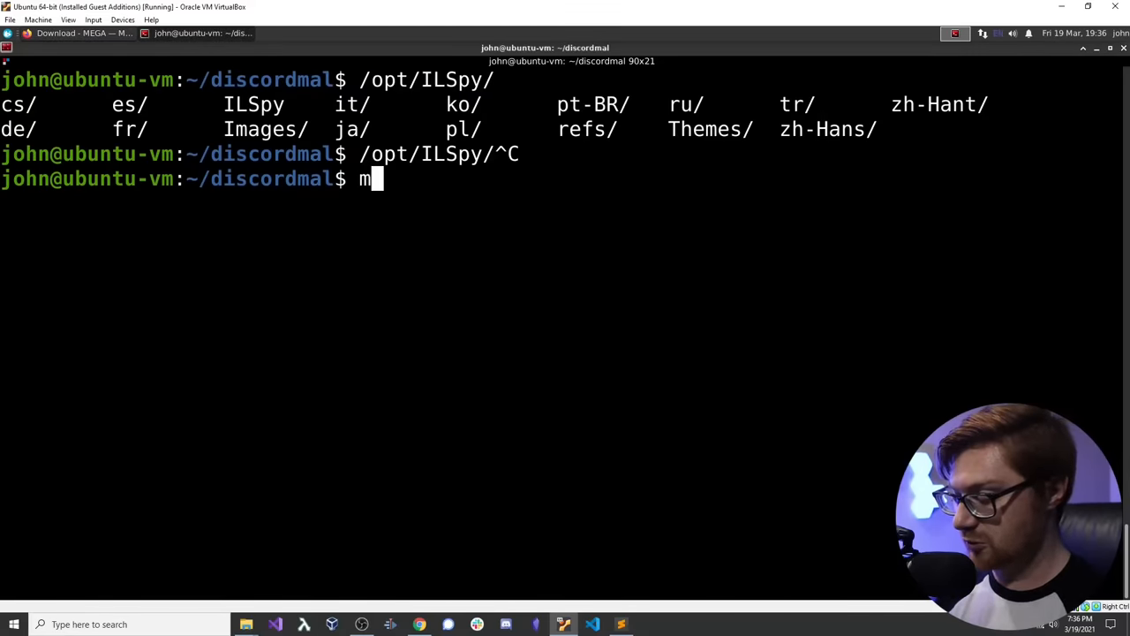
pyautogui.write('v ~/Downloads/')
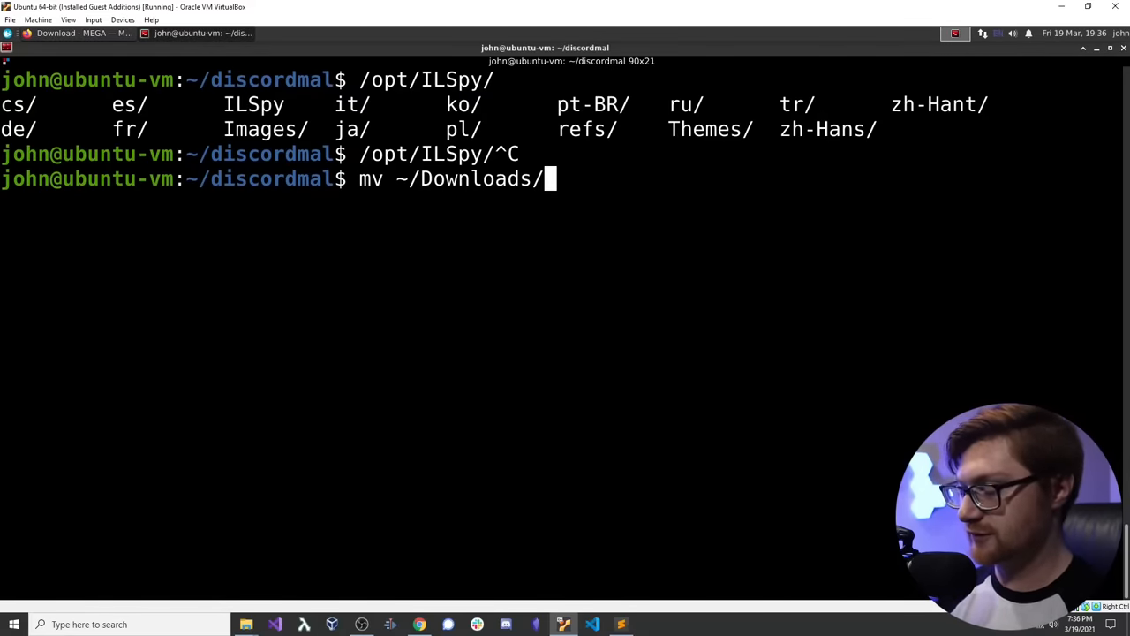
pyautogui.write('StealyBuilder.rar .')
pyautogui.write('unrar')
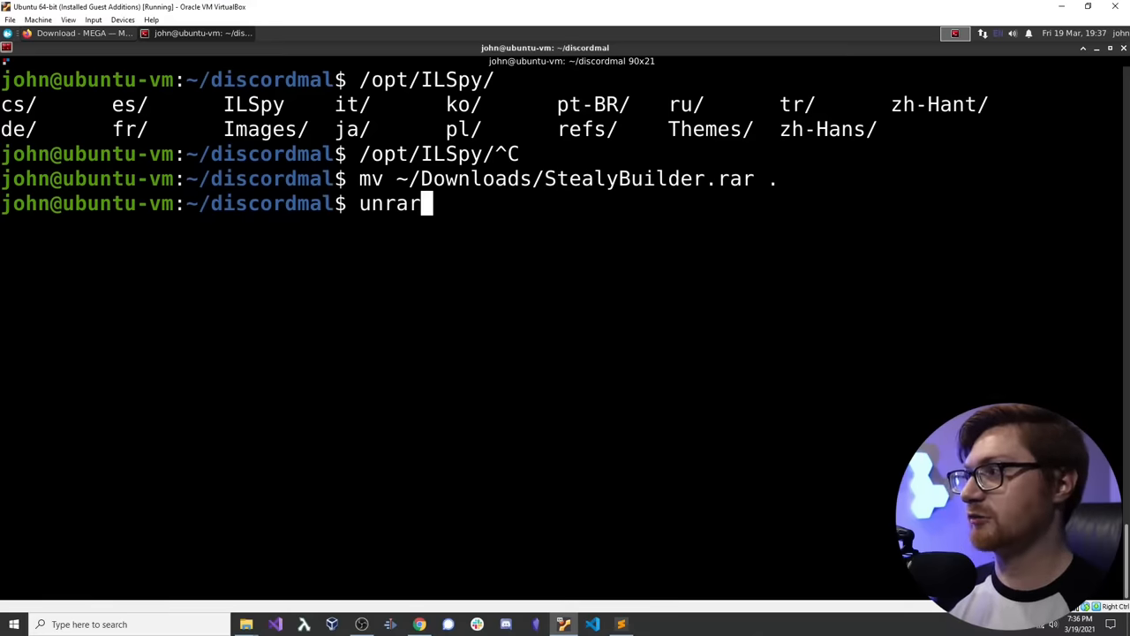
pyautogui.write('St')
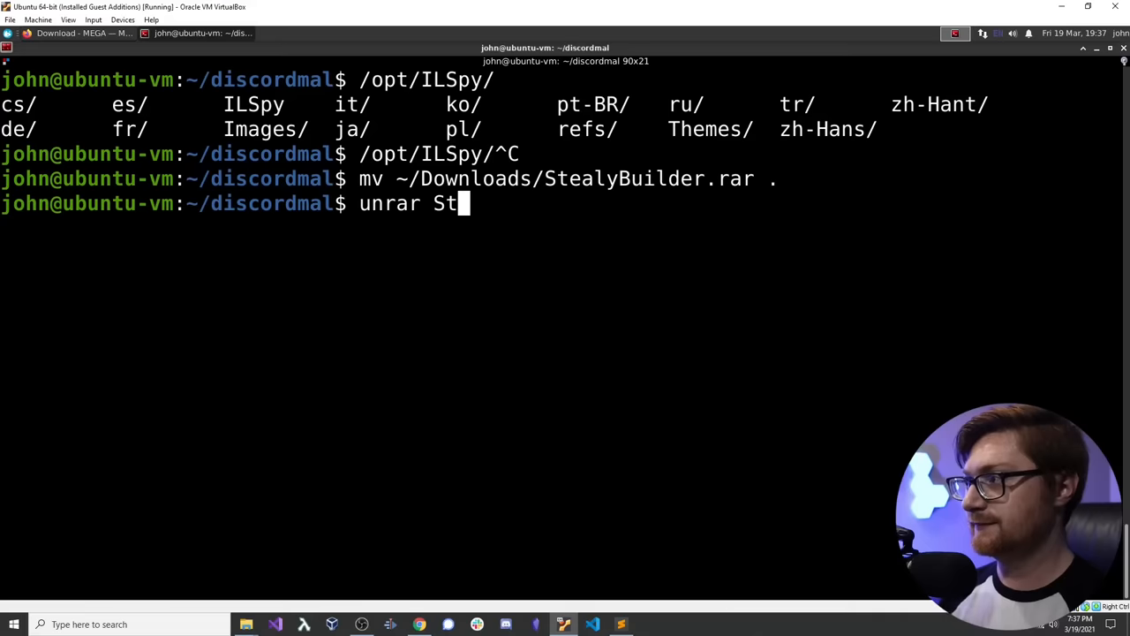
pyautogui.write('e')
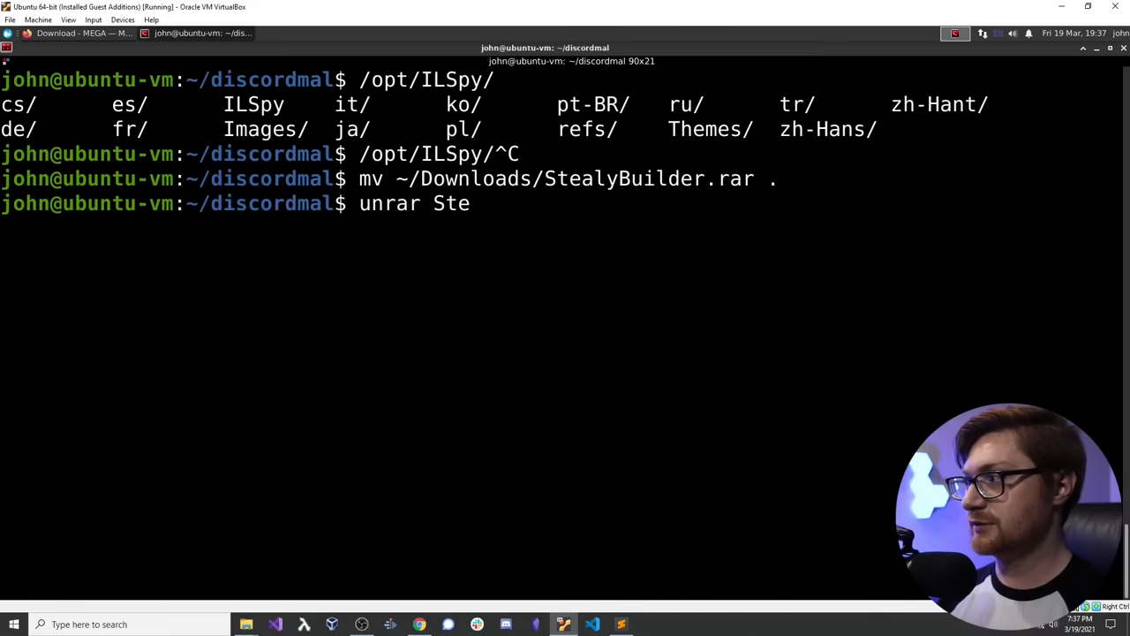
pyautogui.write('ls')
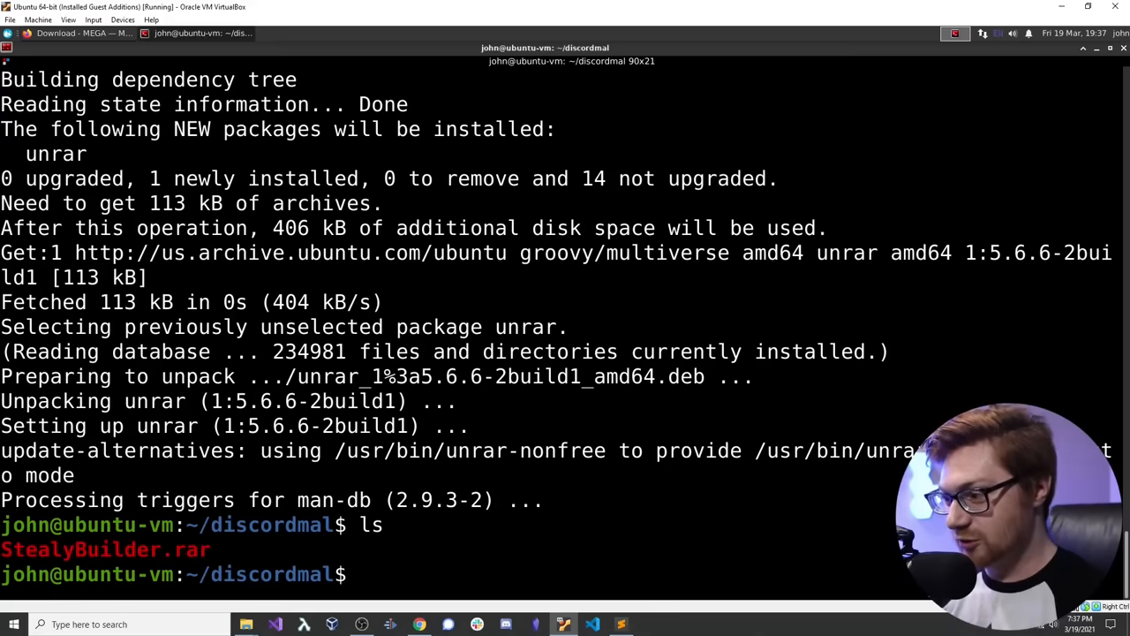
# Step: Extract StealyBuilder.rar with unrar, check the Builder files' types, and open Stealy.il in Sublime
pyautogui.write('unrar S')
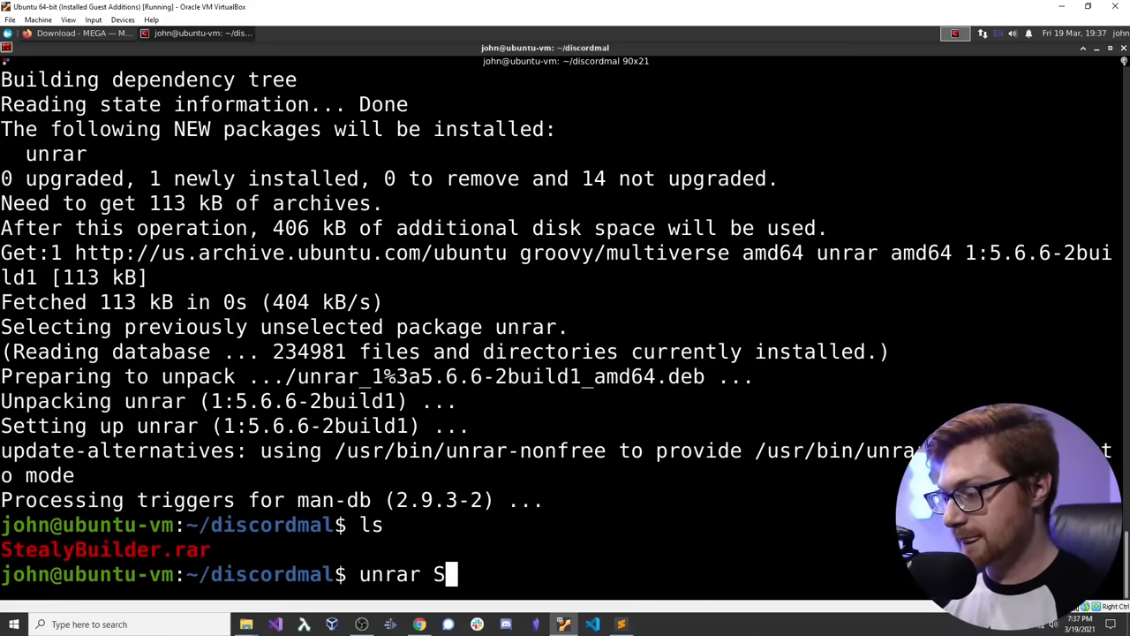
pyautogui.write('tea')
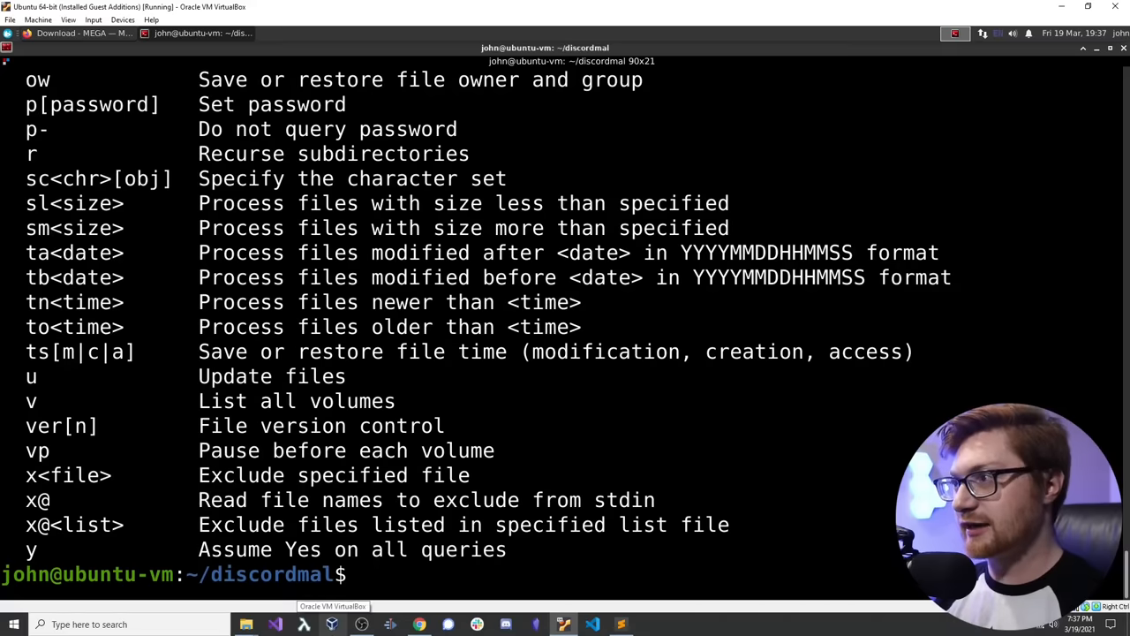
pyautogui.write('unrar x StealyBuilder.rar')
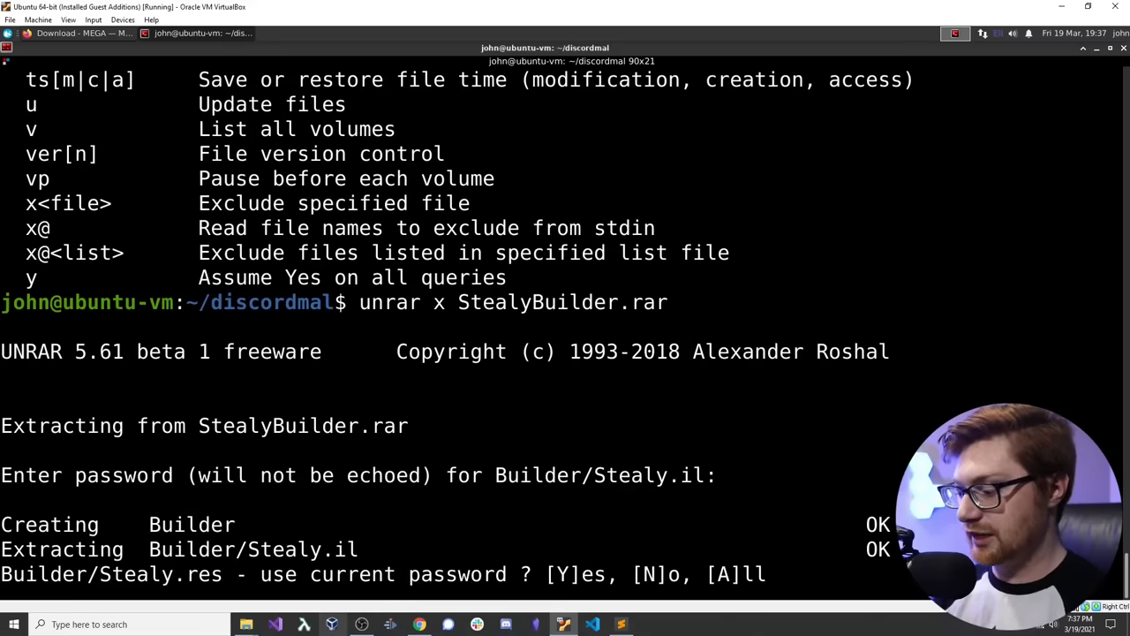
pyautogui.write('A')
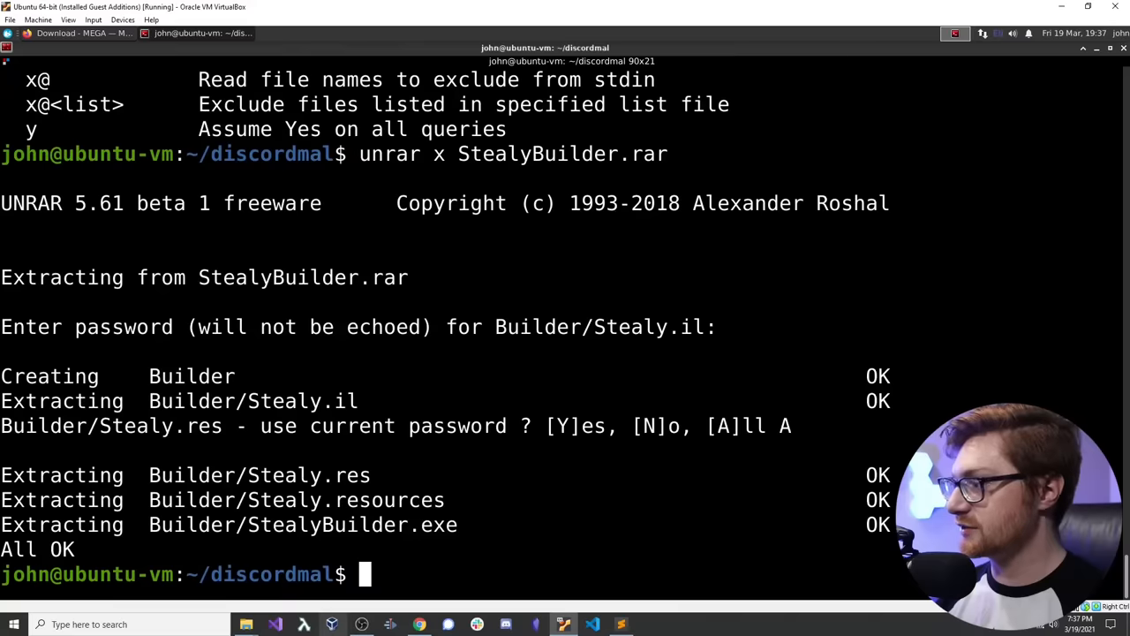
pyautogui.write('ls')
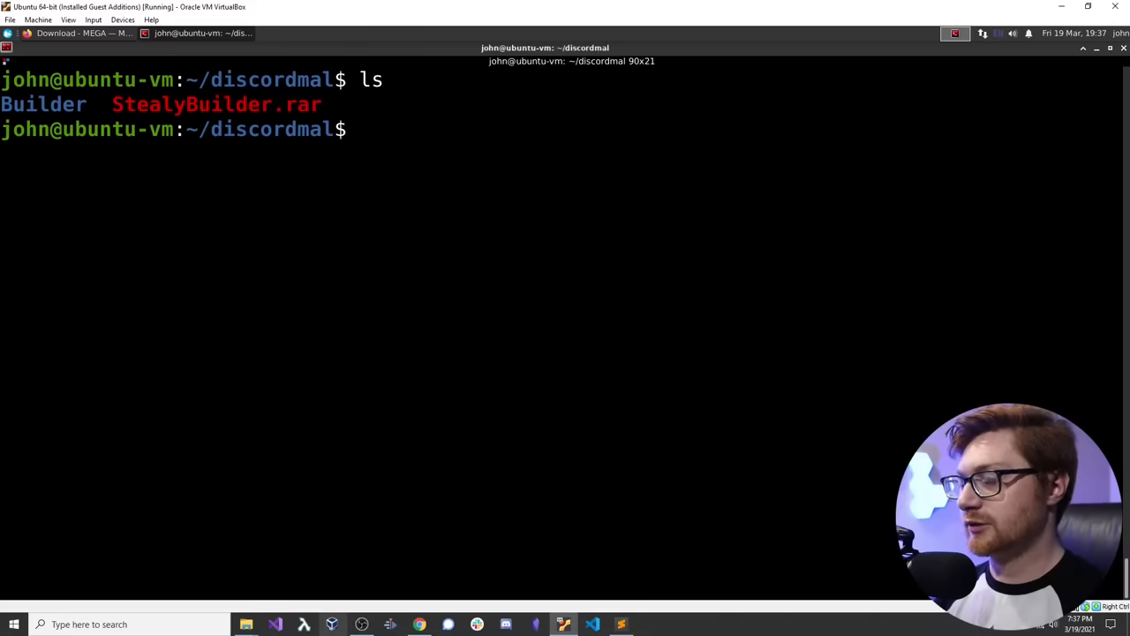
pyautogui.write('cd Builder/')
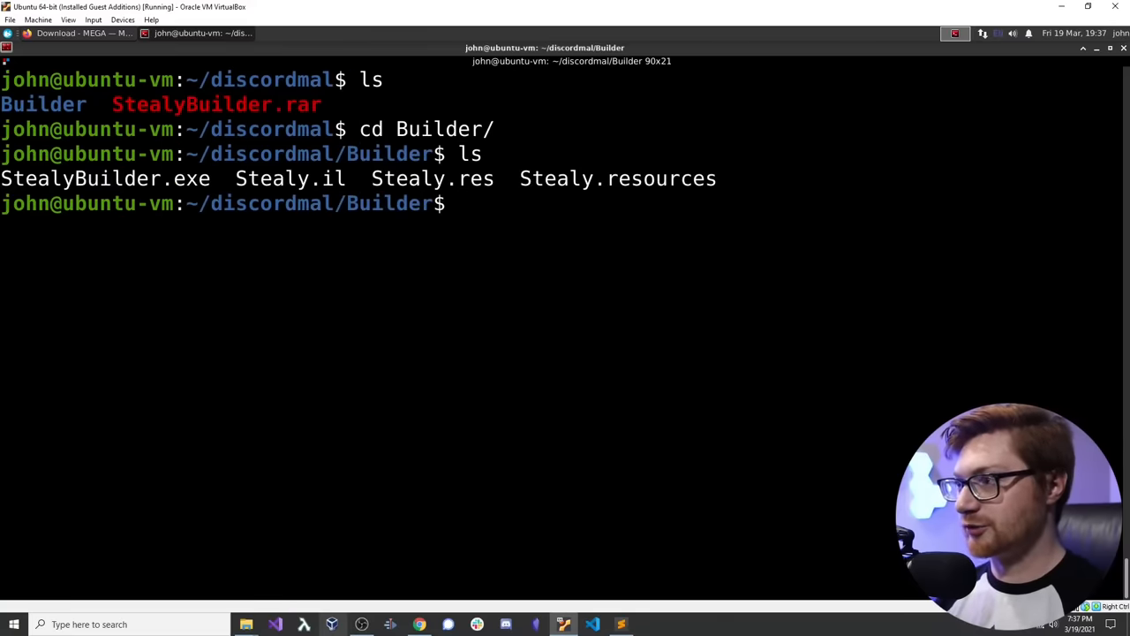
pyautogui.write('file *')
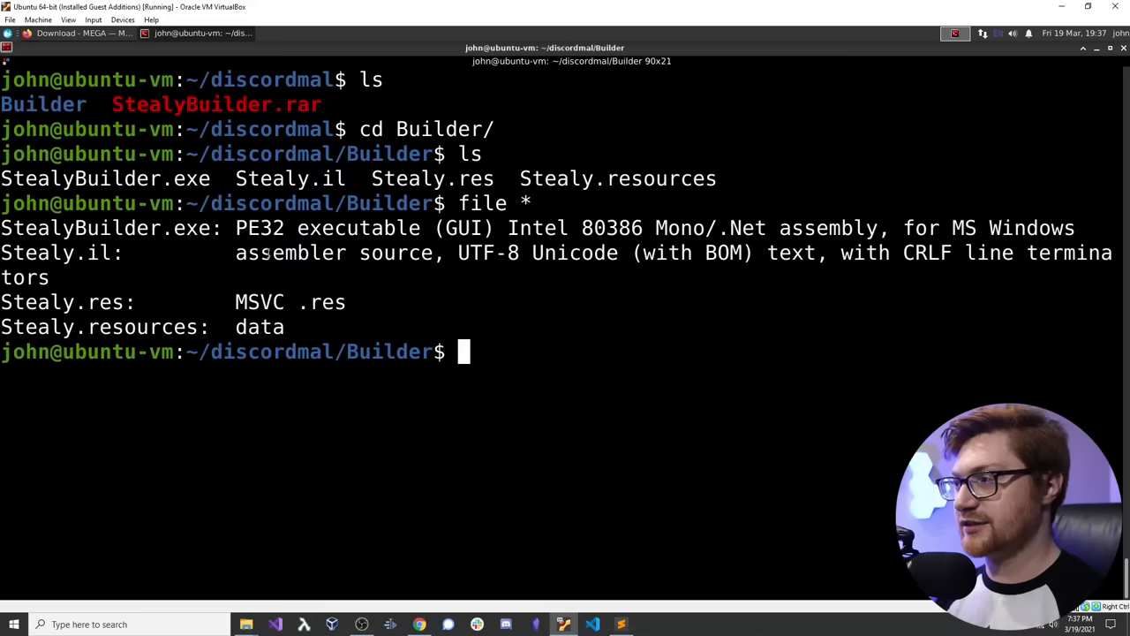
pyautogui.write('subl S')
pyautogui.write('c')
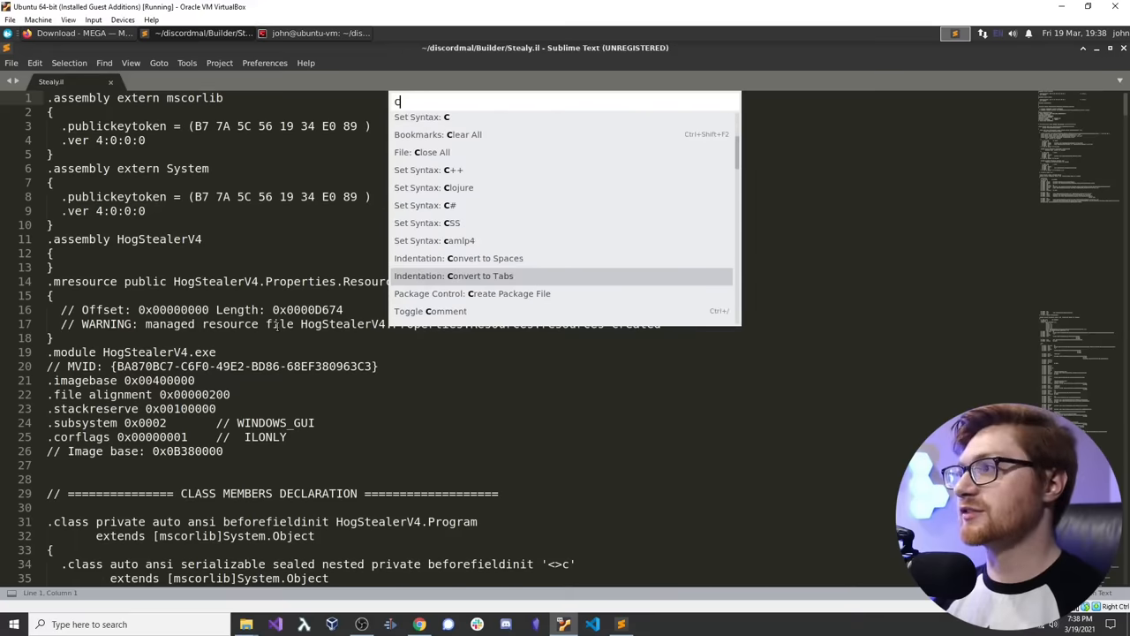
# Step: Scroll through Stealy.il past Main and the HookID webhook-checking method
pyautogui.write('#')
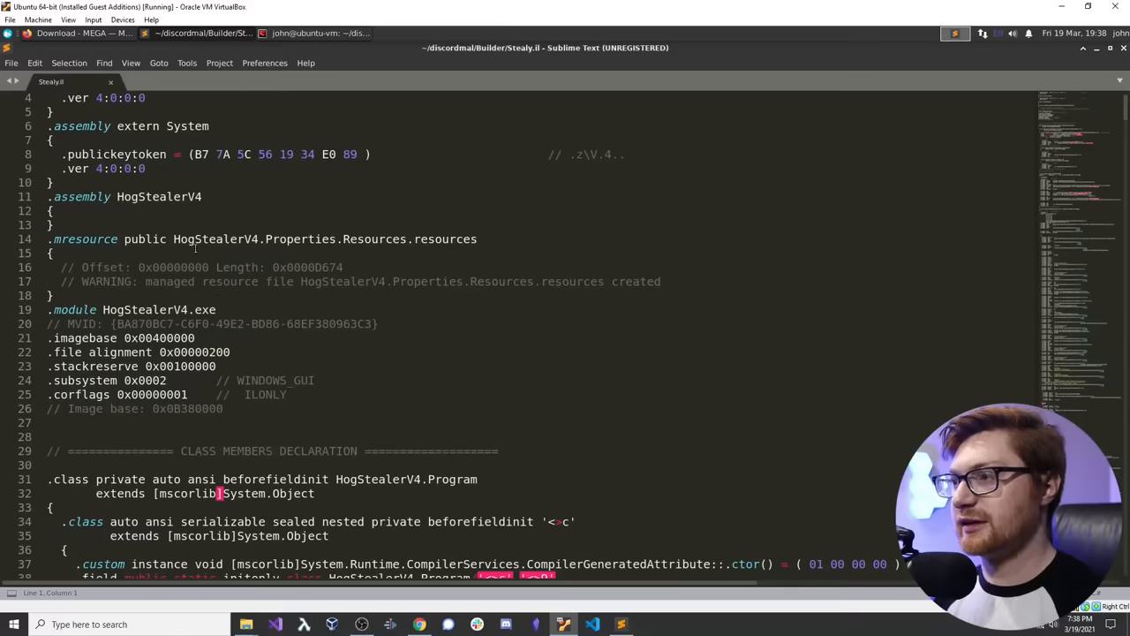
pyautogui.click(219, 309)
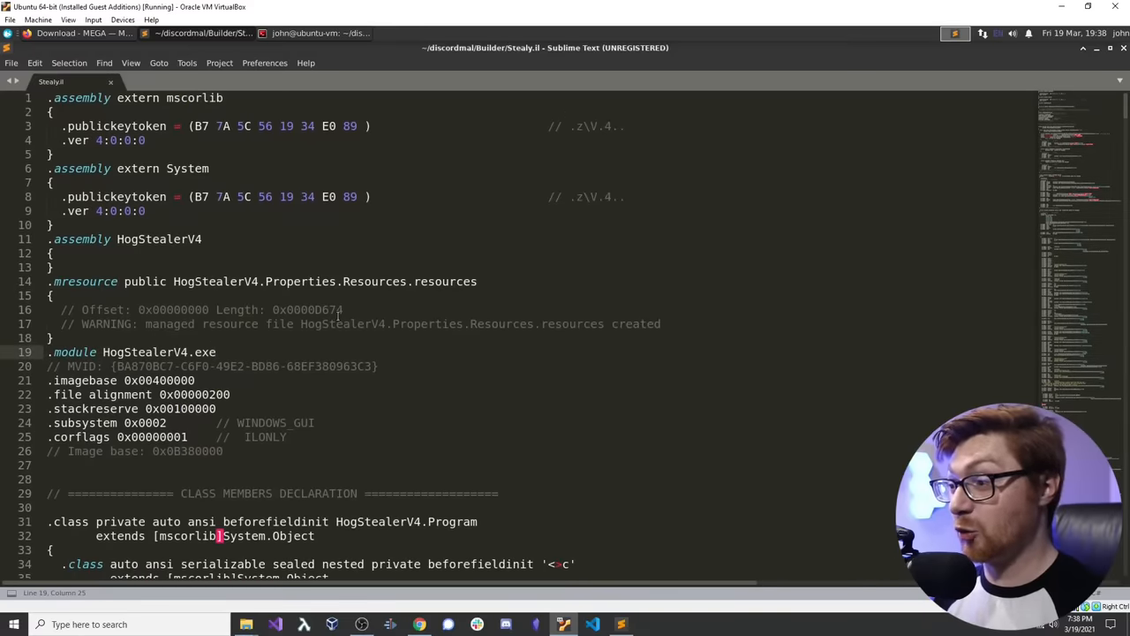
pyautogui.scroll(-3)
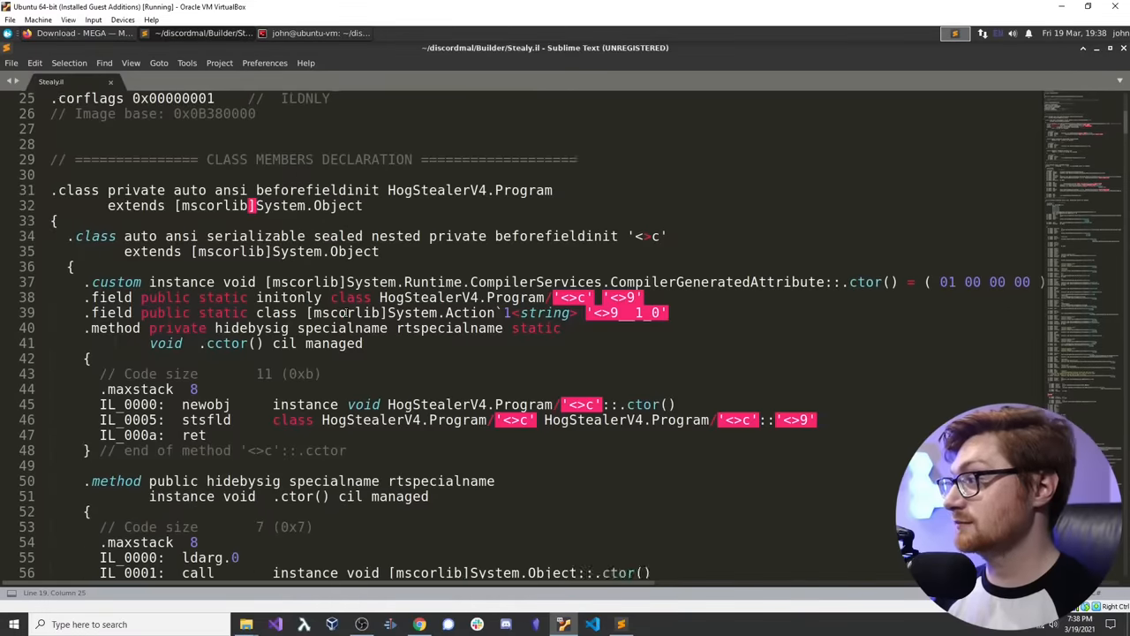
pyautogui.scroll(-3)
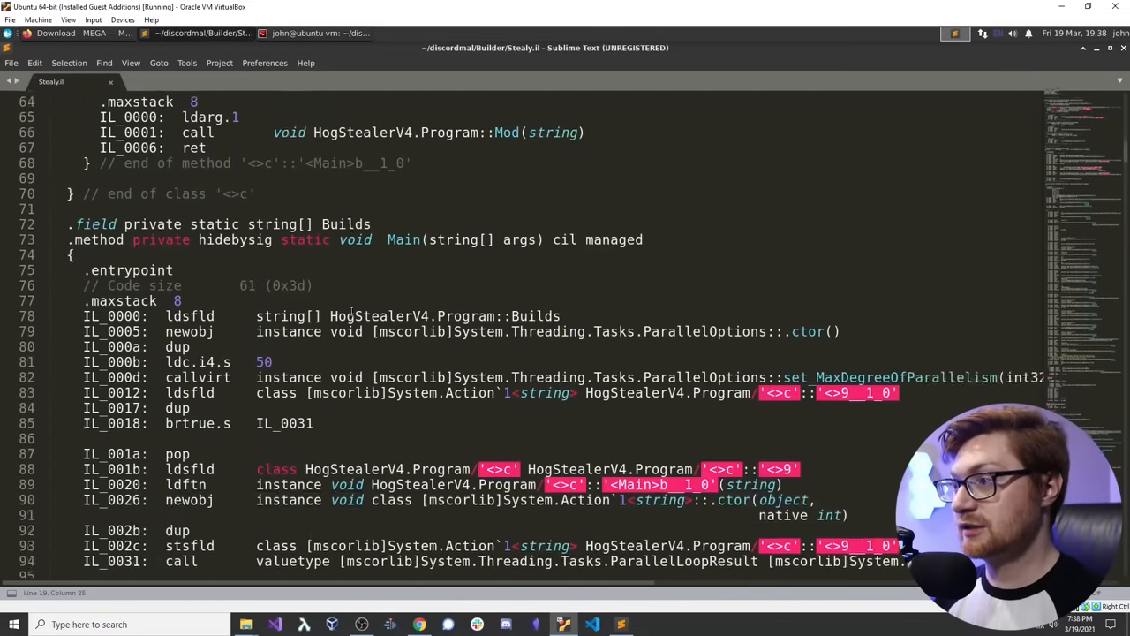
pyautogui.scroll(-3)
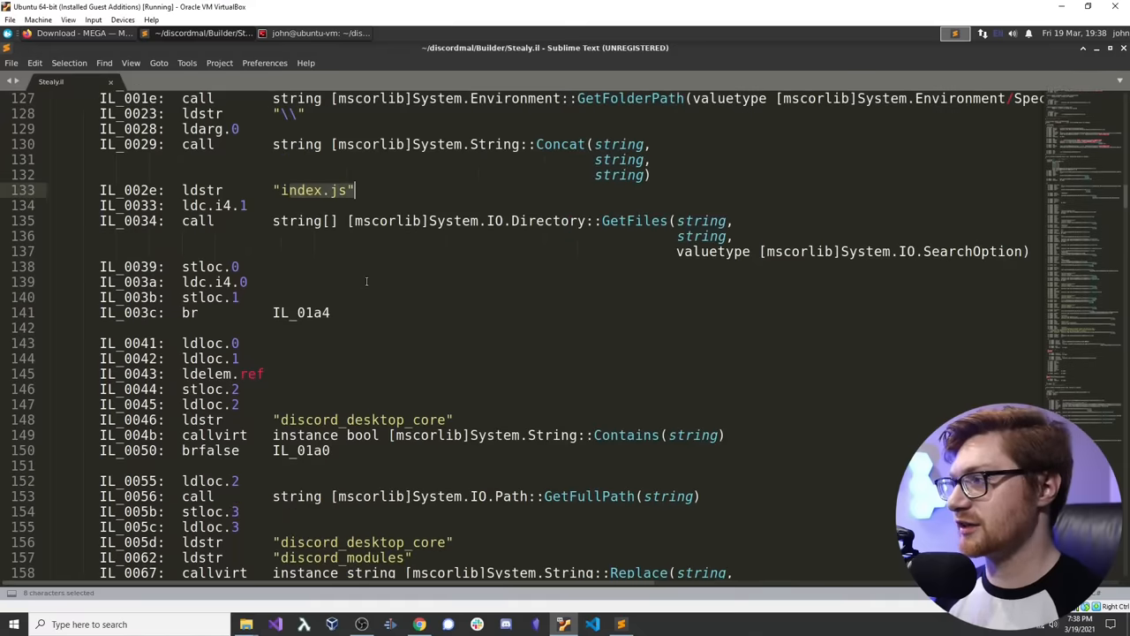
pyautogui.scroll(-3)
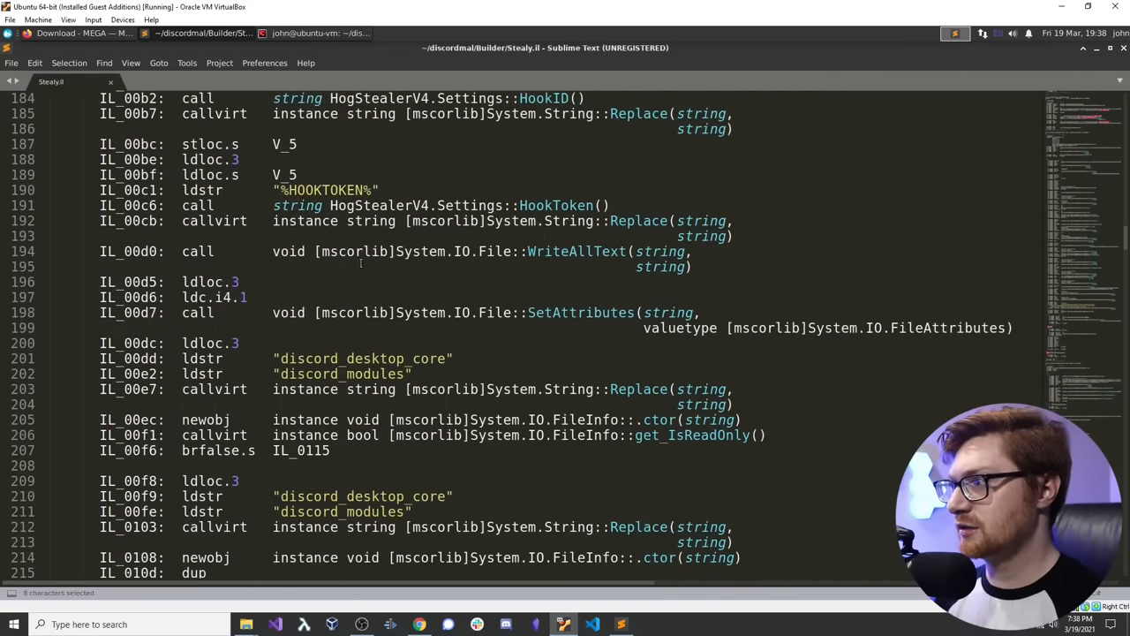
pyautogui.scroll(-3)
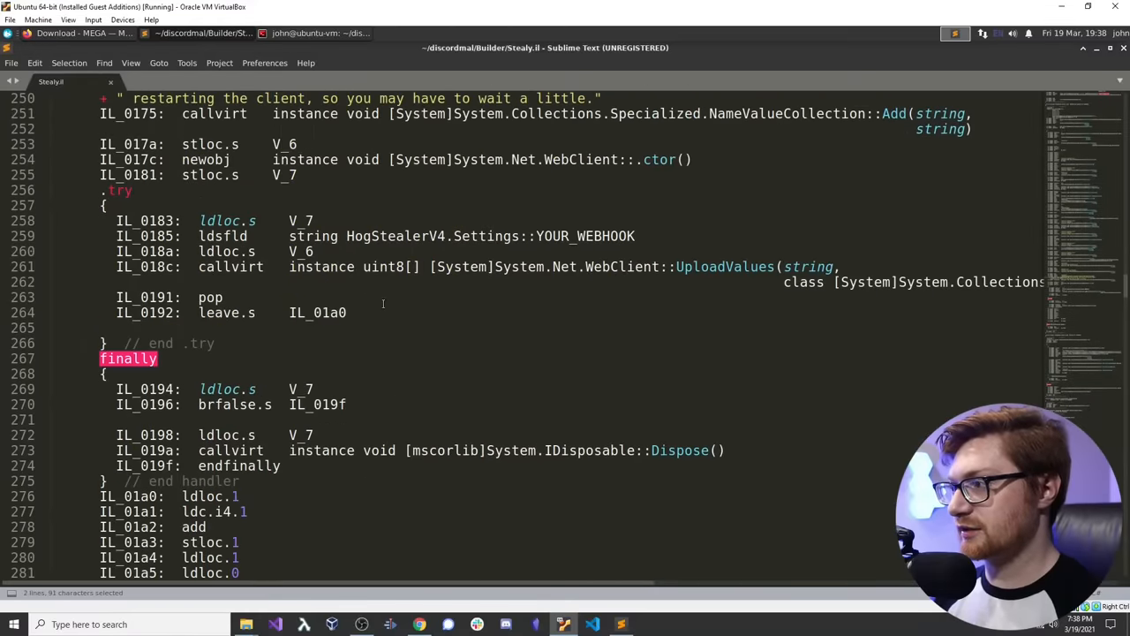
pyautogui.scroll(-3)
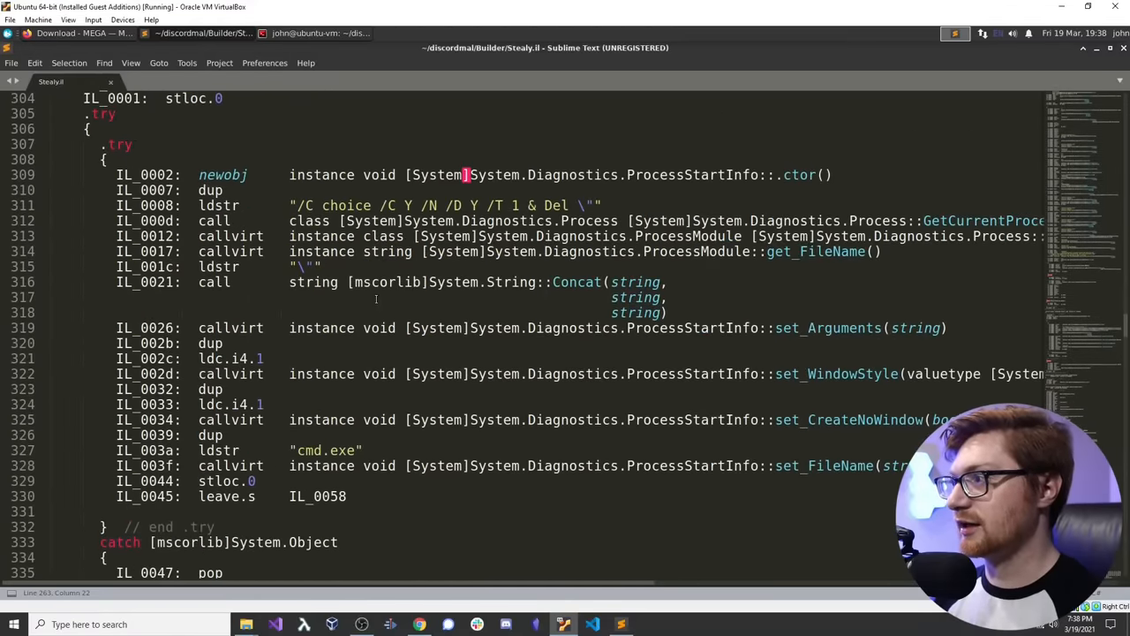
pyautogui.scroll(-3)
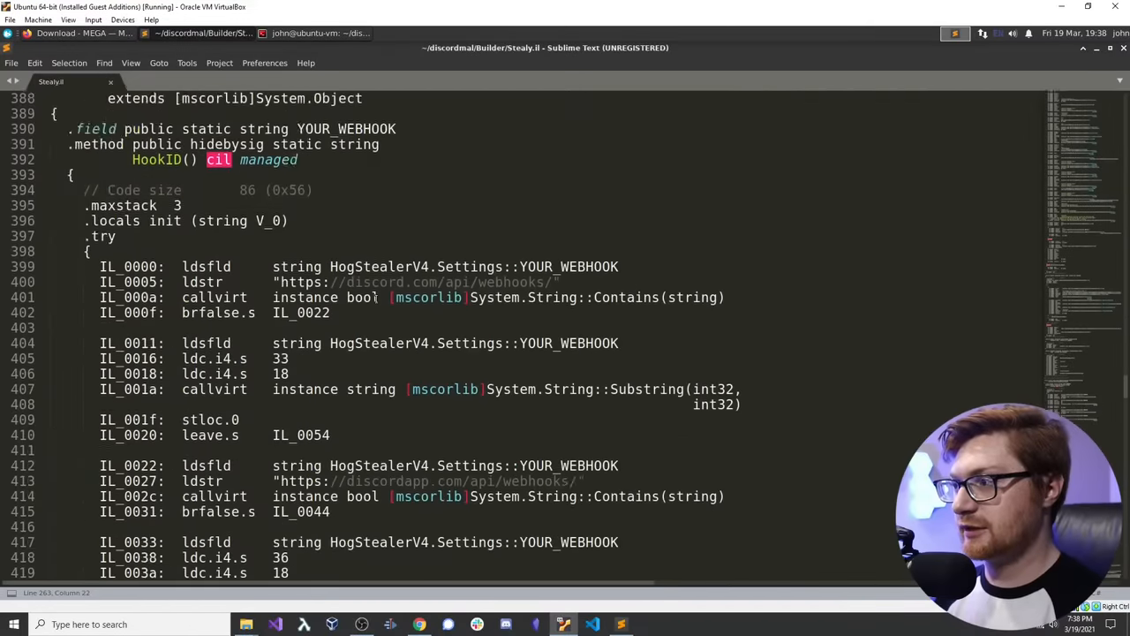
pyautogui.scroll(-3)
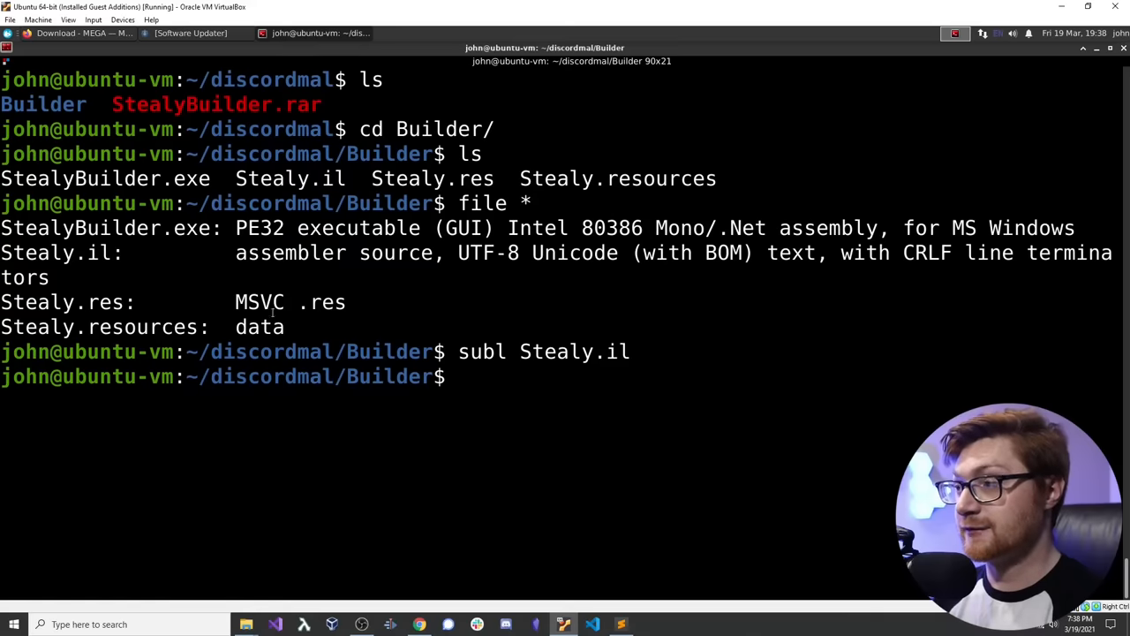
# Step: Launch ILSpy by running /opt/ILSpy/ILSpy in the terminal
pyautogui.write('/op/')
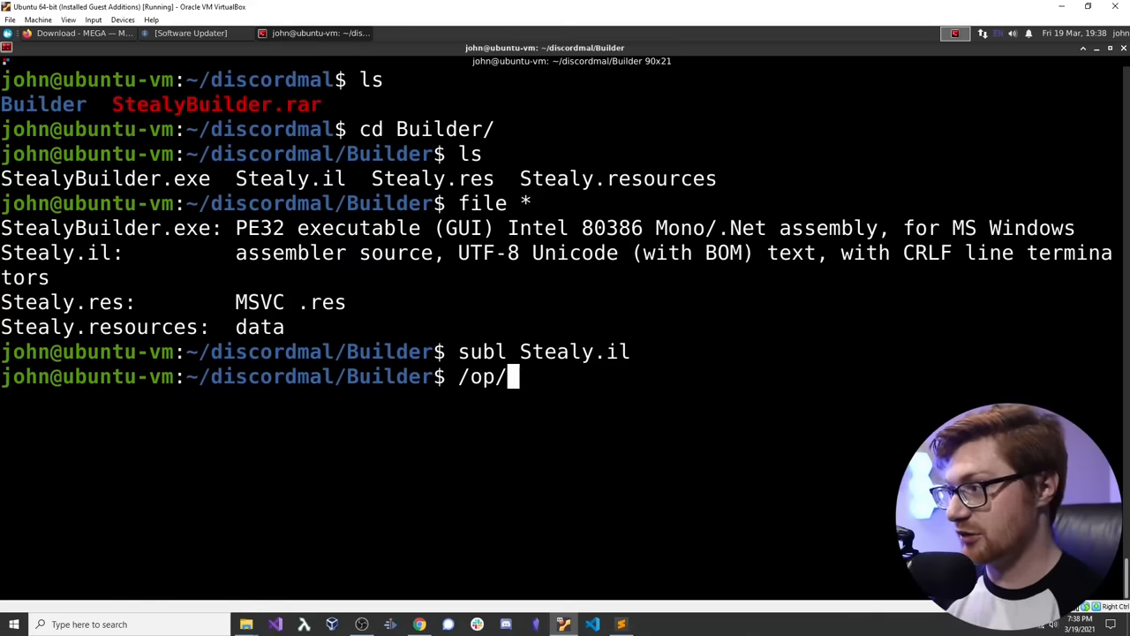
pyautogui.write('IL')
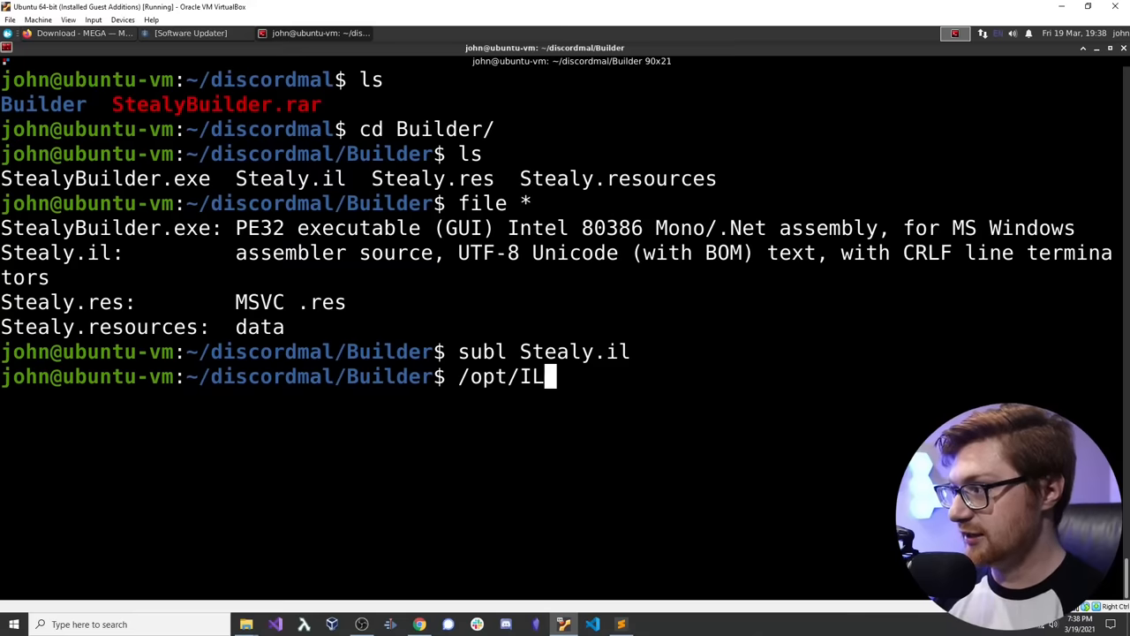
pyautogui.write('Spy/ILSP')
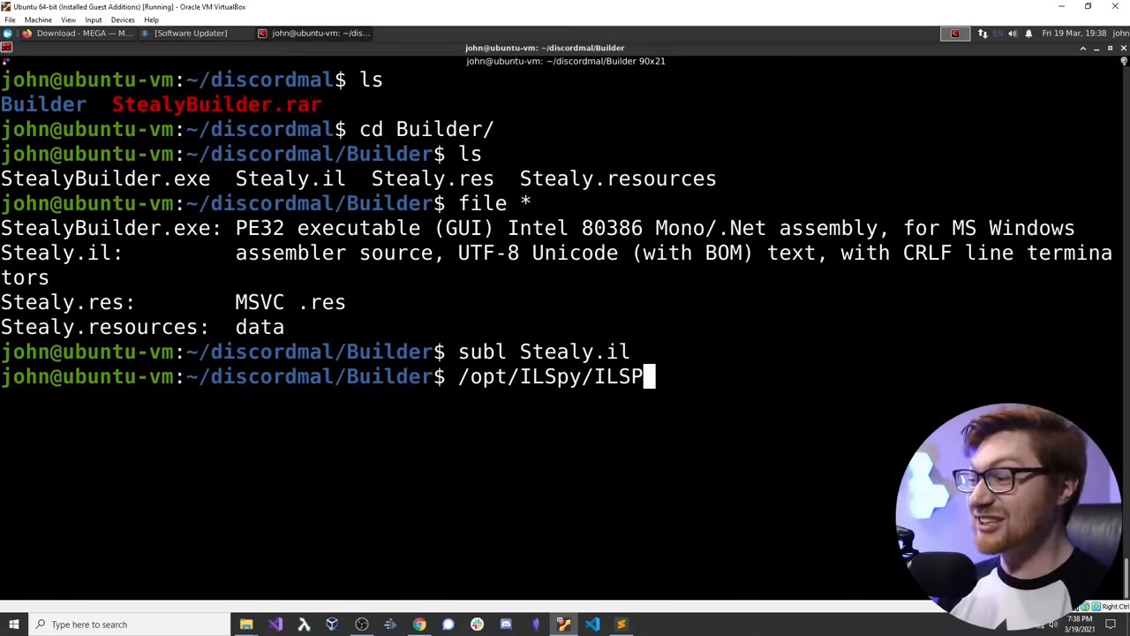
pyautogui.press('Return')
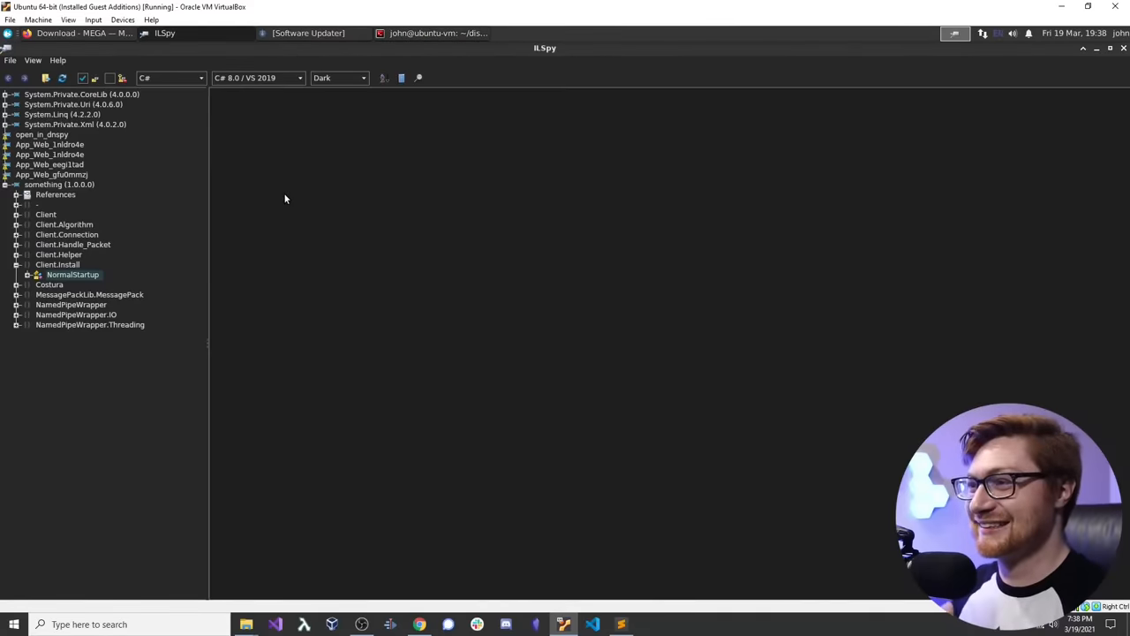
# Step: Collapse the previously loaded 'something' assembly and browse File > Open to the home folder
pyautogui.click(72, 274)
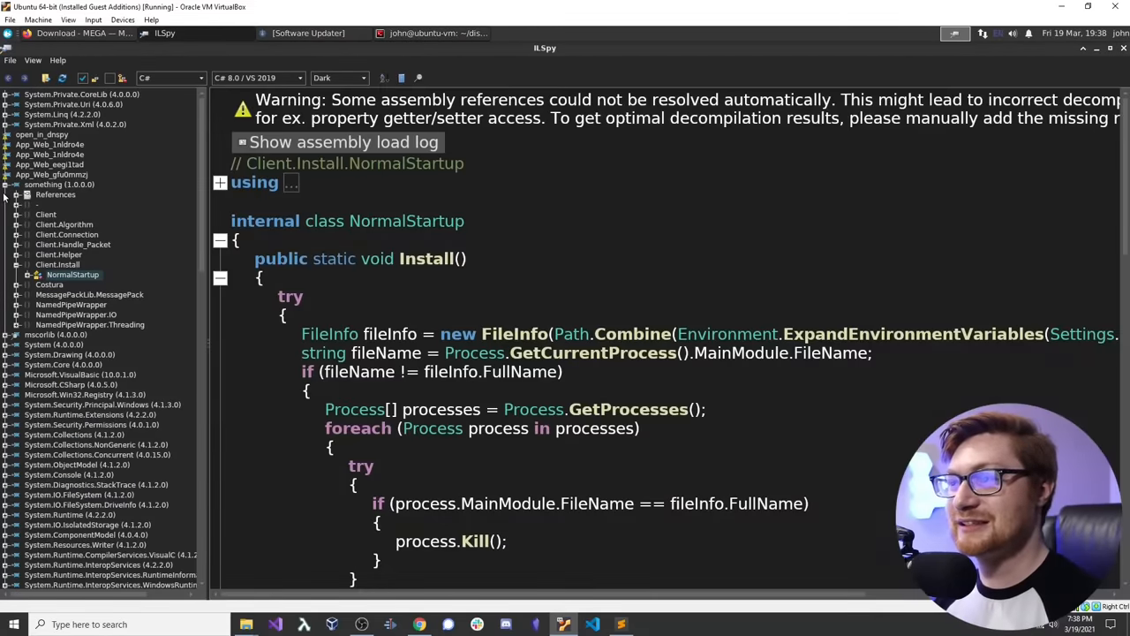
pyautogui.click(55, 183)
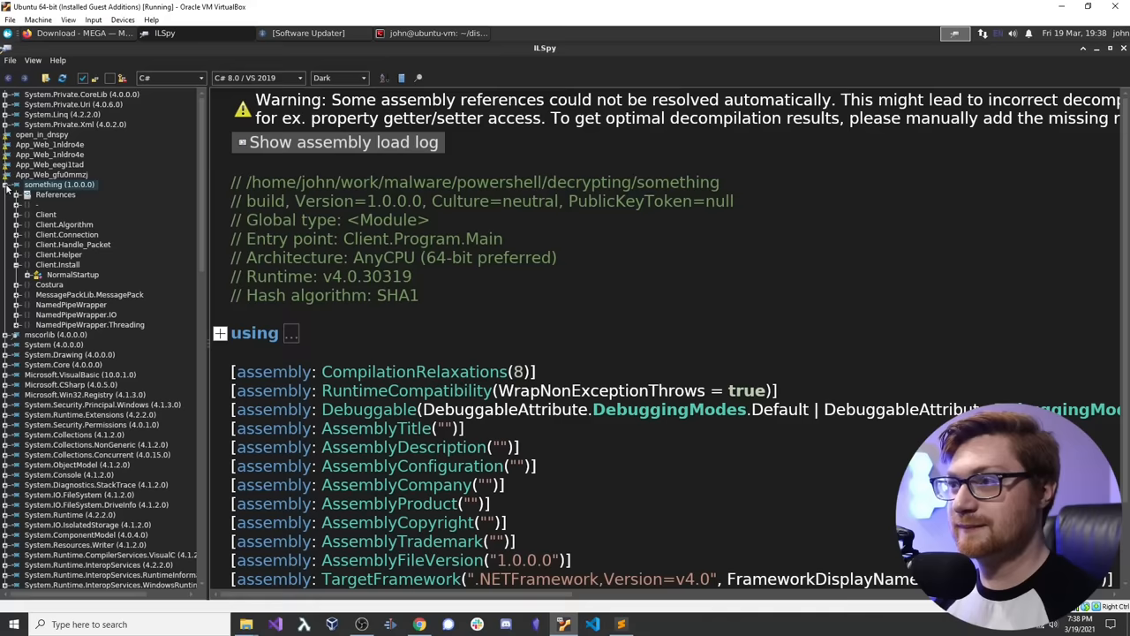
pyautogui.click(7, 185)
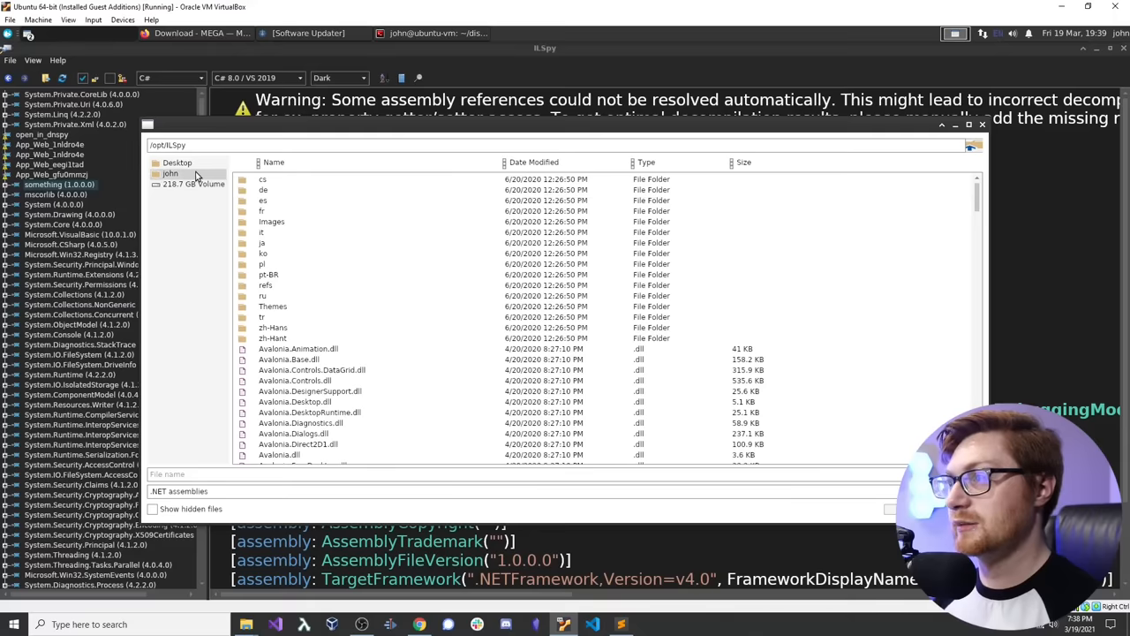
pyautogui.click(170, 173)
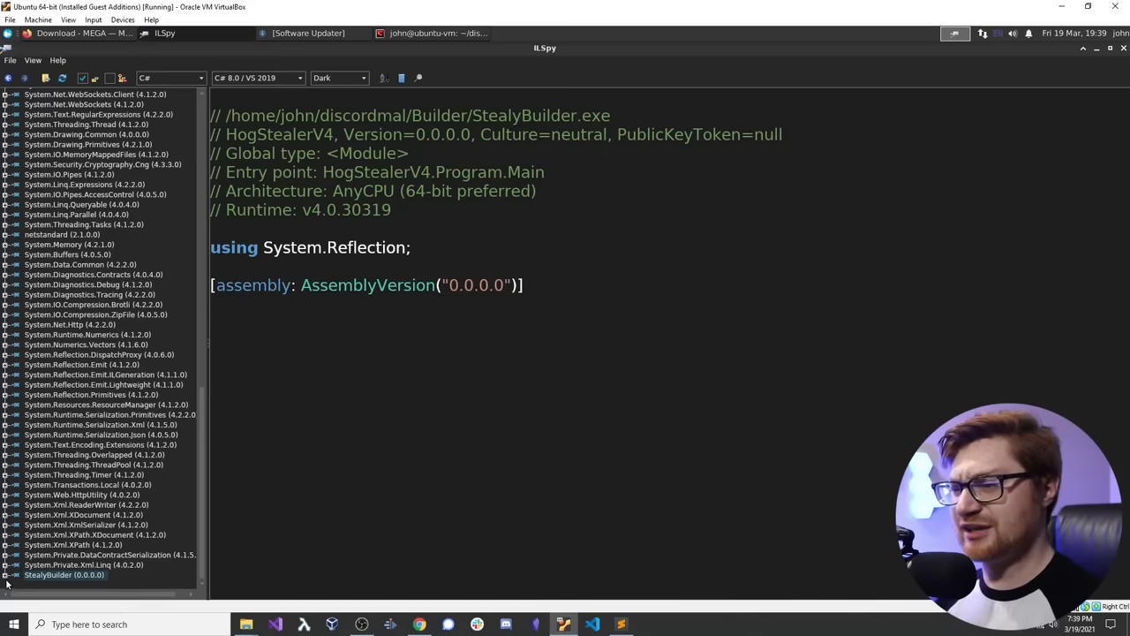
# Step: Expand StealyBuilder.exe, scroll through its References, then select Resources
pyautogui.click(8, 582)
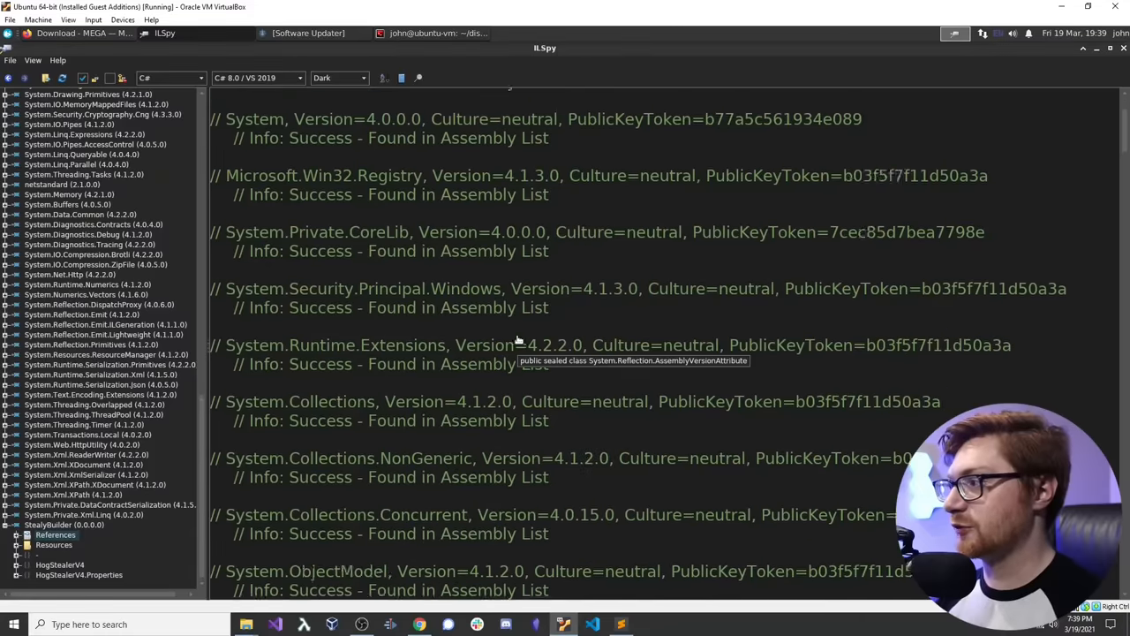
pyautogui.scroll(-3)
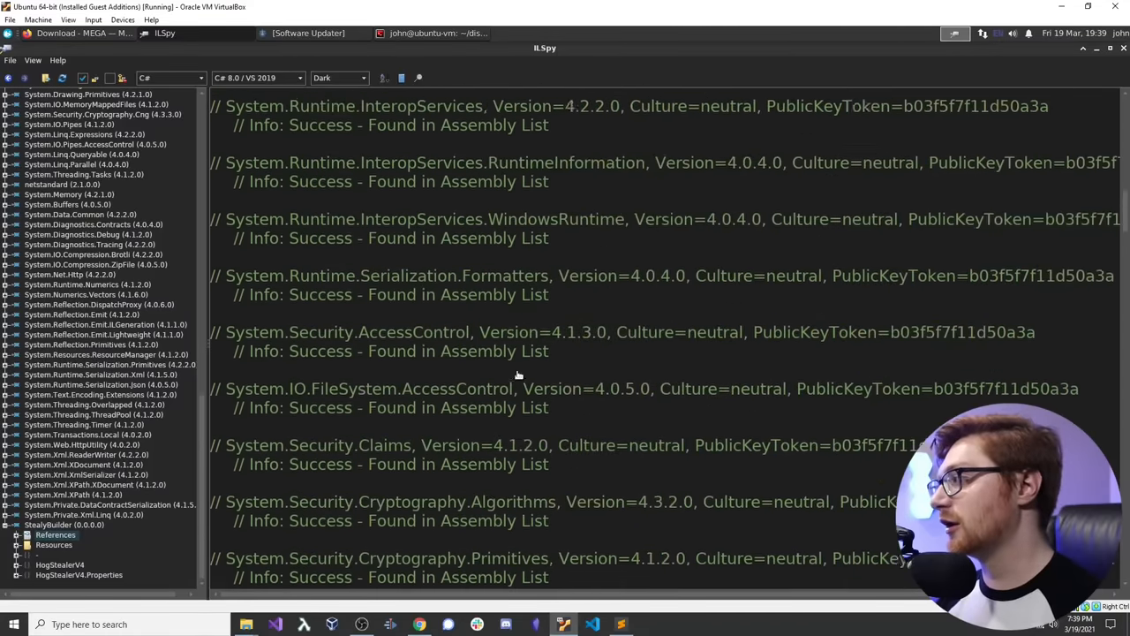
pyautogui.scroll(-3)
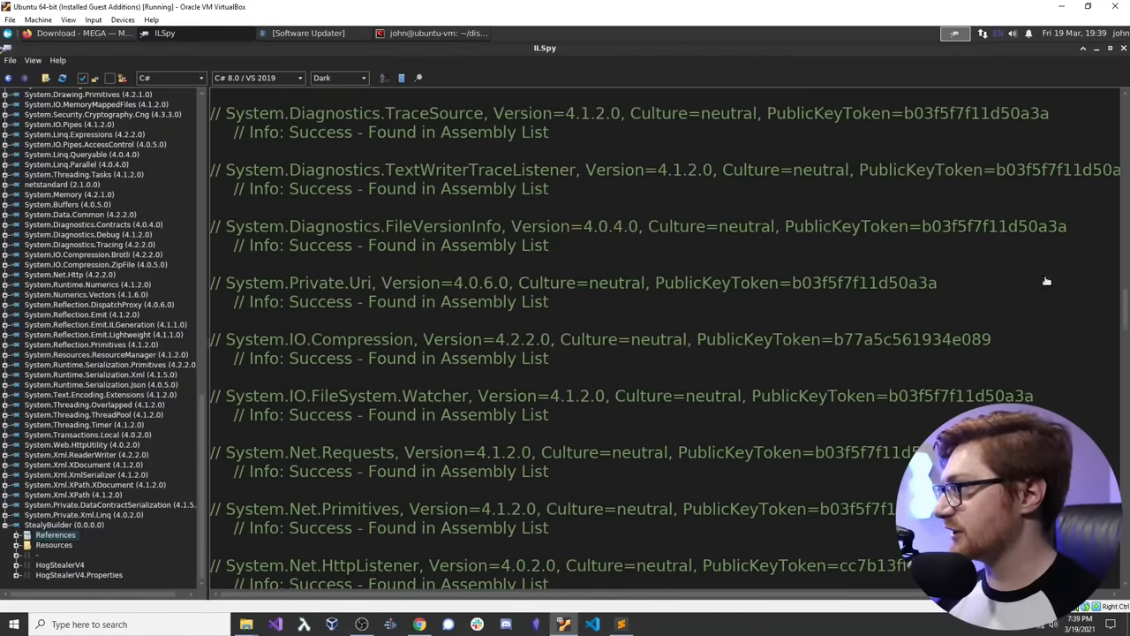
pyautogui.scroll(-3)
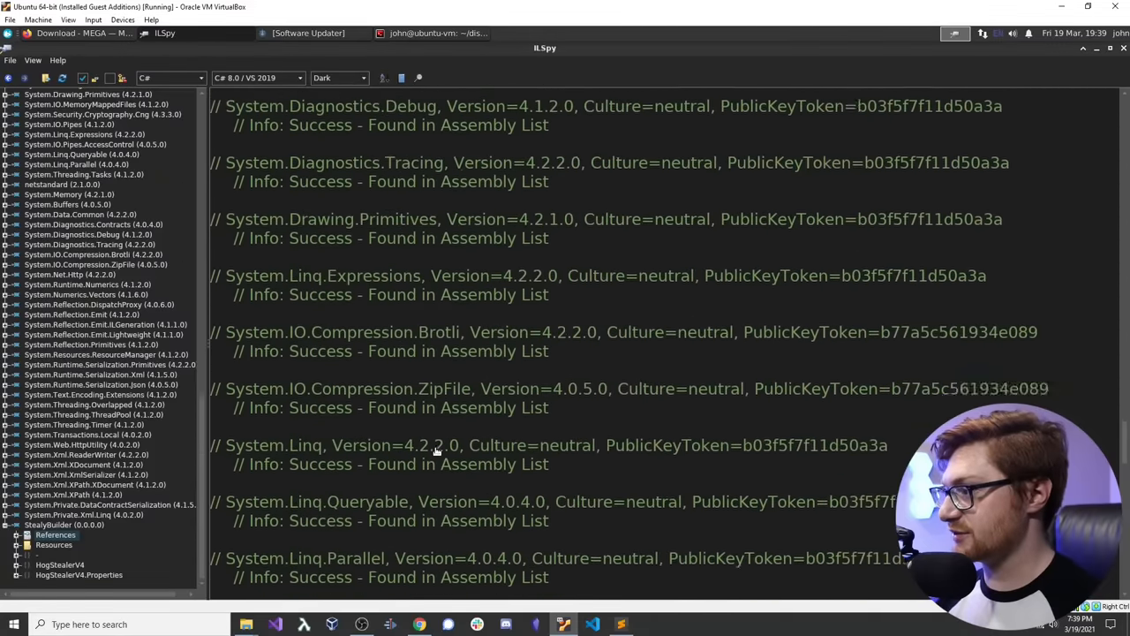
pyautogui.scroll(-3)
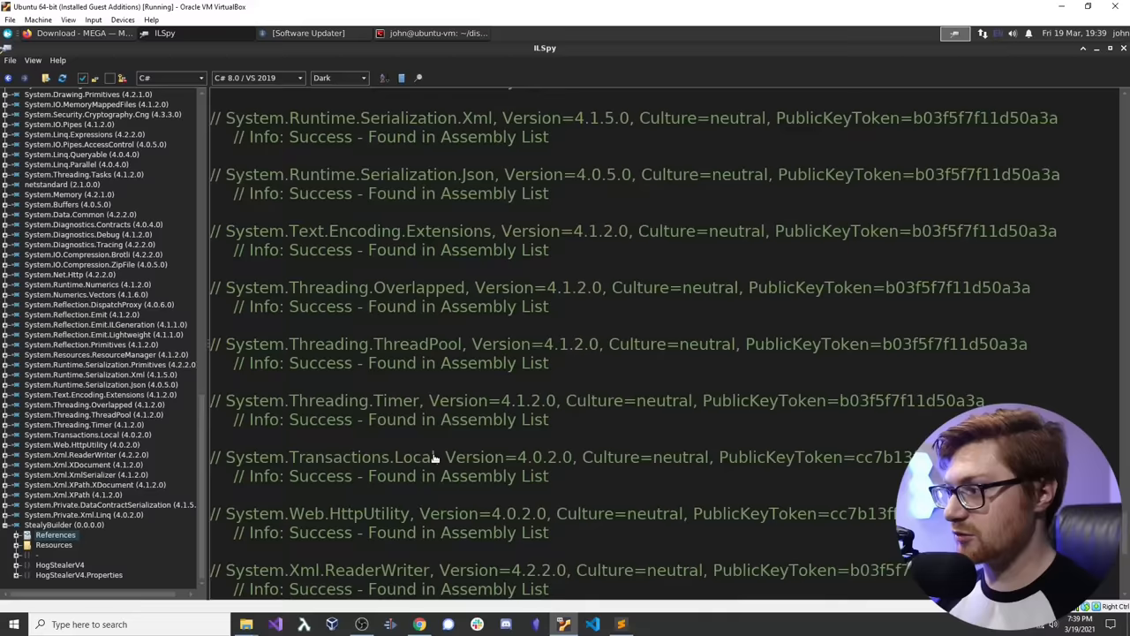
pyautogui.scroll(-3)
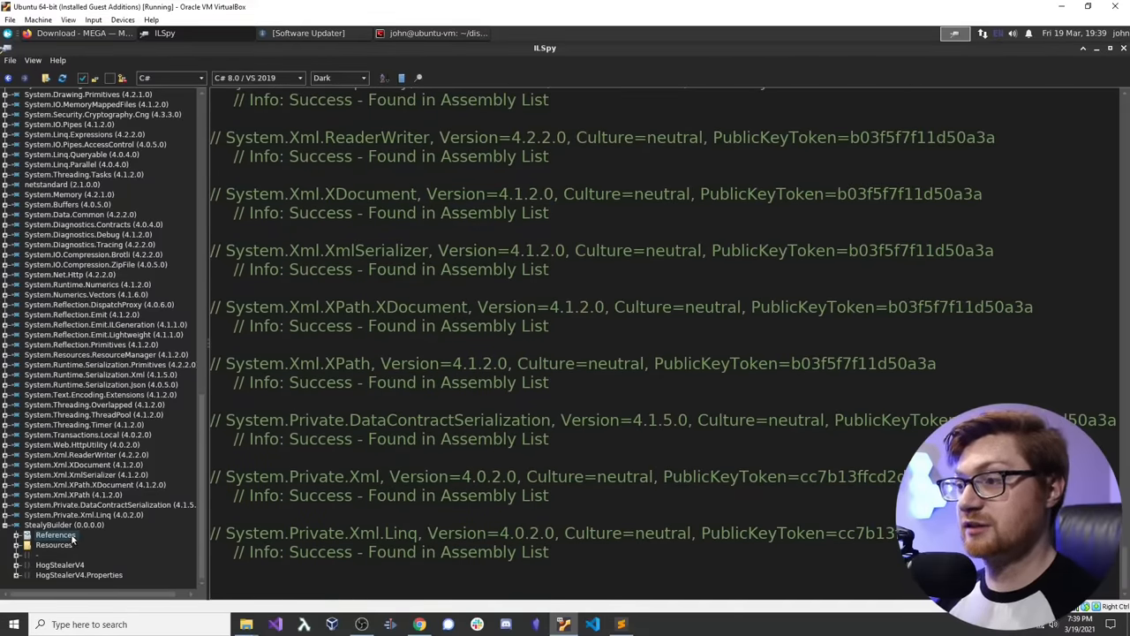
pyautogui.click(53, 546)
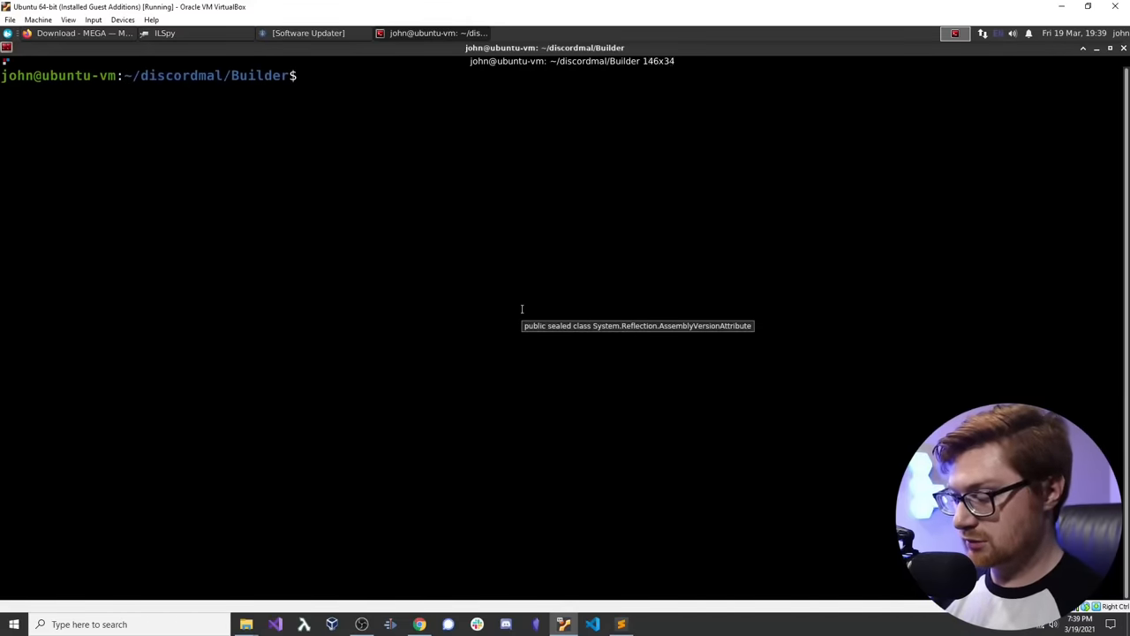
# Step: Run ls and file * in Builder, then open Stealy.il with subl
pyautogui.write('ls')
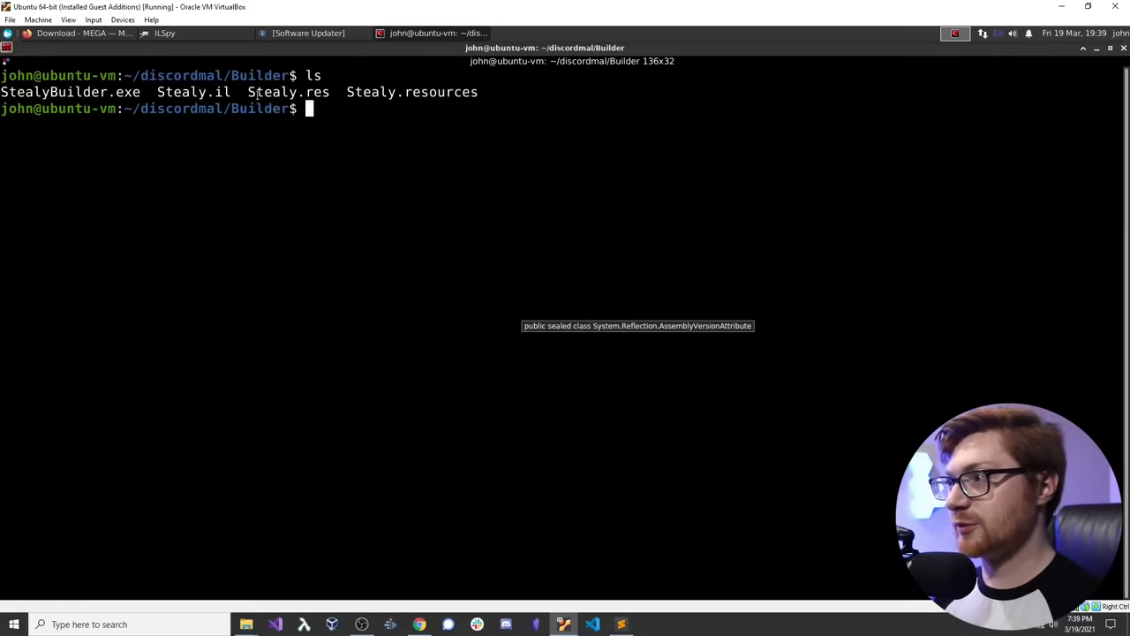
pyautogui.write('file *')
pyautogui.write('subl Stealy.')
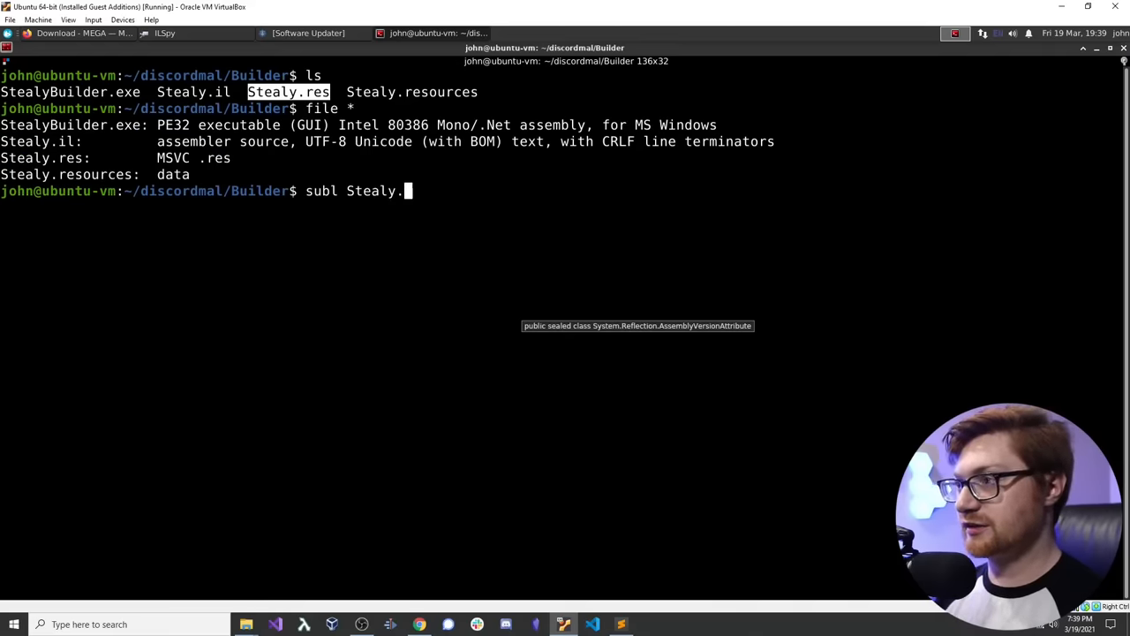
pyautogui.press('Return')
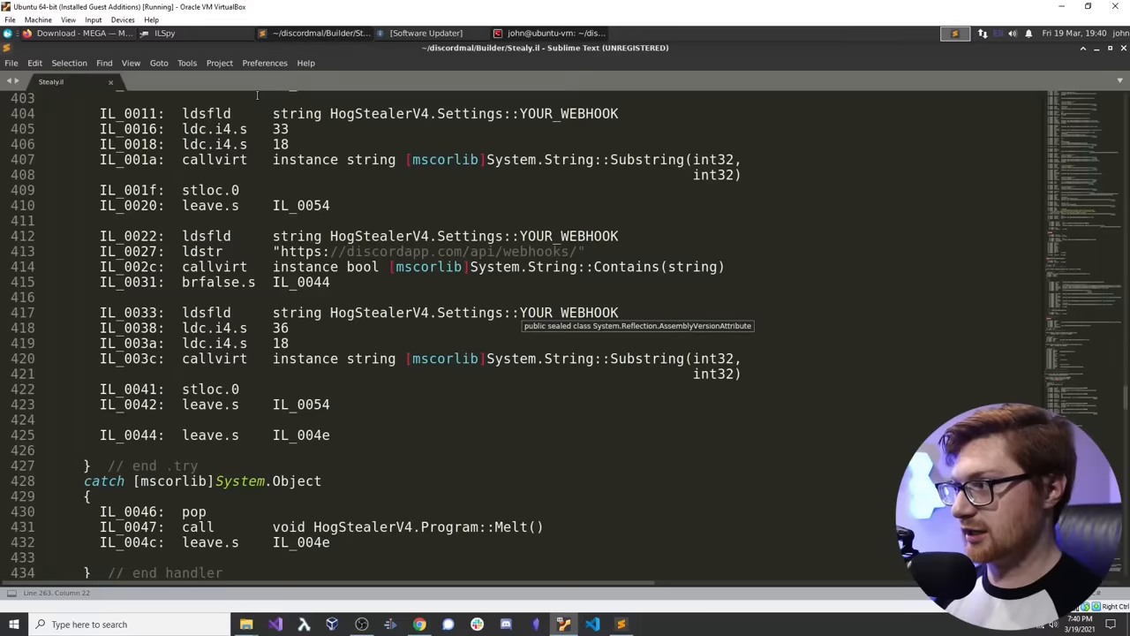
# Step: Save the resource string table, browsing to discordmal's Builder folder and starting the file name
pyautogui.click(156, 35)
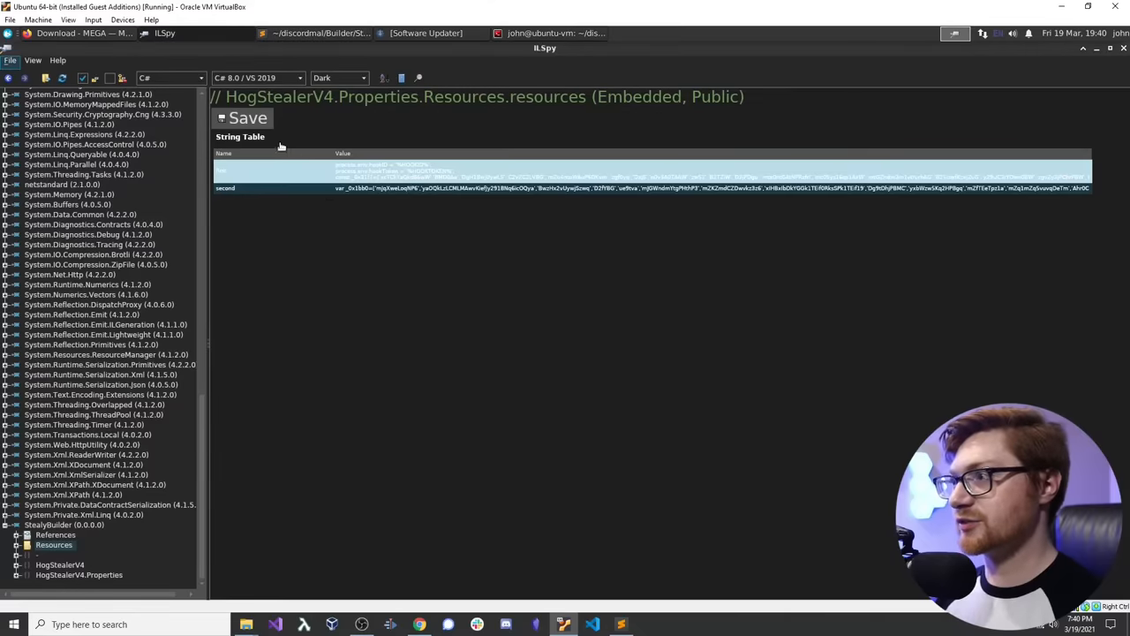
pyautogui.click(247, 117)
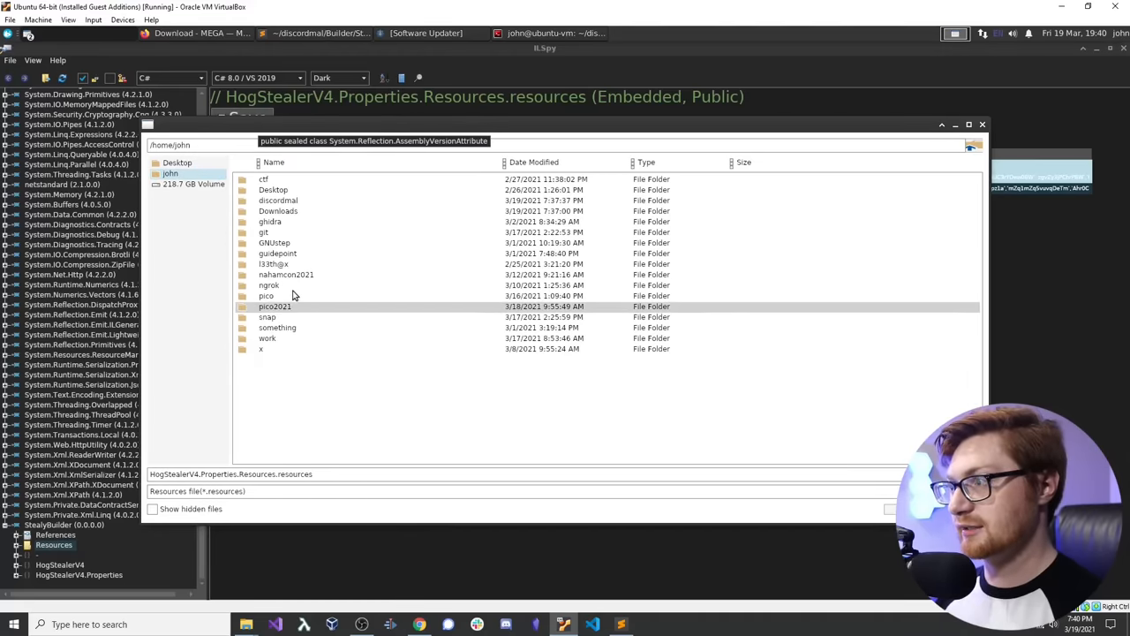
pyautogui.click(278, 201)
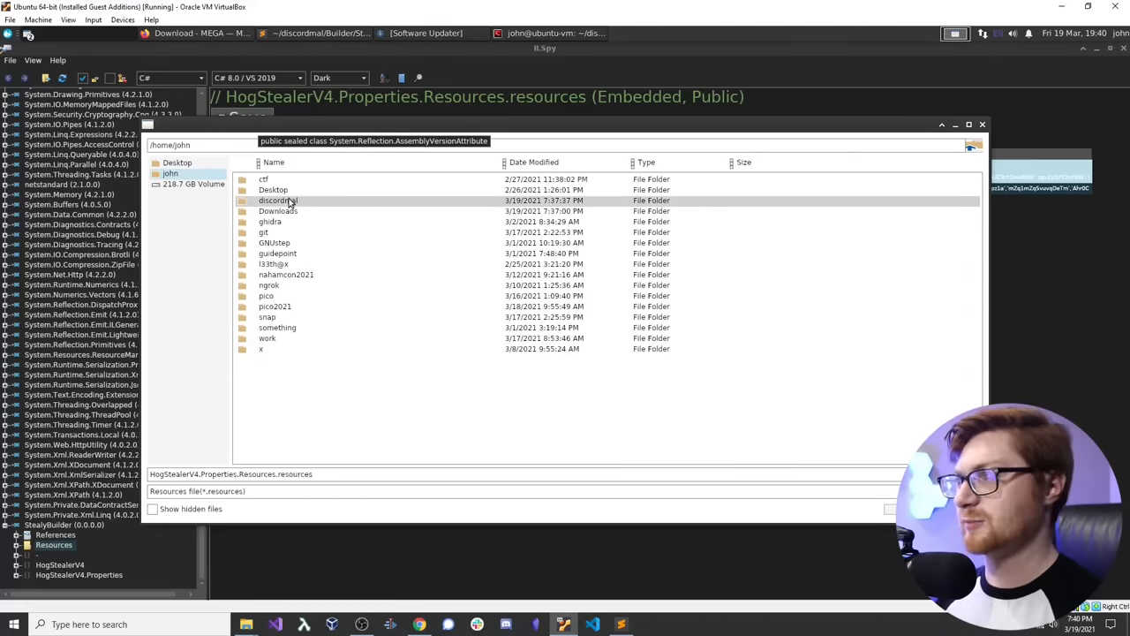
pyautogui.doubleClick(276, 201)
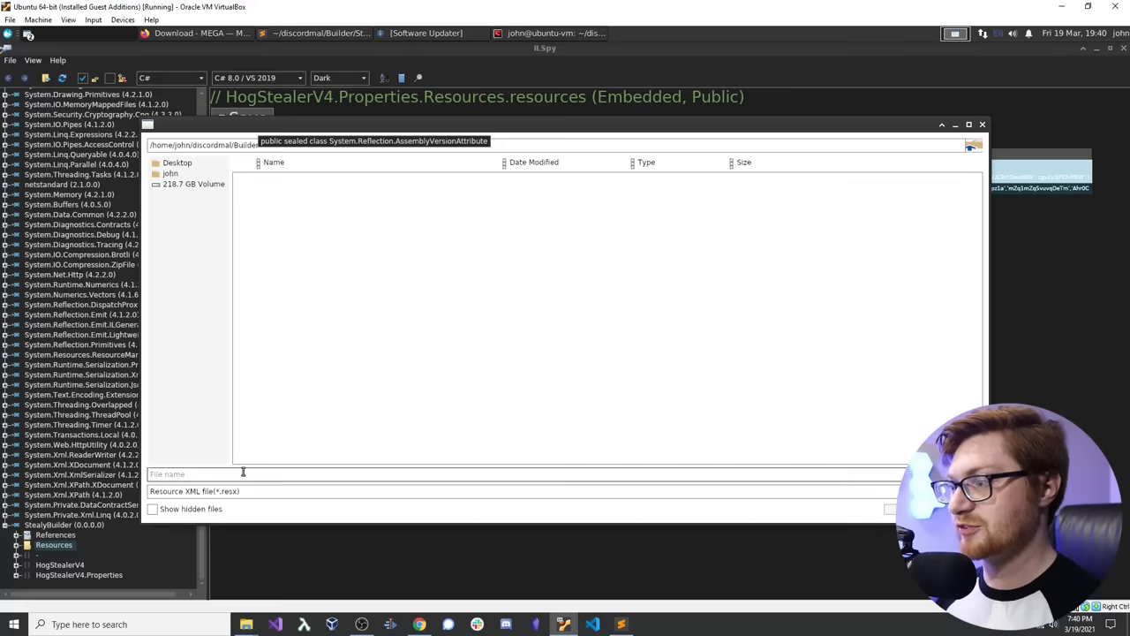
pyautogui.moveTo(321, 467)
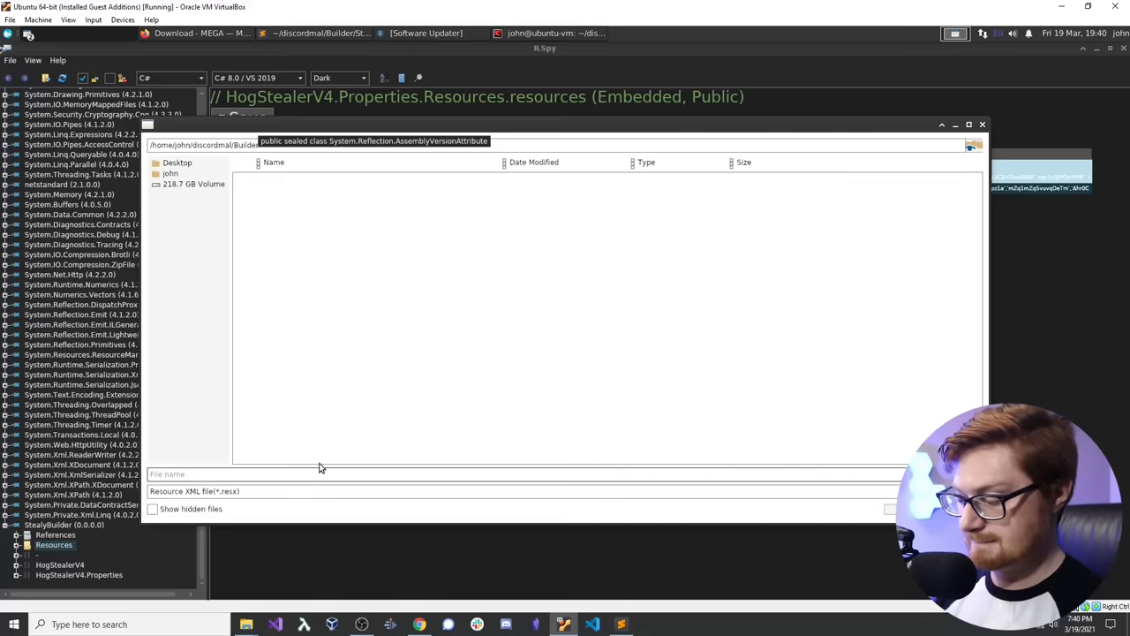
pyautogui.write('resources')
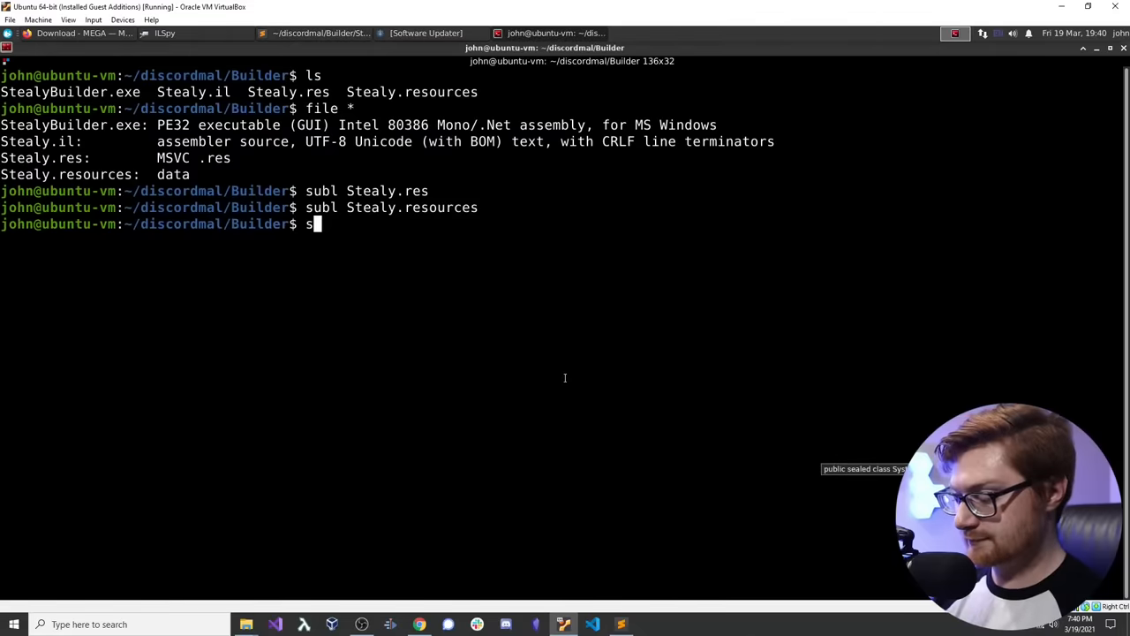
# Step: List the Builder folder's files with ls
pyautogui.write('ls')
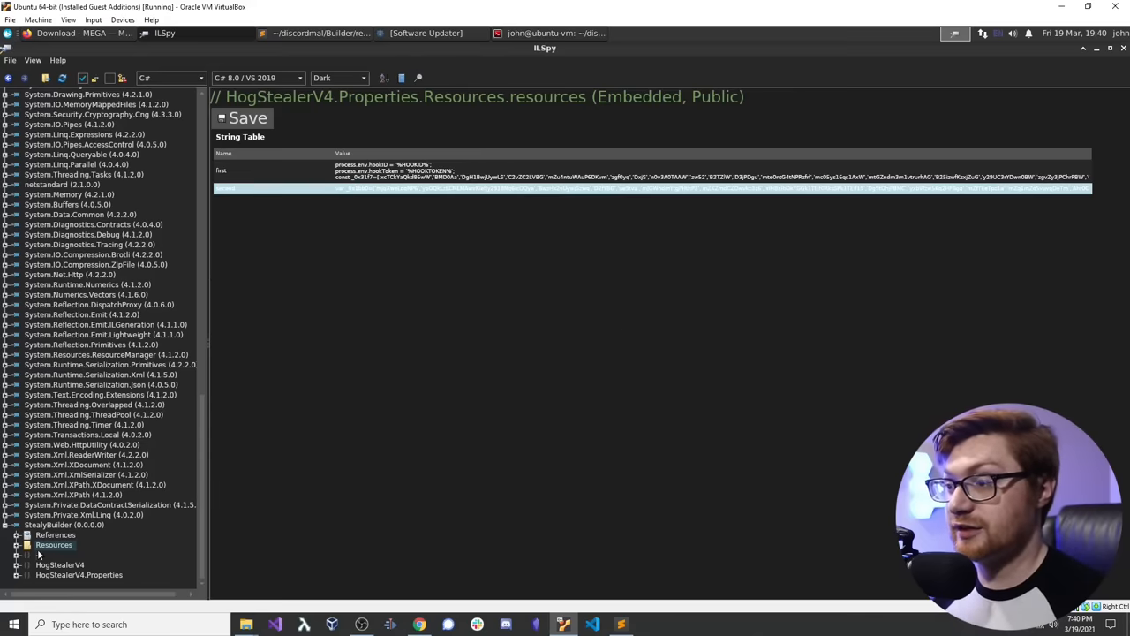
# Step: Select HogStealerV4.Program and scroll through its Builds list, Main and Mod methods
pyautogui.click(59, 564)
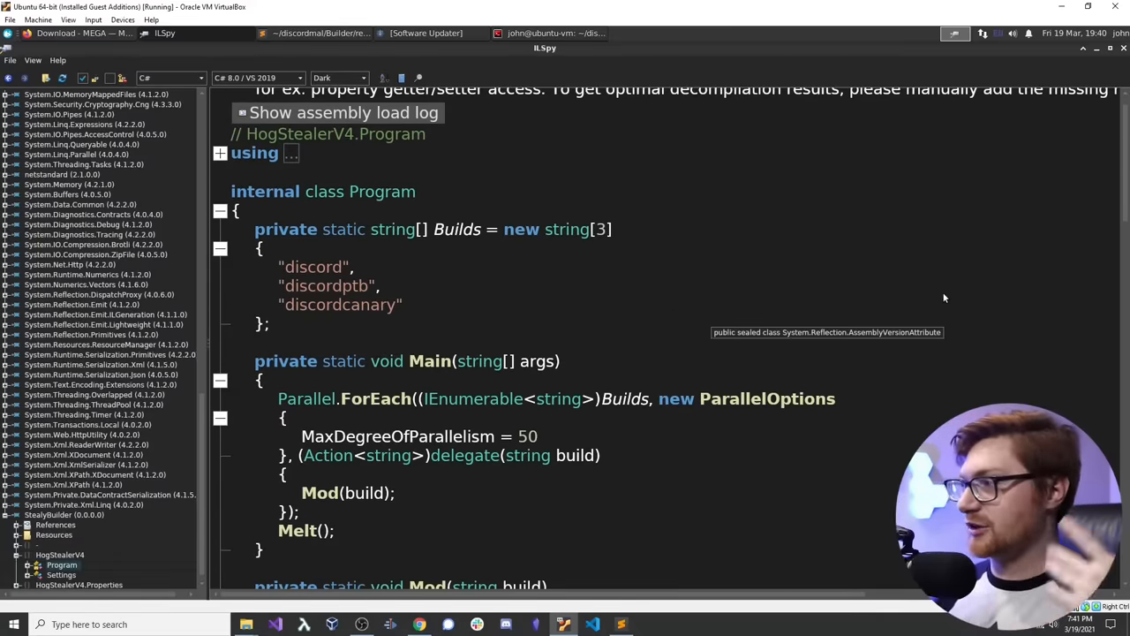
pyautogui.scroll(-3)
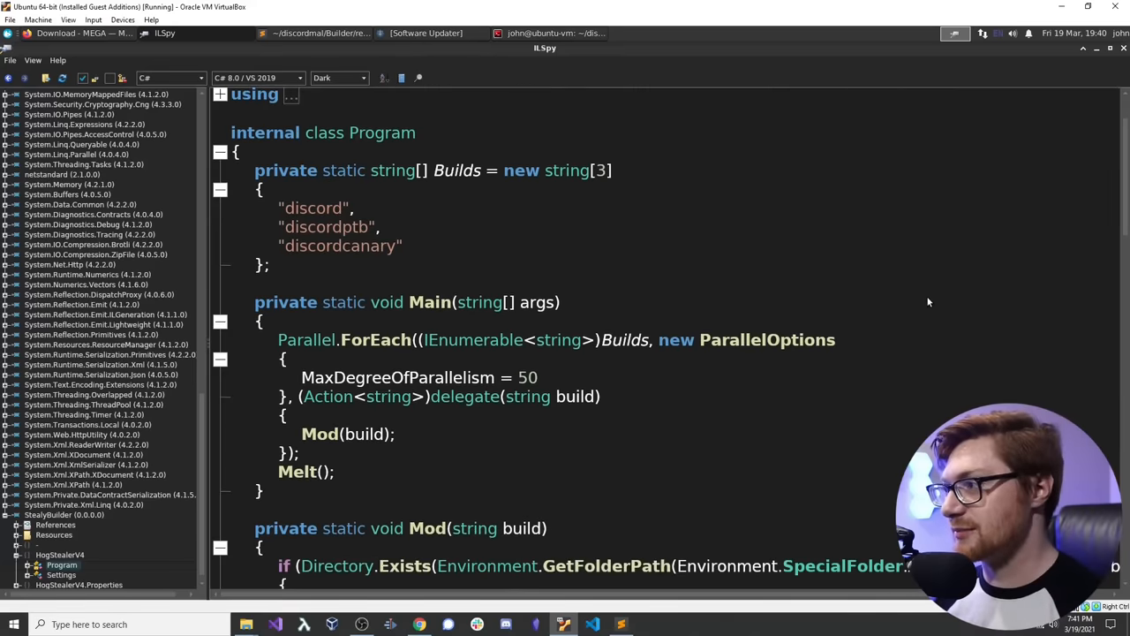
pyautogui.scroll(-3)
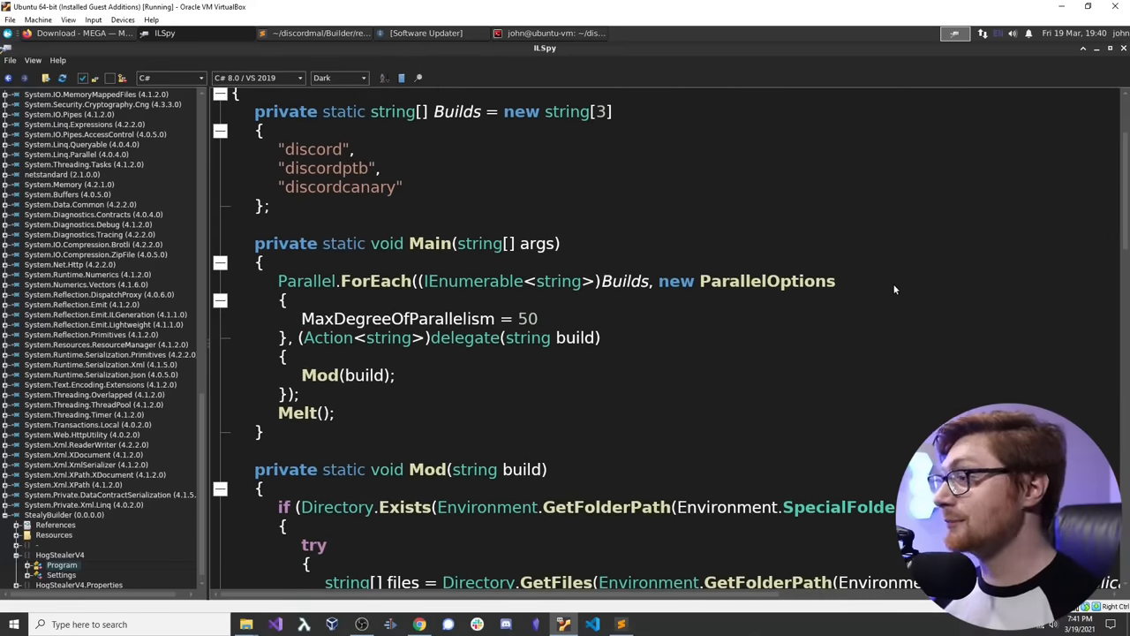
pyautogui.scroll(-3)
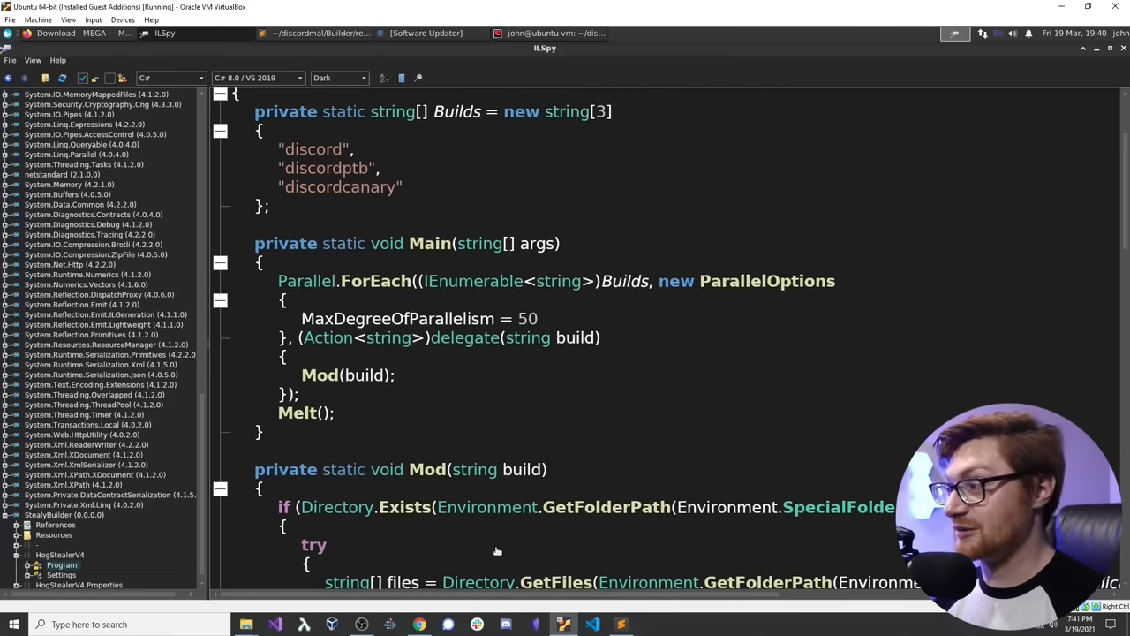
pyautogui.scroll(-3)
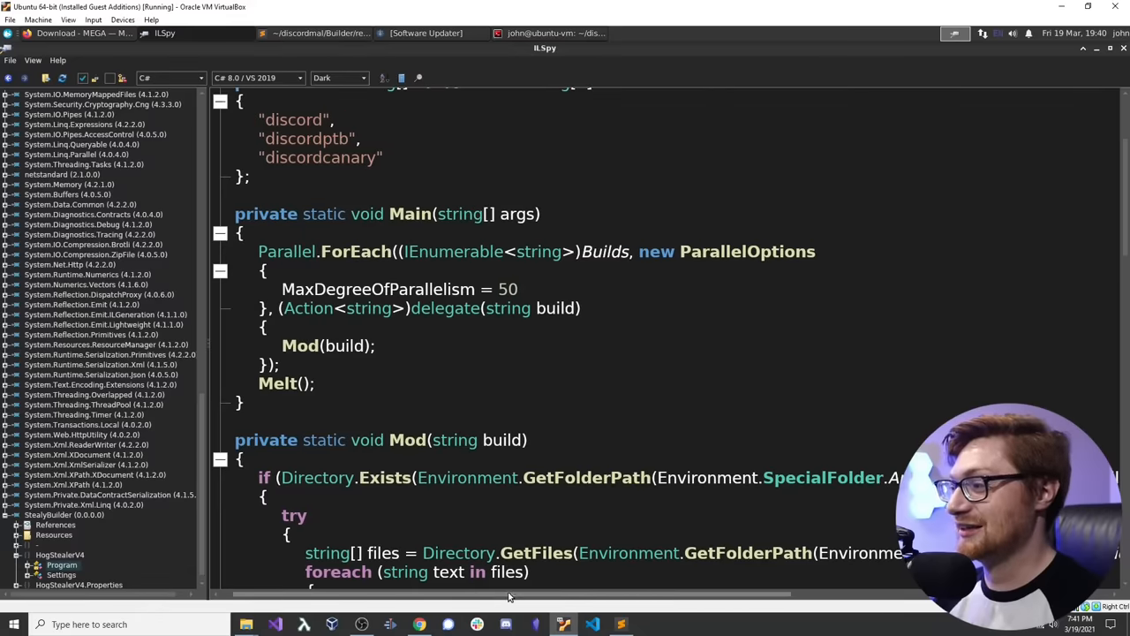
pyautogui.scroll(-3)
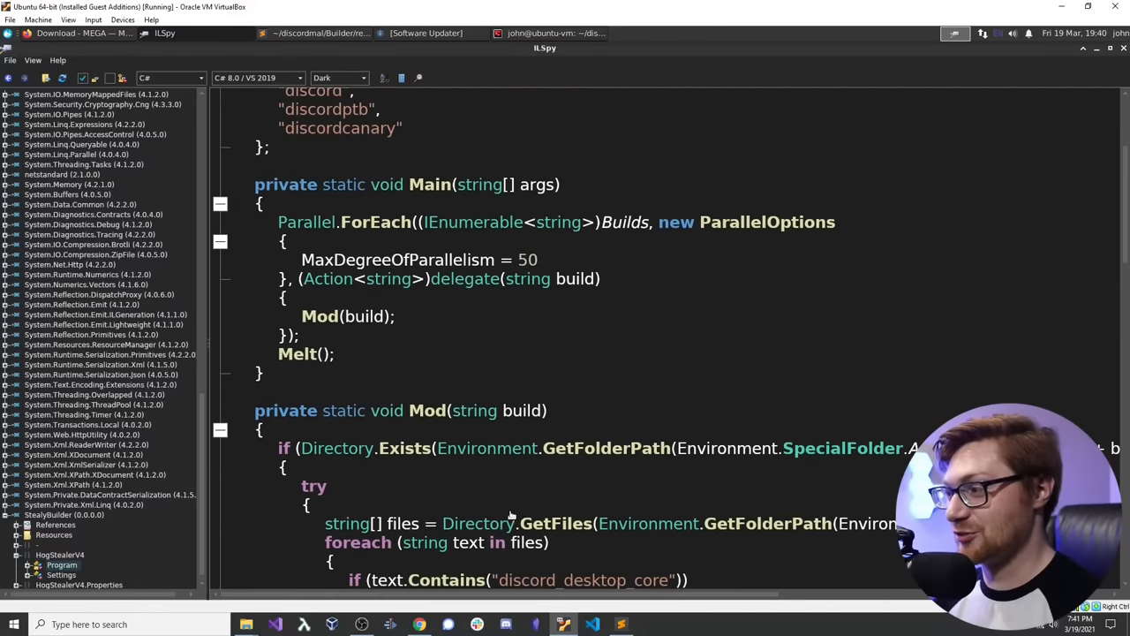
pyautogui.scroll(-3)
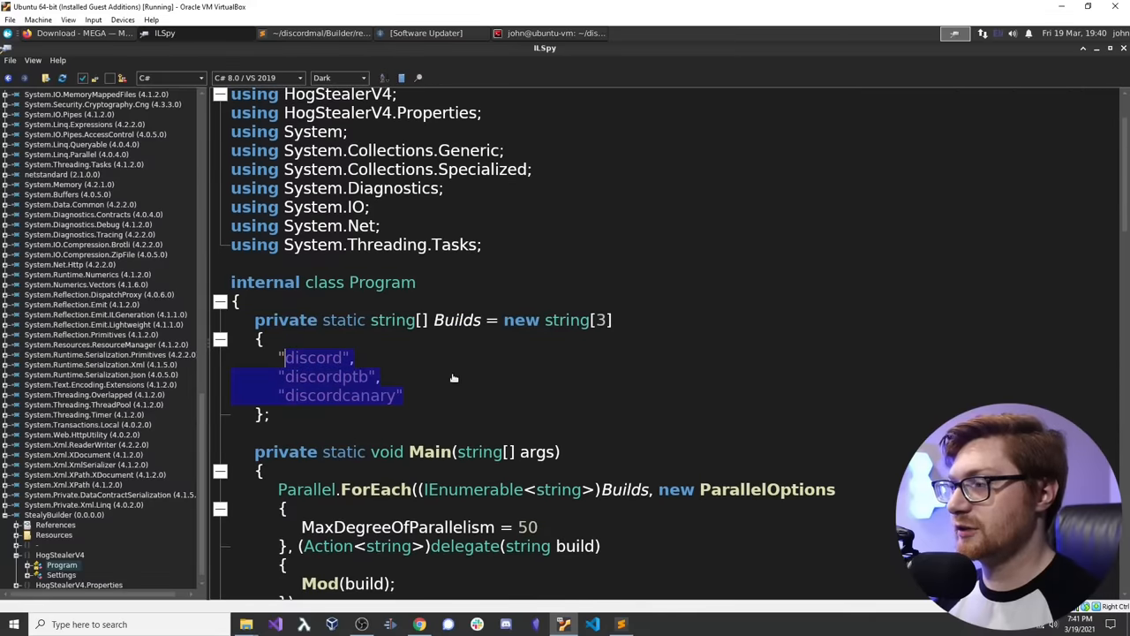
pyautogui.scroll(-3)
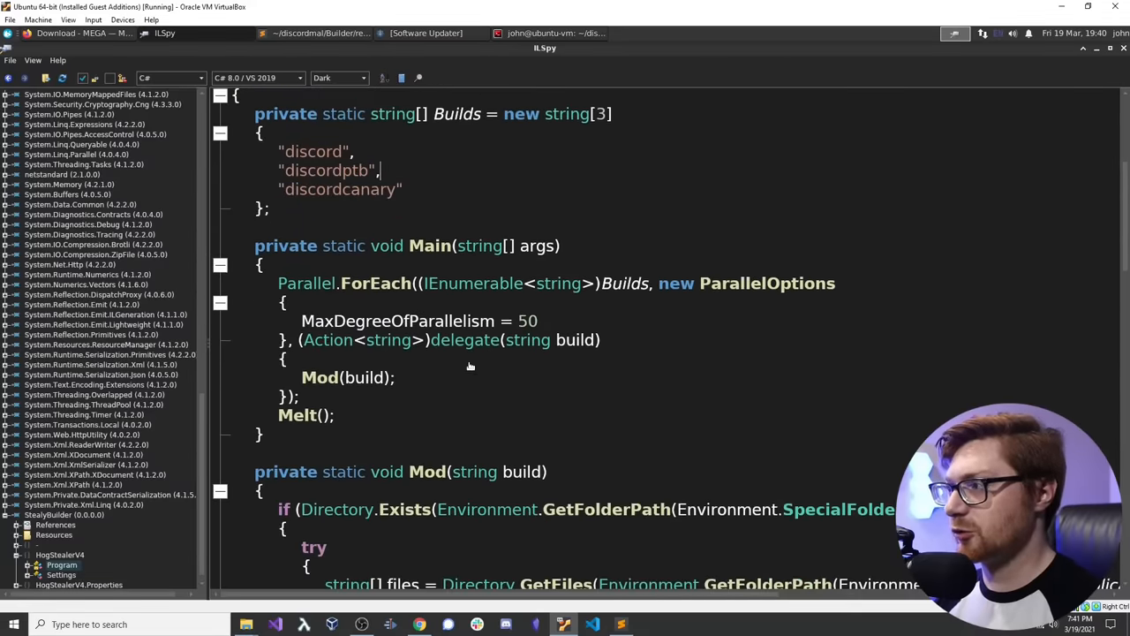
pyautogui.scroll(-3)
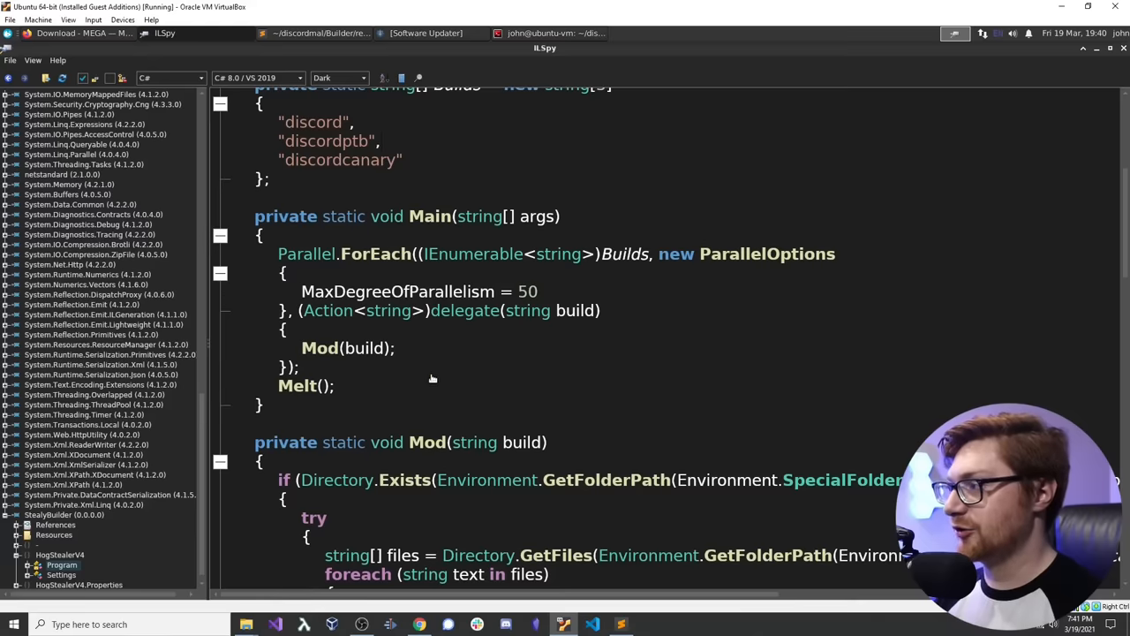
pyautogui.scroll(-3)
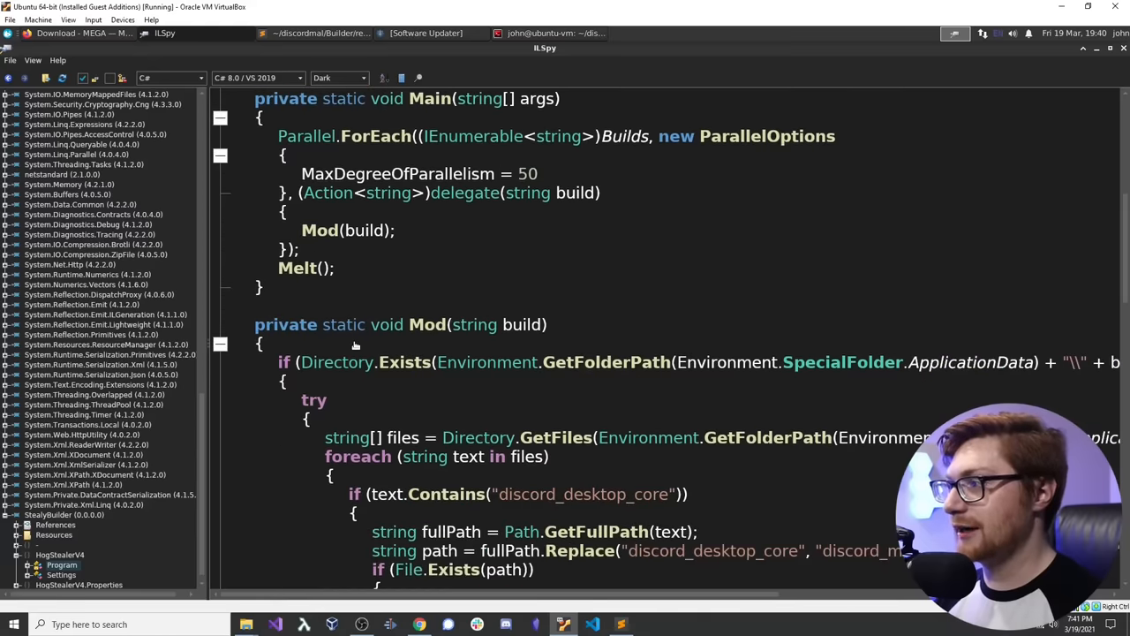
pyautogui.scroll(-3)
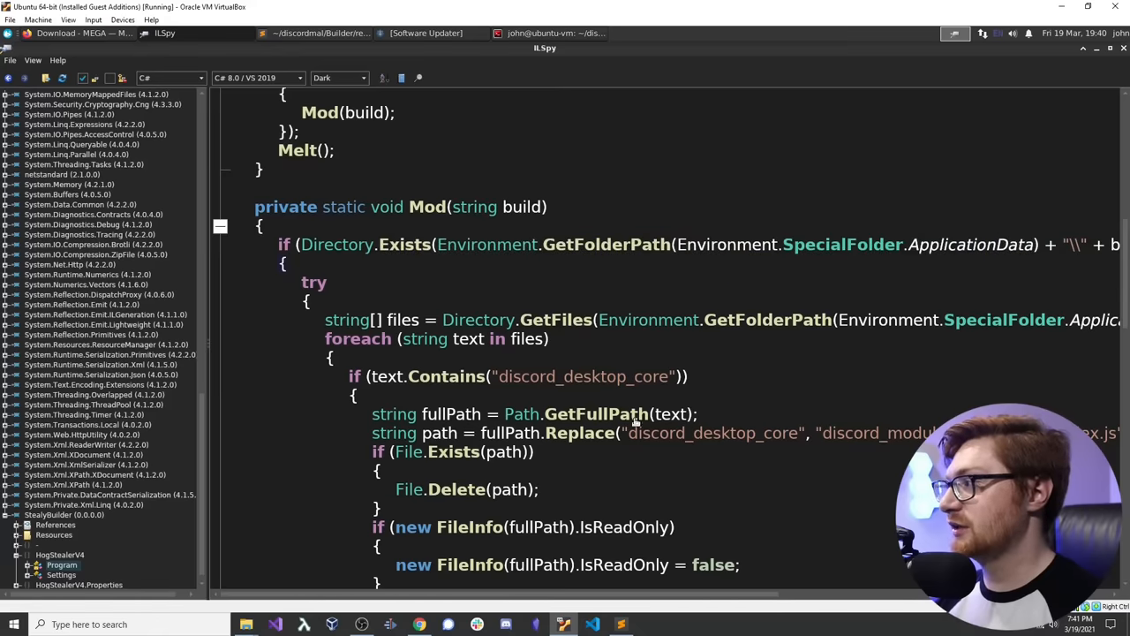
pyautogui.hscroll(3)
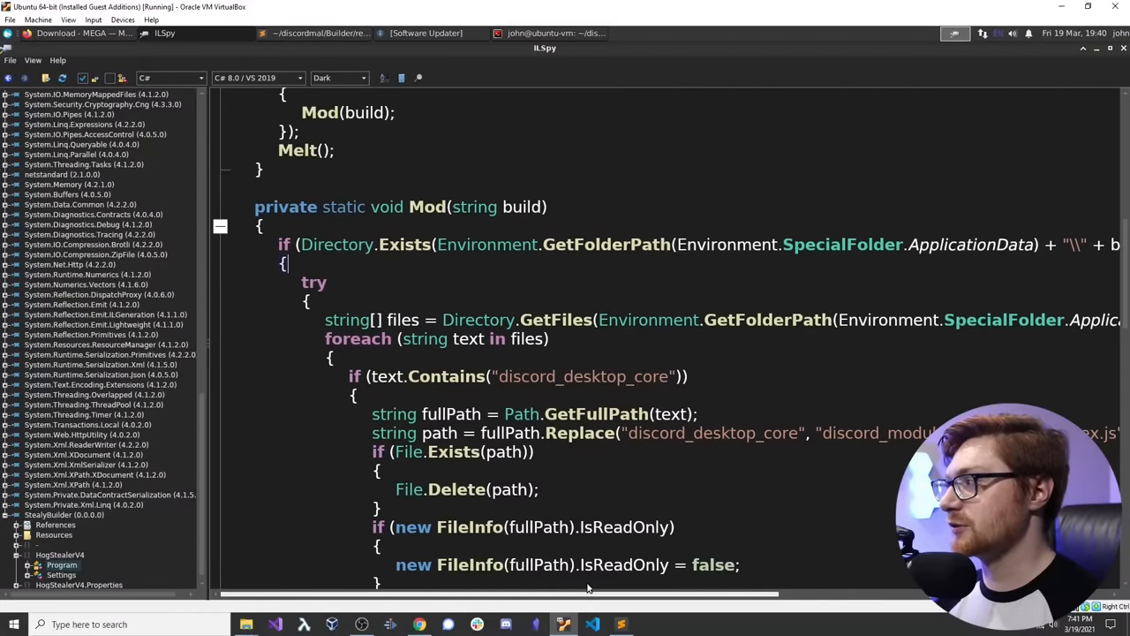
# Step: Scroll through Mod's index.js hook ID and token injection to the webhook payload and select avatar_url
pyautogui.scroll(-3)
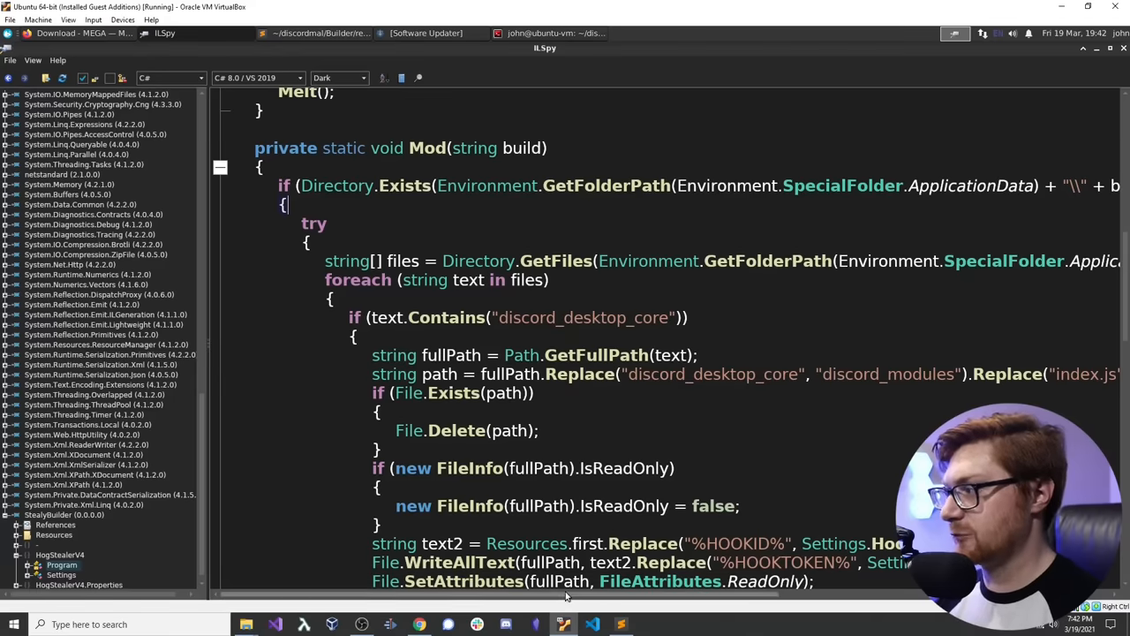
pyautogui.hscroll(3)
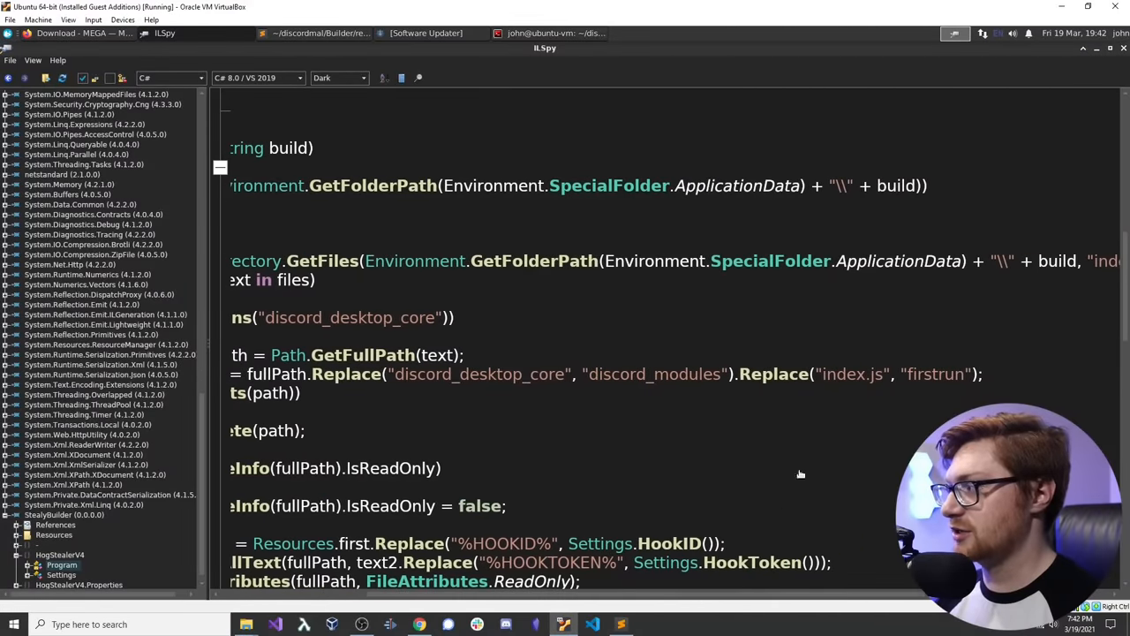
pyautogui.moveTo(861, 485)
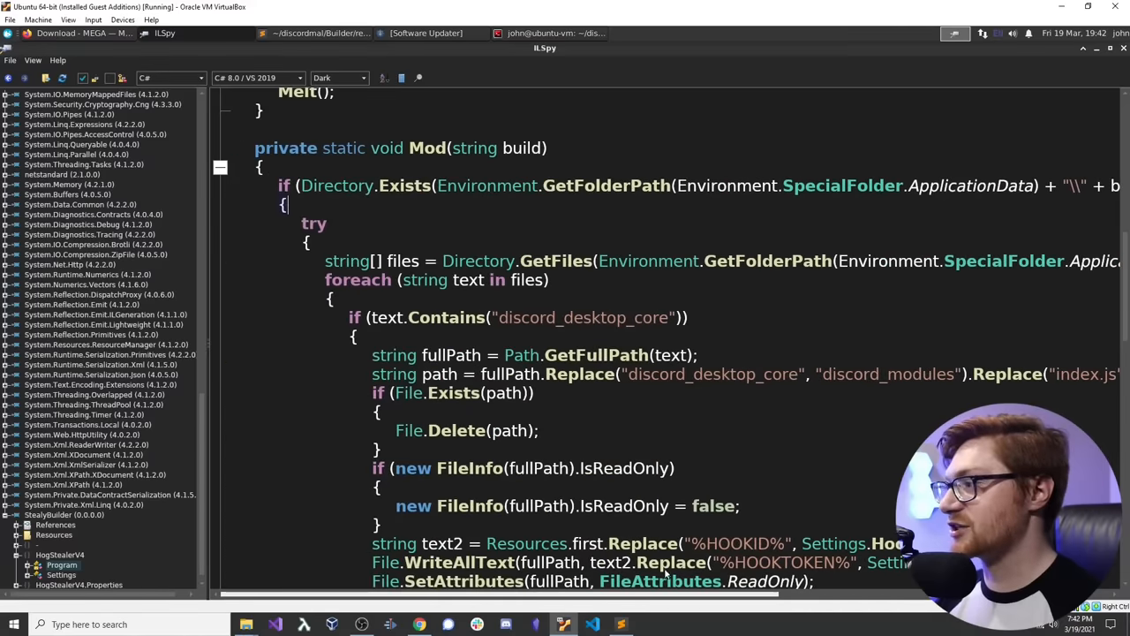
pyautogui.scroll(-3)
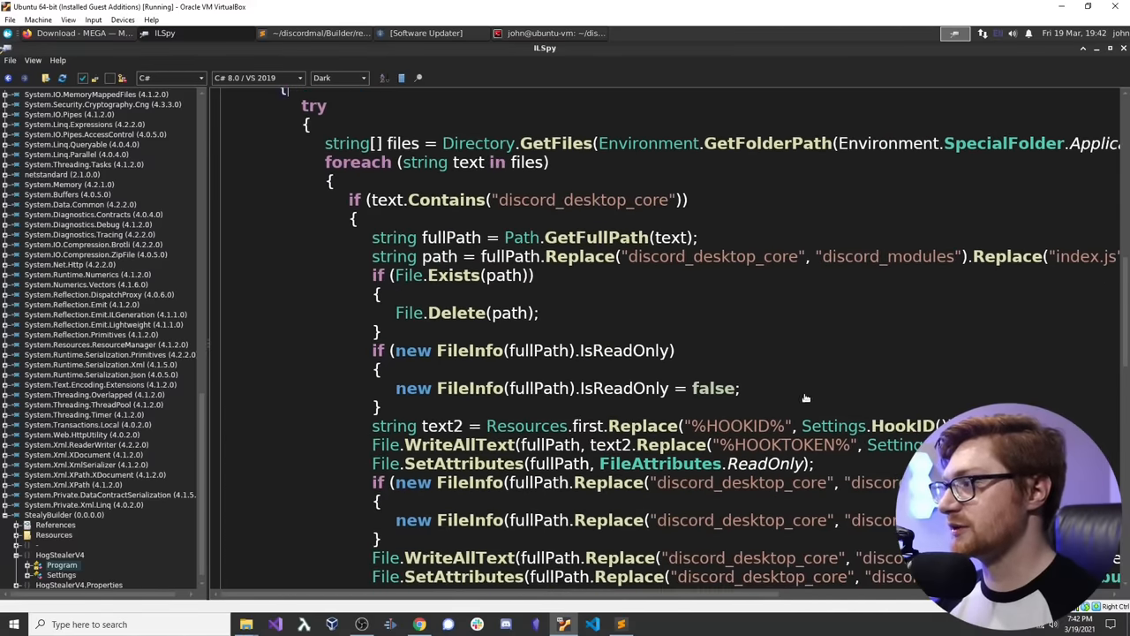
pyautogui.scroll(-3)
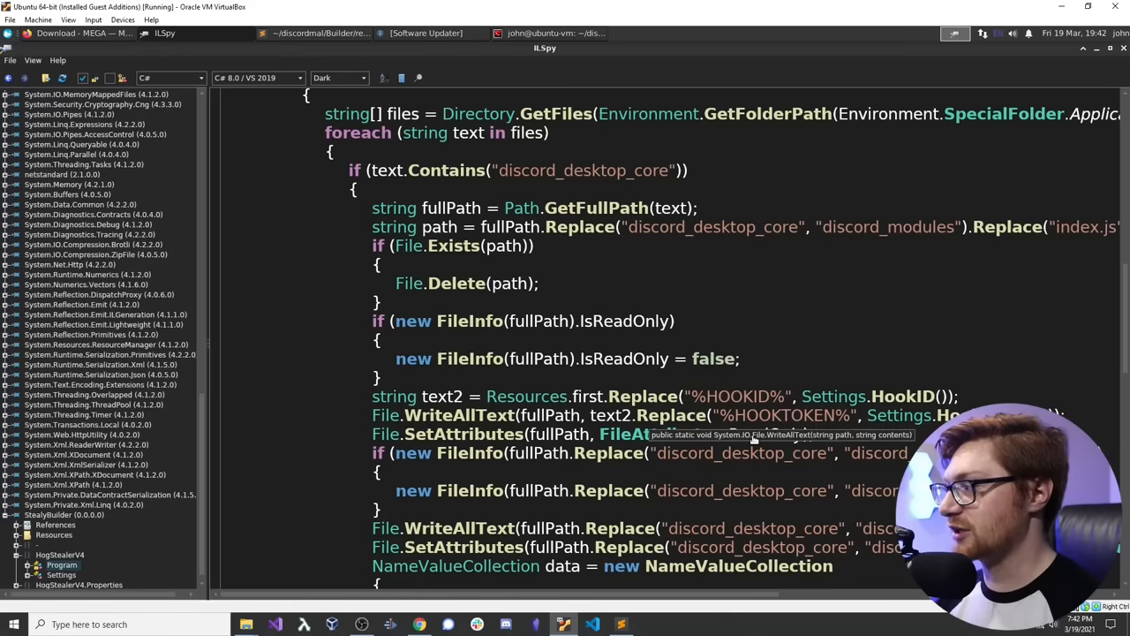
pyautogui.scroll(-3)
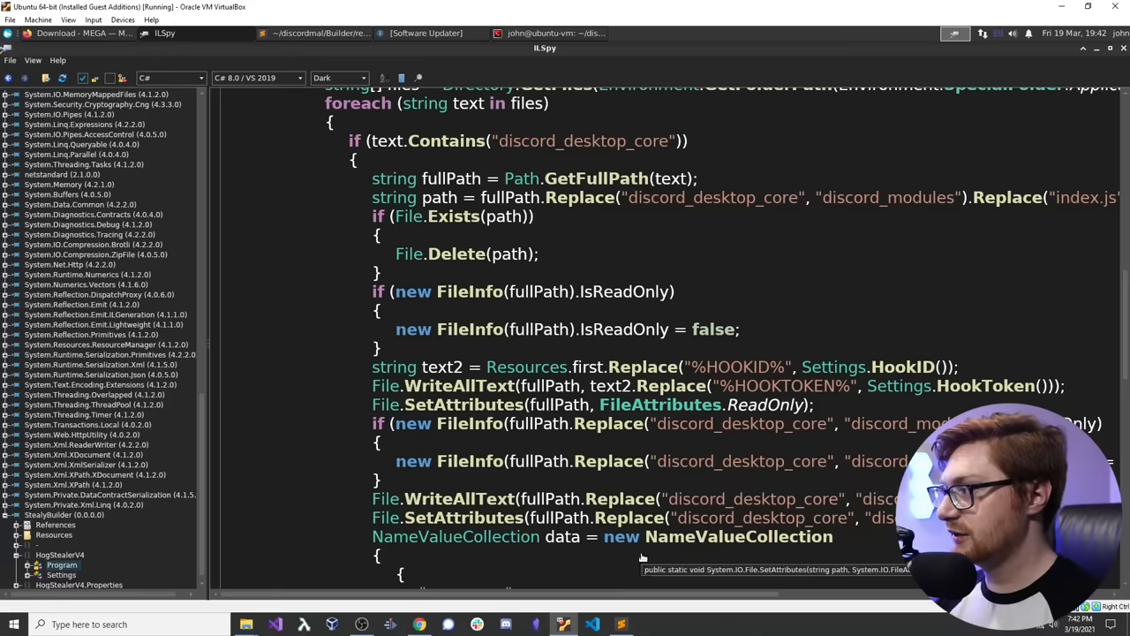
pyautogui.scroll(-3)
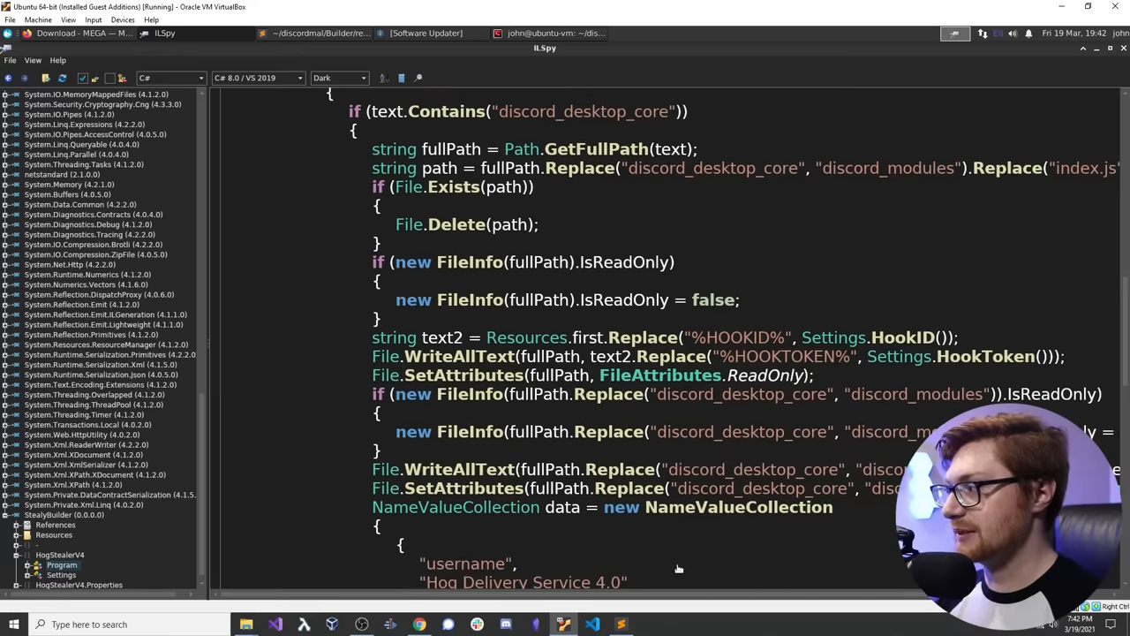
pyautogui.moveTo(738, 590)
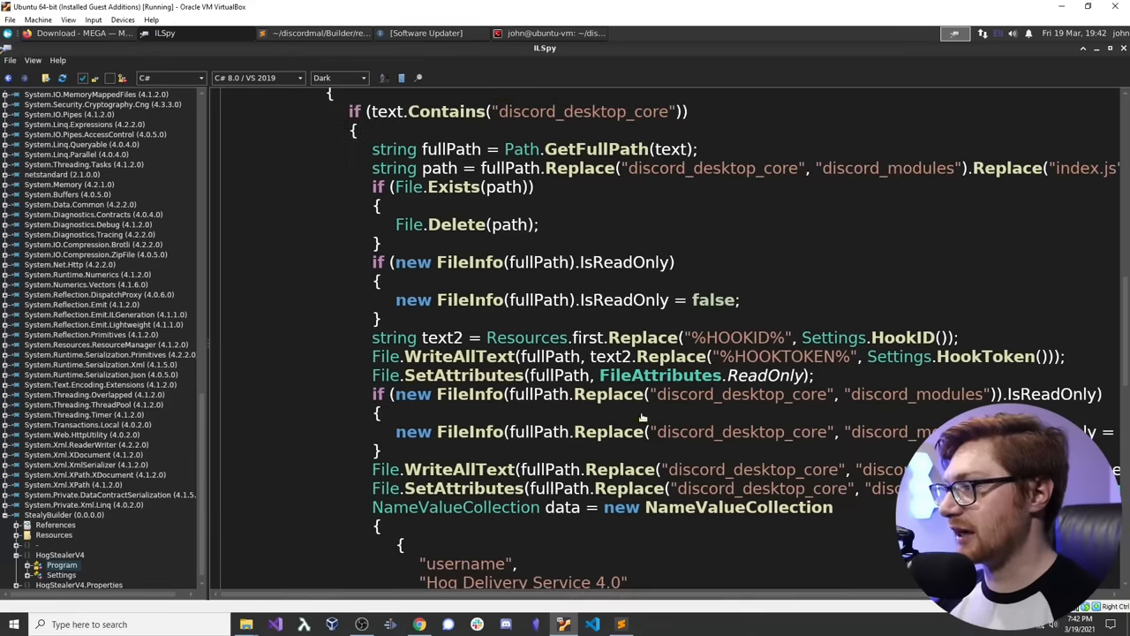
pyautogui.scroll(-3)
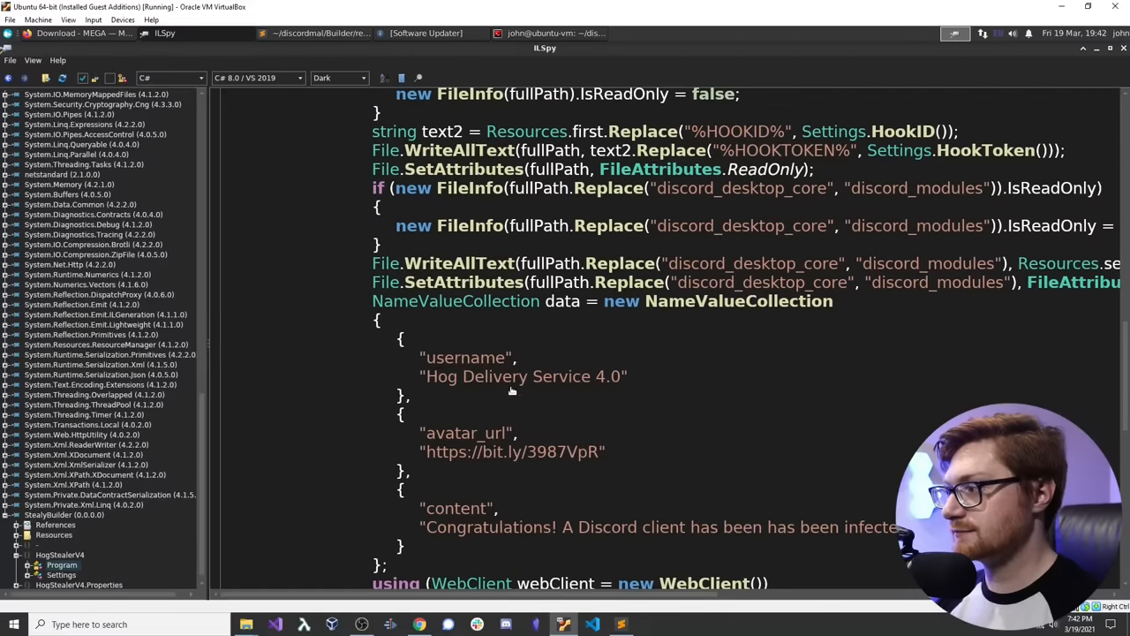
pyautogui.click(510, 376)
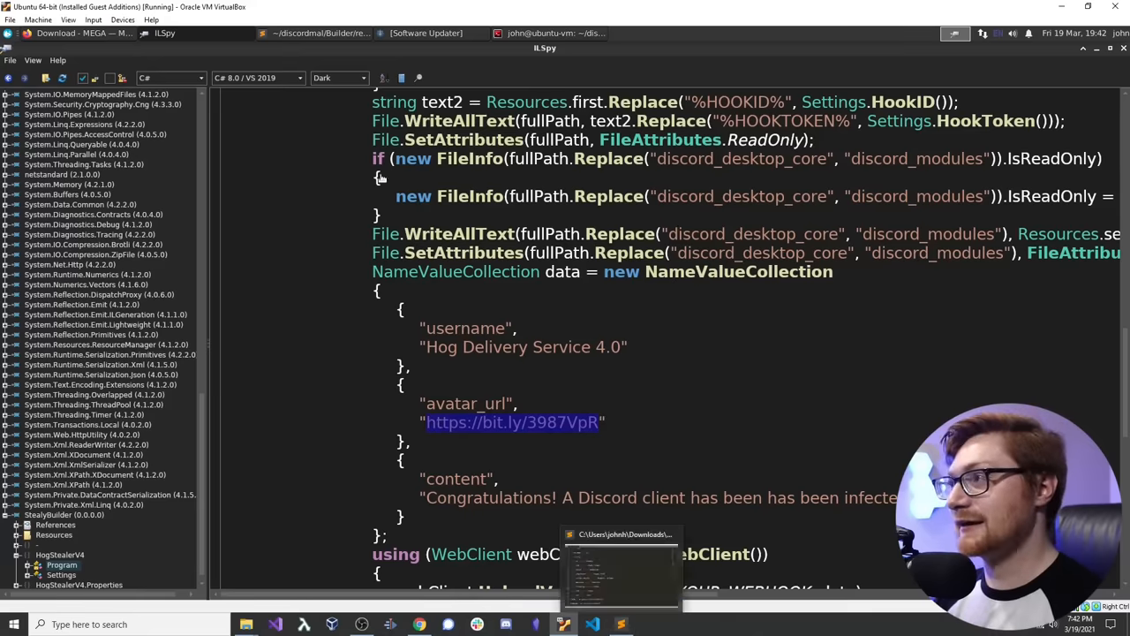
# Step: Save the tspfaceright.png pig avatar from Firefox into the Home folder
pyautogui.click(82, 33)
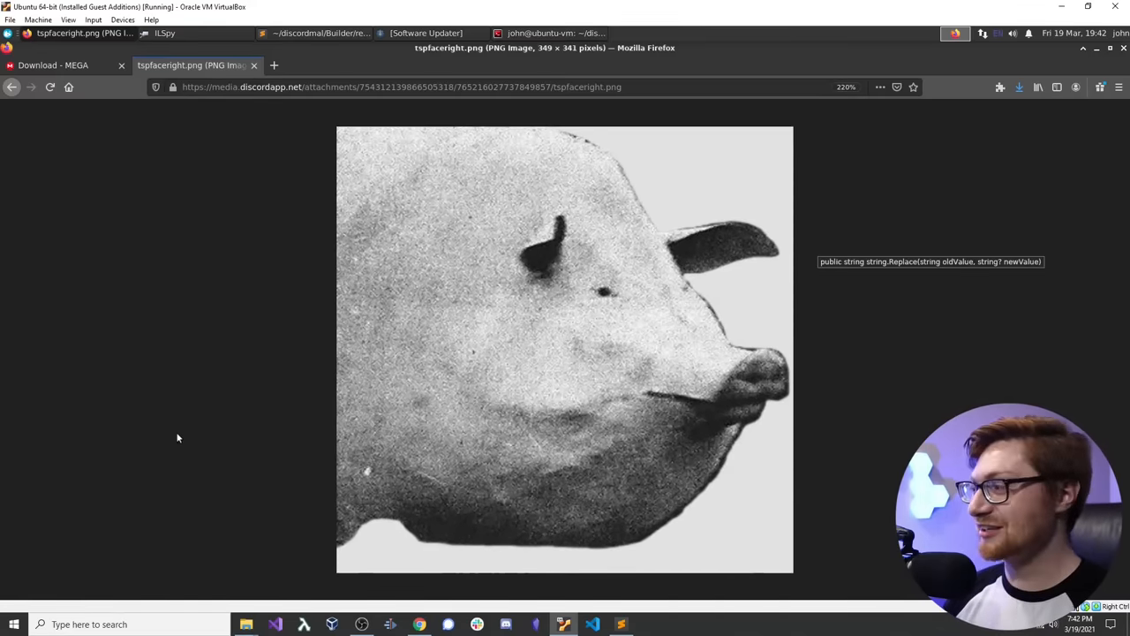
pyautogui.moveTo(396, 130)
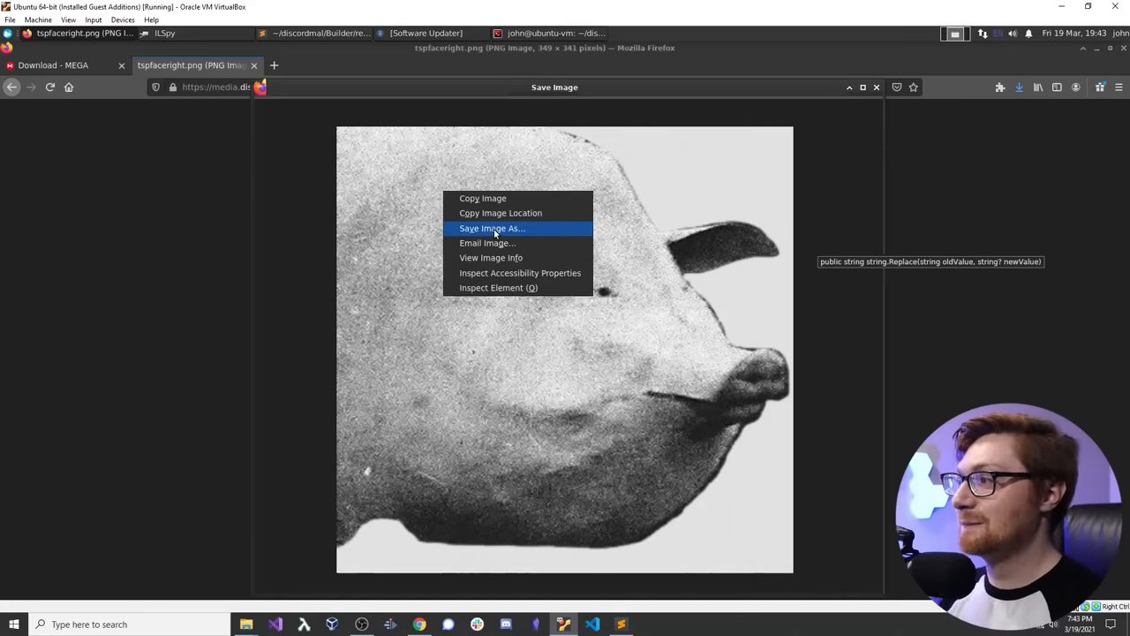
pyautogui.click(489, 228)
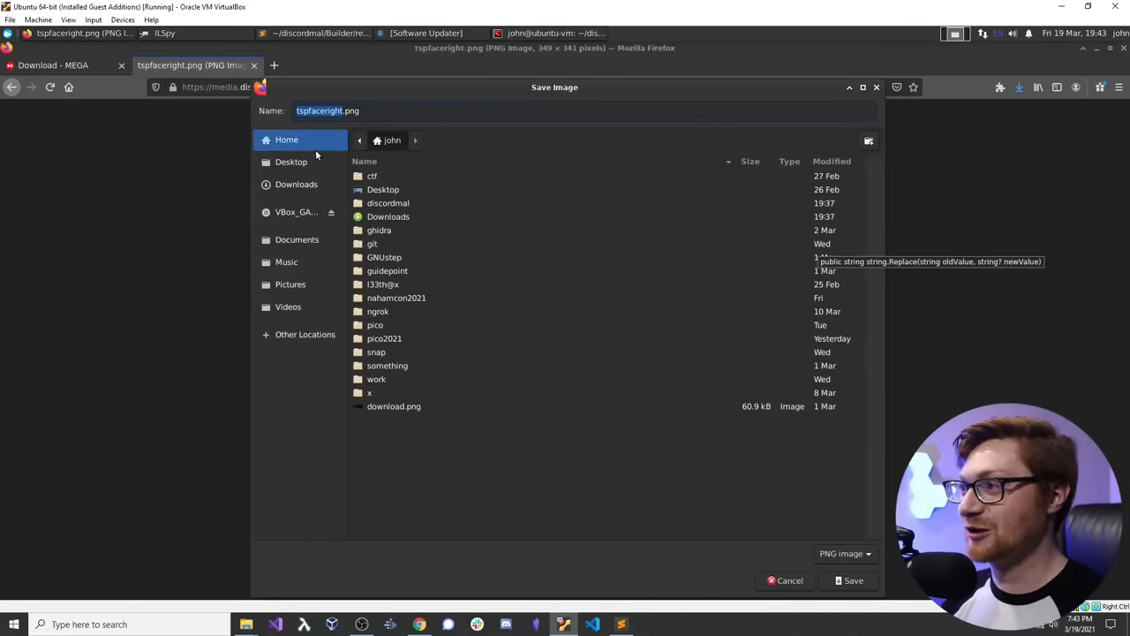
pyautogui.click(787, 580)
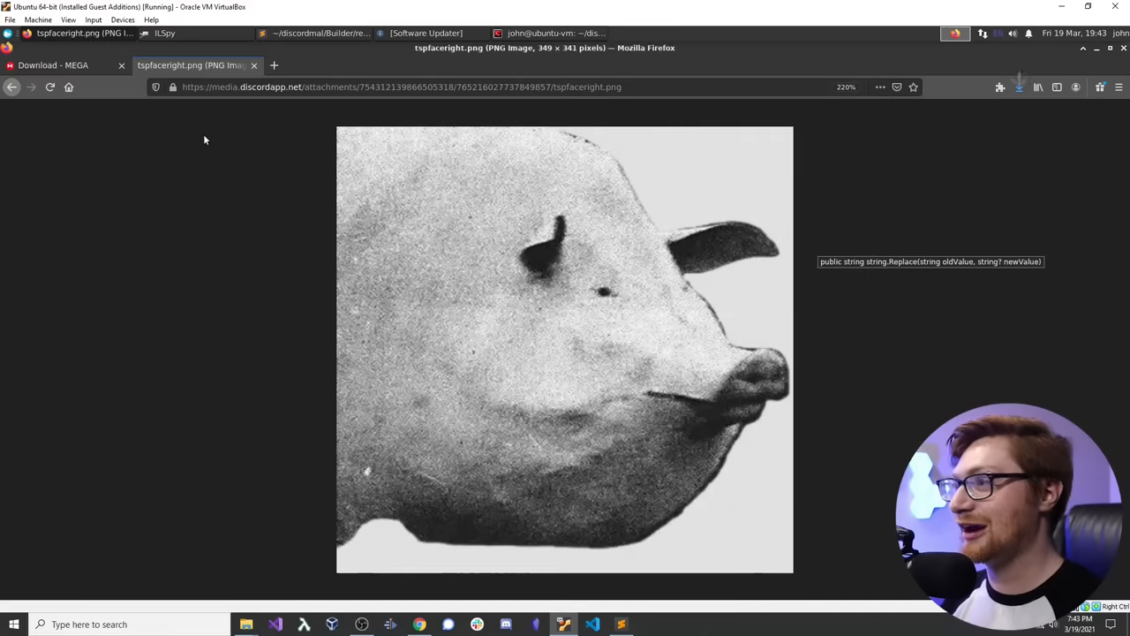
# Step: Reverse-search the saved tspfaceright.png pig image on Google Images
pyautogui.write('goog')
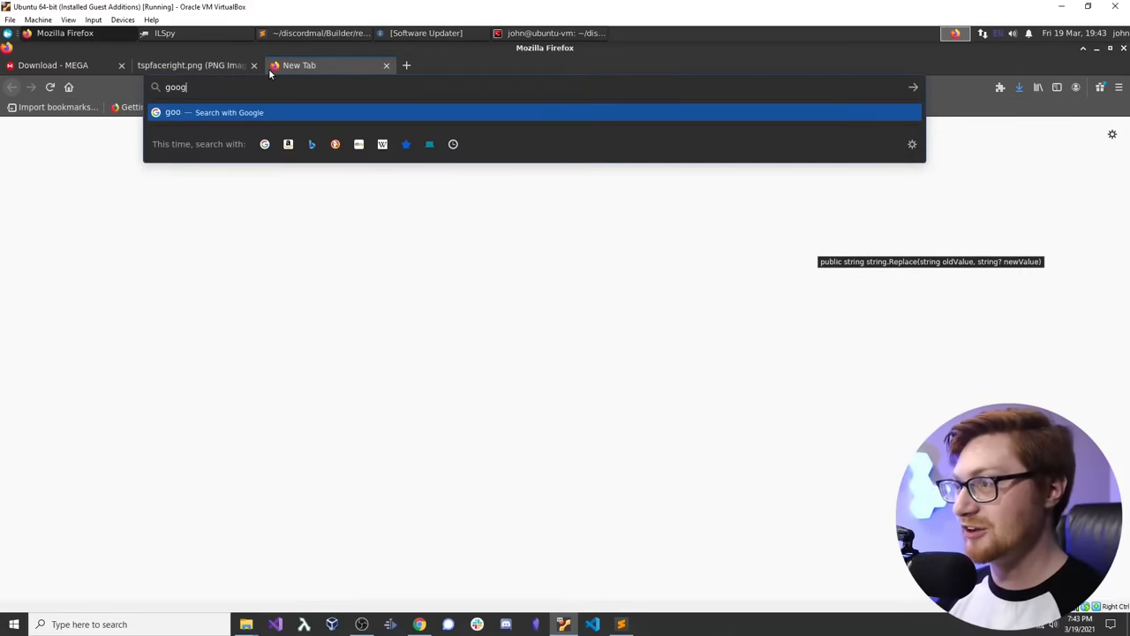
pyautogui.write('google images')
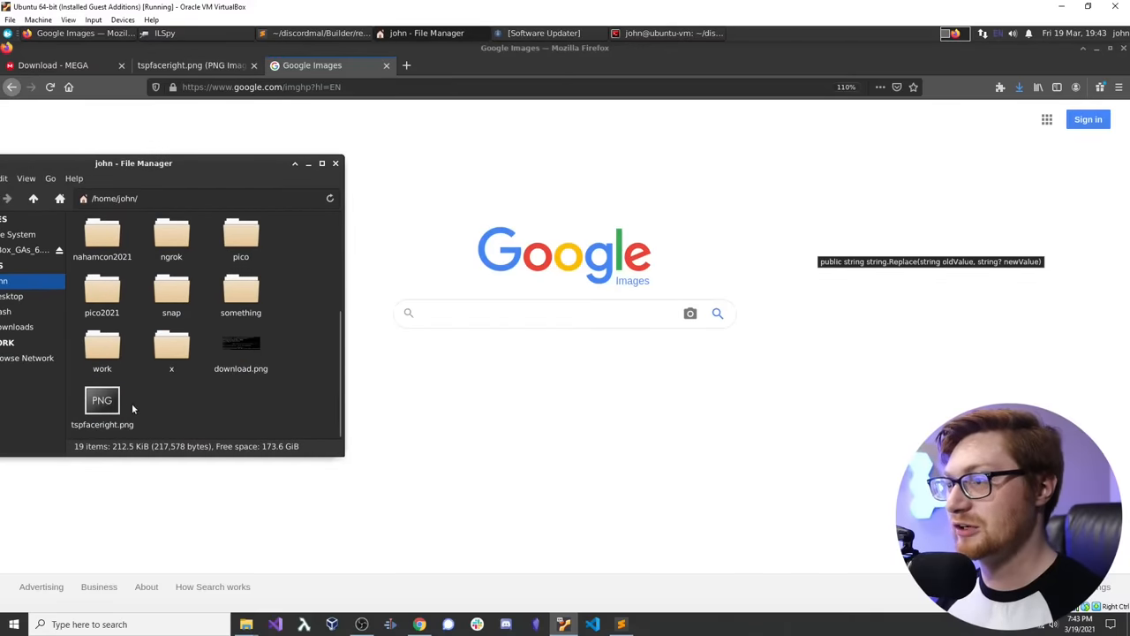
pyautogui.moveTo(101, 399); pyautogui.dragTo(564, 384)
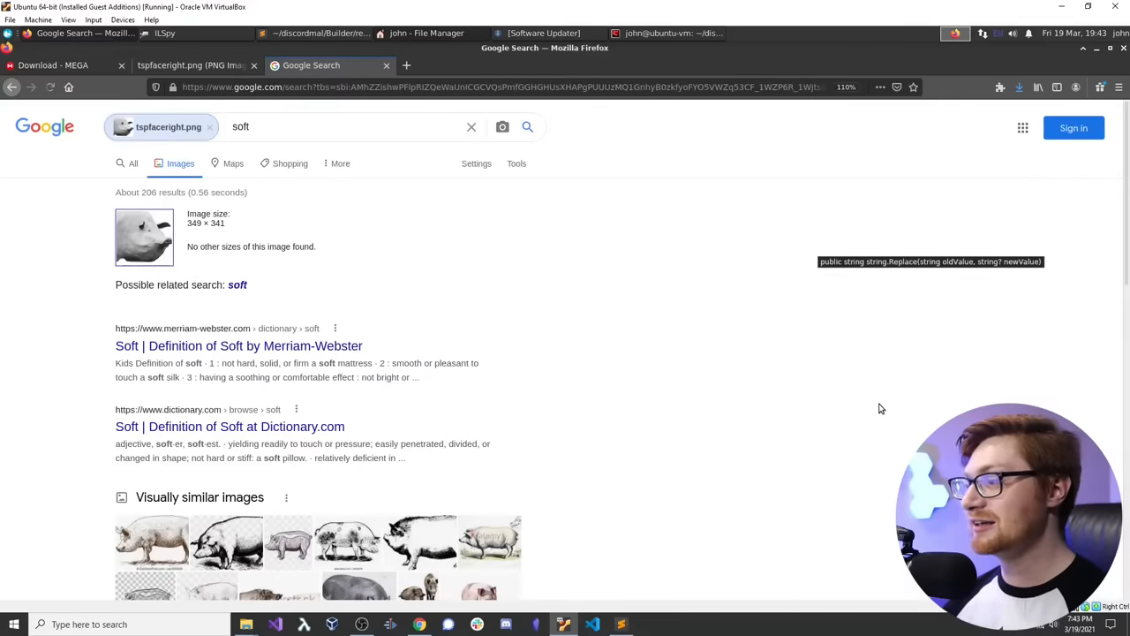
pyautogui.moveTo(164, 346)
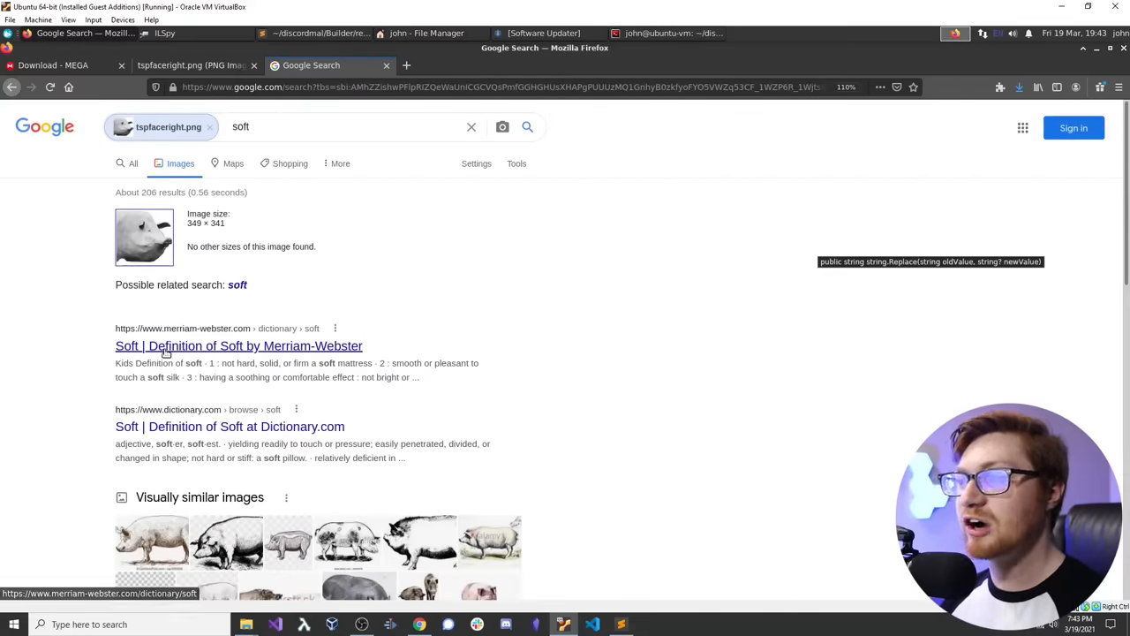
# Step: Zoom in and scroll through the matching fat pig meme results
pyautogui.press('ctrl+plus')
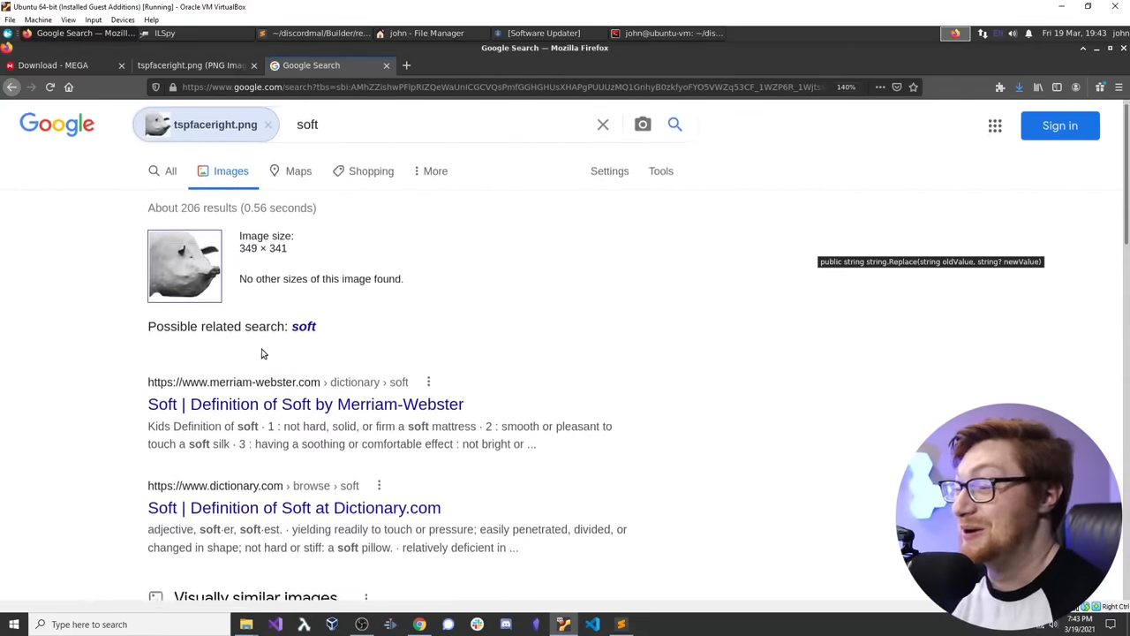
pyautogui.scroll(-3)
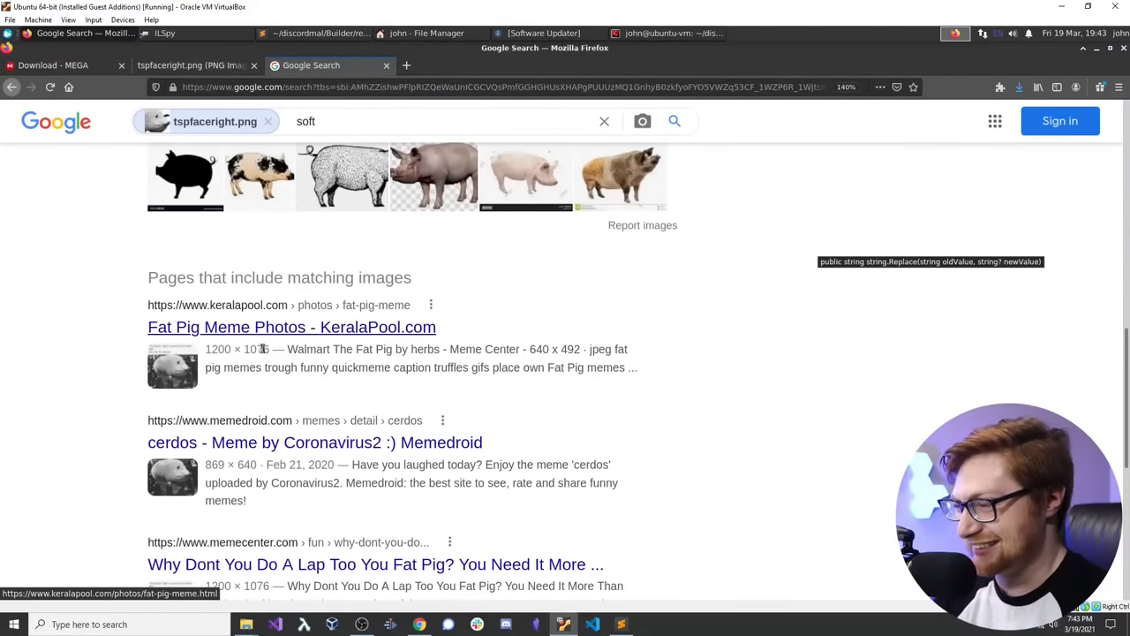
pyautogui.scroll(-3)
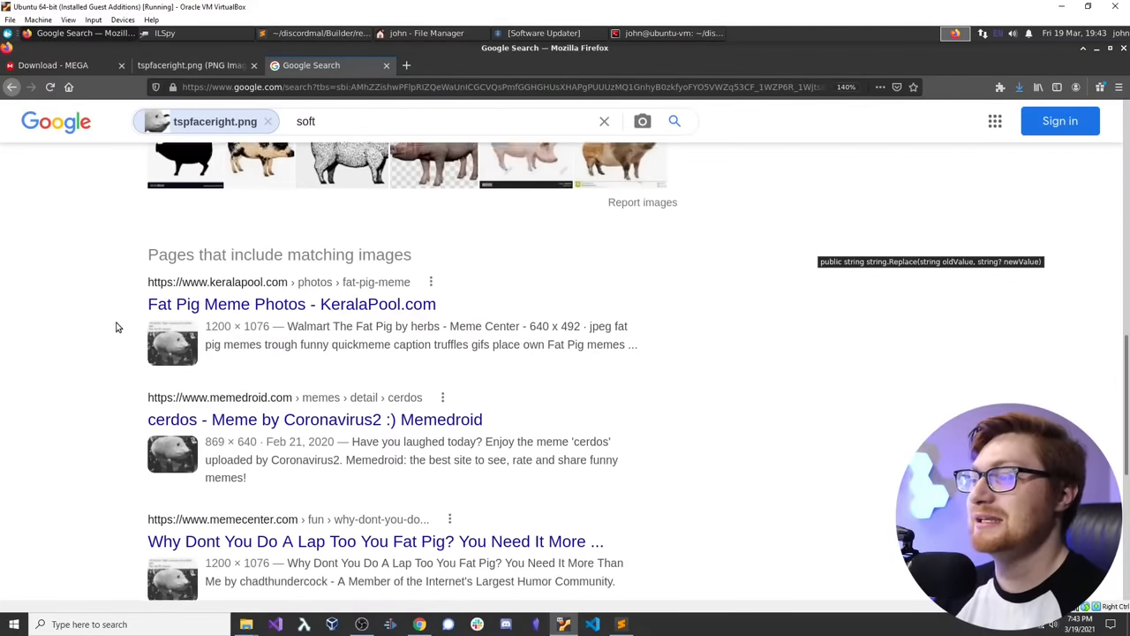
pyautogui.scroll(-3)
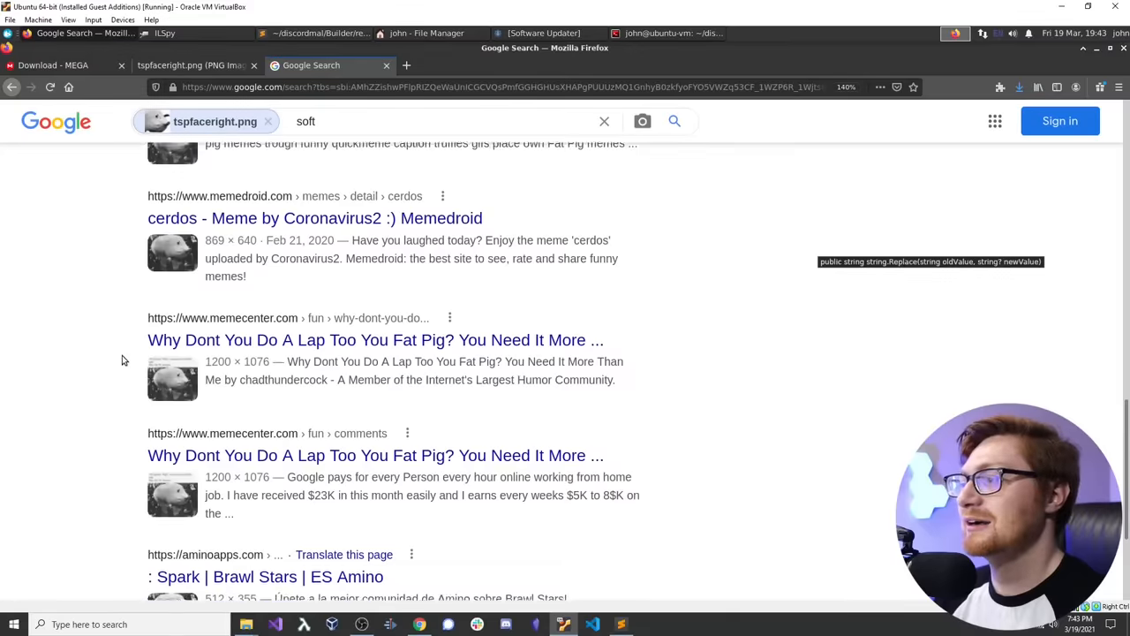
pyautogui.scroll(-3)
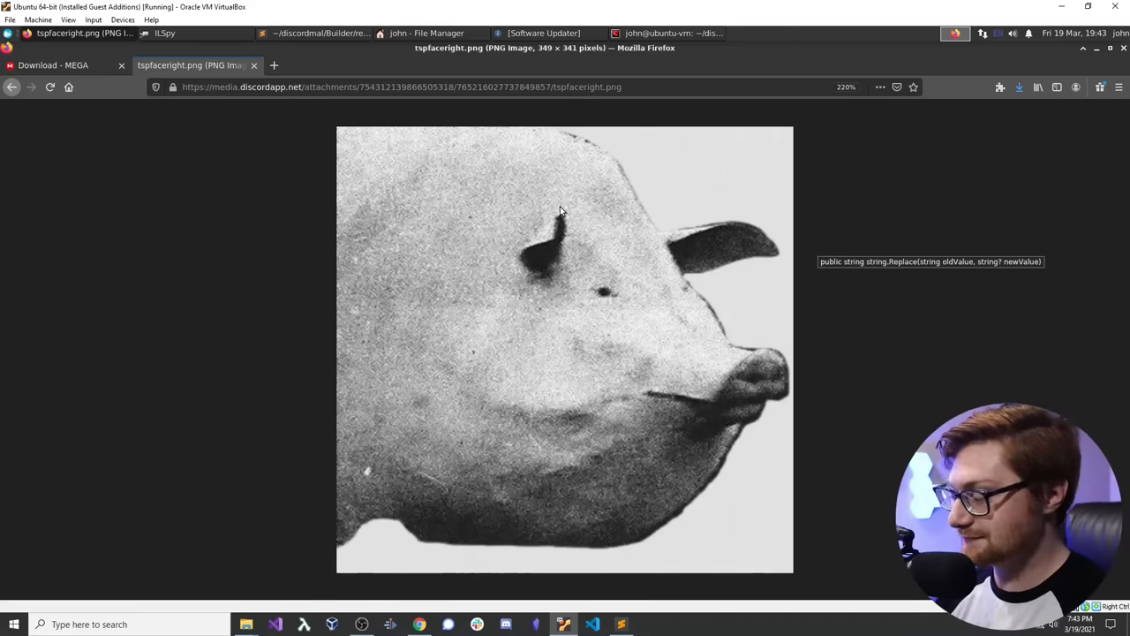
# Step: Back in ILSpy, read Program's webhook infection message and Melt's hidden cmd.exe self-delete command
pyautogui.press('alt+Tab')
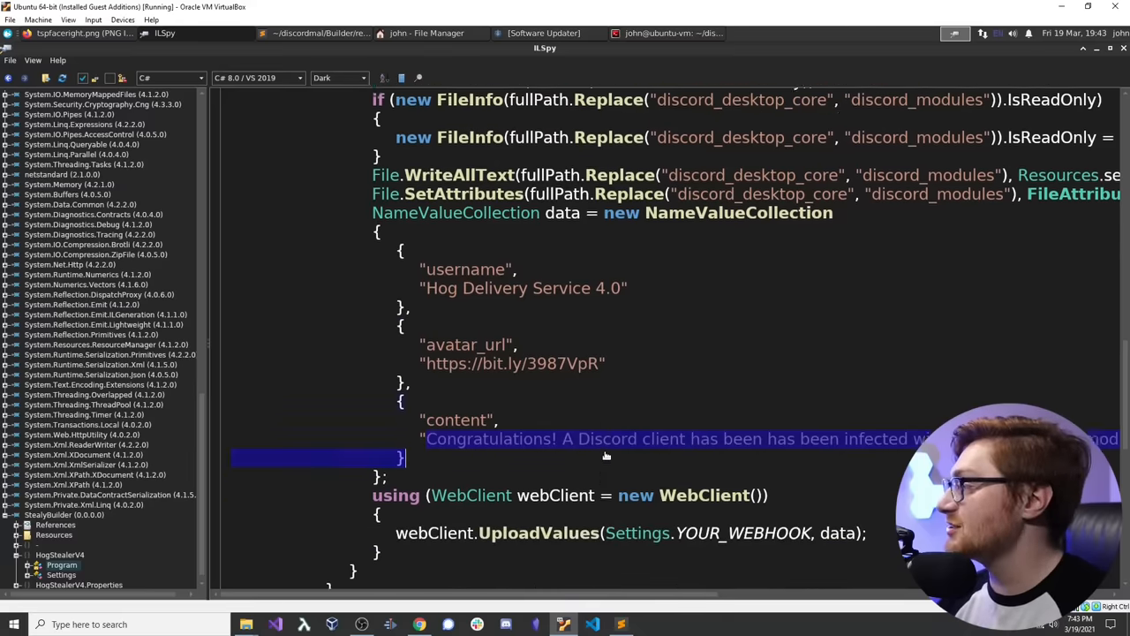
pyautogui.scroll(-3)
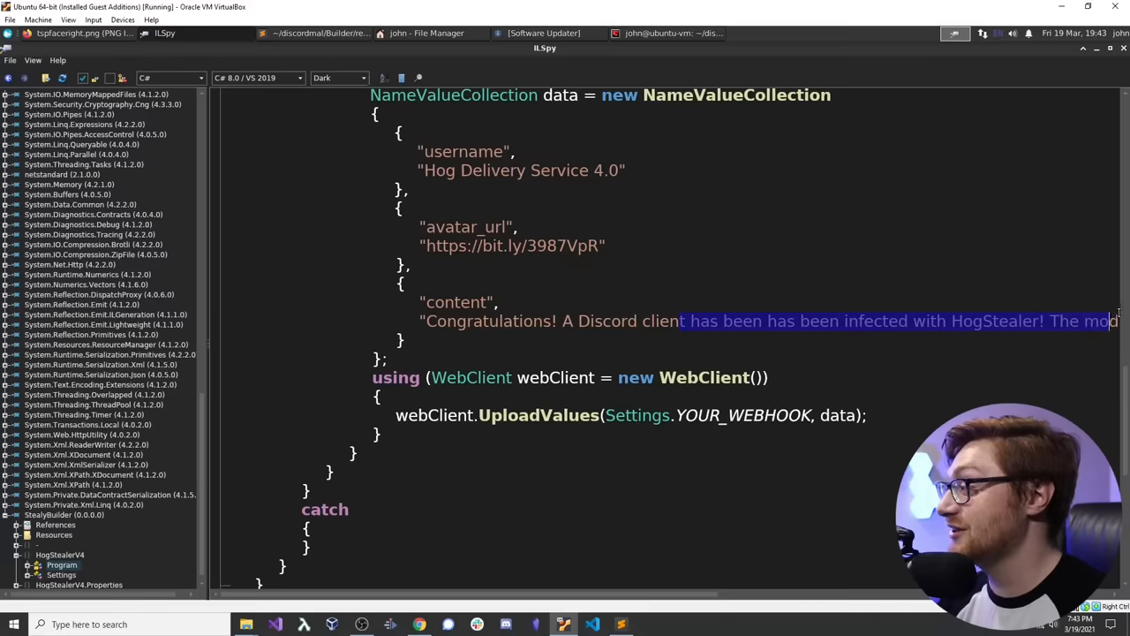
pyautogui.hscroll(3)
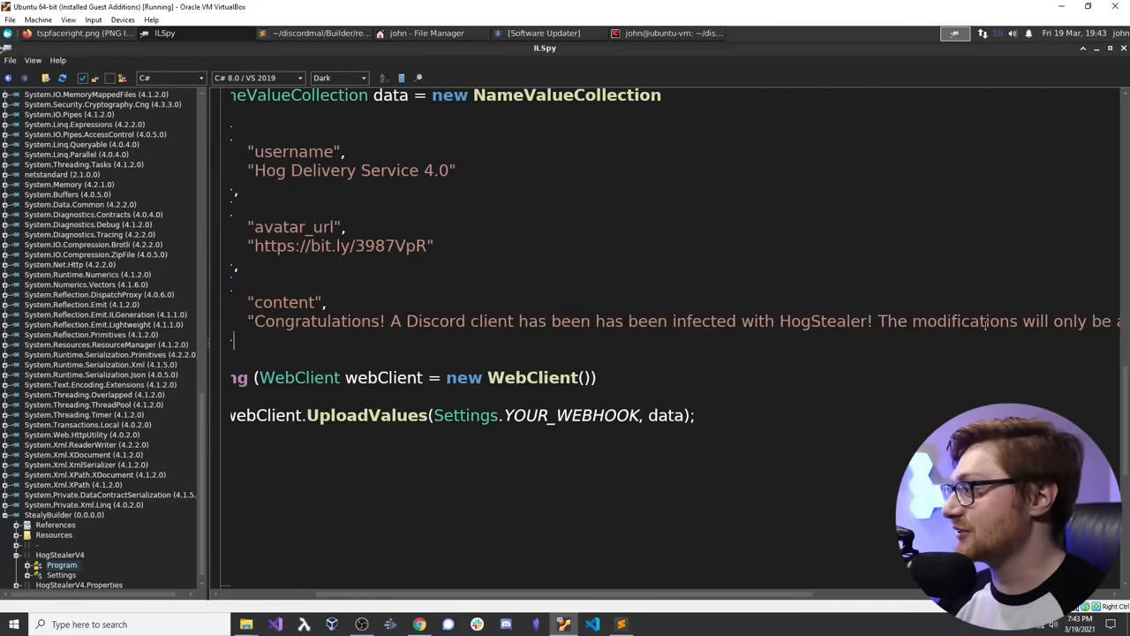
pyautogui.hscroll(3)
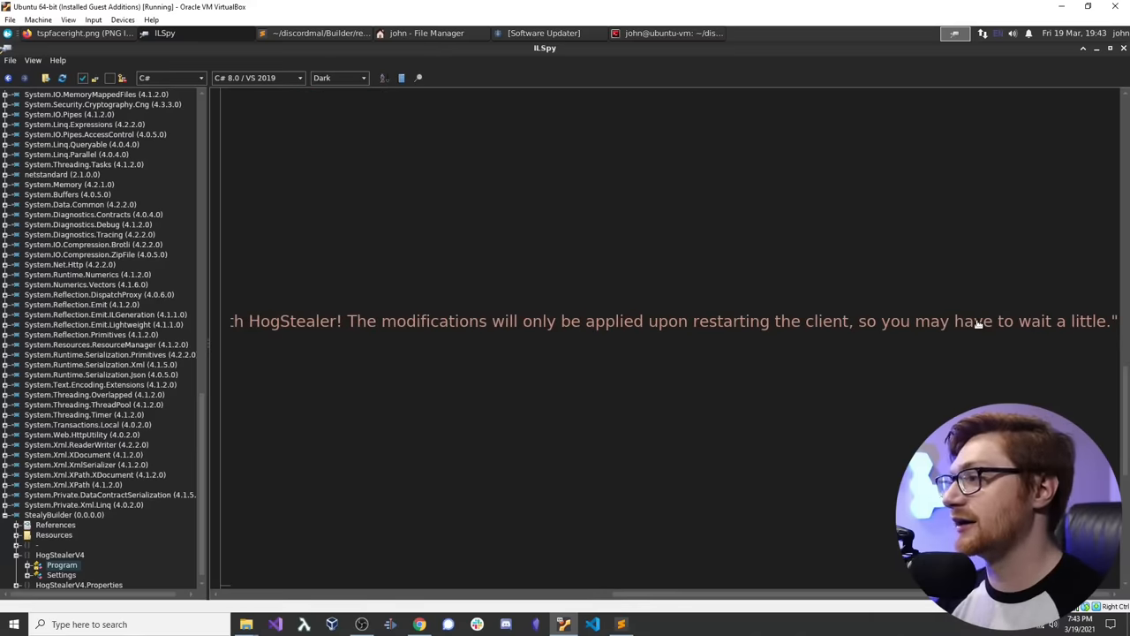
pyautogui.moveTo(902, 348)
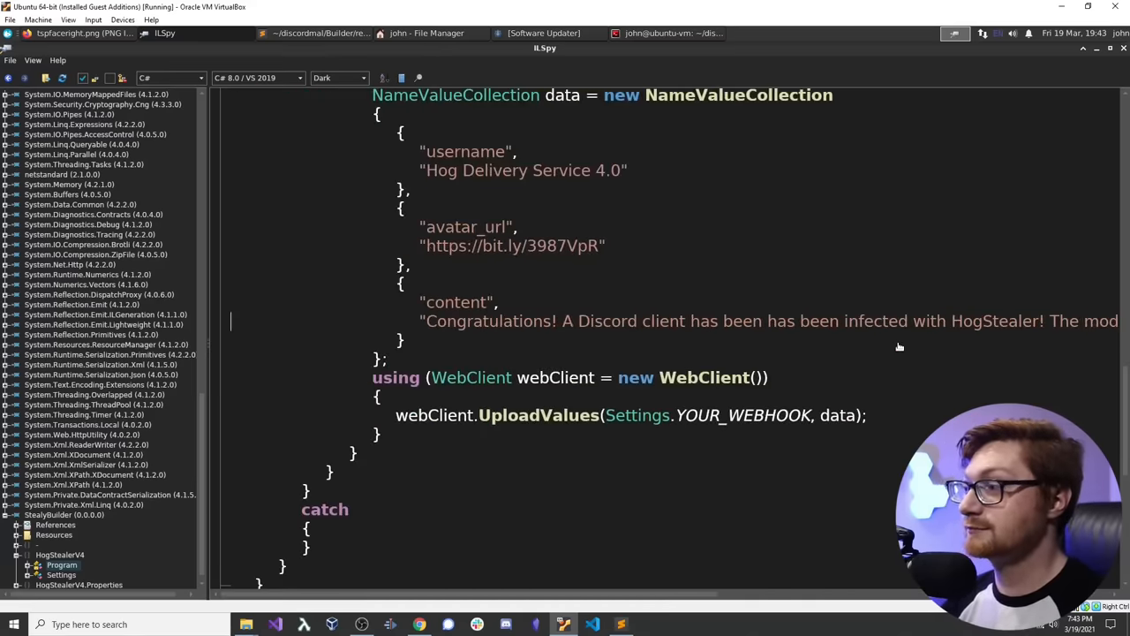
pyautogui.scroll(-3)
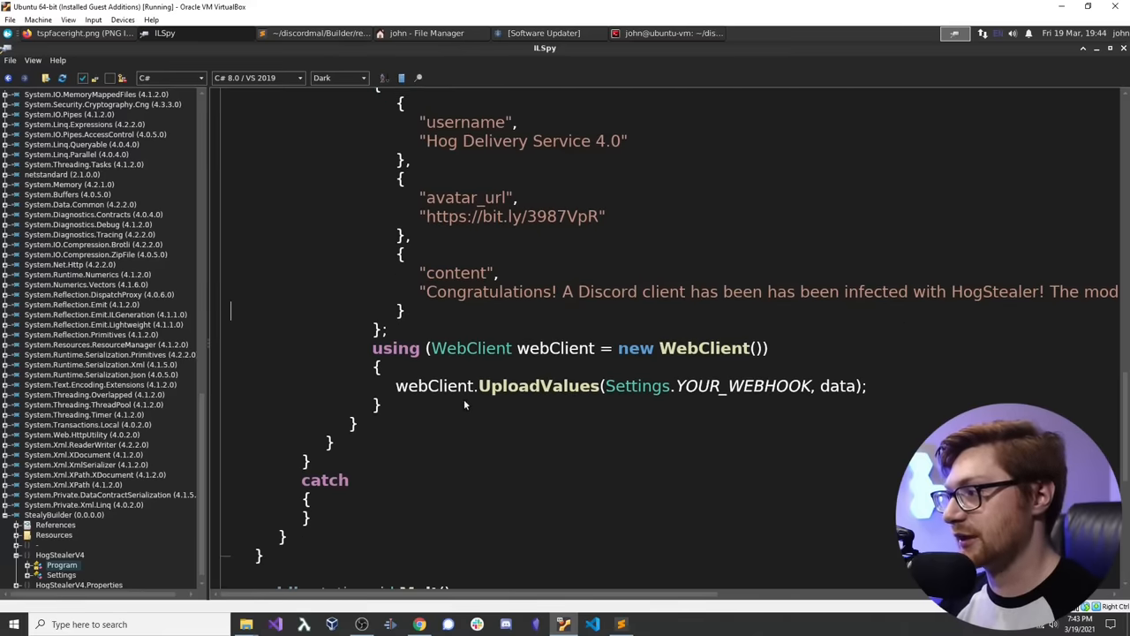
pyautogui.scroll(-3)
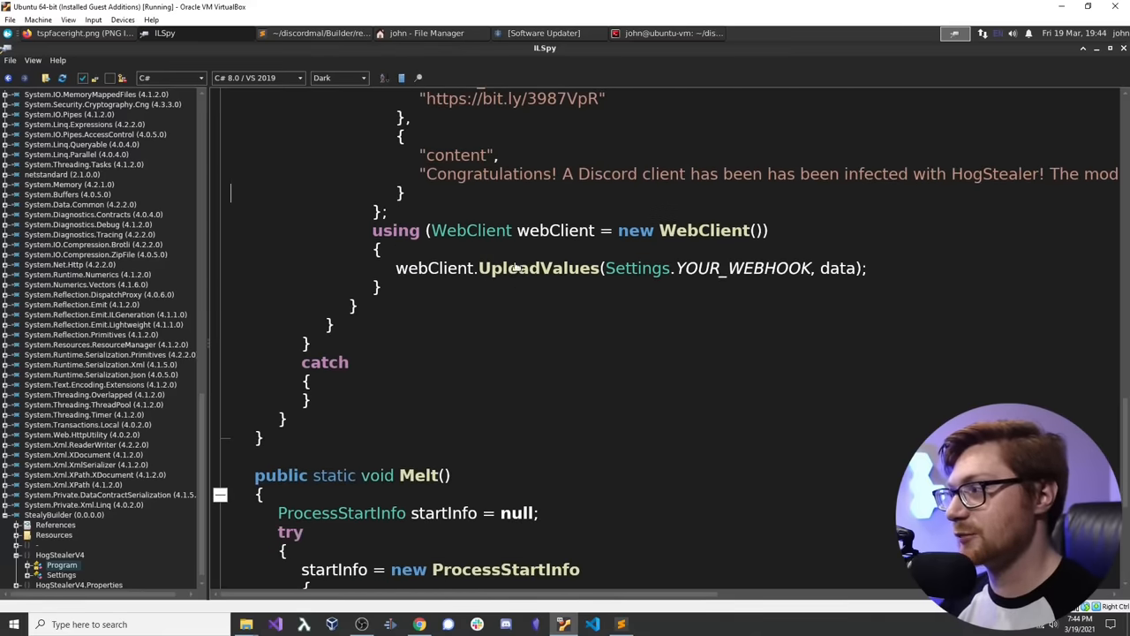
pyautogui.scroll(-3)
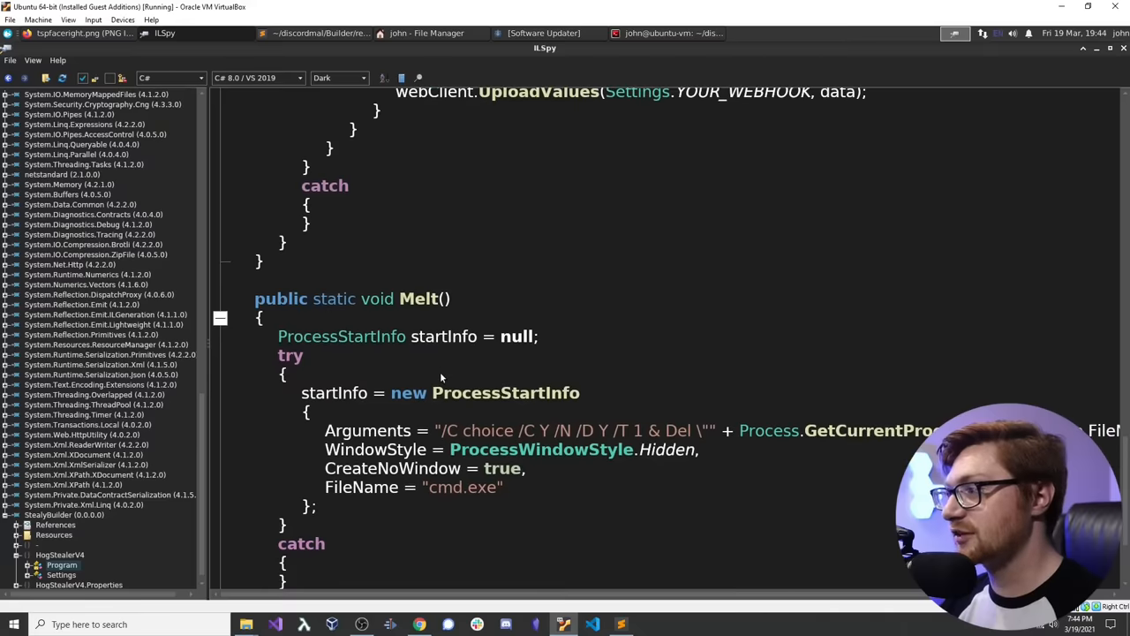
pyautogui.scroll(-3)
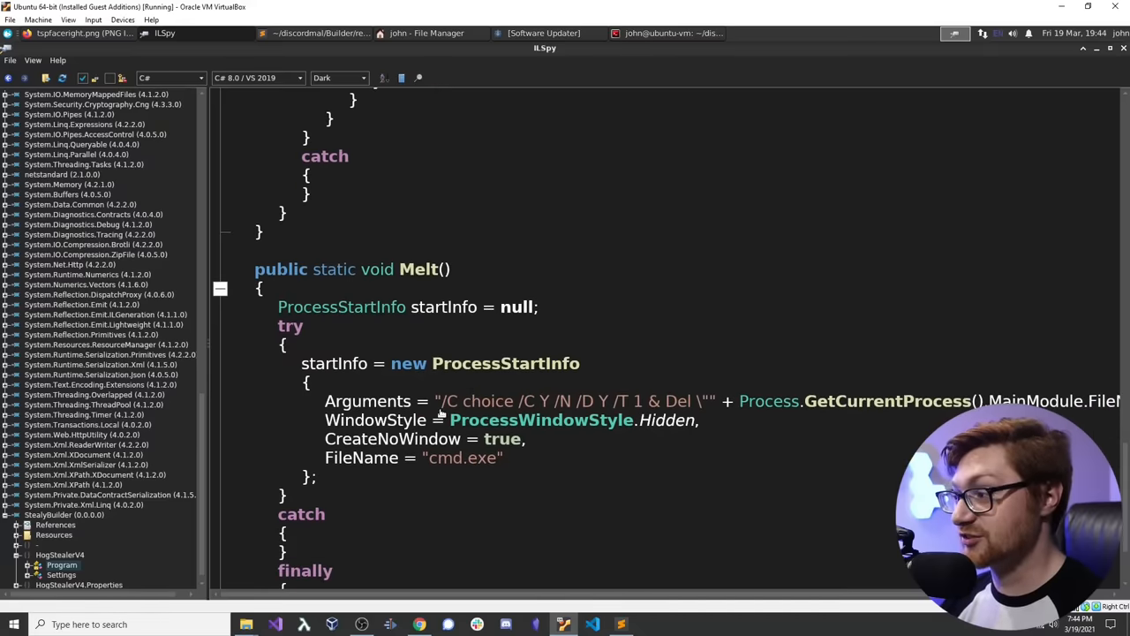
pyautogui.scroll(-3)
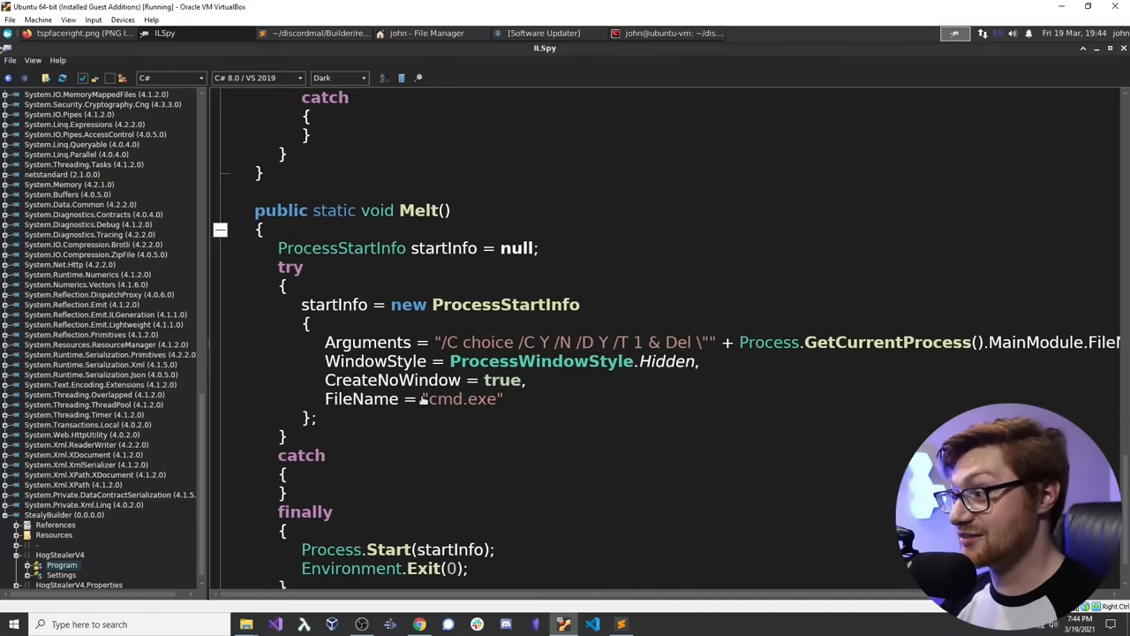
pyautogui.moveTo(447, 342); pyautogui.dragTo(553, 341)
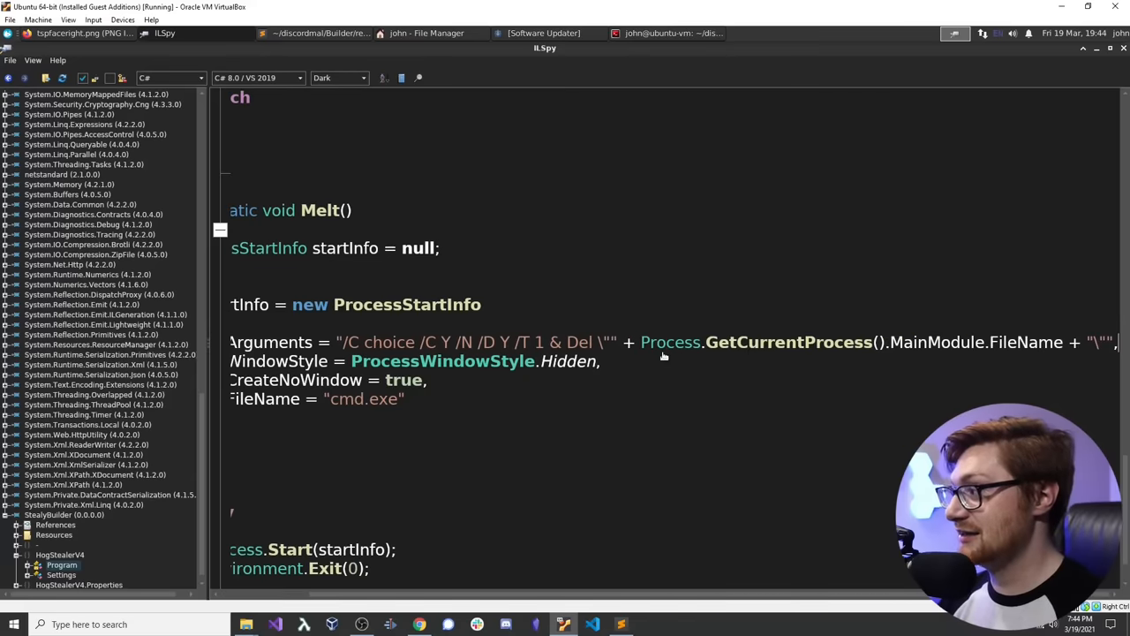
pyautogui.moveTo(953, 341)
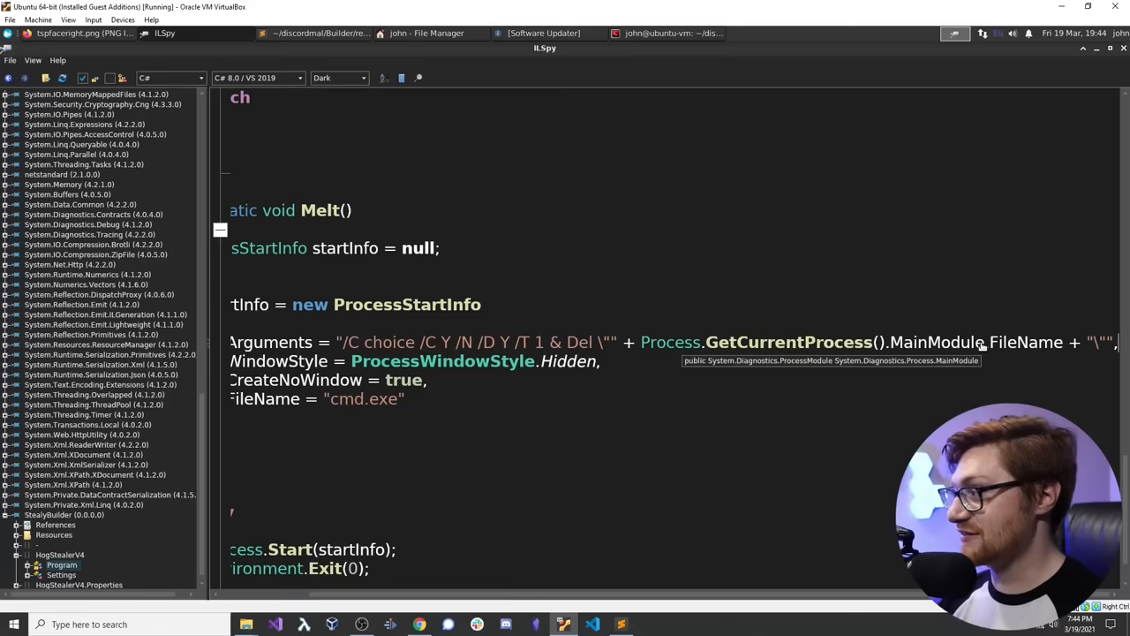
pyautogui.moveTo(1019, 329)
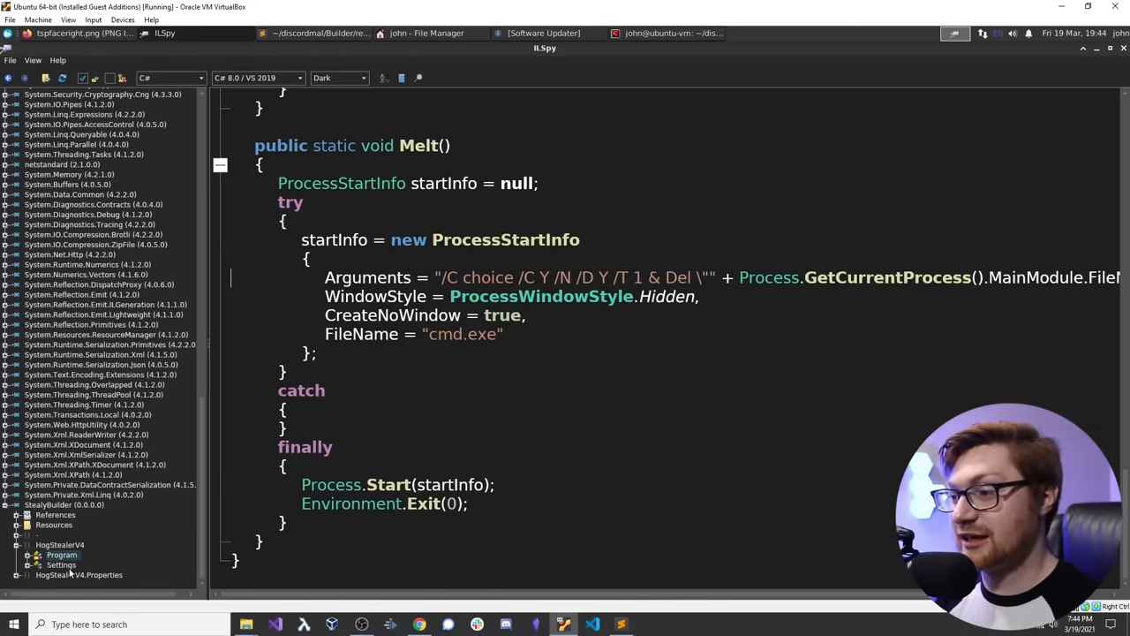
# Step: Open HogStealerV4's Settings class and scroll right to its hard-coded webhook URL
pyautogui.click(60, 565)
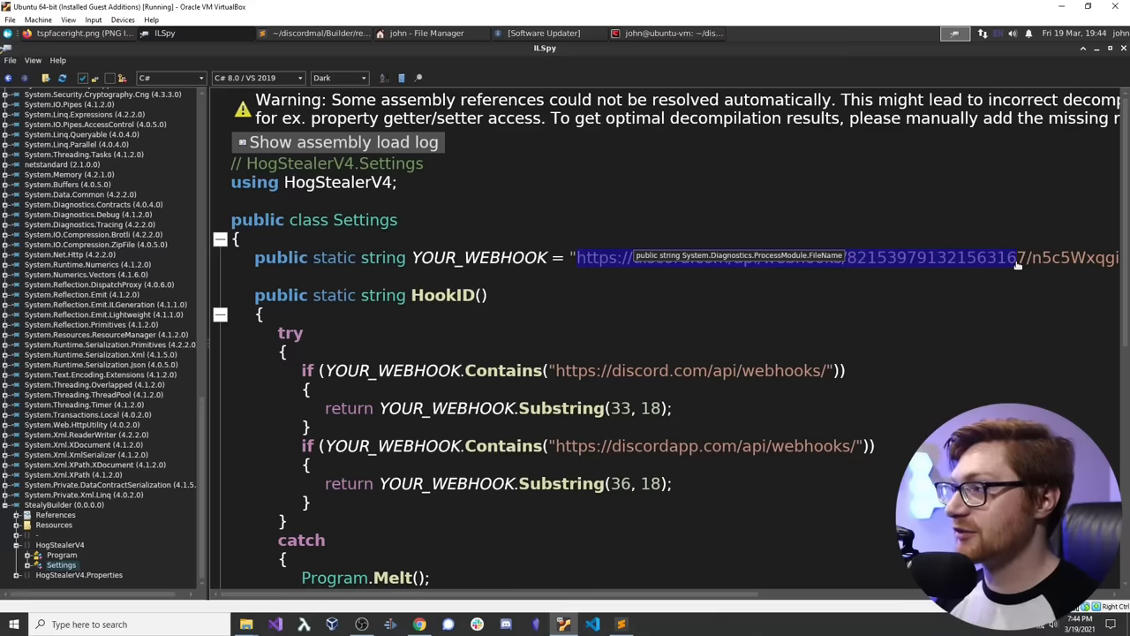
pyautogui.hscroll(3)
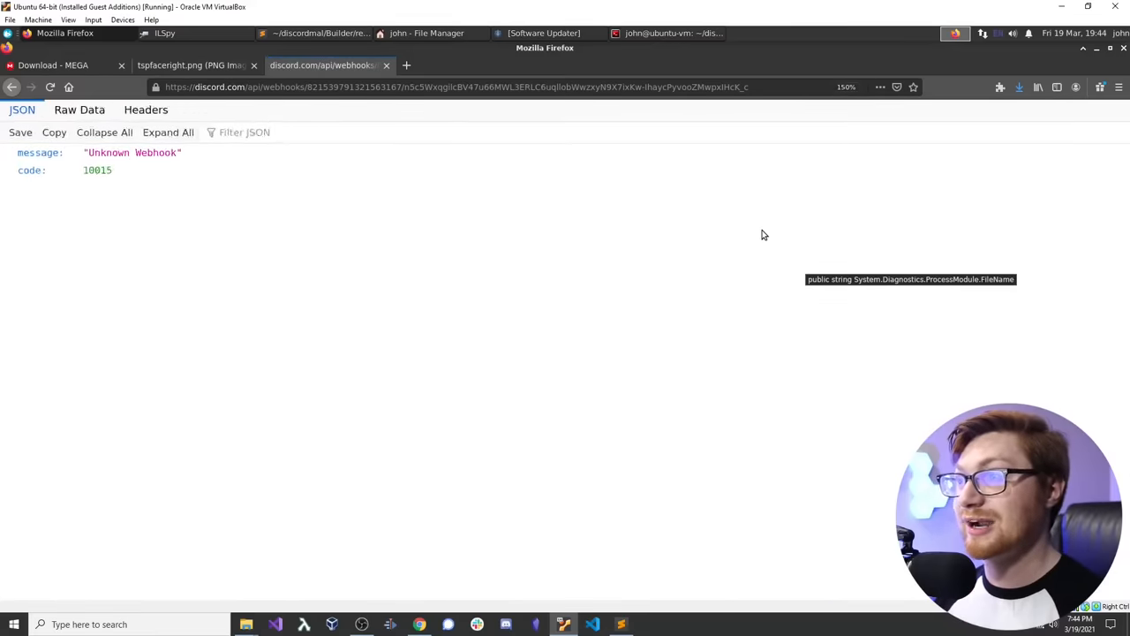
# Step: Zoom in on Firefox's Unknown Webhook (code 10015) response, then return to the Settings class
pyautogui.press('ctrl+plus')
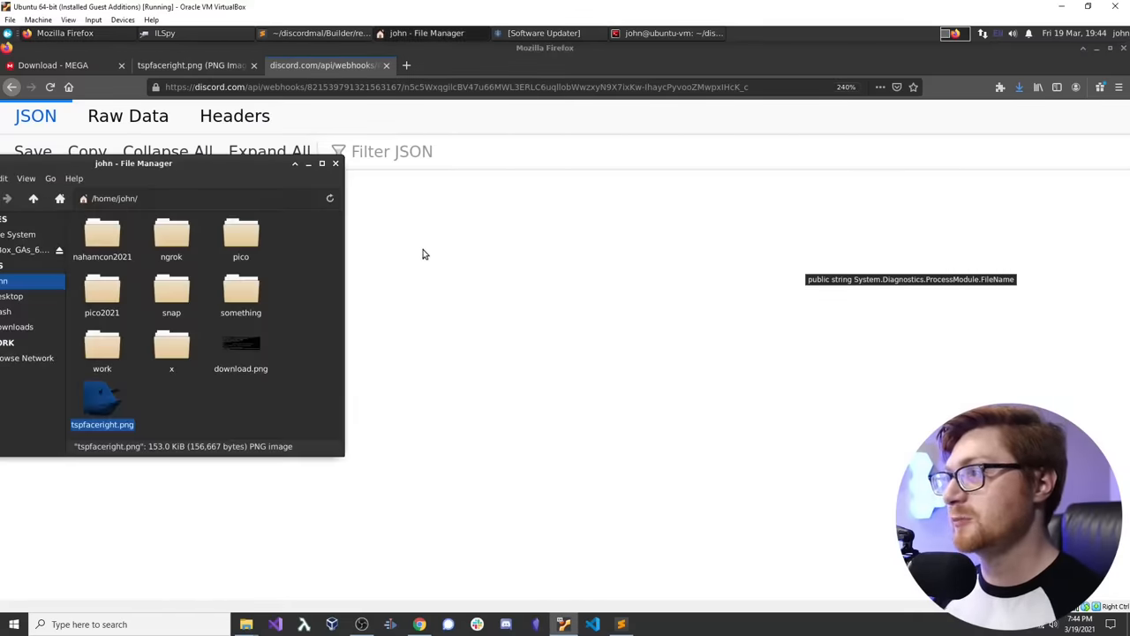
pyautogui.click(167, 33)
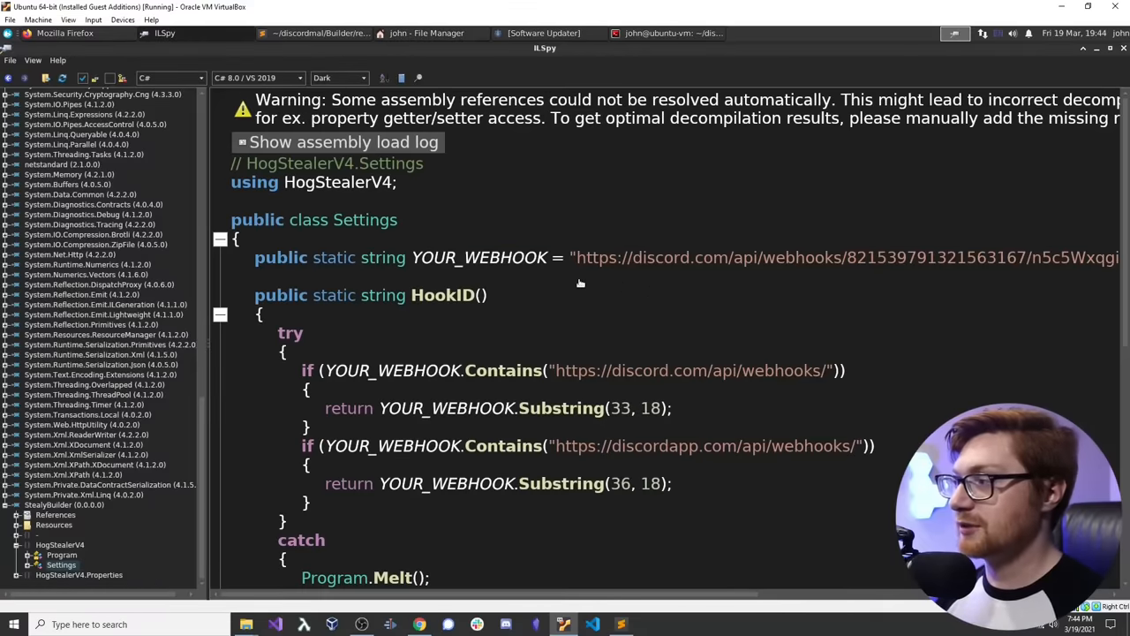
# Step: Review HookID's extraction of the ID after the Discord webhooks prefix, then enter 'subl Stealy' in the terminal
pyautogui.scroll(-3)
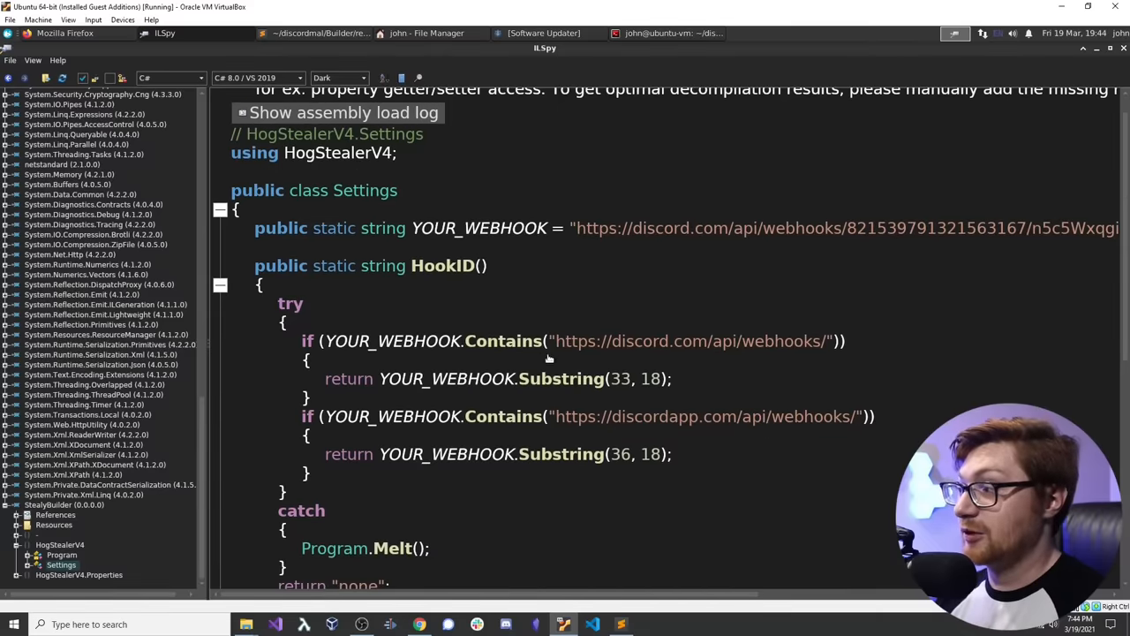
pyautogui.doubleClick(689, 341)
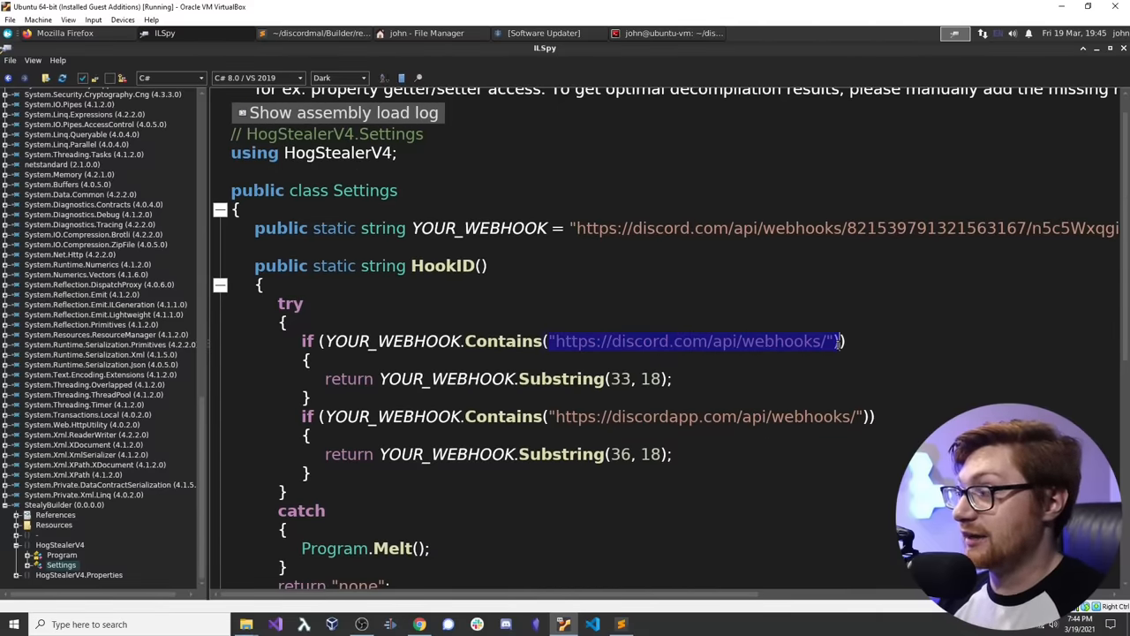
pyautogui.moveTo(278, 308)
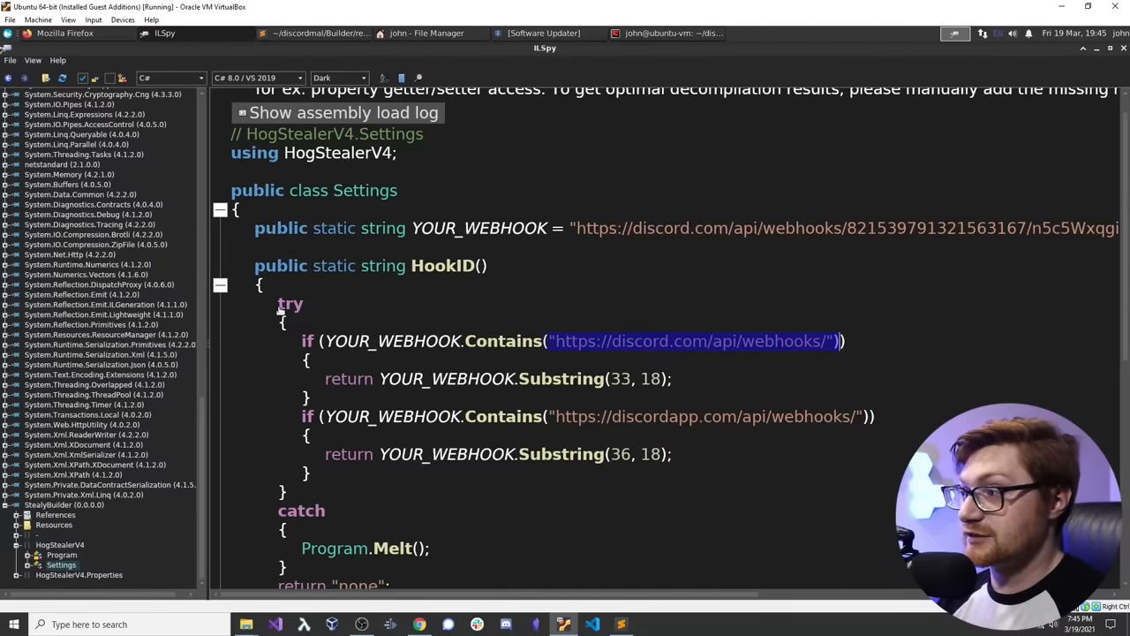
pyautogui.scroll(-3)
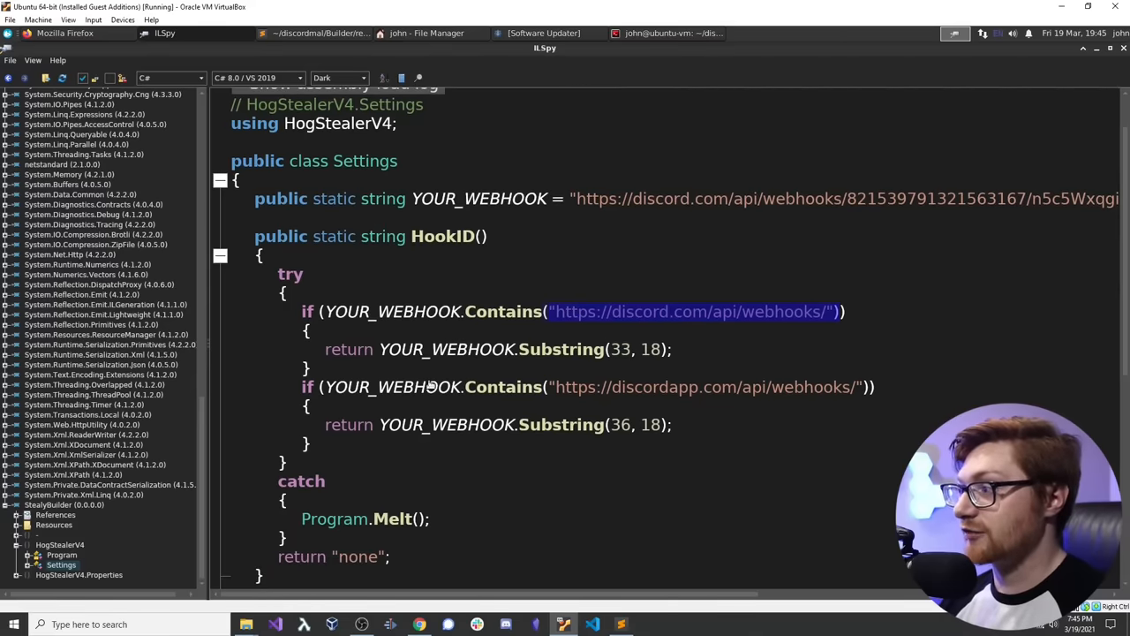
pyautogui.scroll(-3)
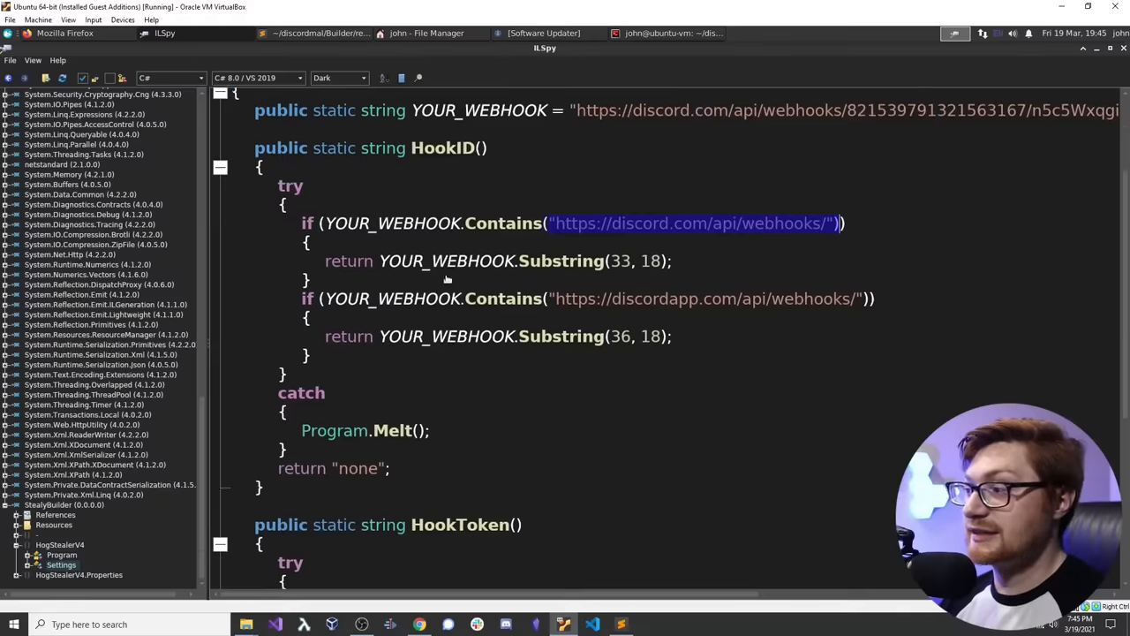
pyautogui.scroll(-3)
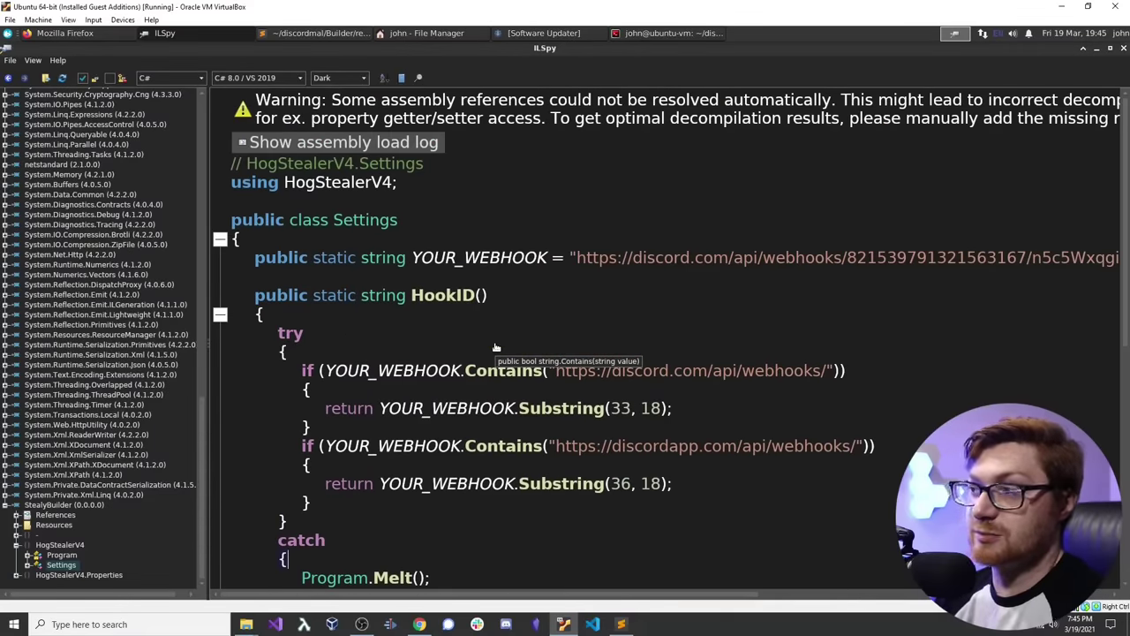
pyautogui.moveTo(89, 525)
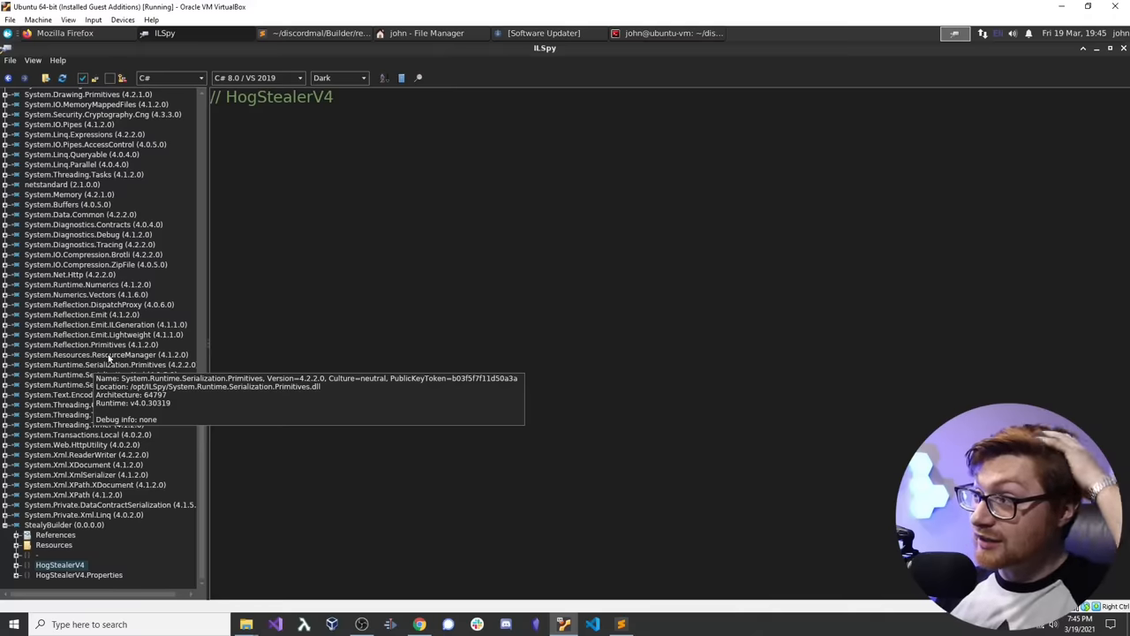
pyautogui.moveTo(205, 441)
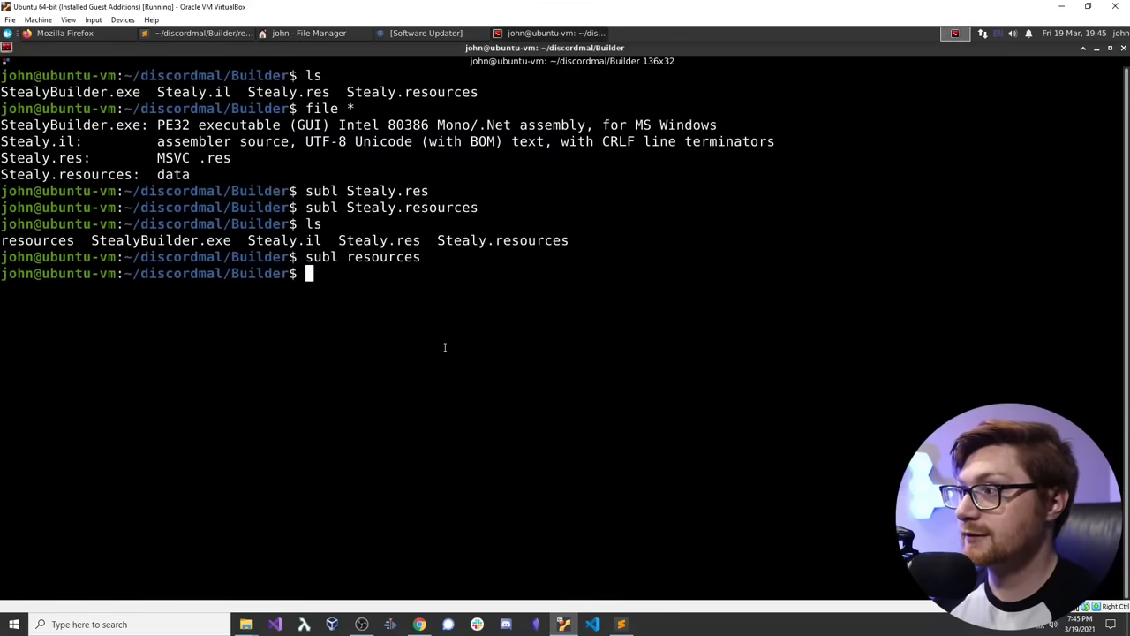
pyautogui.write('subl Stealy')
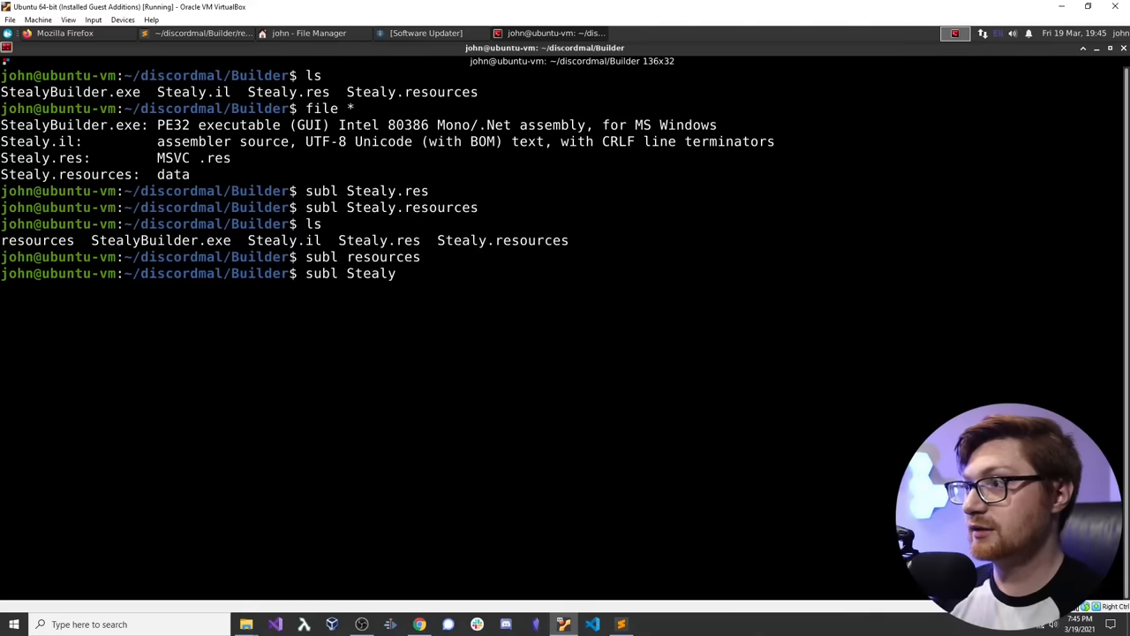
pyautogui.press('Return')
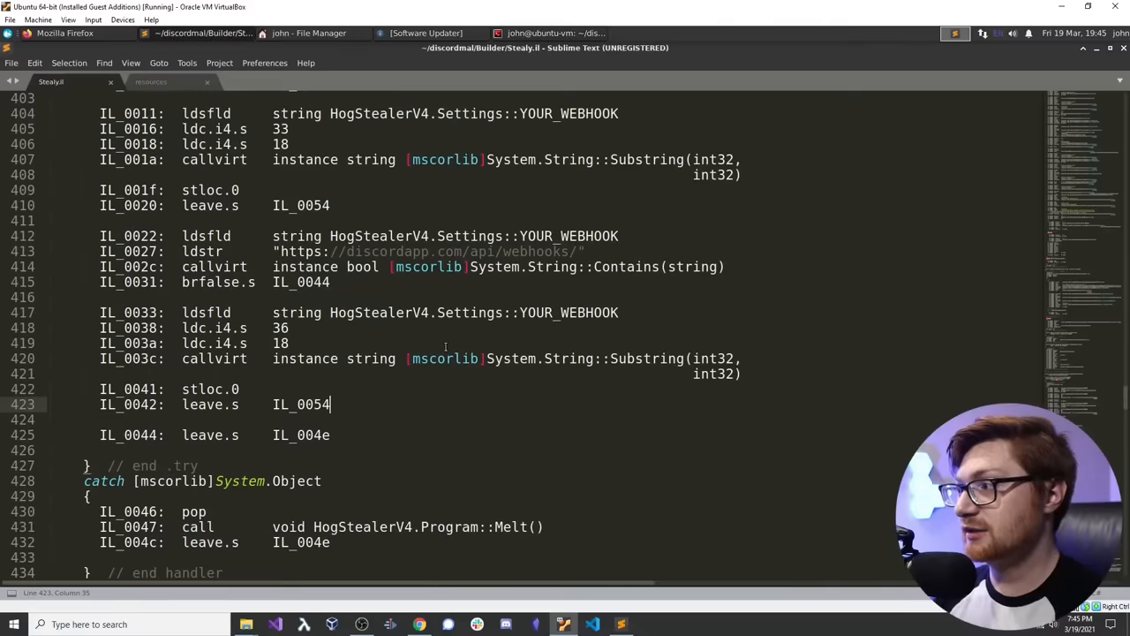
pyautogui.write('co')
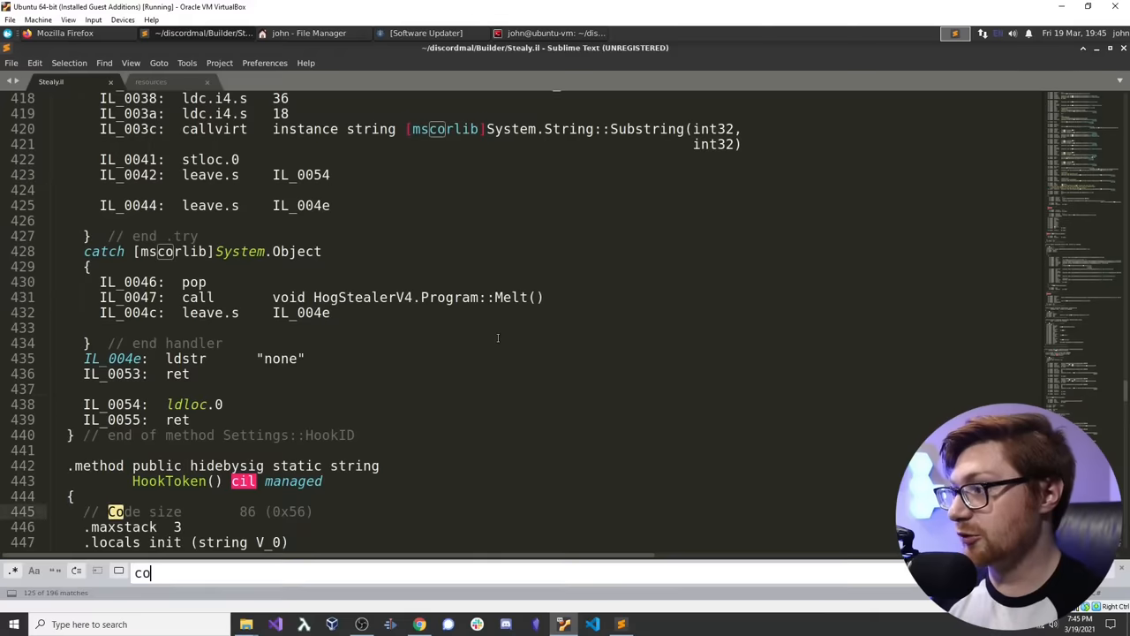
pyautogui.scroll(-3)
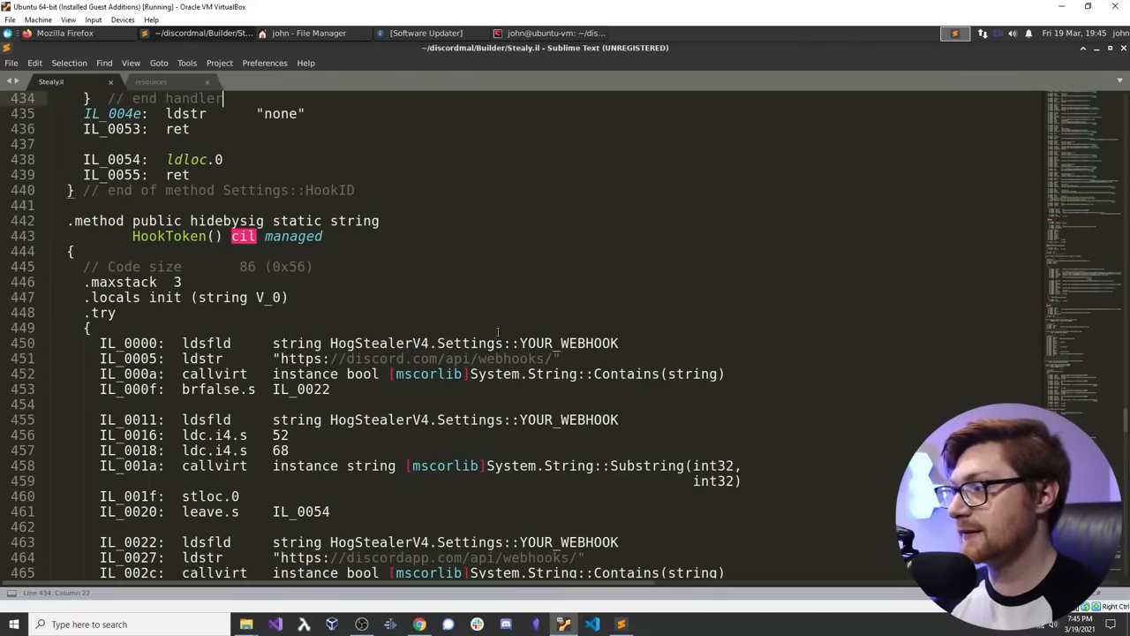
pyautogui.scroll(-3)
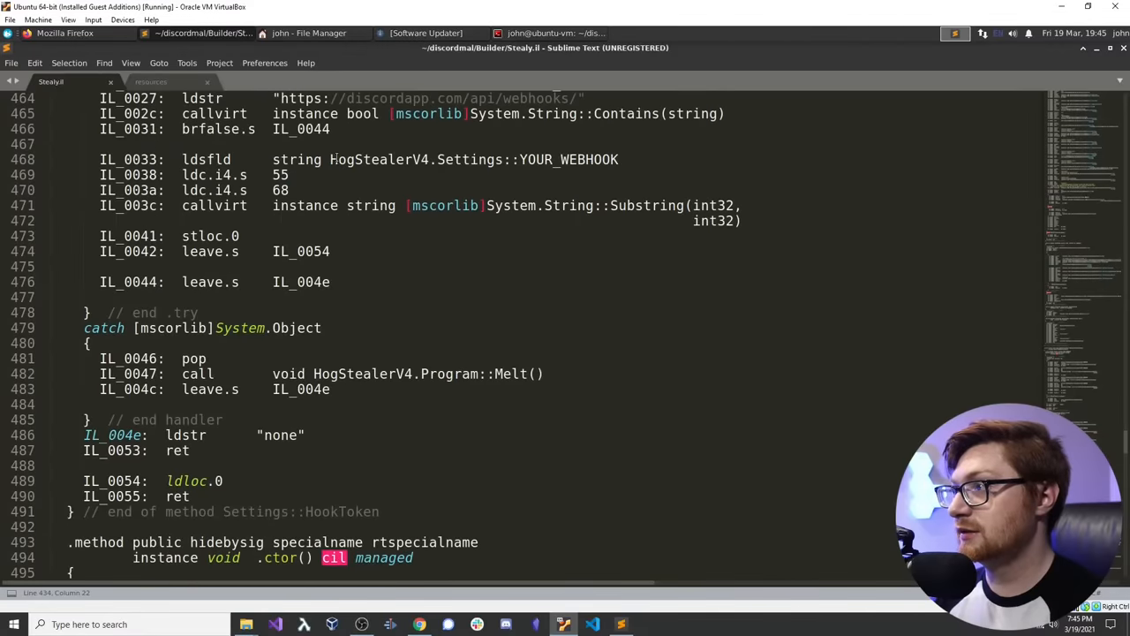
pyautogui.scroll(-3)
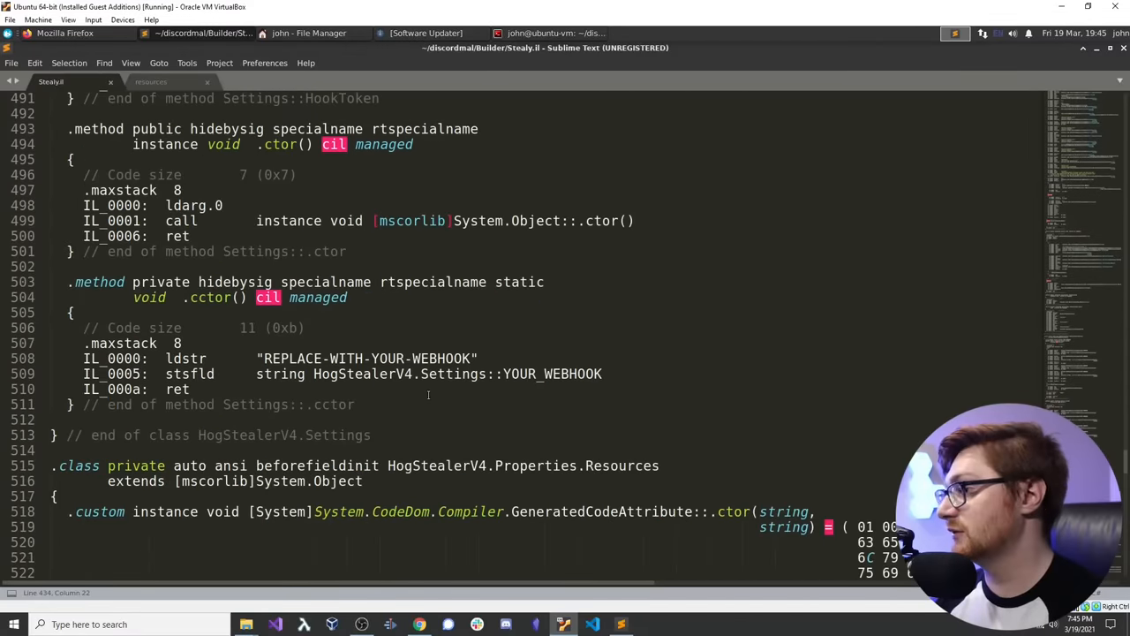
pyautogui.scroll(-3)
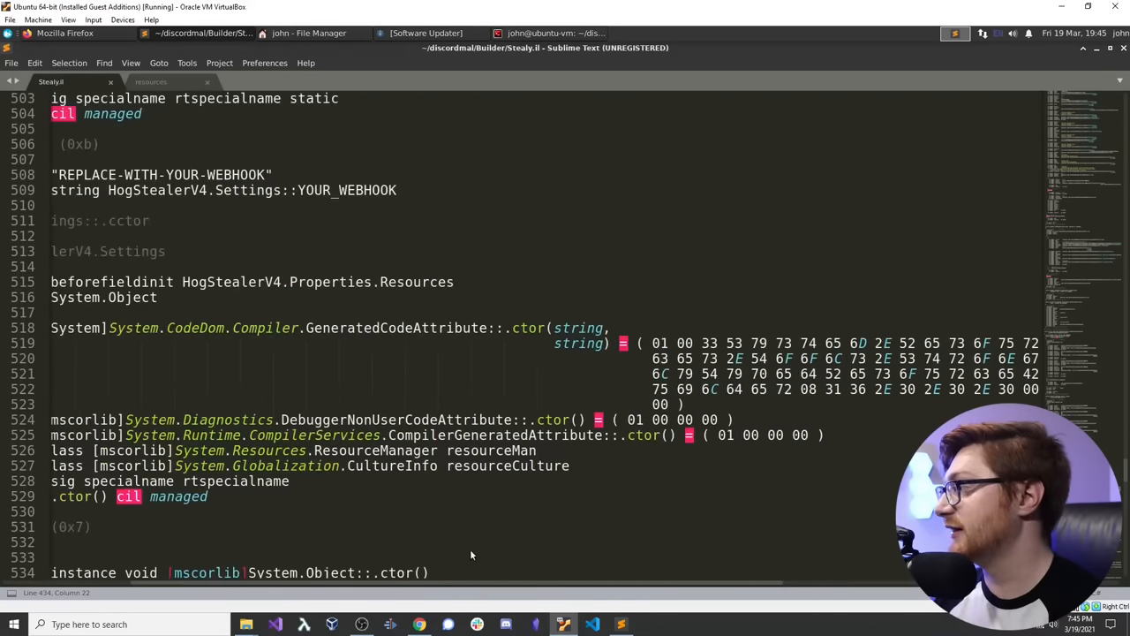
pyautogui.scroll(-3)
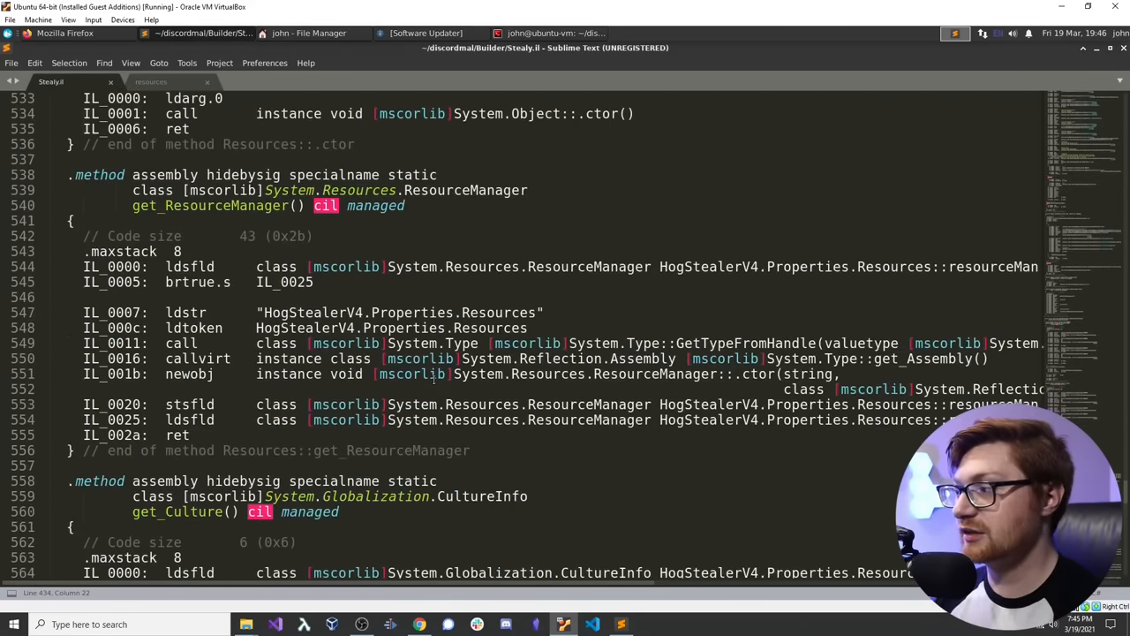
pyautogui.scroll(-3)
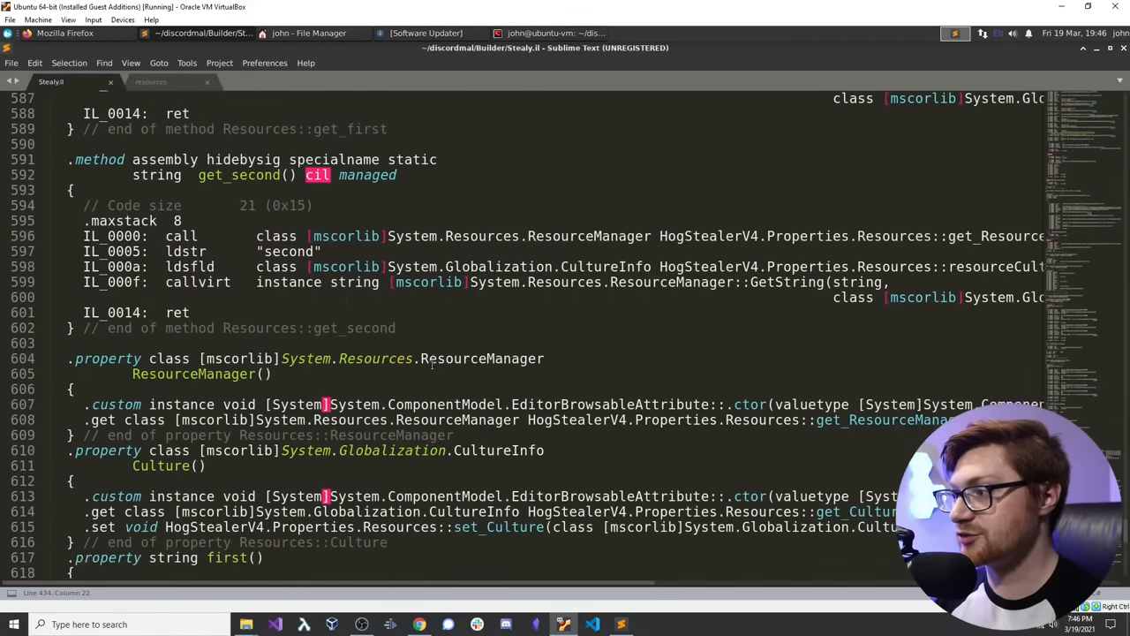
pyautogui.scroll(-3)
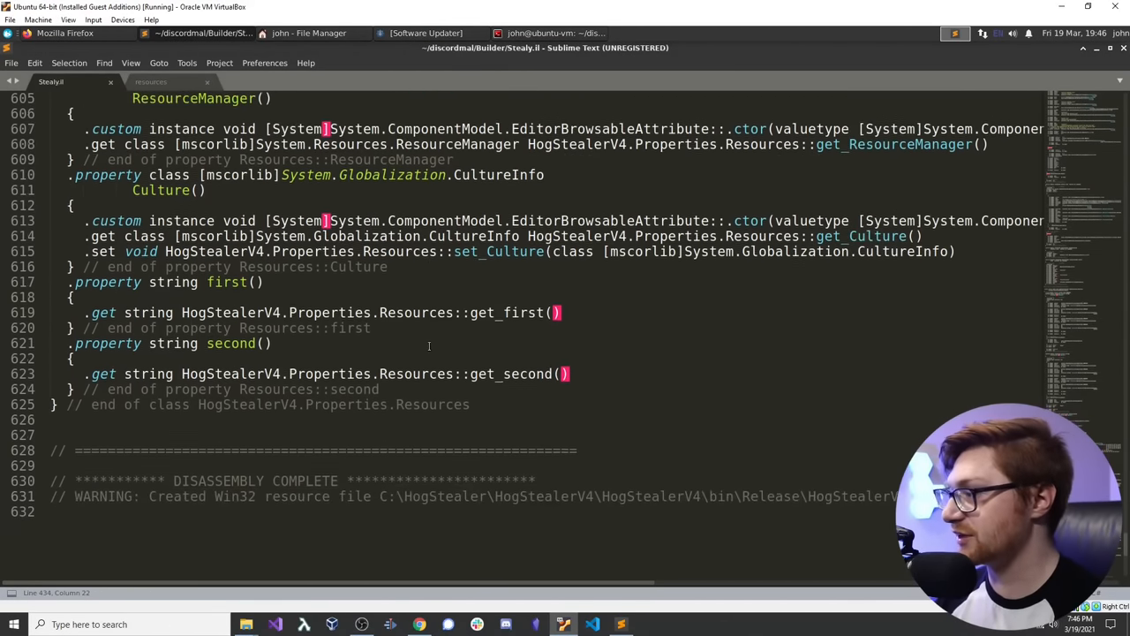
pyautogui.scroll(-3)
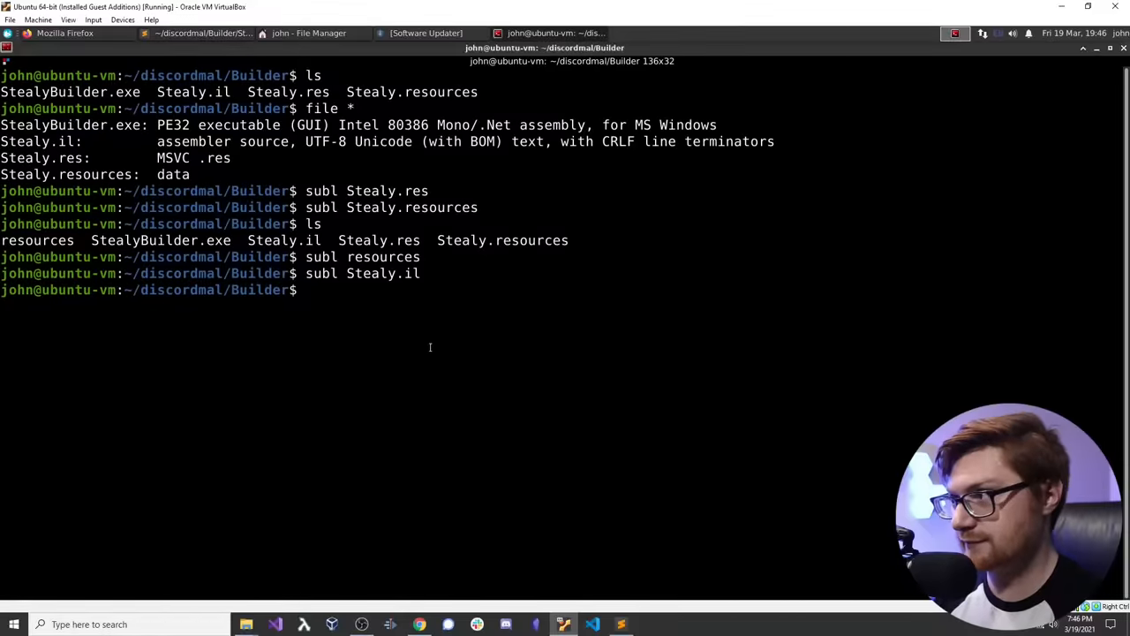
# Step: Run foremost on Stealy.res and Stealy.resources, removing the old output folder; only audit.txt is recovered
pyautogui.write('f')
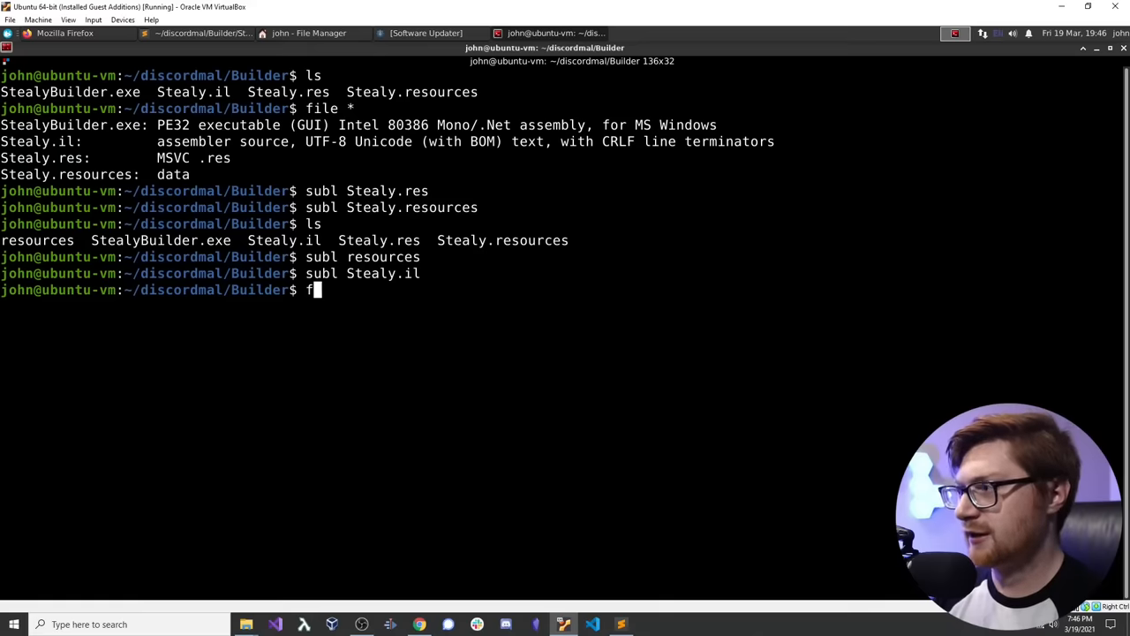
pyautogui.write('oremost')
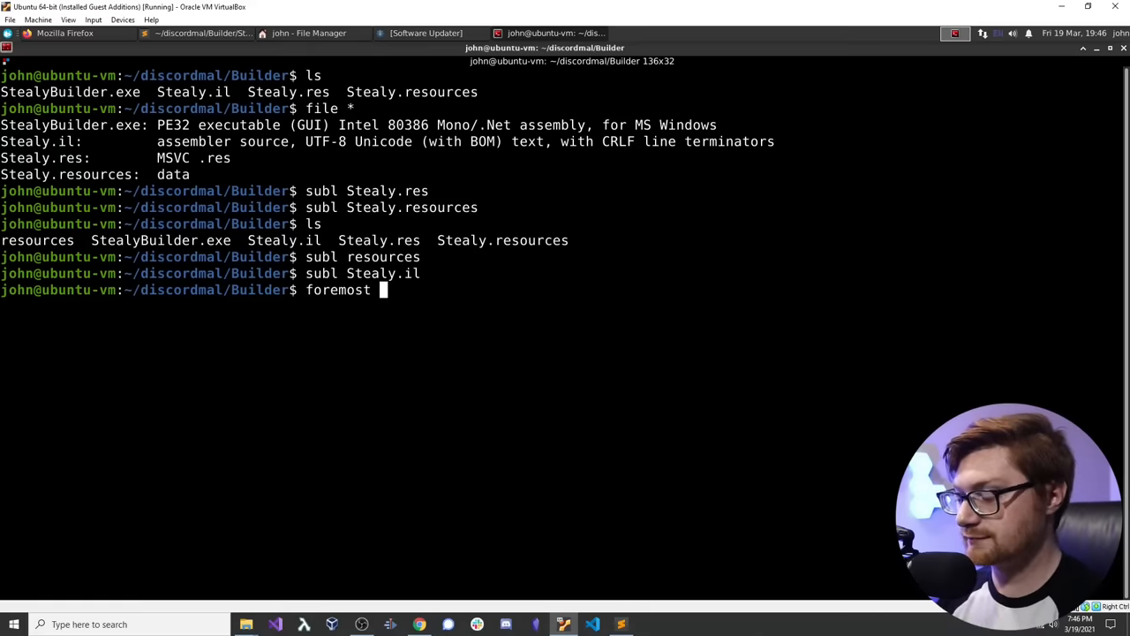
pyautogui.write('Stealy.res')
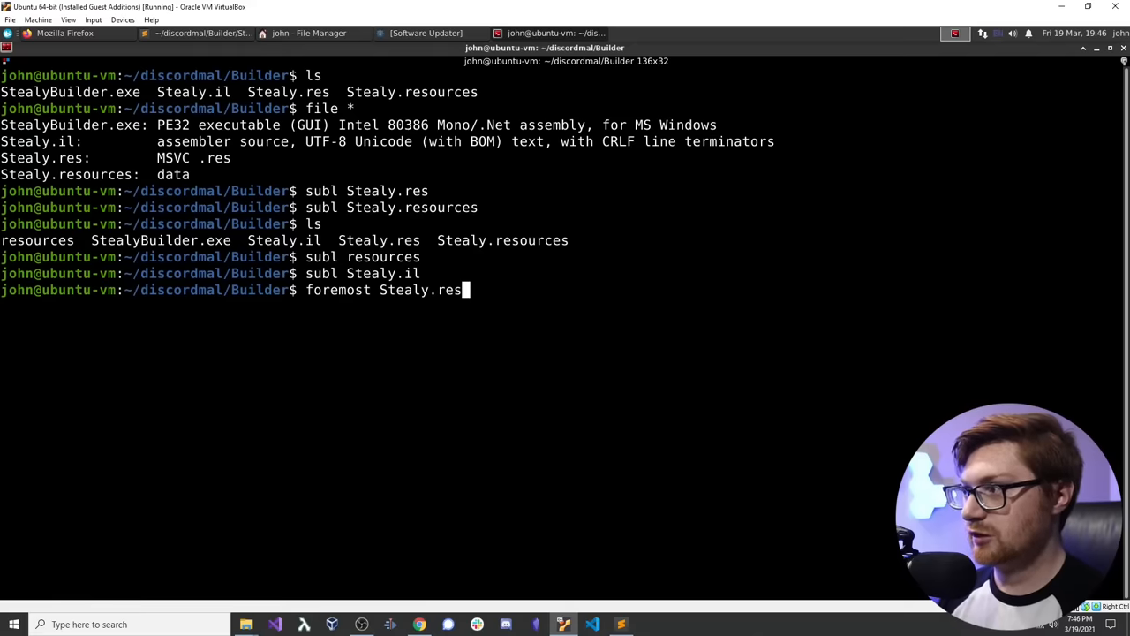
pyautogui.write('foremost Stealy.resources')
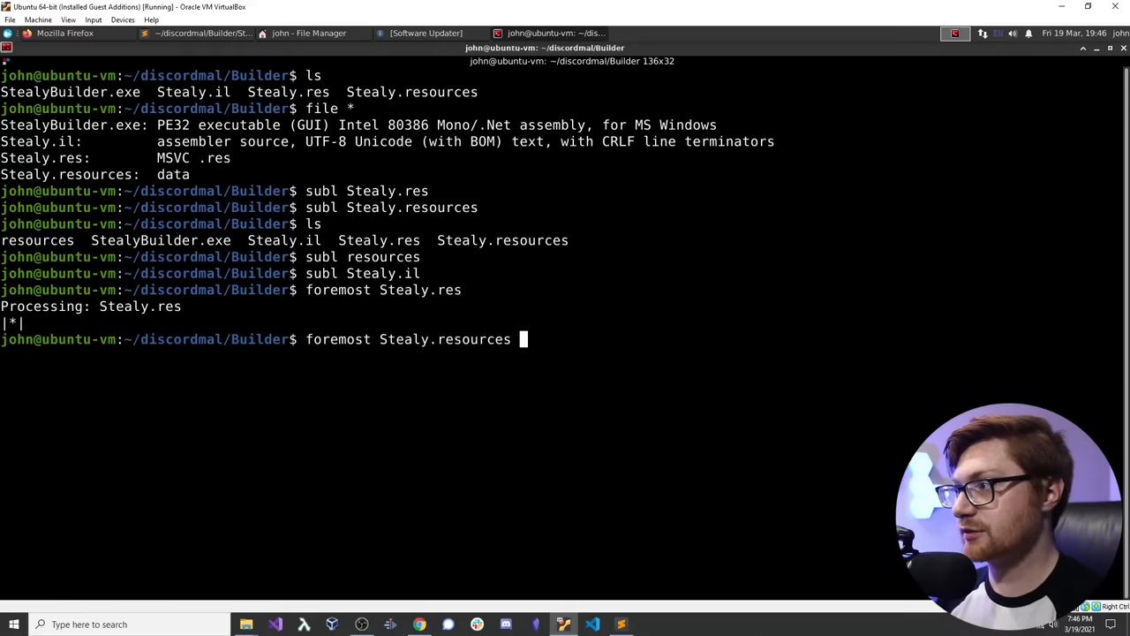
pyautogui.write('c')
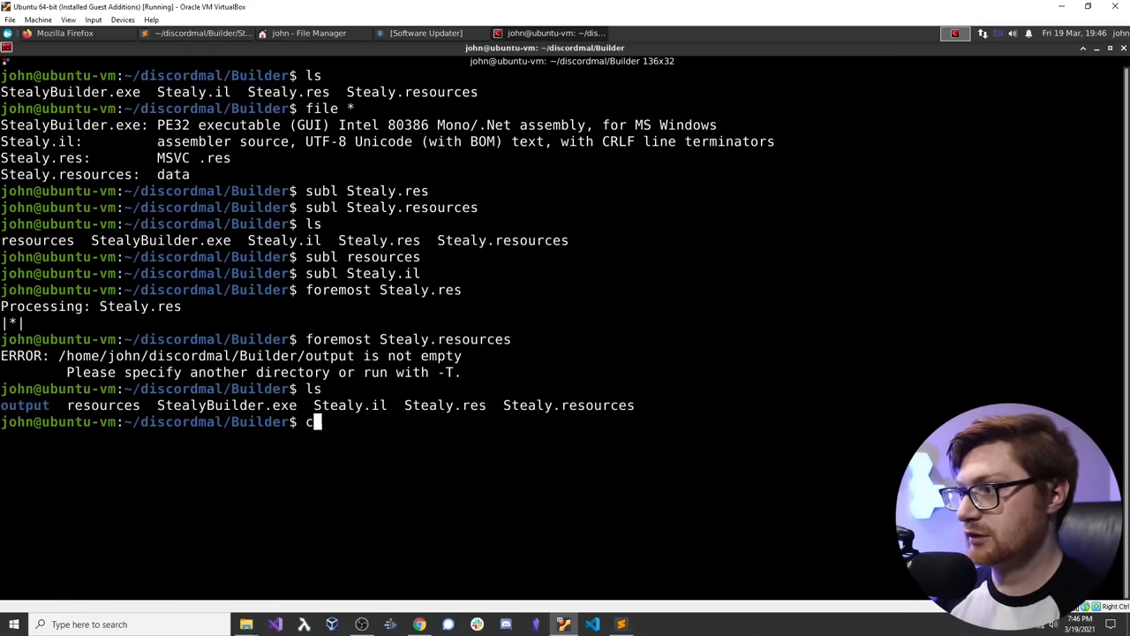
pyautogui.write('ls output/audit.txt')
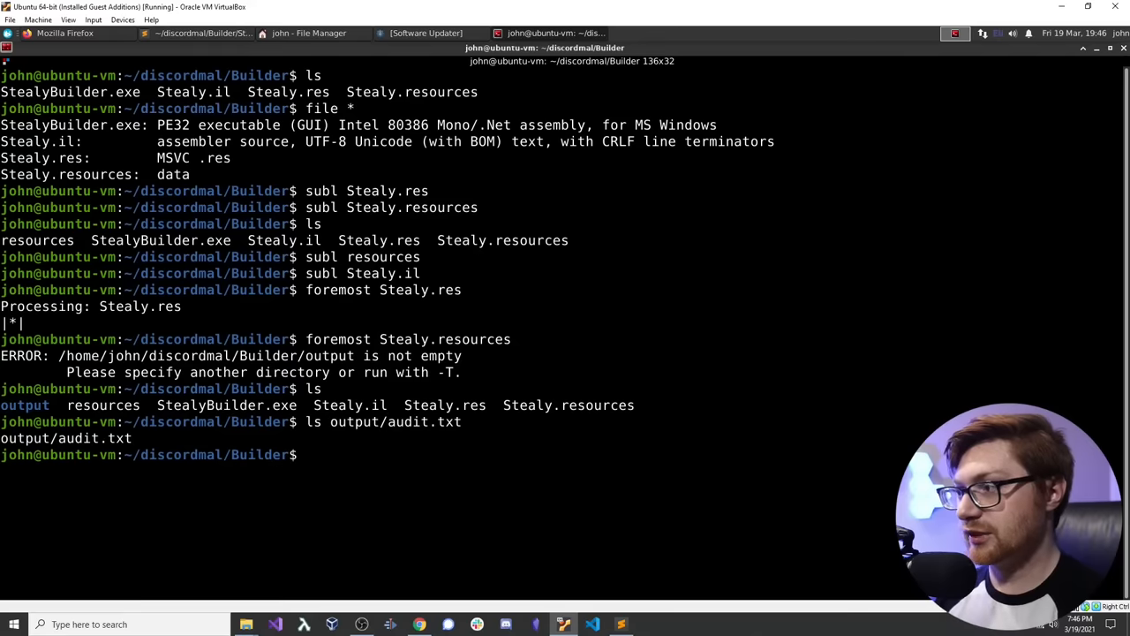
pyautogui.write('rm output/')
pyautogui.write('ls')
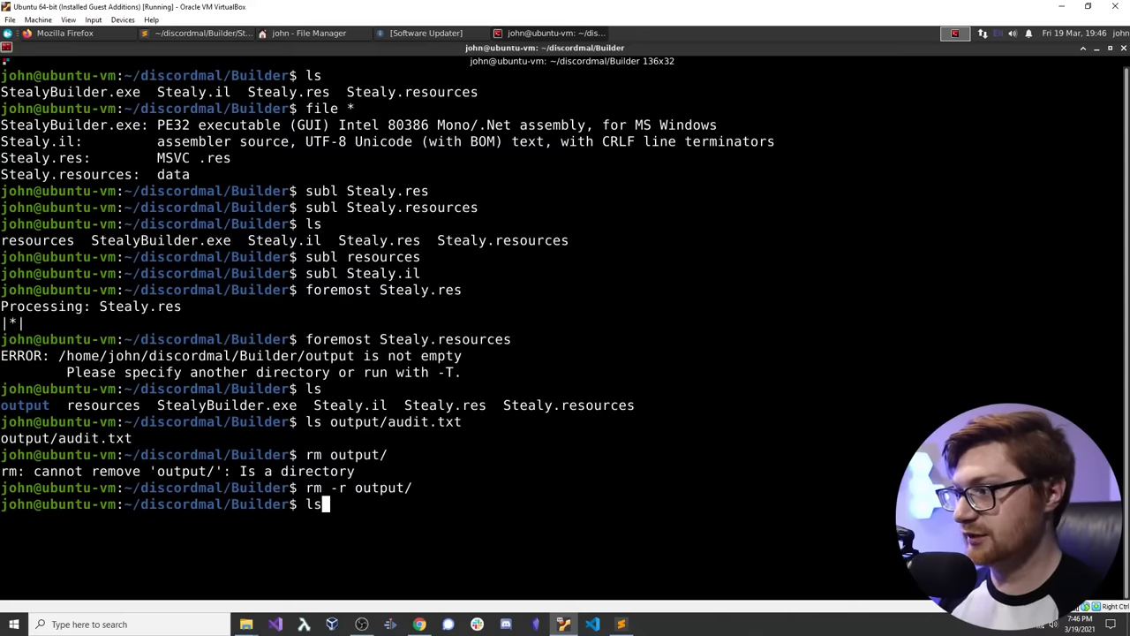
pyautogui.write('foremost Stealy.resources')
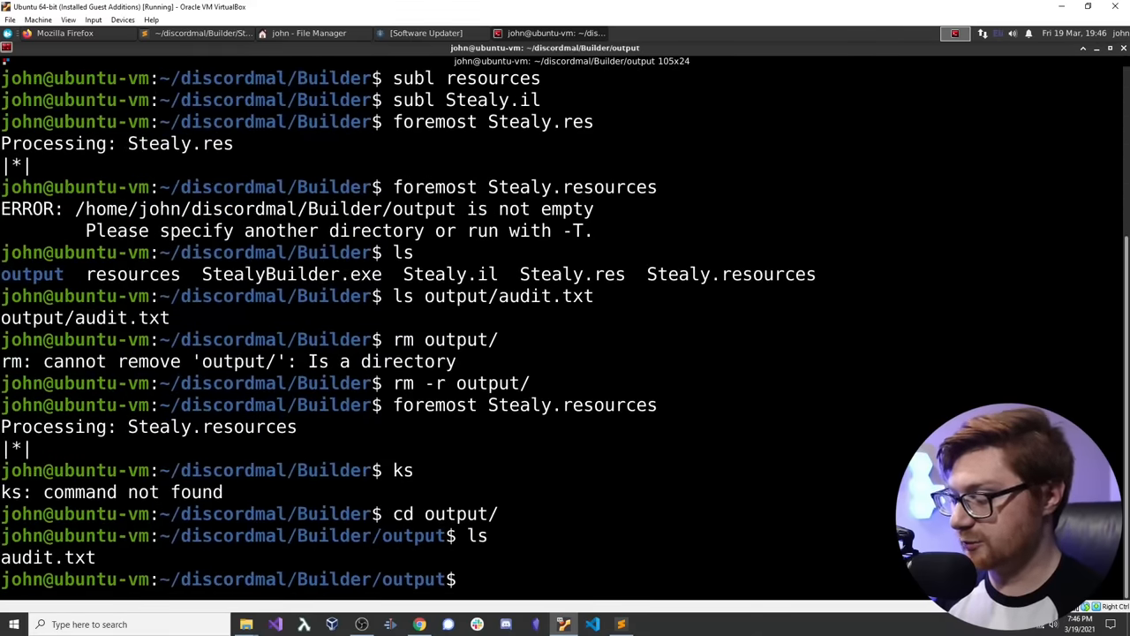
# Step: Return to the Builder folder and run strings * | grep 'const' over every file
pyautogui.write('cd ..')
pyautogui.write('s')
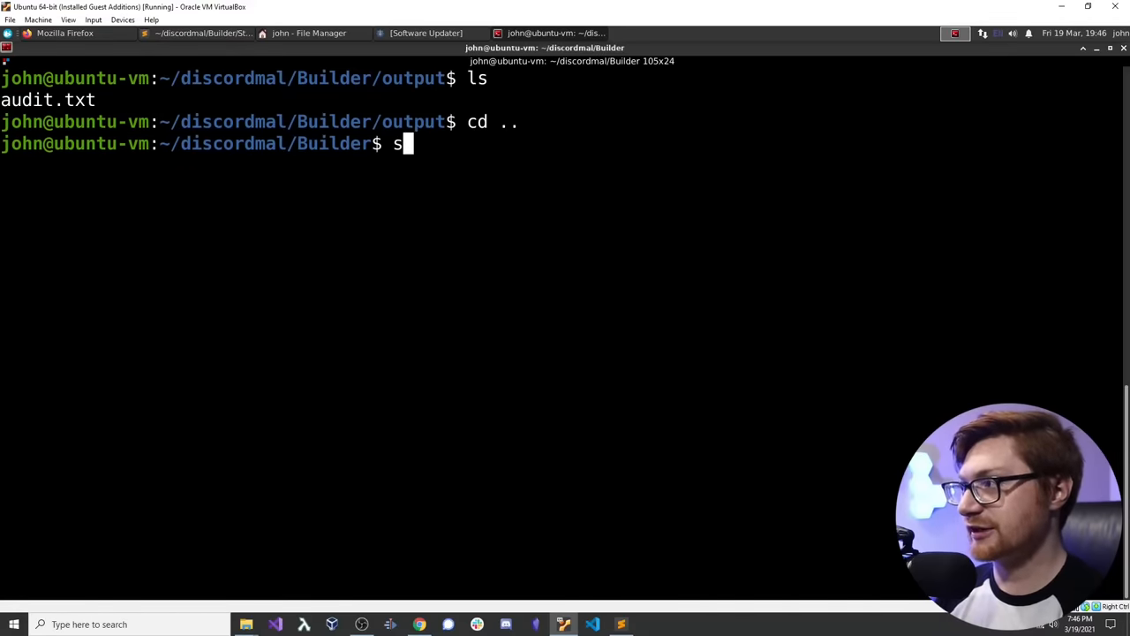
pyautogui.write('trings * |')
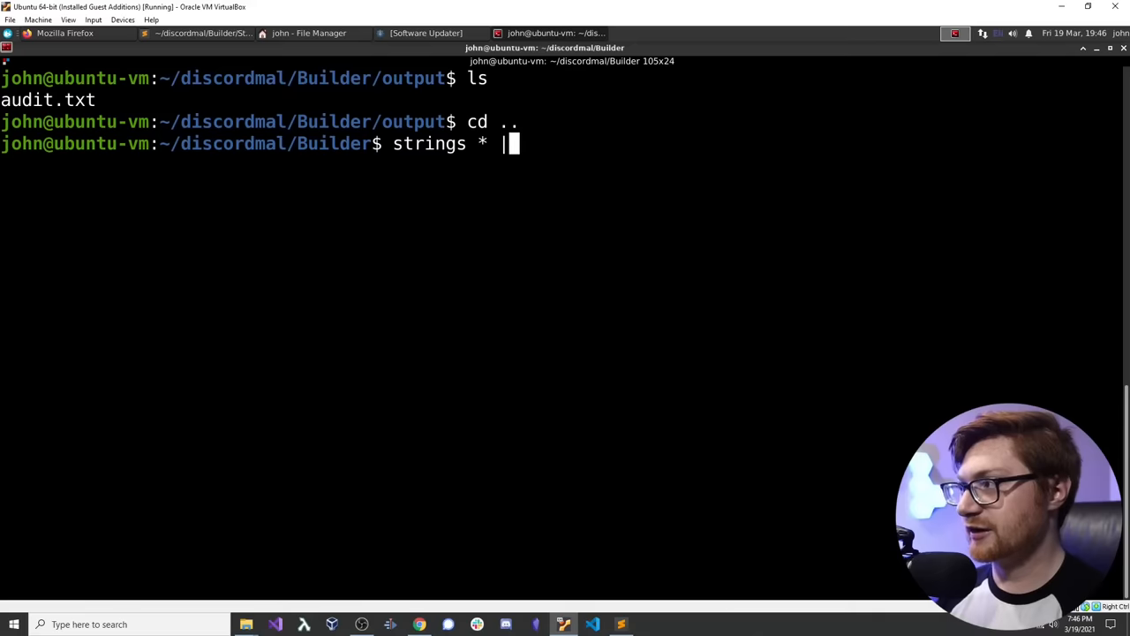
pyautogui.write('grep')
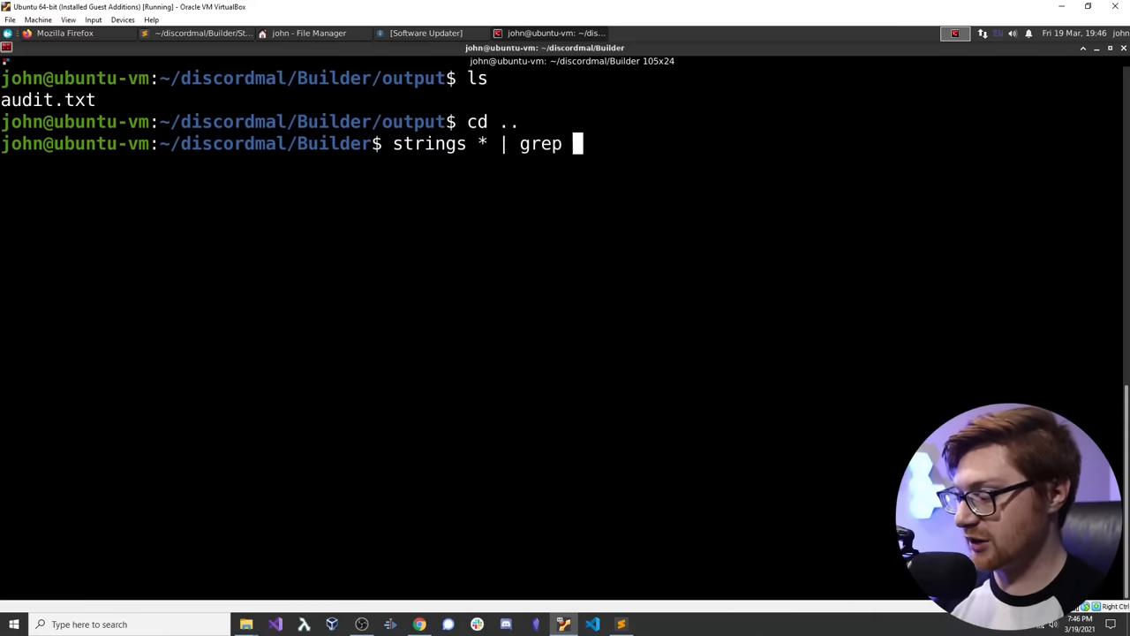
pyautogui.write('i')
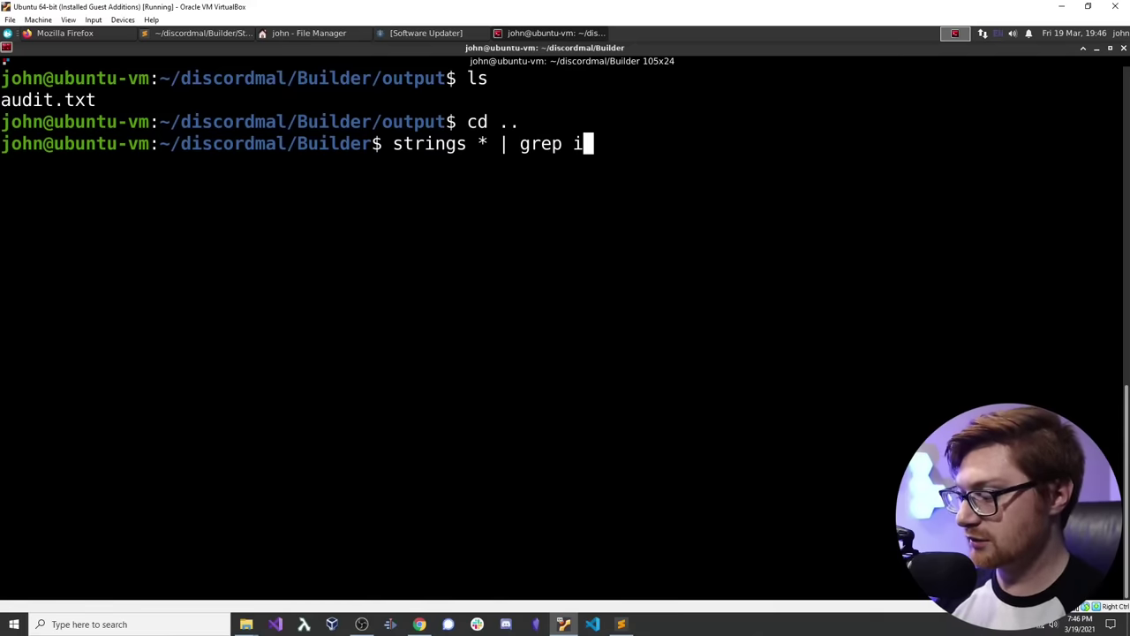
pyautogui.write("'const")
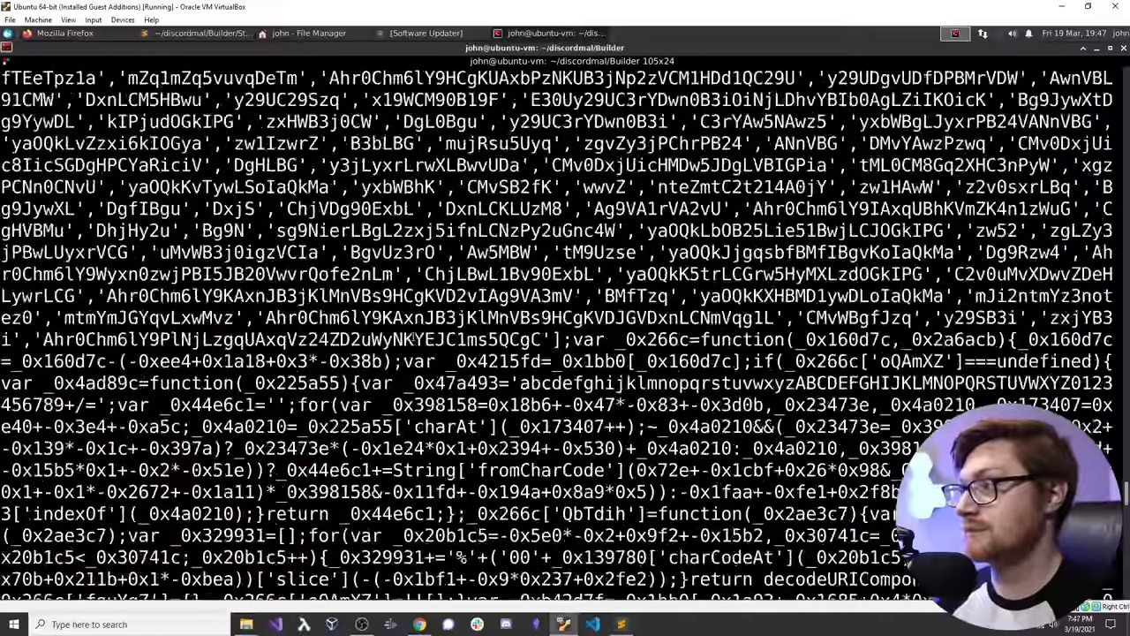
pyautogui.scroll(-3)
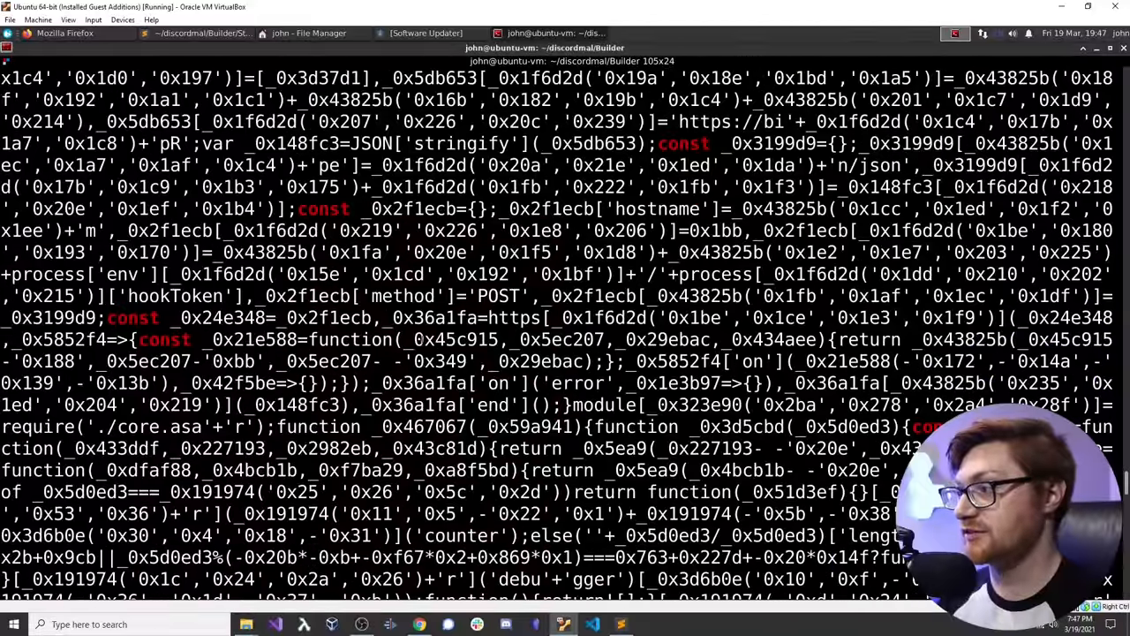
pyautogui.scroll(-3)
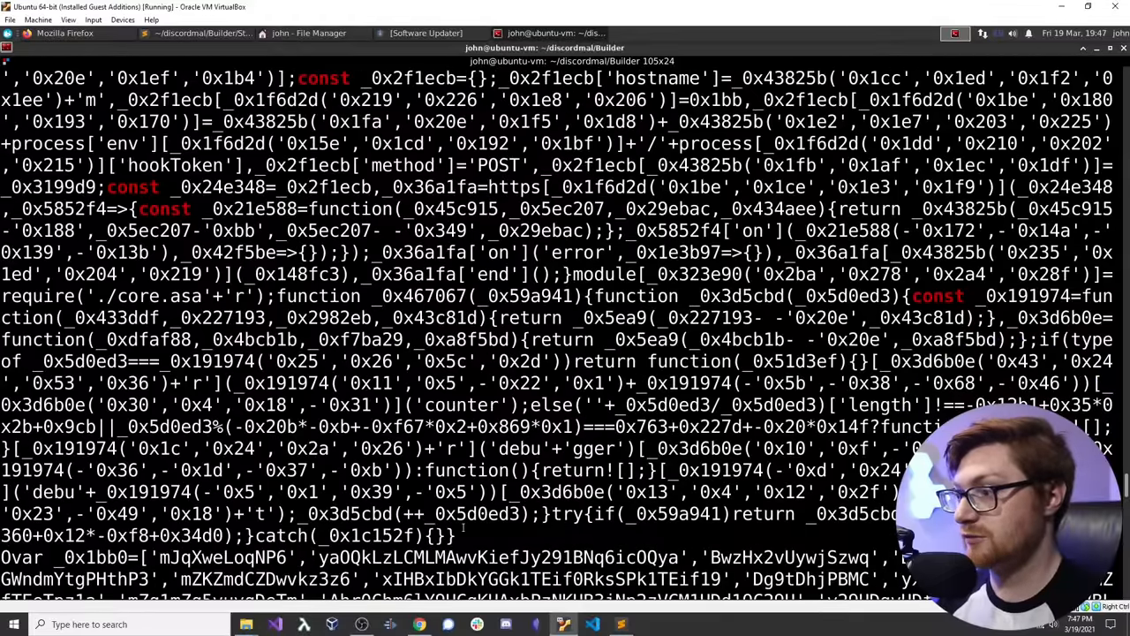
pyautogui.scroll(-3)
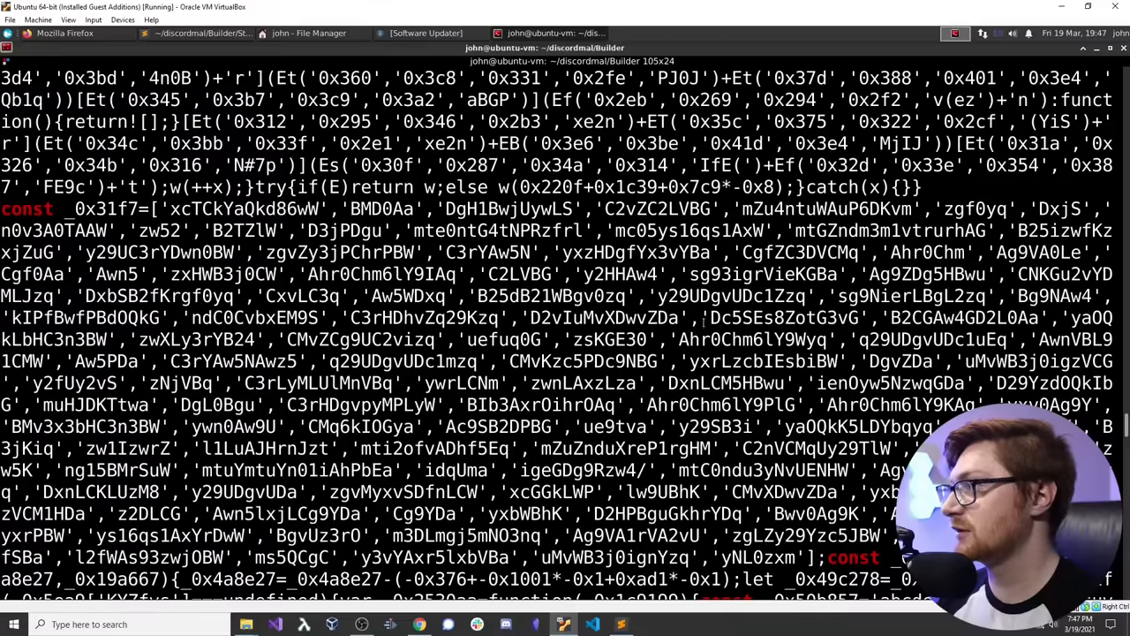
pyautogui.scroll(-3)
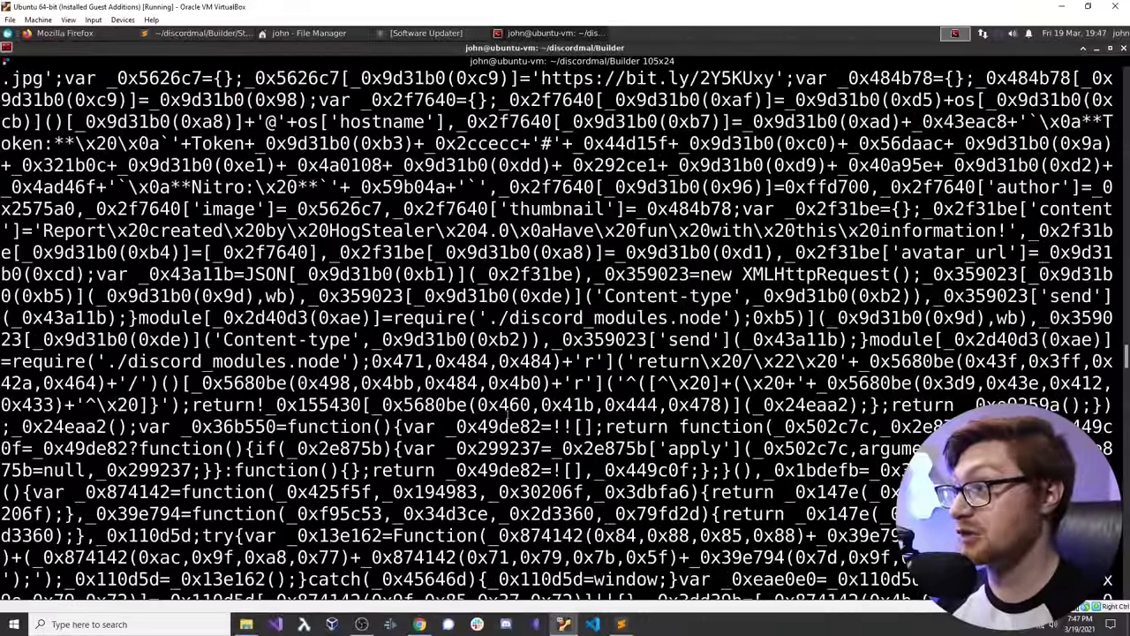
pyautogui.scroll(-3)
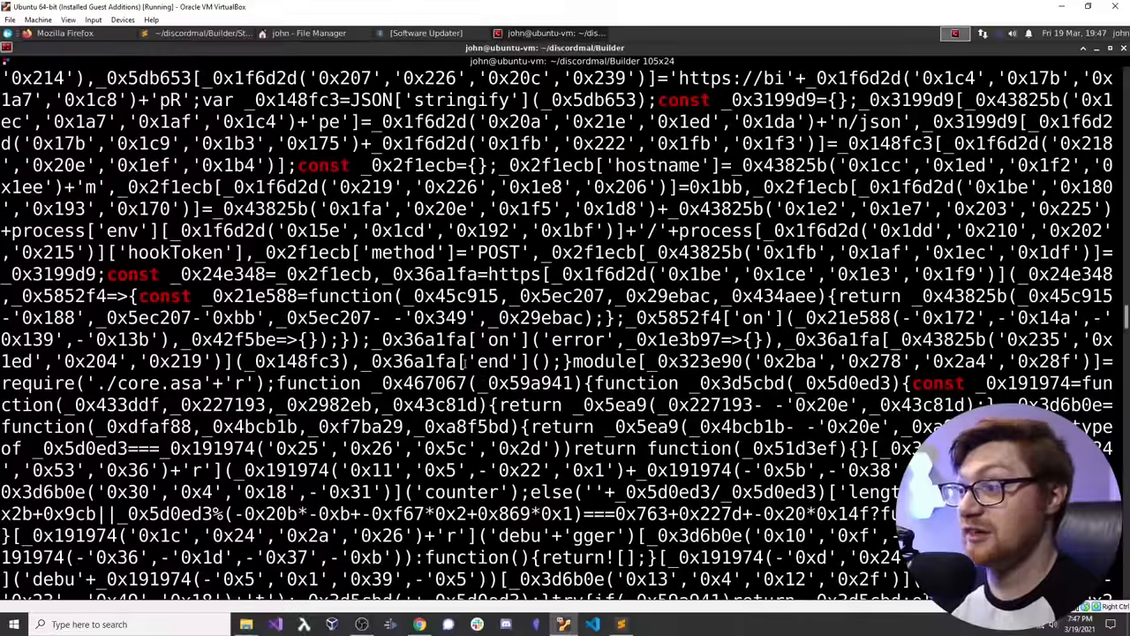
pyautogui.scroll(-3)
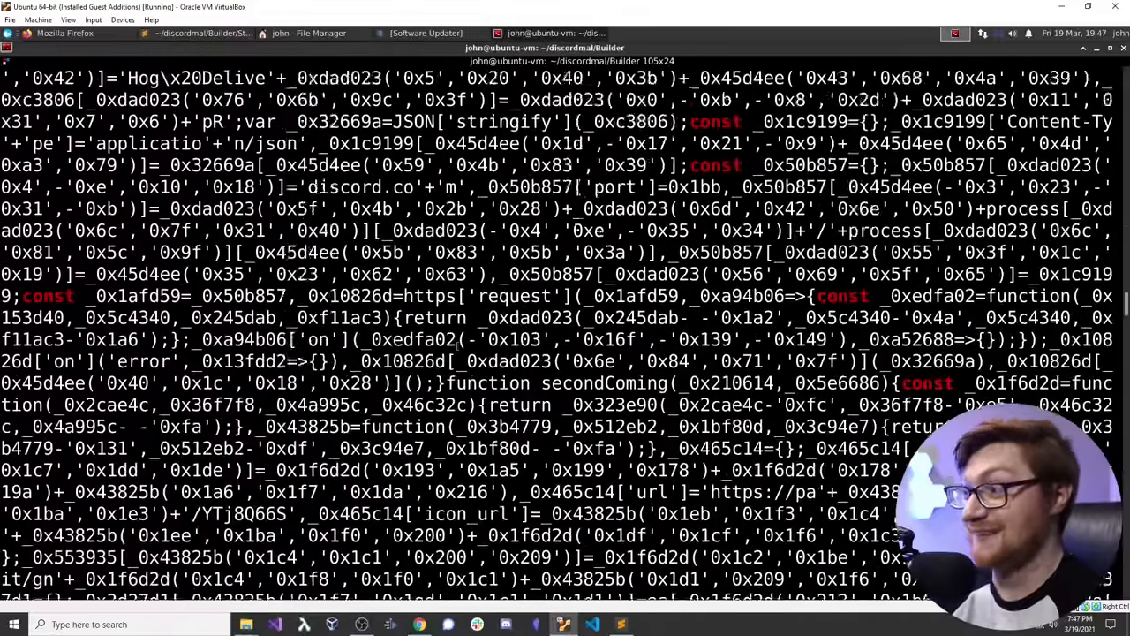
pyautogui.scroll(-3)
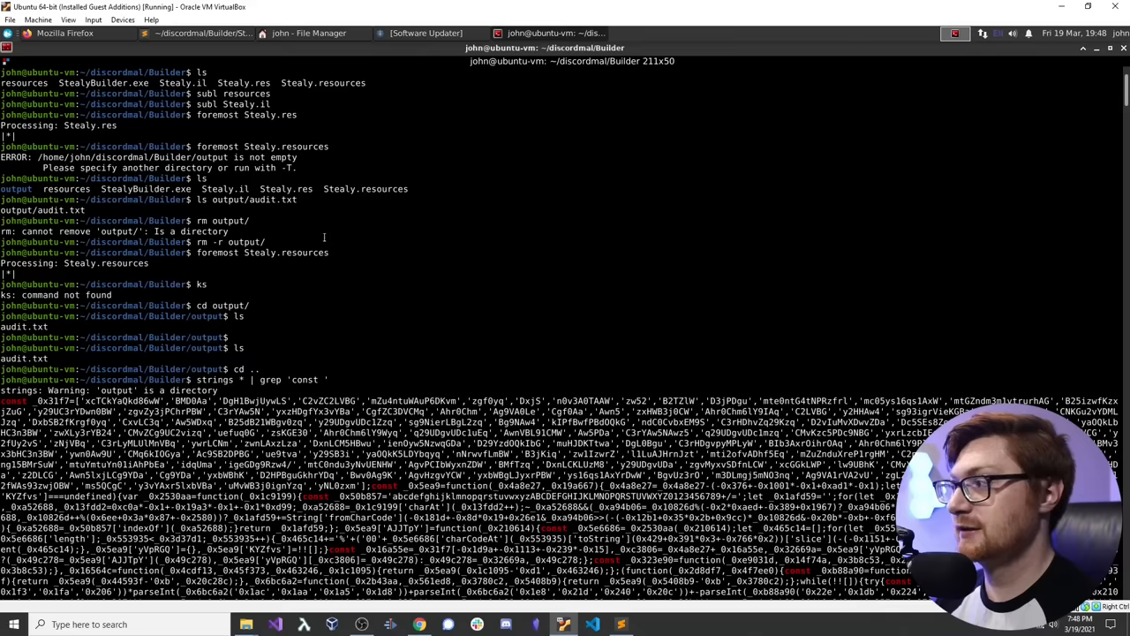
# Step: Scroll through the zoomed-out const grep output down to the massiveFunny function
pyautogui.scroll(-3)
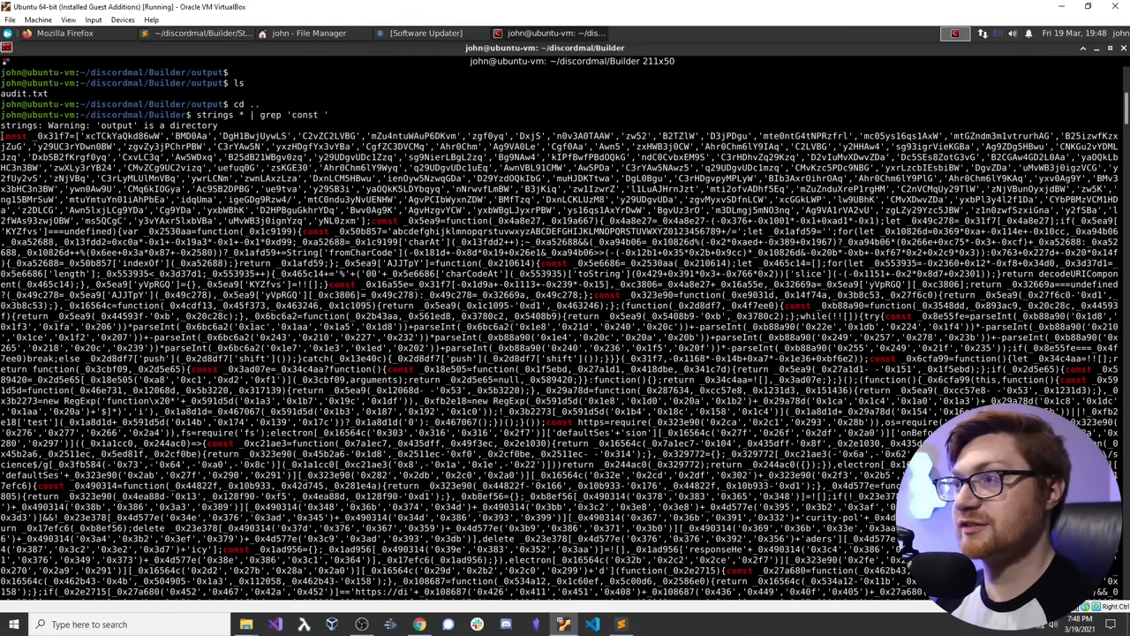
pyautogui.scroll(-3)
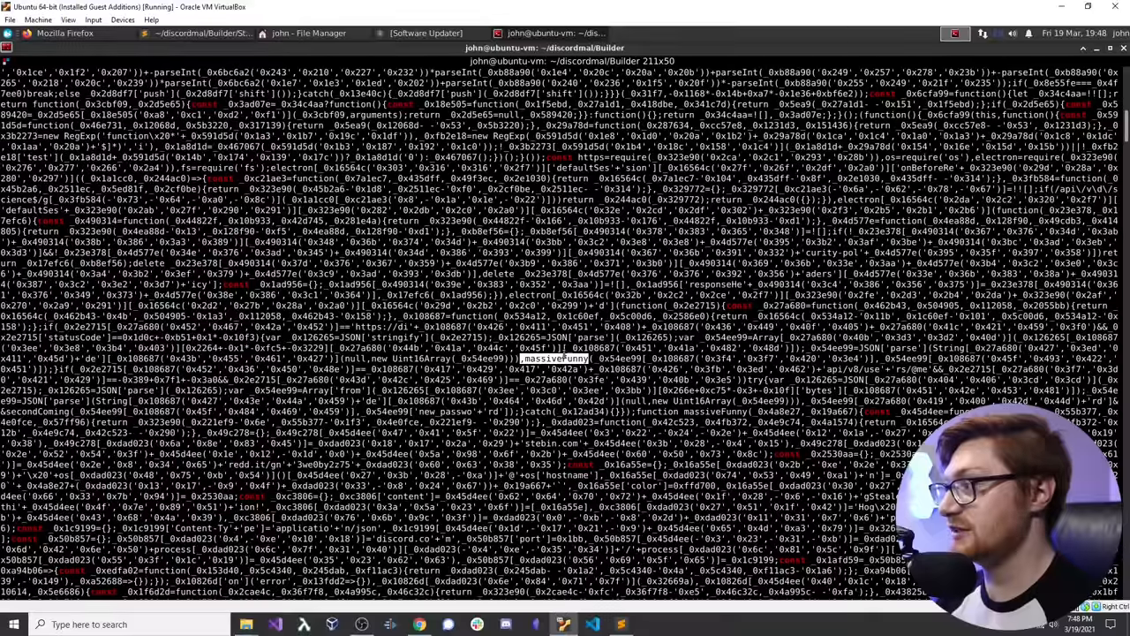
pyautogui.scroll(-3)
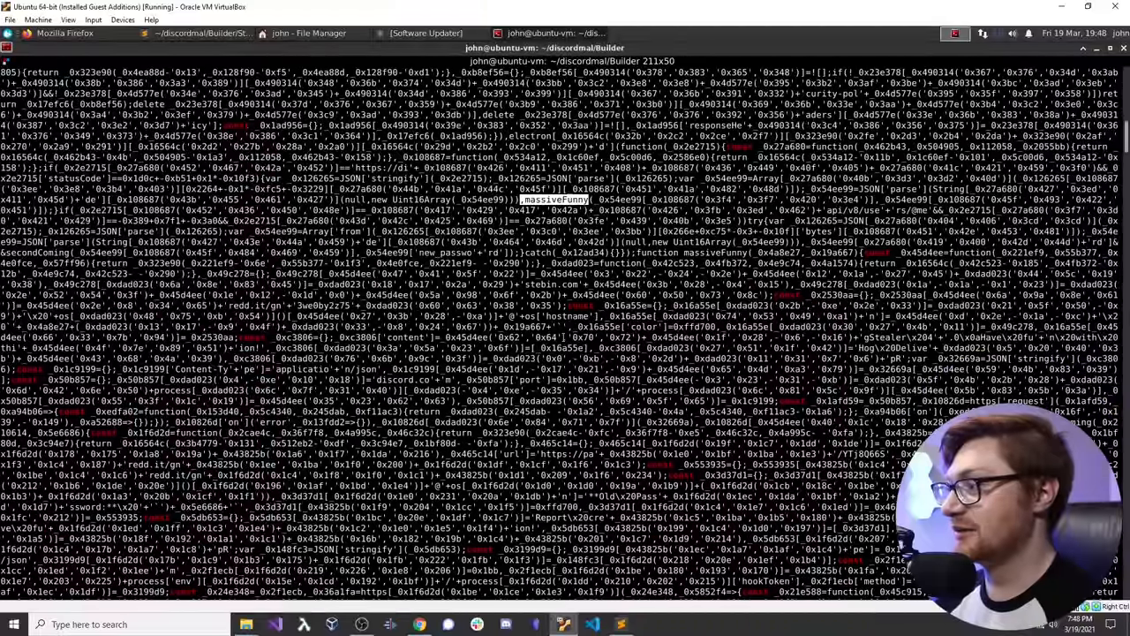
pyautogui.scroll(-3)
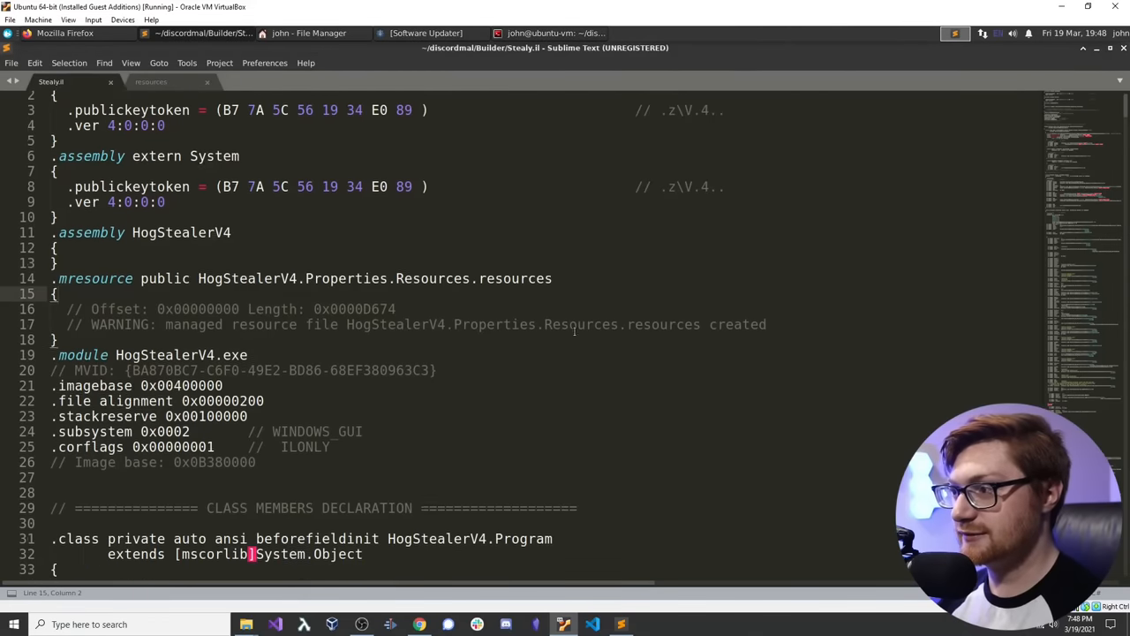
pyautogui.click(170, 81)
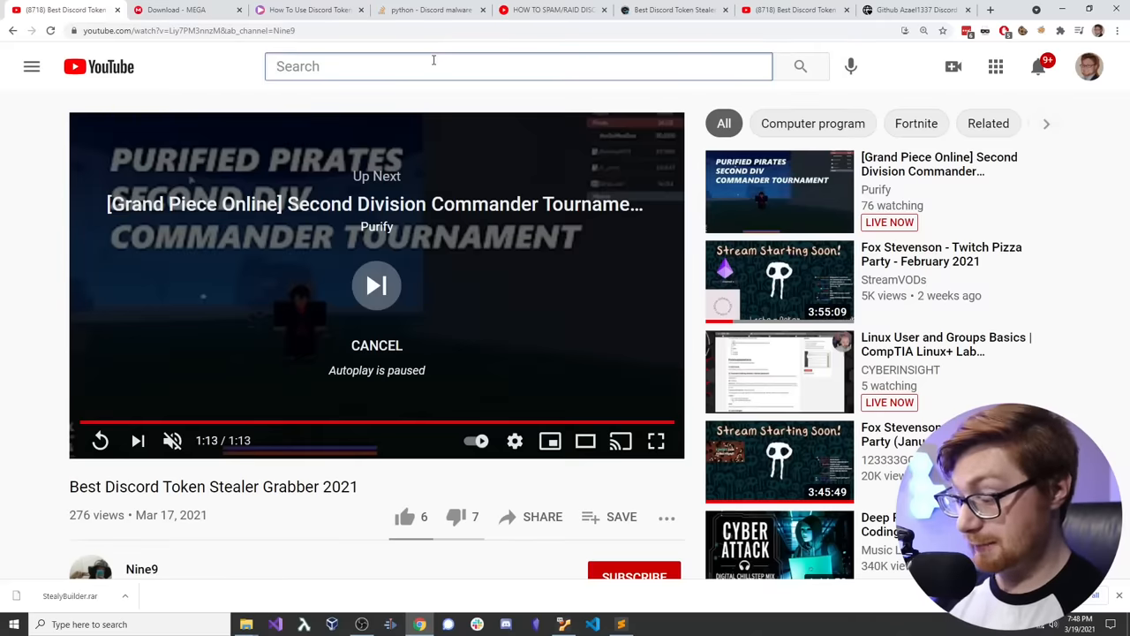
# Step: Search YouTube for 'discord token stealer' and scroll through the token grabber and logger videos
pyautogui.write('discord token stealer')
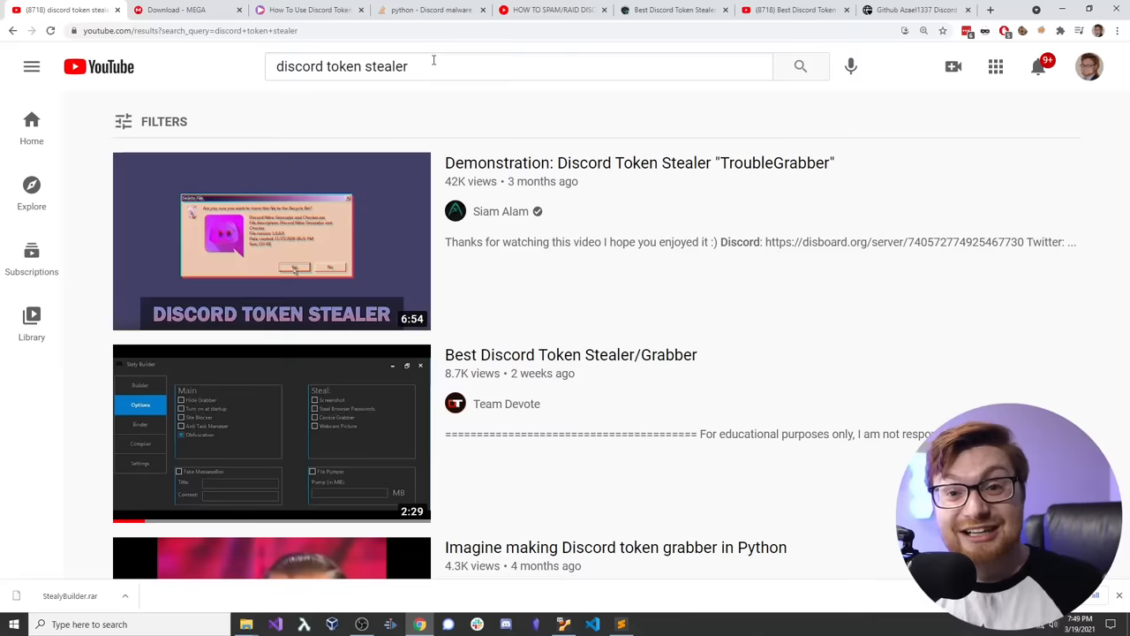
pyautogui.moveTo(272, 240)
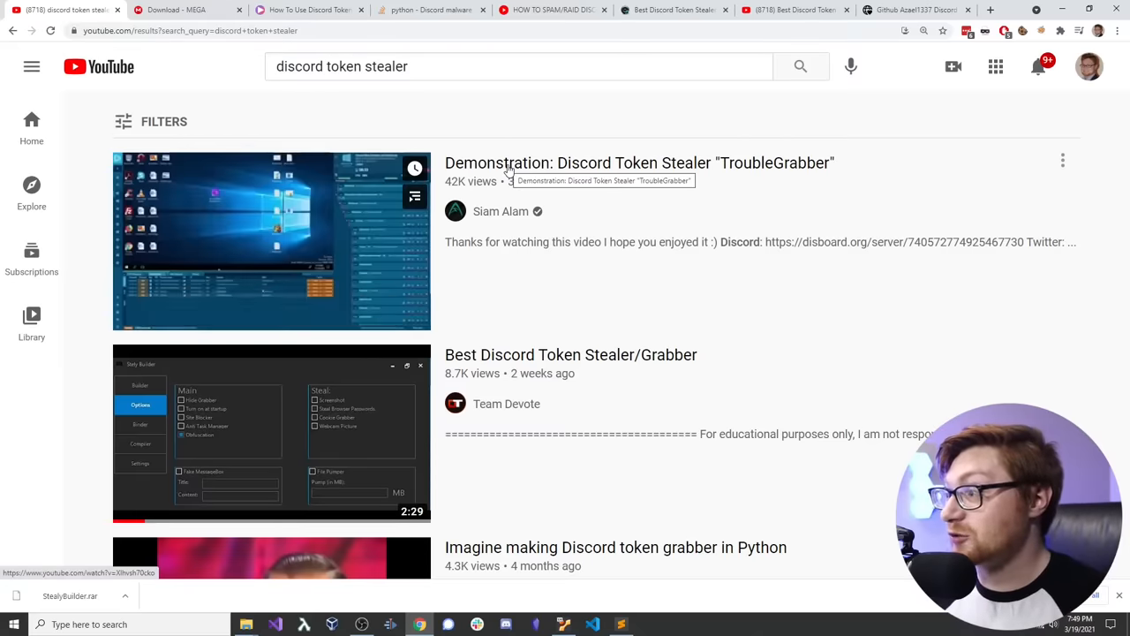
pyautogui.scroll(-3)
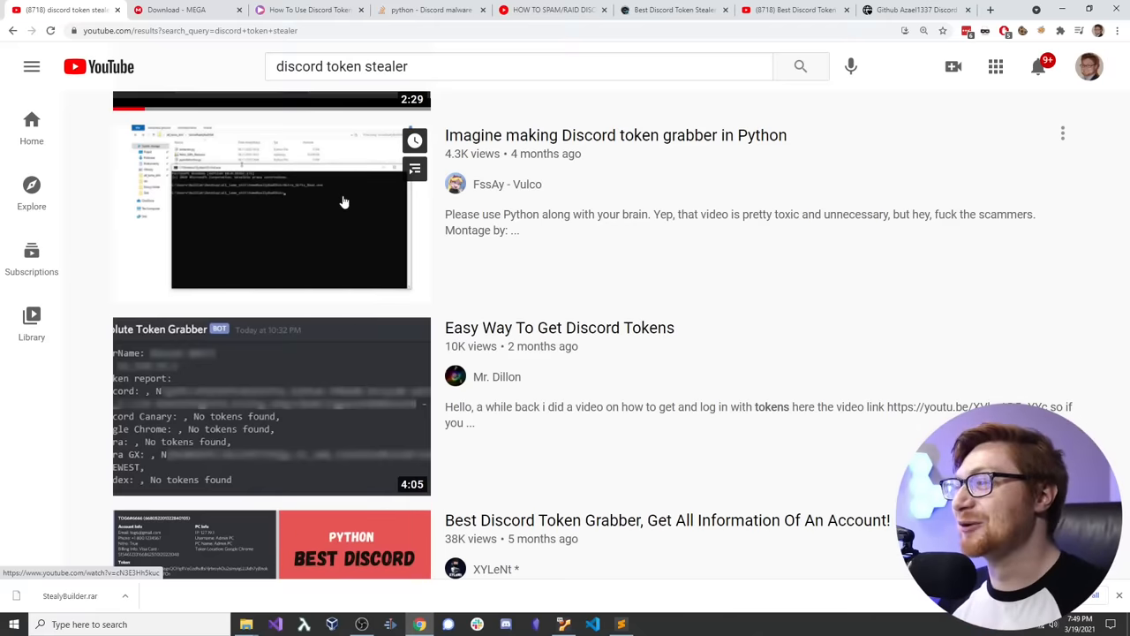
pyautogui.scroll(-3)
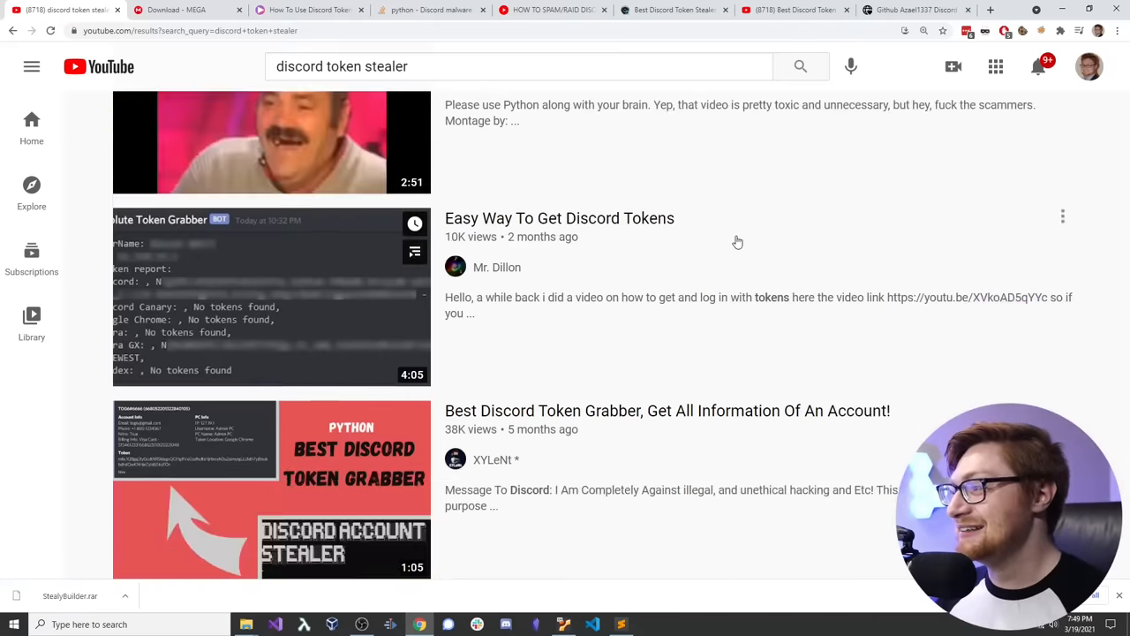
pyautogui.scroll(-3)
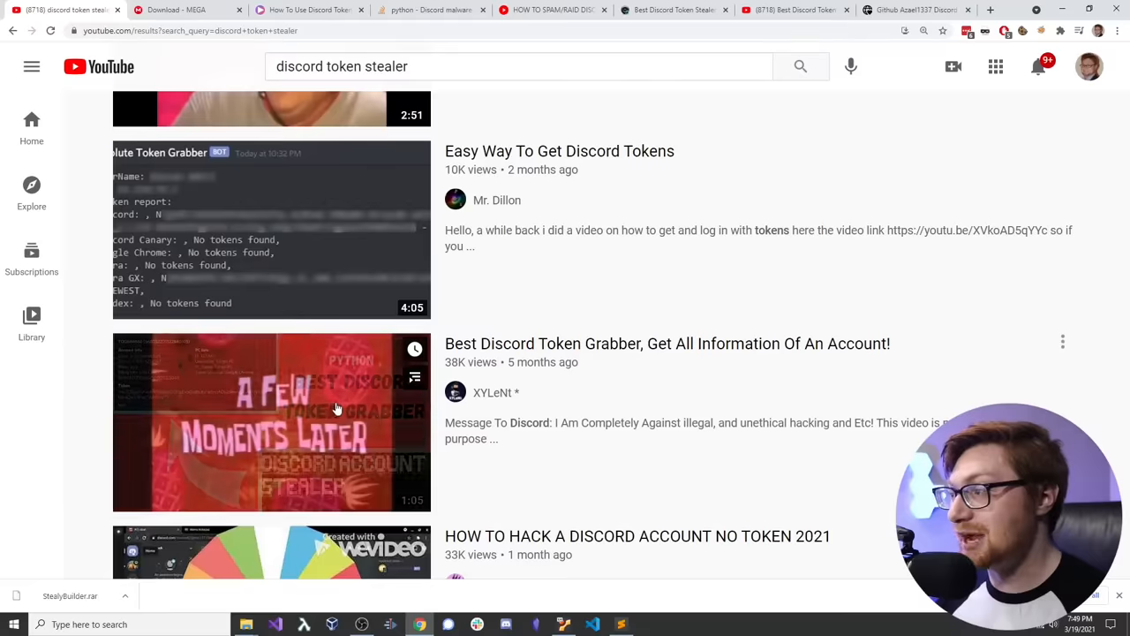
pyautogui.scroll(-3)
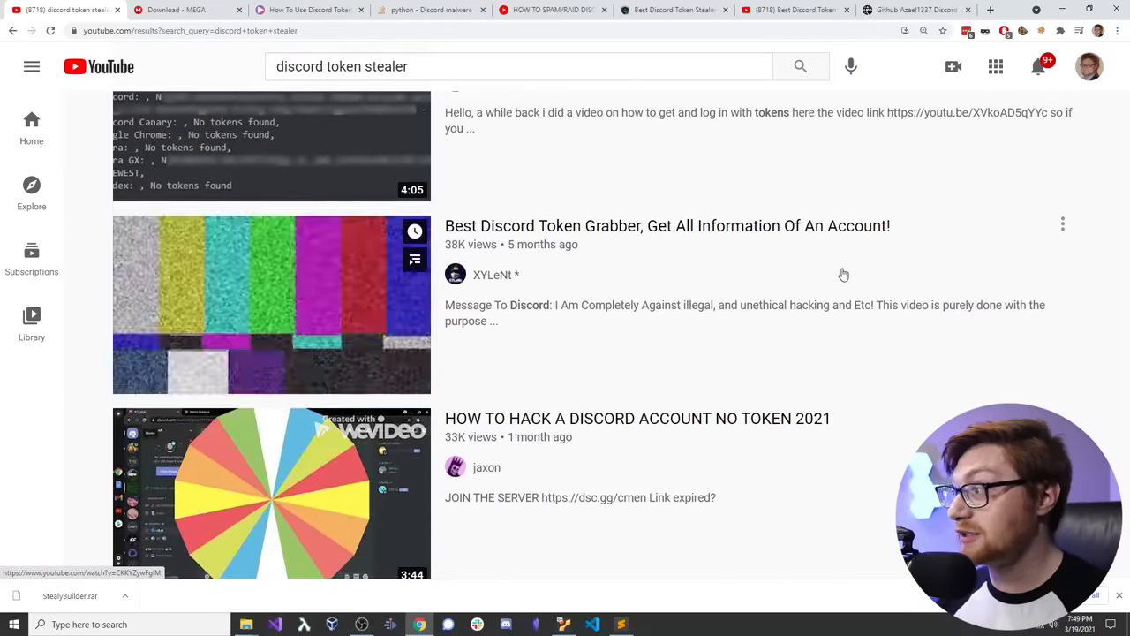
pyautogui.scroll(-3)
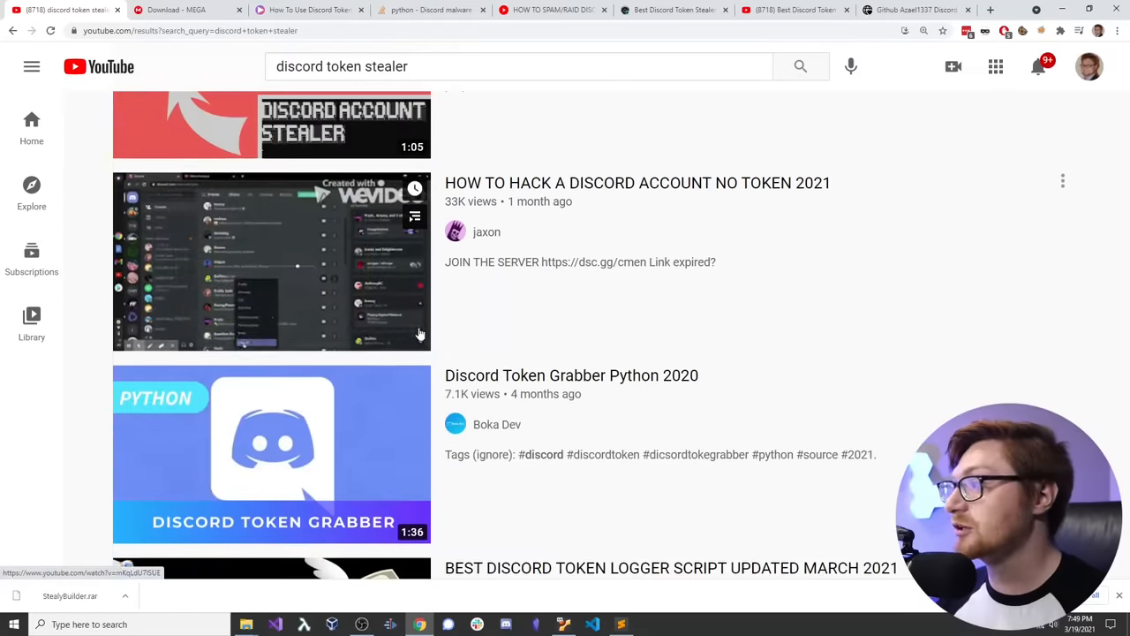
pyautogui.scroll(-3)
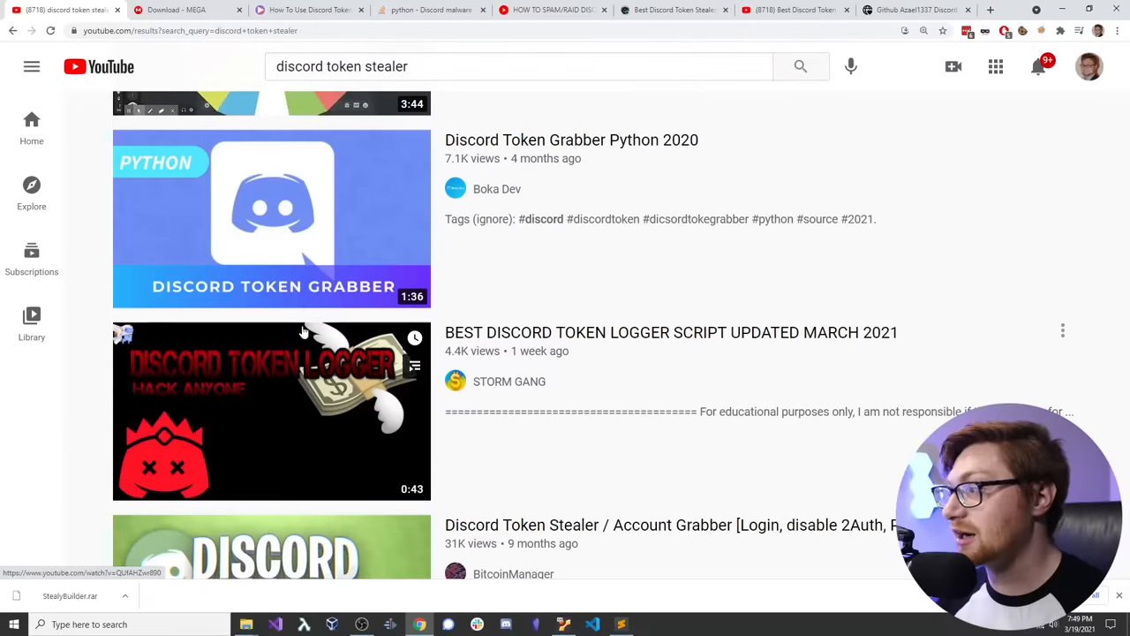
pyautogui.scroll(-3)
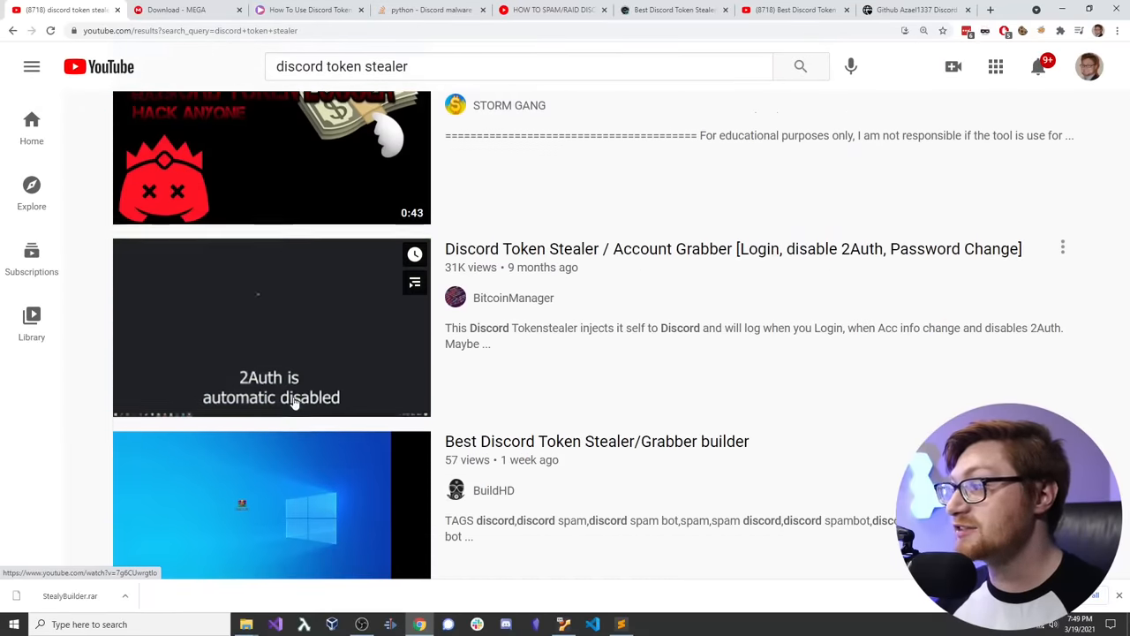
pyautogui.scroll(-3)
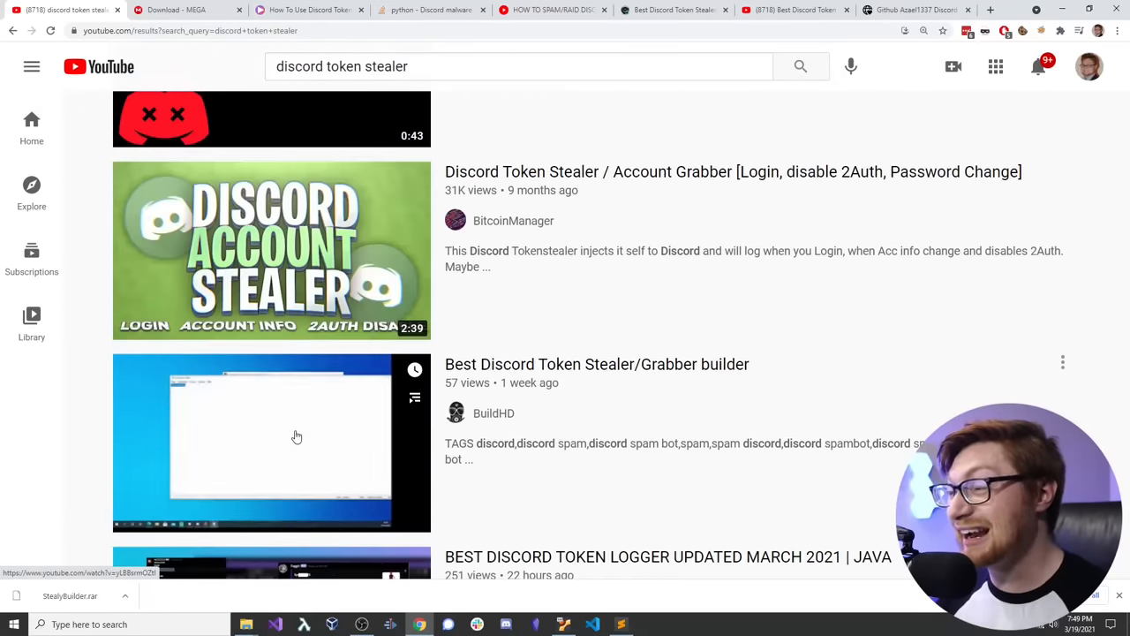
pyautogui.scroll(-3)
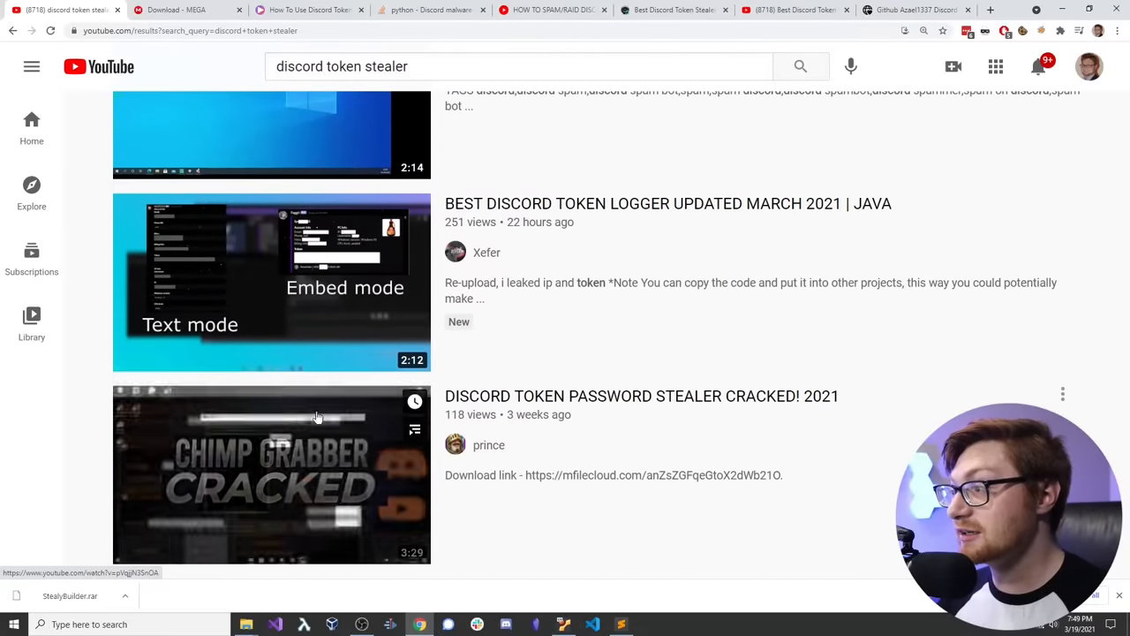
pyautogui.scroll(-3)
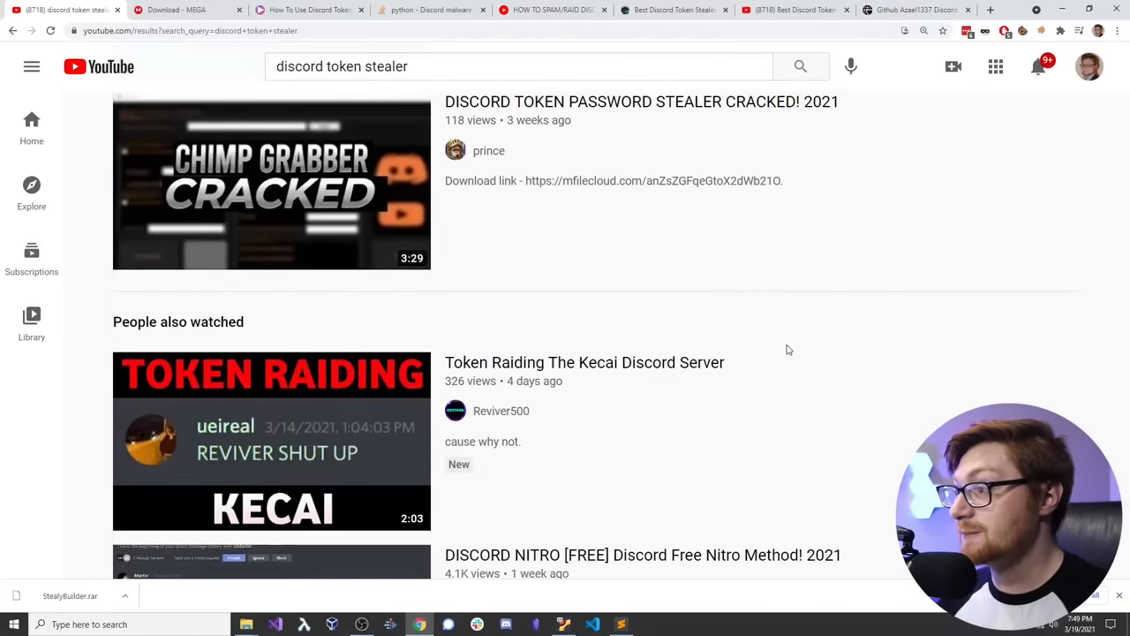
pyautogui.scroll(-3)
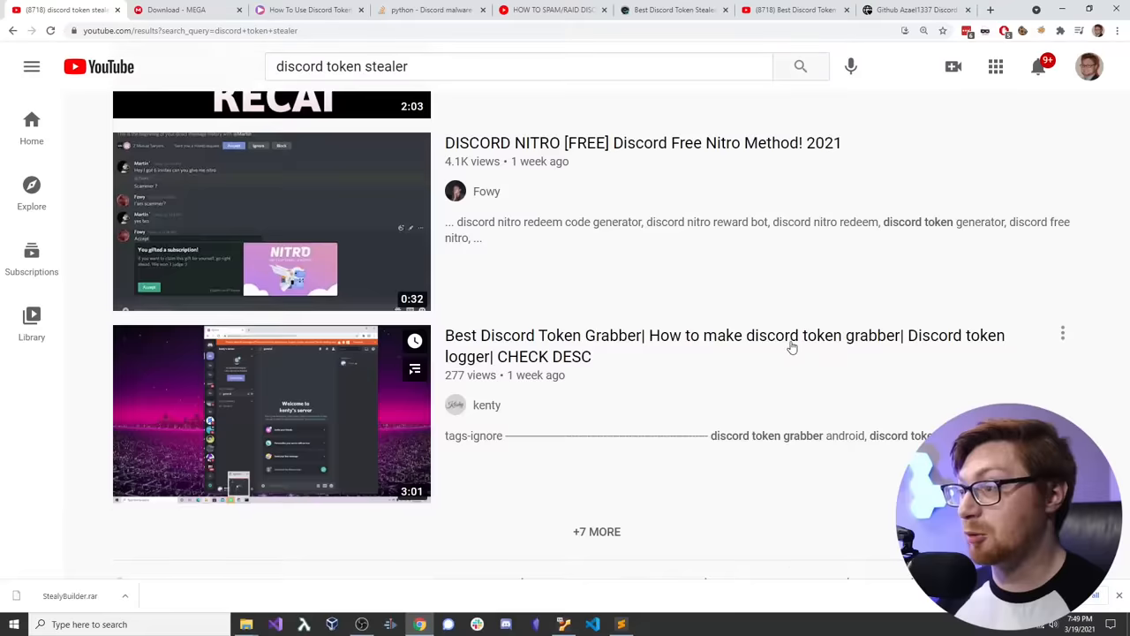
pyautogui.scroll(-3)
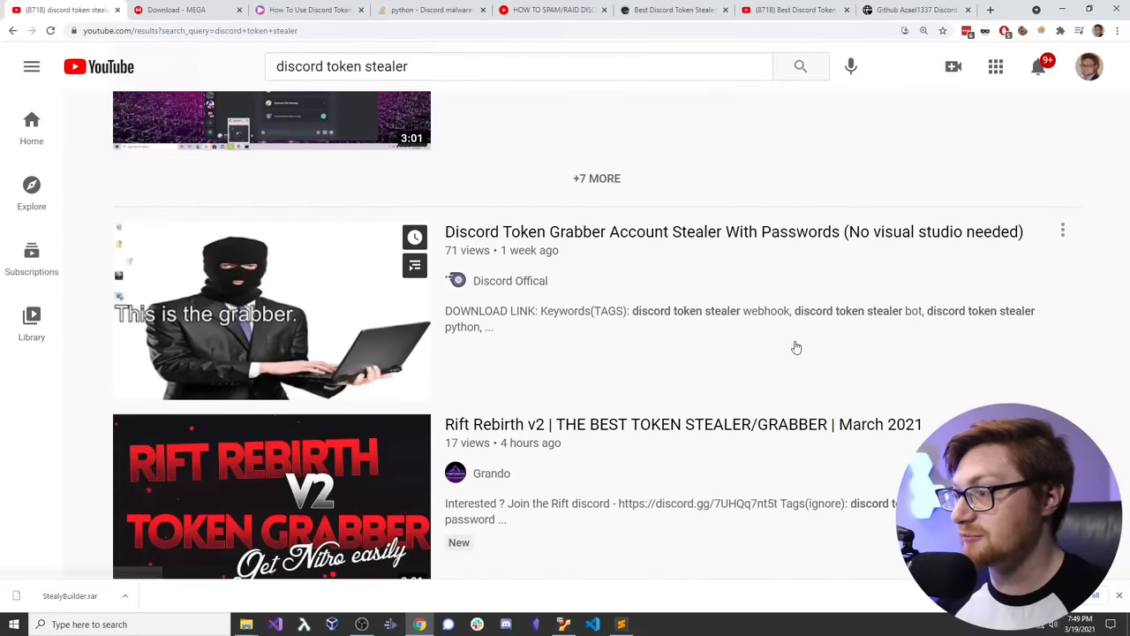
pyautogui.scroll(-3)
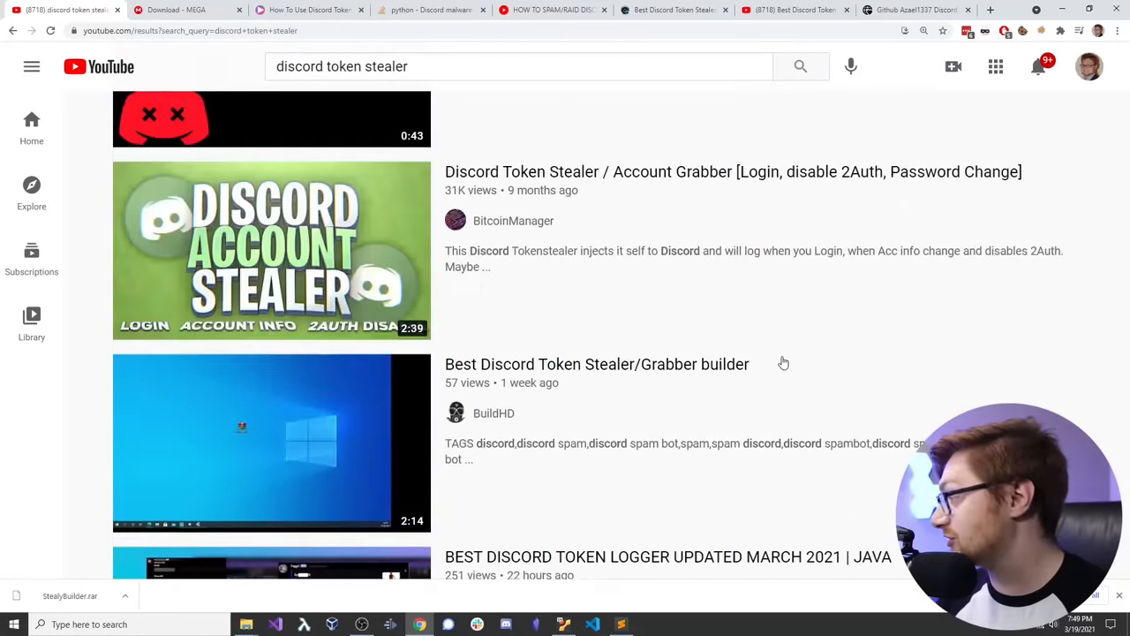